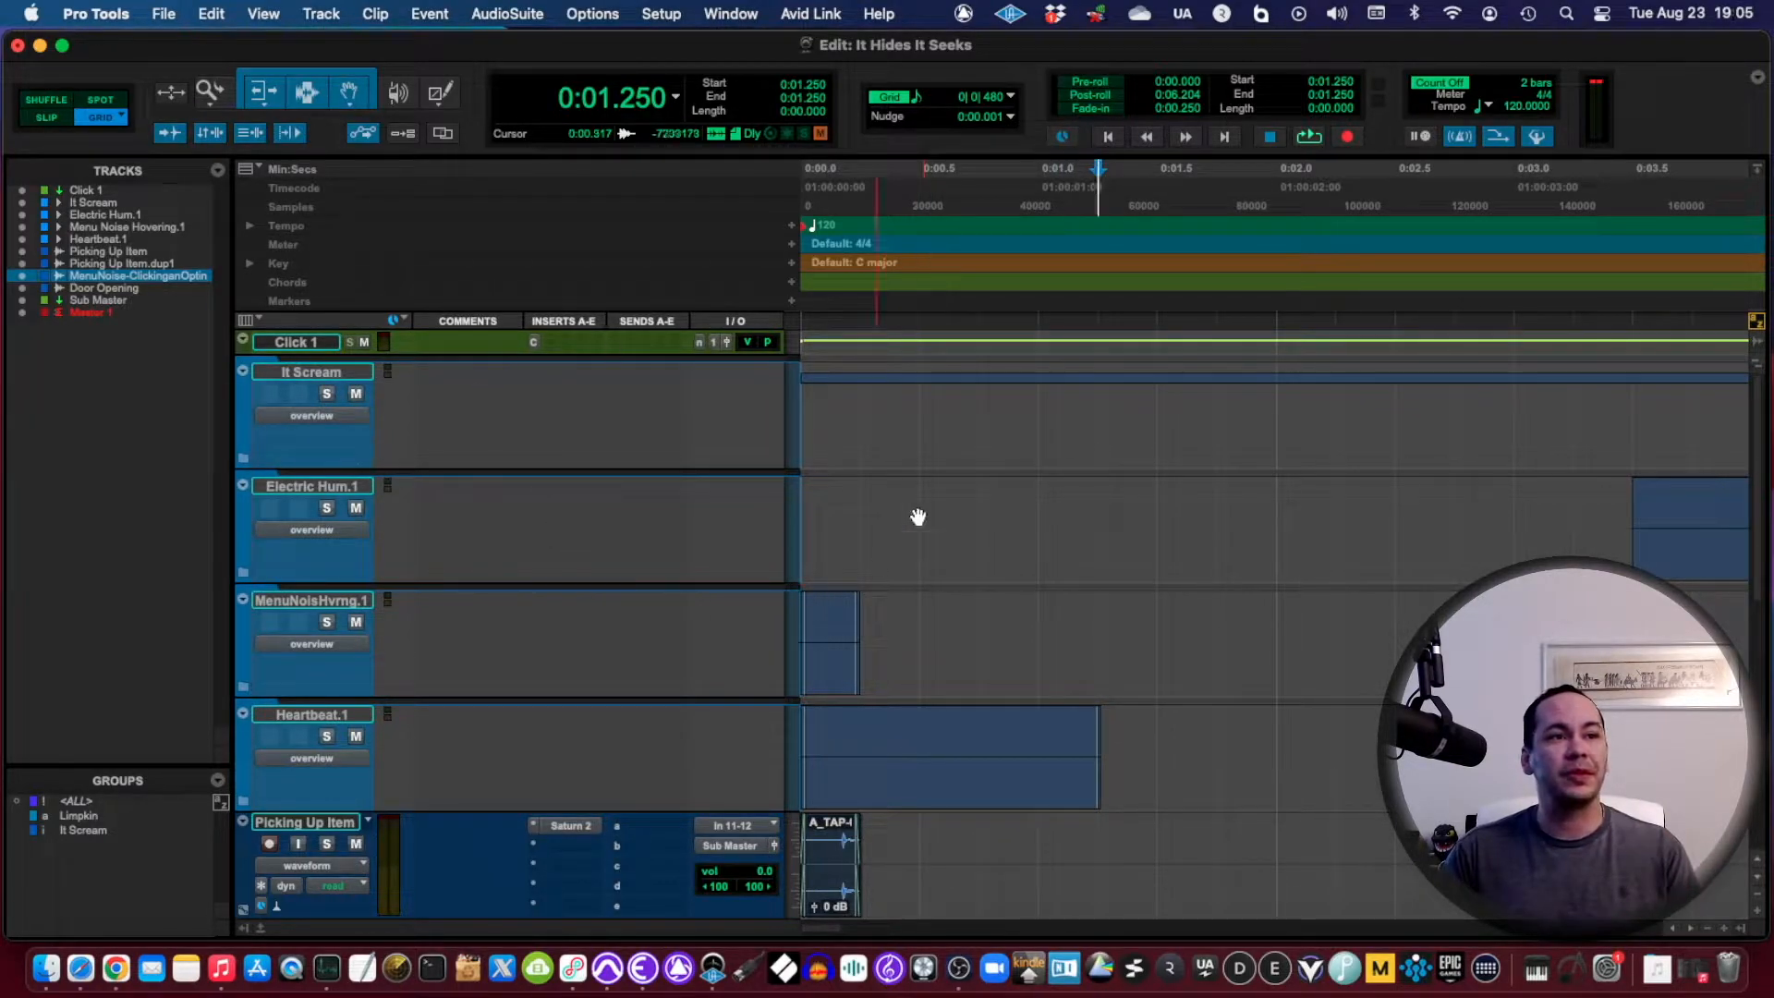
# Step: Scroll down to the It Scream member tracks: Fox Scream, Tiger Roar, Barn Owl and Limpkin
pyautogui.scroll(-3)
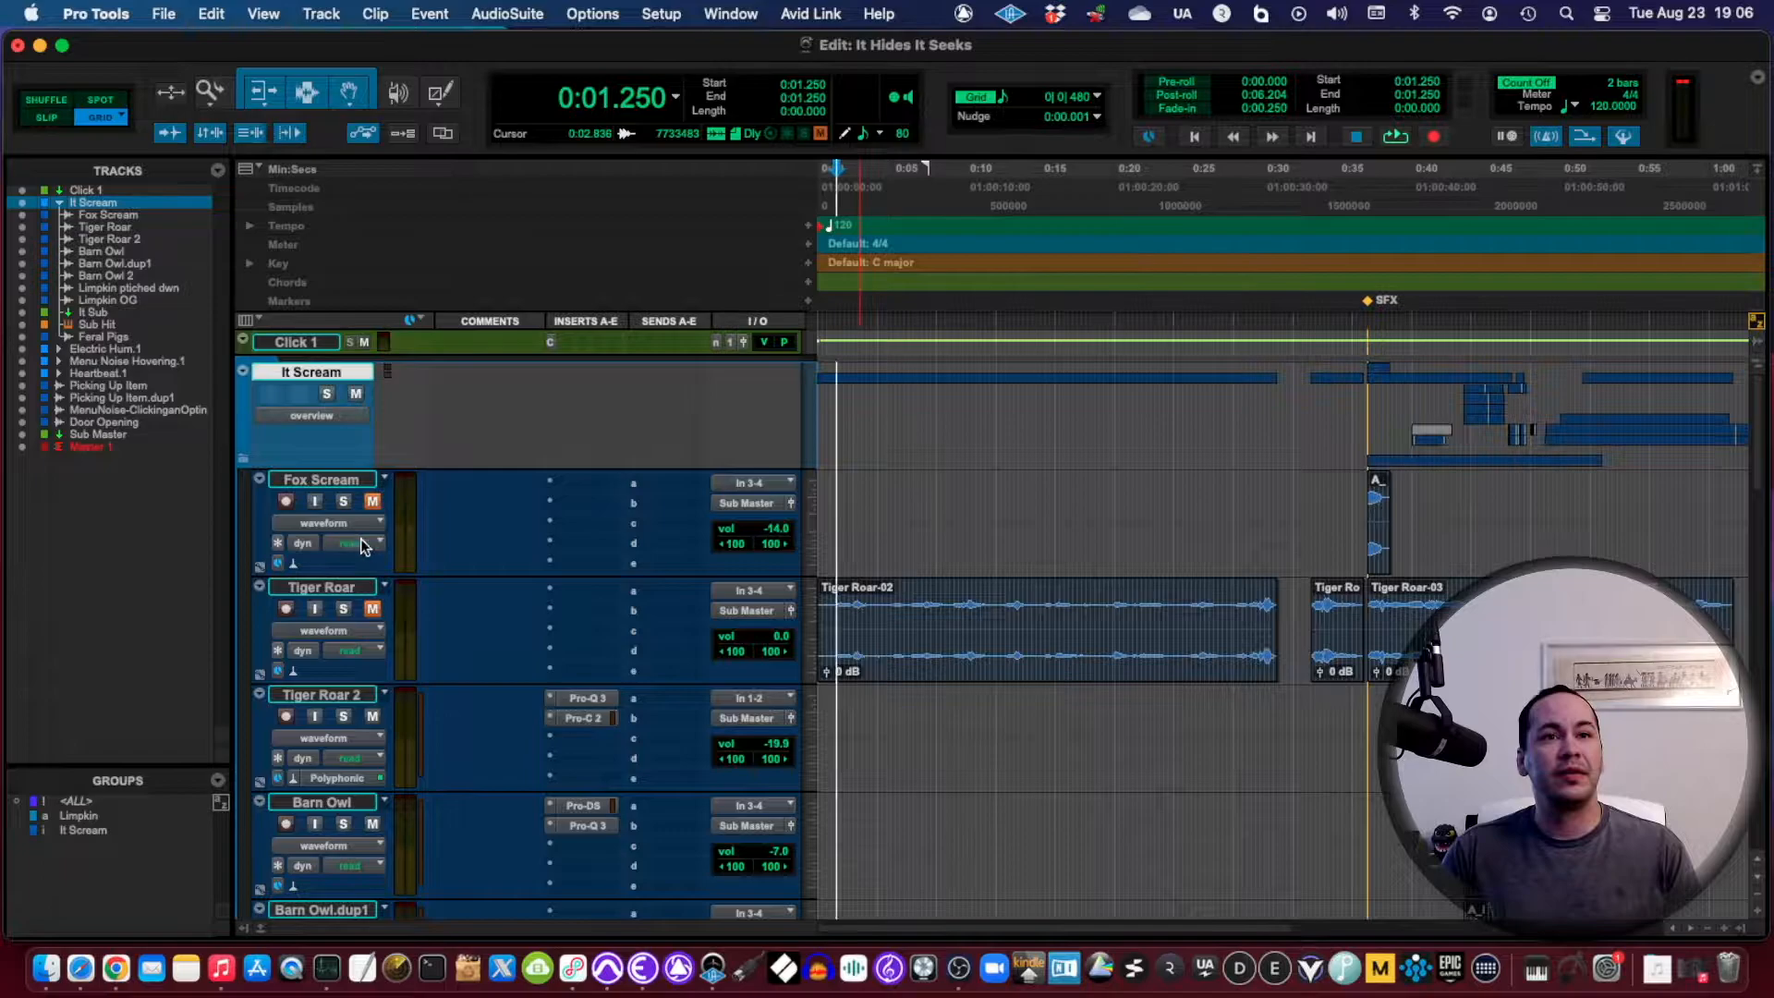
# Step: Scroll through the It Scream tracks and solo Tiger Roar 2
pyautogui.scroll(-3)
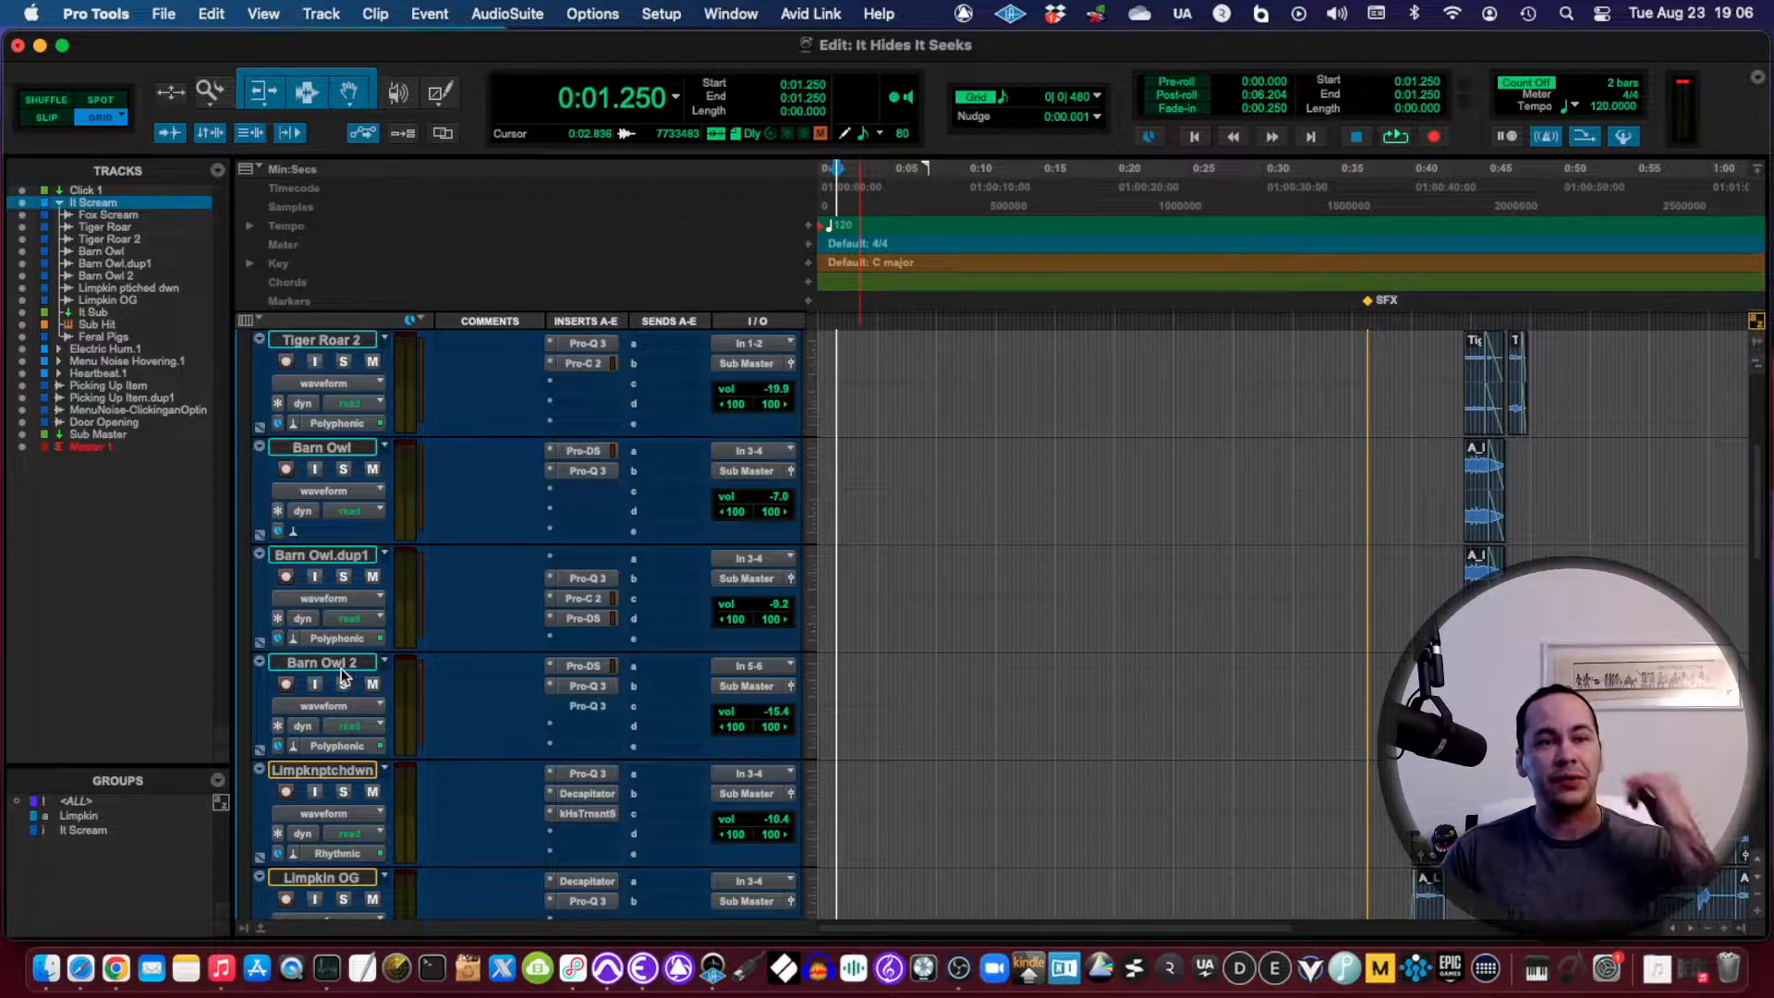
pyautogui.moveTo(343, 677)
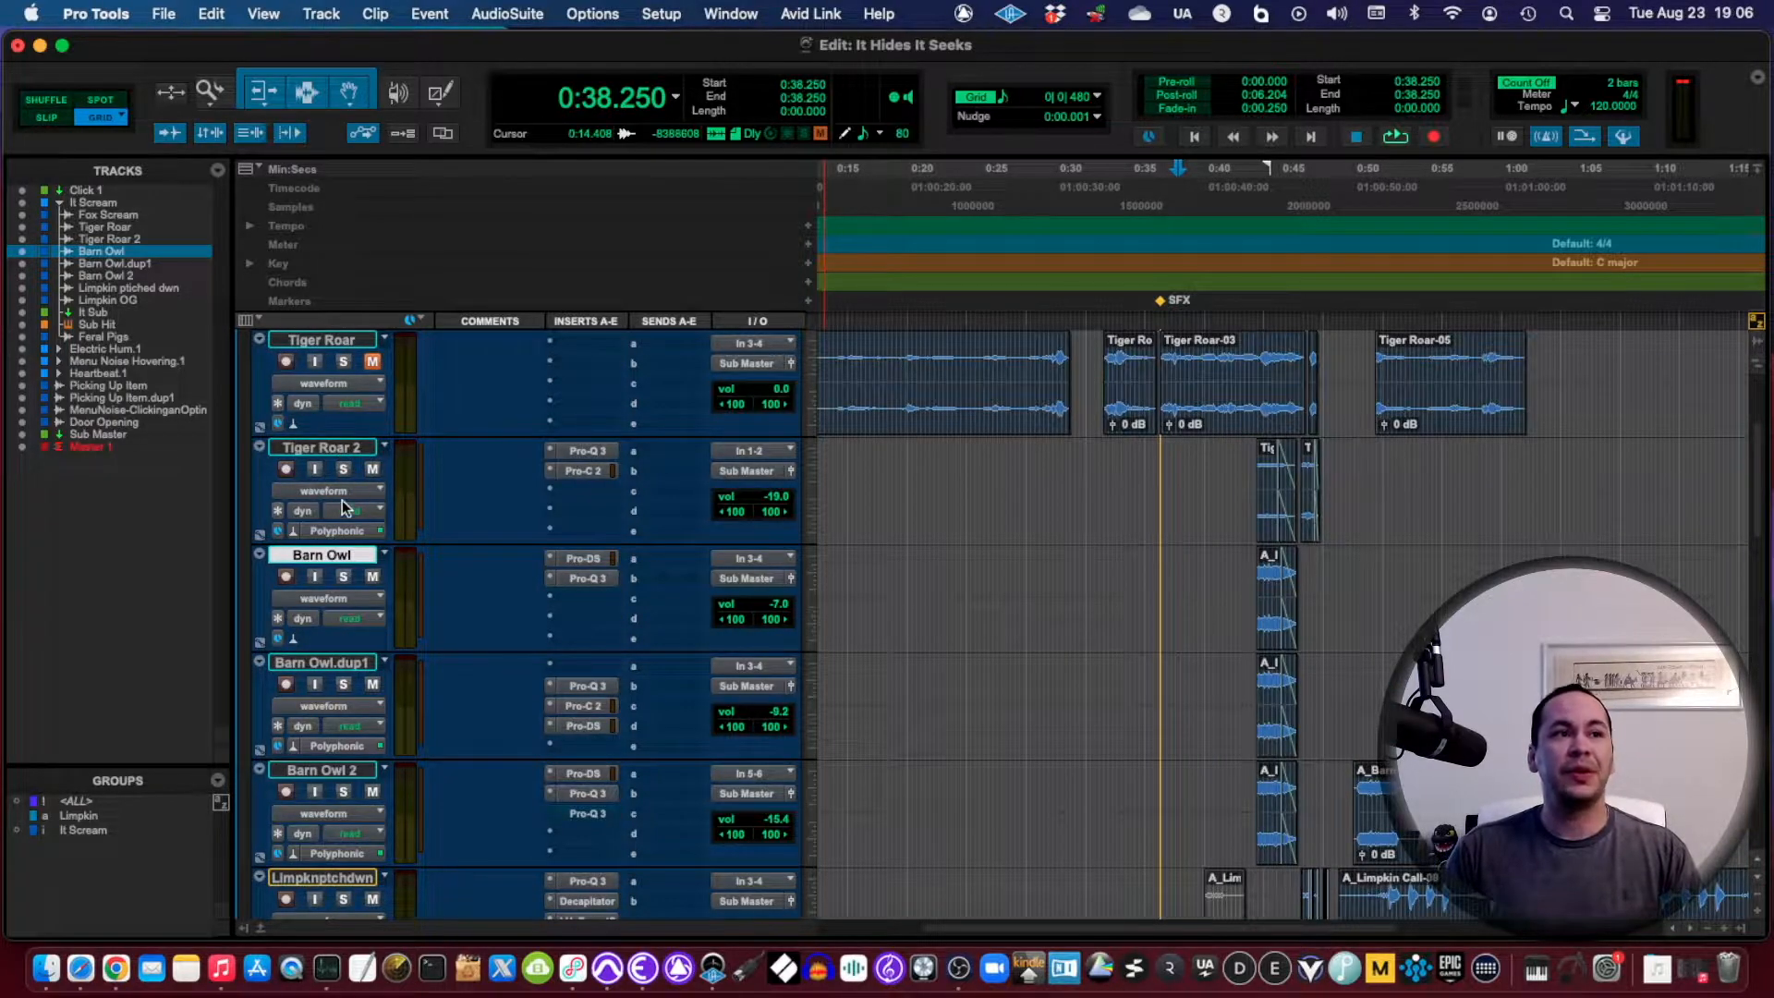
pyautogui.click(343, 468)
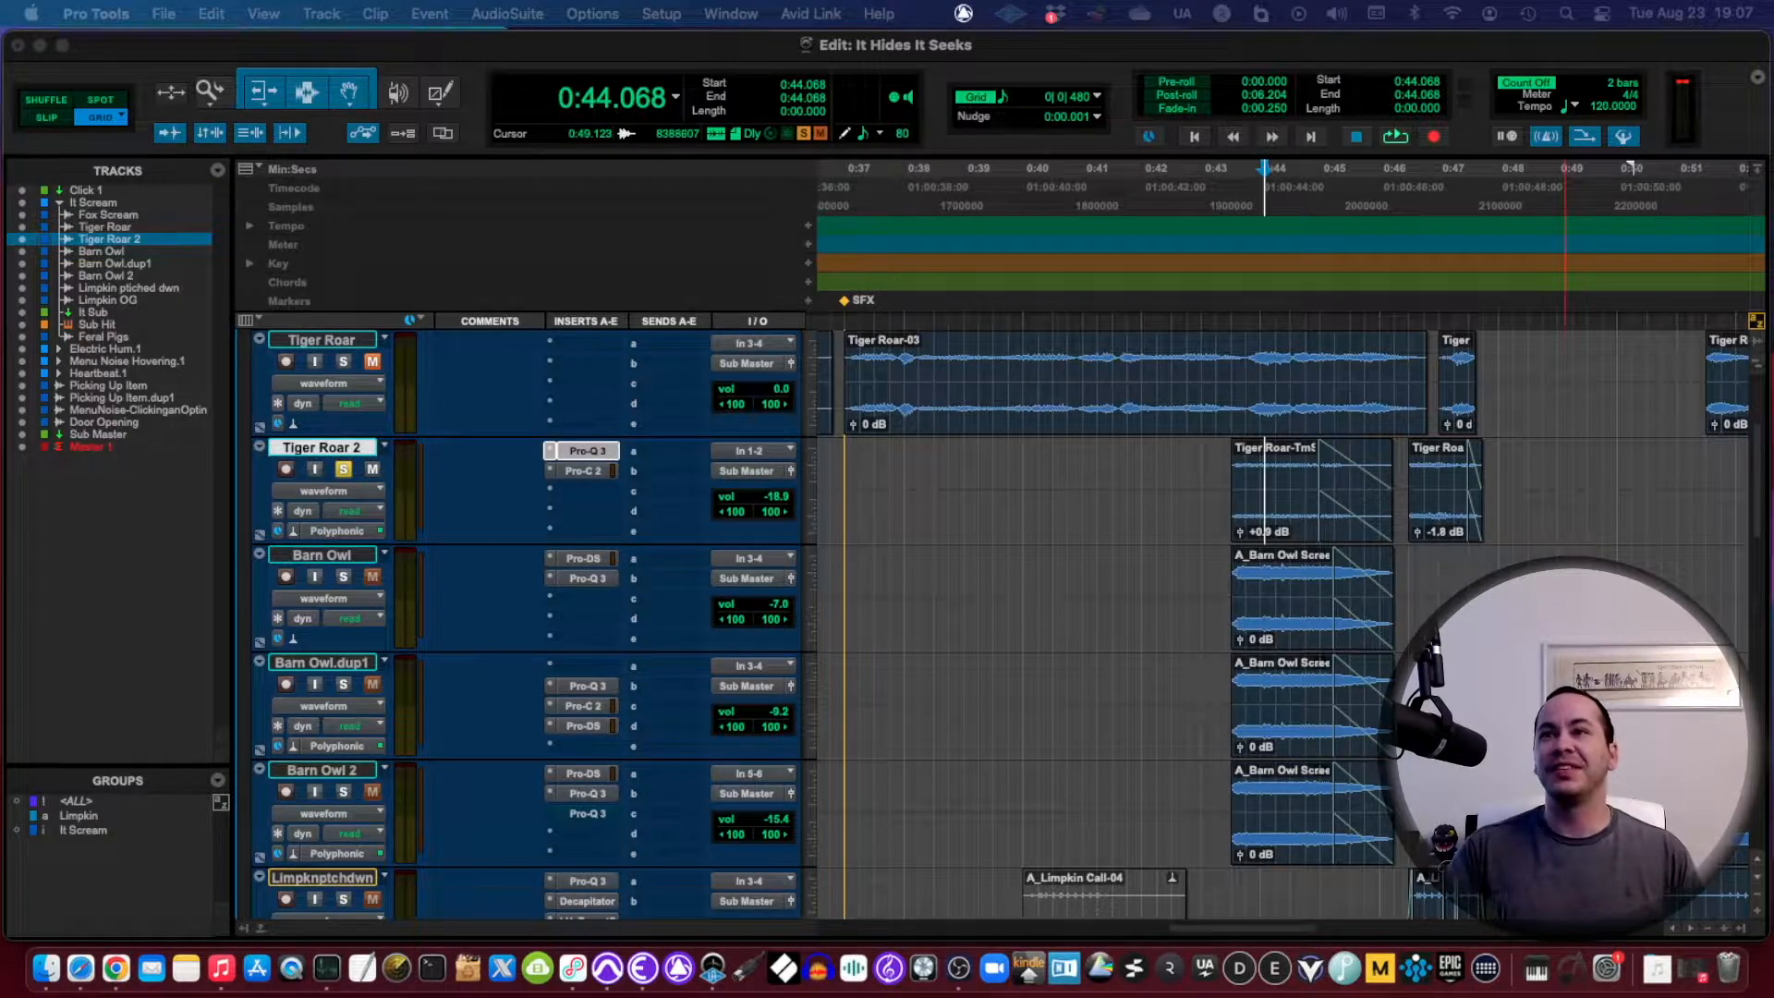
# Step: Inspect and close the Pro-Q 3 EQ on Tiger Roar 2 and Pro-DS on Barn Owl
pyautogui.click(588, 450)
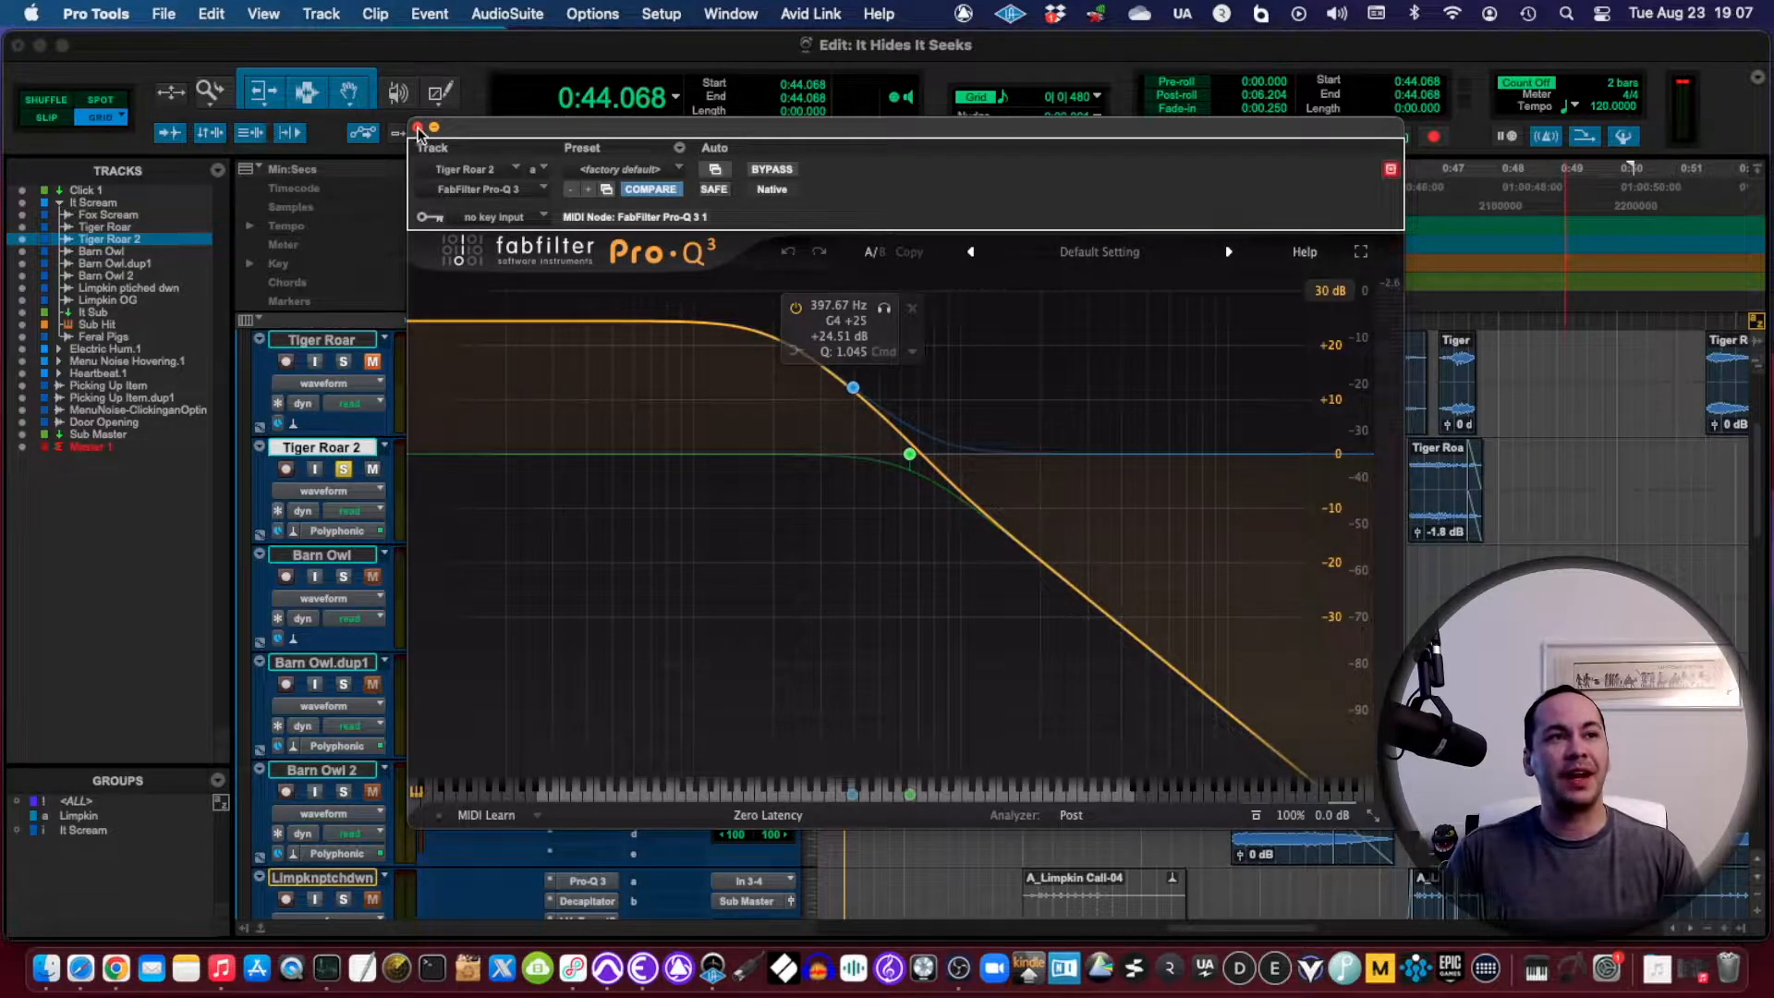
pyautogui.click(415, 128)
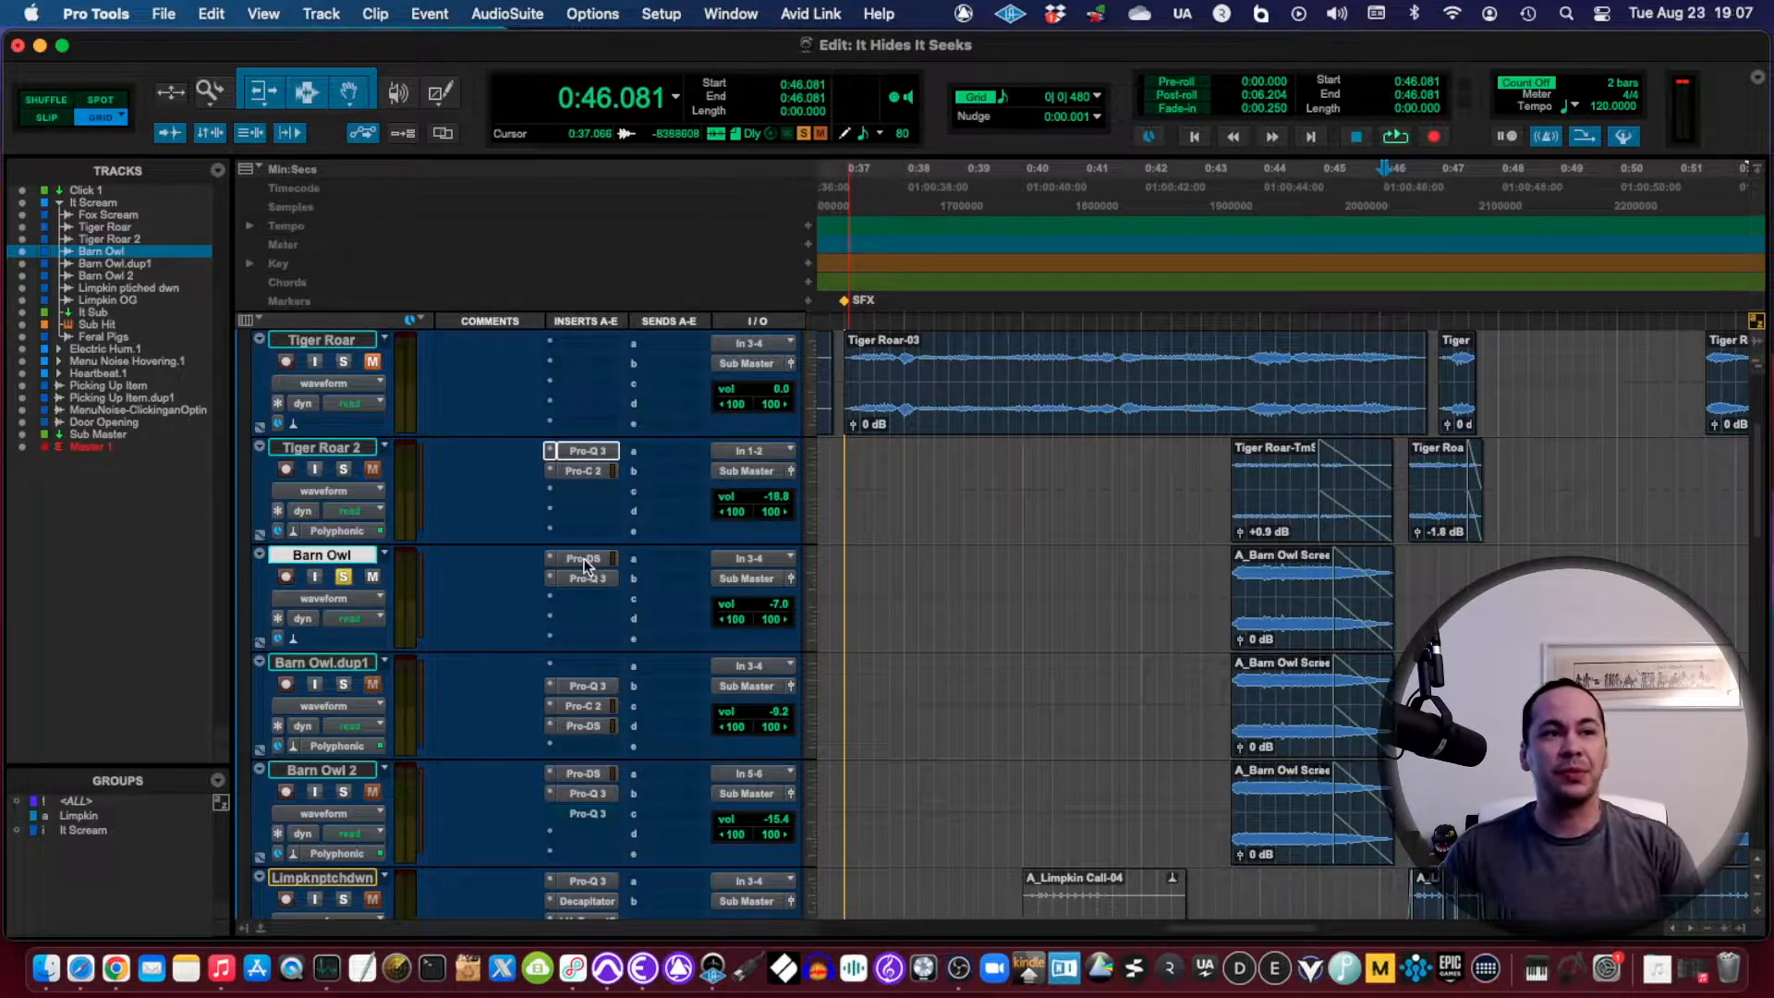
pyautogui.click(581, 558)
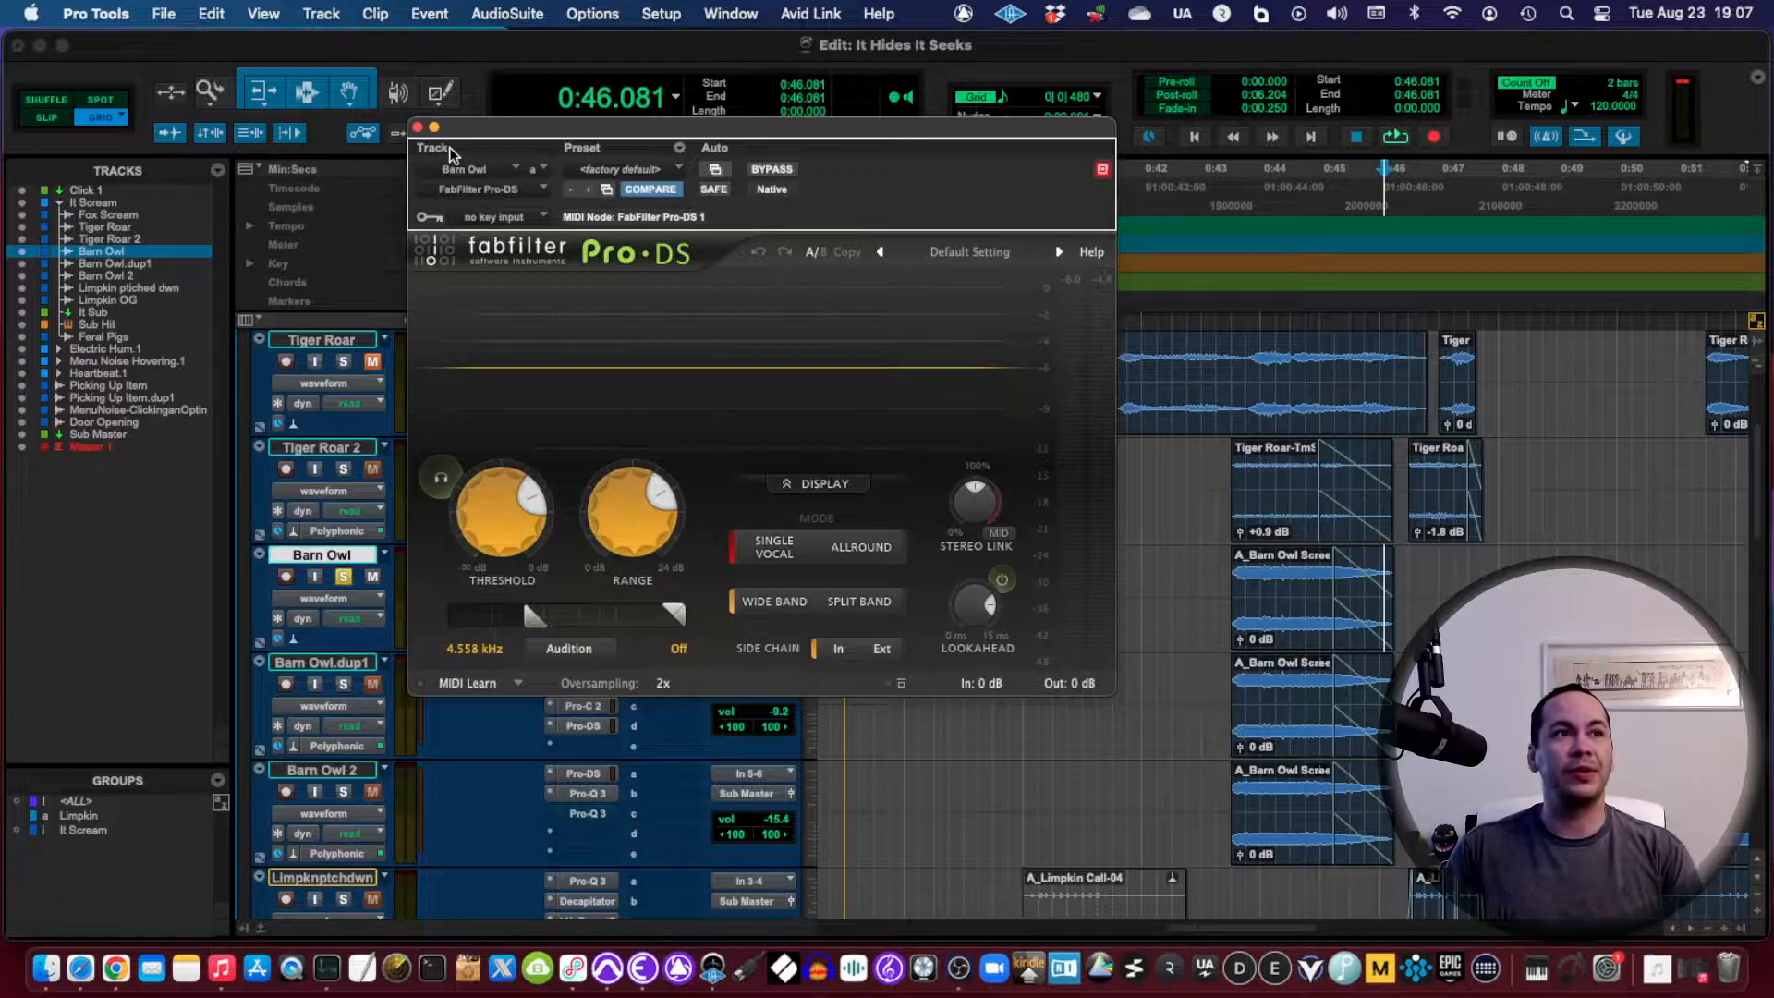
pyautogui.click(412, 128)
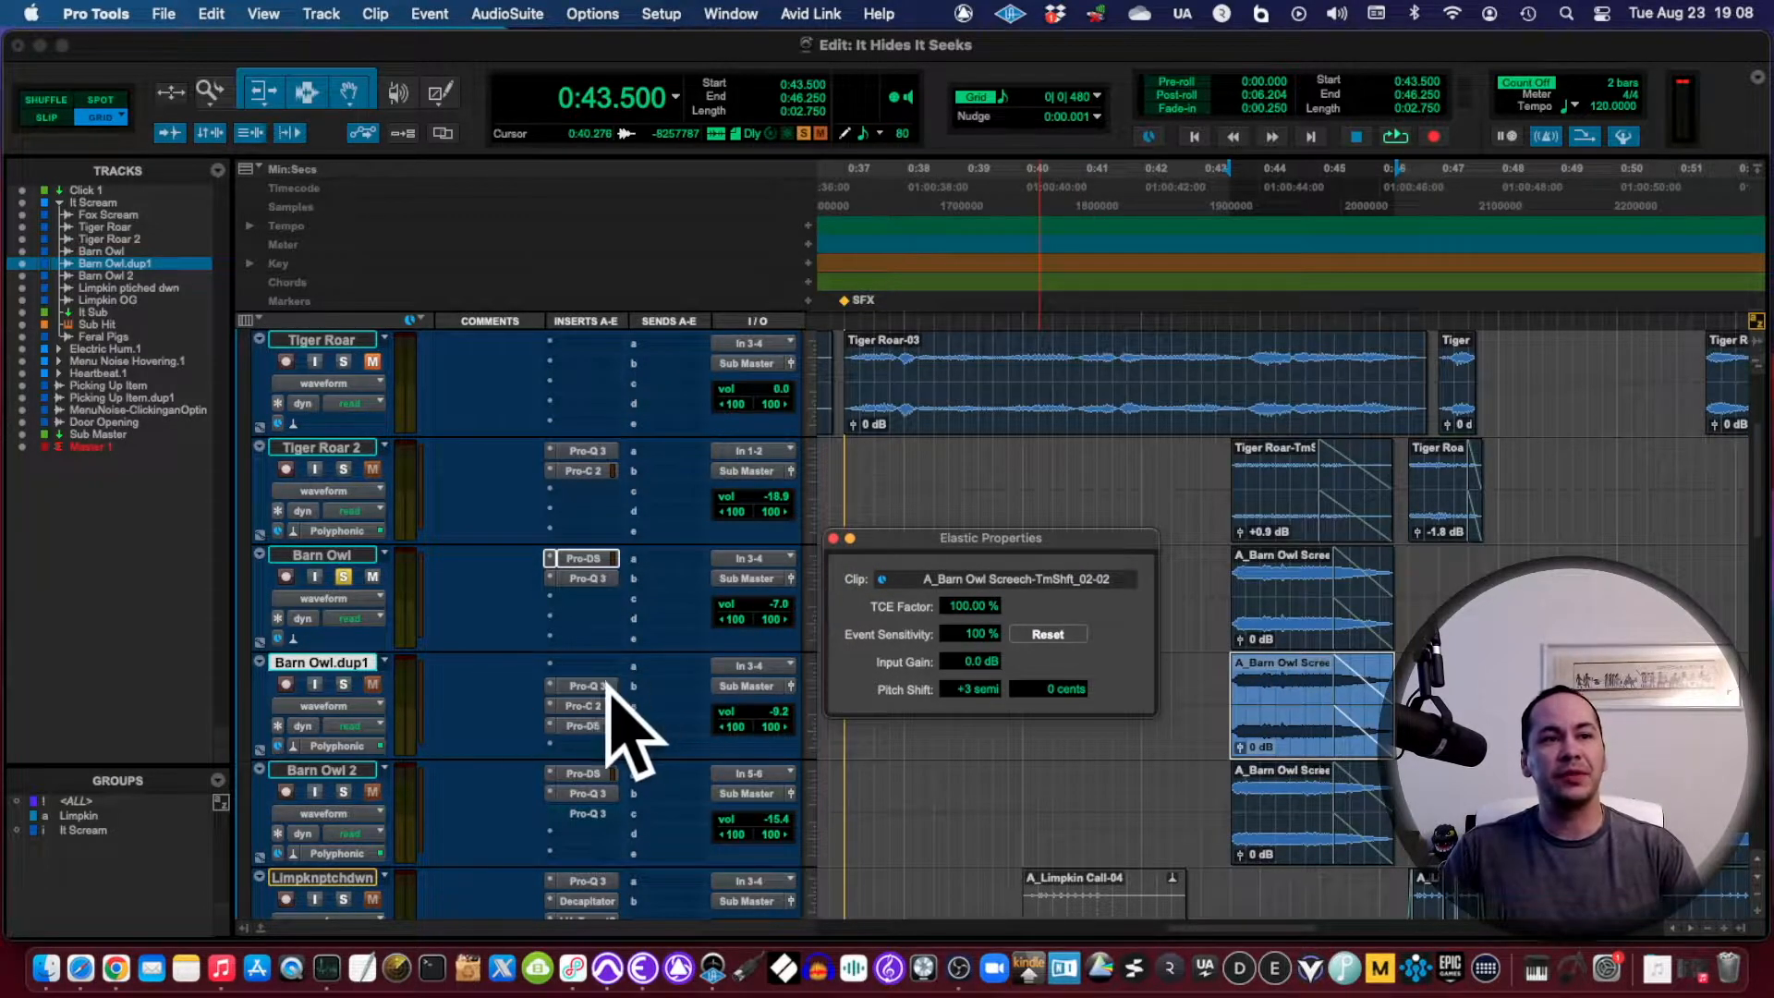
pyautogui.moveTo(962, 686)
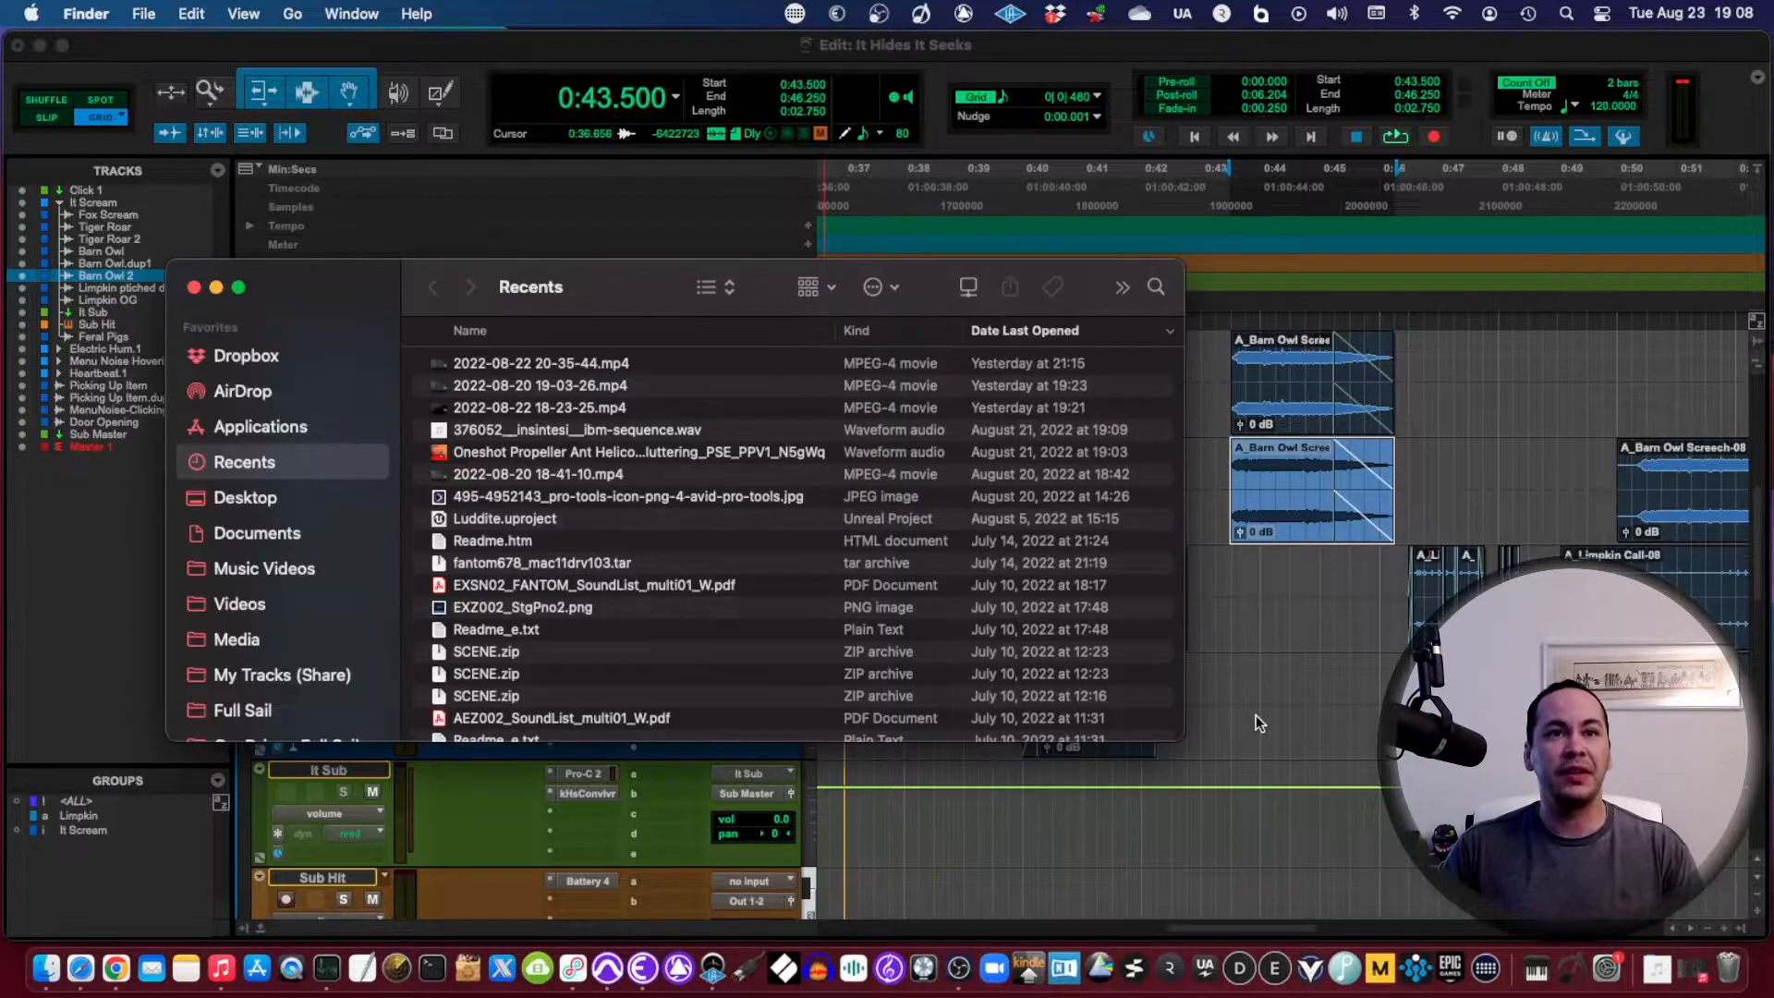
# Step: Open Sound Engineering > Bounced Files and preview It Scream.wav in Quick Look
pyautogui.scroll(-3)
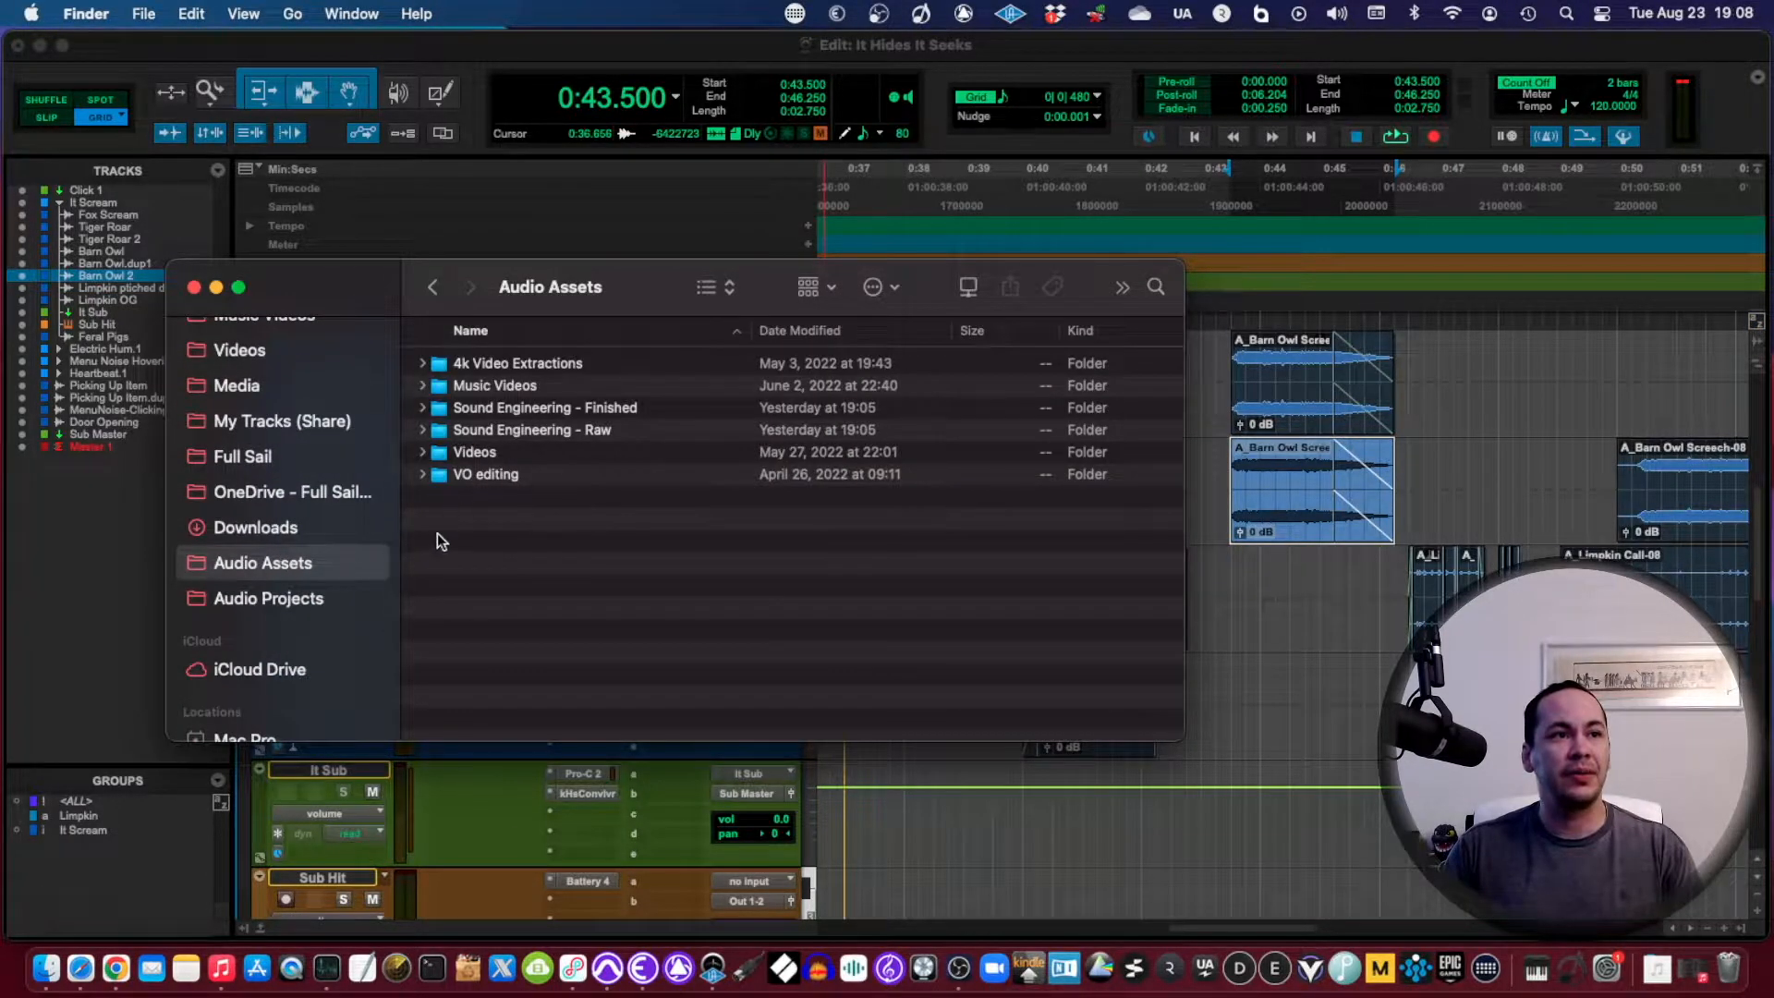
pyautogui.doubleClick(531, 430)
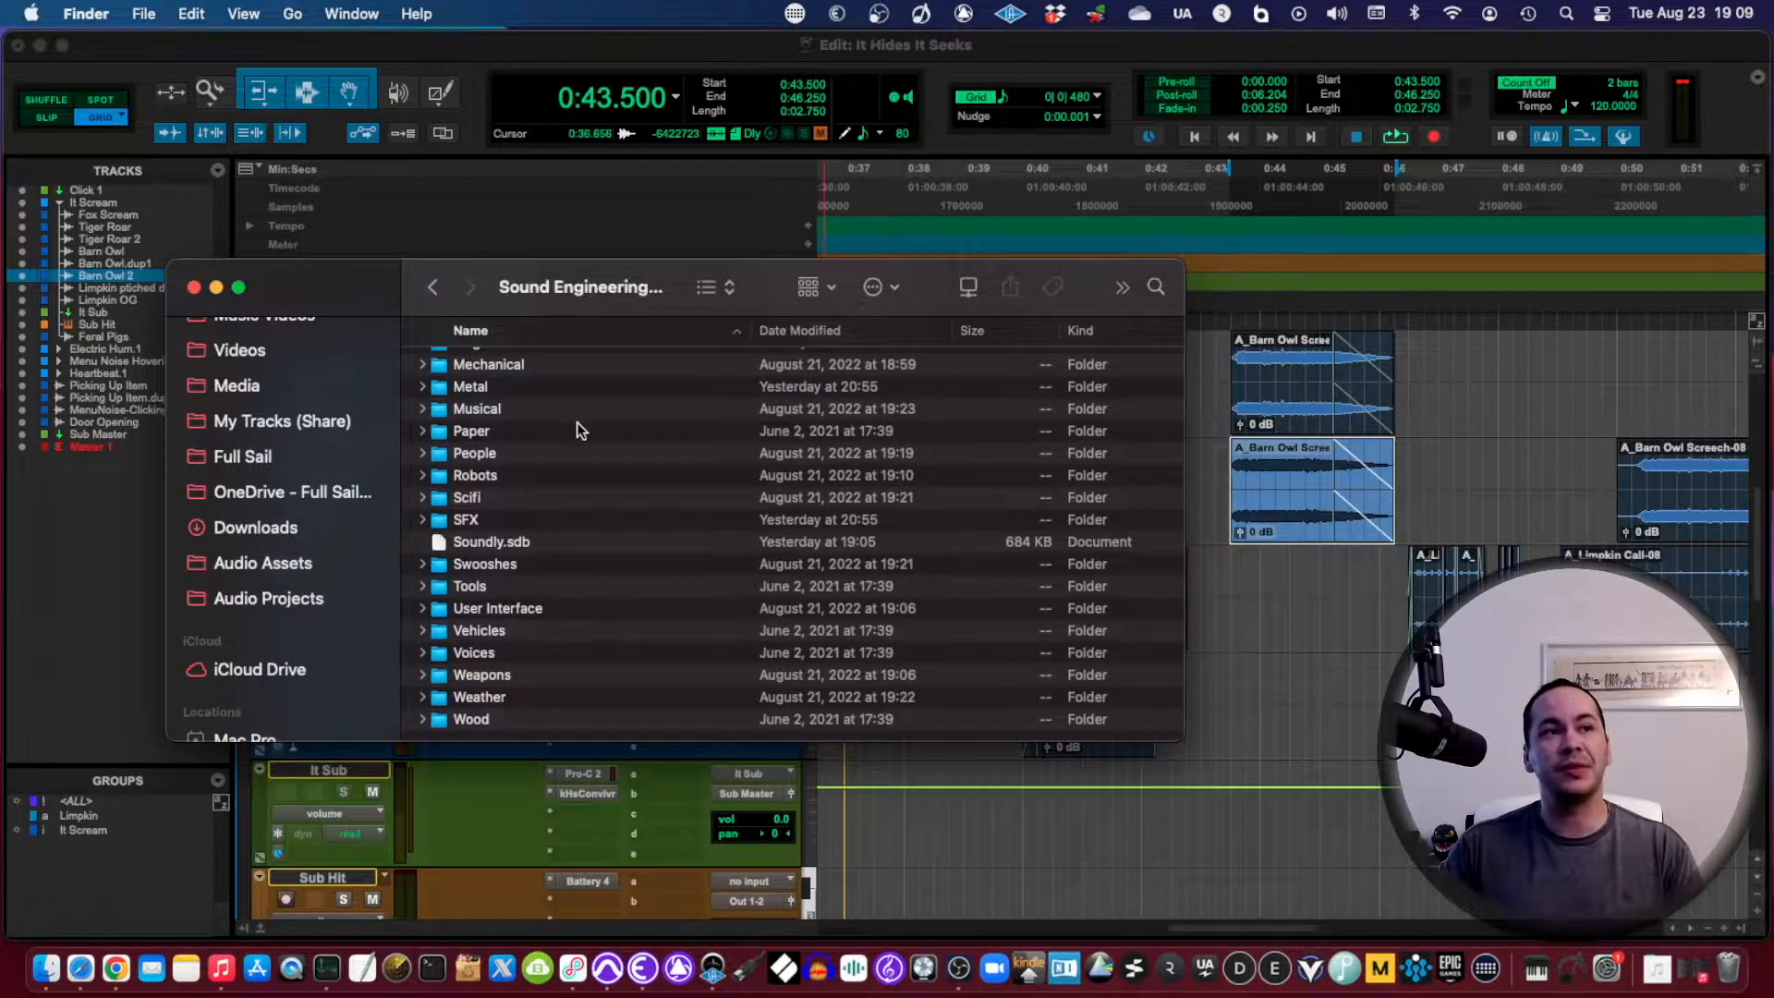
pyautogui.click(263, 562)
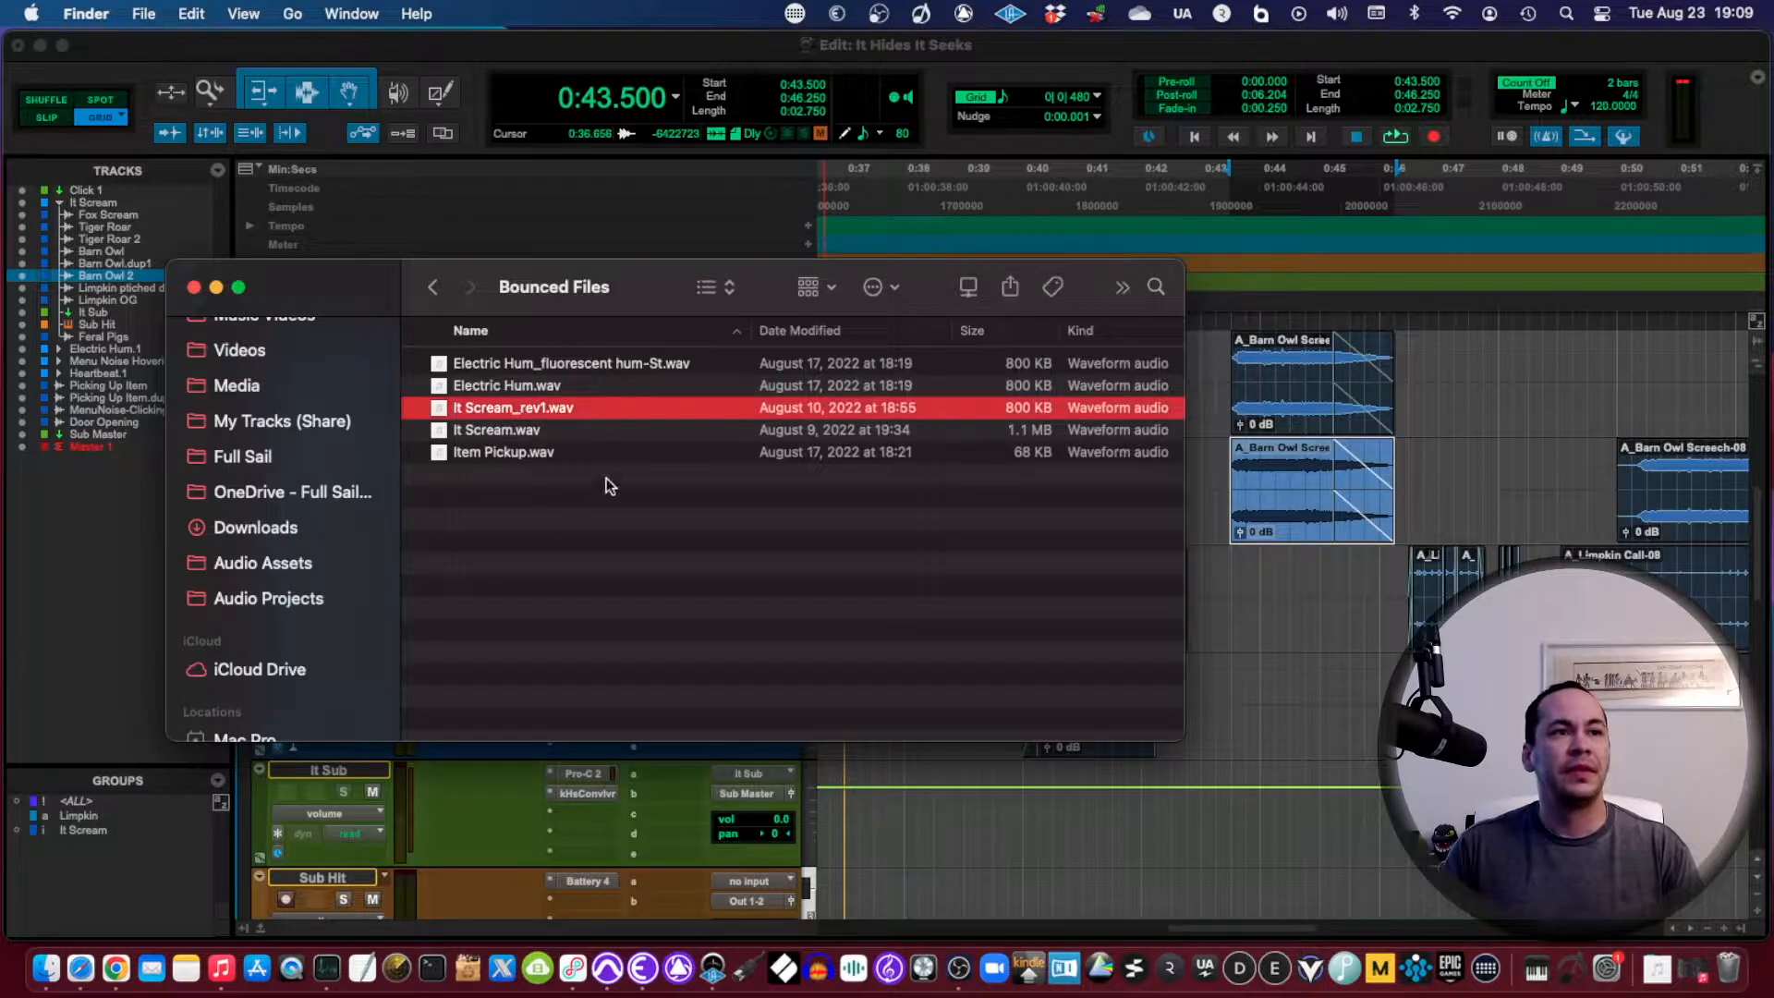
pyautogui.moveTo(542, 428)
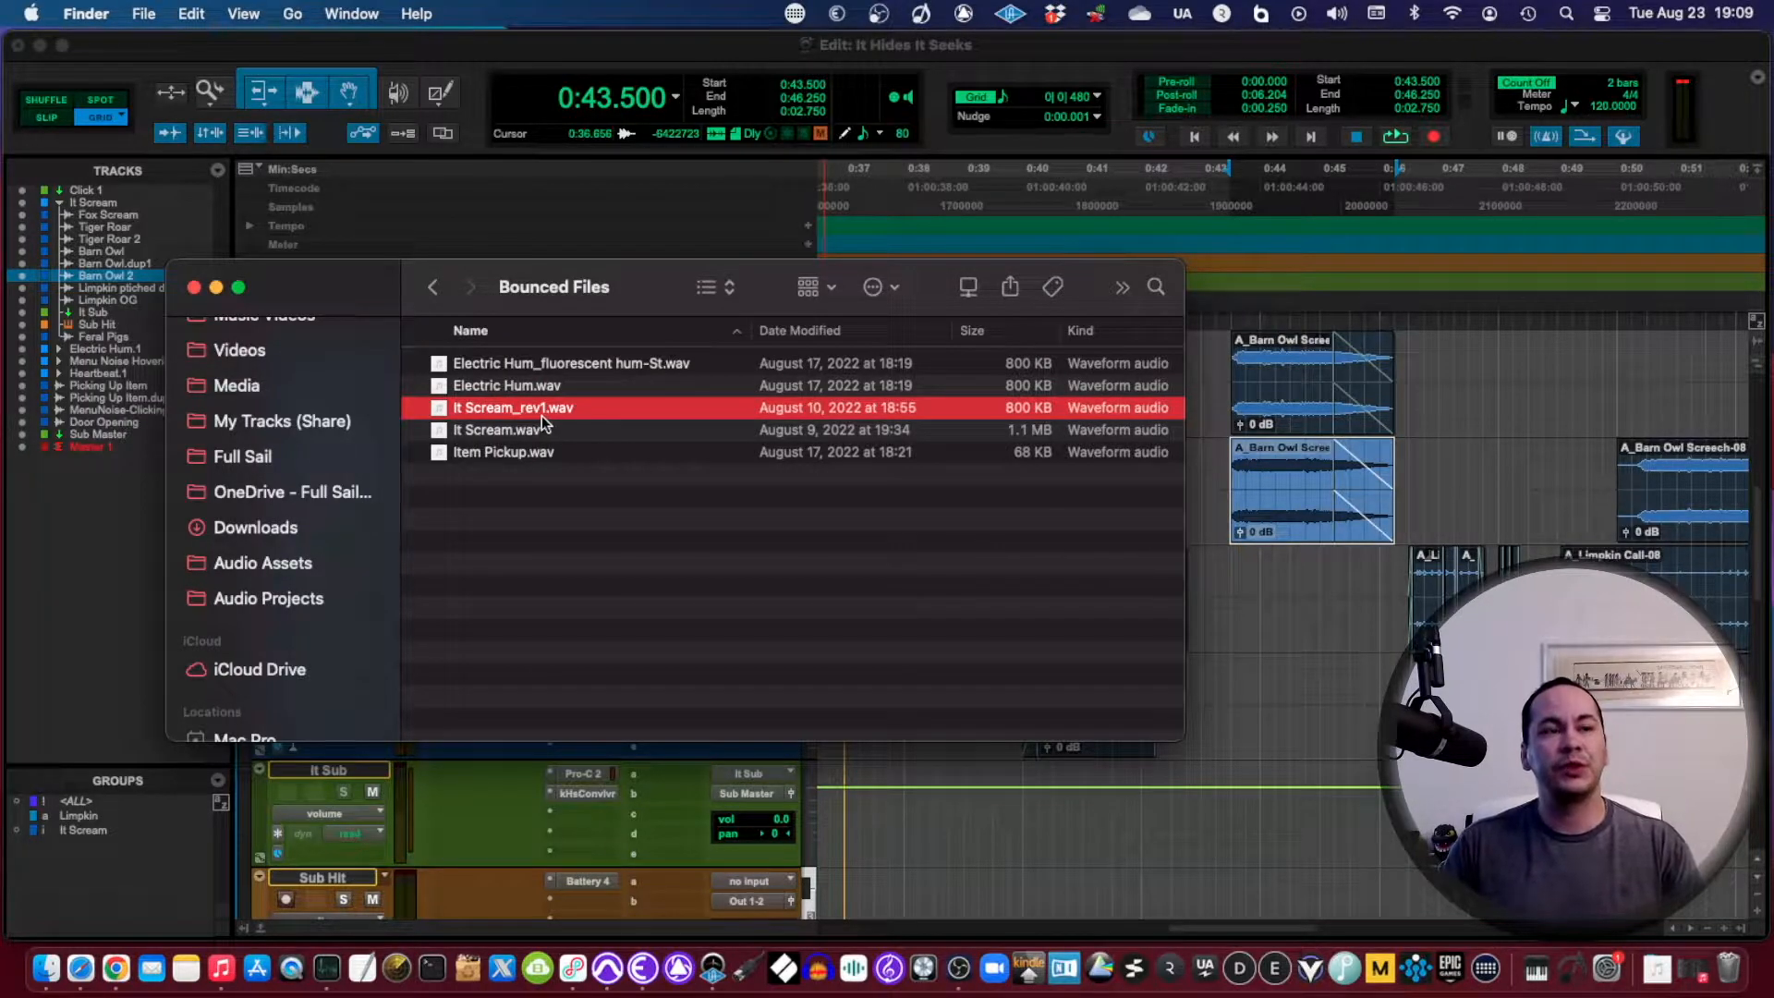
pyautogui.click(496, 430)
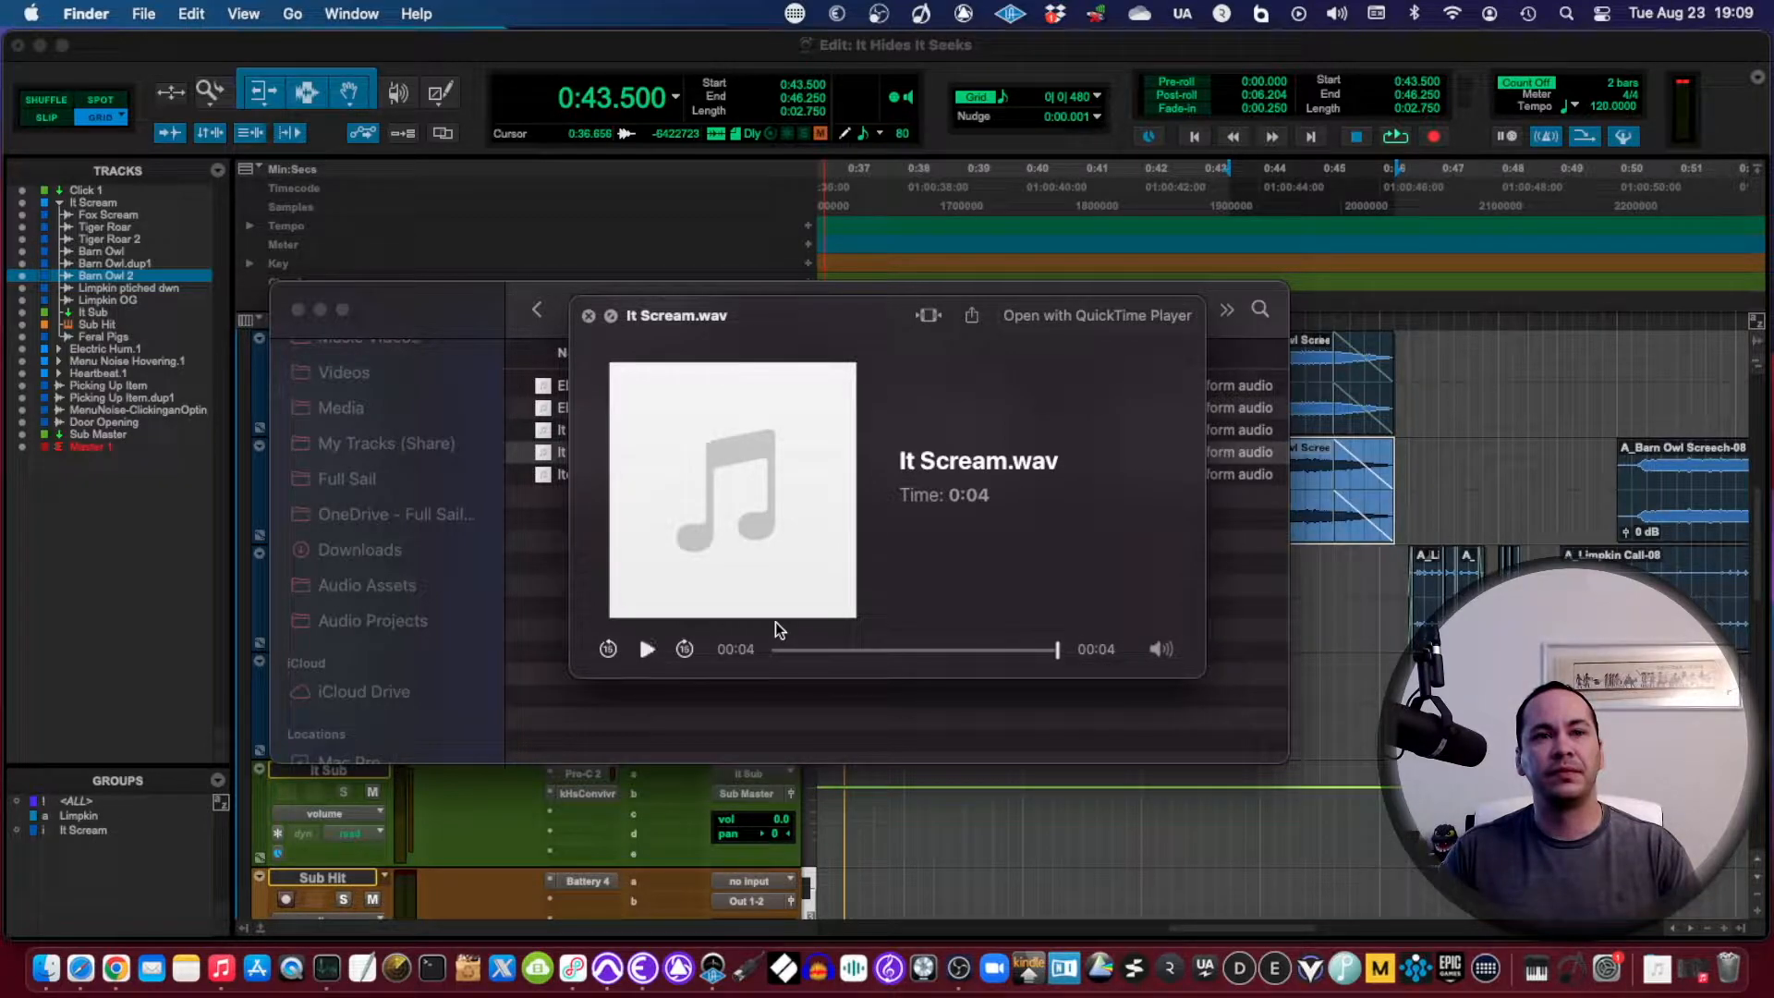
pyautogui.moveTo(771, 360)
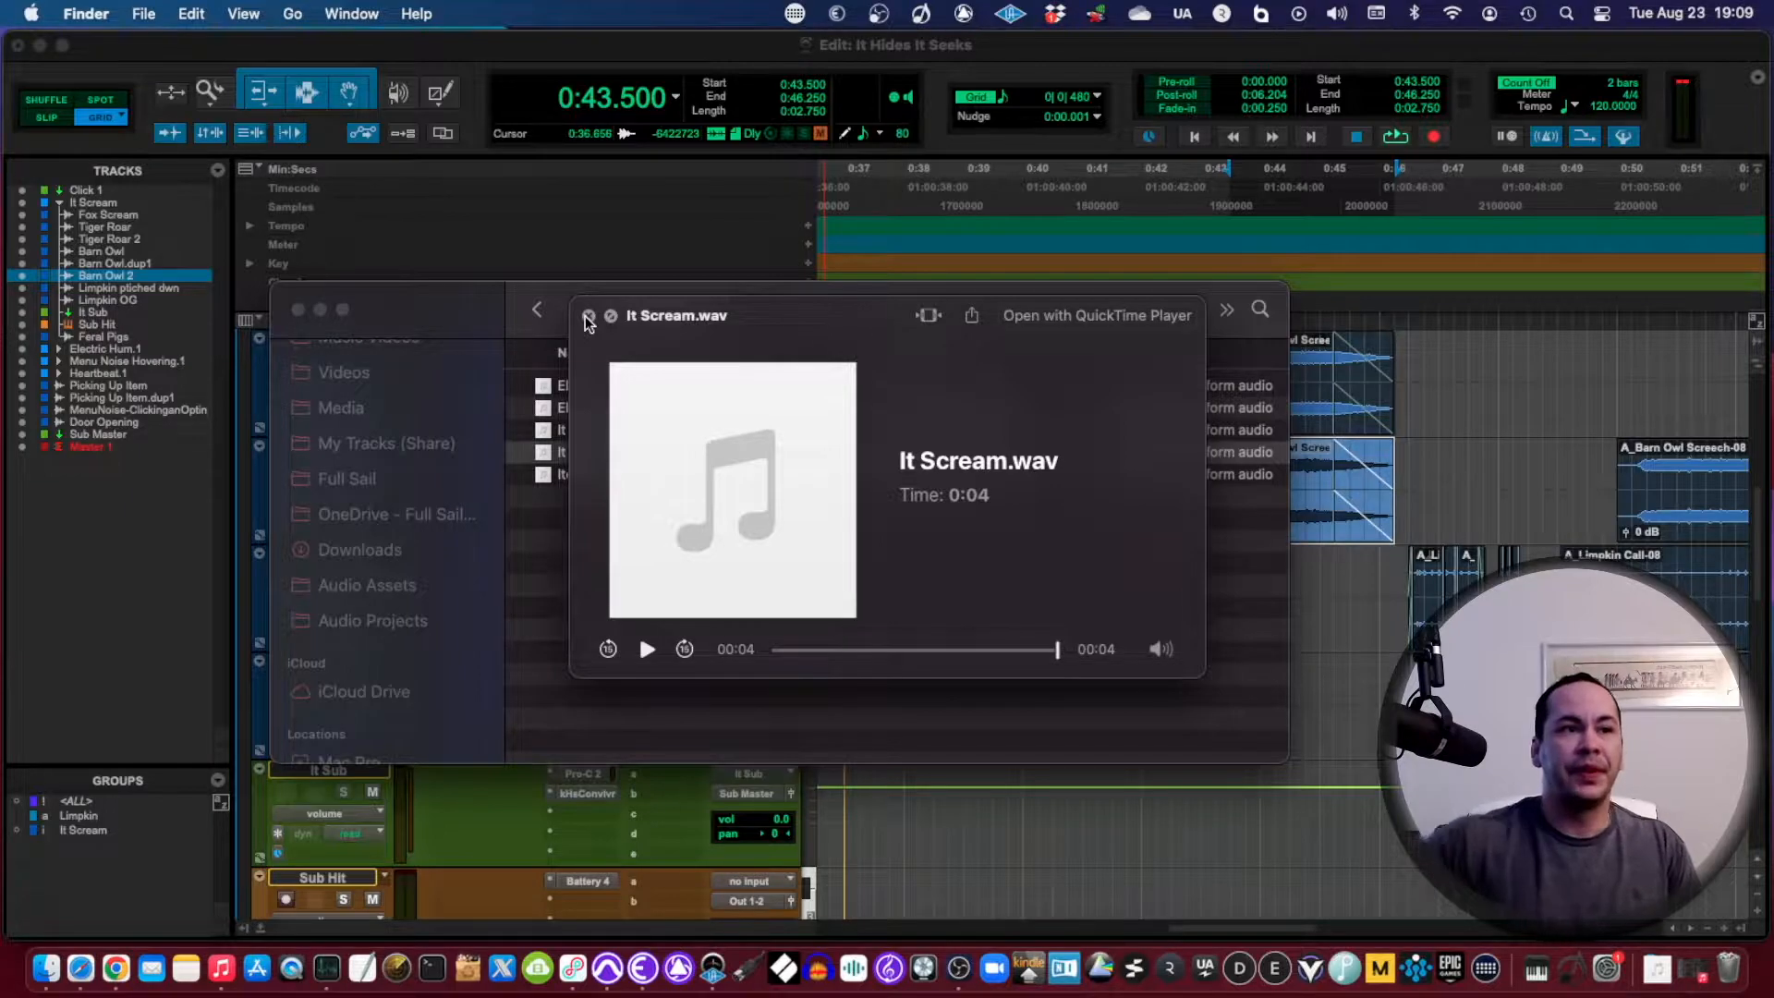
# Step: Close the It Scream.wav Quick Look preview
pyautogui.click(588, 316)
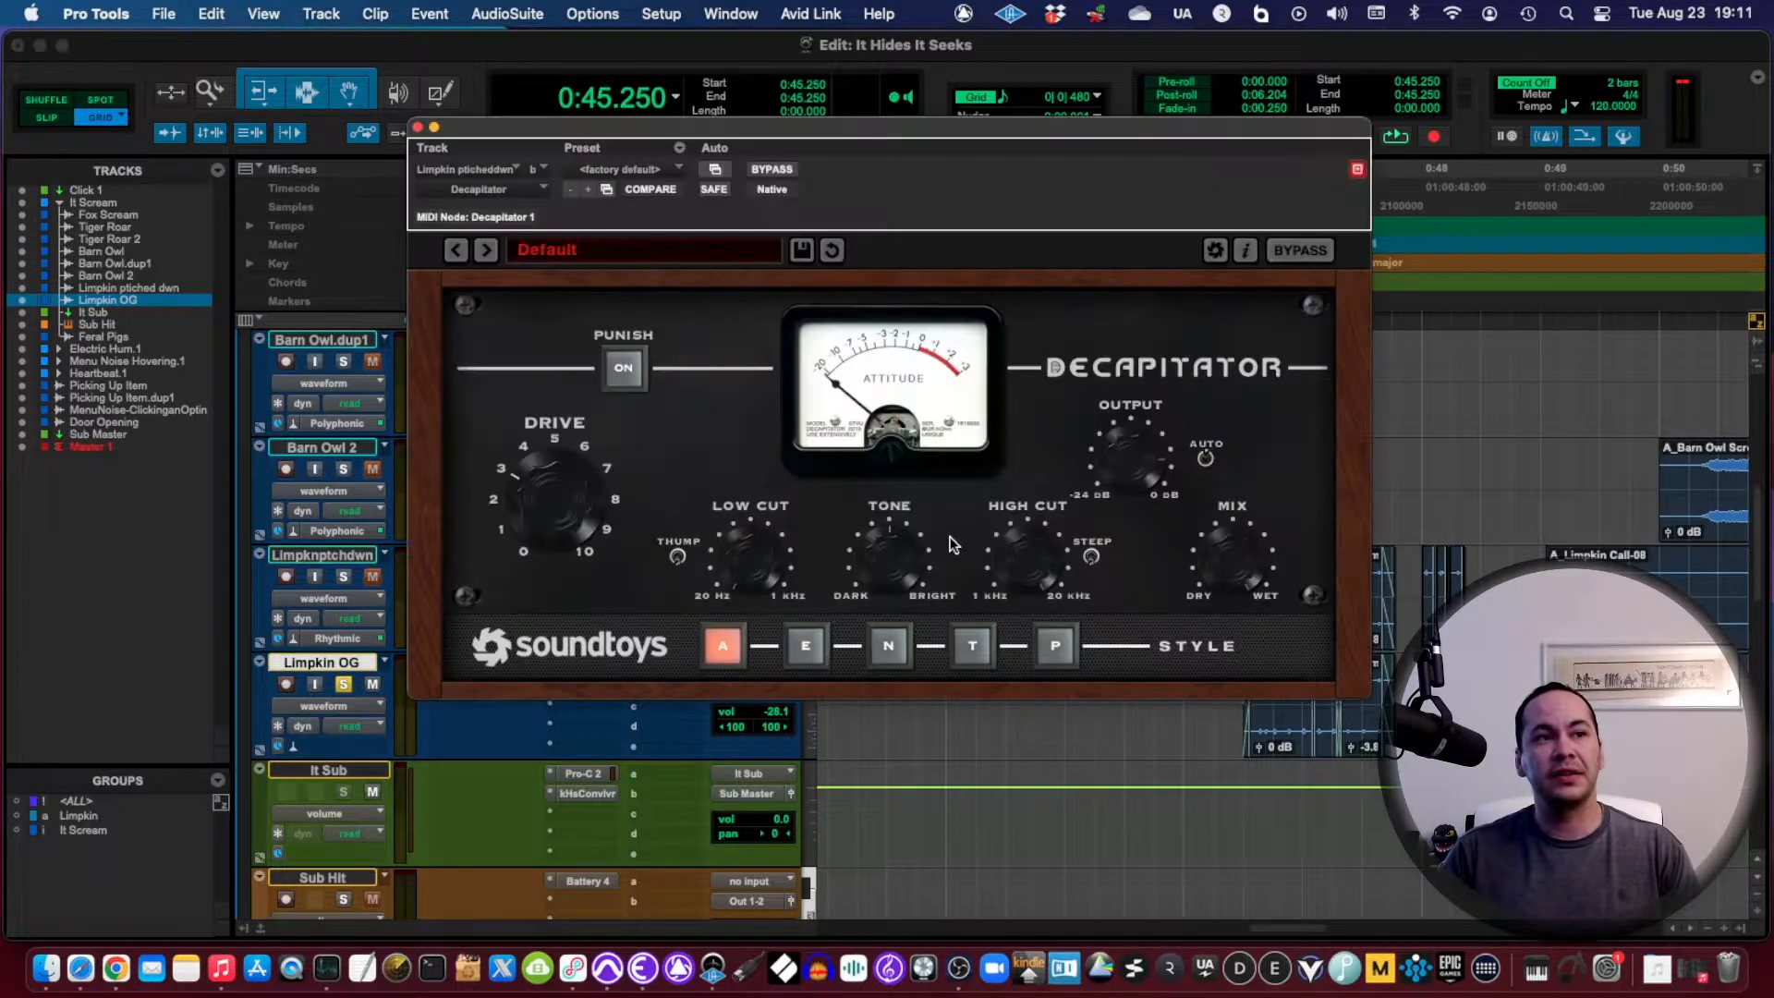
# Step: Switch Limpkin pitched dwn's plugin window from Decapitator to kHs Transient Shaper
pyautogui.click(409, 129)
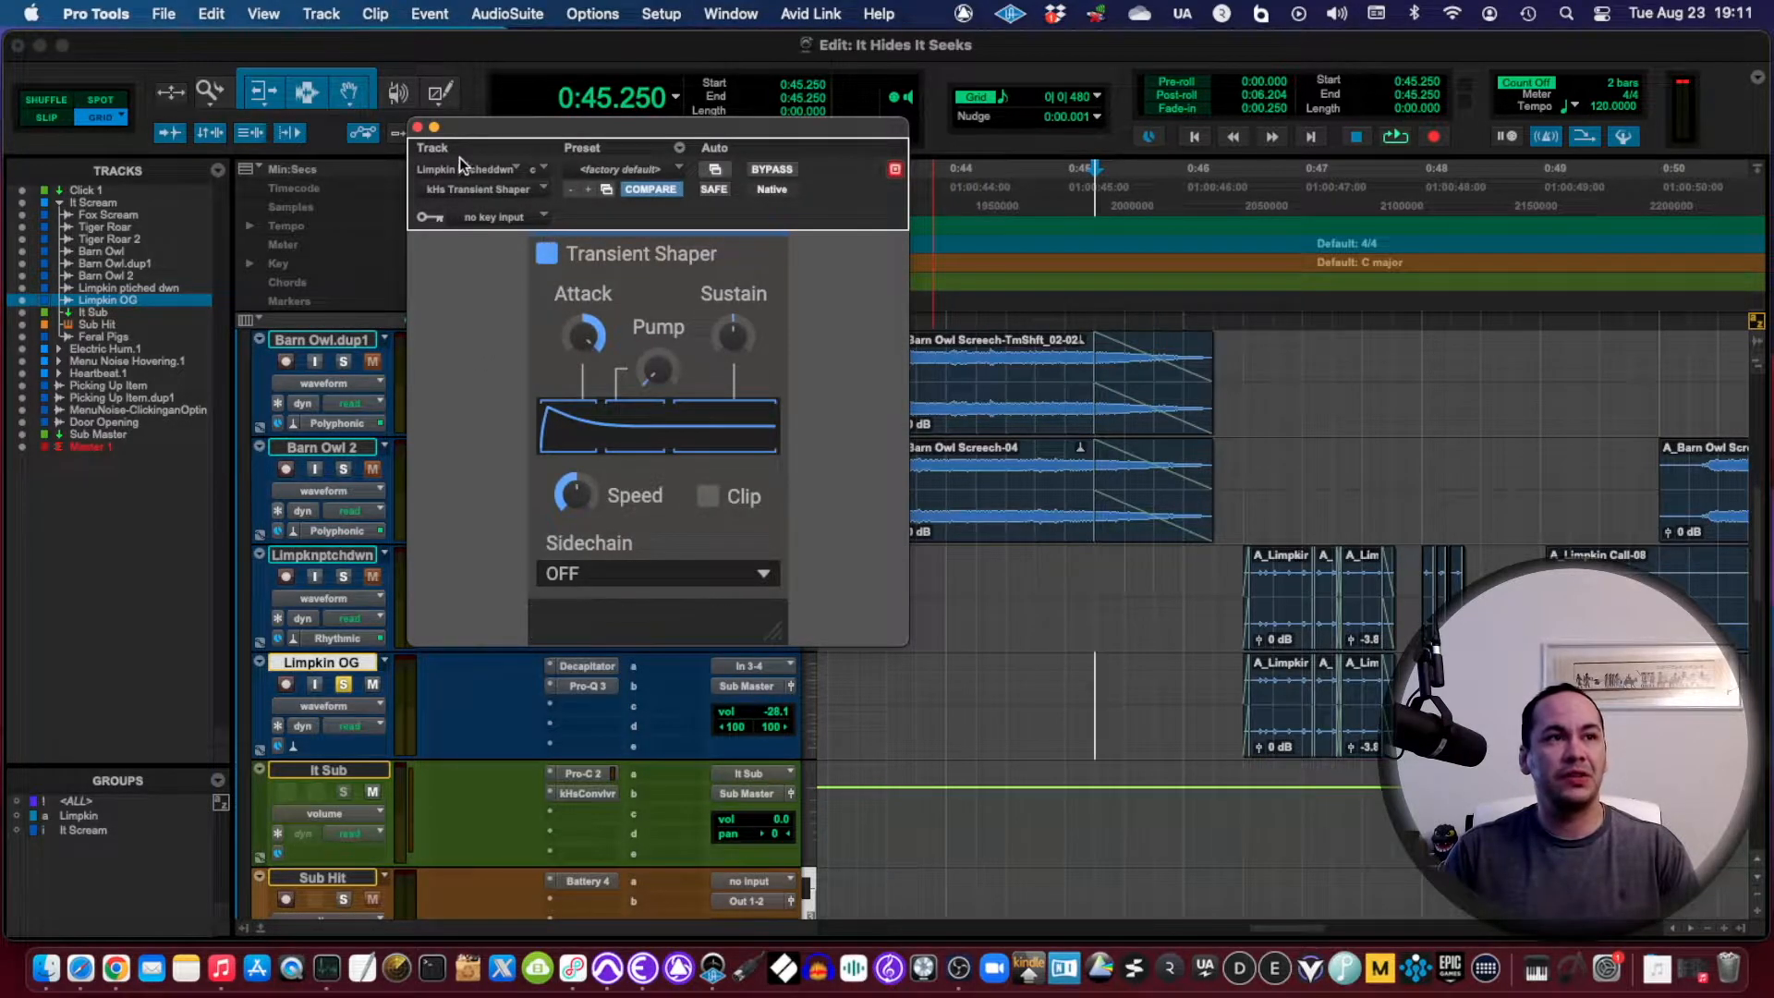
pyautogui.click(426, 128)
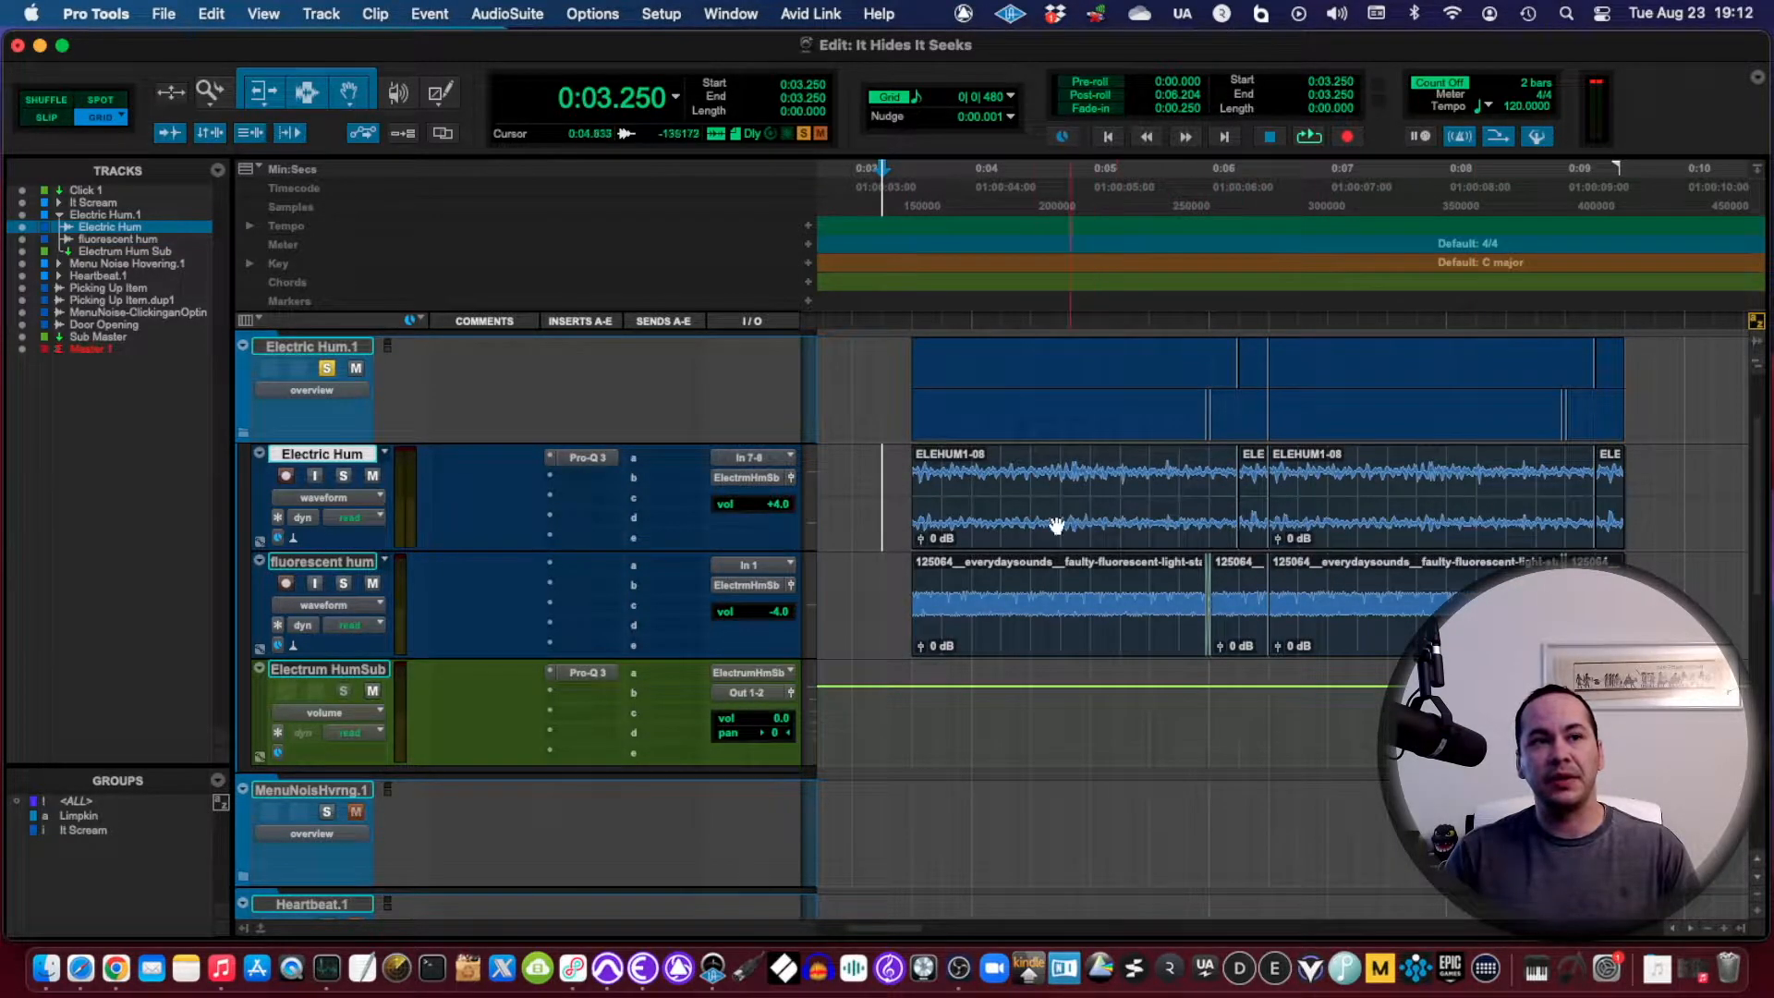
pyautogui.click(1055, 525)
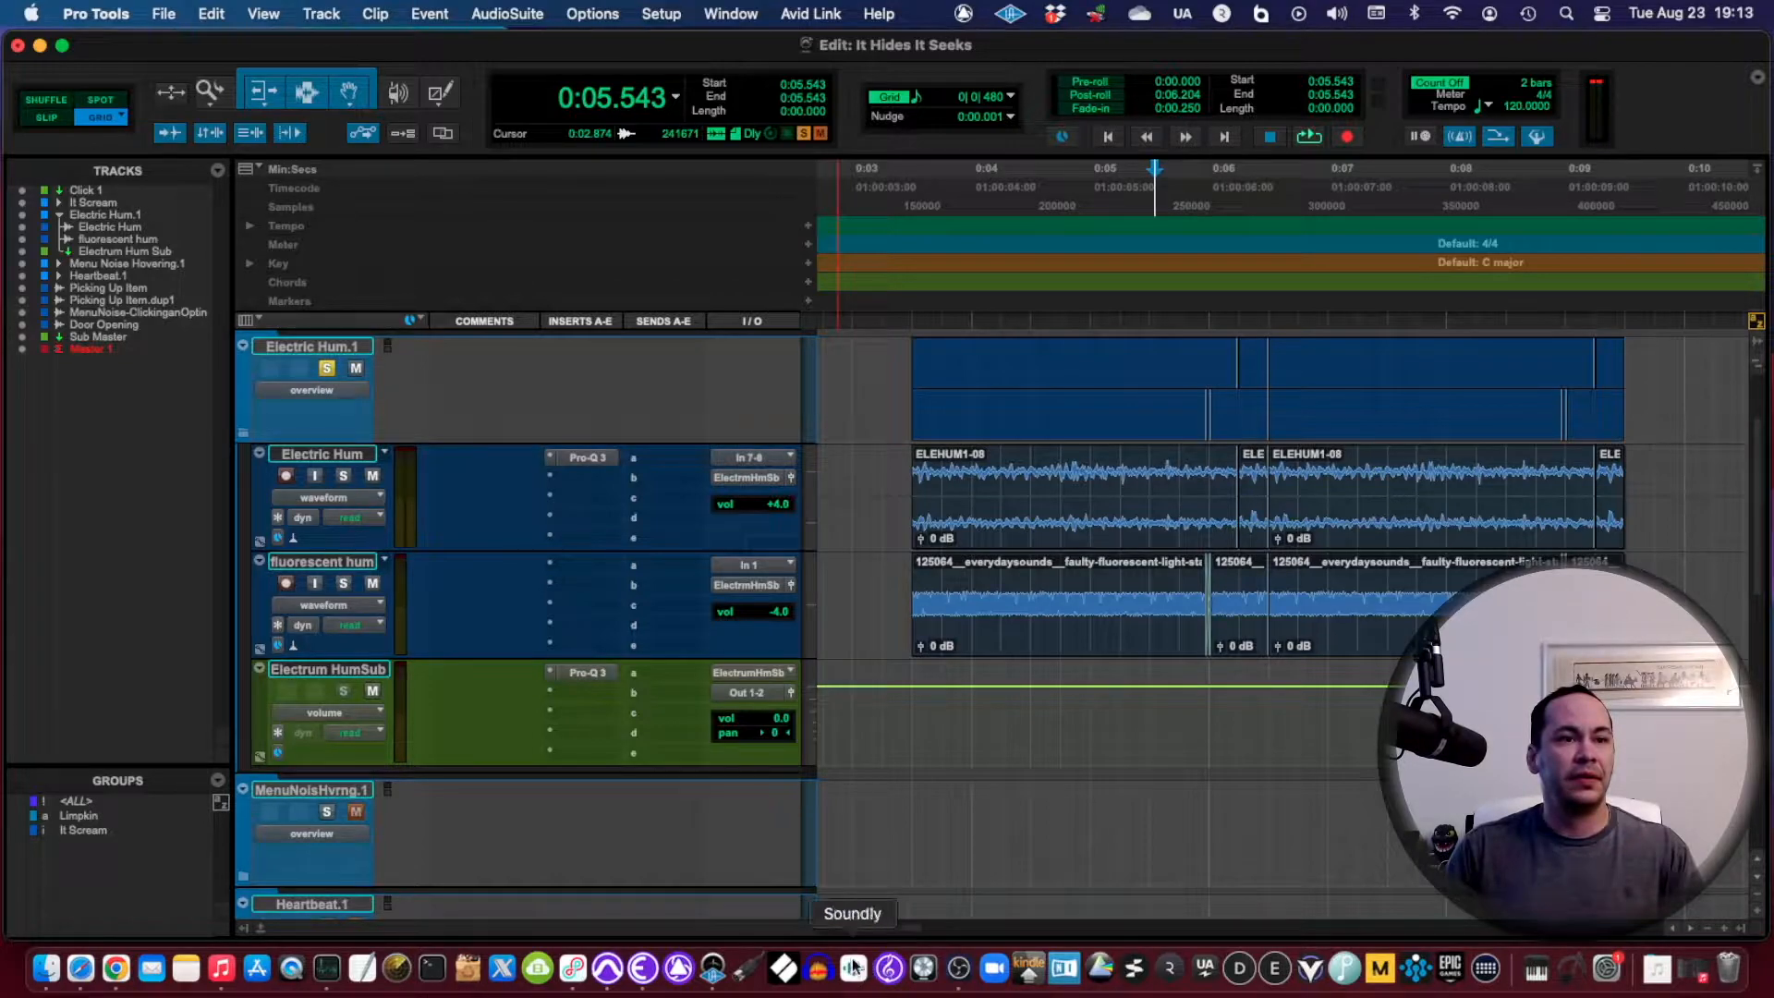
pyautogui.moveTo(641, 966)
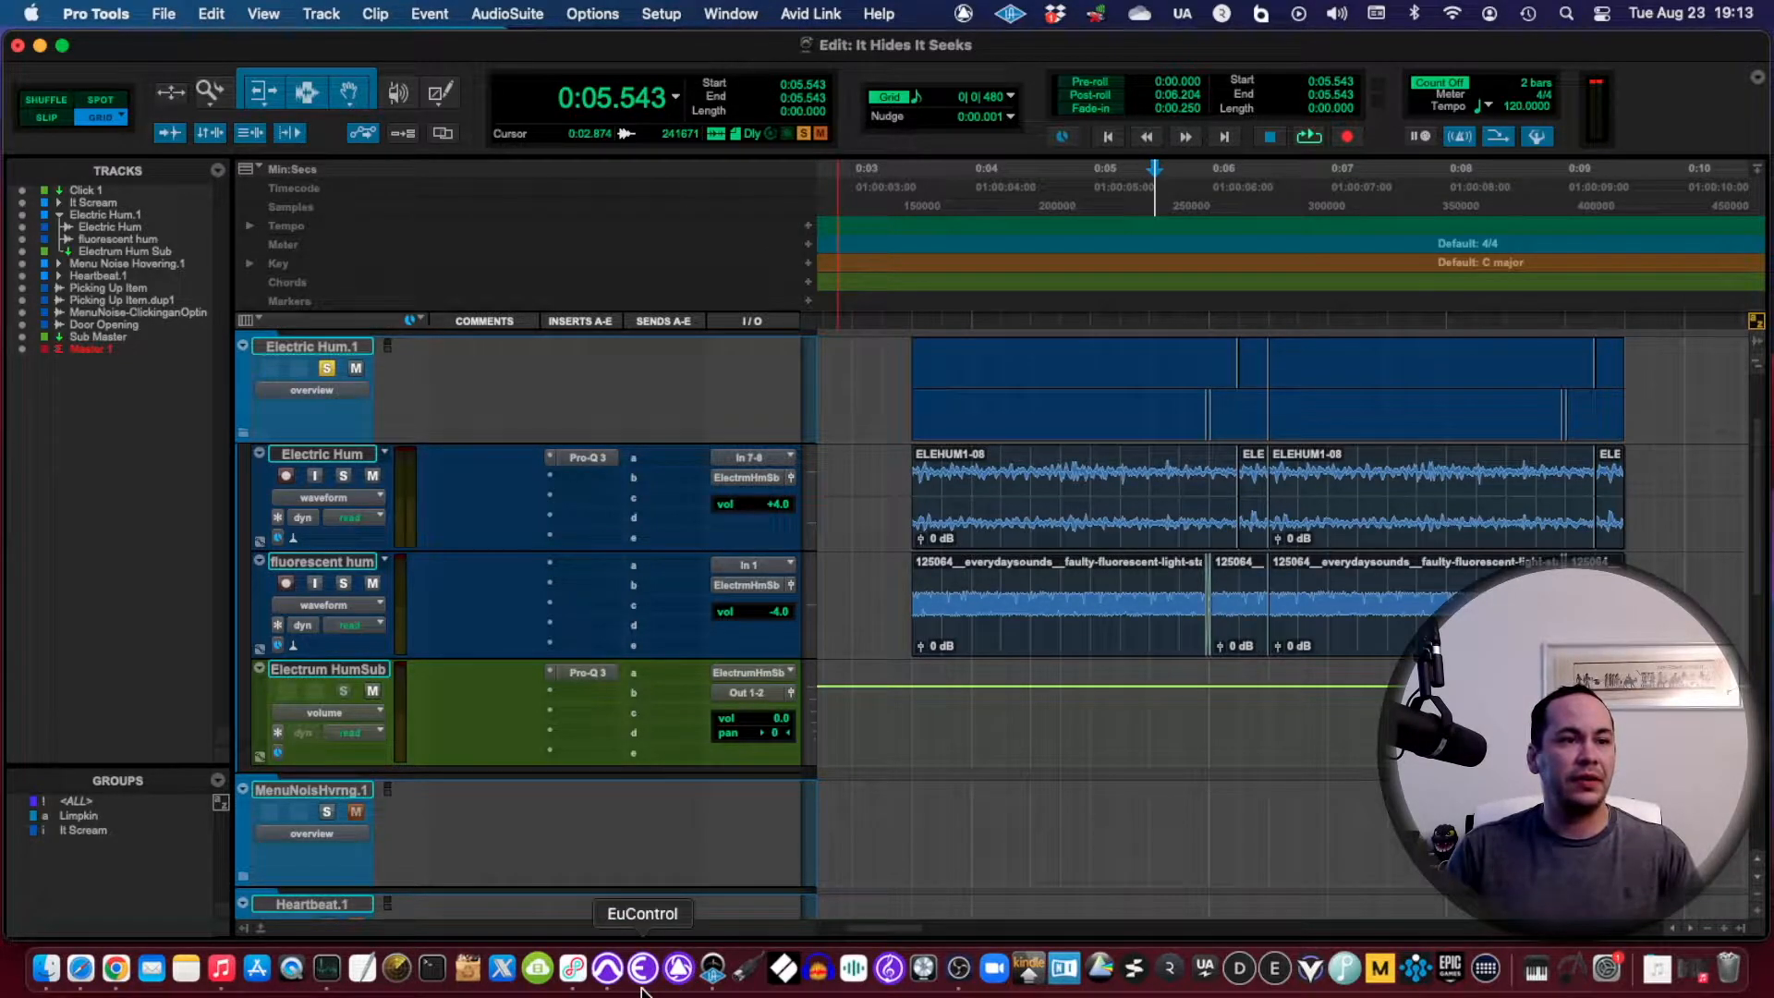
pyautogui.click(576, 964)
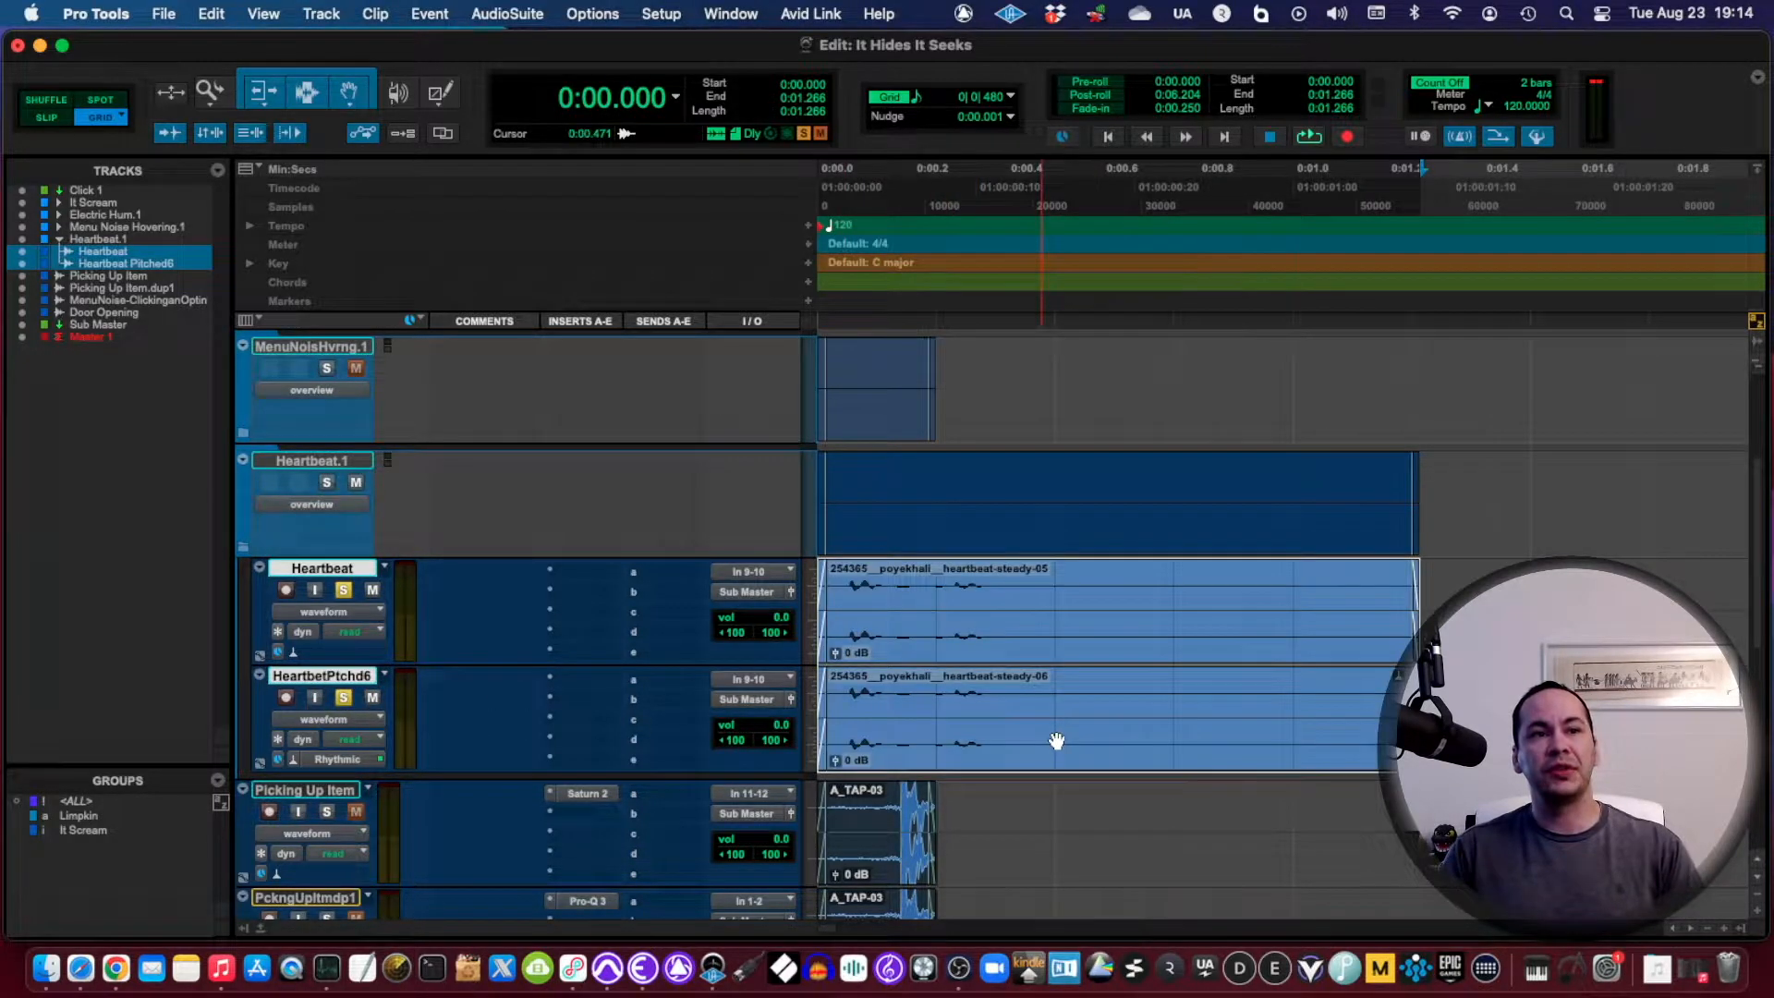
# Step: Play the soloed Heartbeat and Heartbeat Pitched clips to about 1.2 seconds
pyautogui.click(1303, 167)
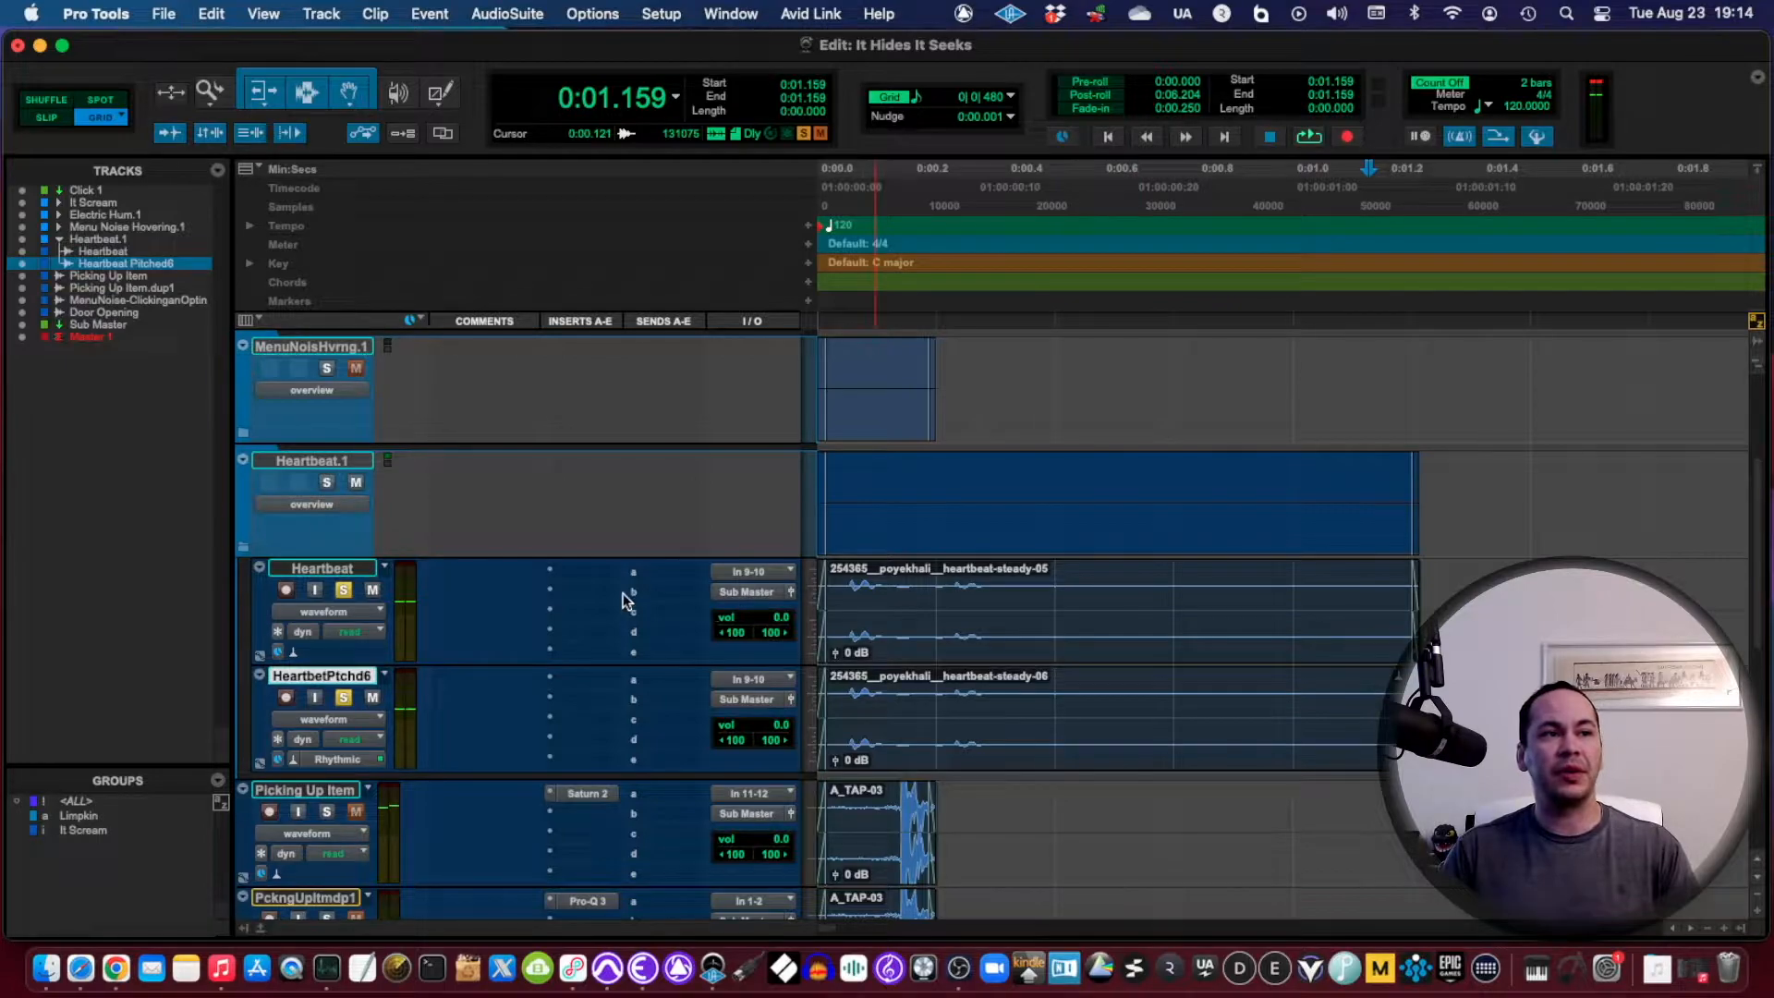
# Step: Collapse Heartbeat.1, select the menu-noise clip, and cancel the track rename dialog
pyautogui.click(342, 696)
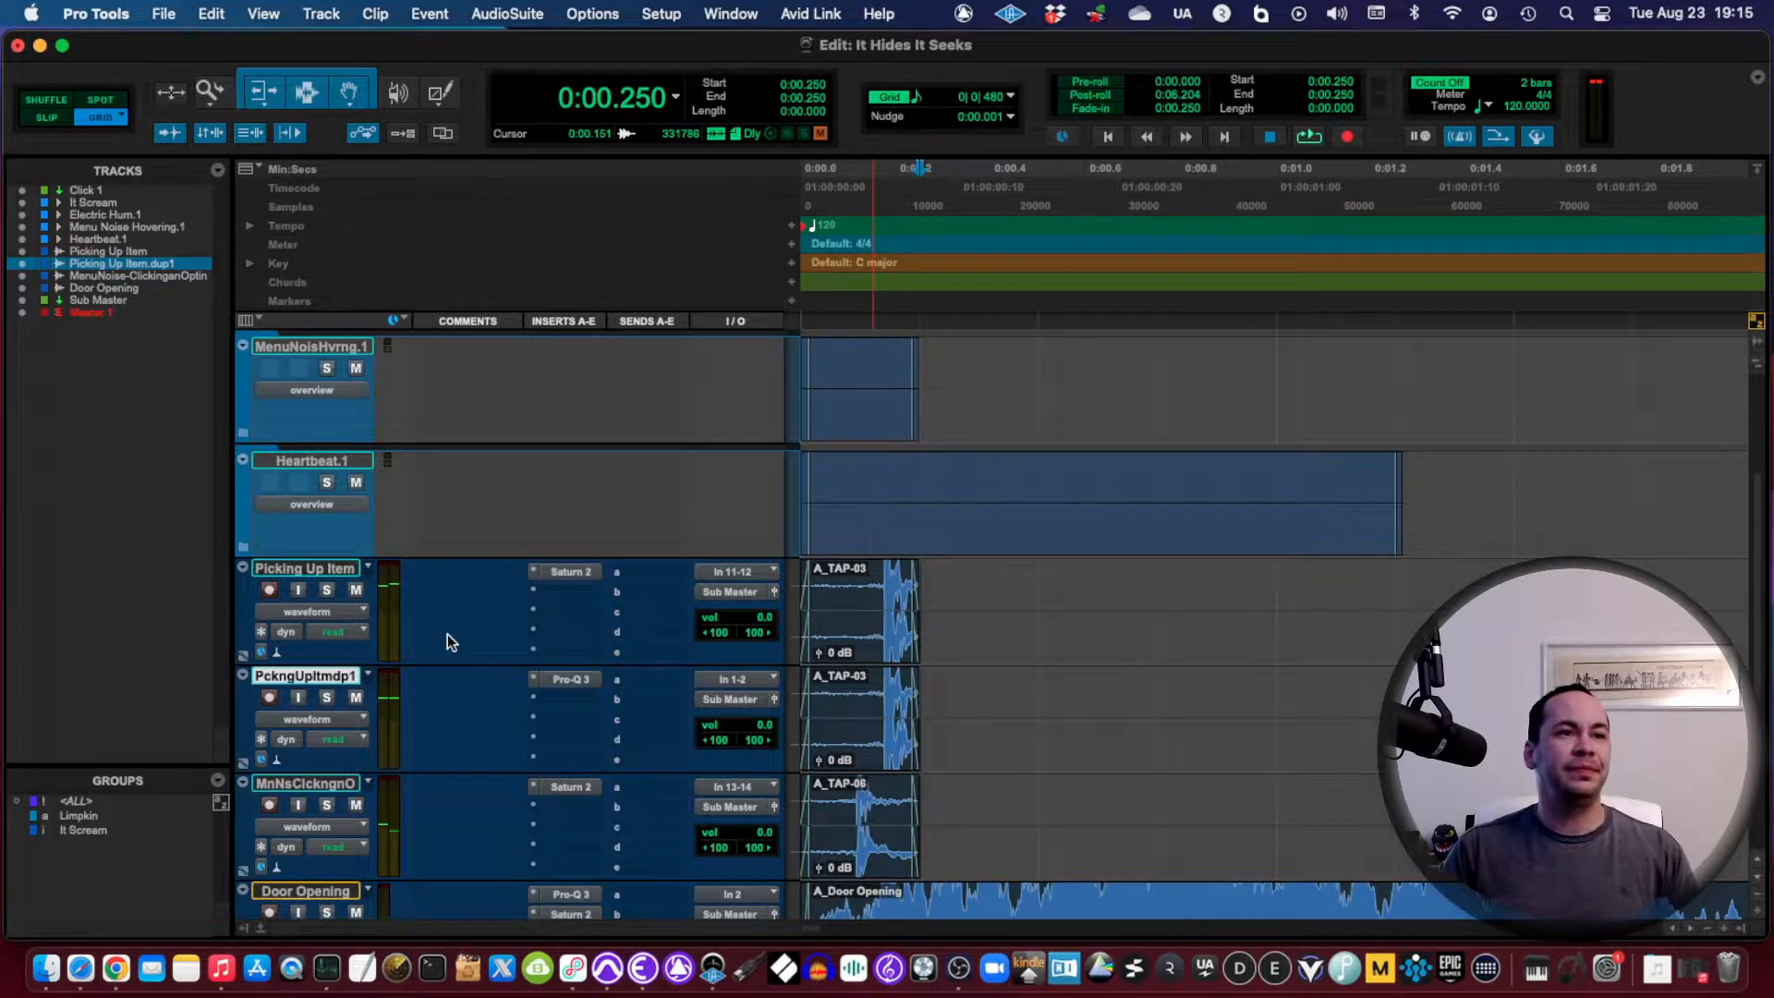
pyautogui.scroll(-3)
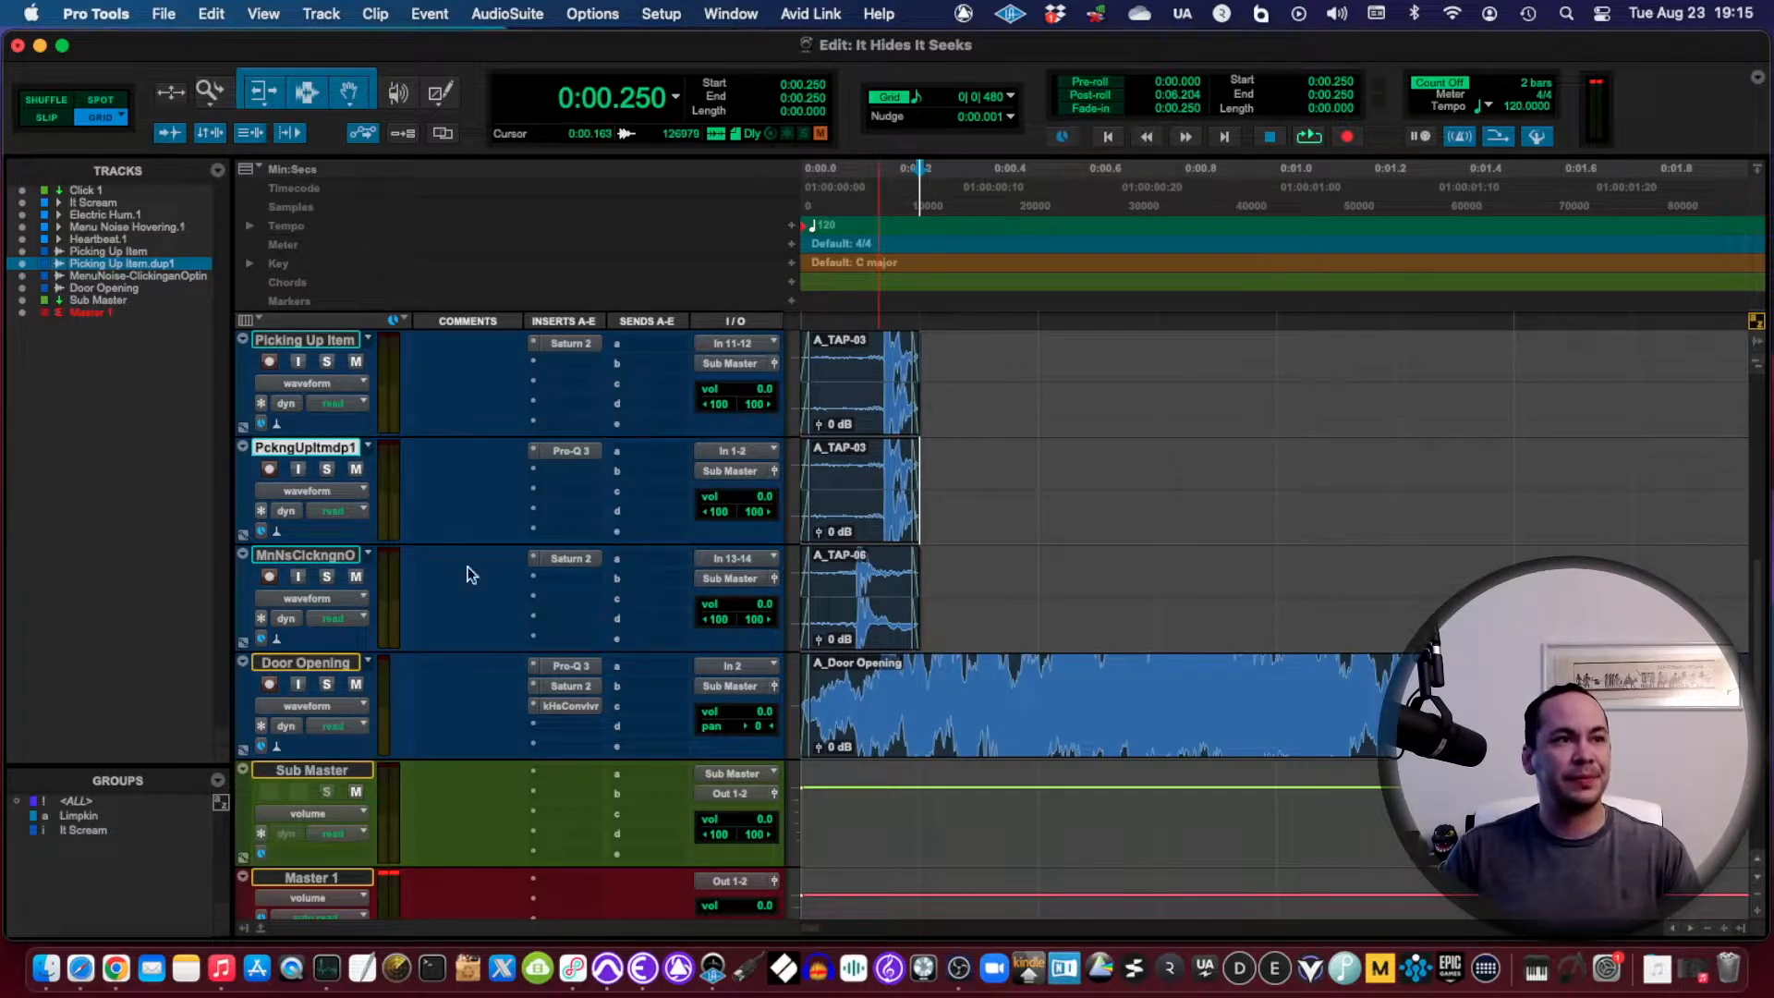
pyautogui.click(859, 598)
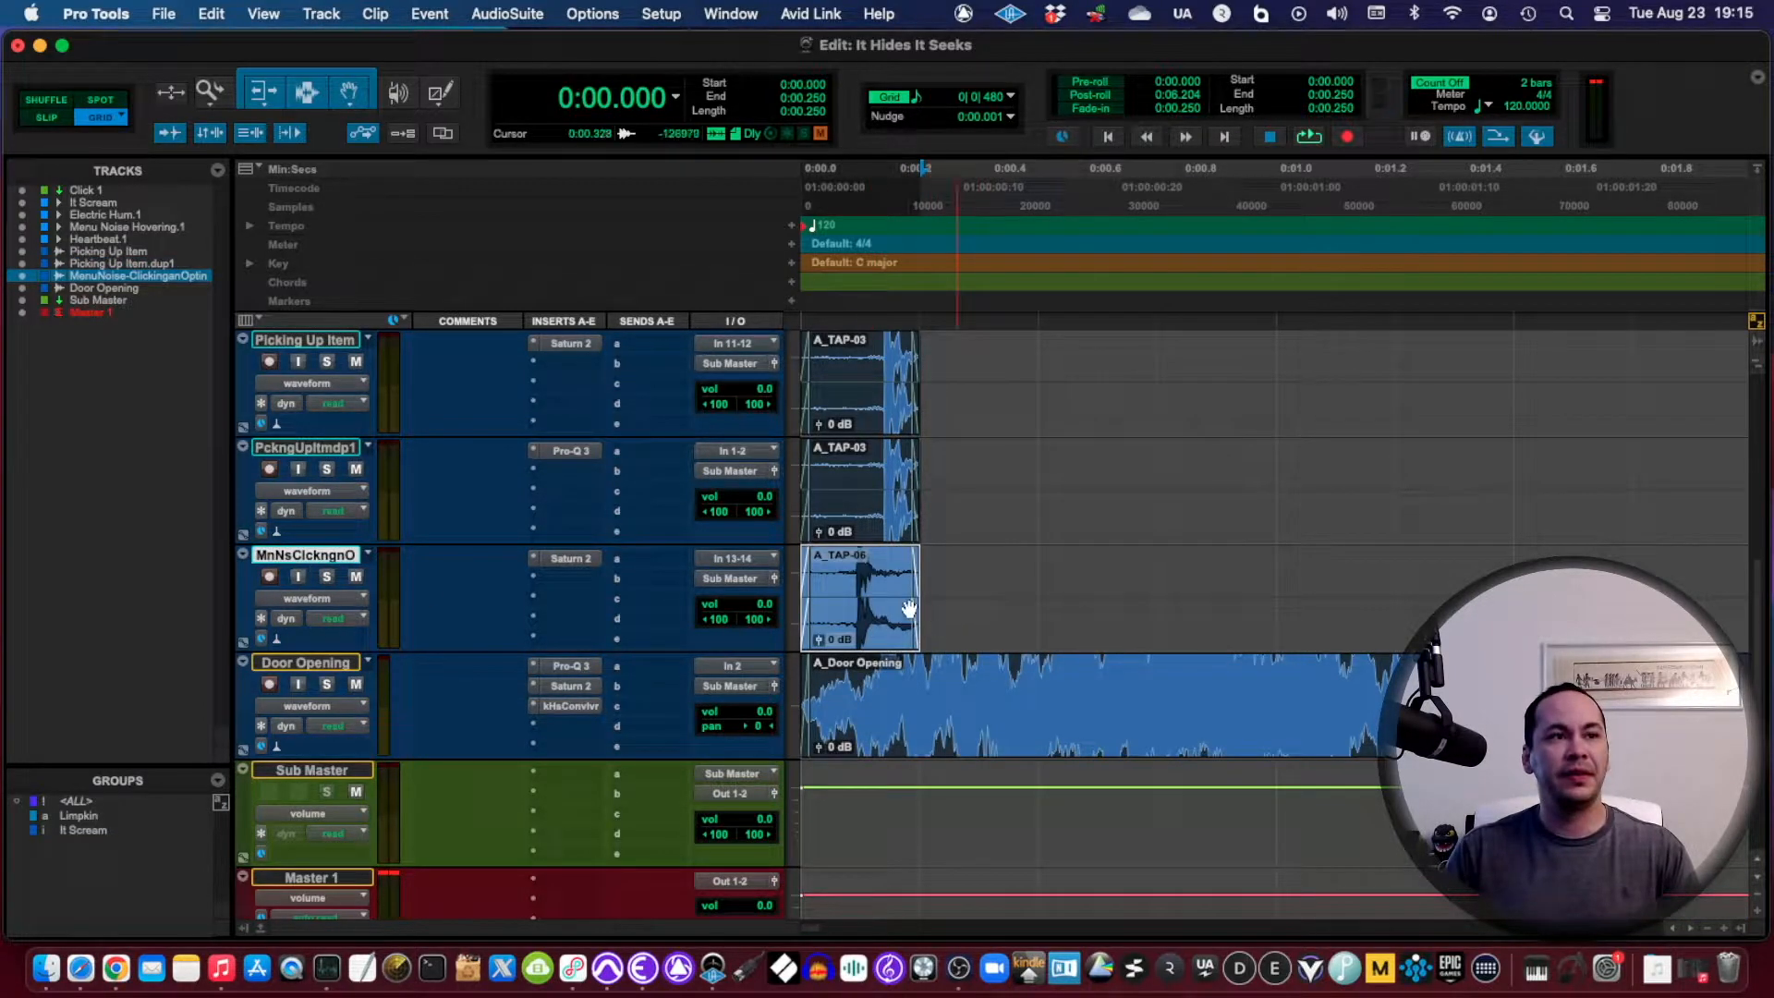
pyautogui.doubleClick(304, 555)
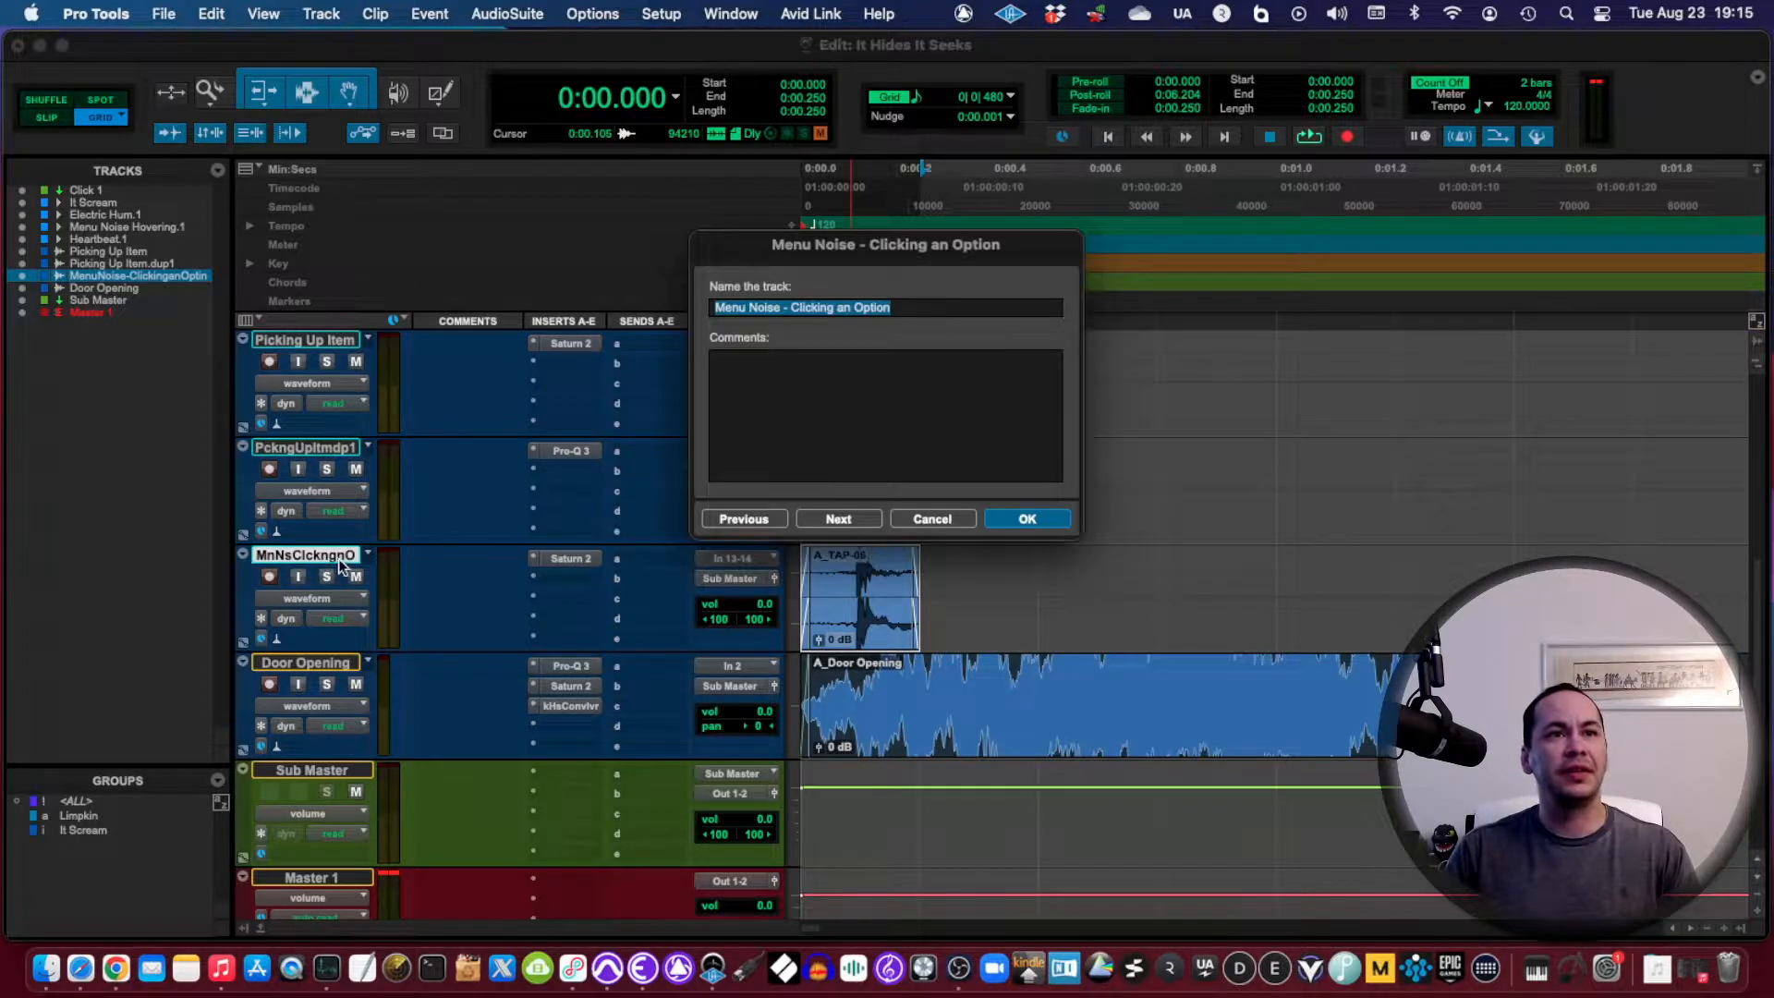
pyautogui.click(1028, 518)
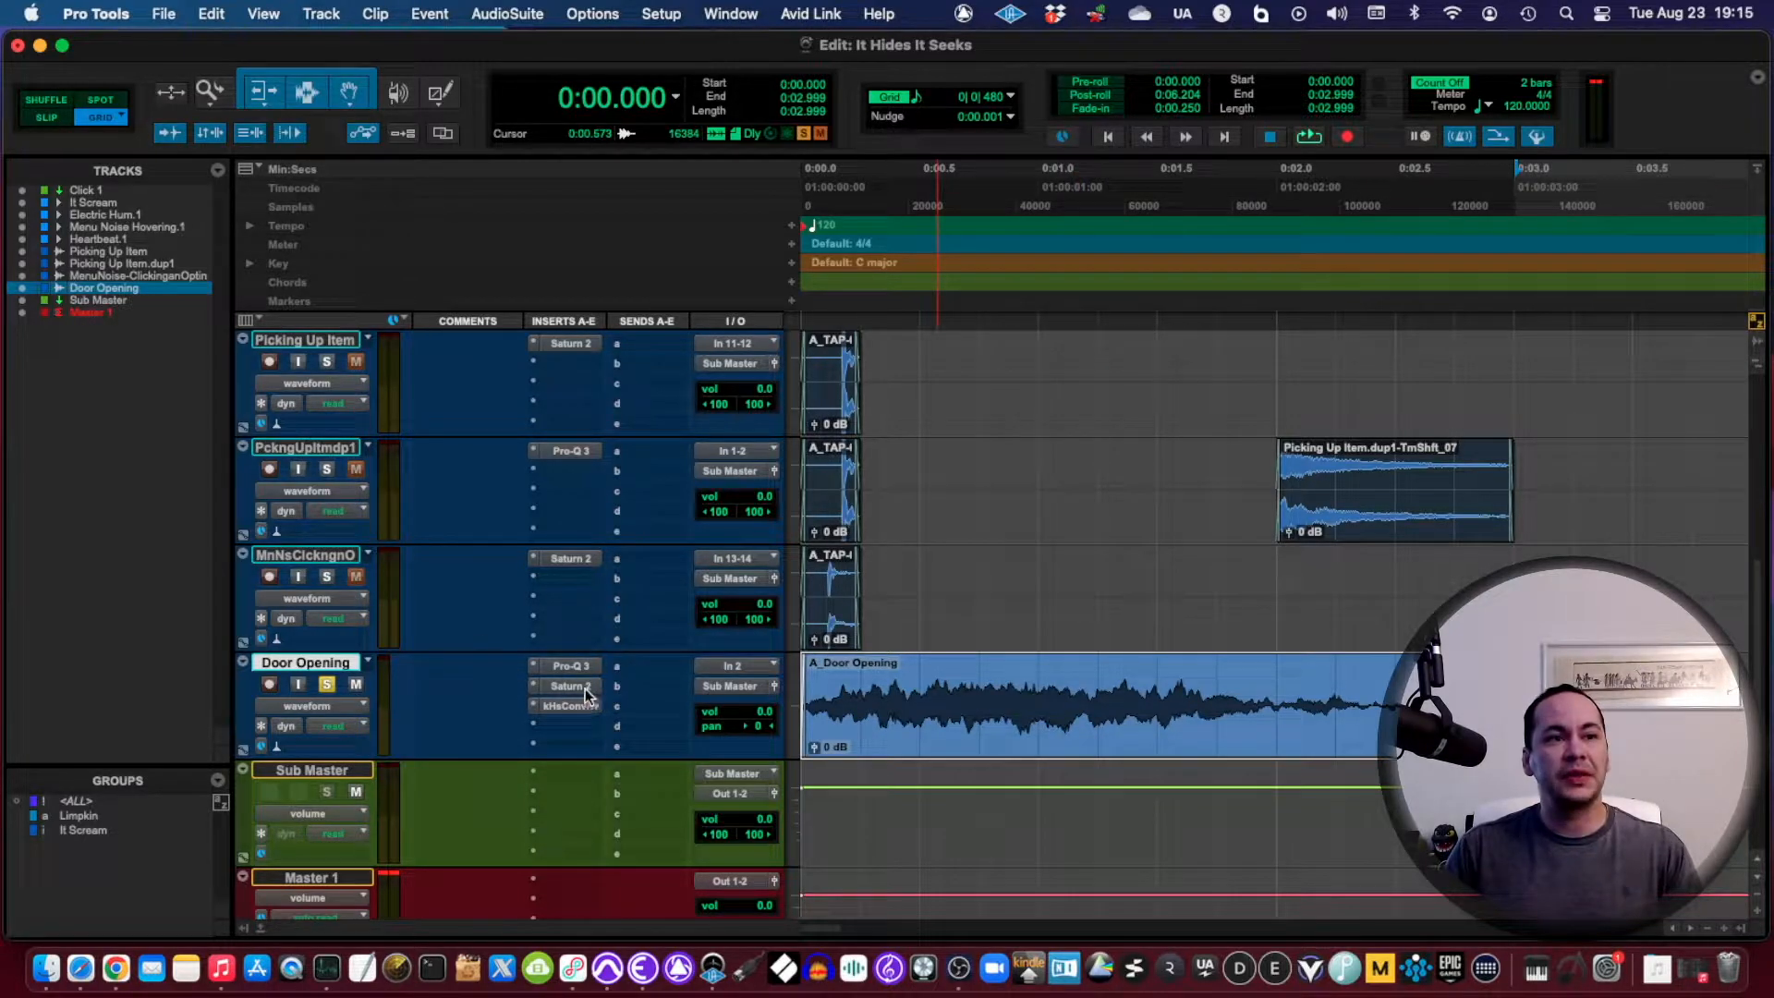
# Step: Review and close Door Opening's Pro-Q 3 EQ and York Minster convolver reverb
pyautogui.click(570, 665)
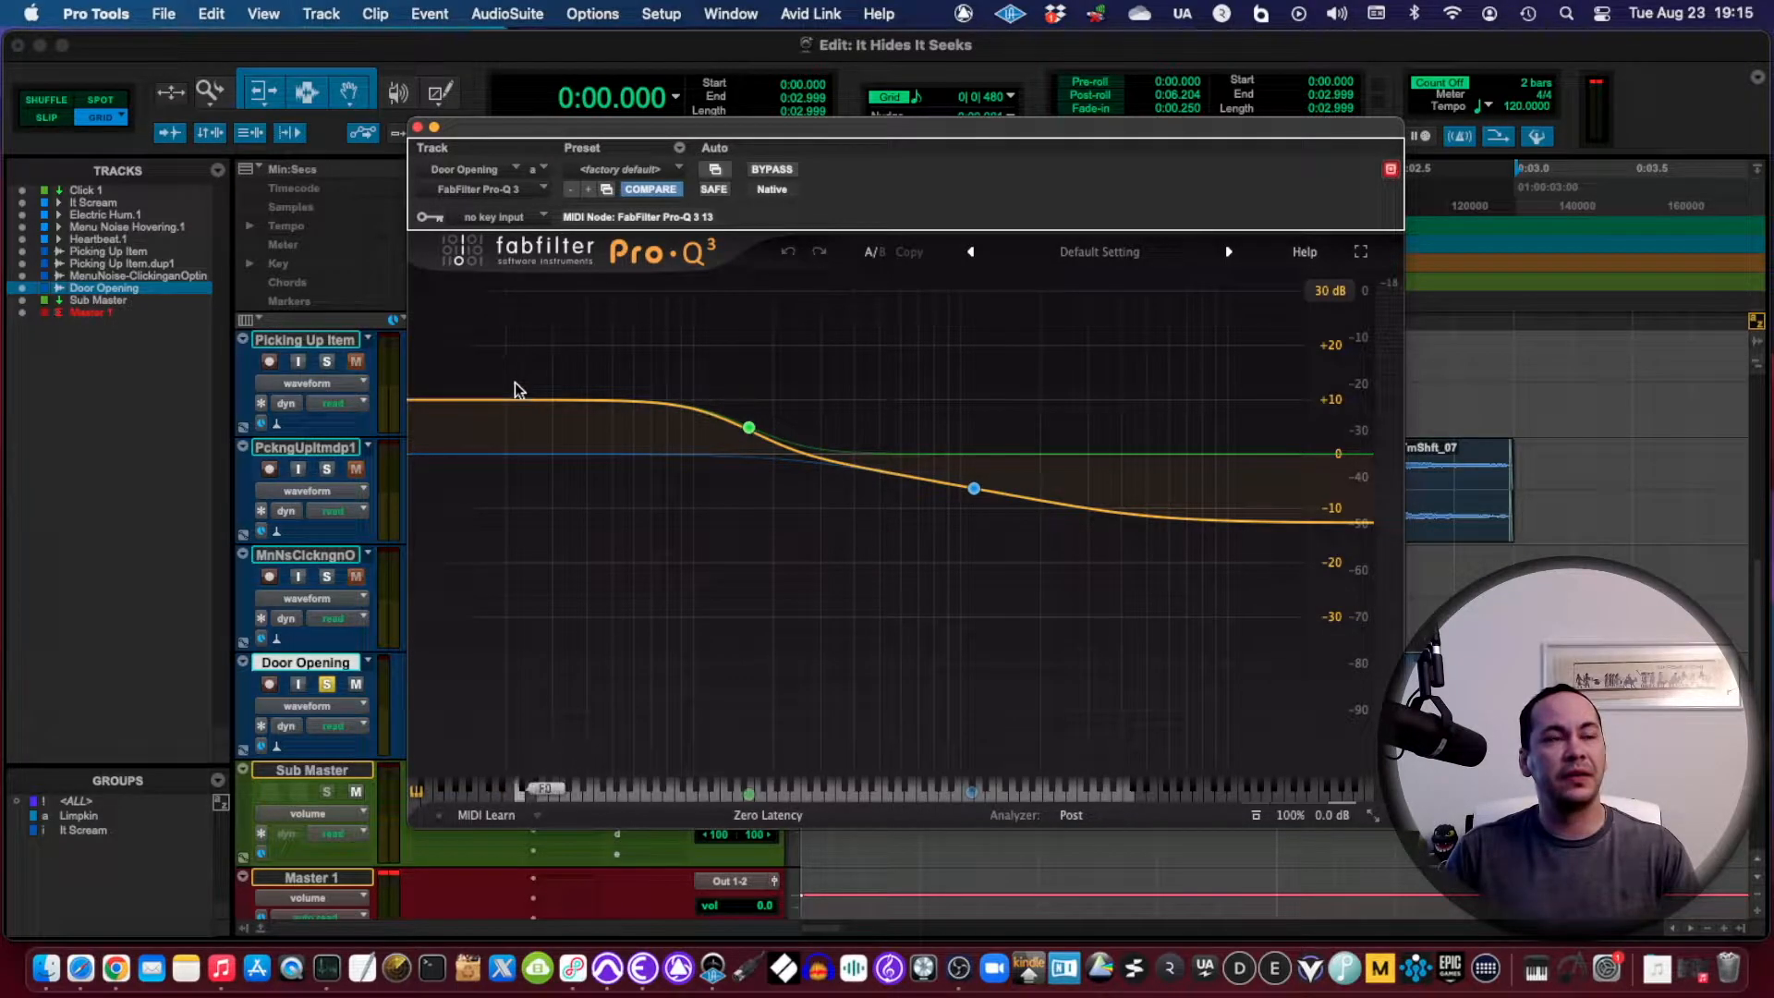
pyautogui.click(426, 126)
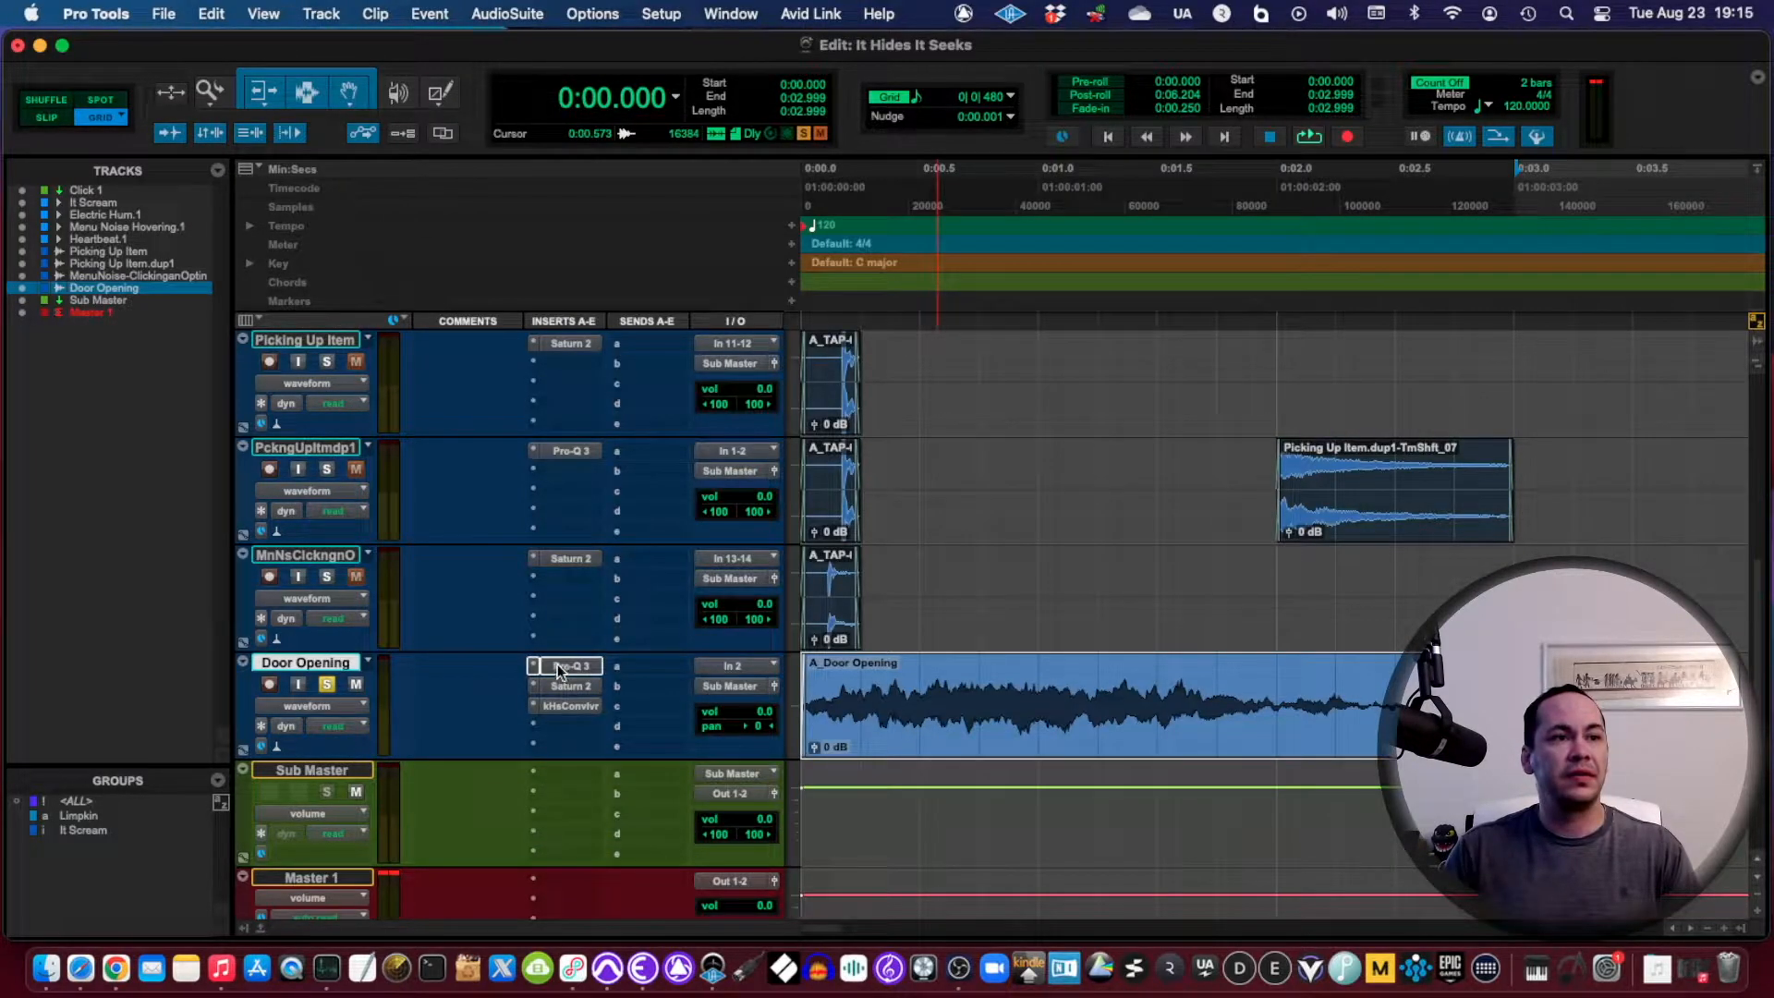
pyautogui.click(568, 665)
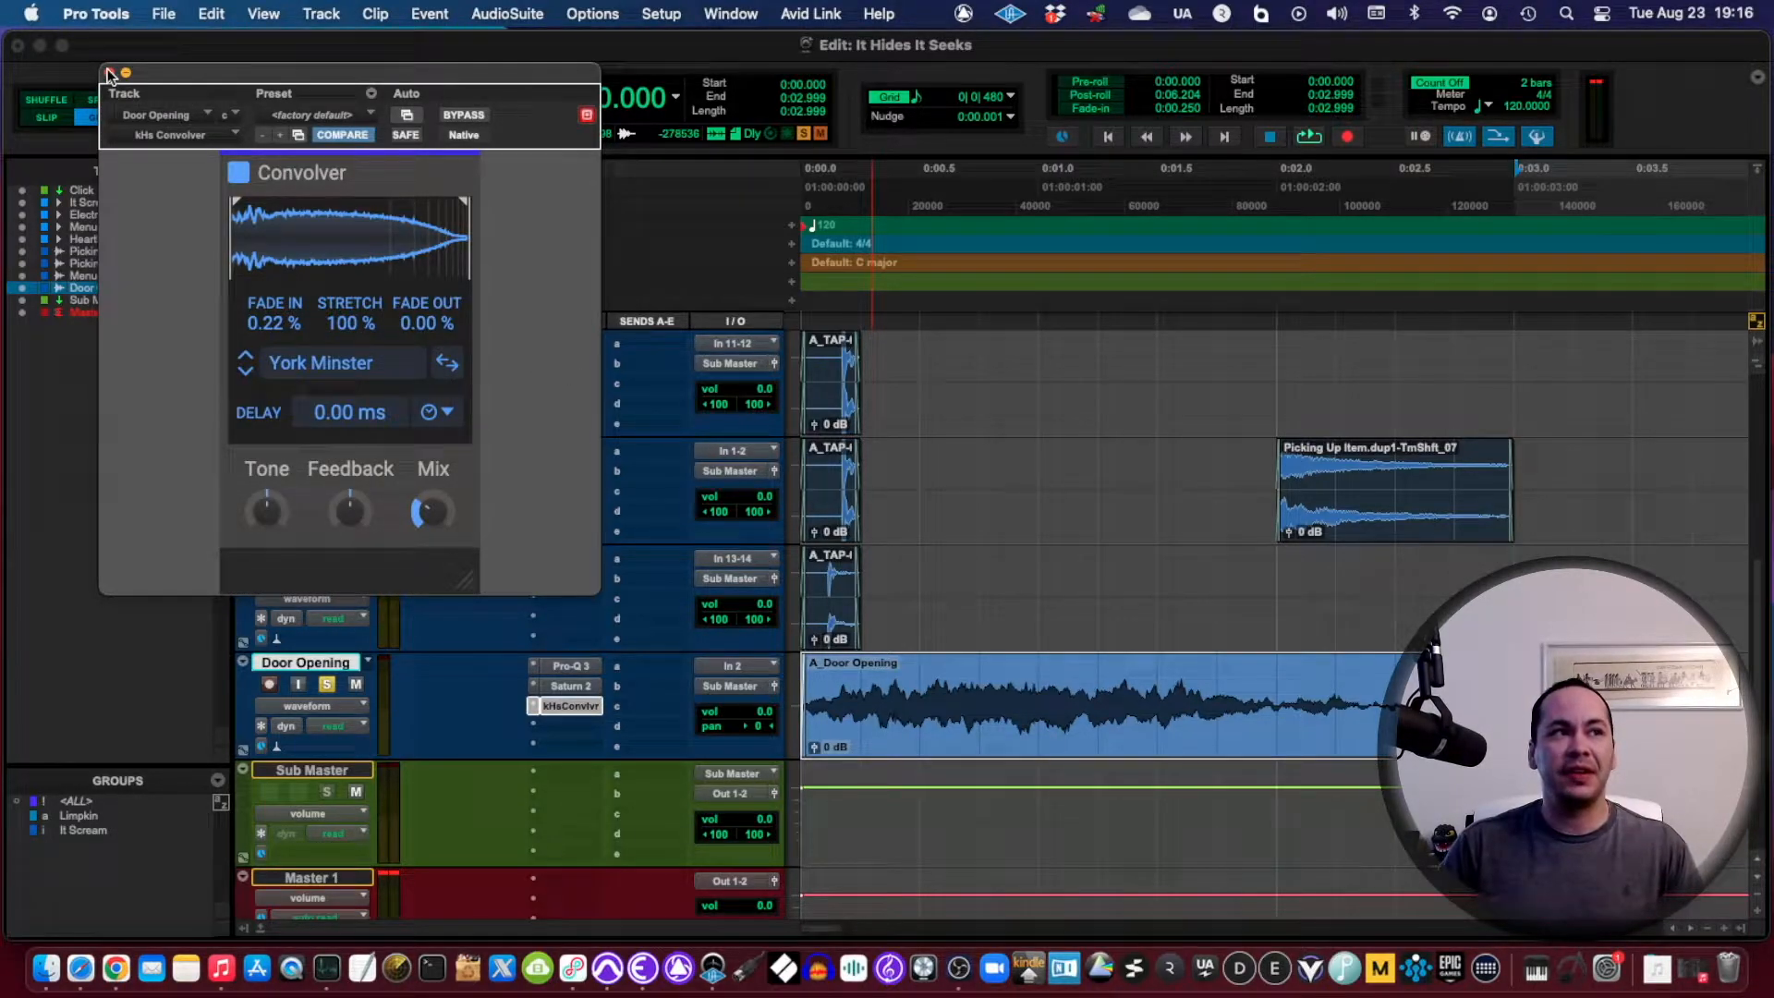
pyautogui.click(131, 72)
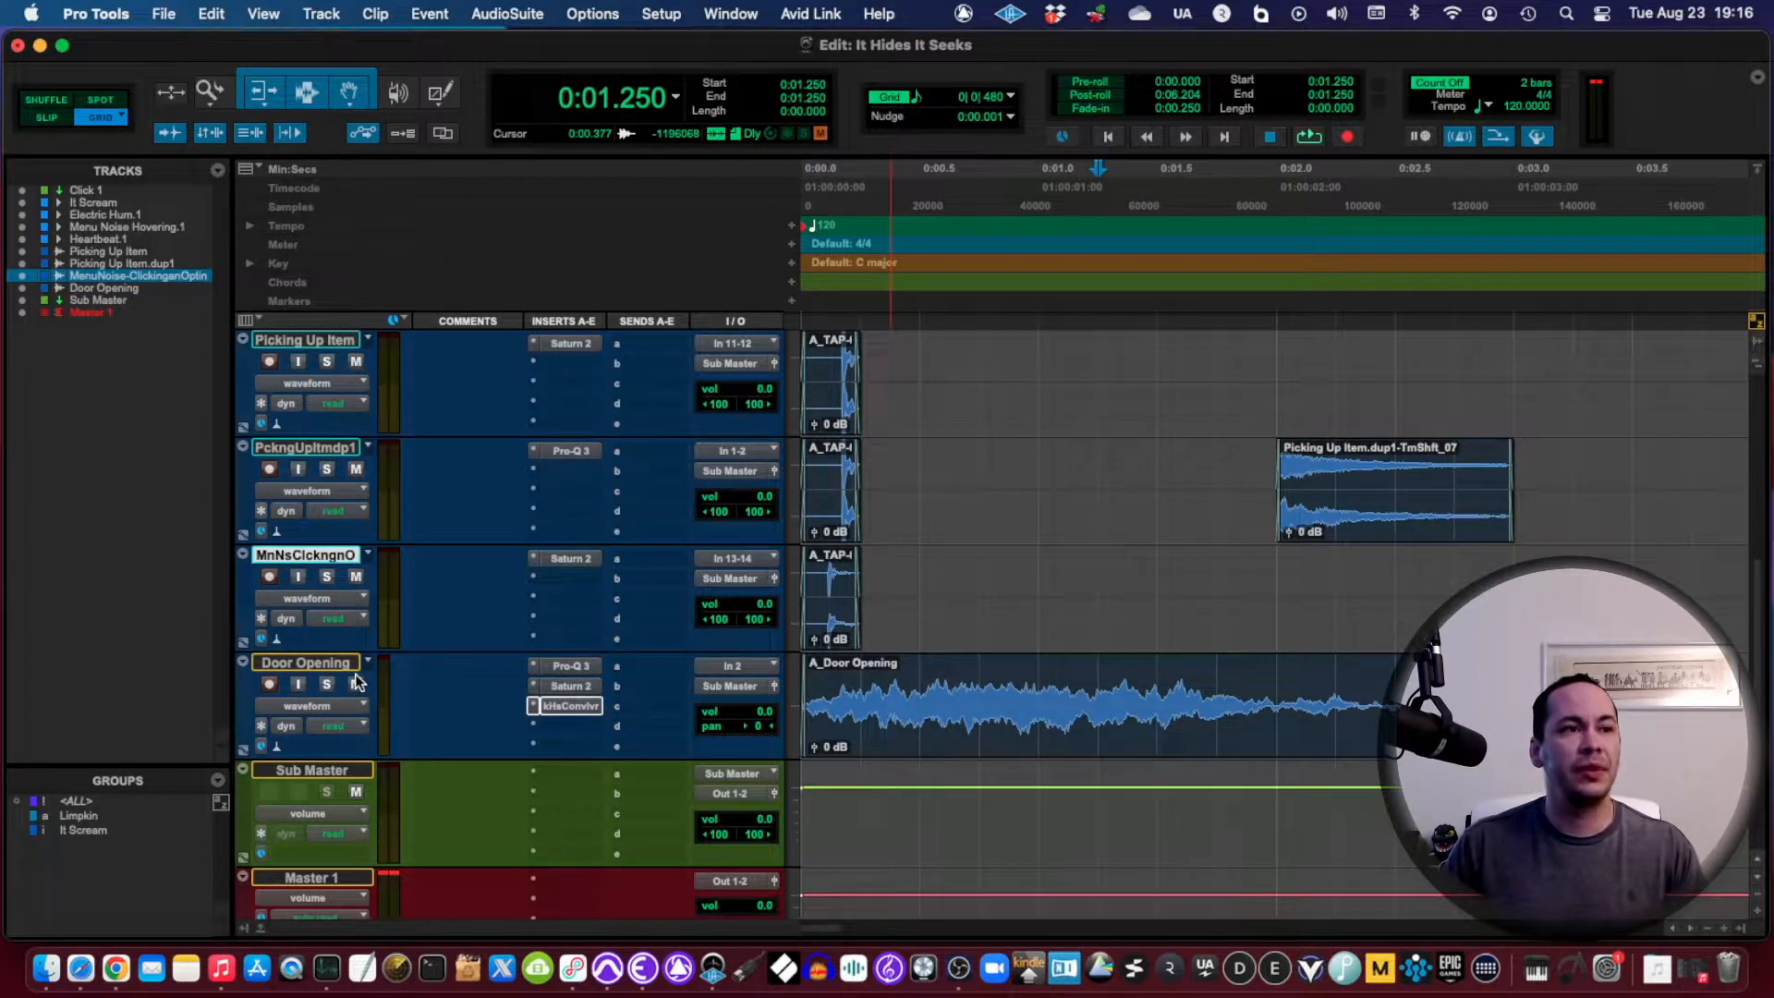
pyautogui.scroll(-3)
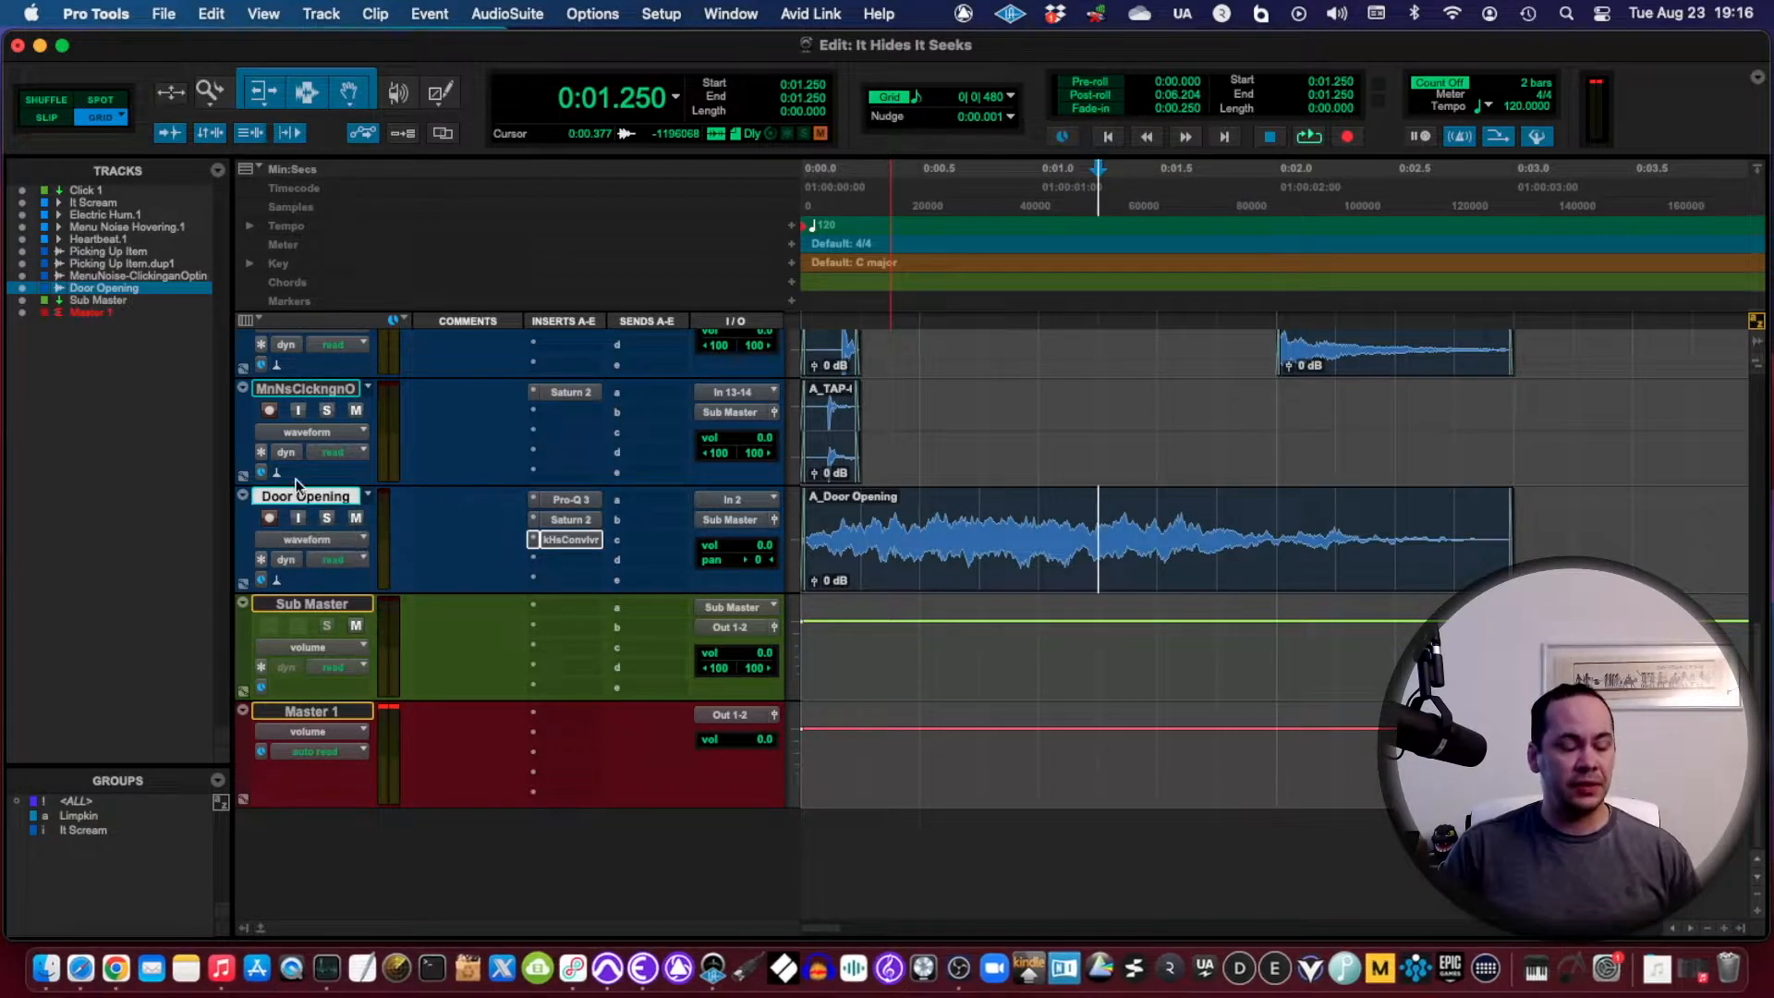
pyautogui.click(321, 14)
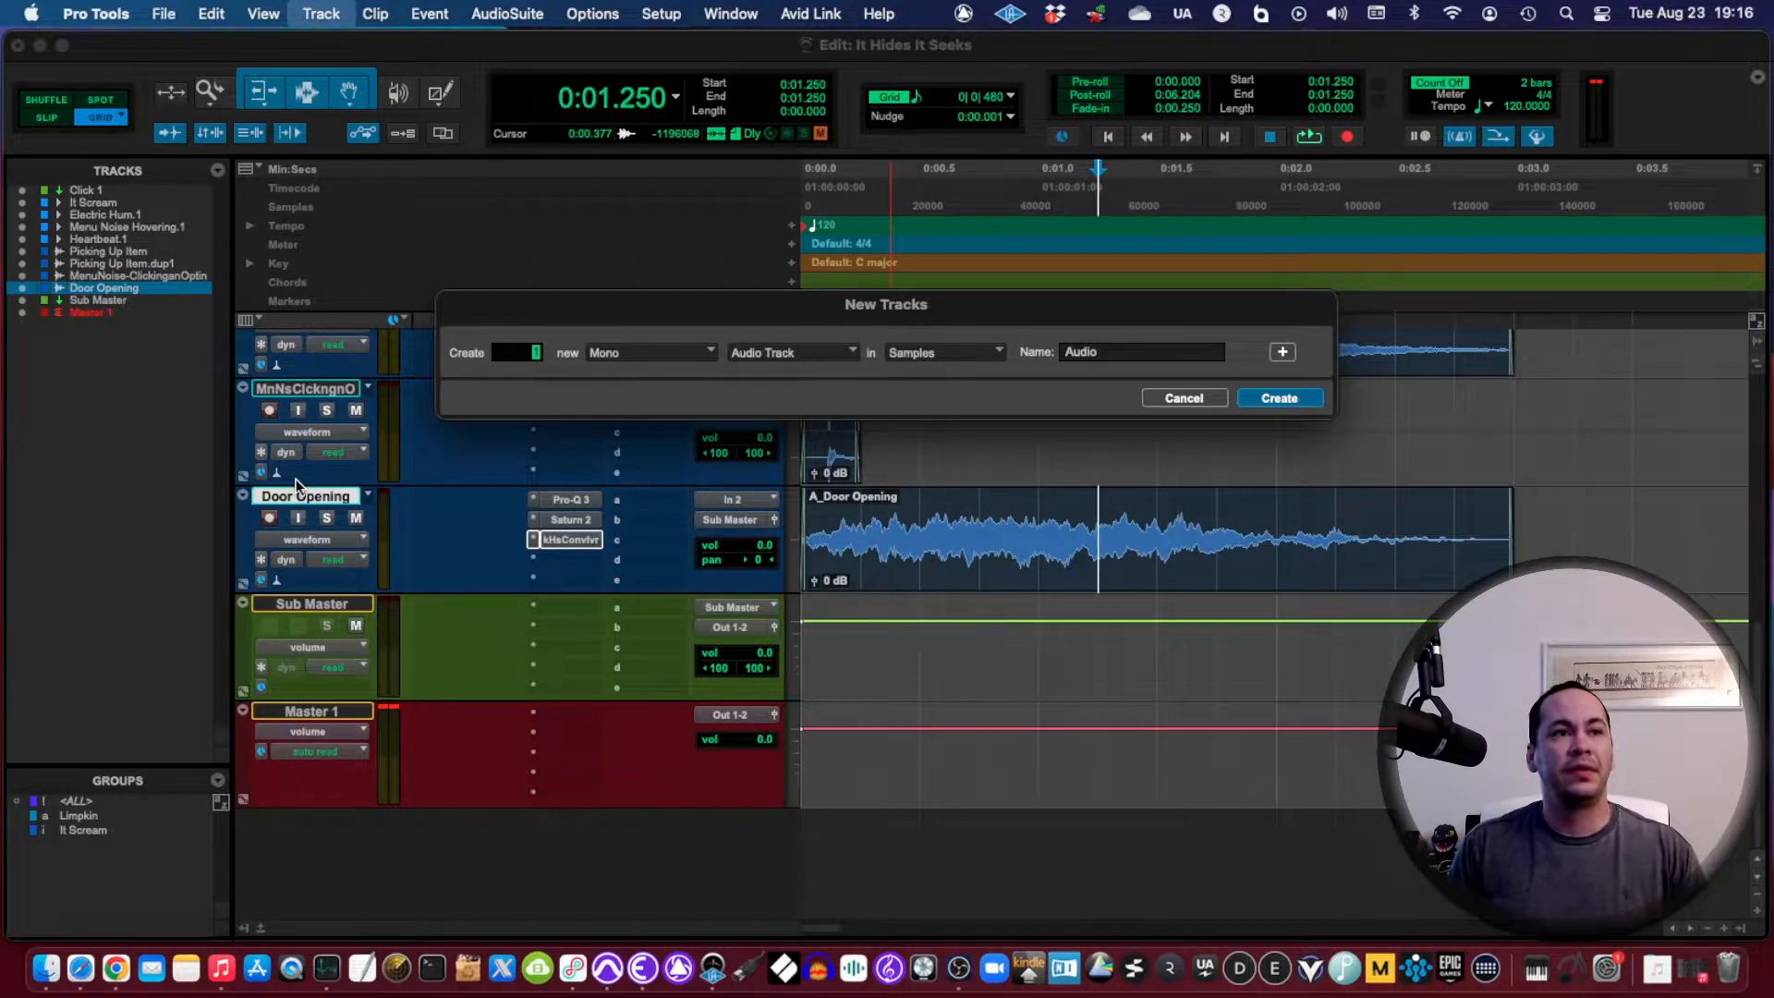
# Step: Add track rows, making the first two stereo and named Locker Closing and Locker Opening
pyautogui.click(1282, 352)
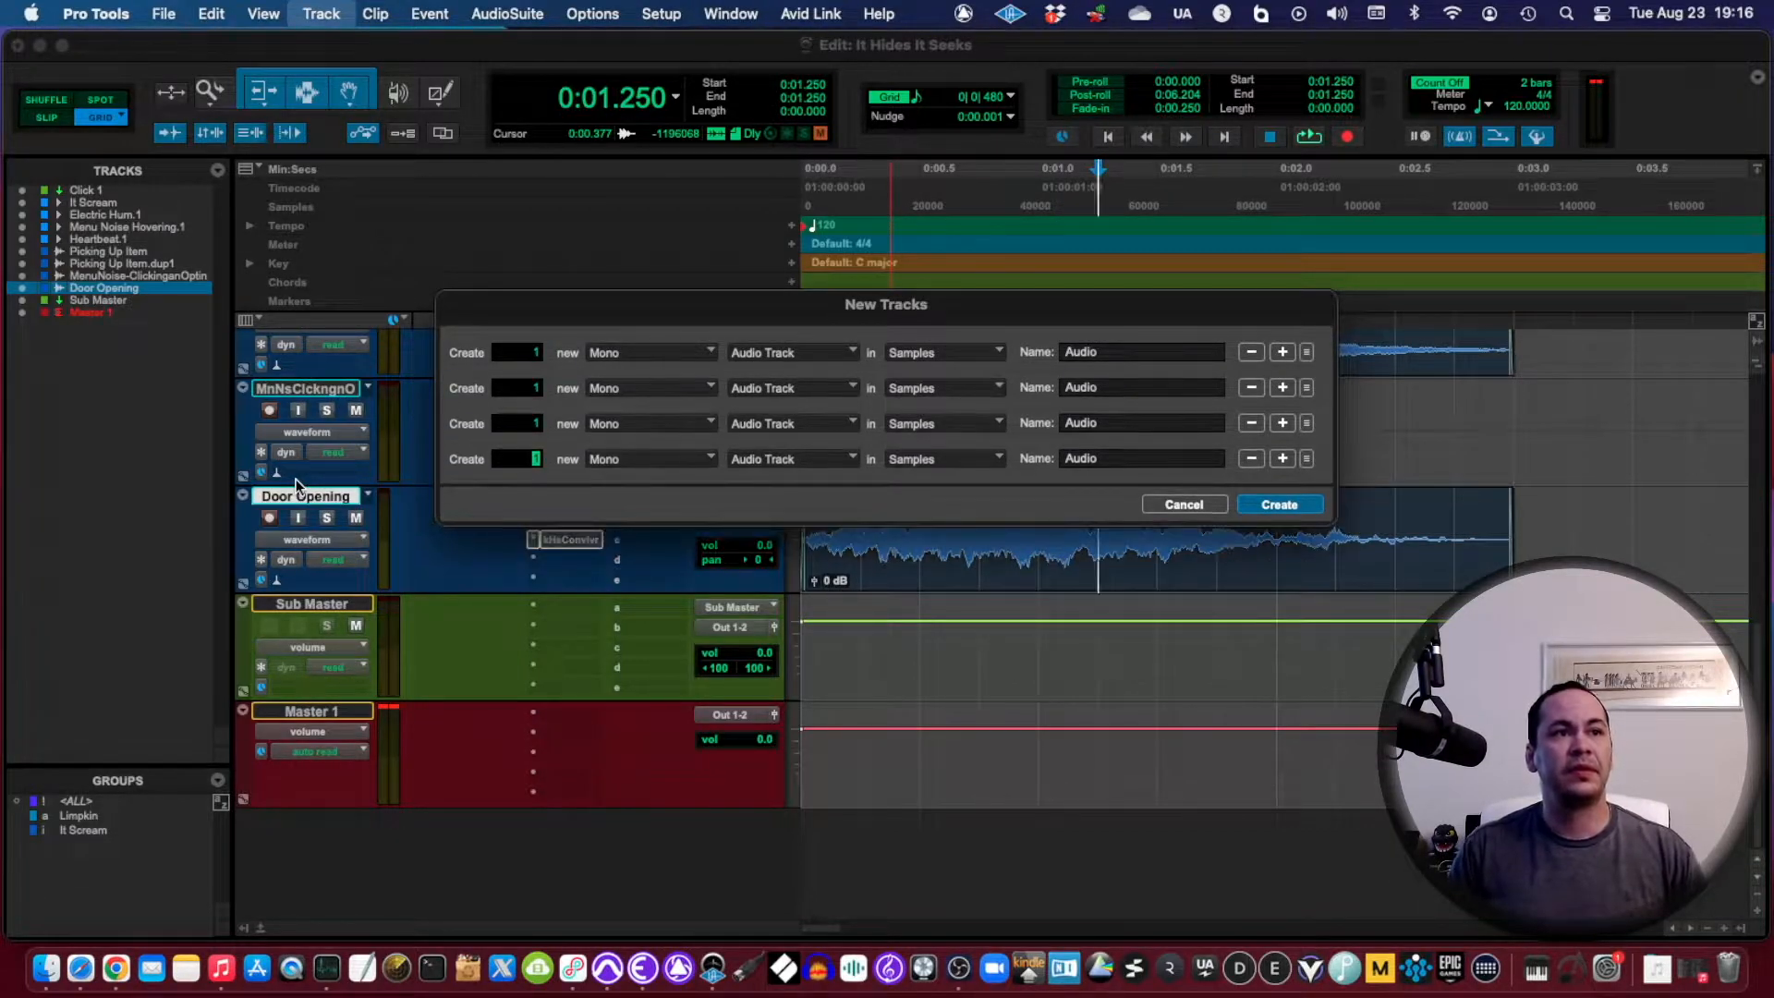
pyautogui.click(650, 352)
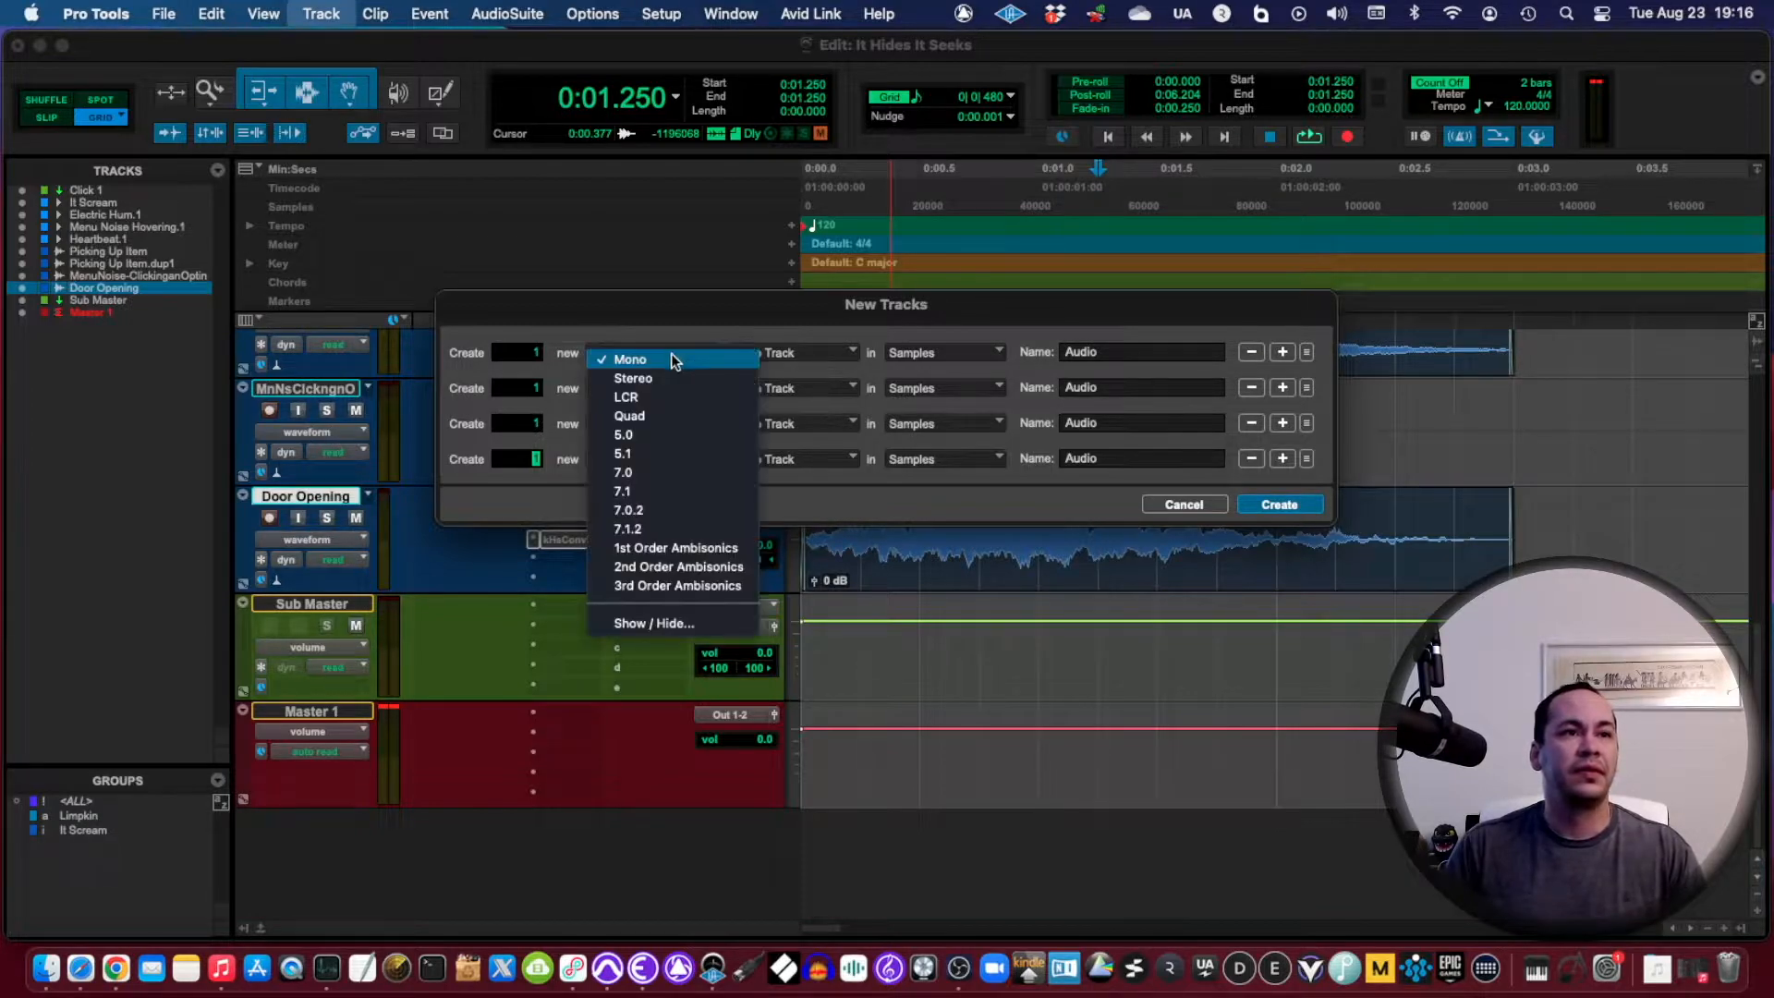
pyautogui.click(633, 378)
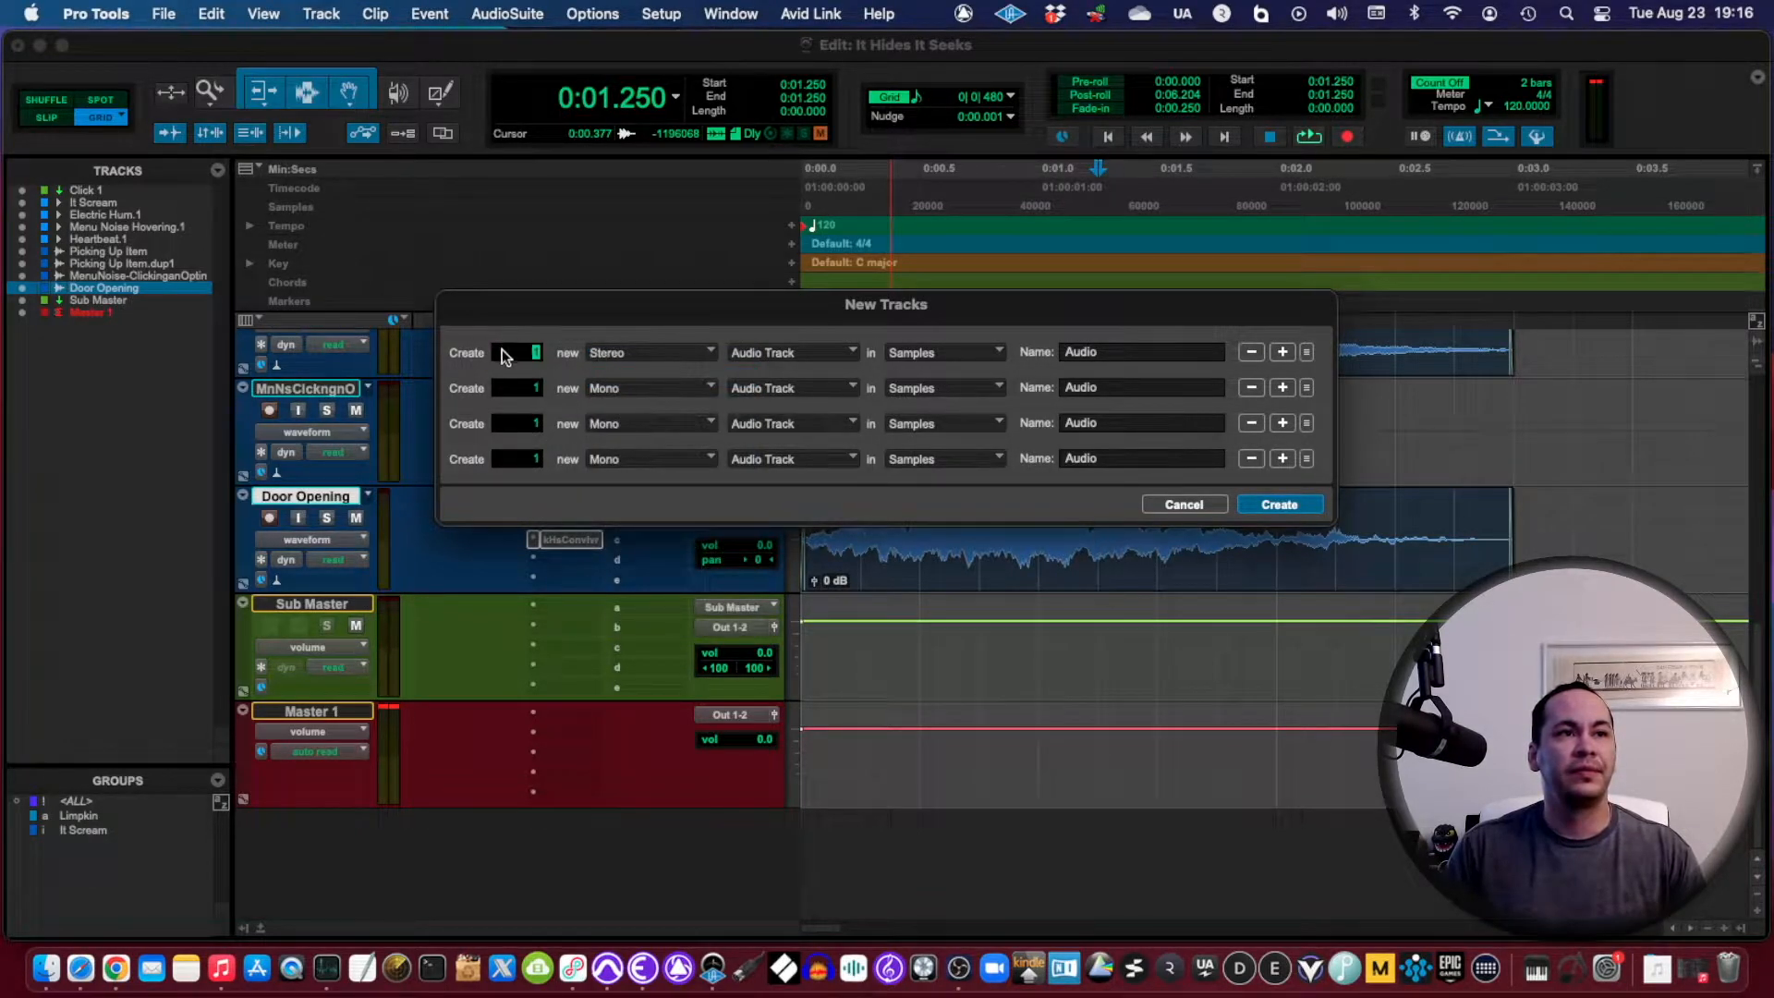
pyautogui.click(1140, 352)
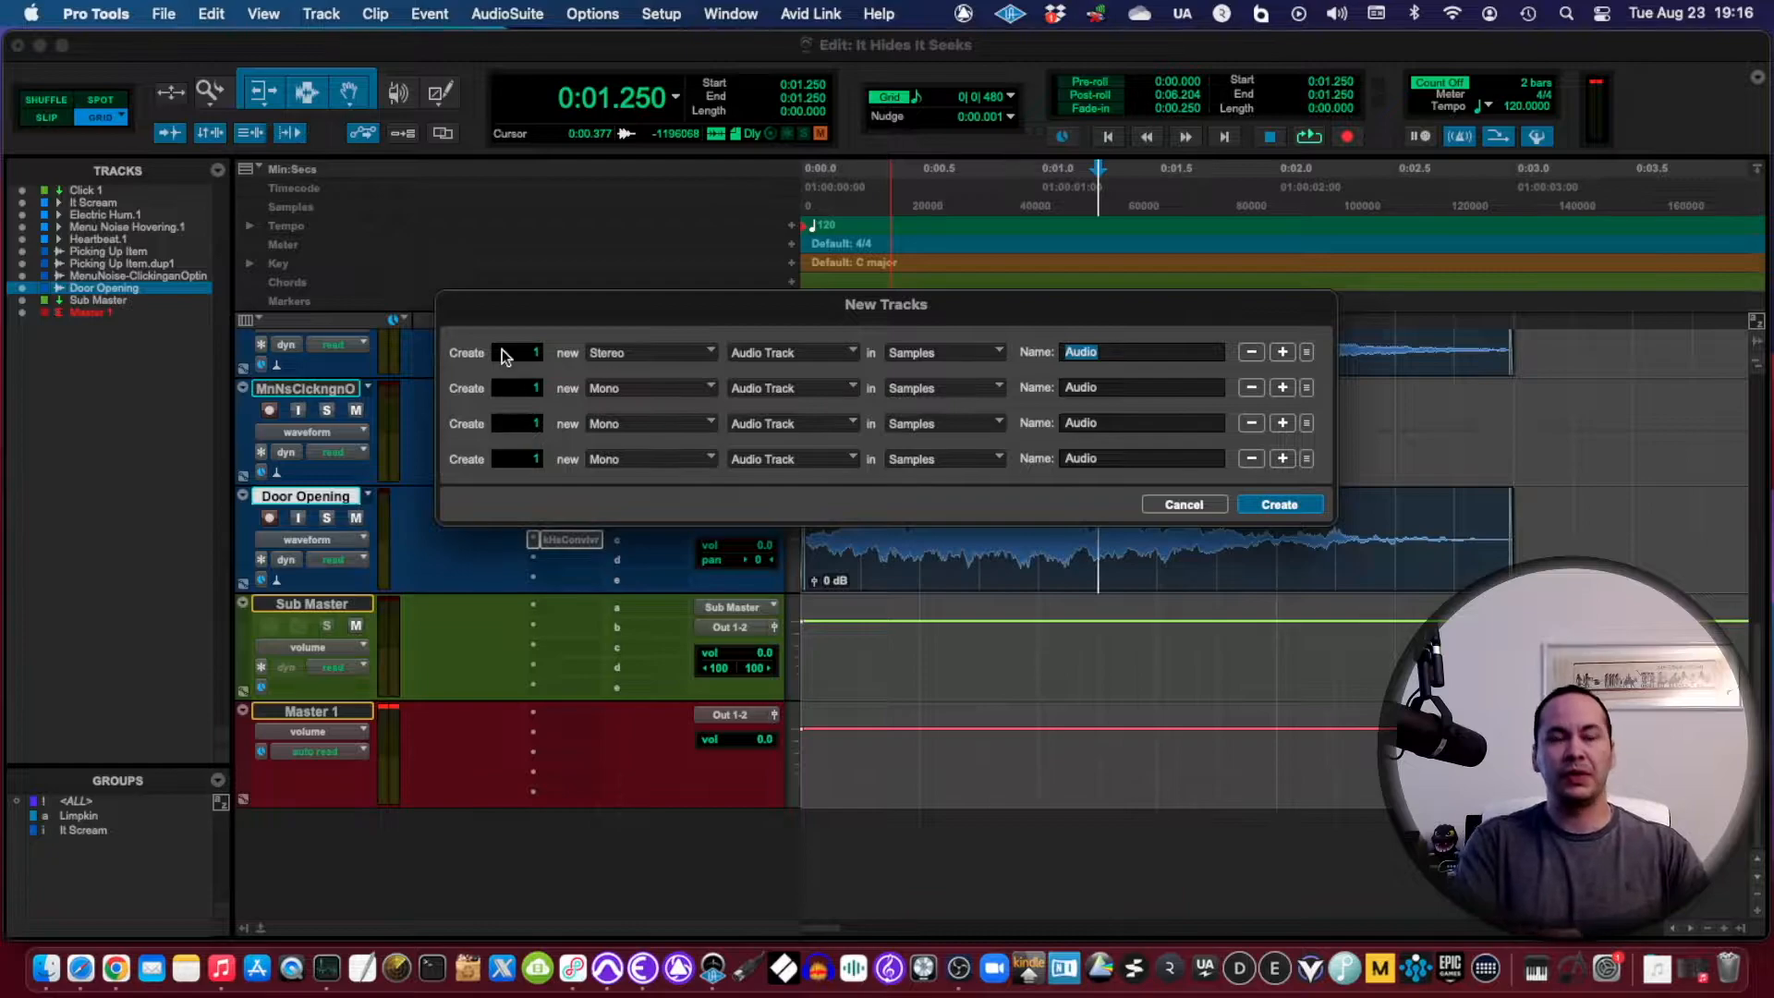
pyautogui.write('Locker Closing')
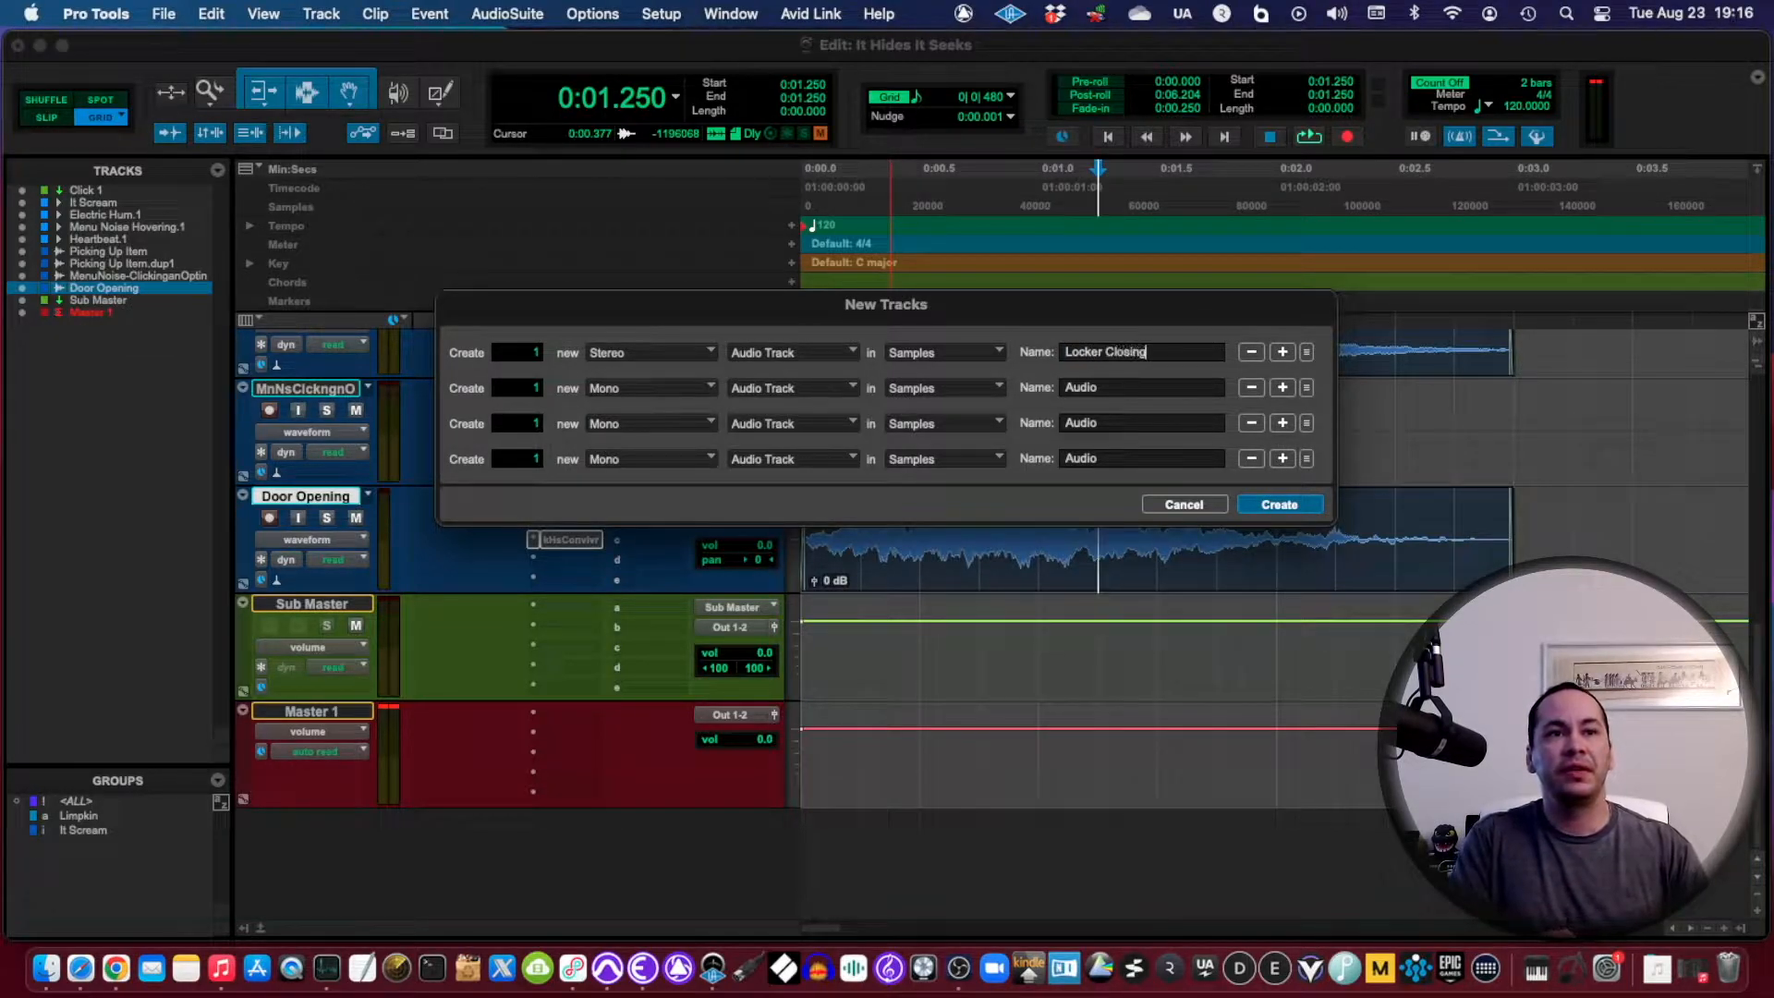
pyautogui.click(1141, 387)
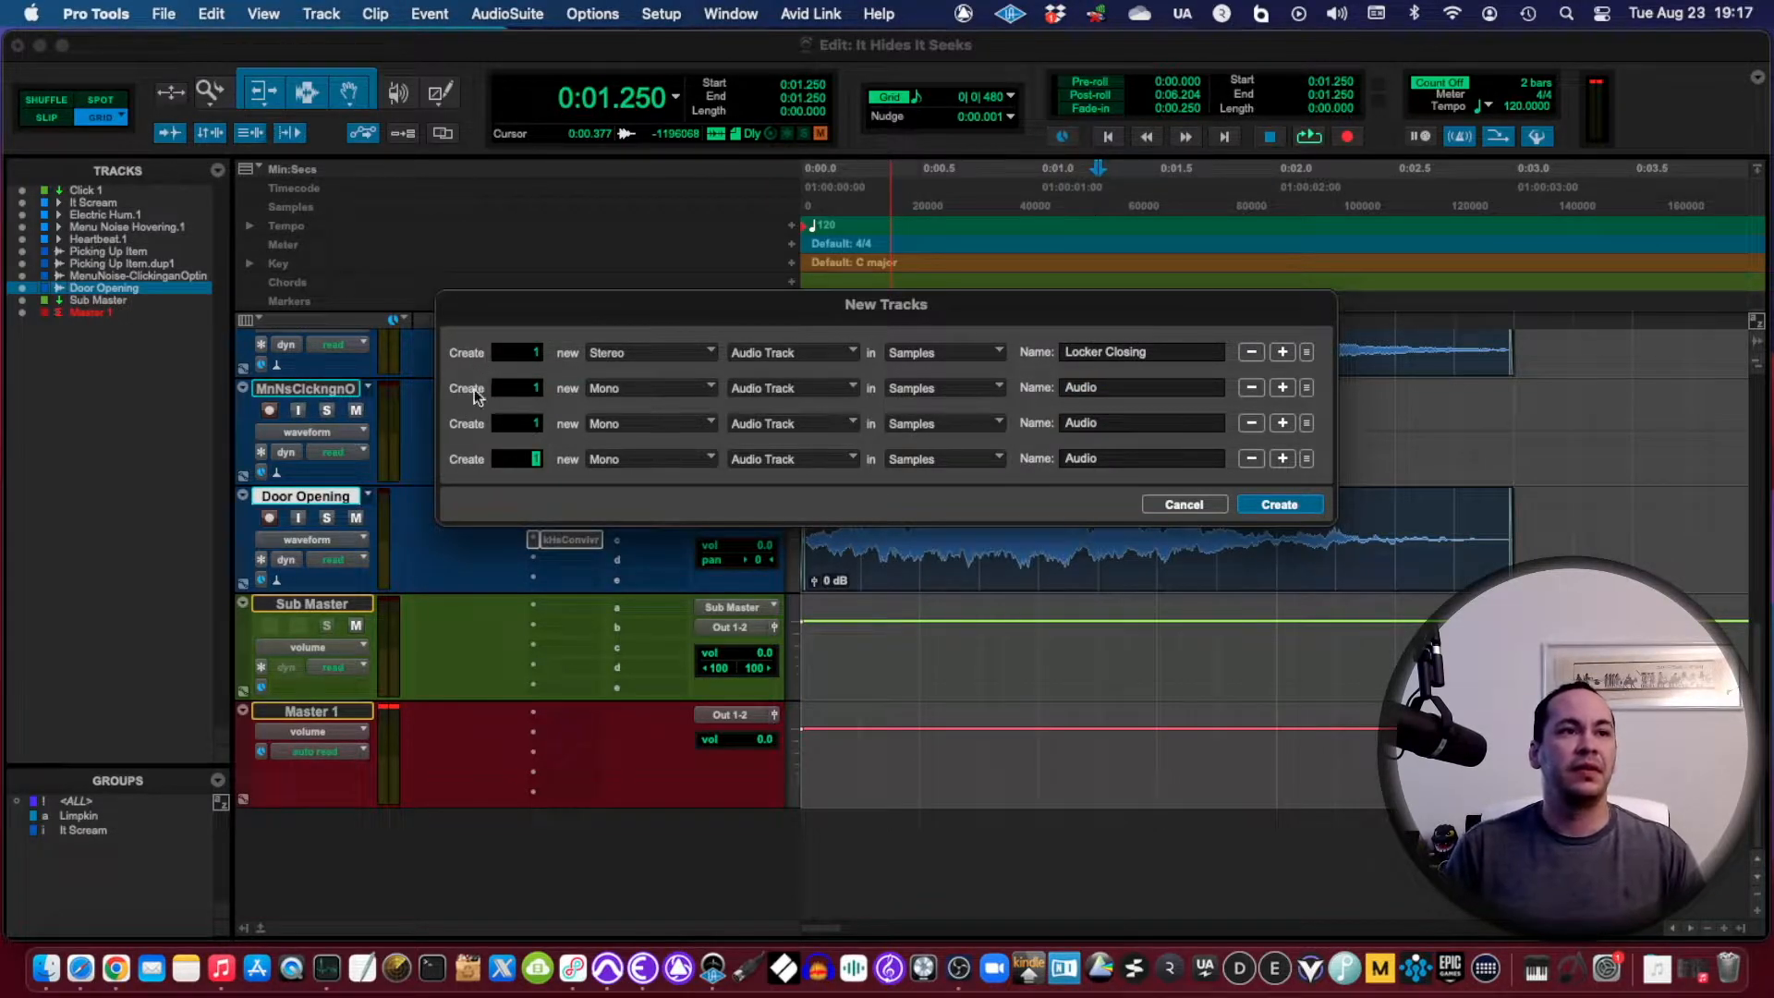
pyautogui.click(650, 388)
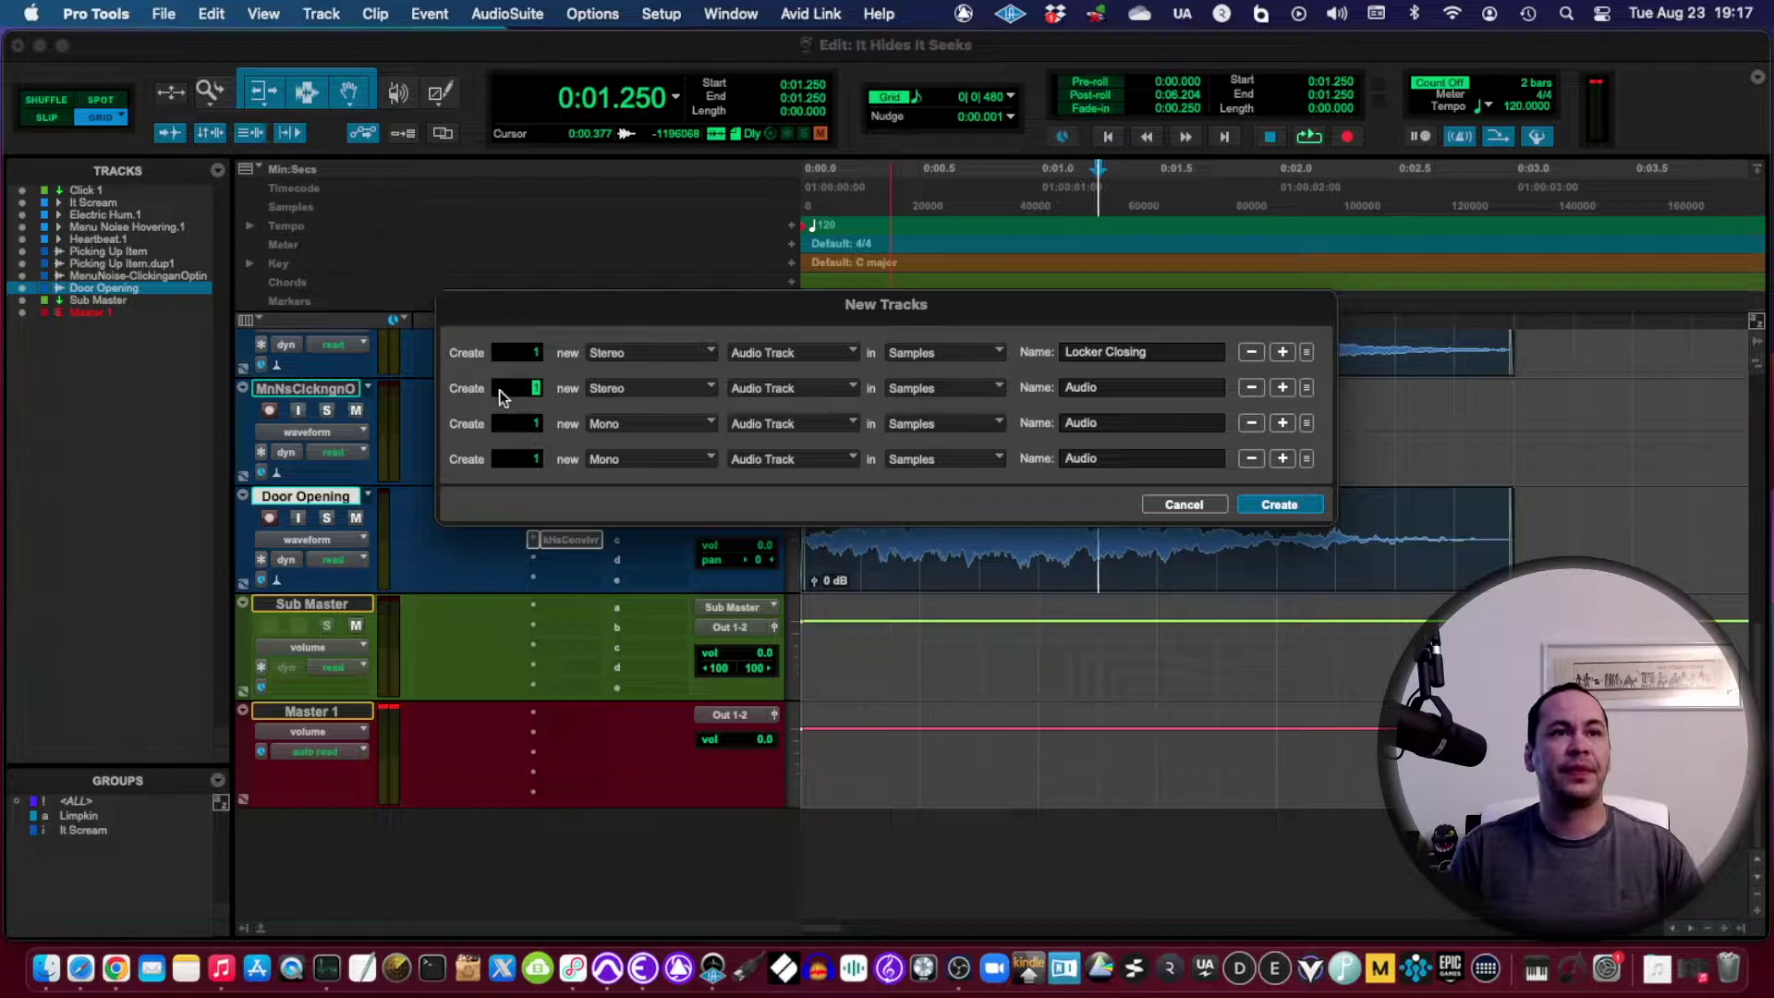
pyautogui.write('Locker Opening')
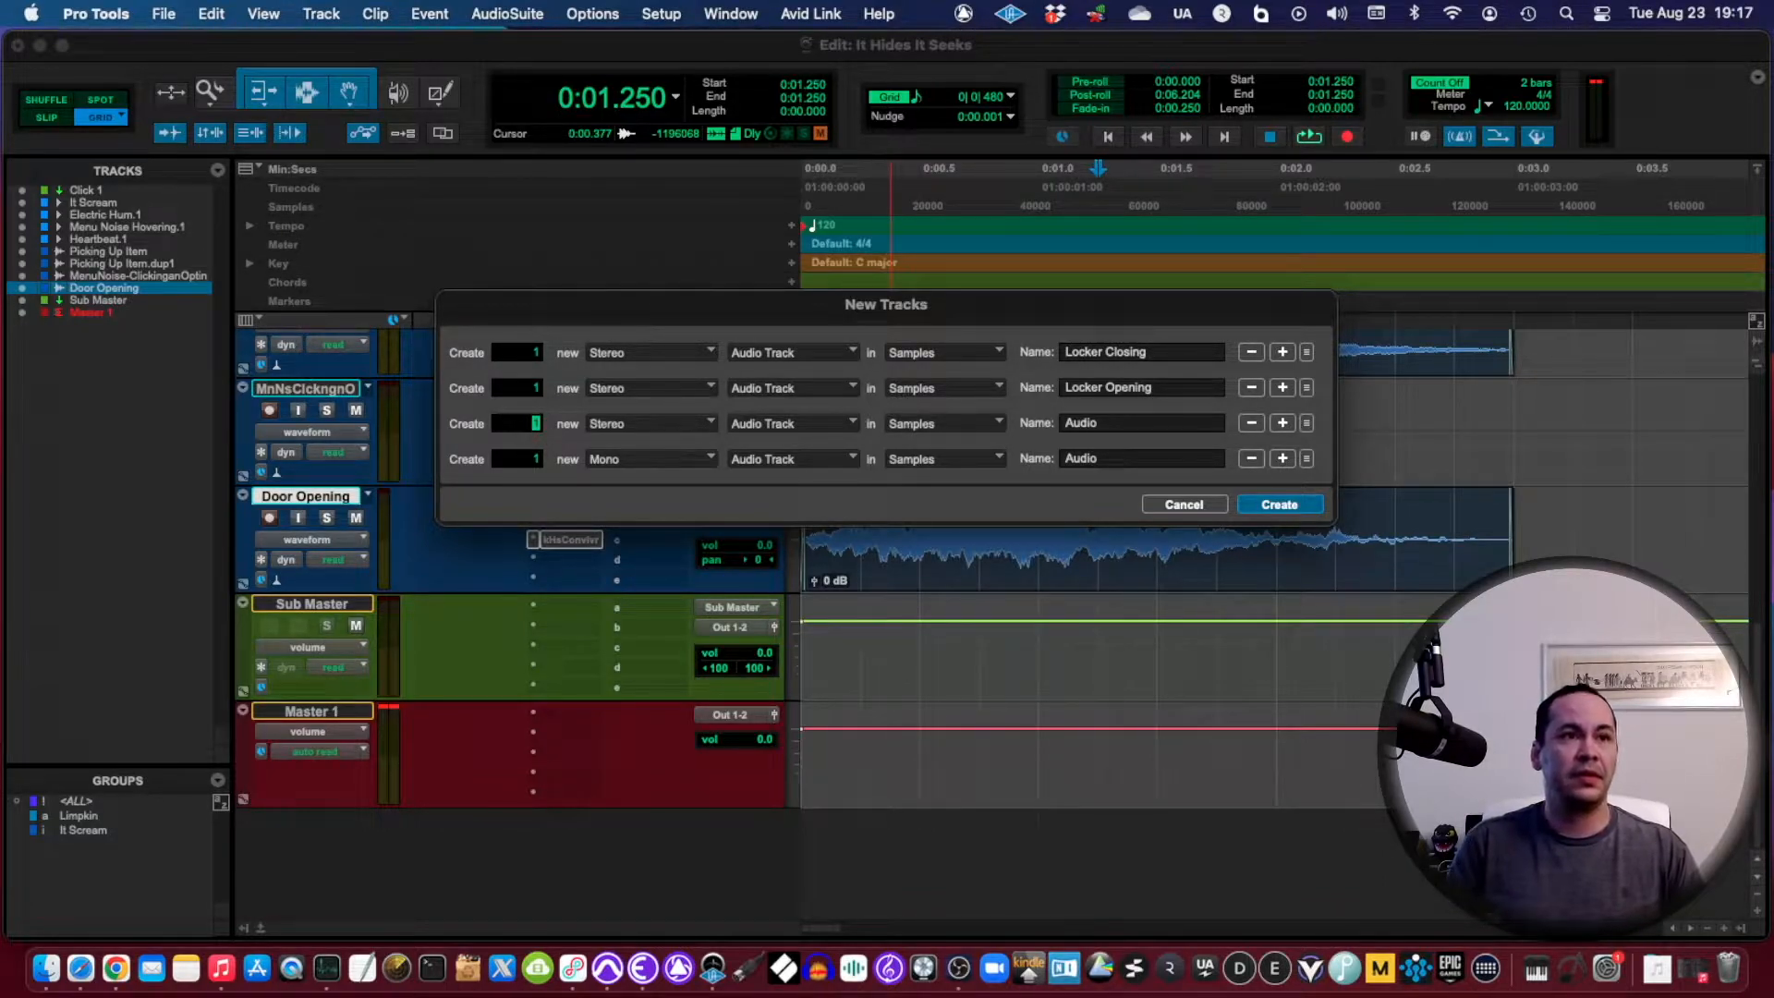
# Step: Name the third track Opener, drop the fourth row, and create the tracks
pyautogui.click(1141, 423)
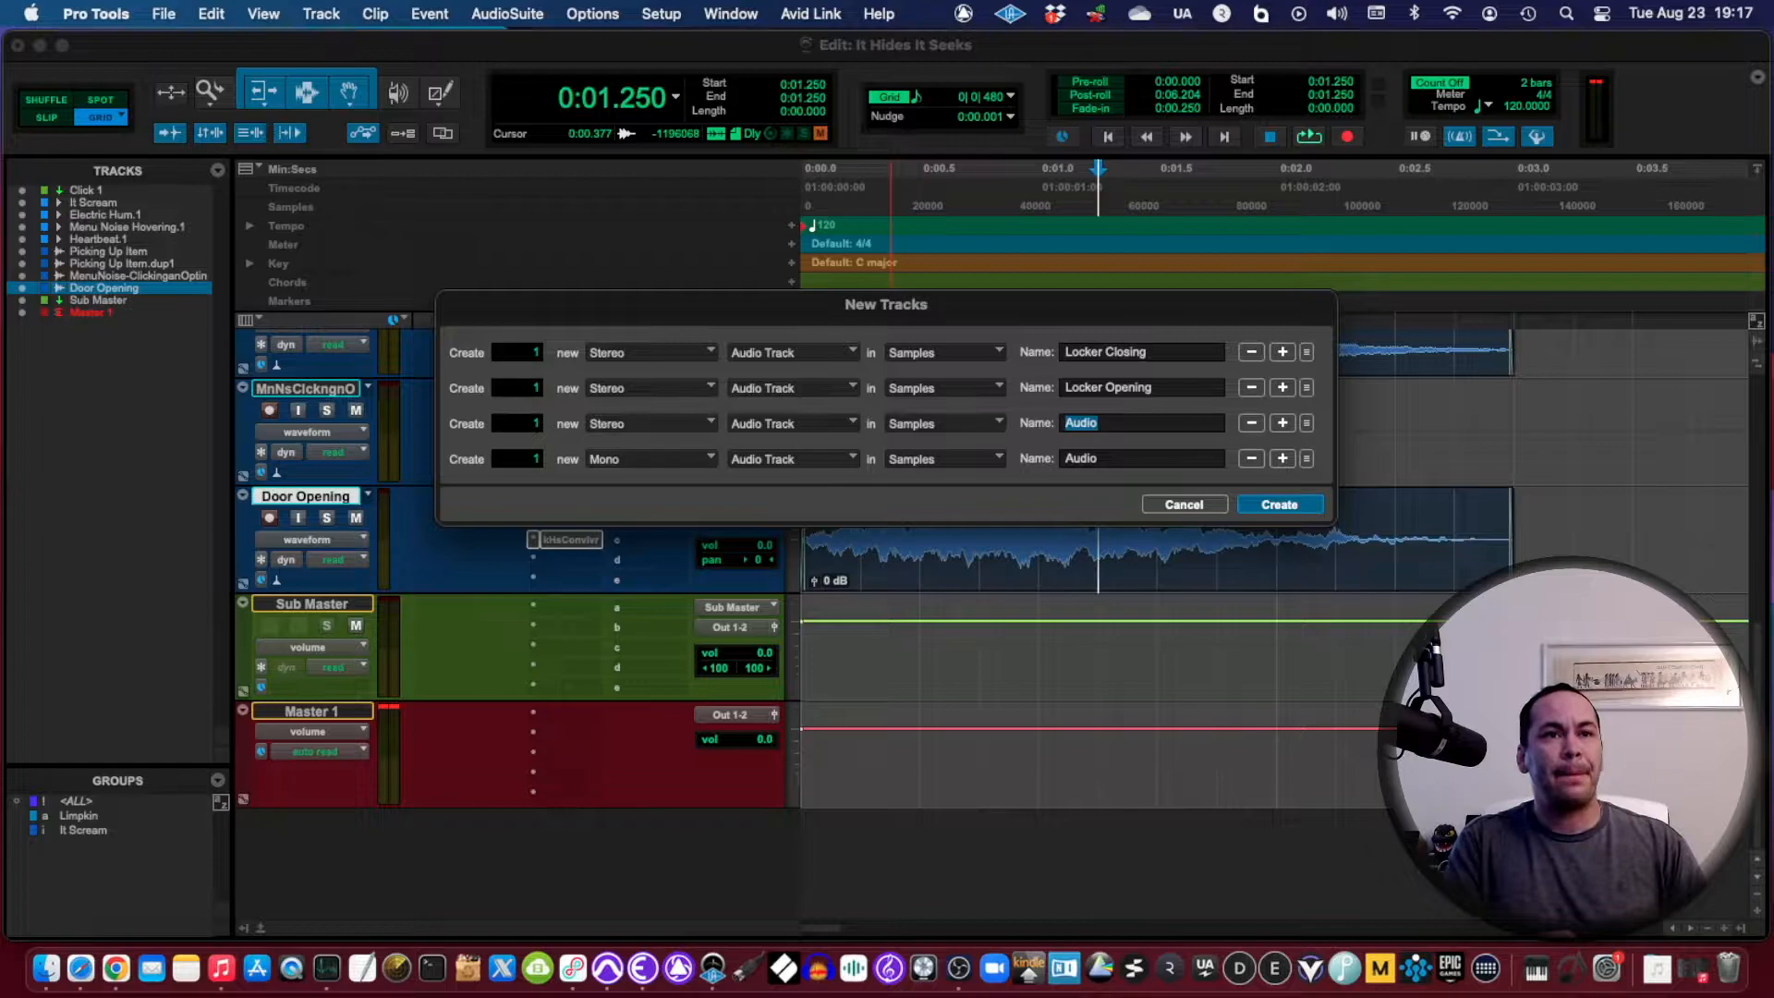
pyautogui.write('Opener')
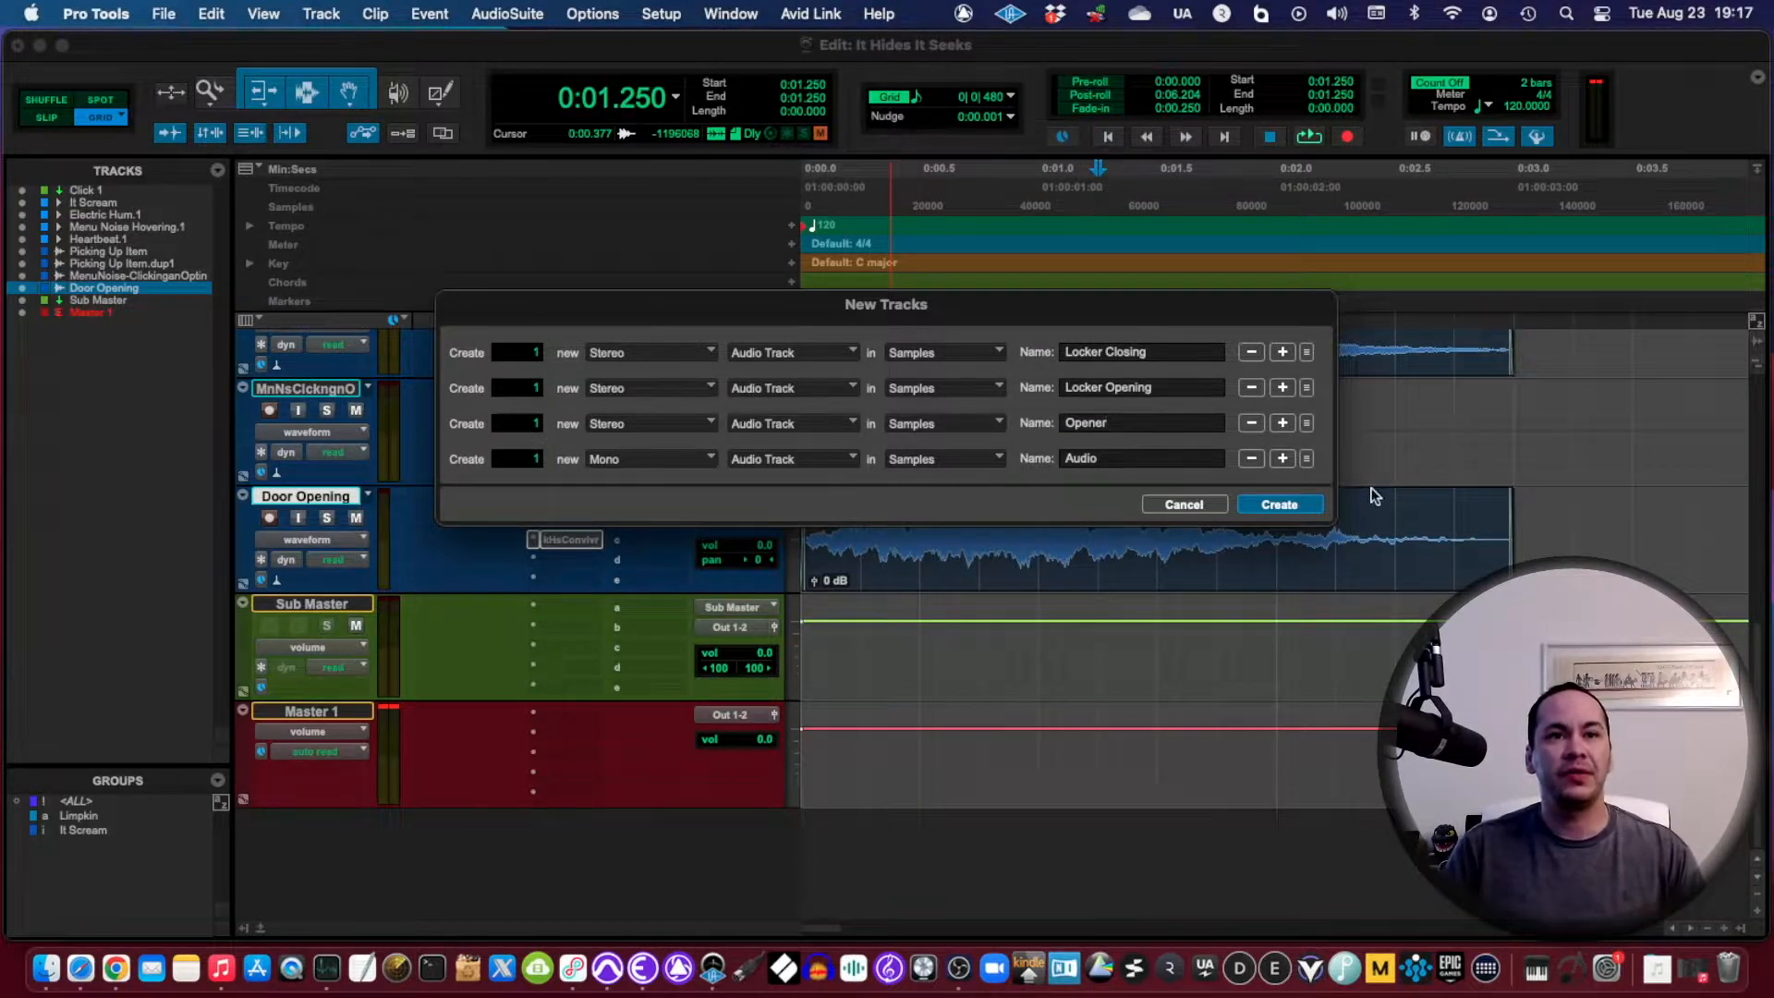
pyautogui.click(1250, 459)
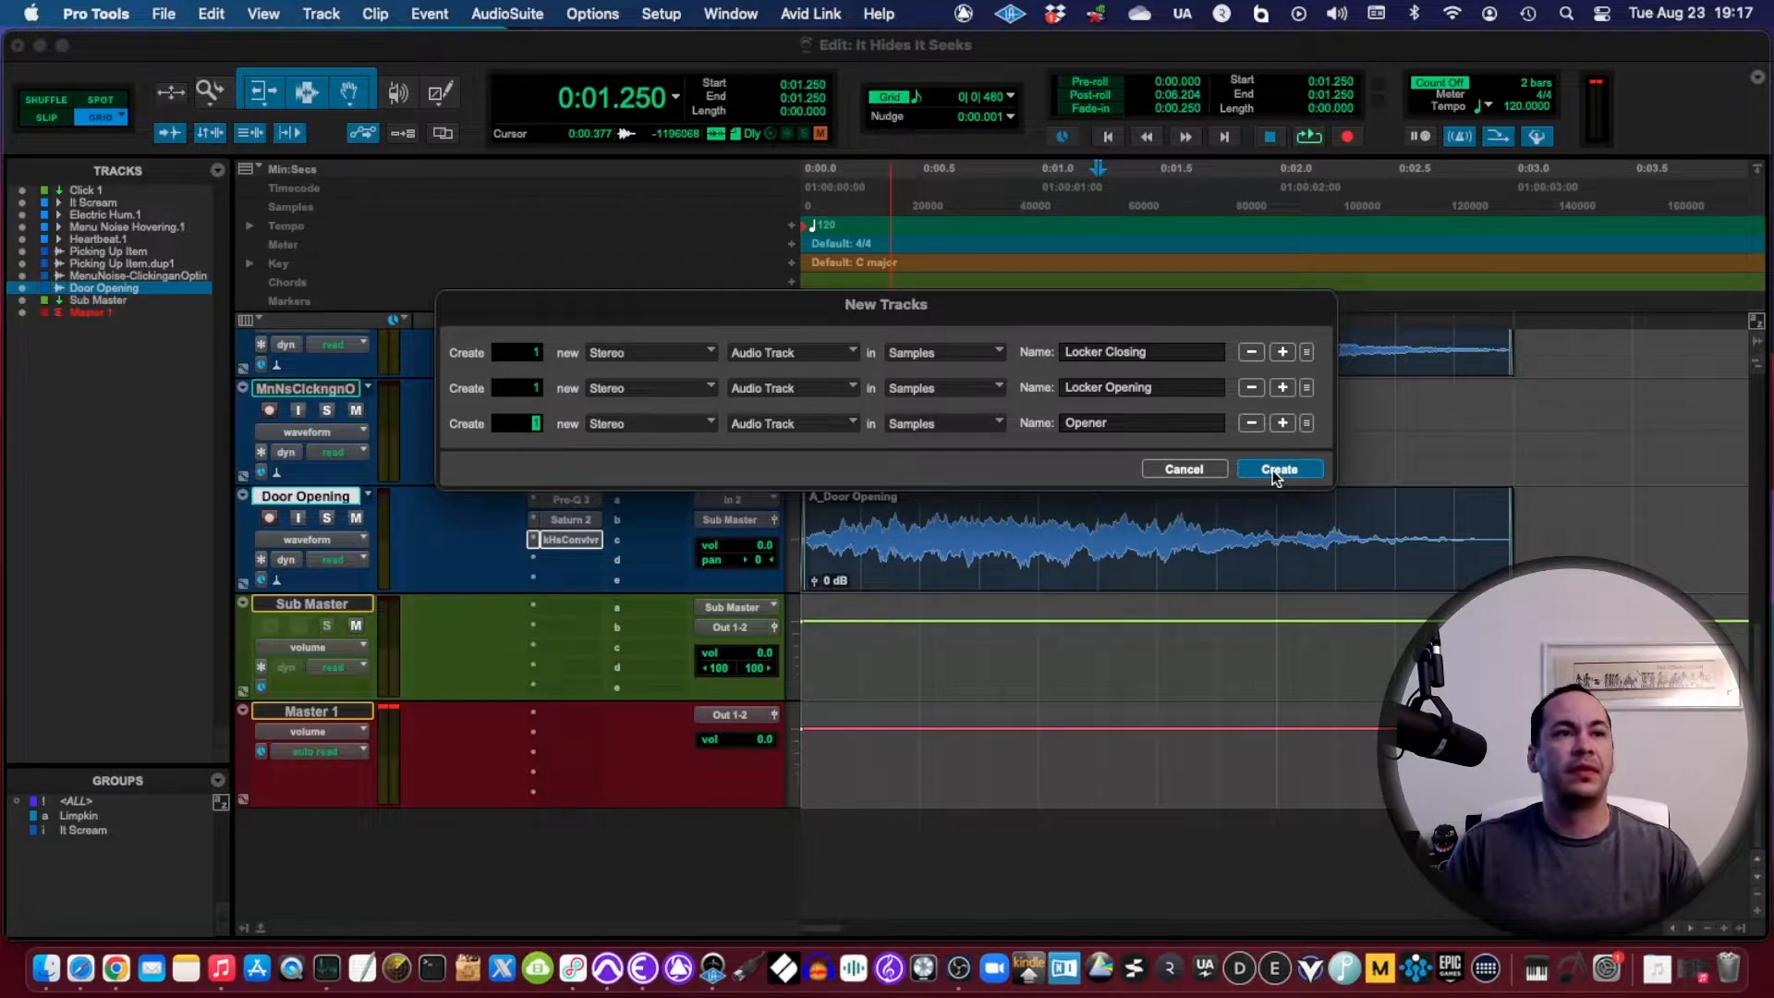
pyautogui.click(1279, 468)
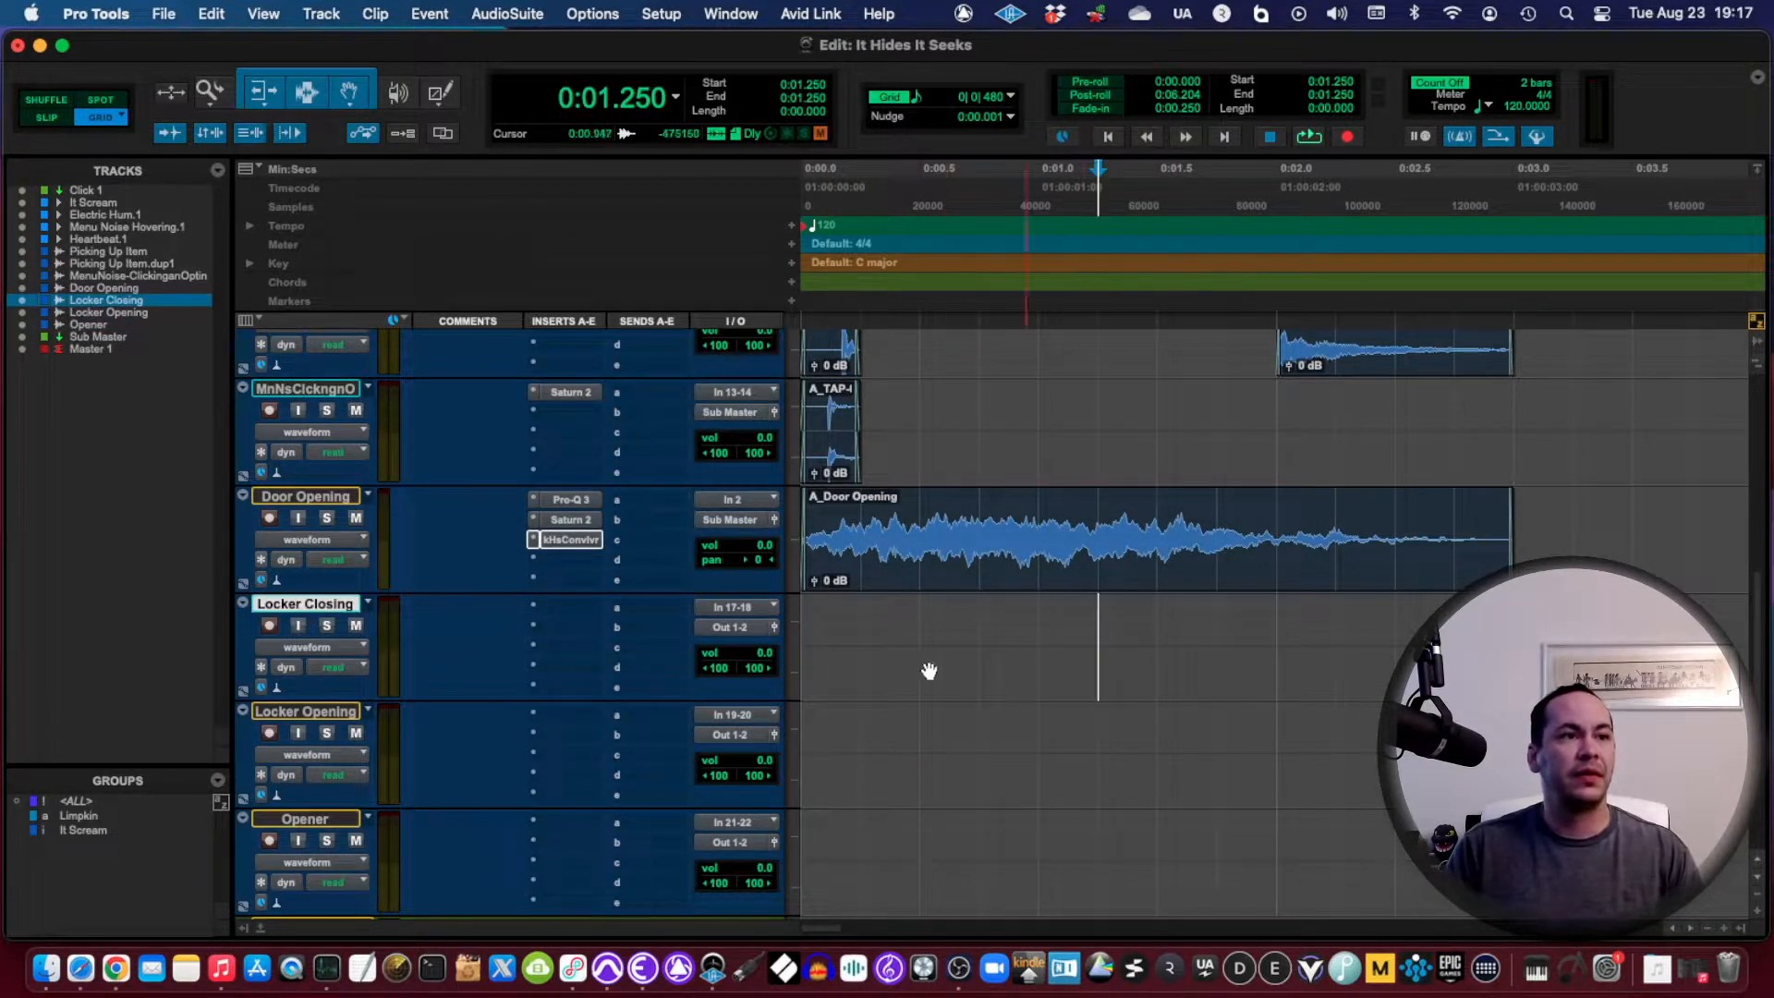
pyautogui.moveTo(732, 689)
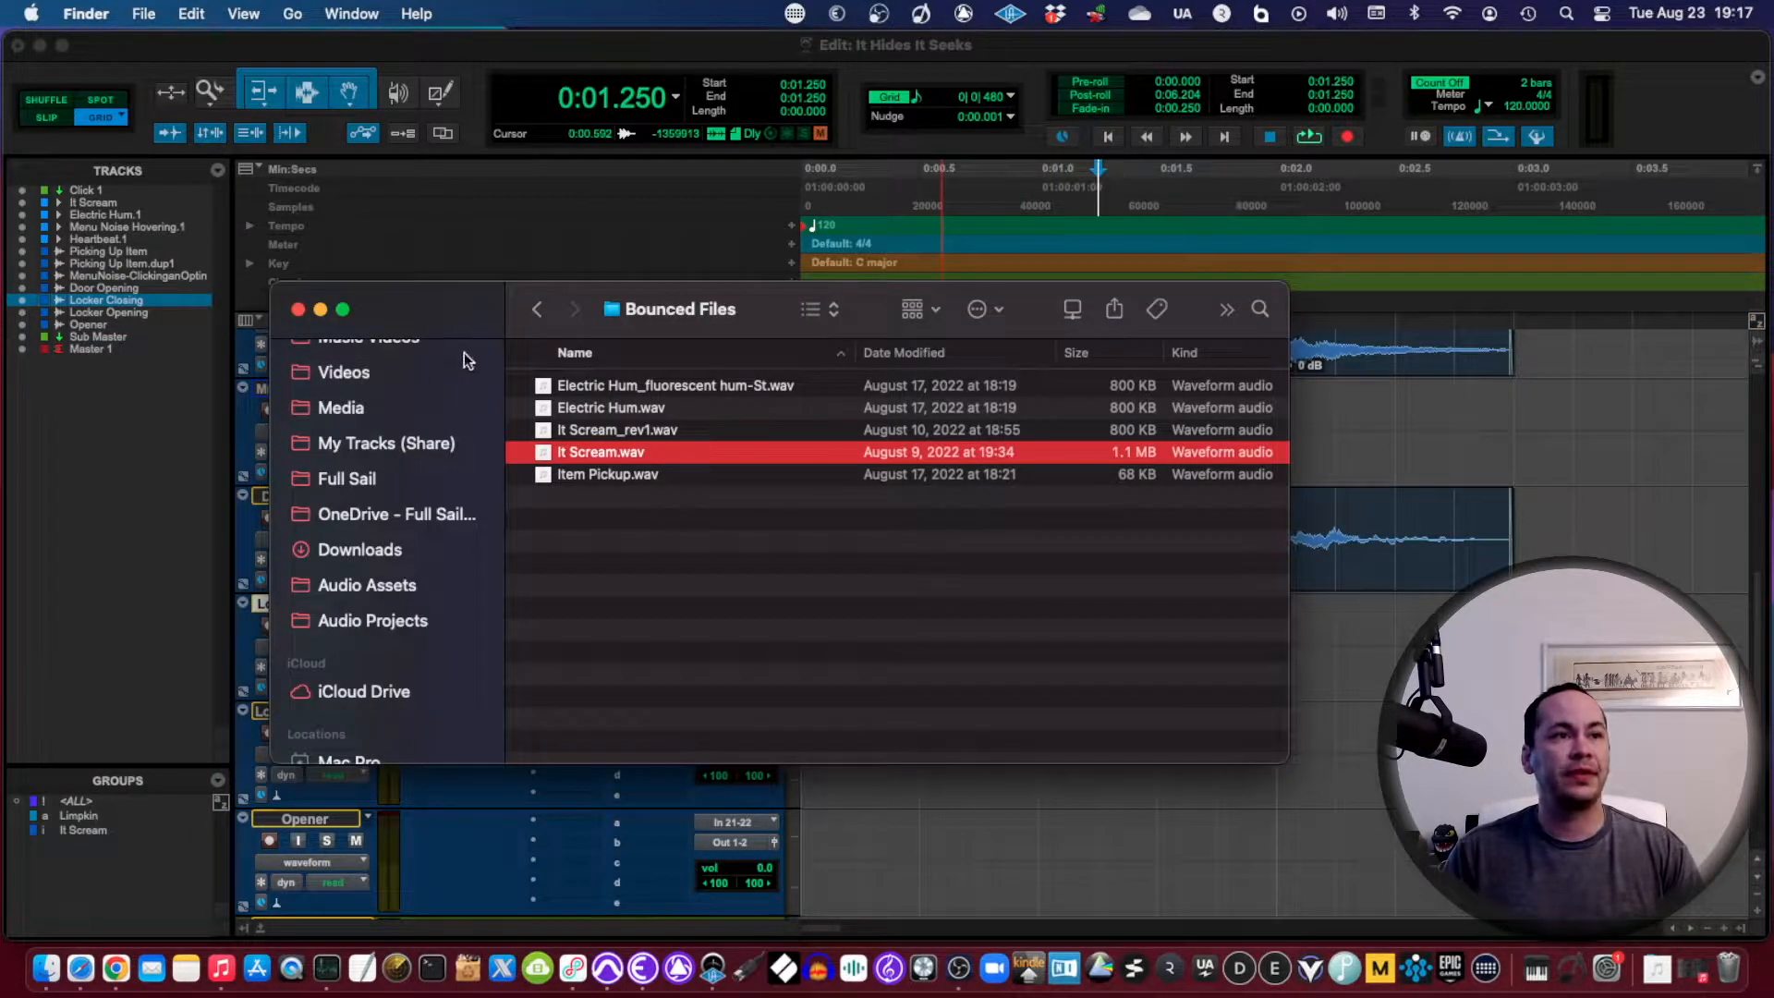
# Step: Find the locker-opening-closing sound file in Finder and open it in Audacity
pyautogui.click(367, 585)
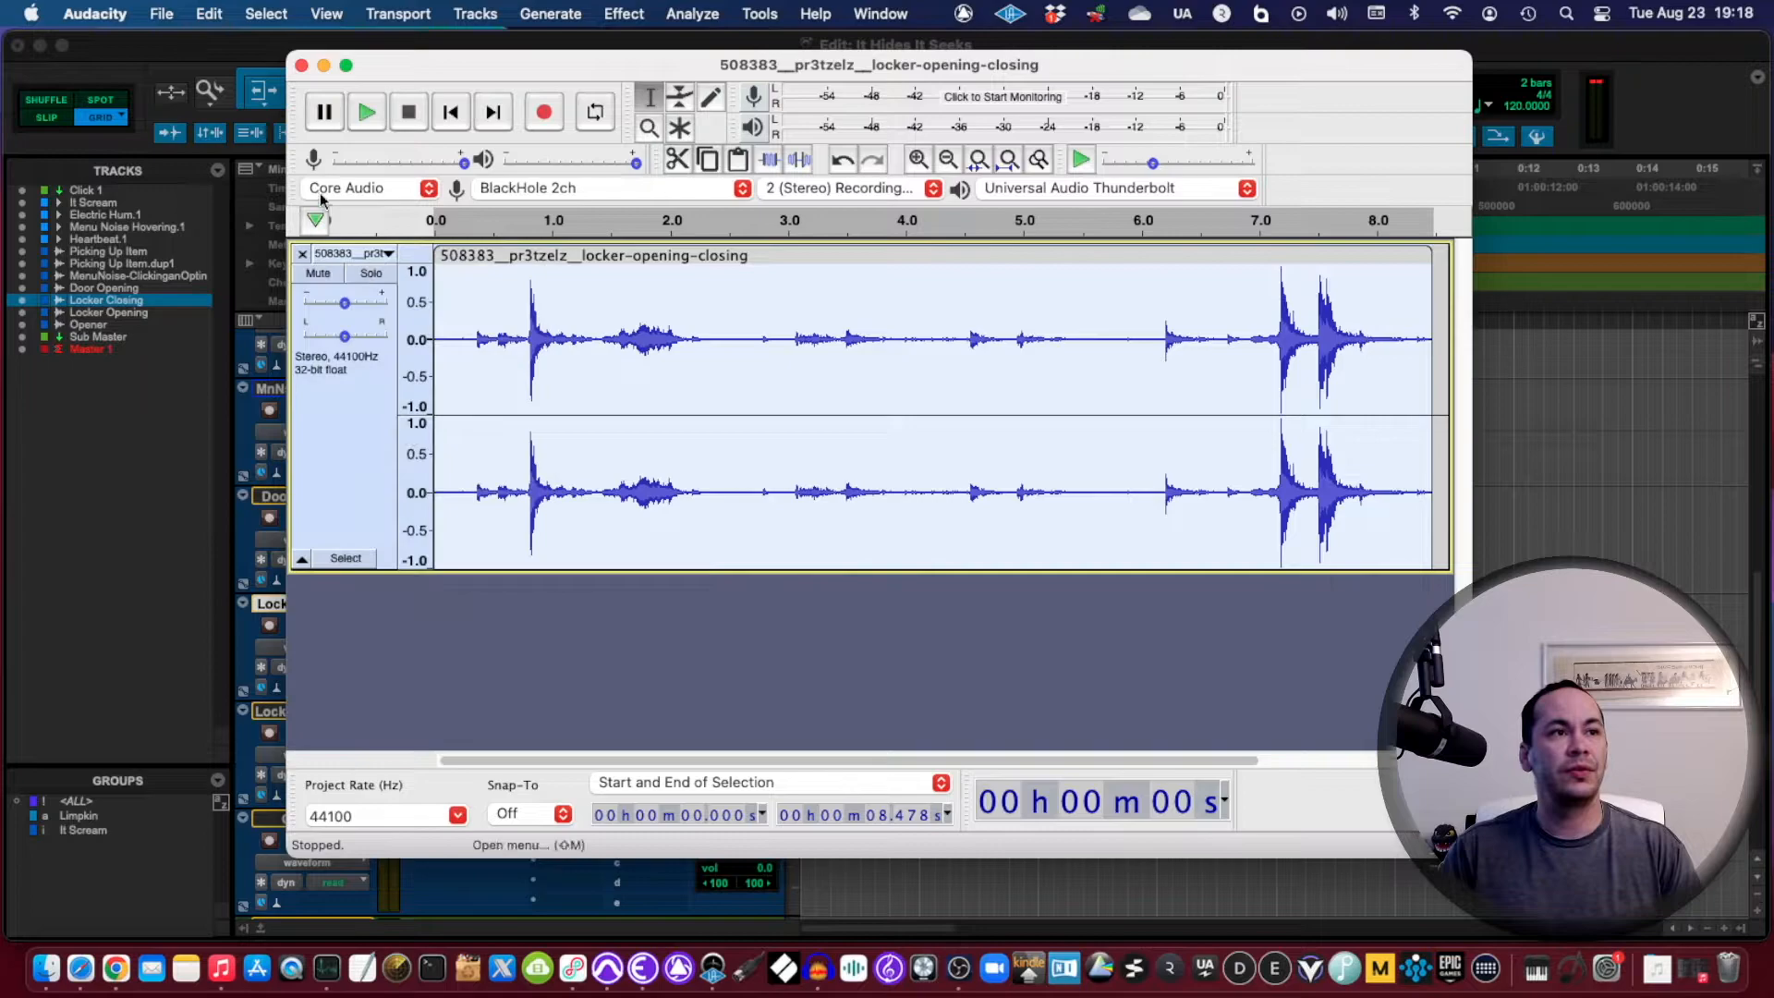
# Step: Switch the locker track to Multi-view and select a noise-only stretch of audio
pyautogui.click(383, 254)
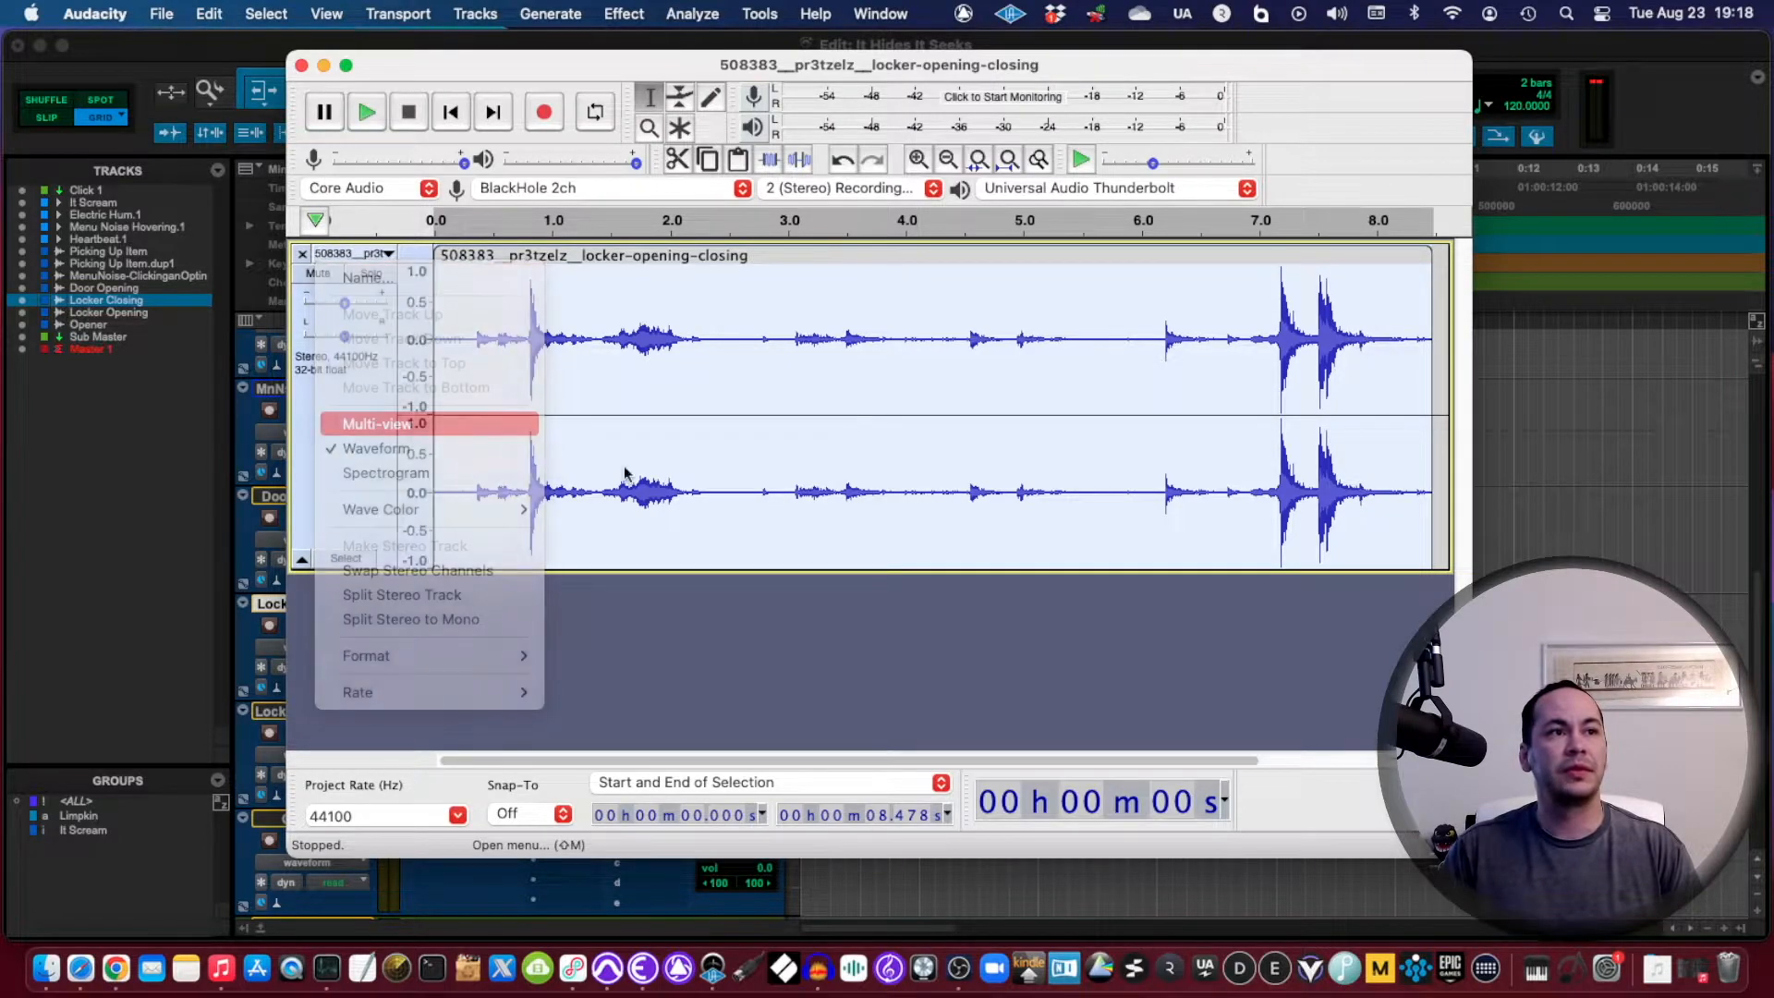
pyautogui.click(377, 424)
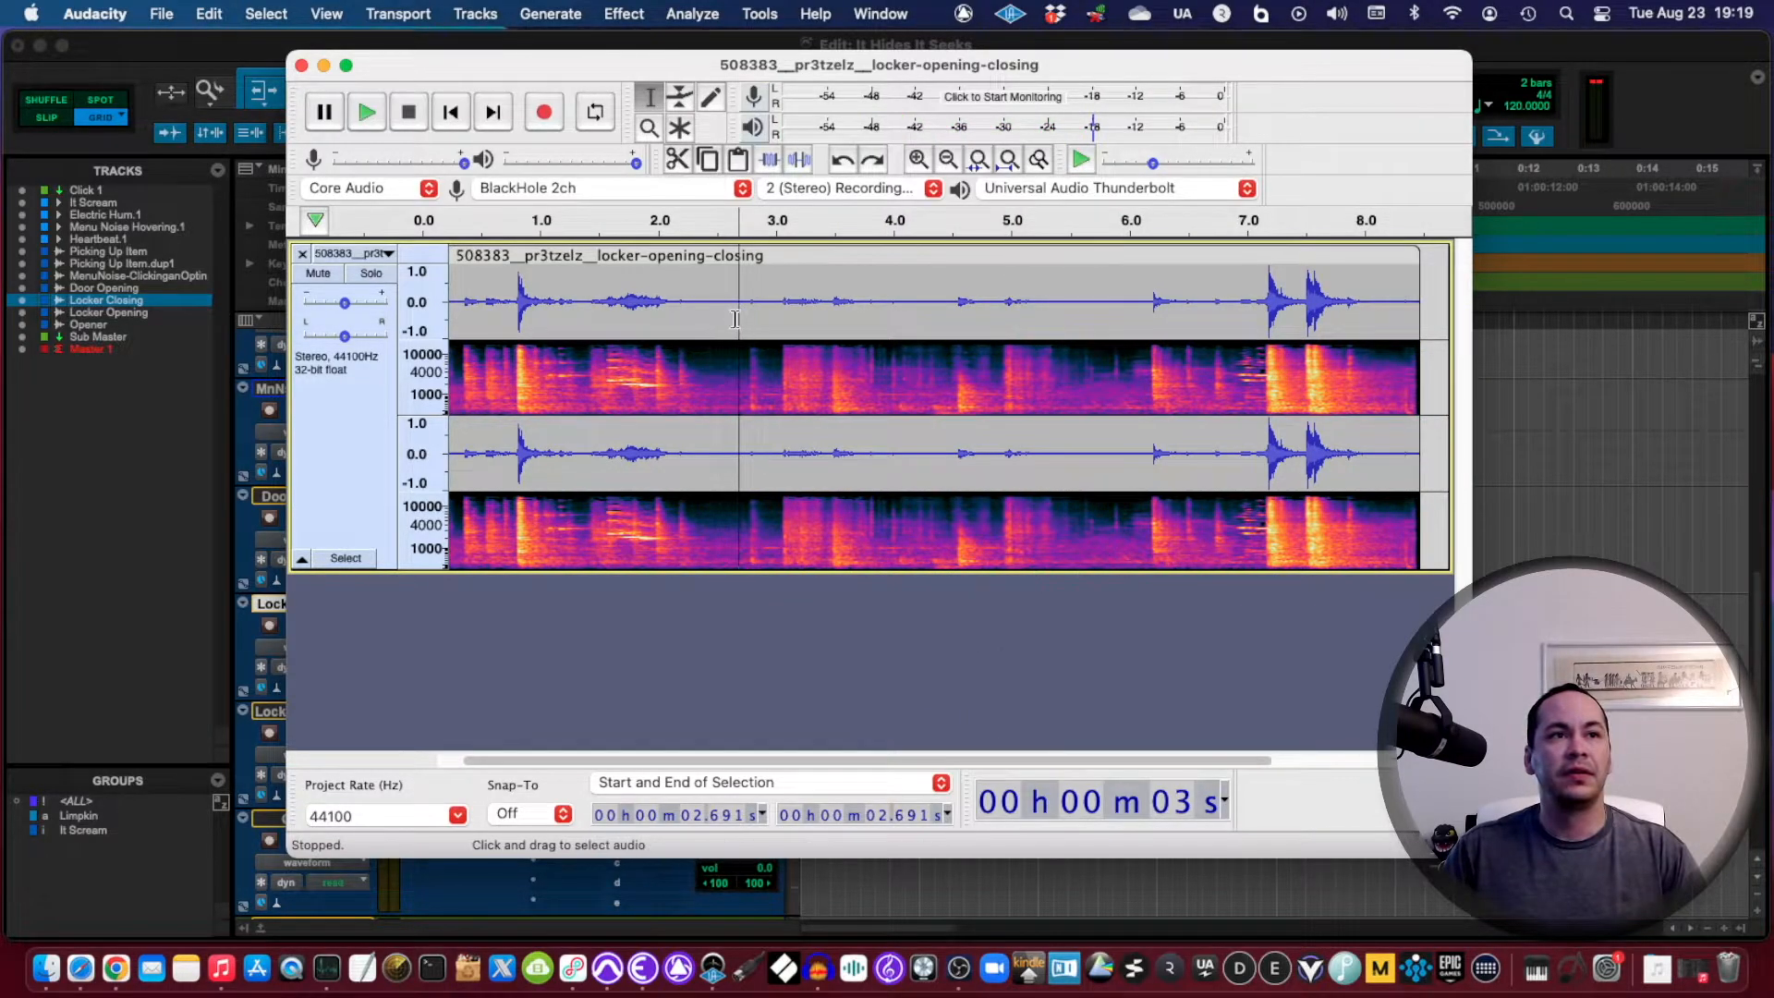
pyautogui.moveTo(701, 306); pyautogui.dragTo(842, 305)
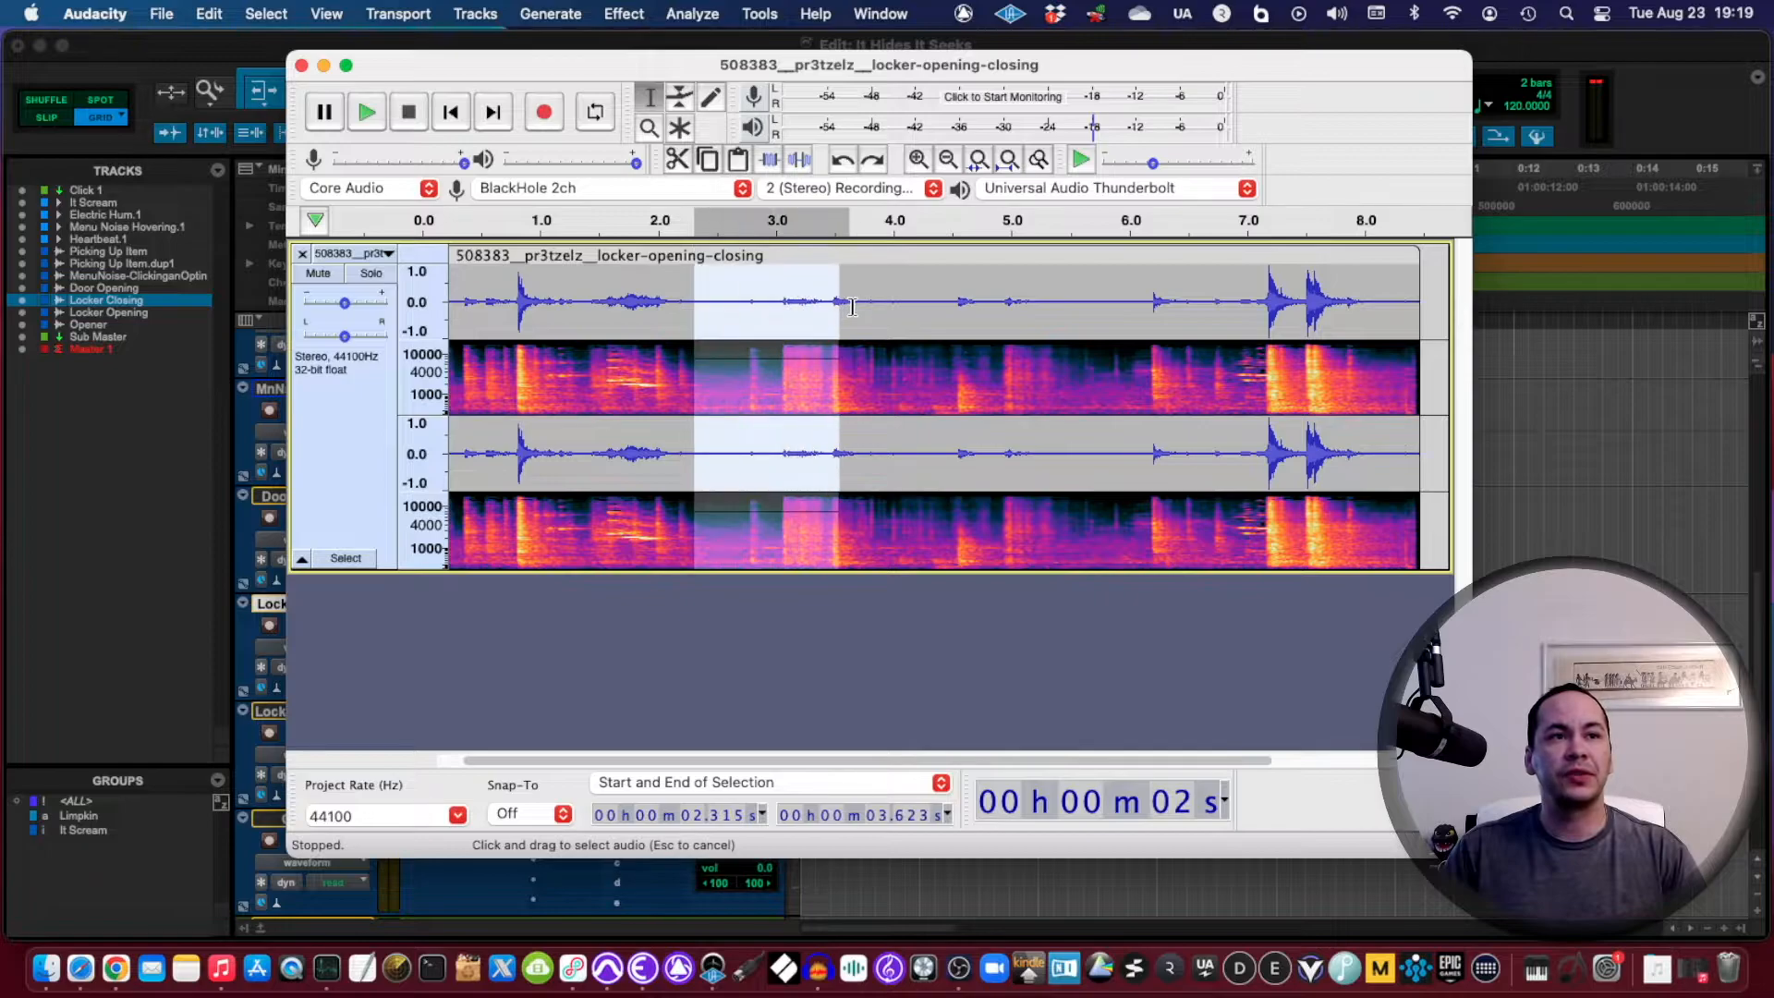
pyautogui.moveTo(840, 311); pyautogui.dragTo(927, 311)
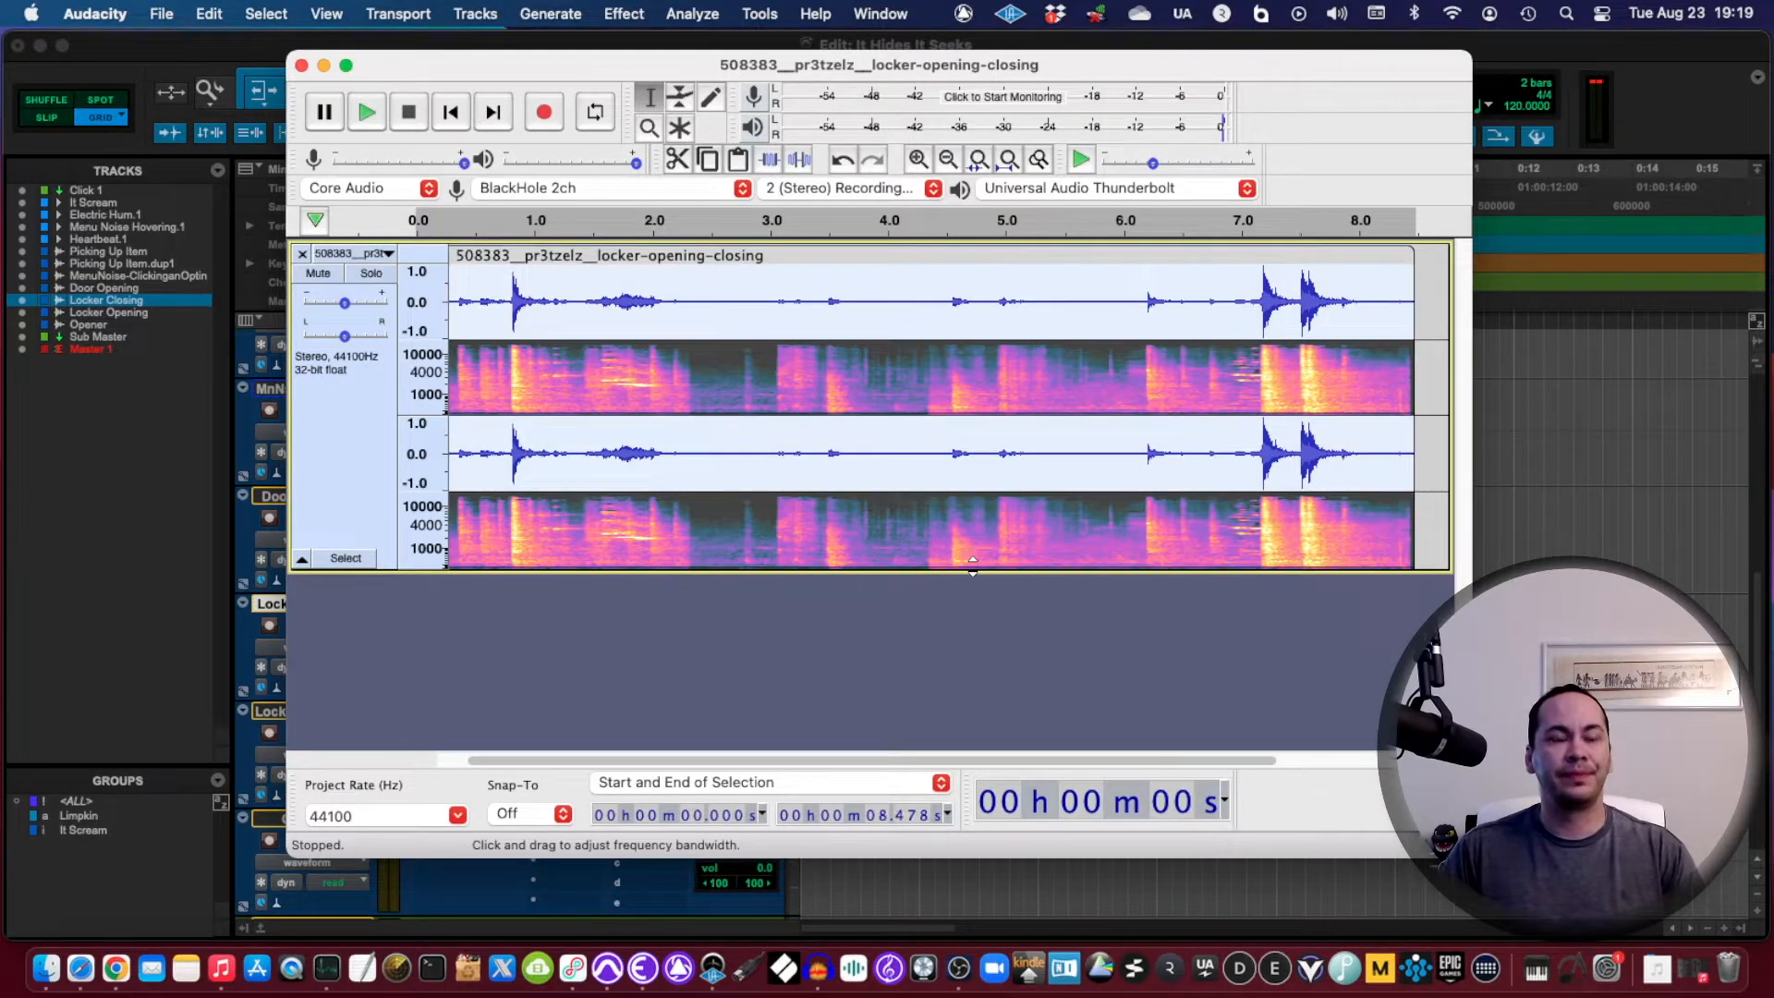
# Step: Apply Noise Reduction, then delete the quiet middle to leave two locker clips
pyautogui.click(621, 14)
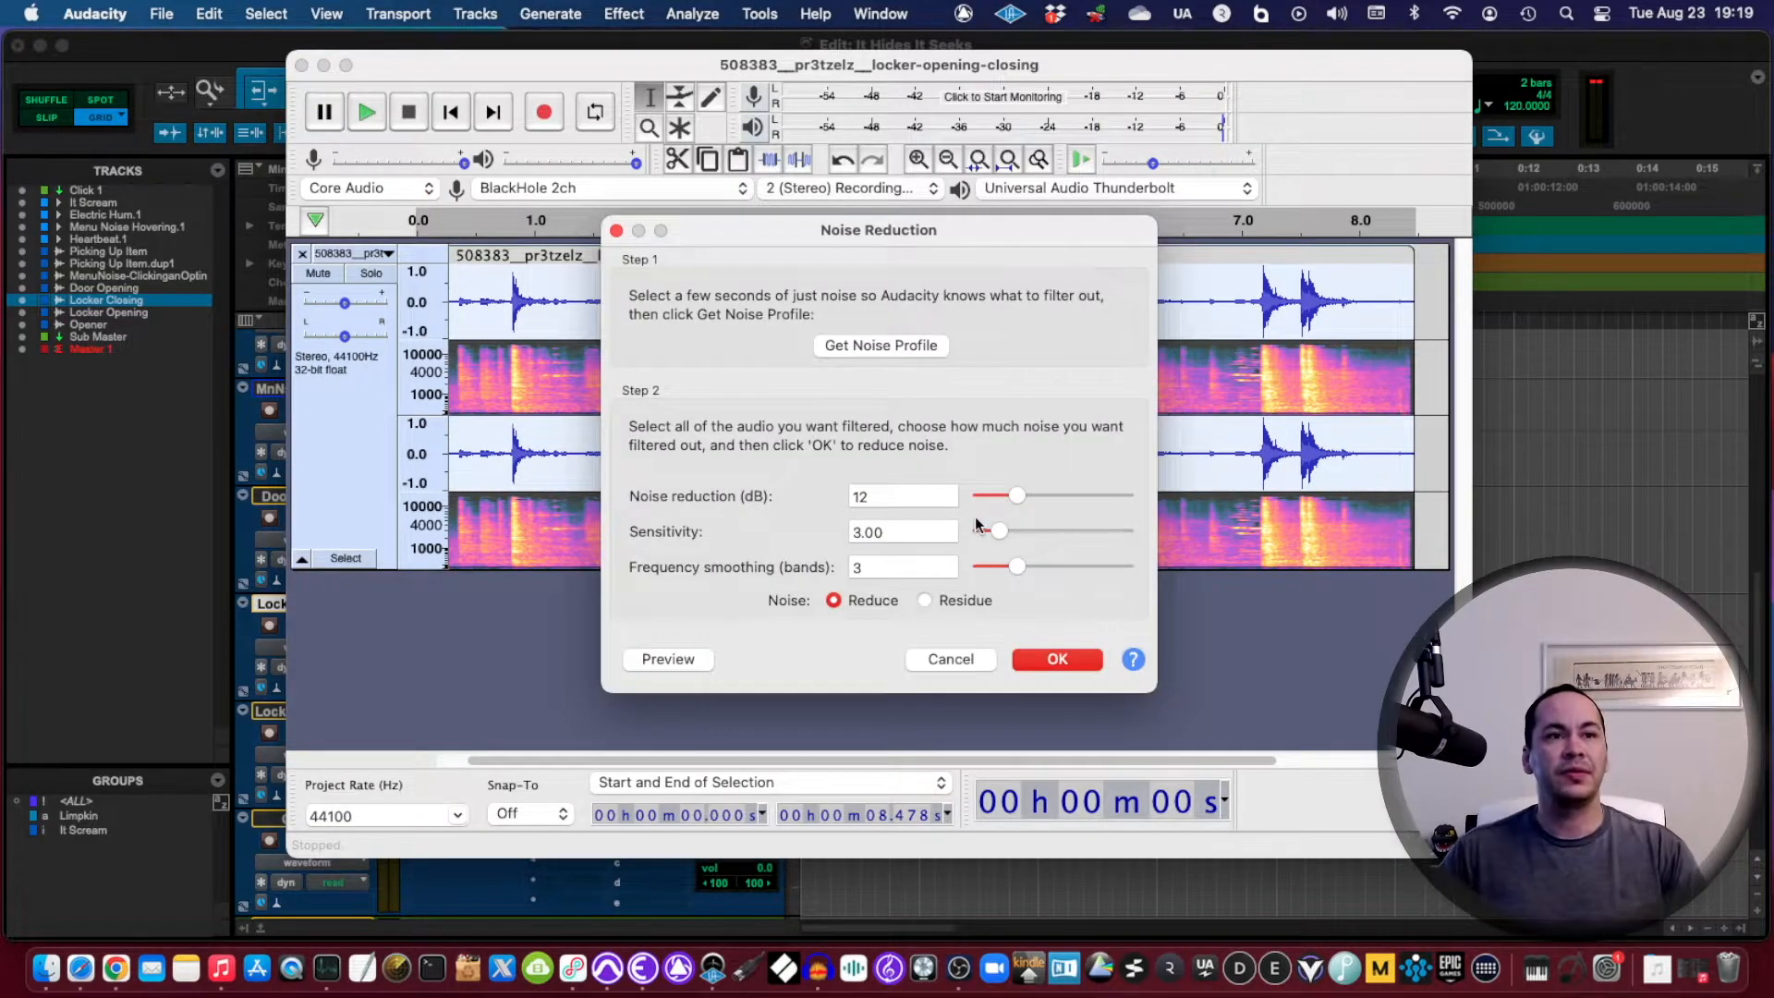
pyautogui.click(1056, 659)
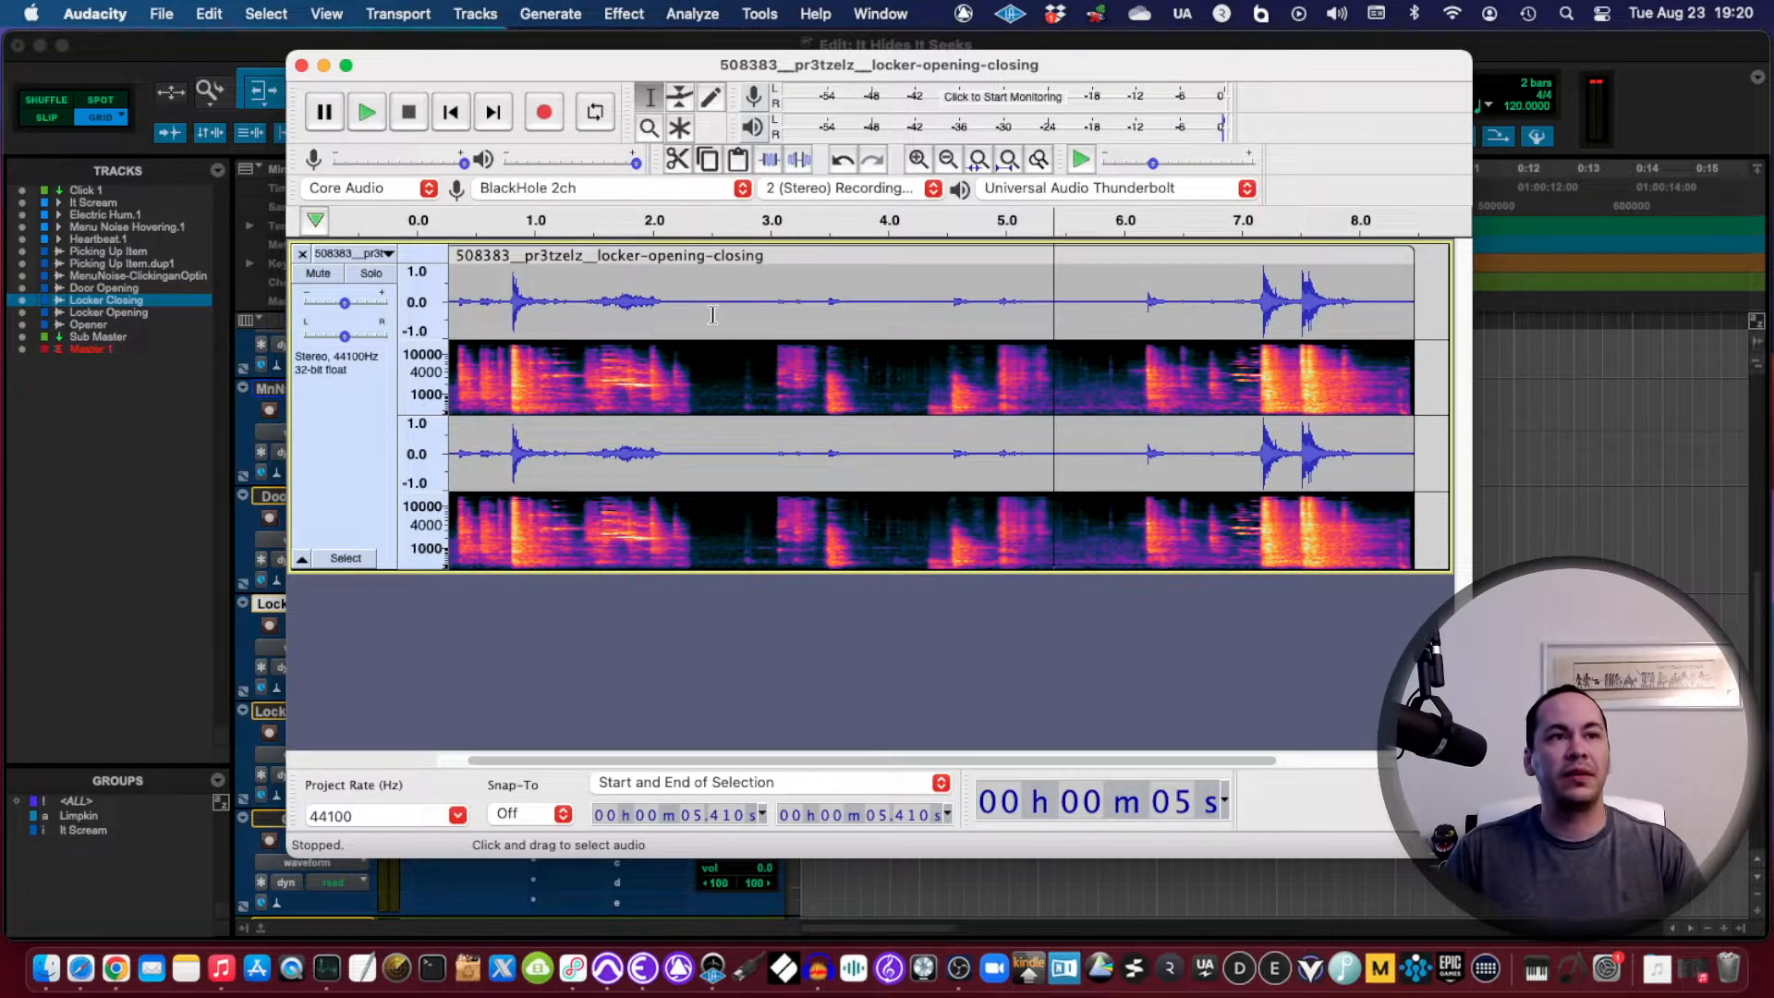
pyautogui.click(367, 112)
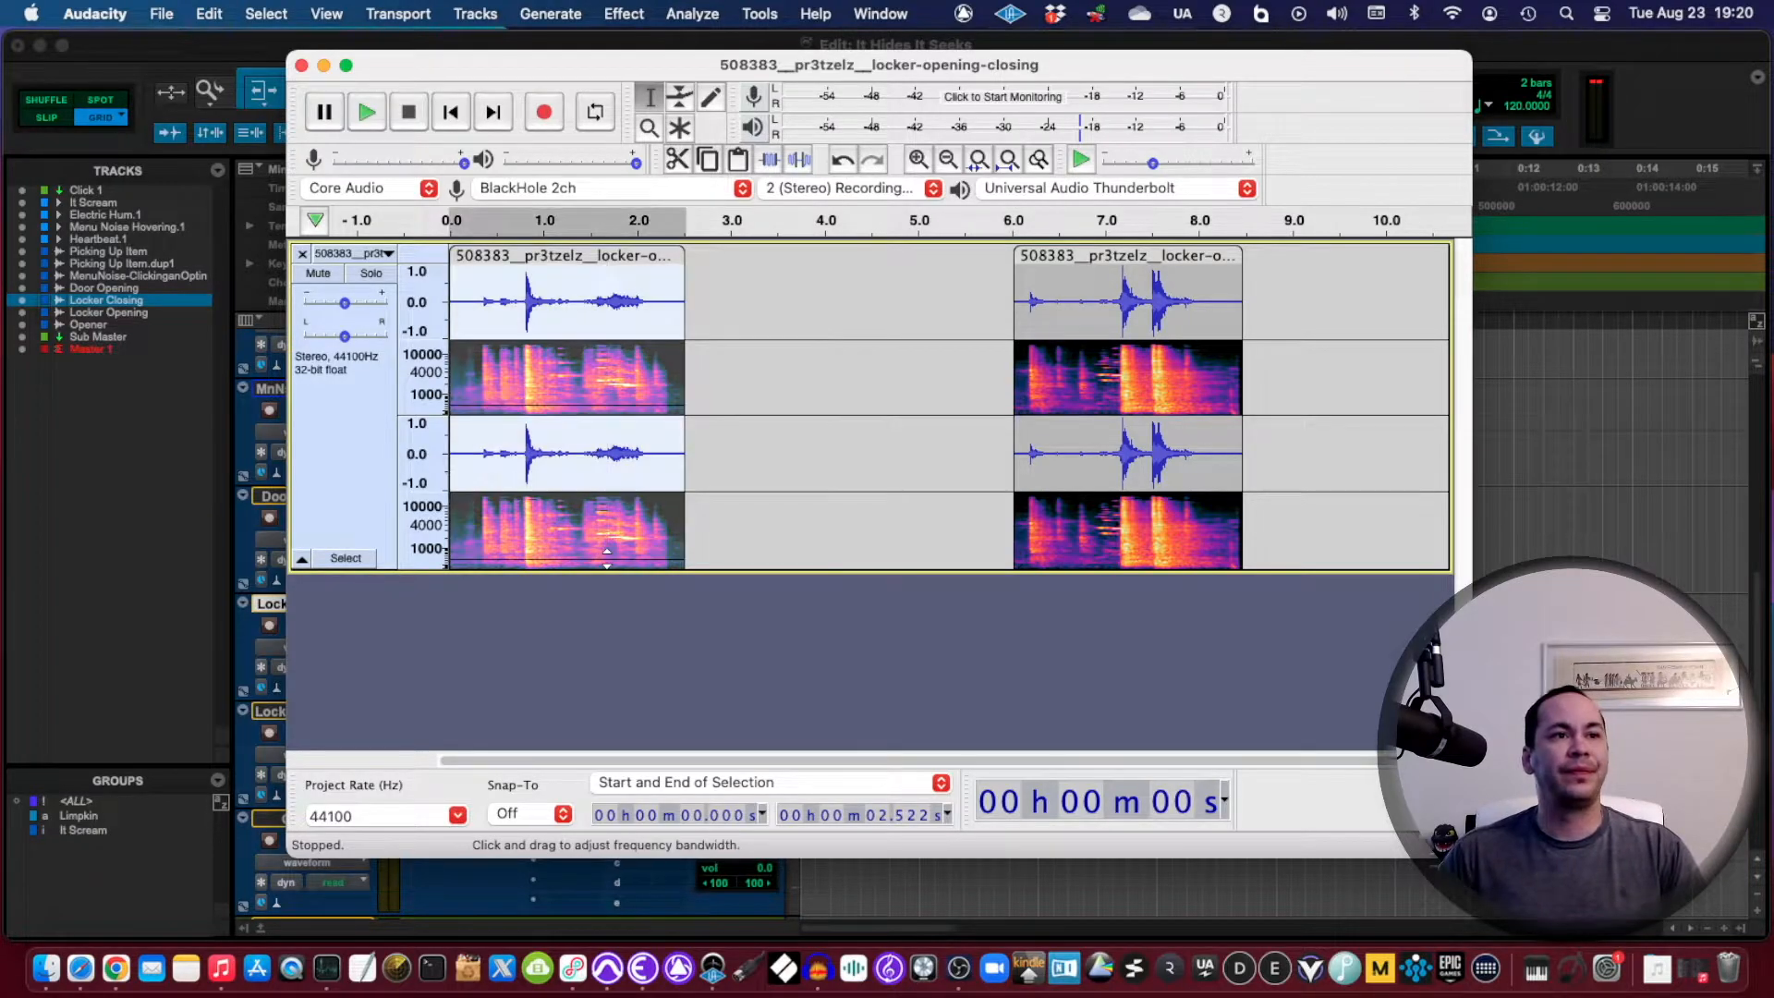
# Step: Play back the edit and trim the clip's tail so it ends near 2.06 seconds
pyautogui.click(366, 110)
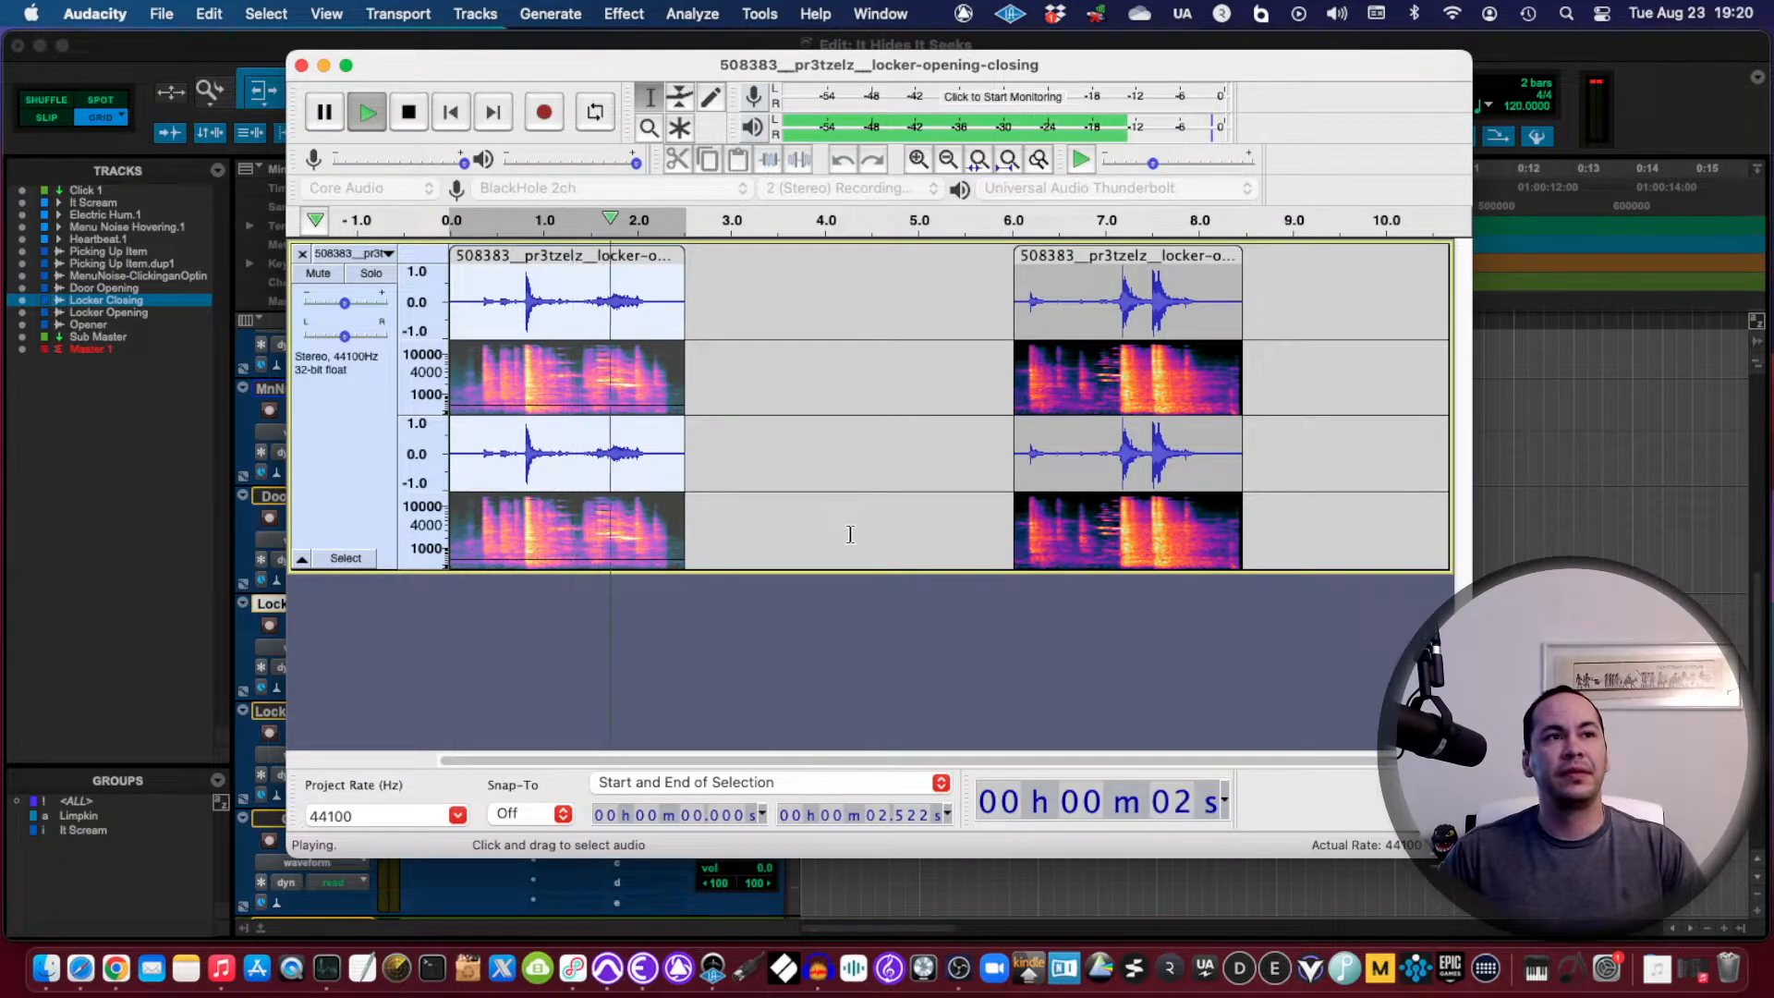
pyautogui.click(408, 111)
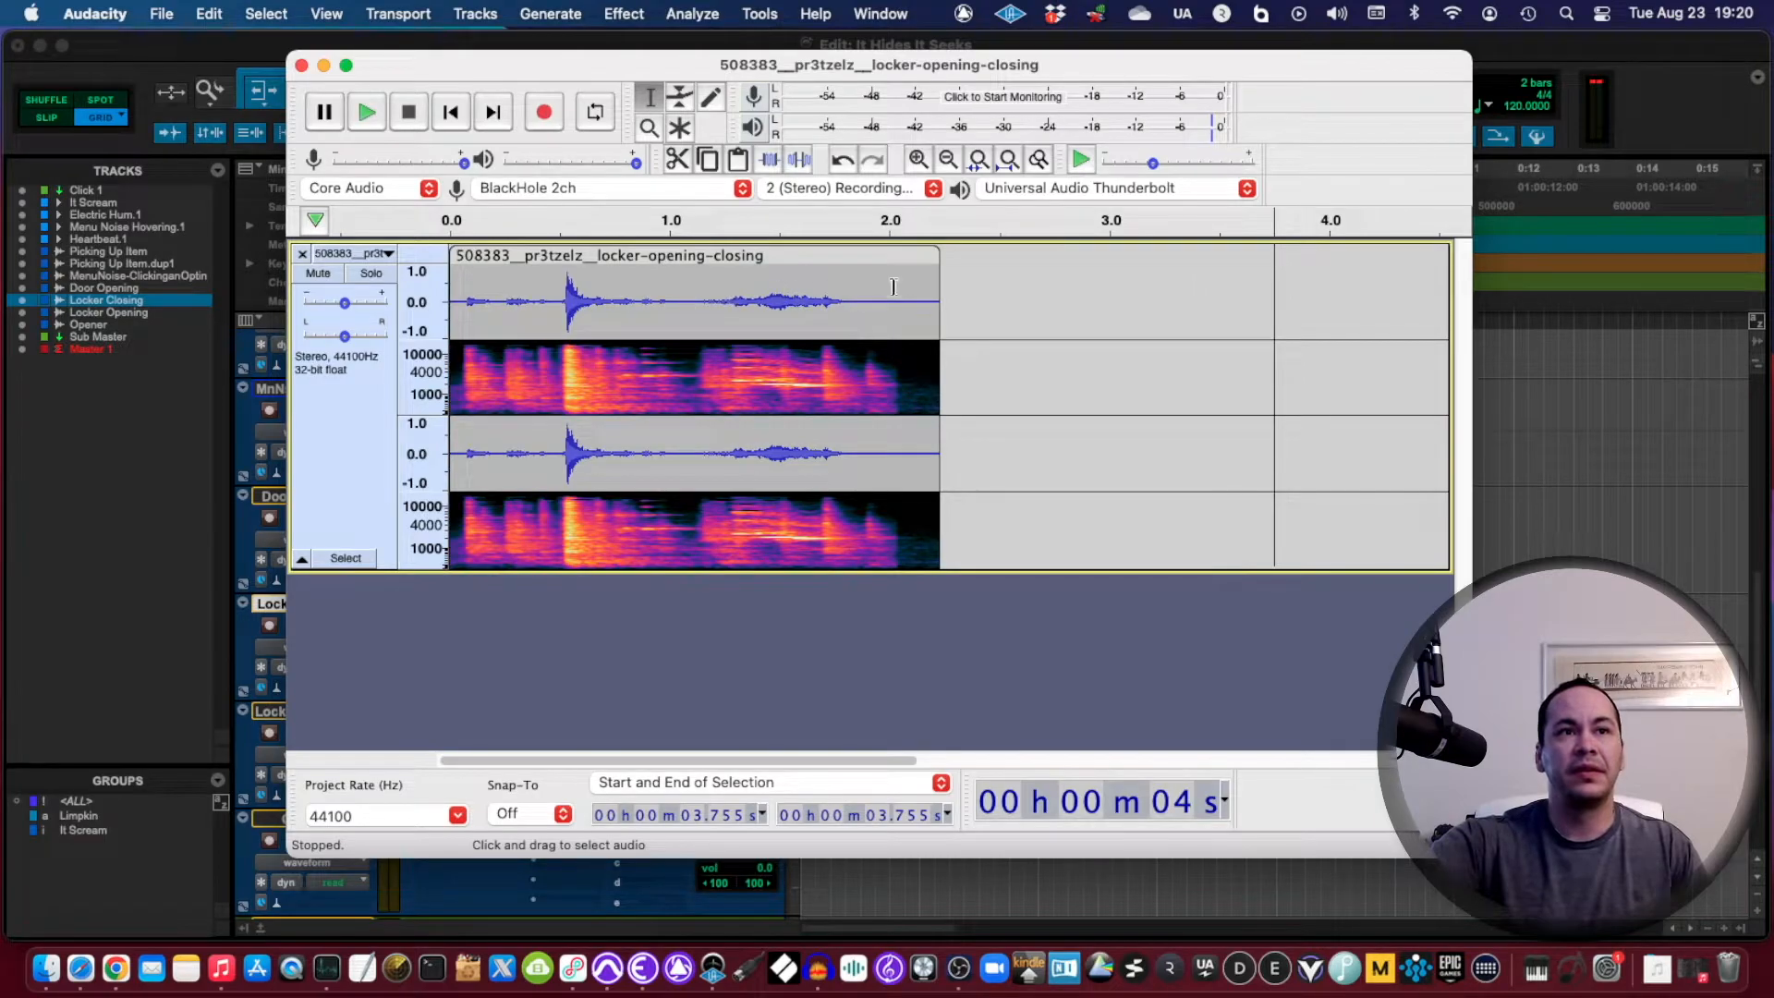
pyautogui.moveTo(893, 302); pyautogui.dragTo(936, 302)
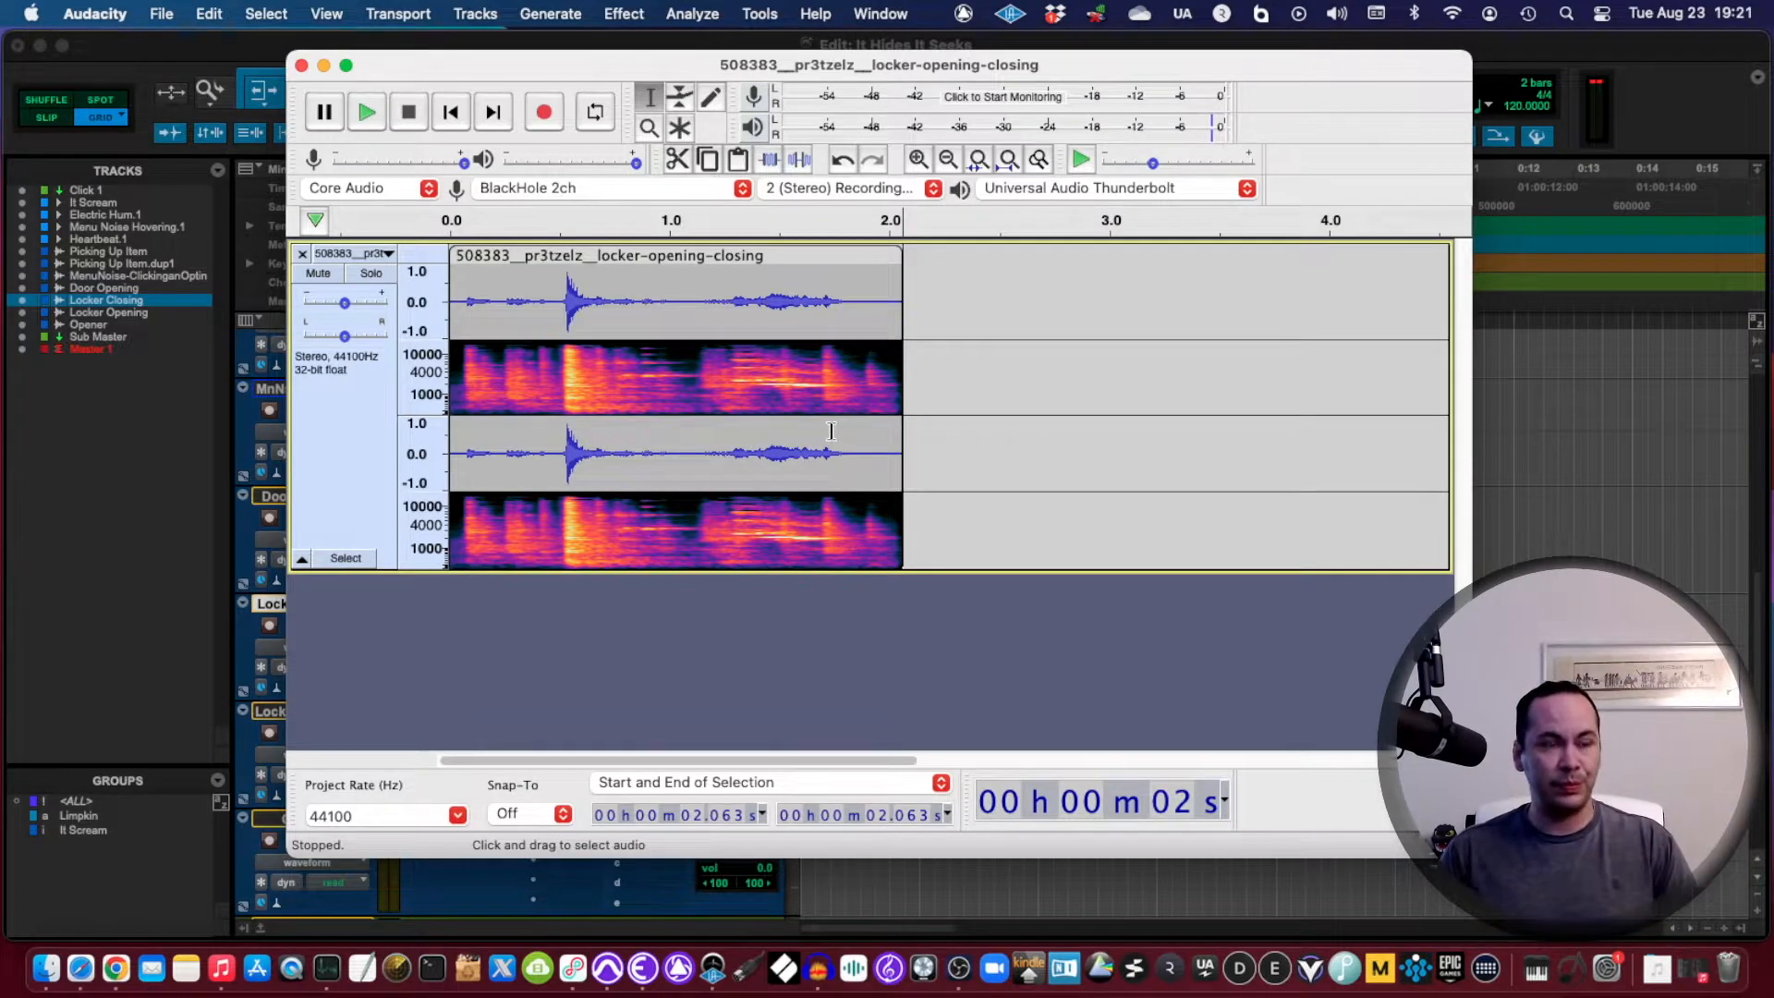
pyautogui.click(367, 111)
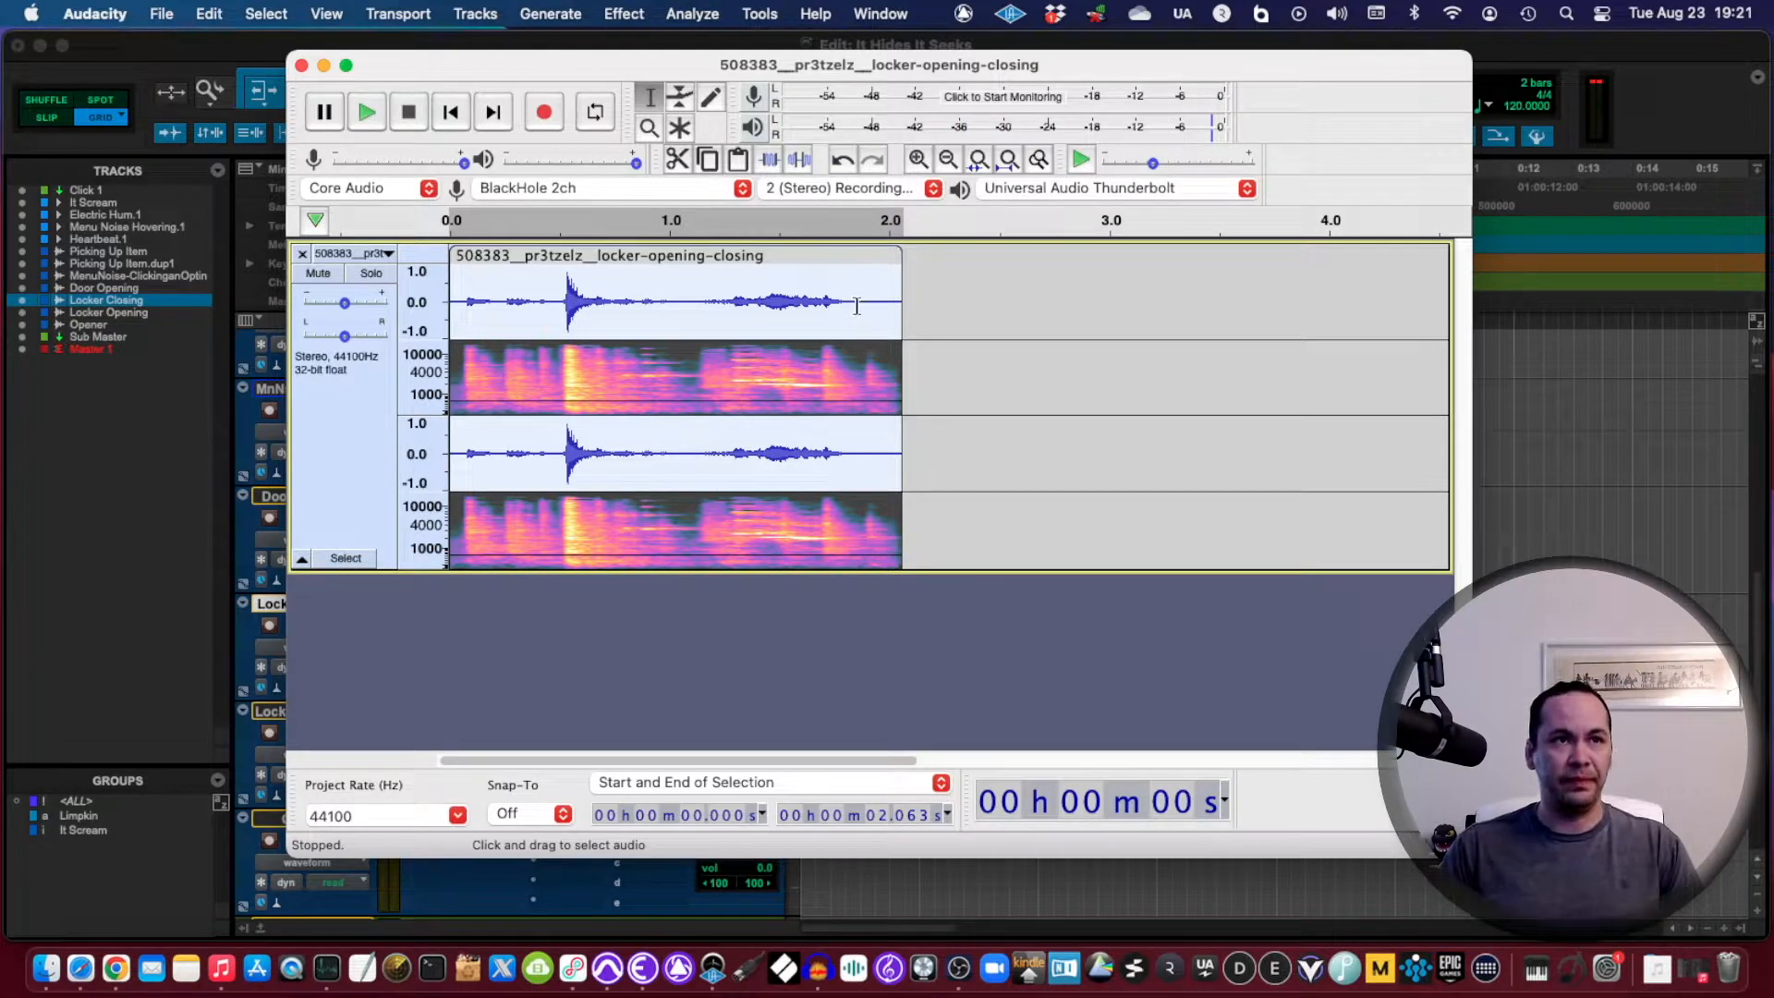
pyautogui.click(855, 306)
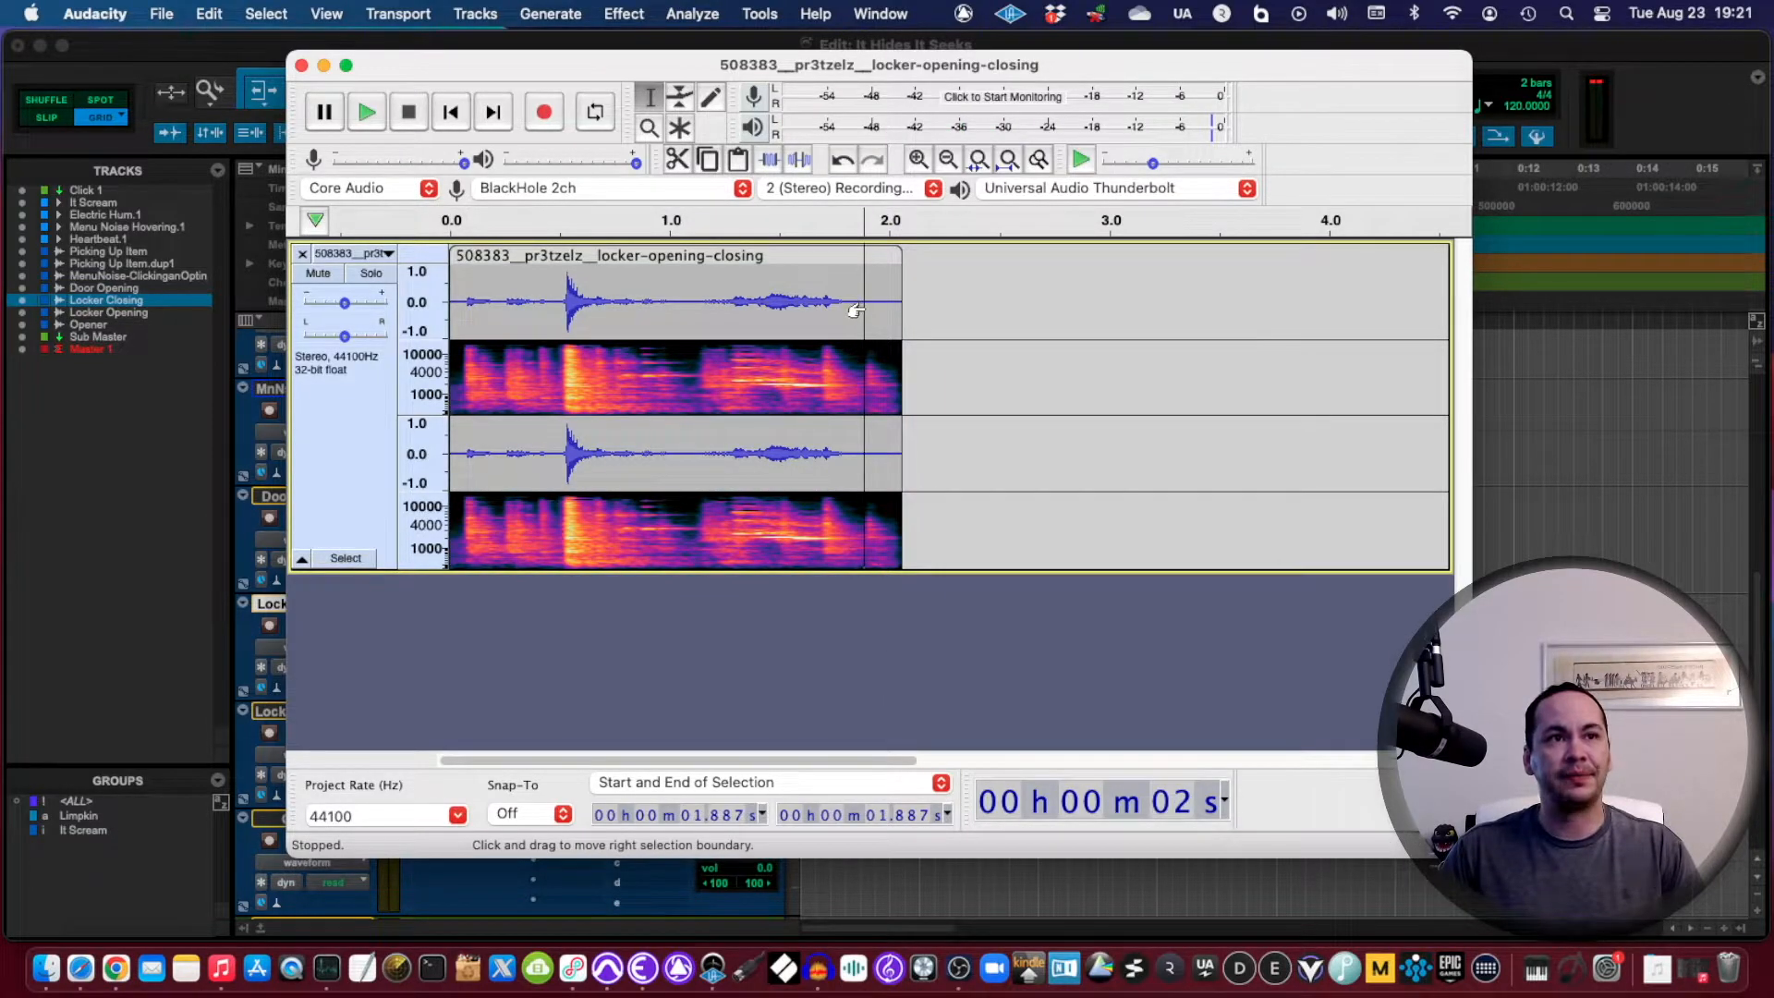
pyautogui.moveTo(856, 311); pyautogui.dragTo(891, 314)
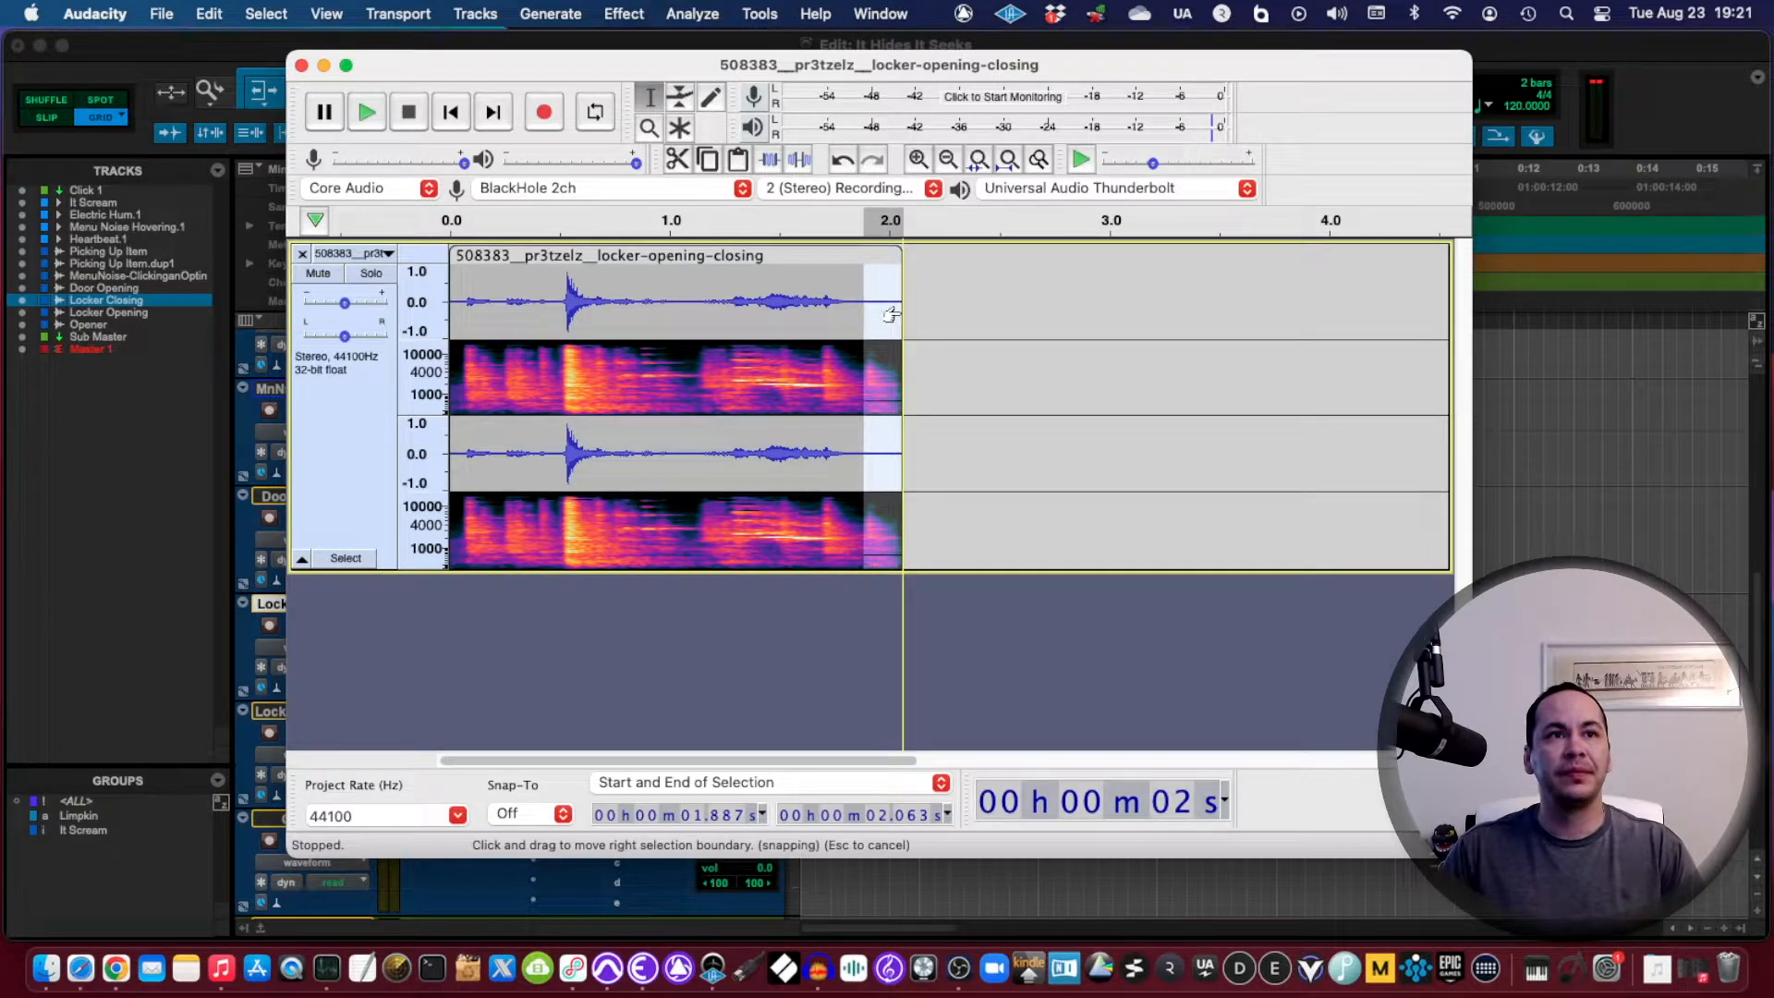
pyautogui.click(623, 14)
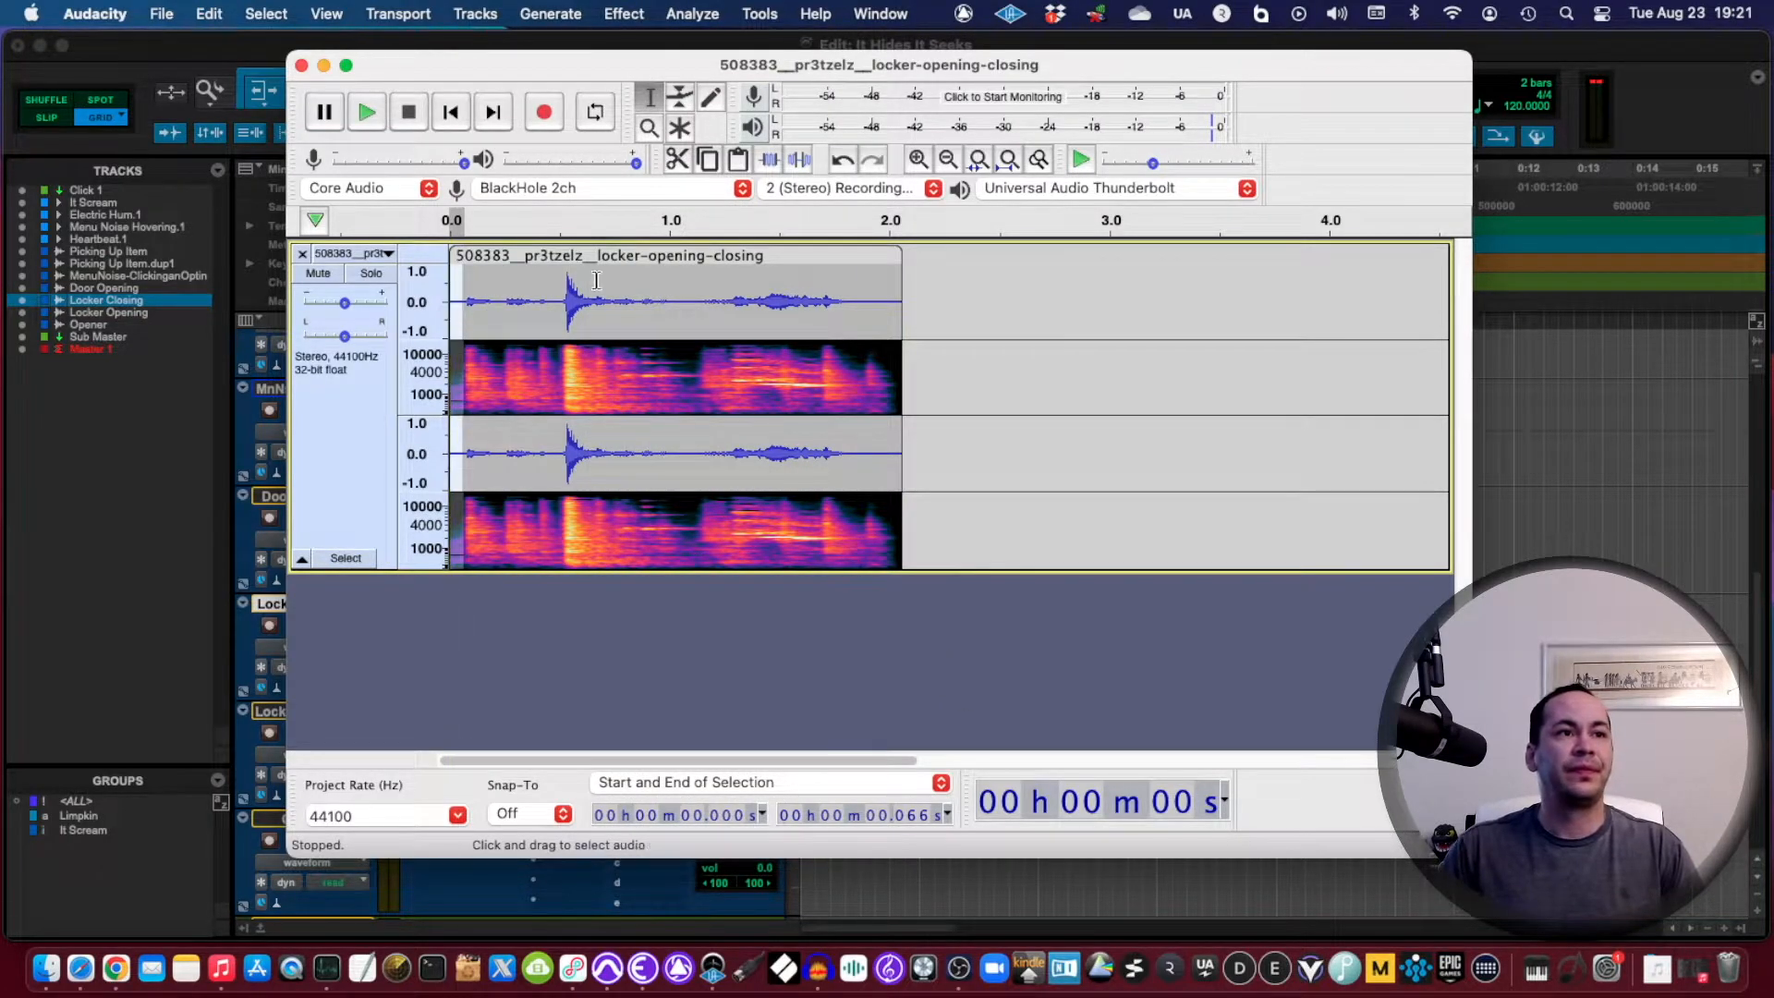
pyautogui.click(623, 13)
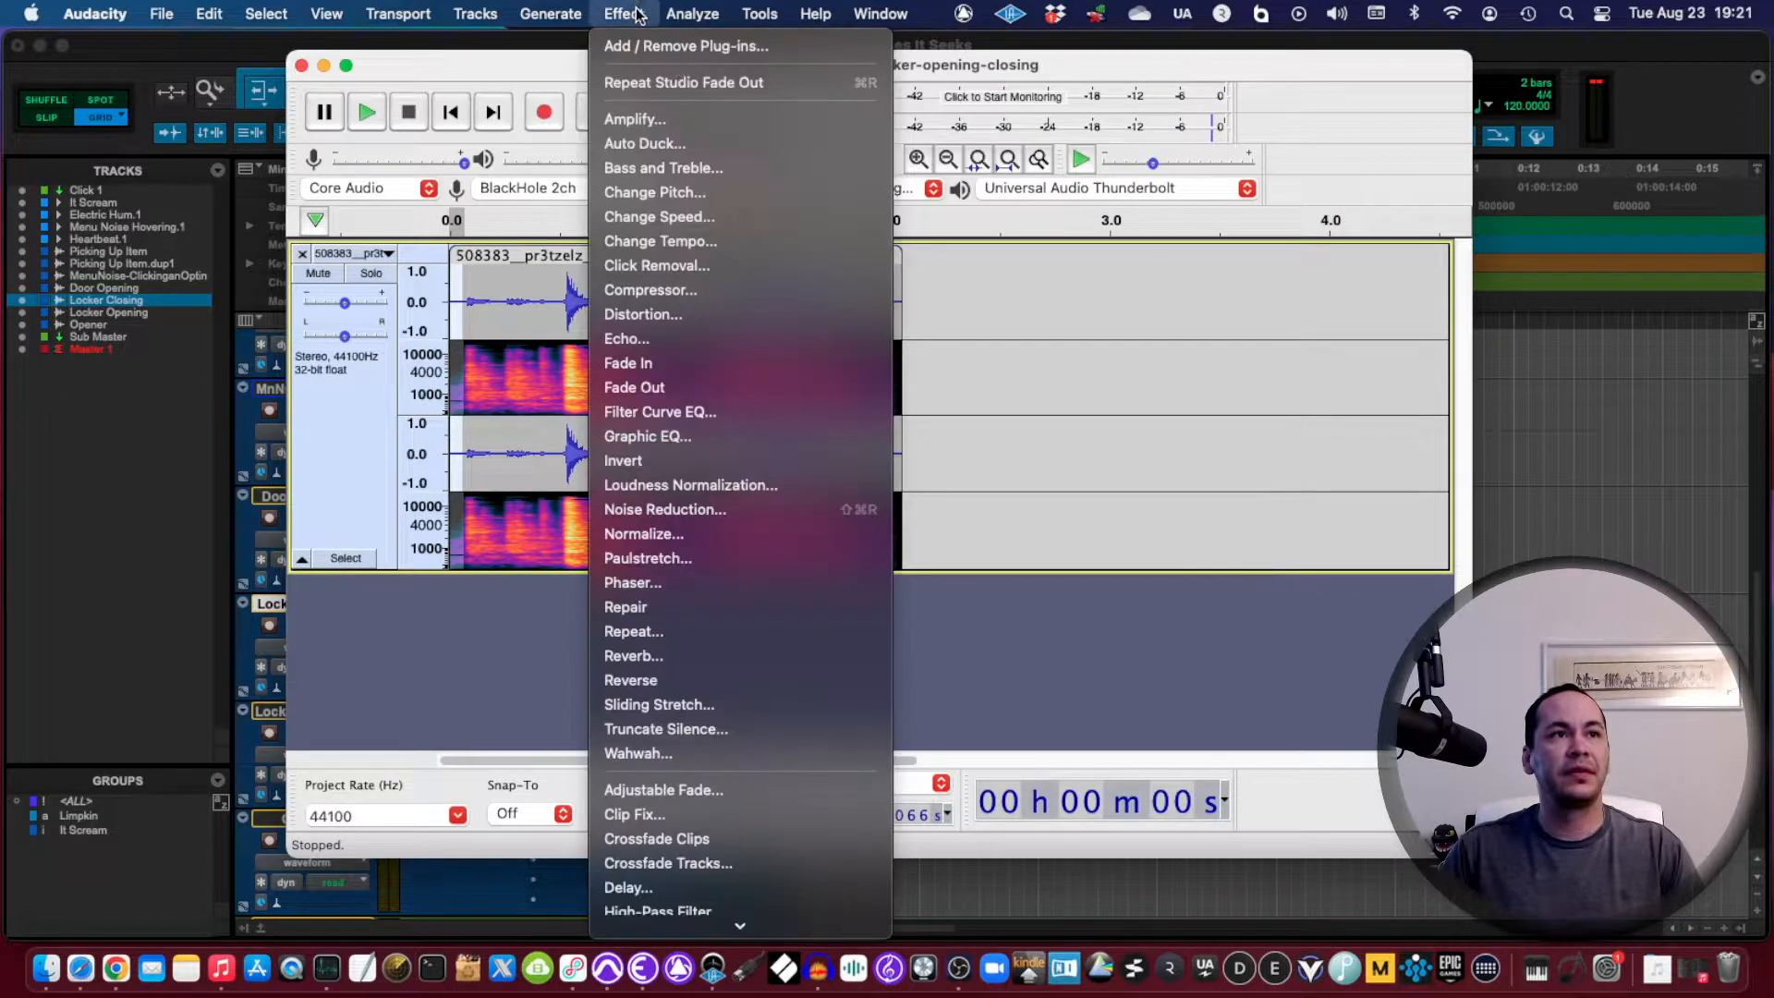
pyautogui.moveTo(741, 666)
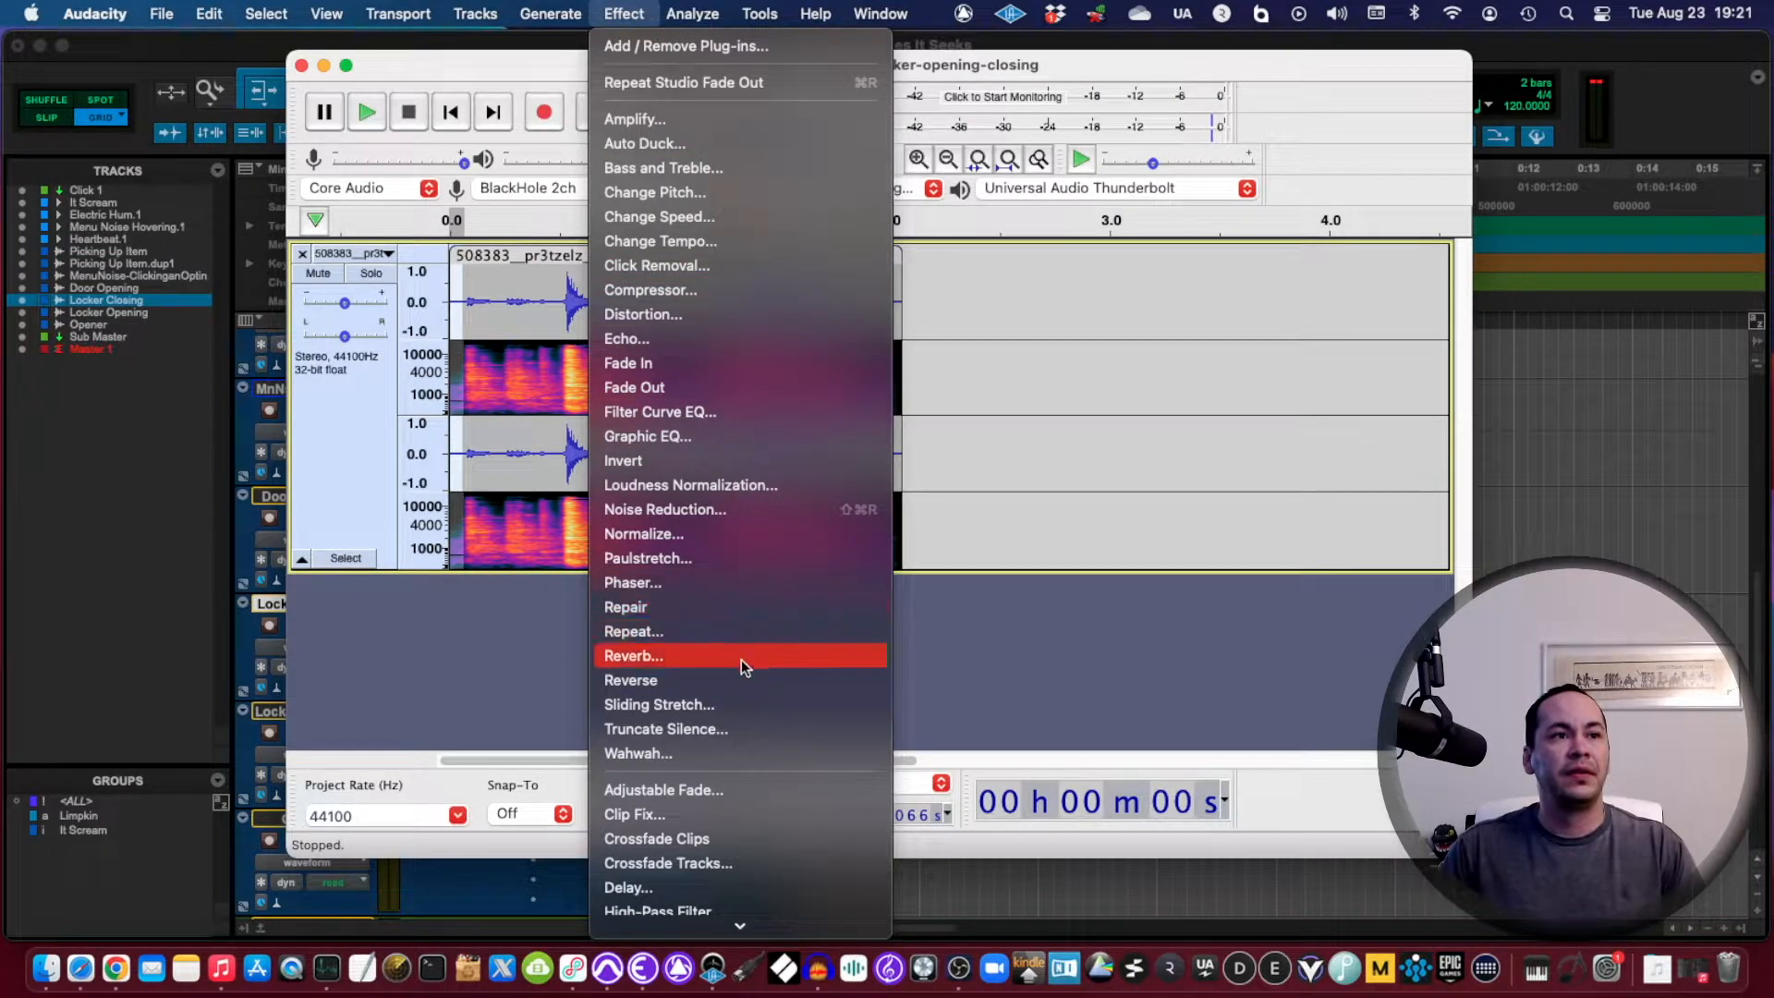
pyautogui.moveTo(761, 362)
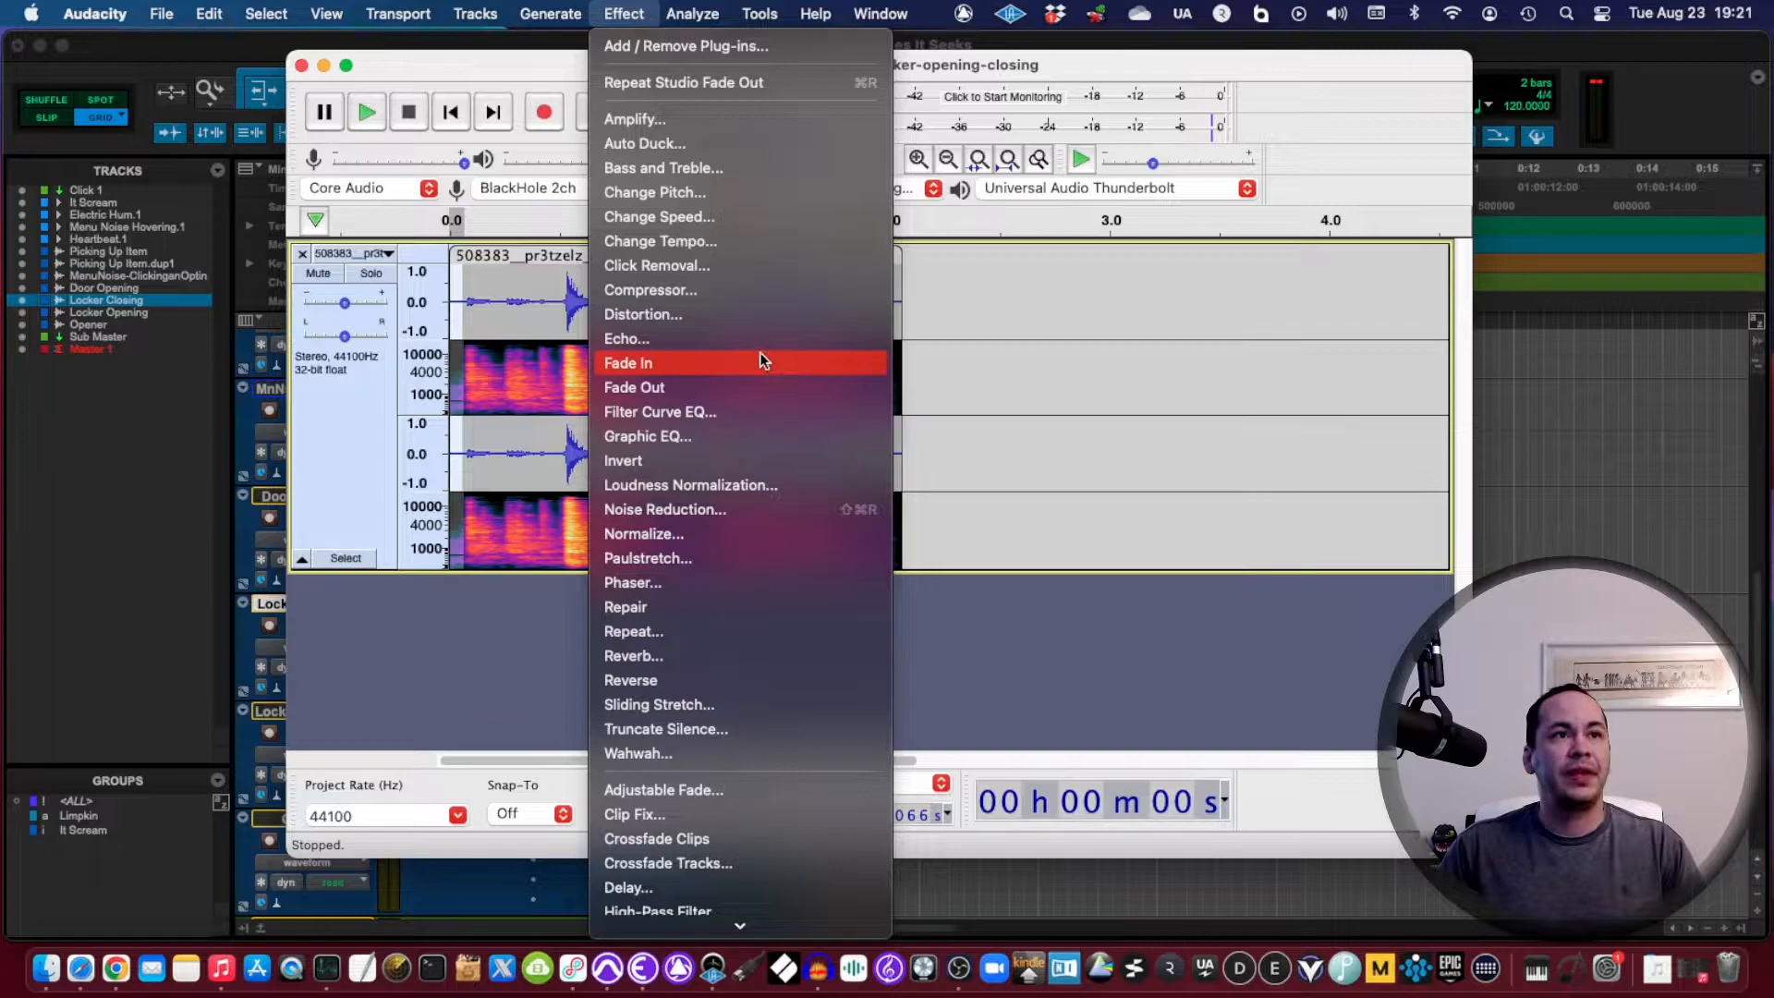
pyautogui.click(628, 363)
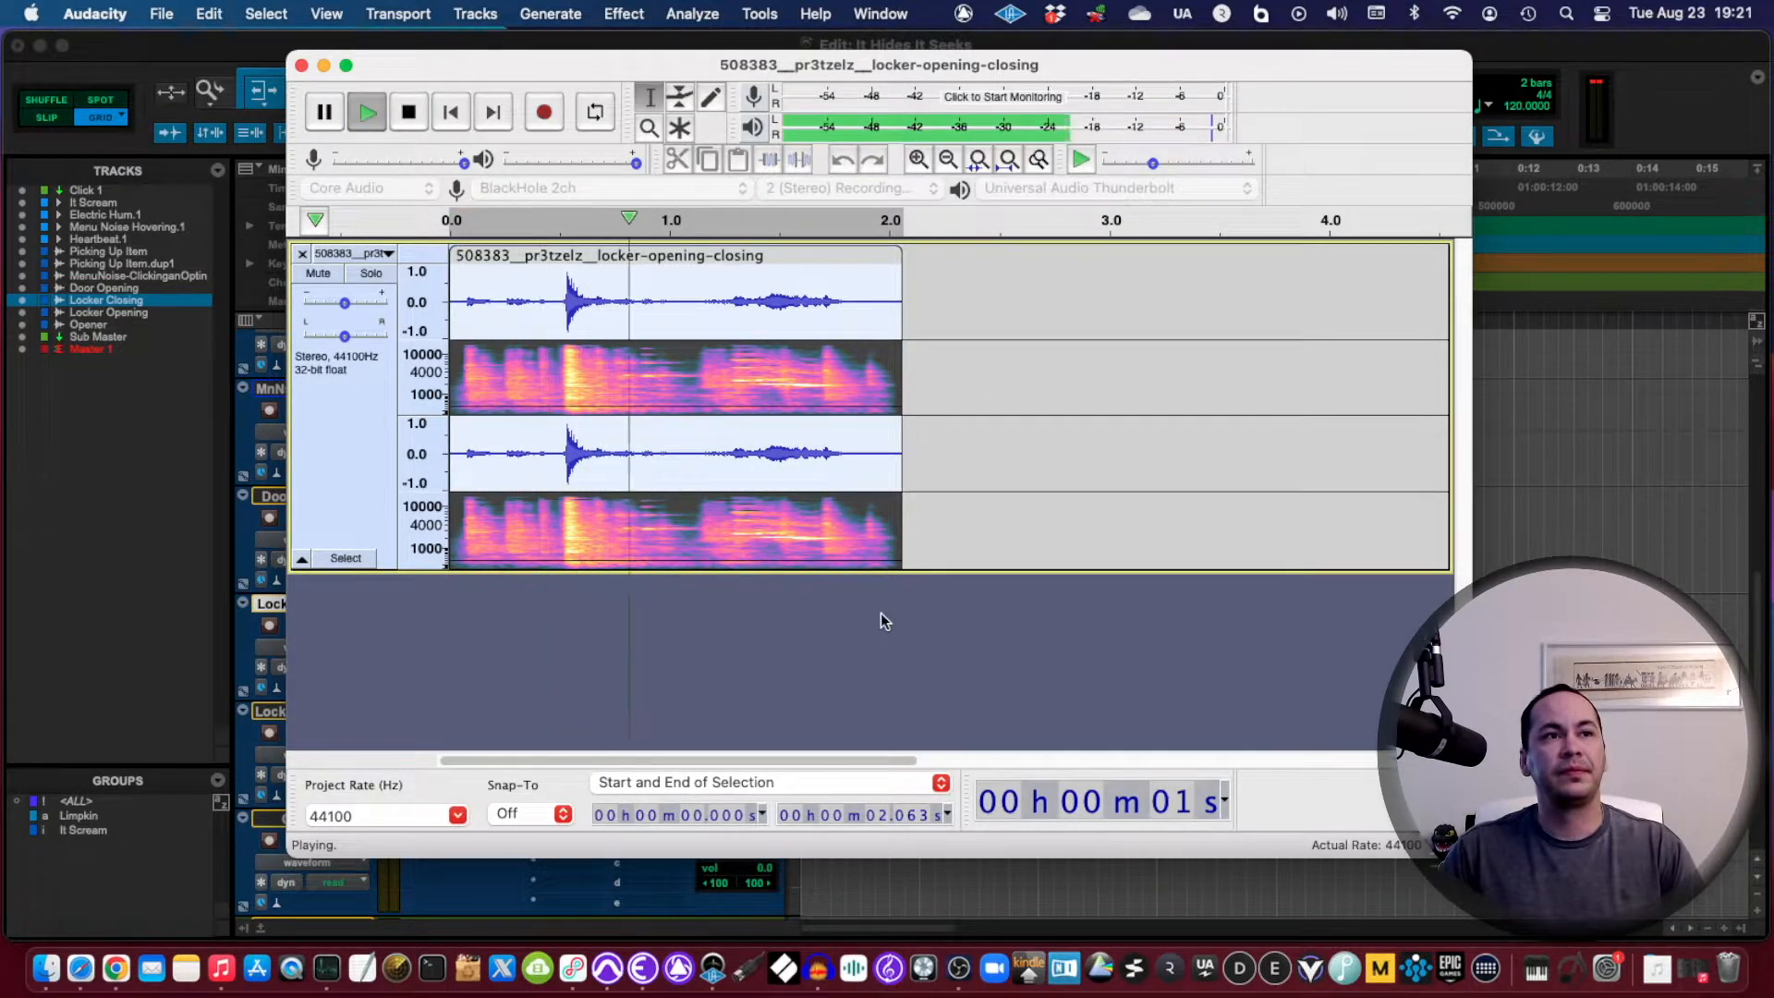
pyautogui.click(408, 112)
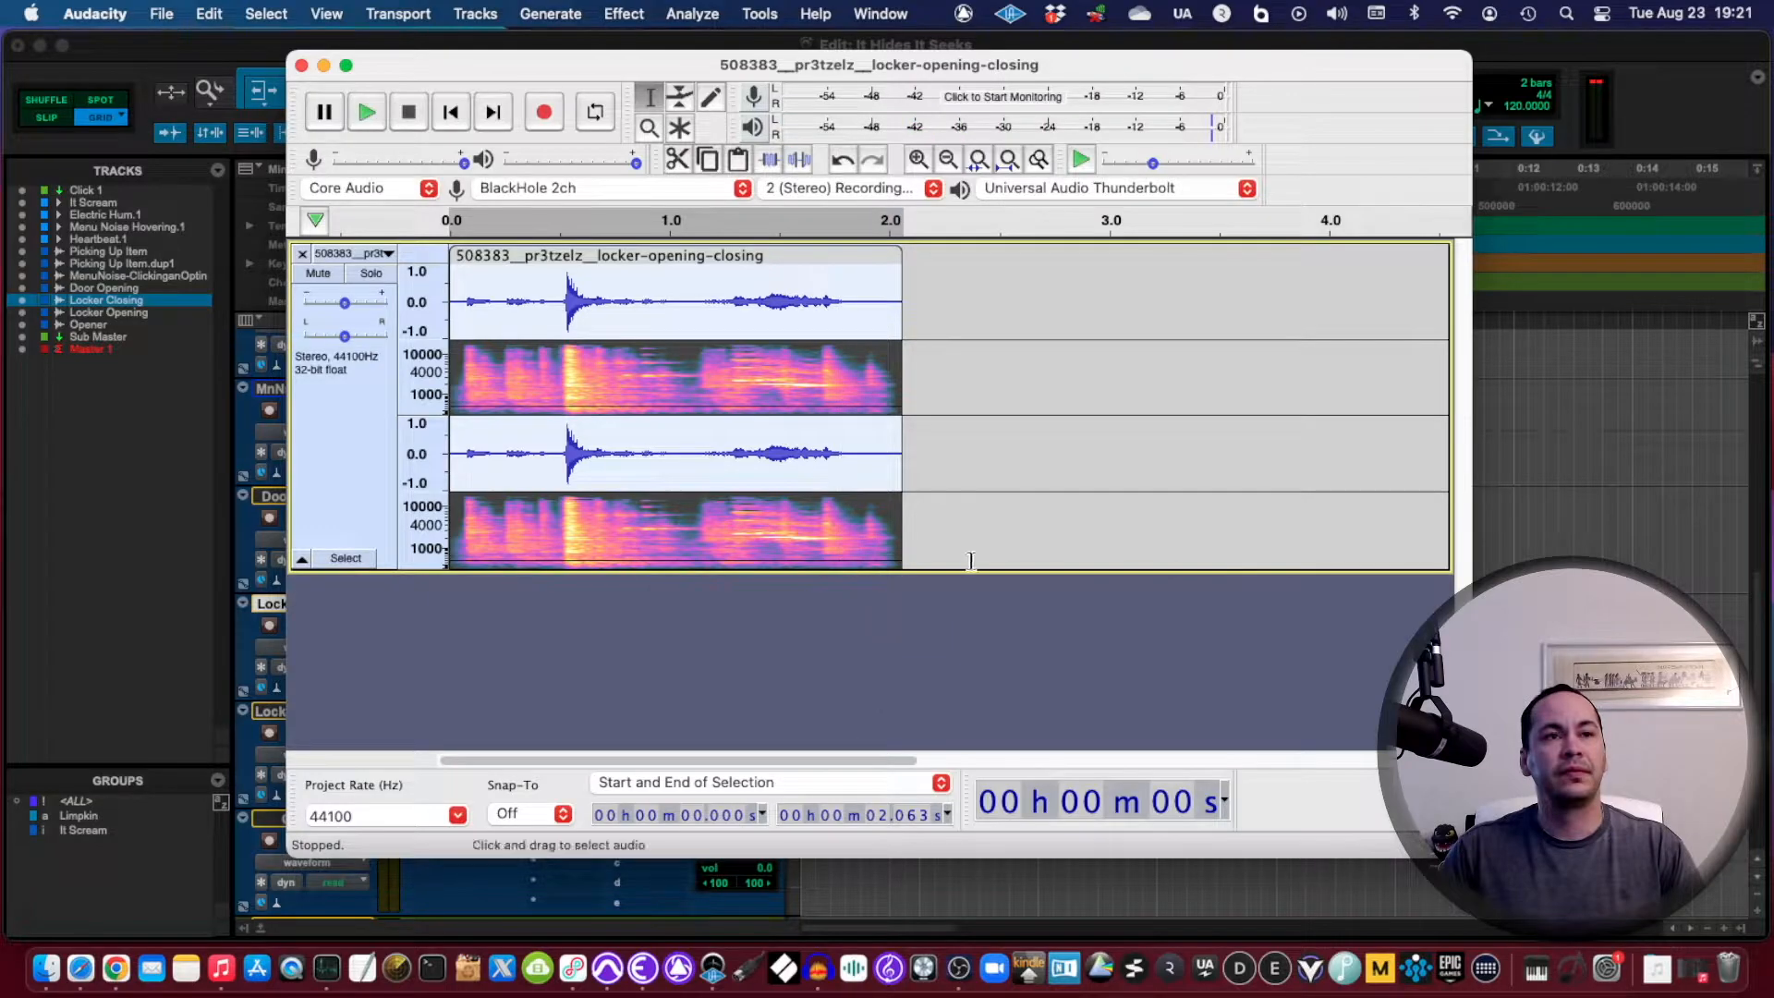
# Step: Find, zoom in on and play the later locker clip spanning 6.0 to 8.5 seconds
pyautogui.click(367, 110)
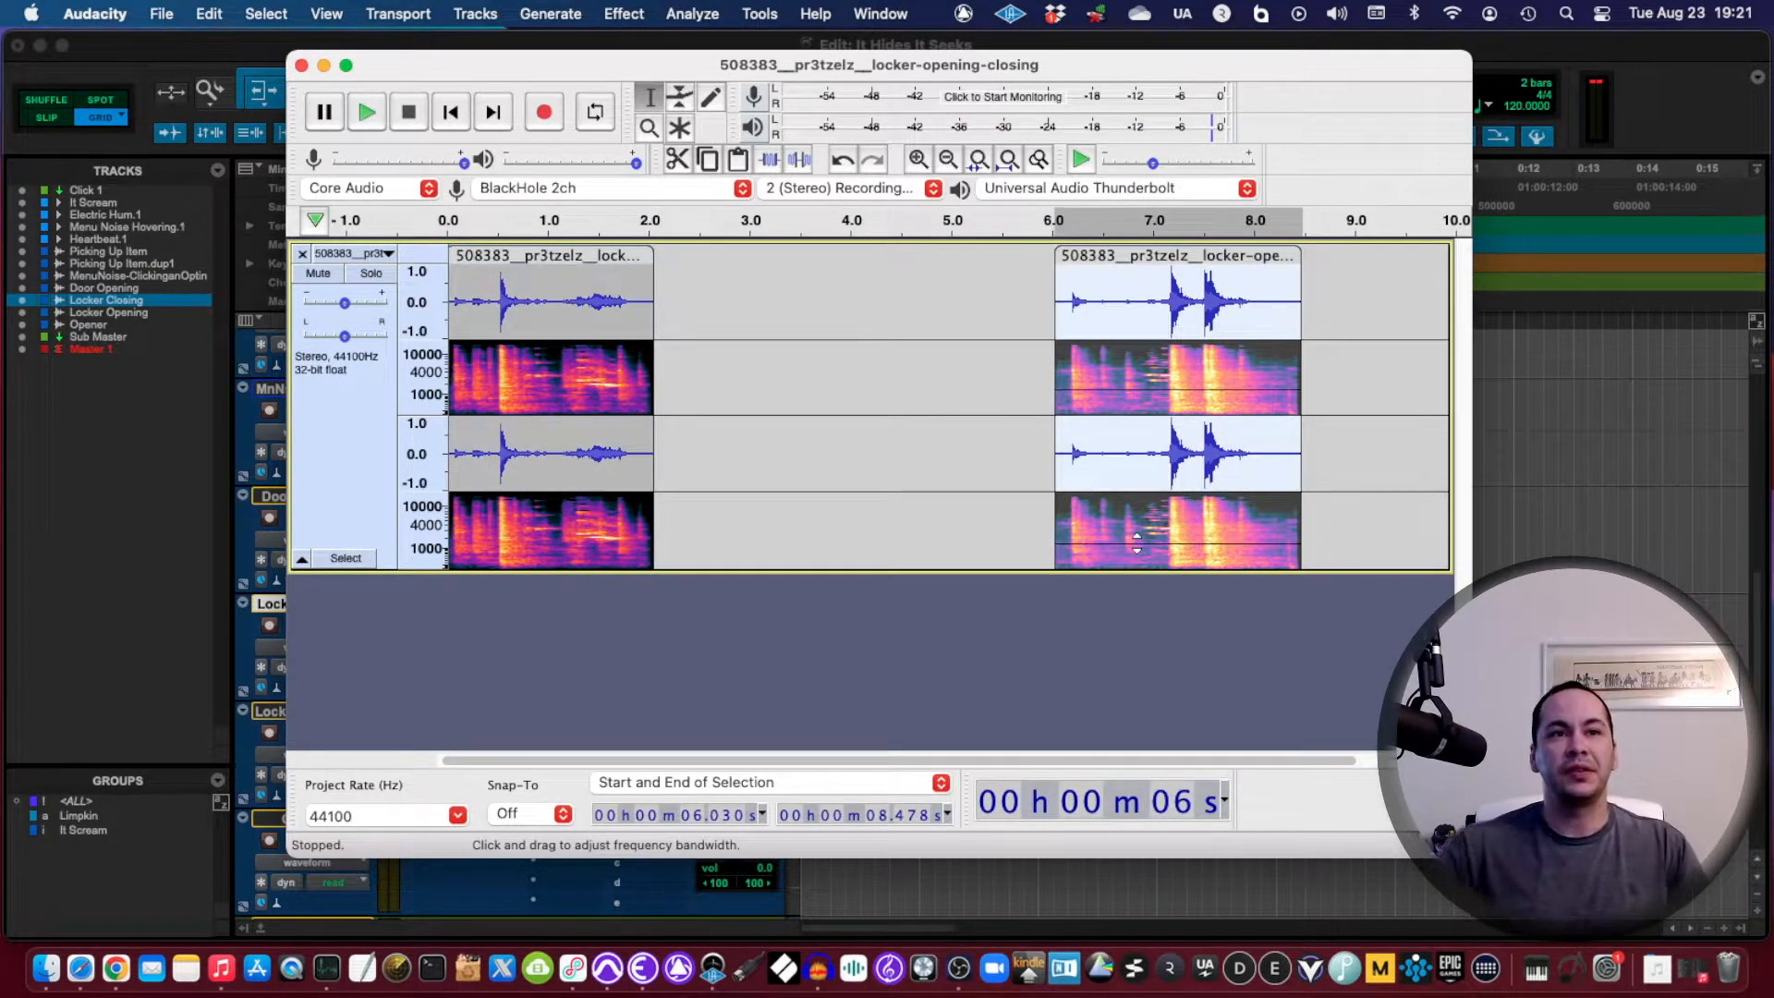
pyautogui.click(366, 111)
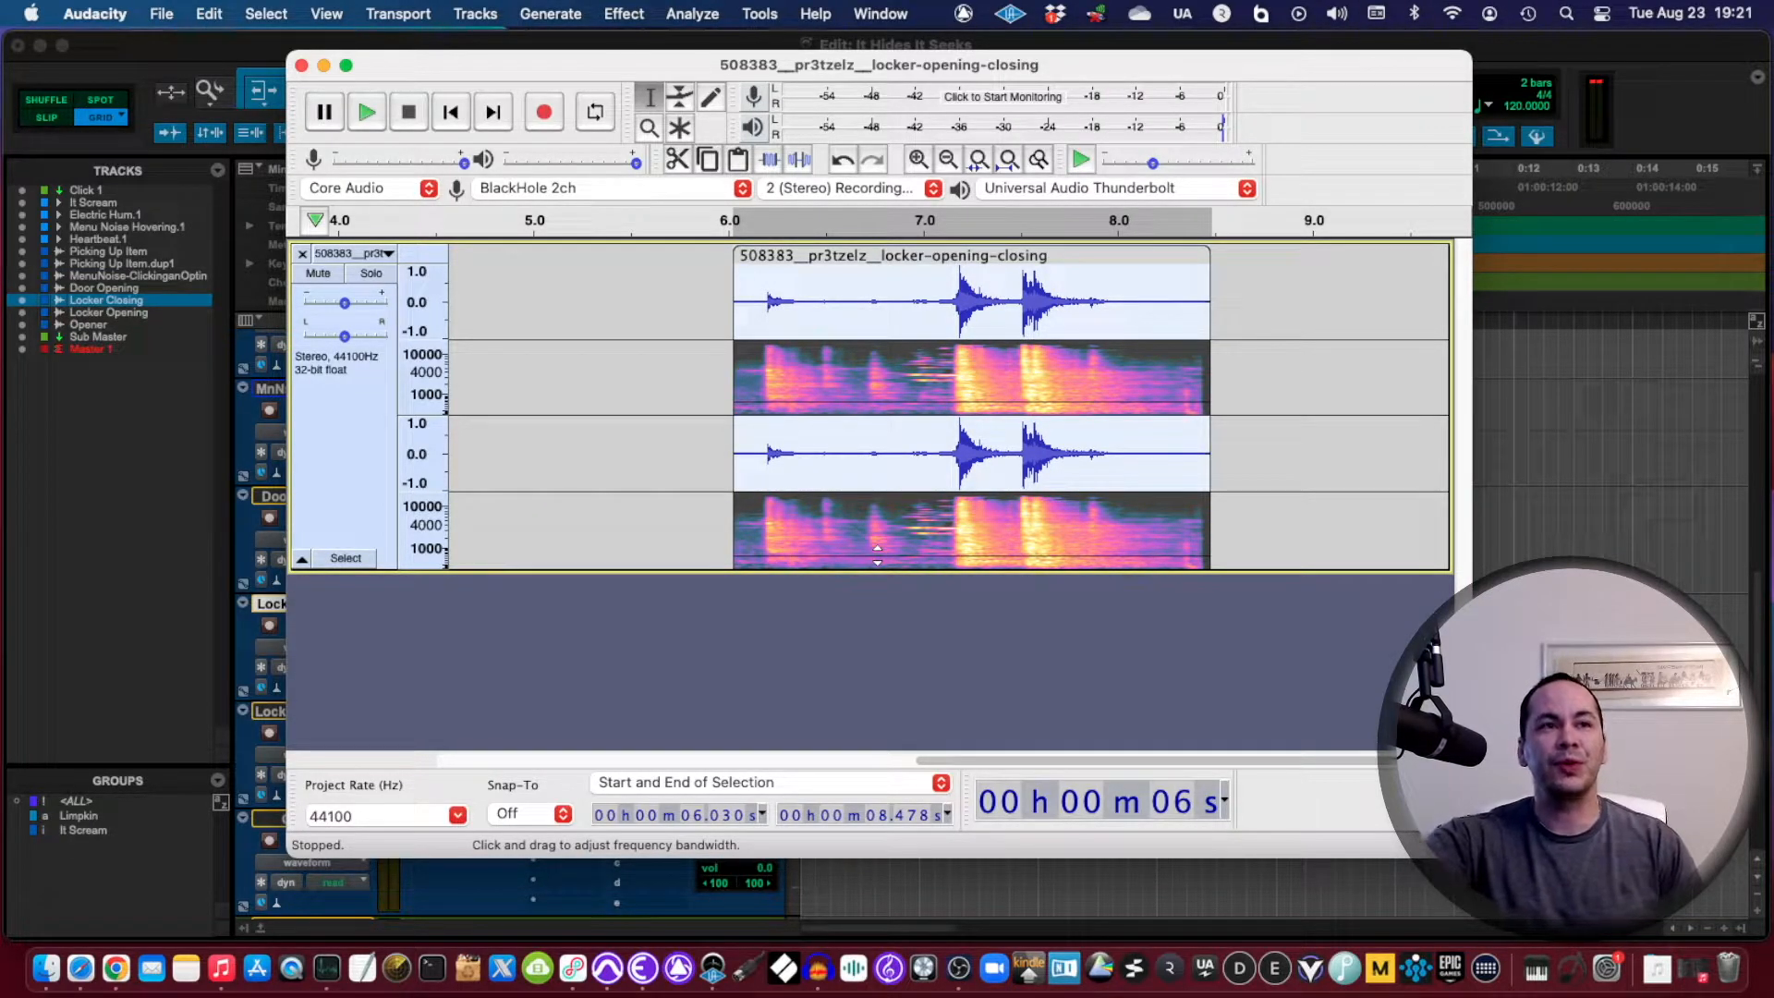
pyautogui.click(367, 111)
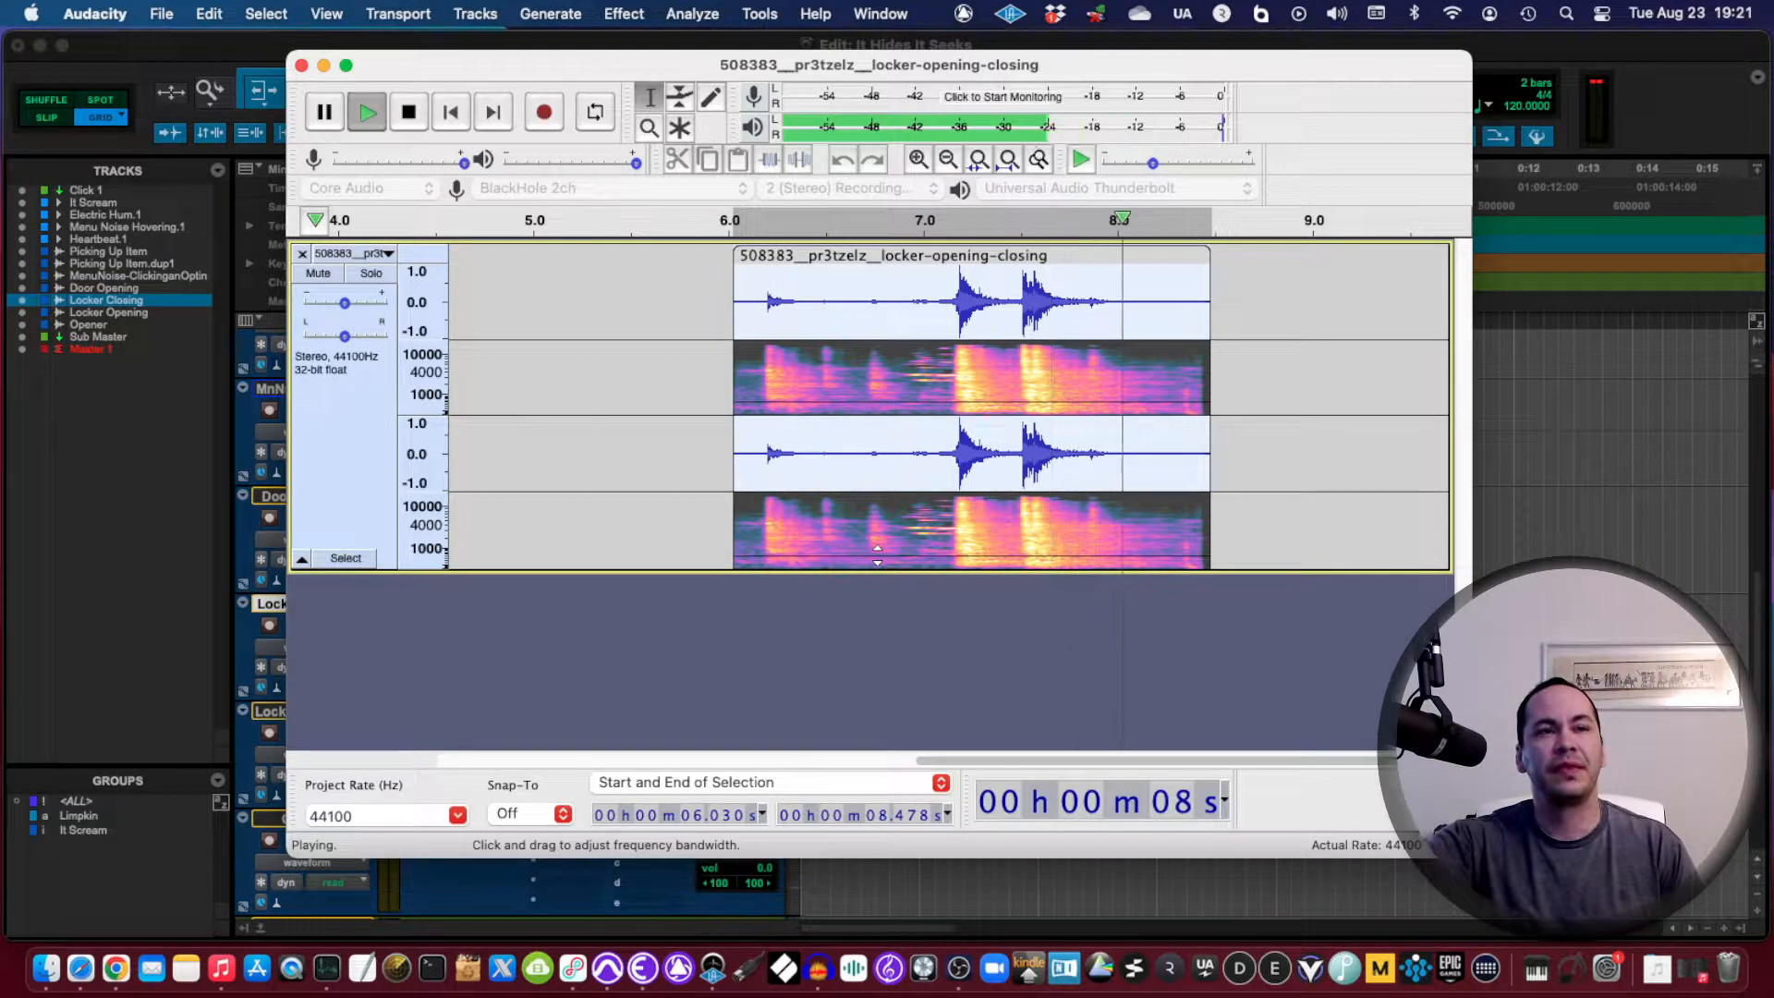
pyautogui.click(408, 111)
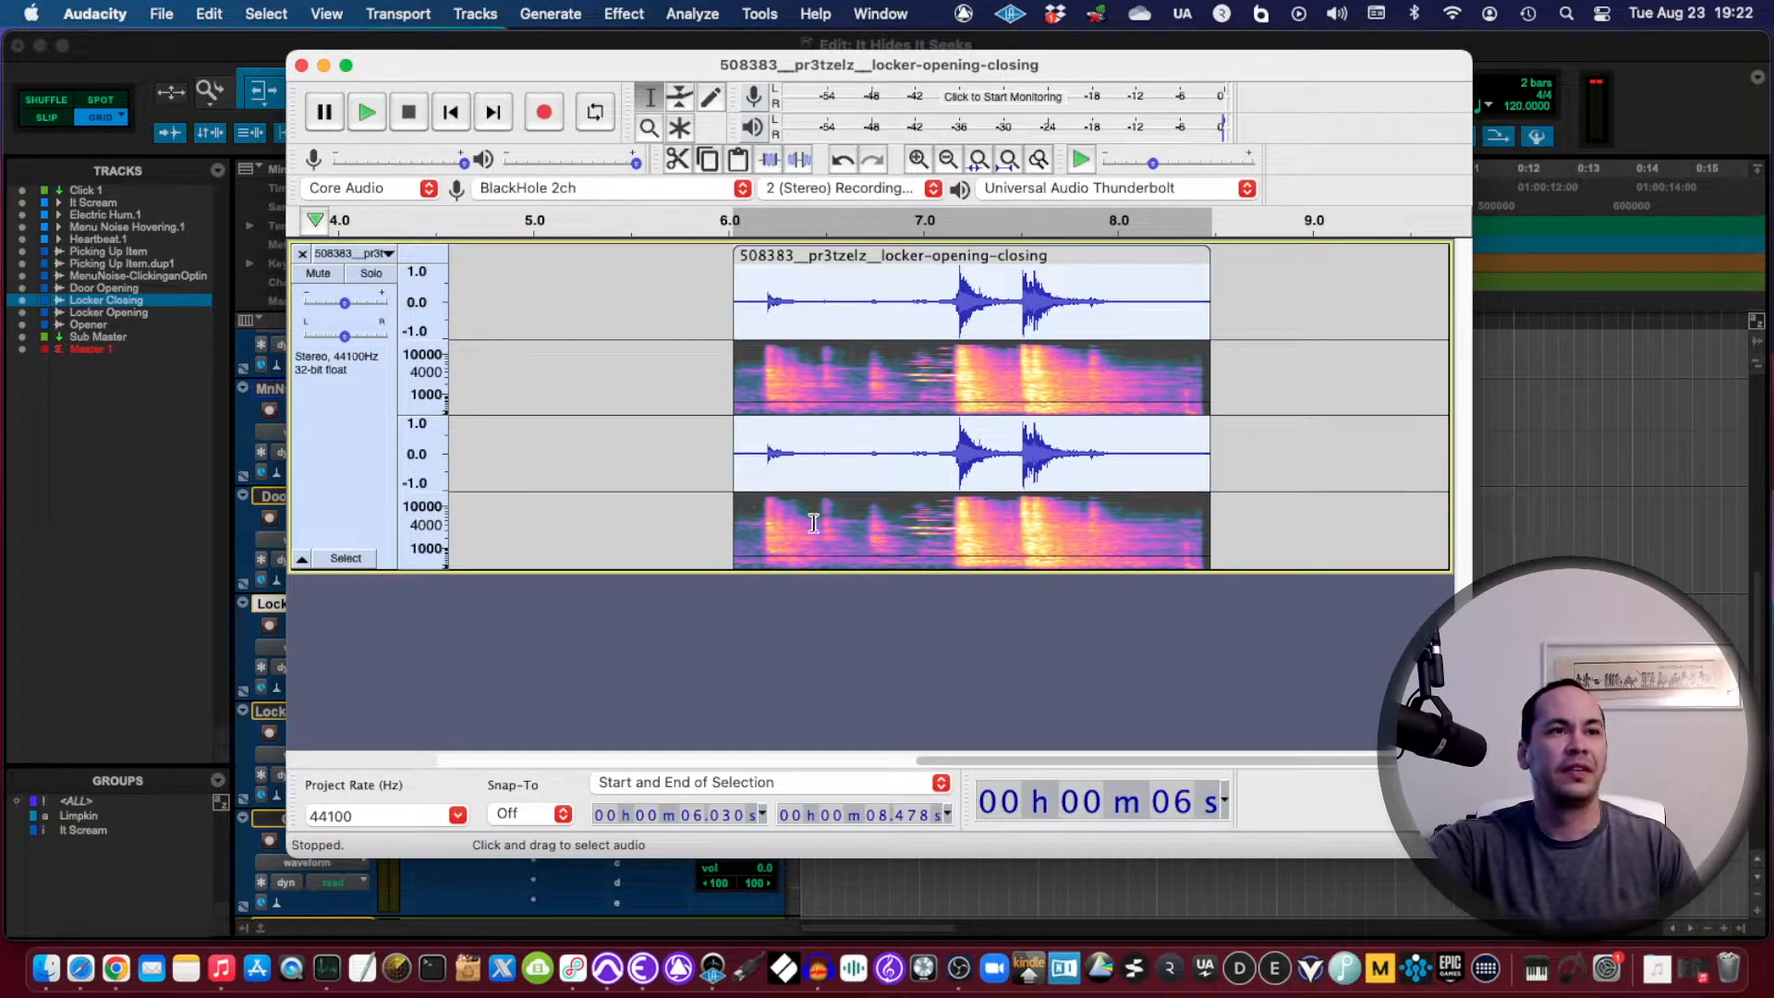
pyautogui.click(366, 112)
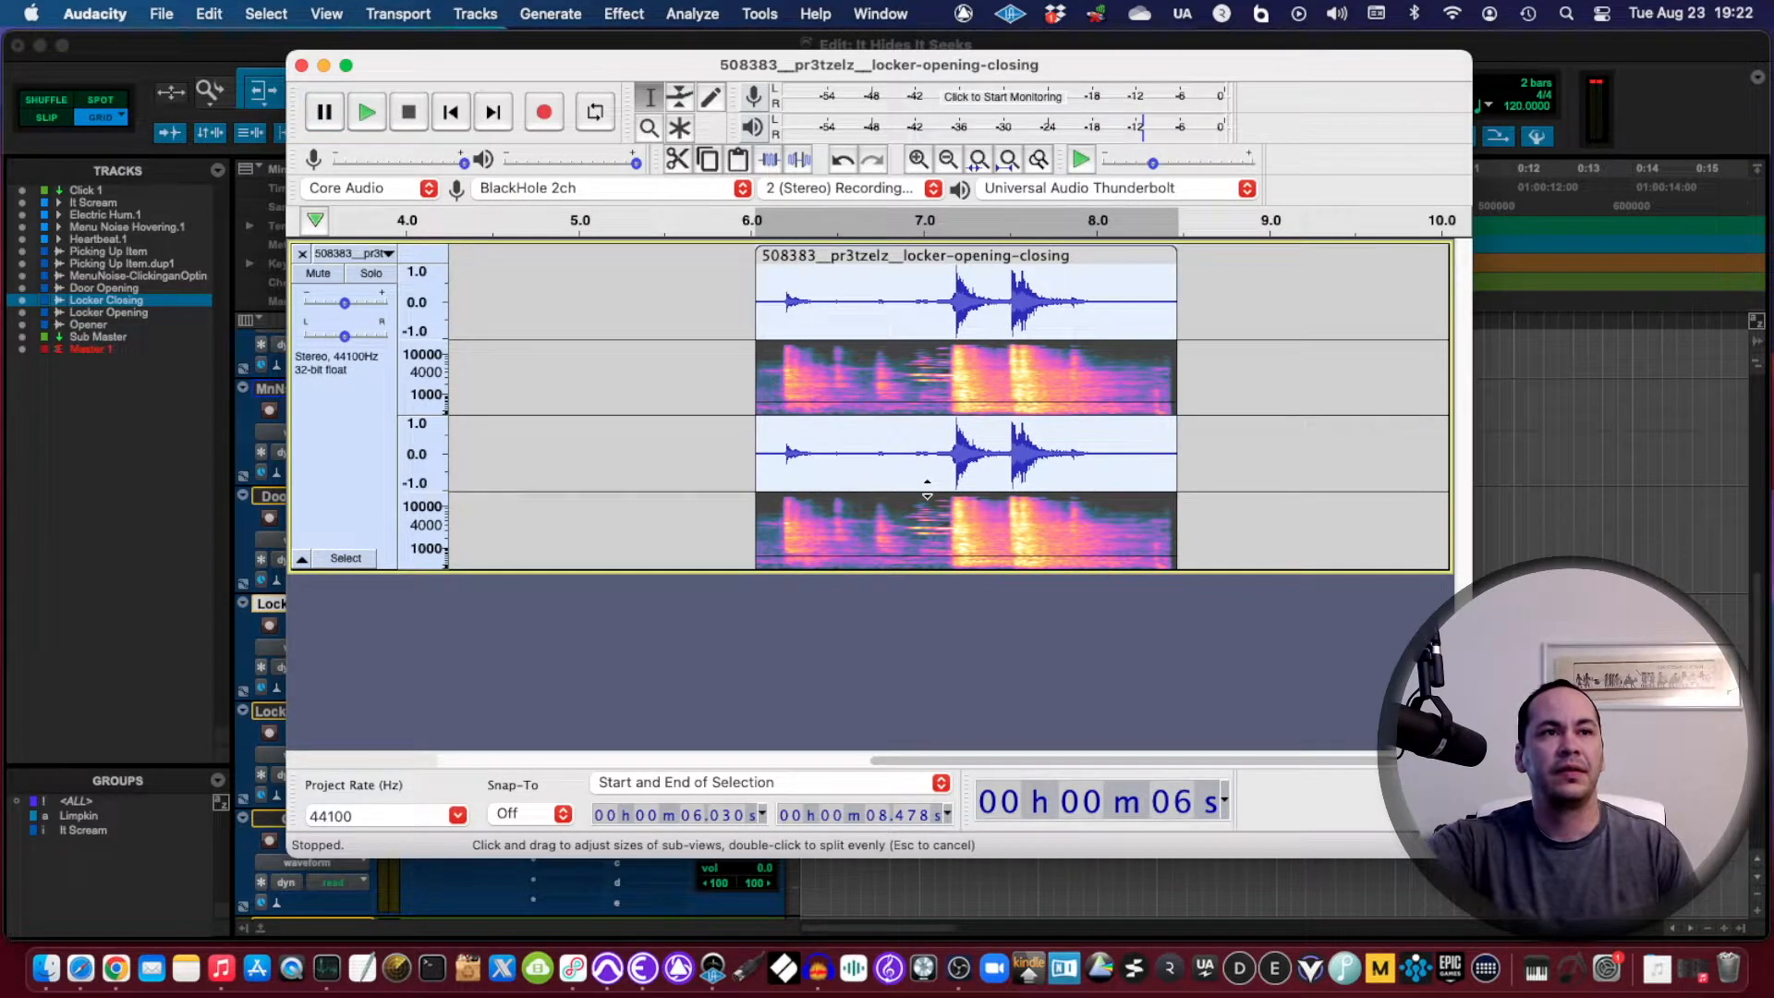
pyautogui.click(775, 301)
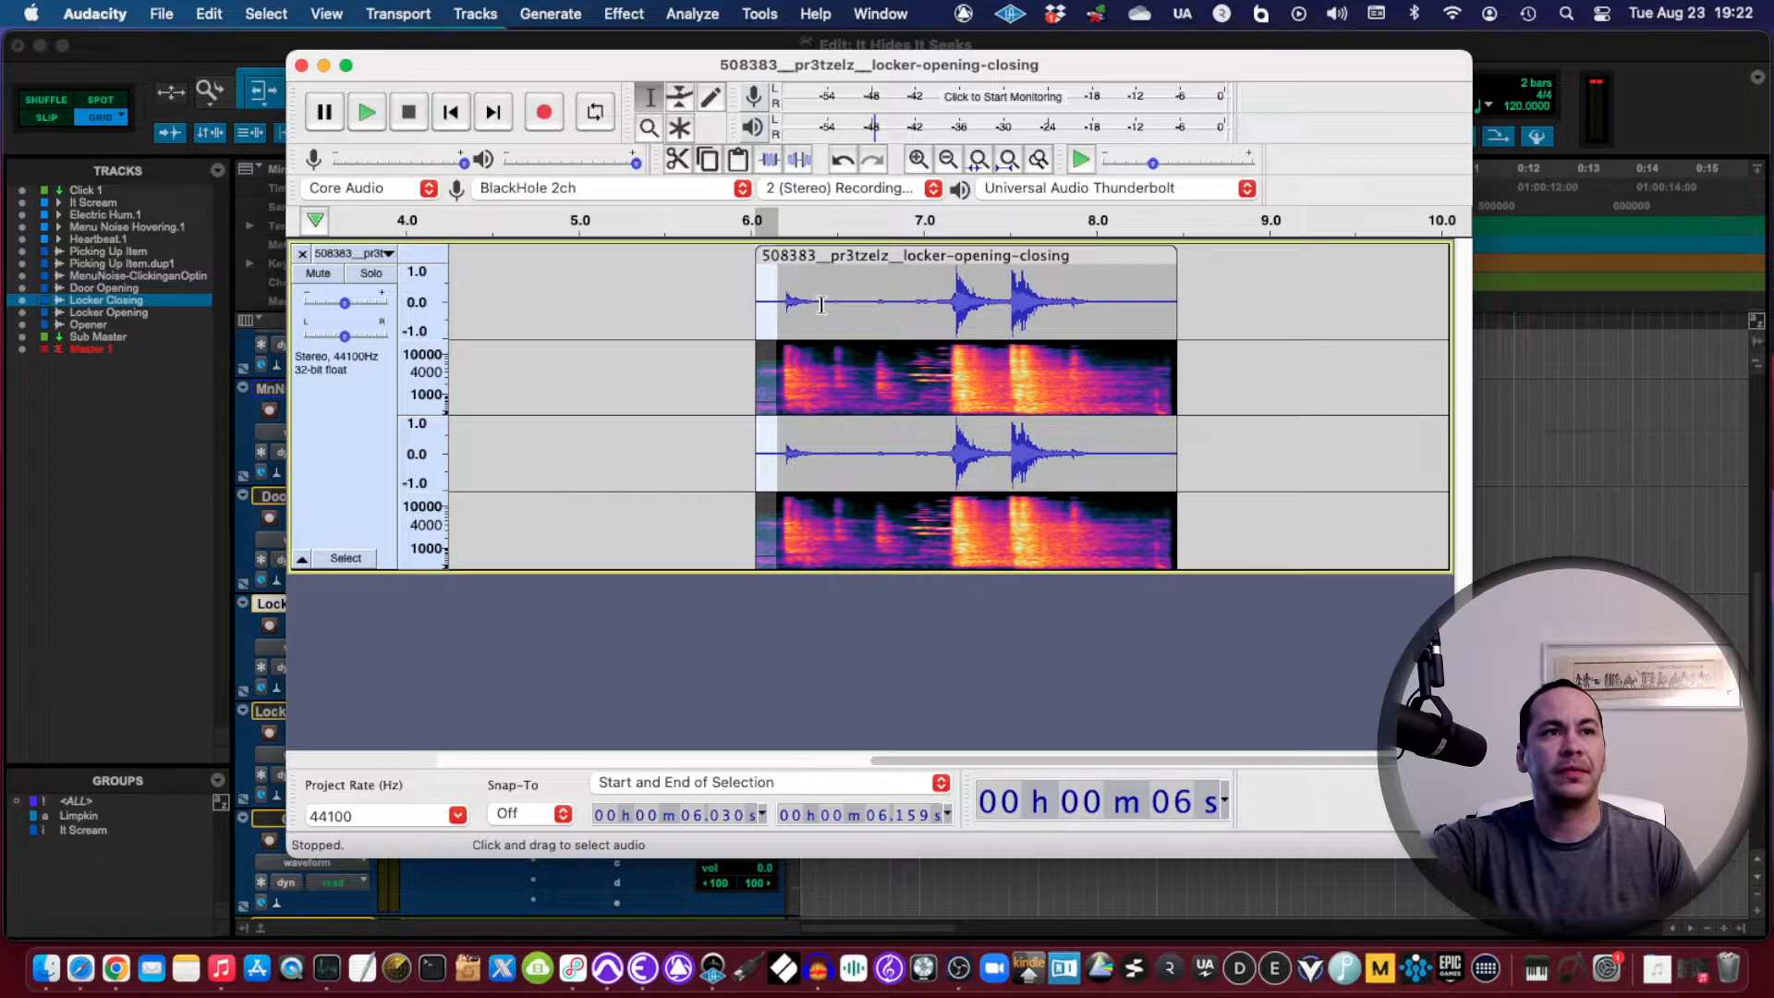
pyautogui.moveTo(826, 305); pyautogui.dragTo(882, 305)
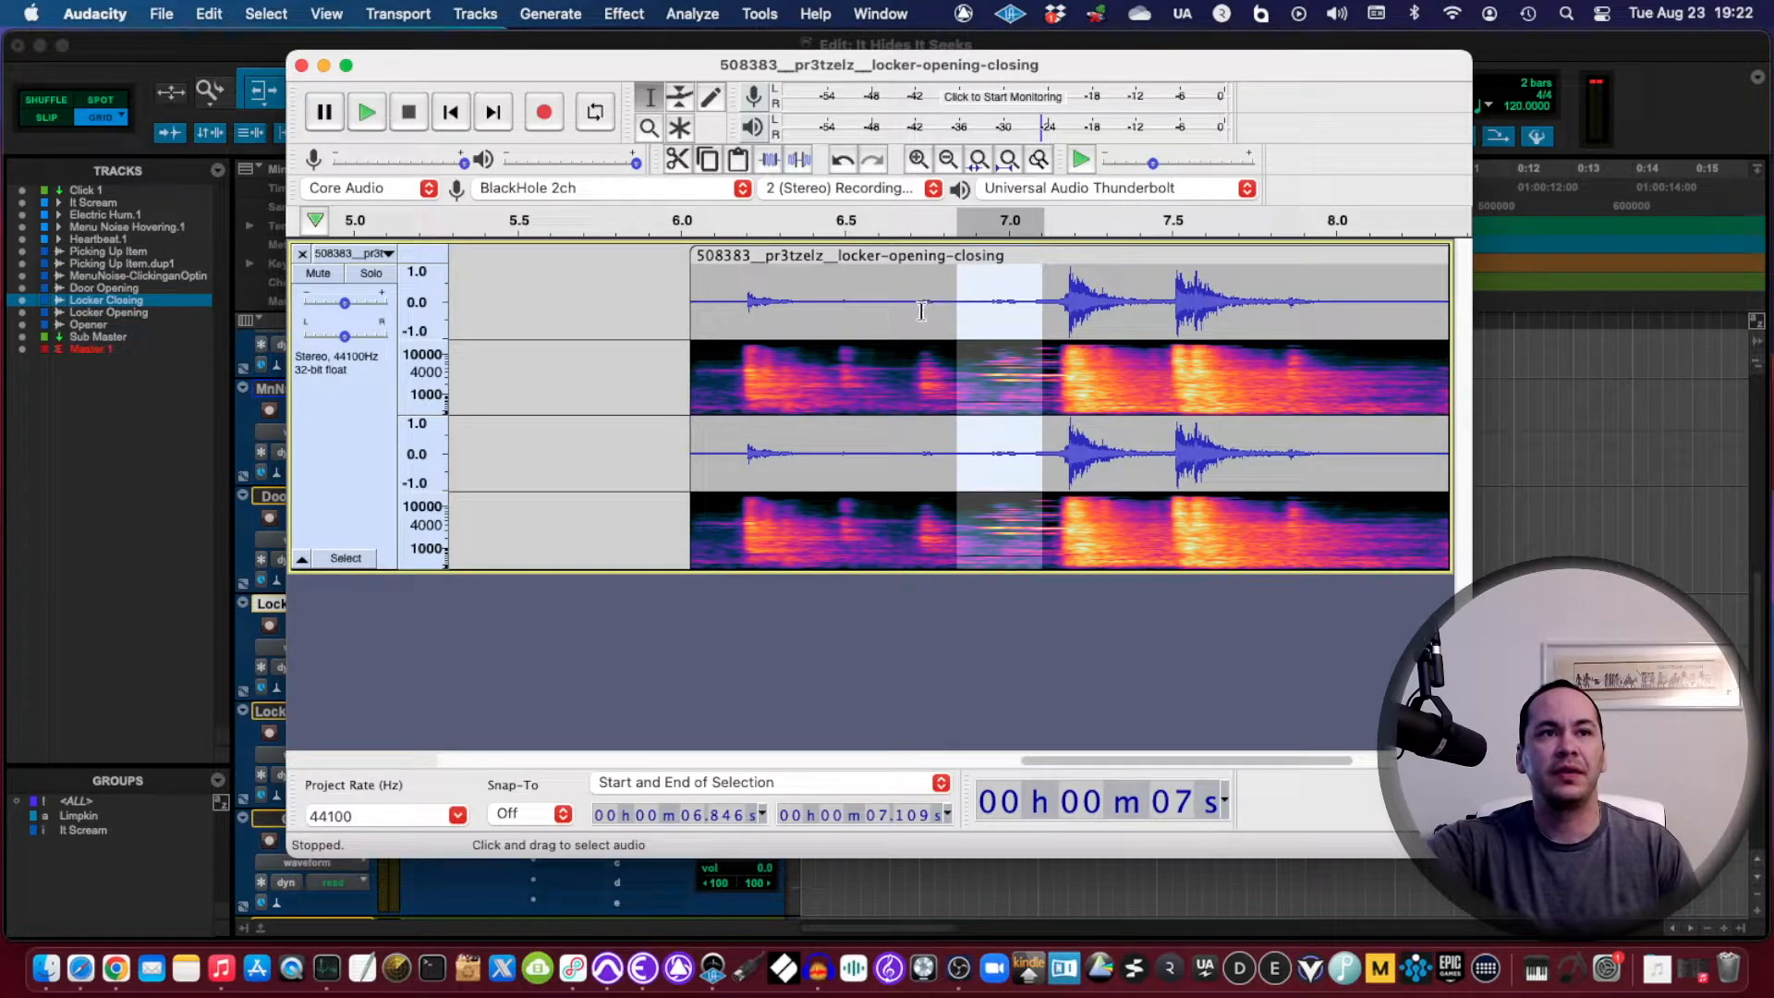
pyautogui.click(365, 112)
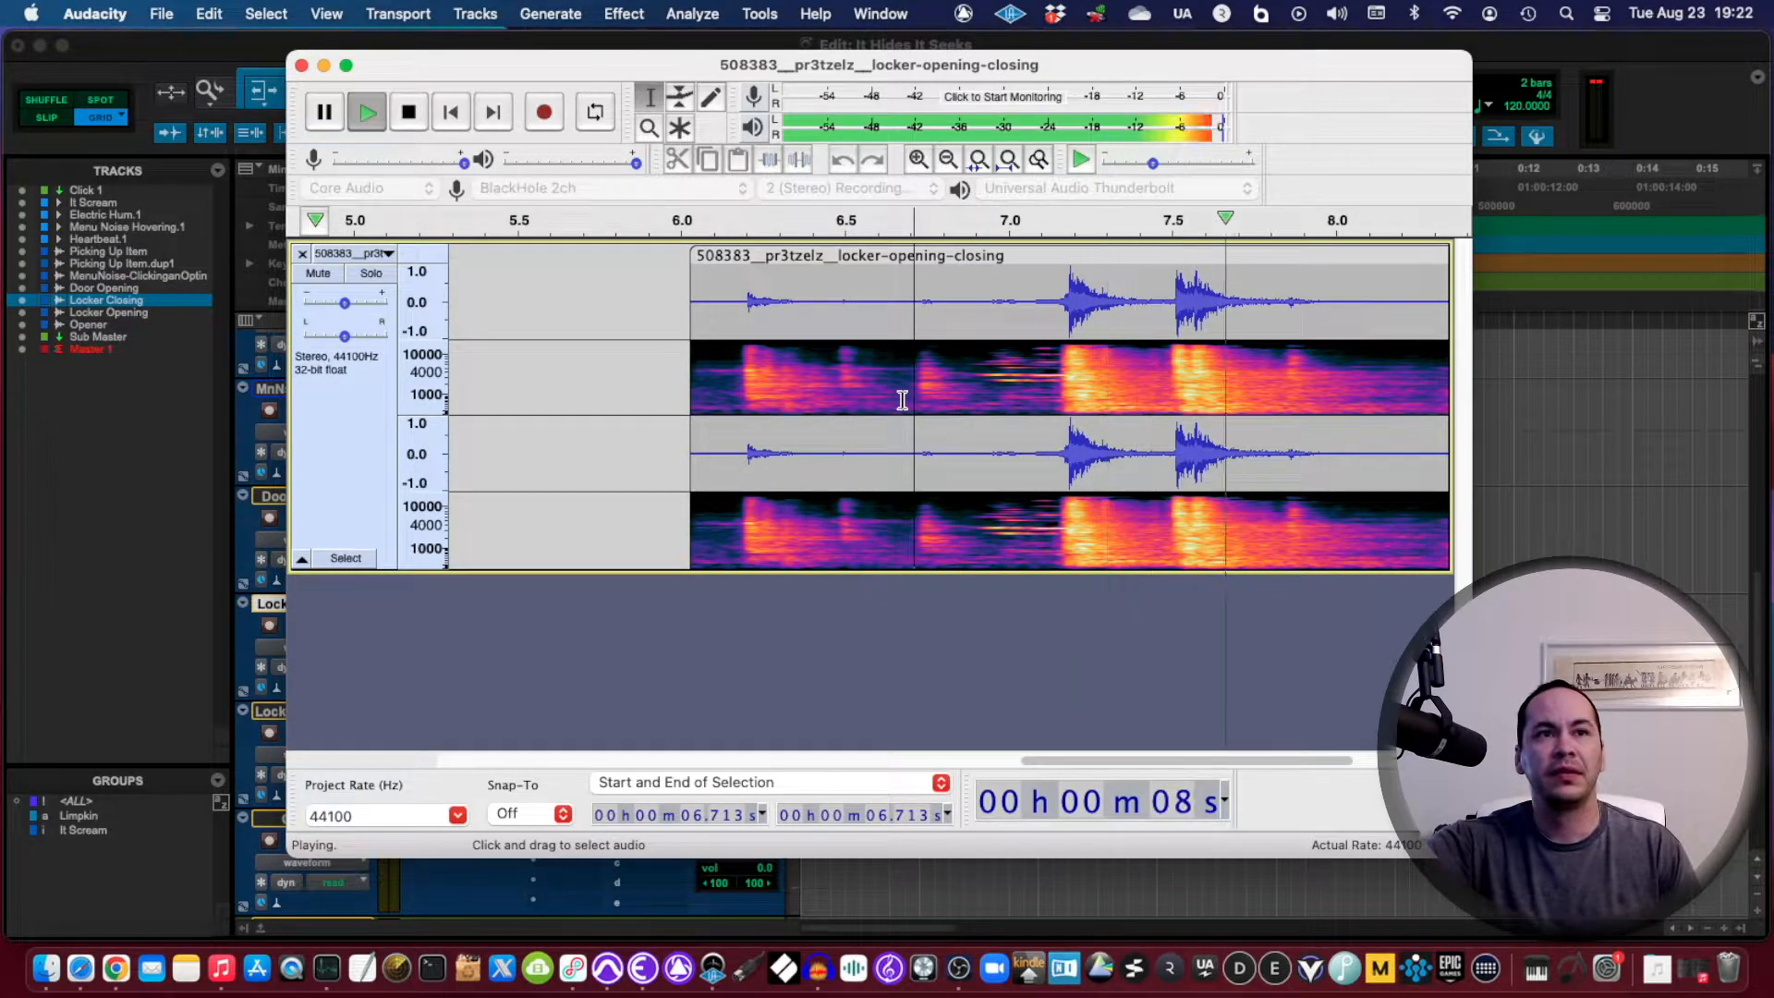
pyautogui.click(409, 112)
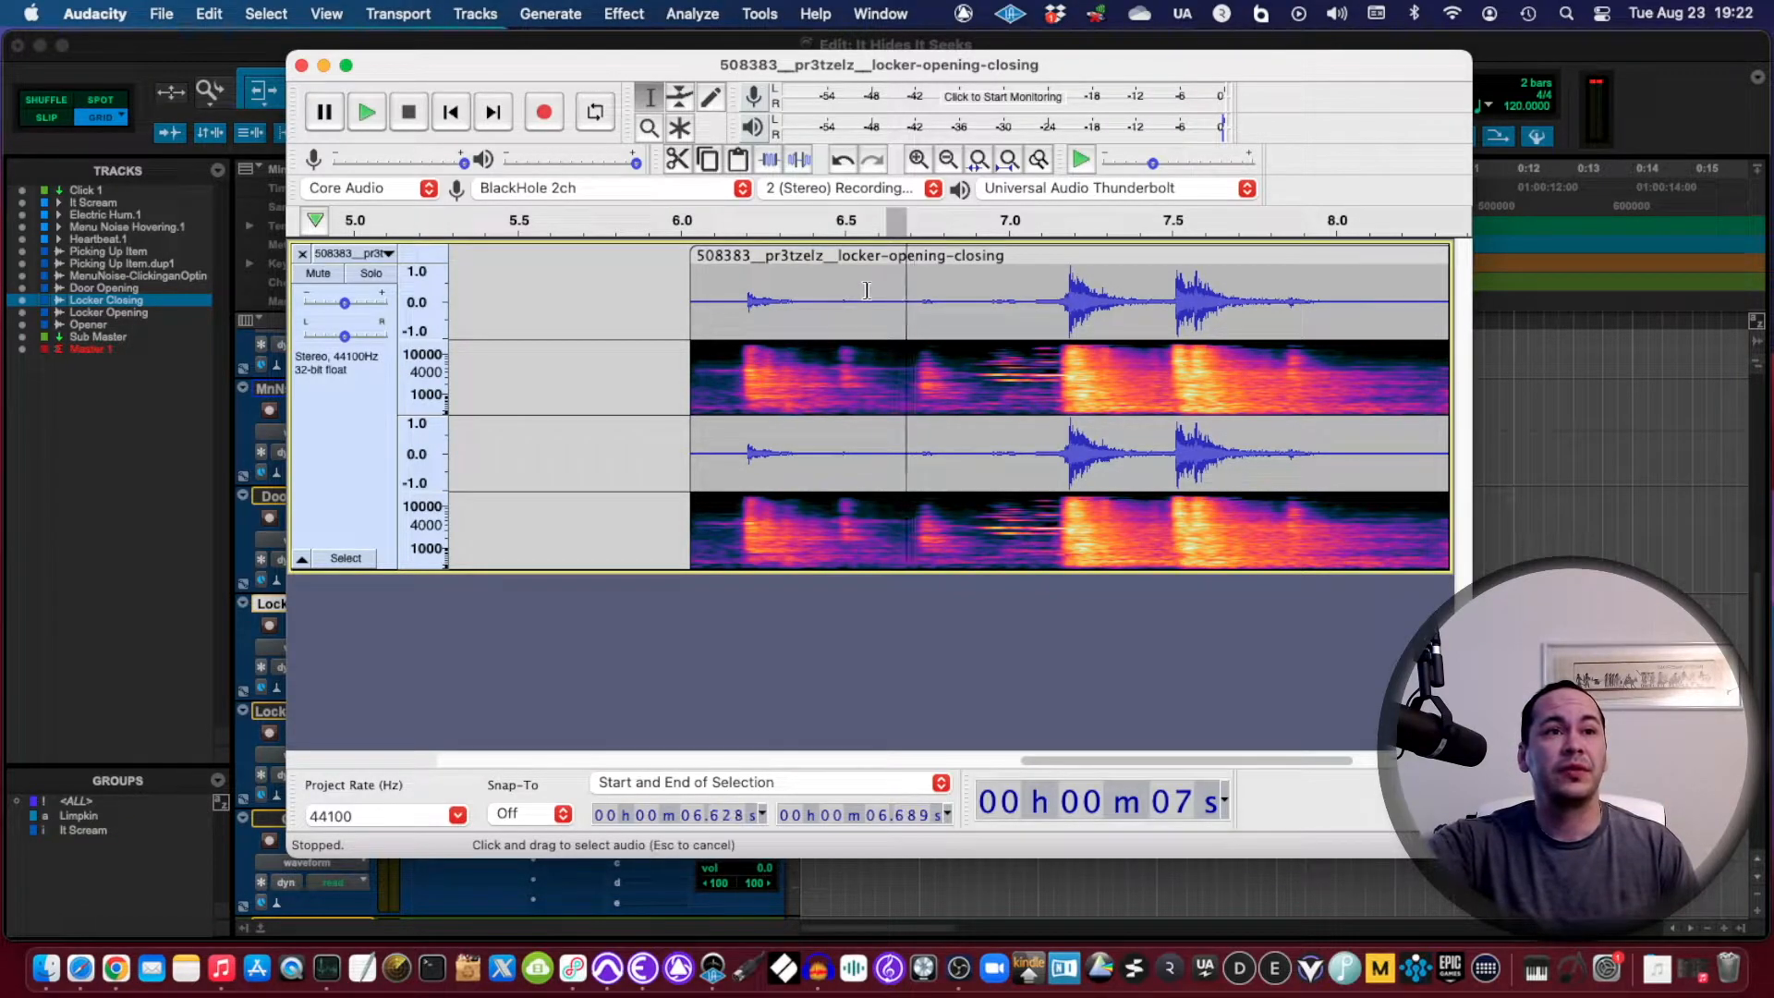
pyautogui.moveTo(865, 299); pyautogui.dragTo(809, 300)
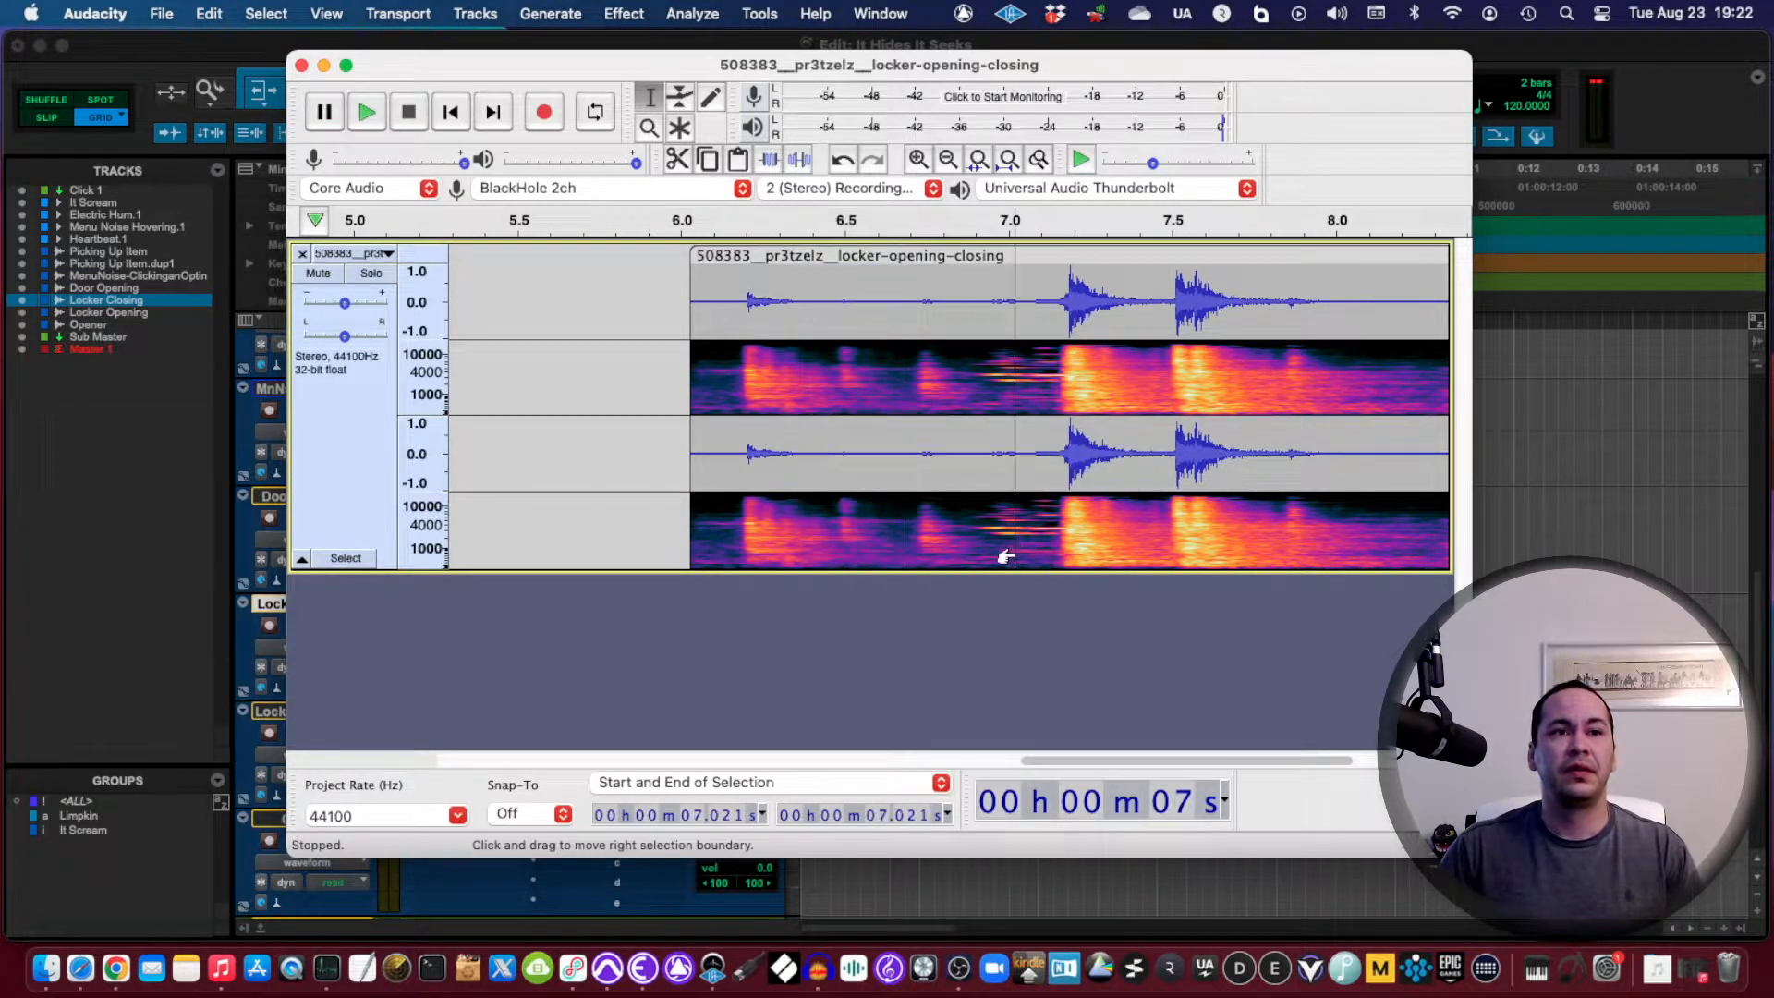
pyautogui.click(623, 14)
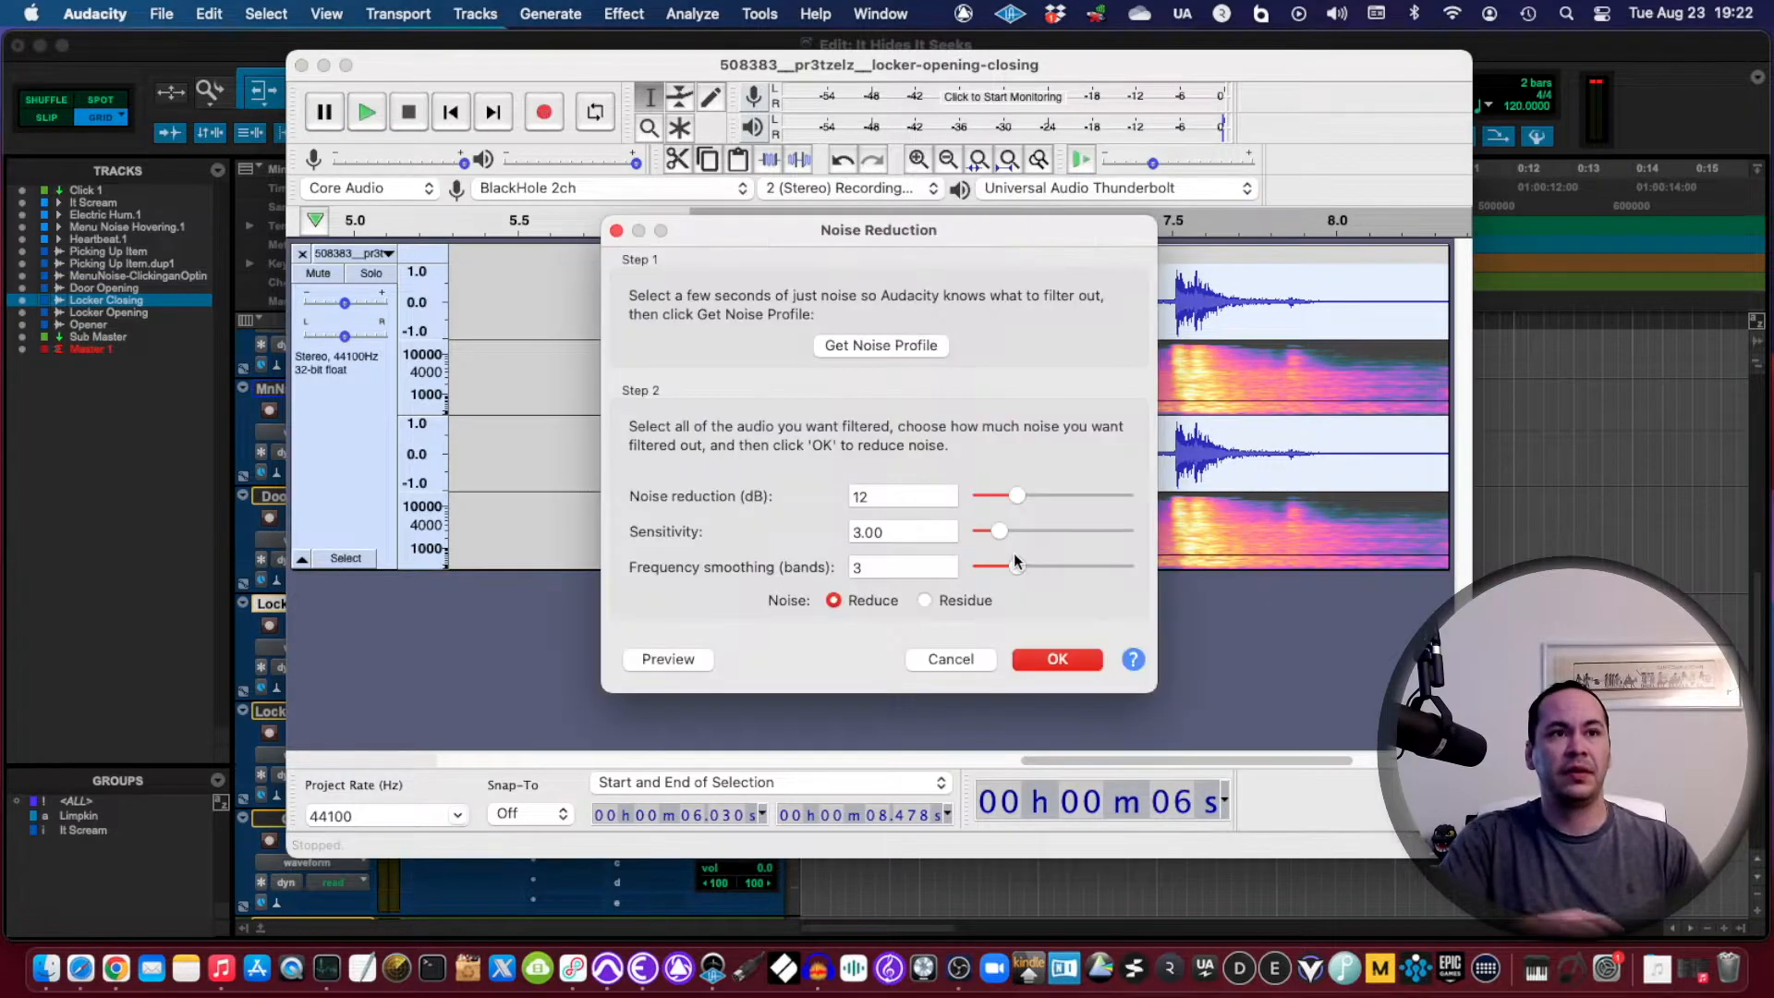
pyautogui.click(1056, 659)
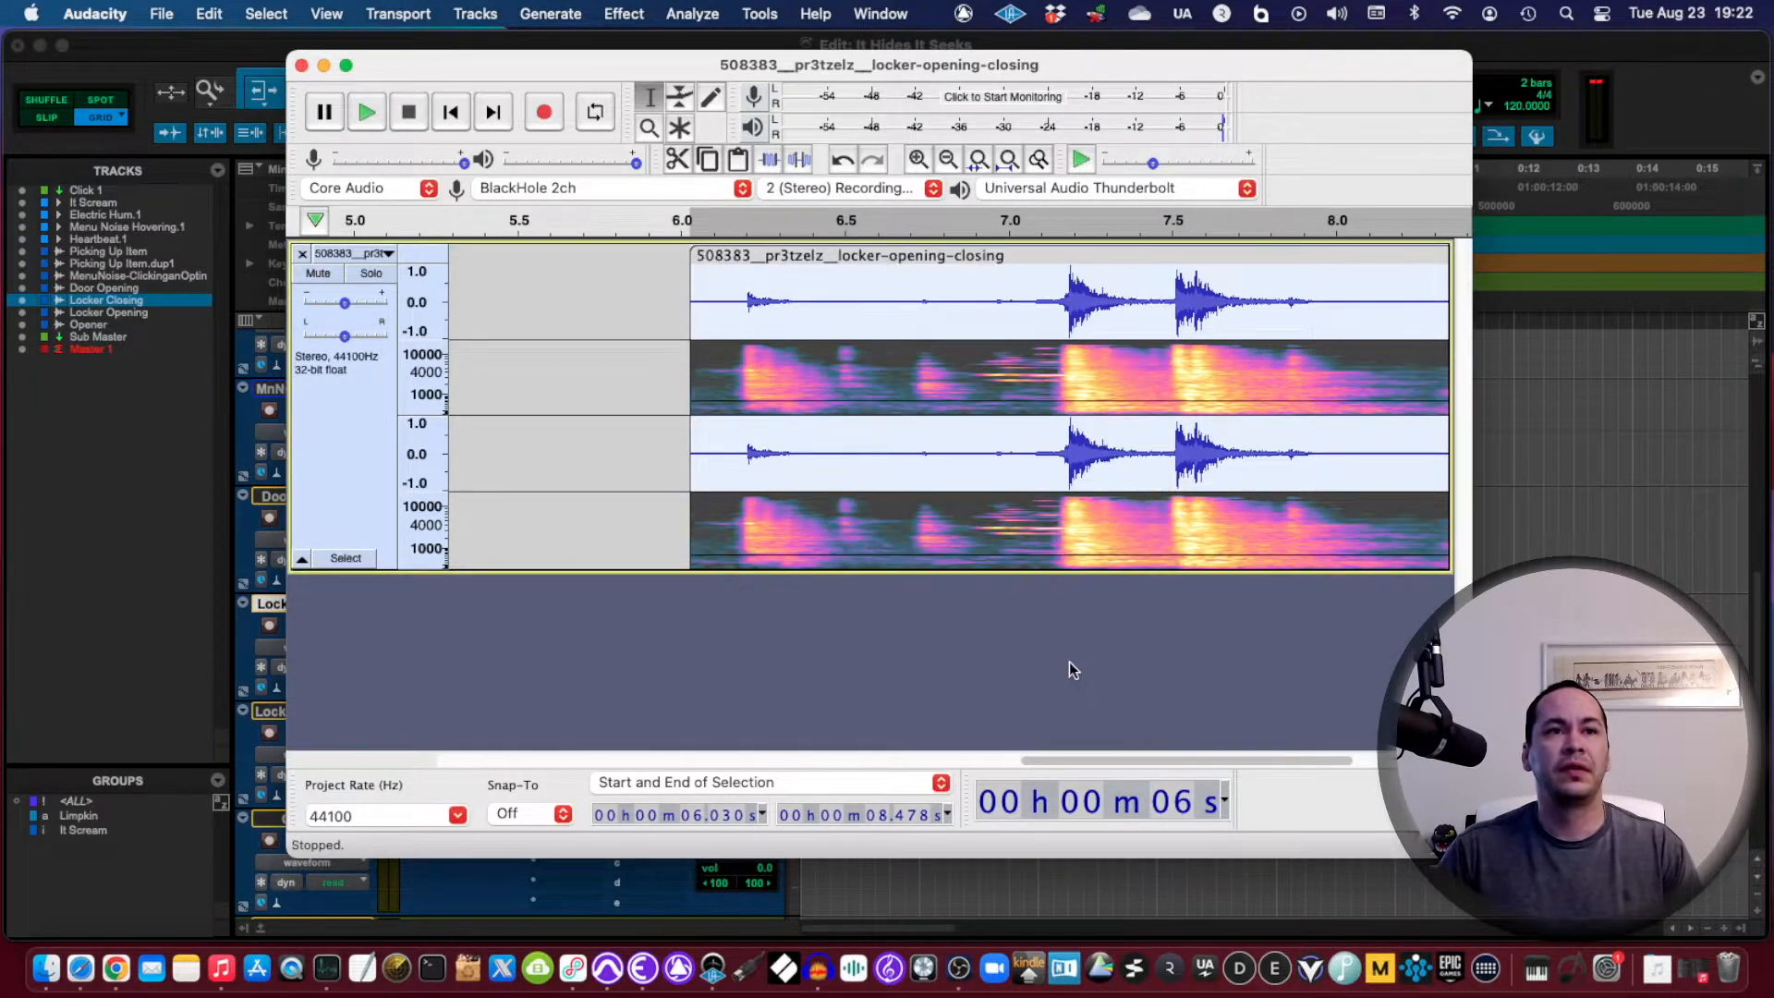
pyautogui.click(898, 356)
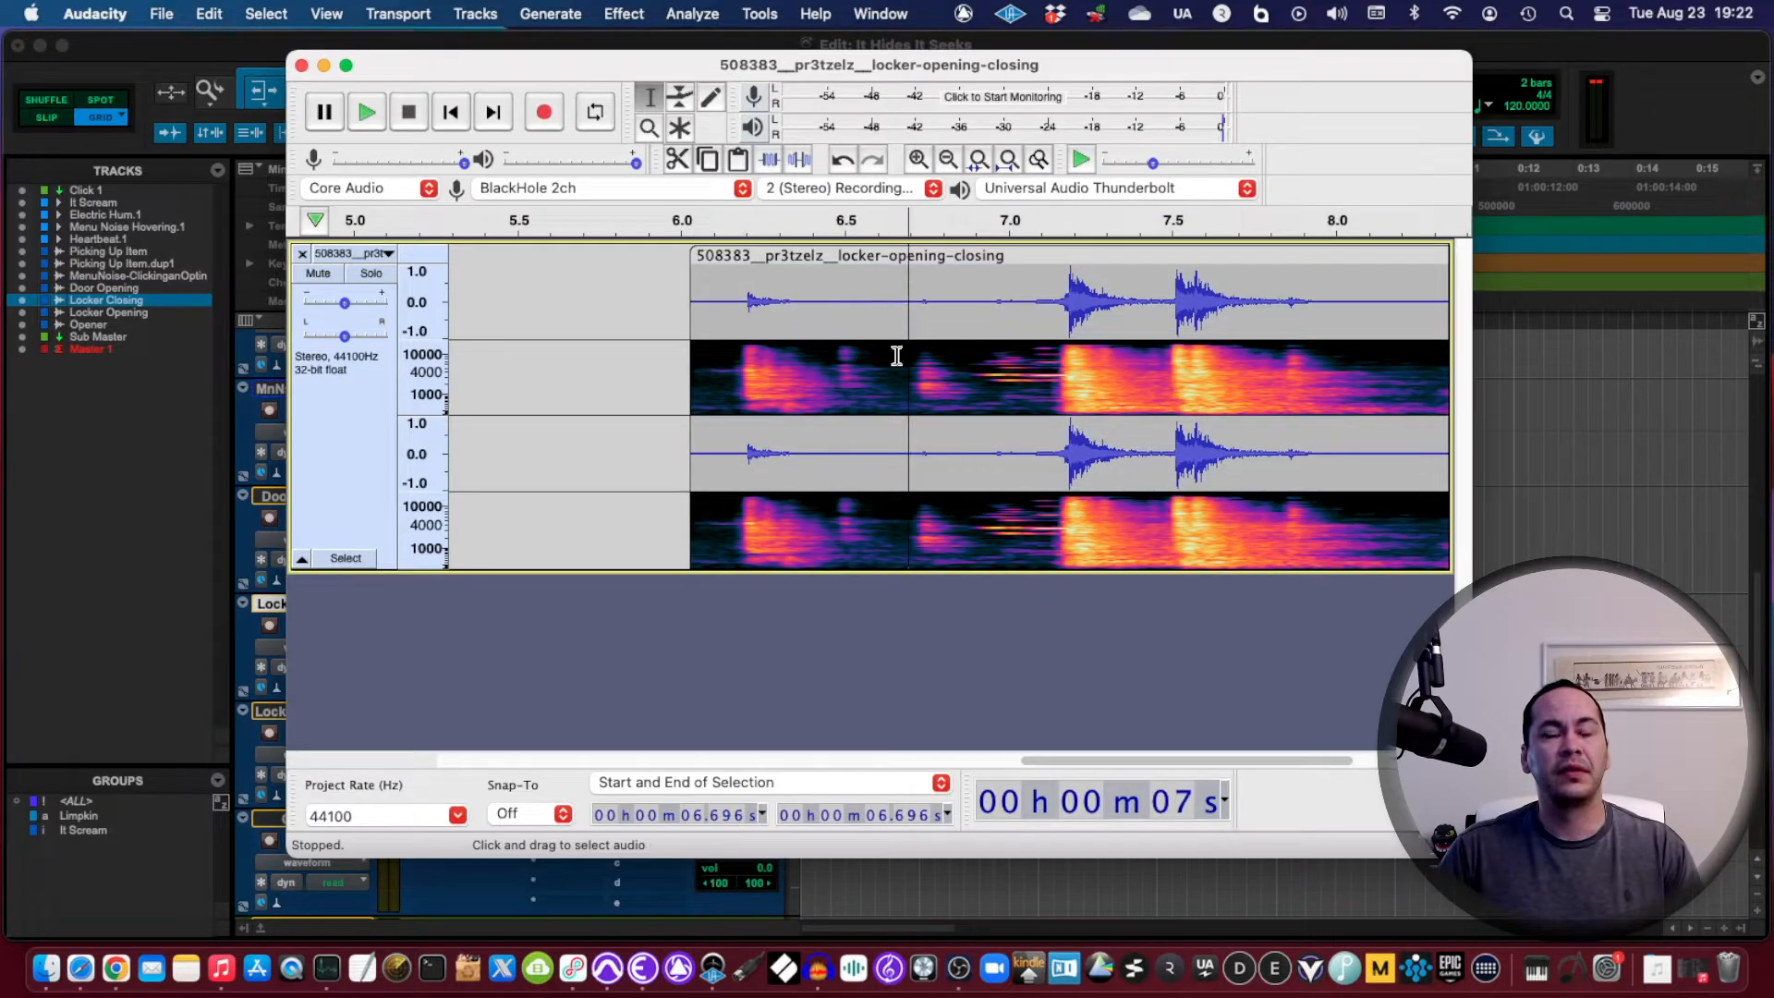
pyautogui.click(366, 111)
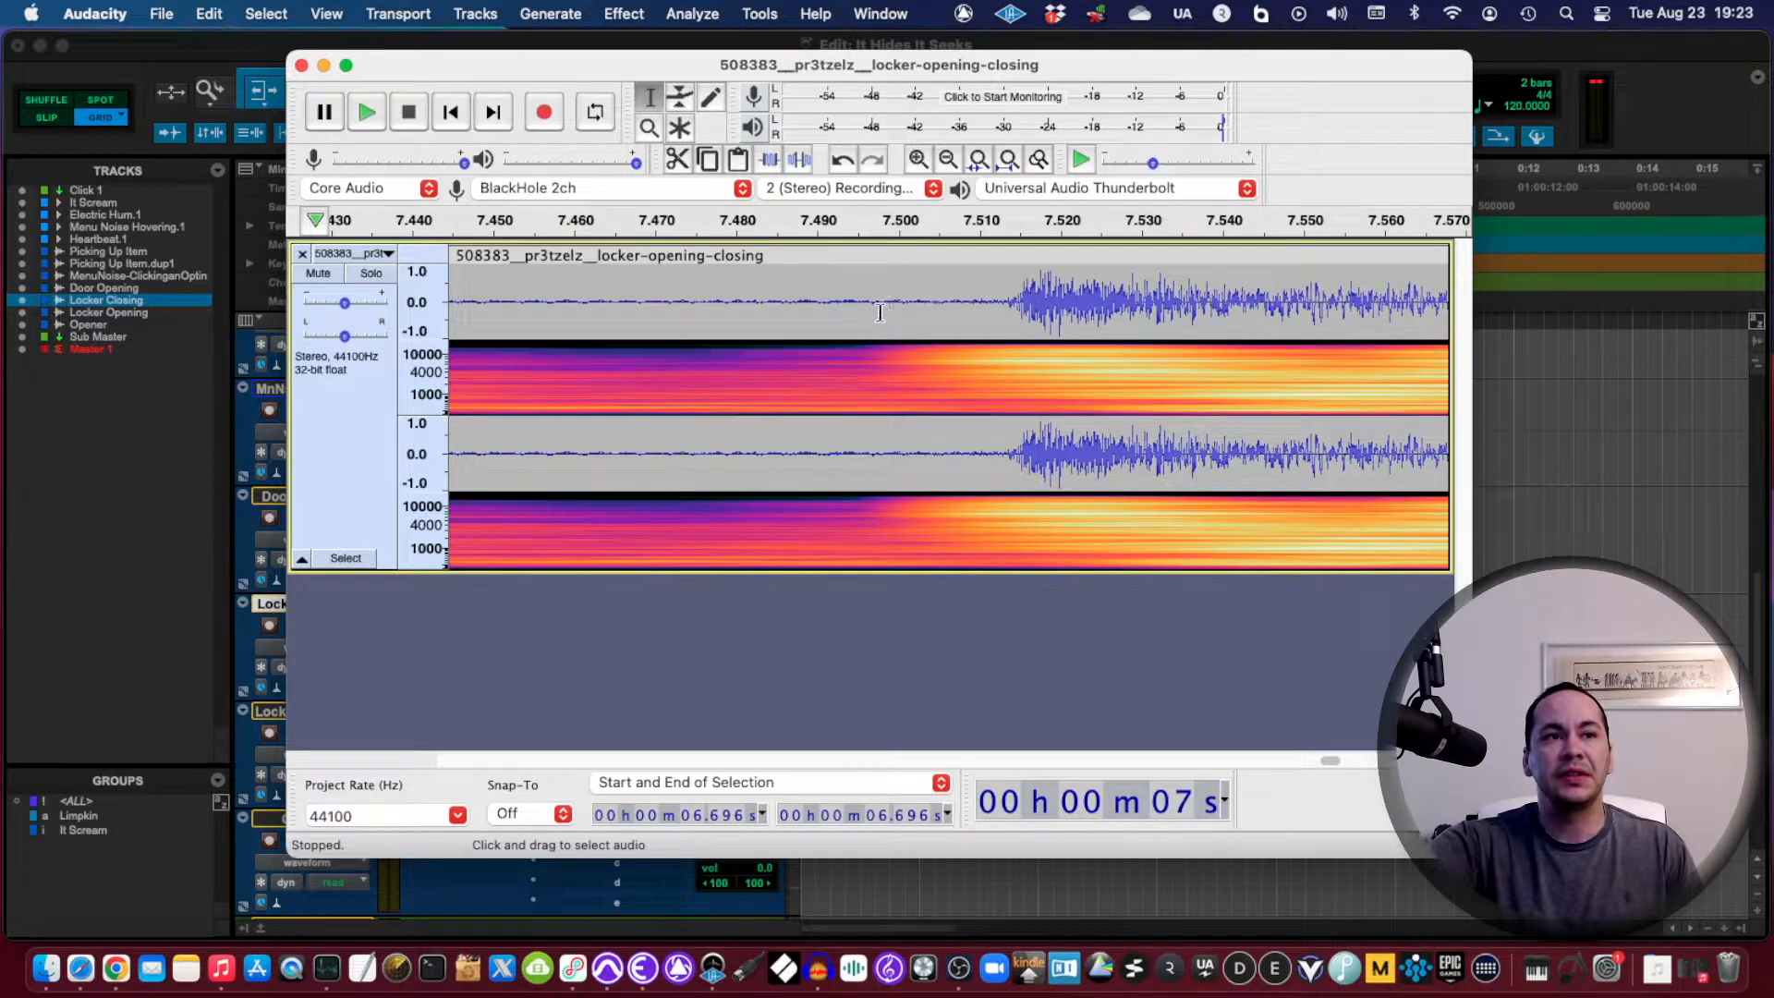
pyautogui.click(366, 111)
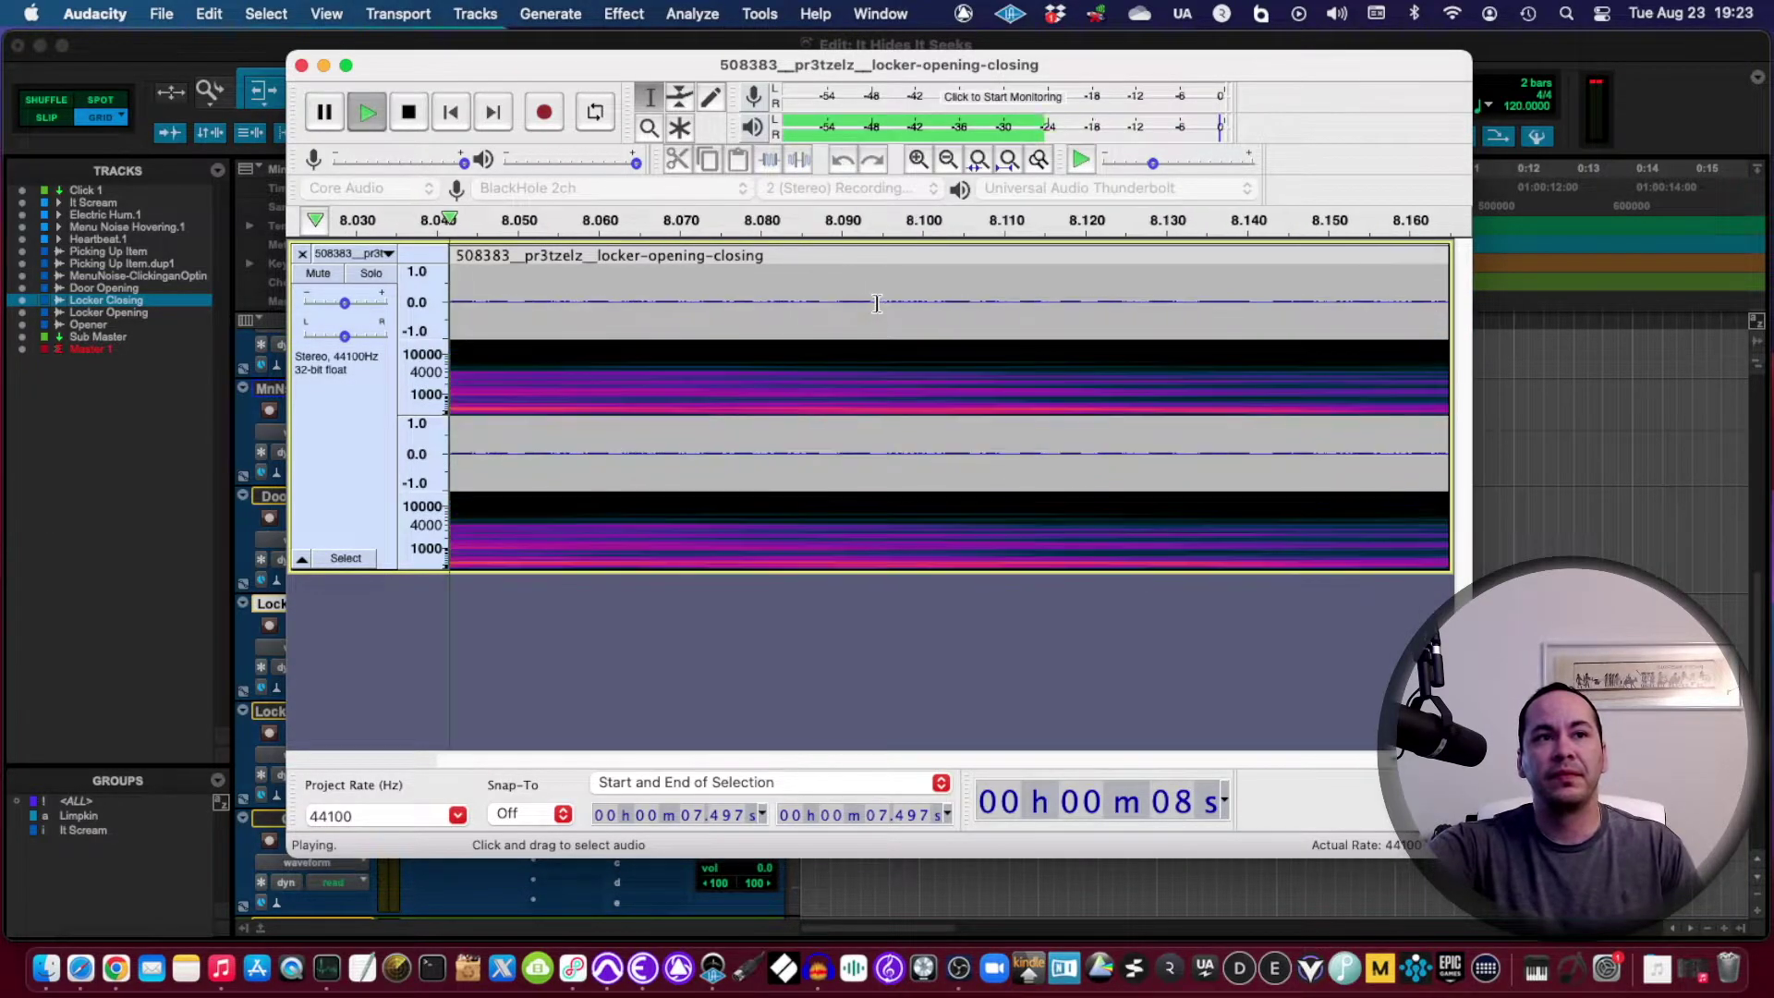
pyautogui.click(407, 110)
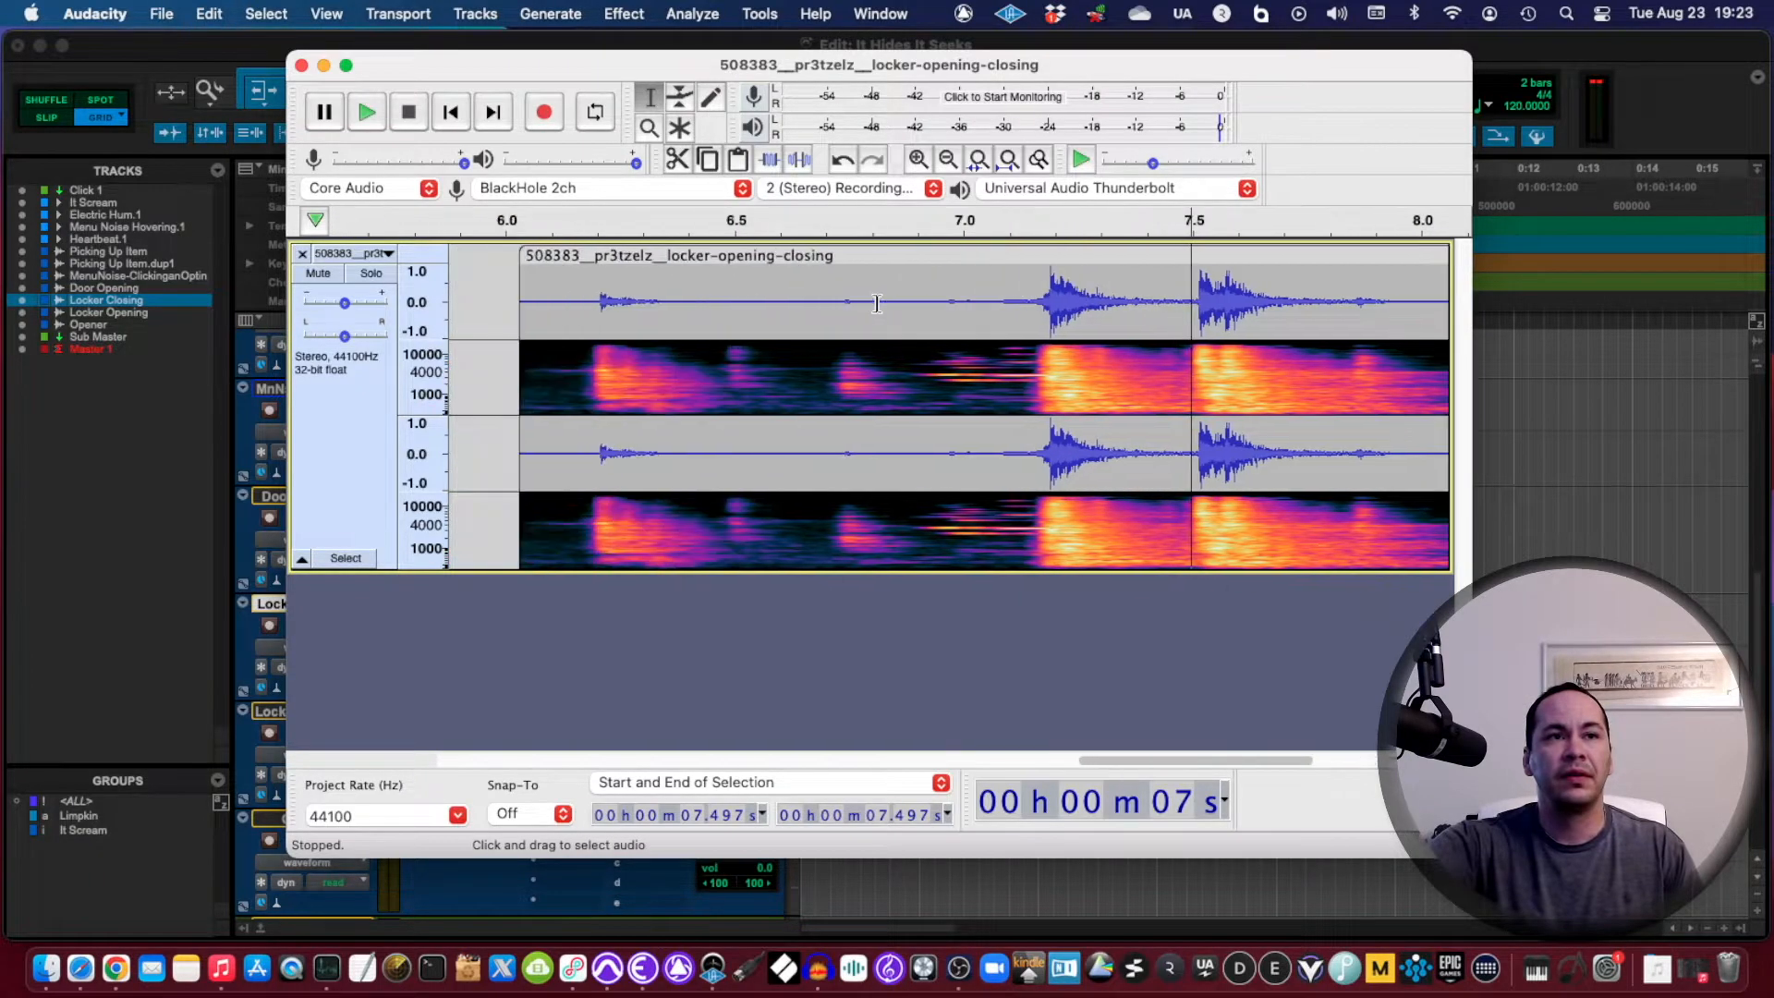
pyautogui.click(918, 159)
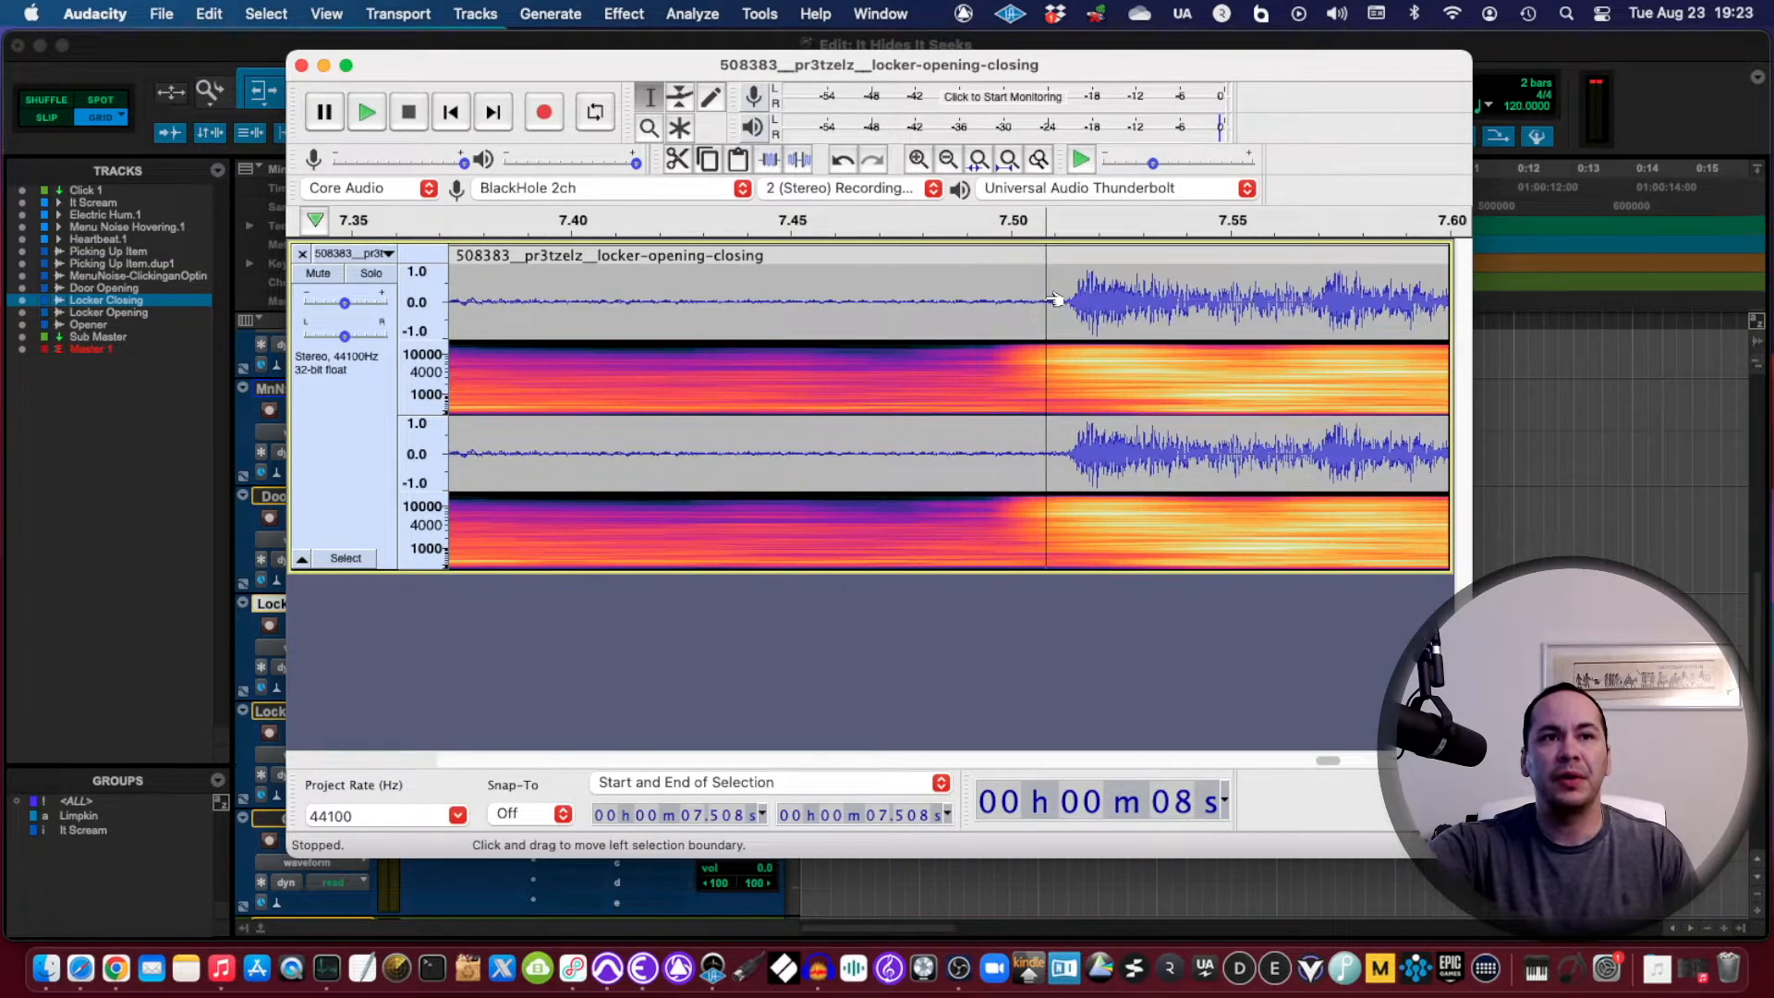
pyautogui.click(917, 158)
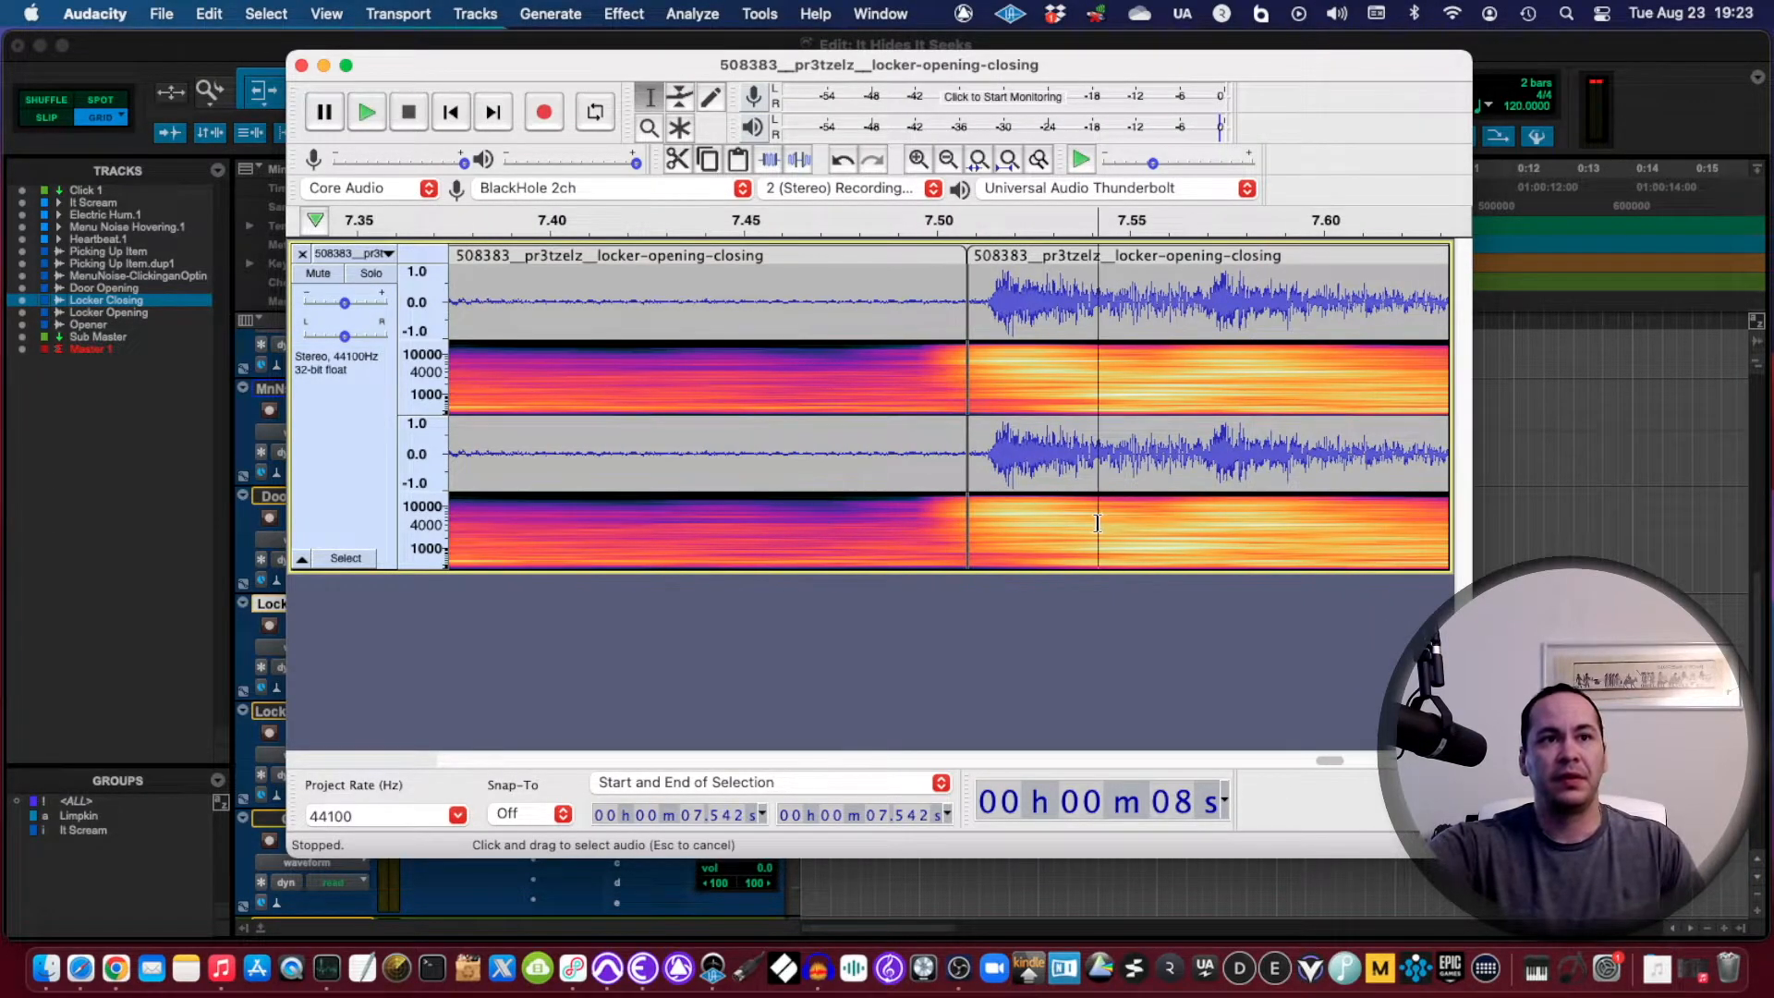
pyautogui.click(366, 111)
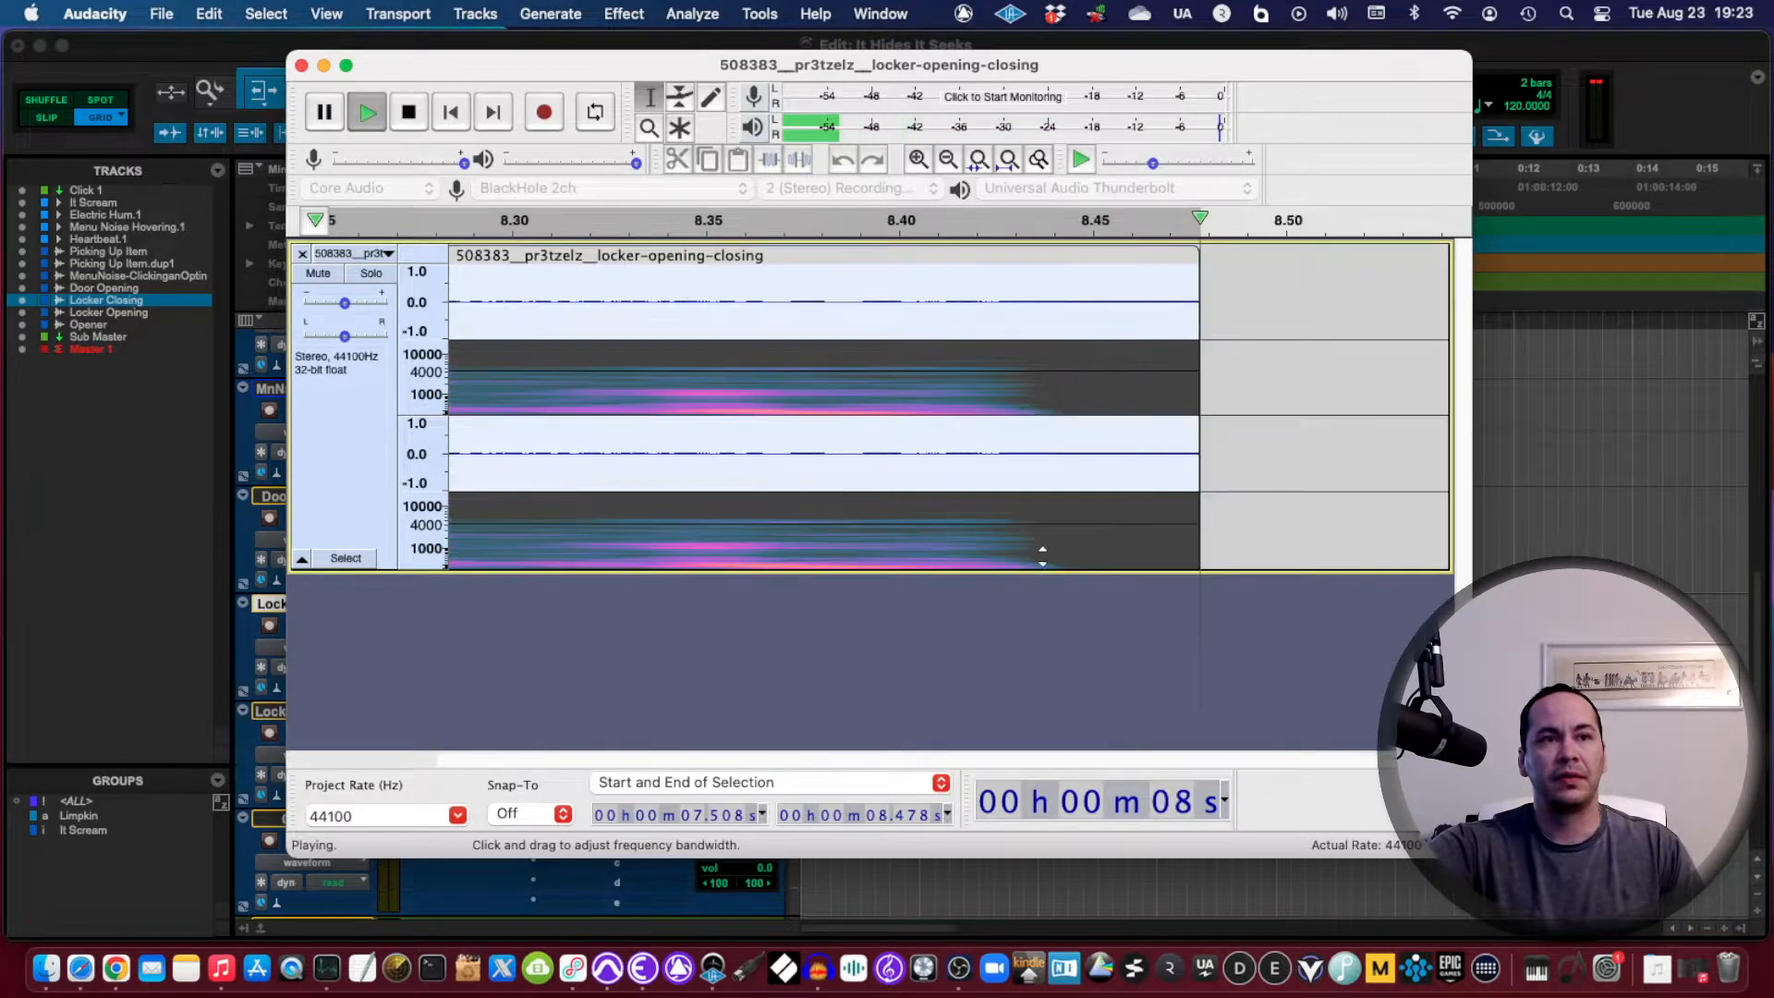
pyautogui.click(408, 112)
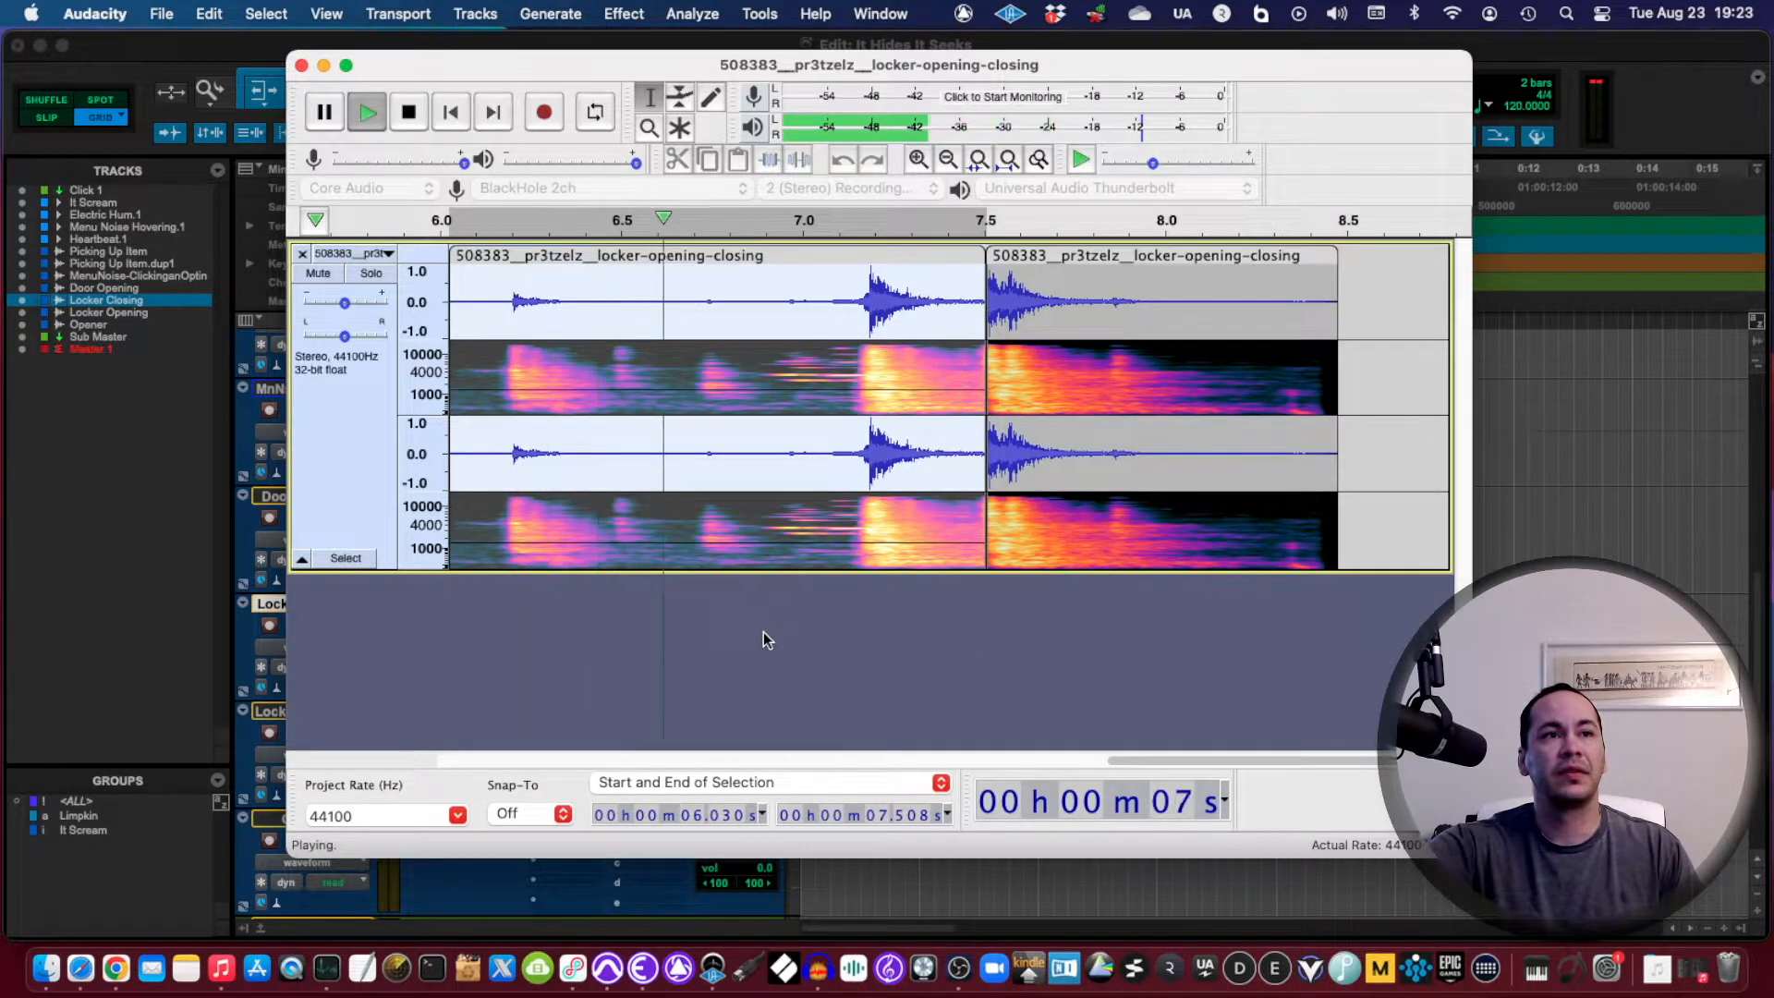
pyautogui.click(407, 111)
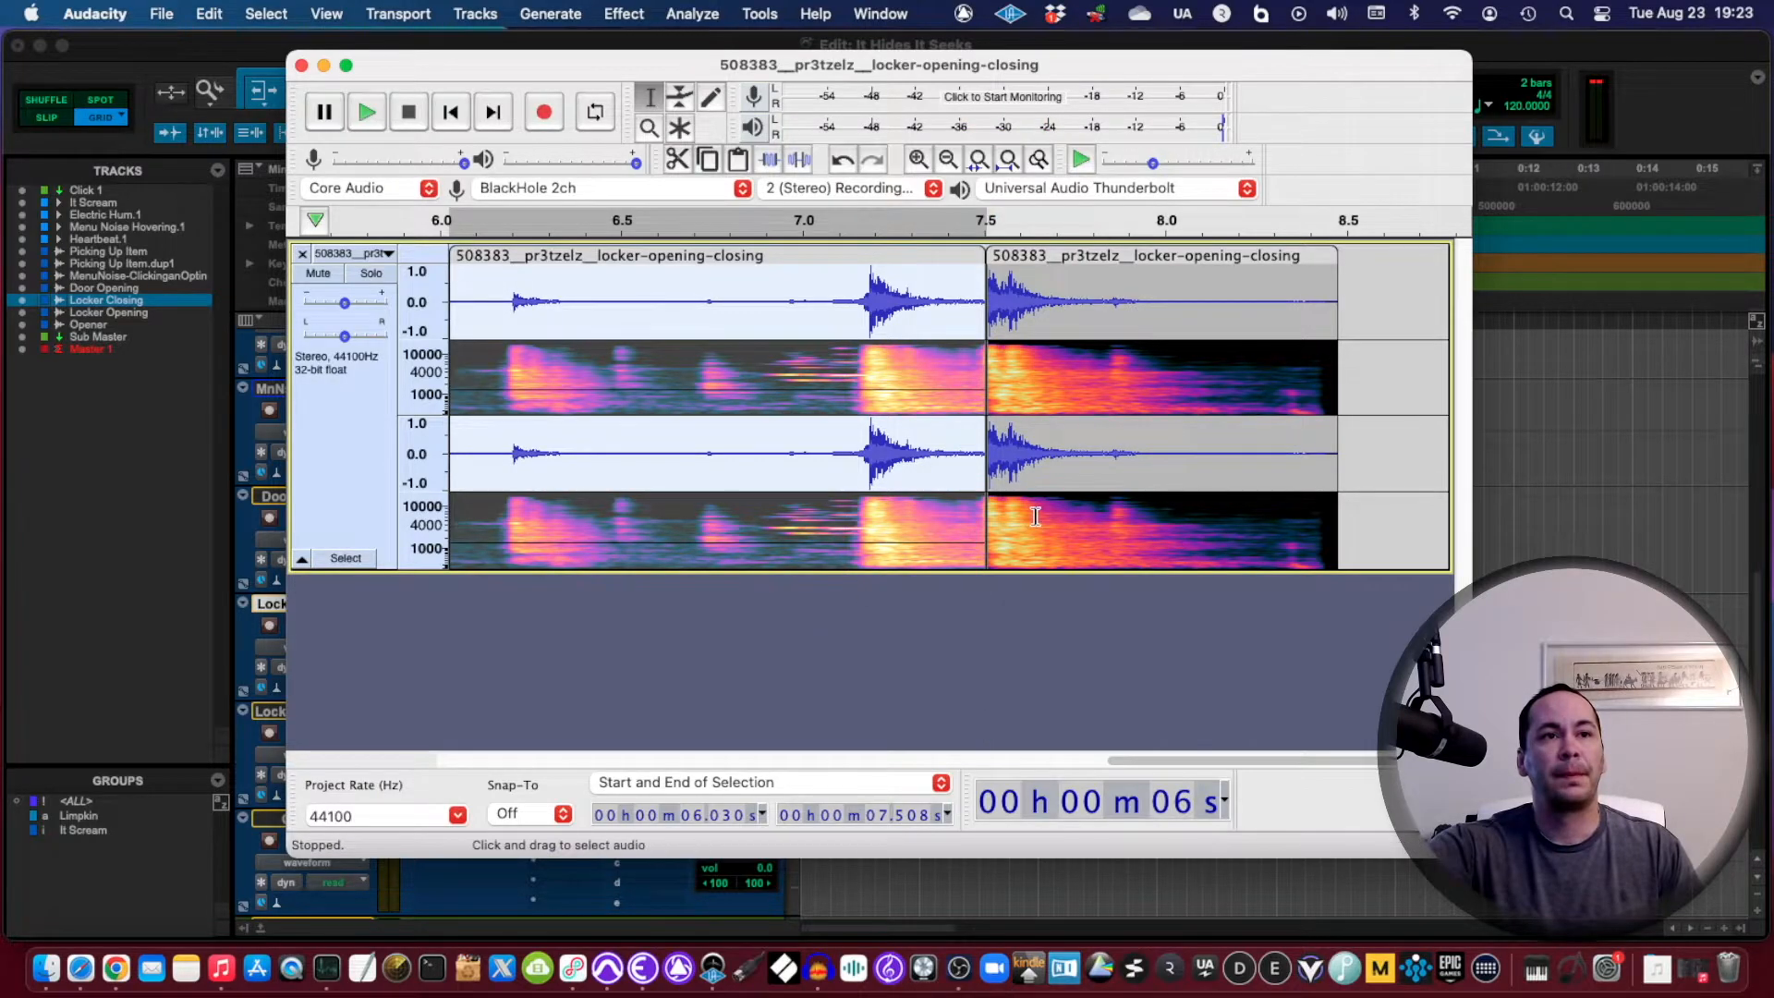
pyautogui.click(367, 111)
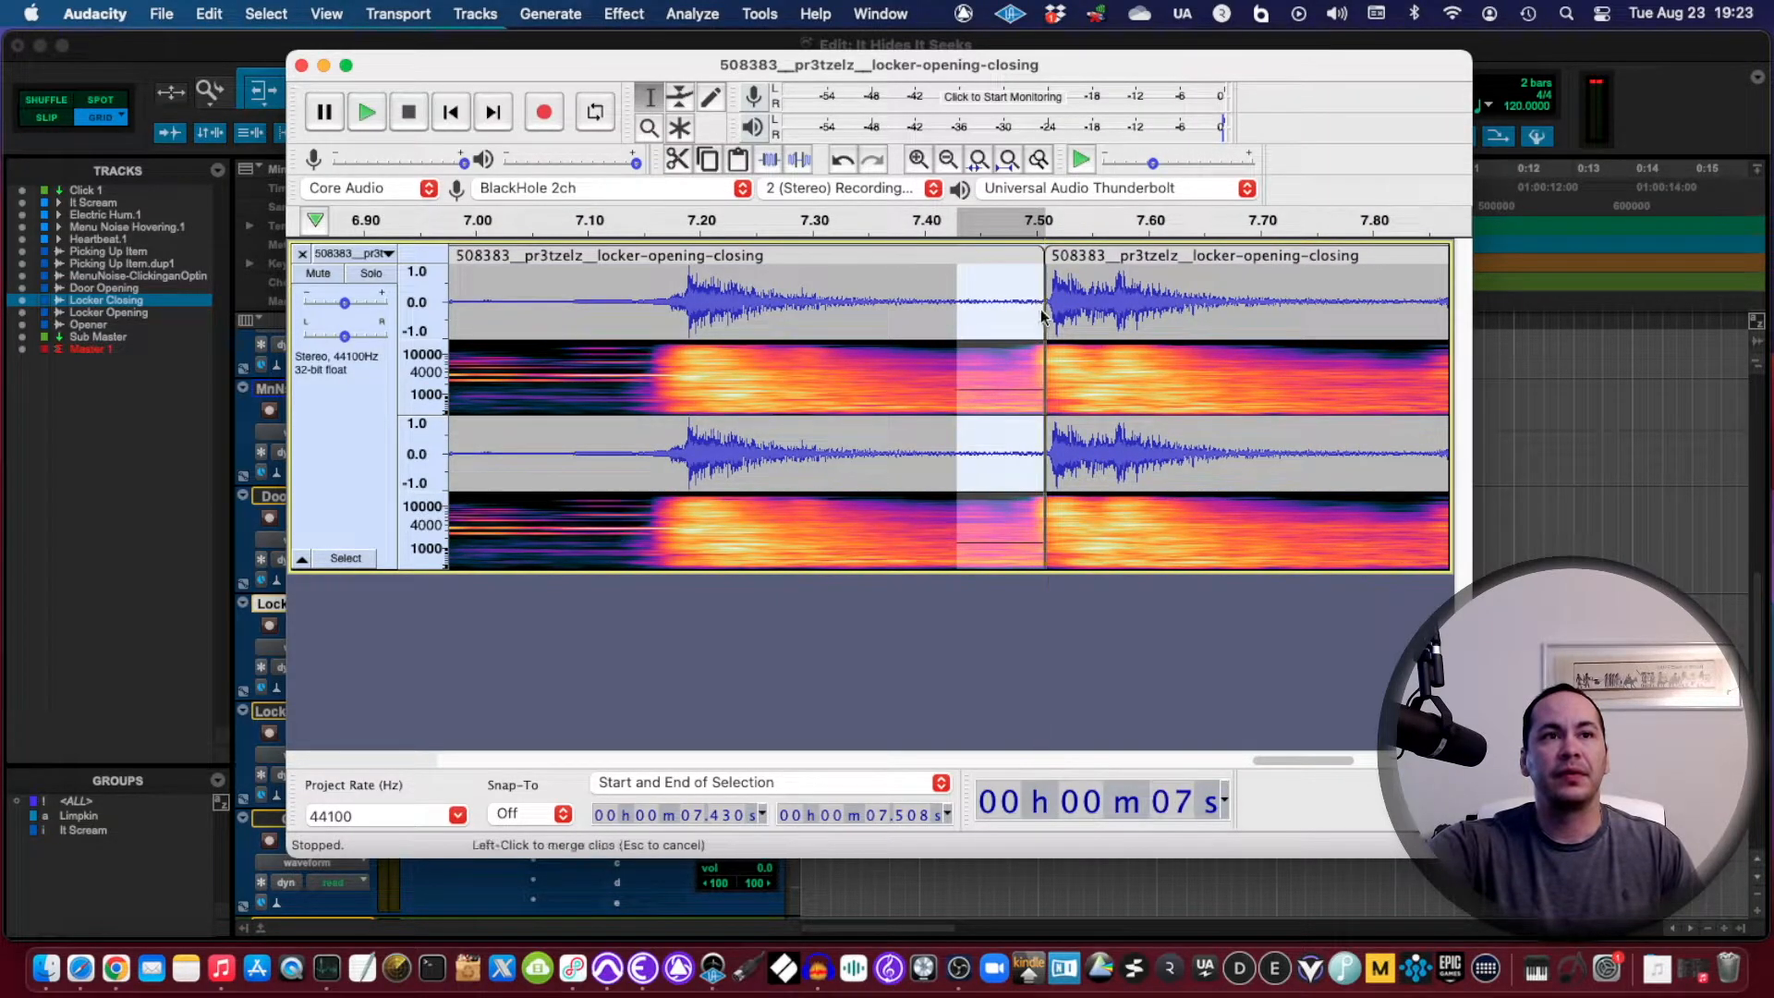
# Step: Delete the audio before 6.708 s so the first closing clip starts at 6.7 s
pyautogui.click(622, 14)
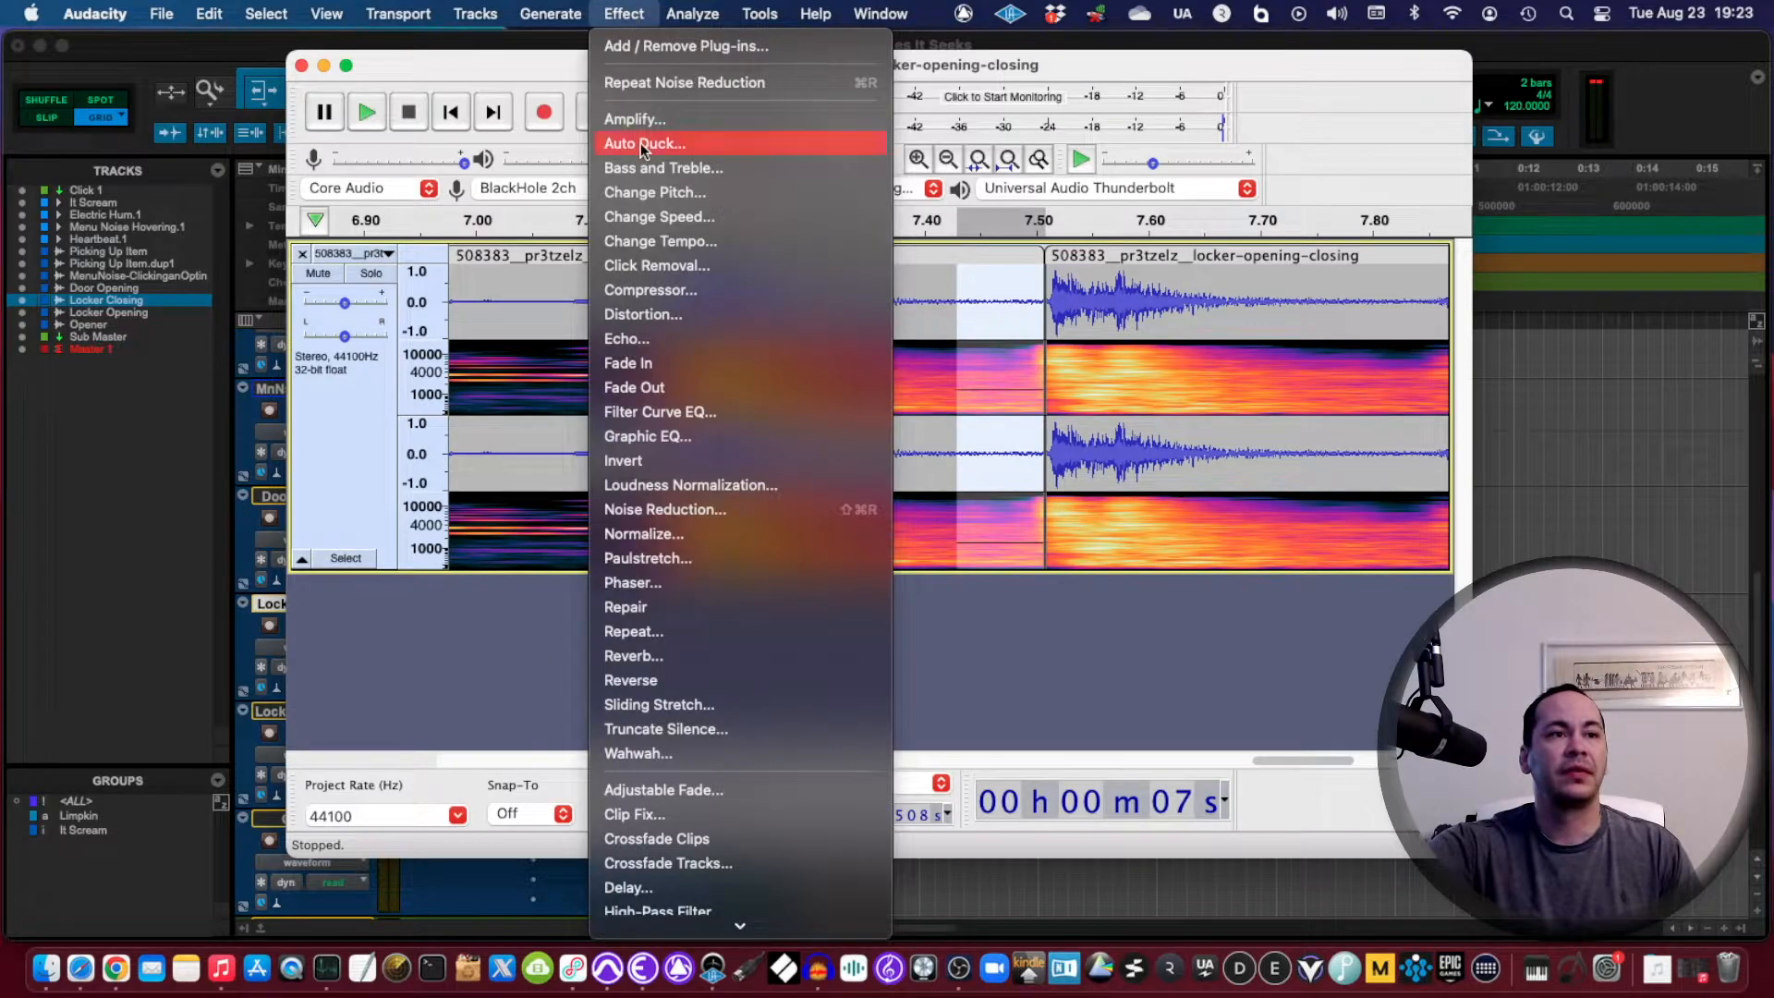
pyautogui.scroll(-3)
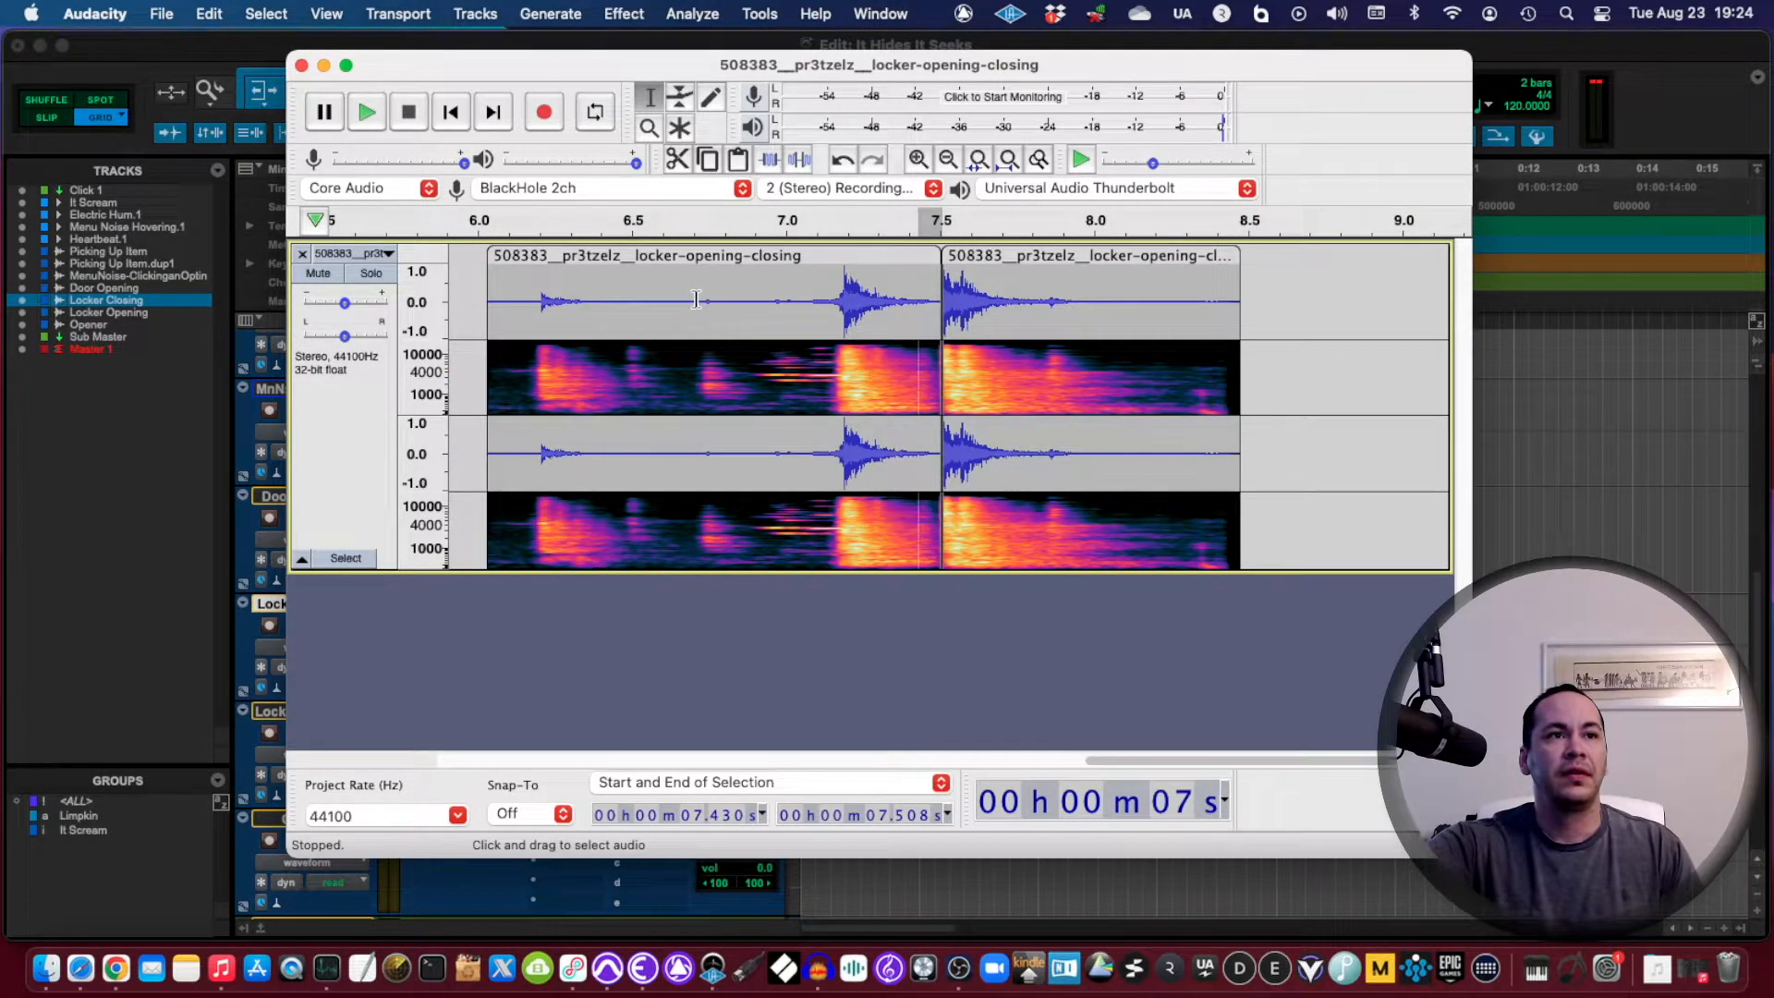
pyautogui.click(637, 450)
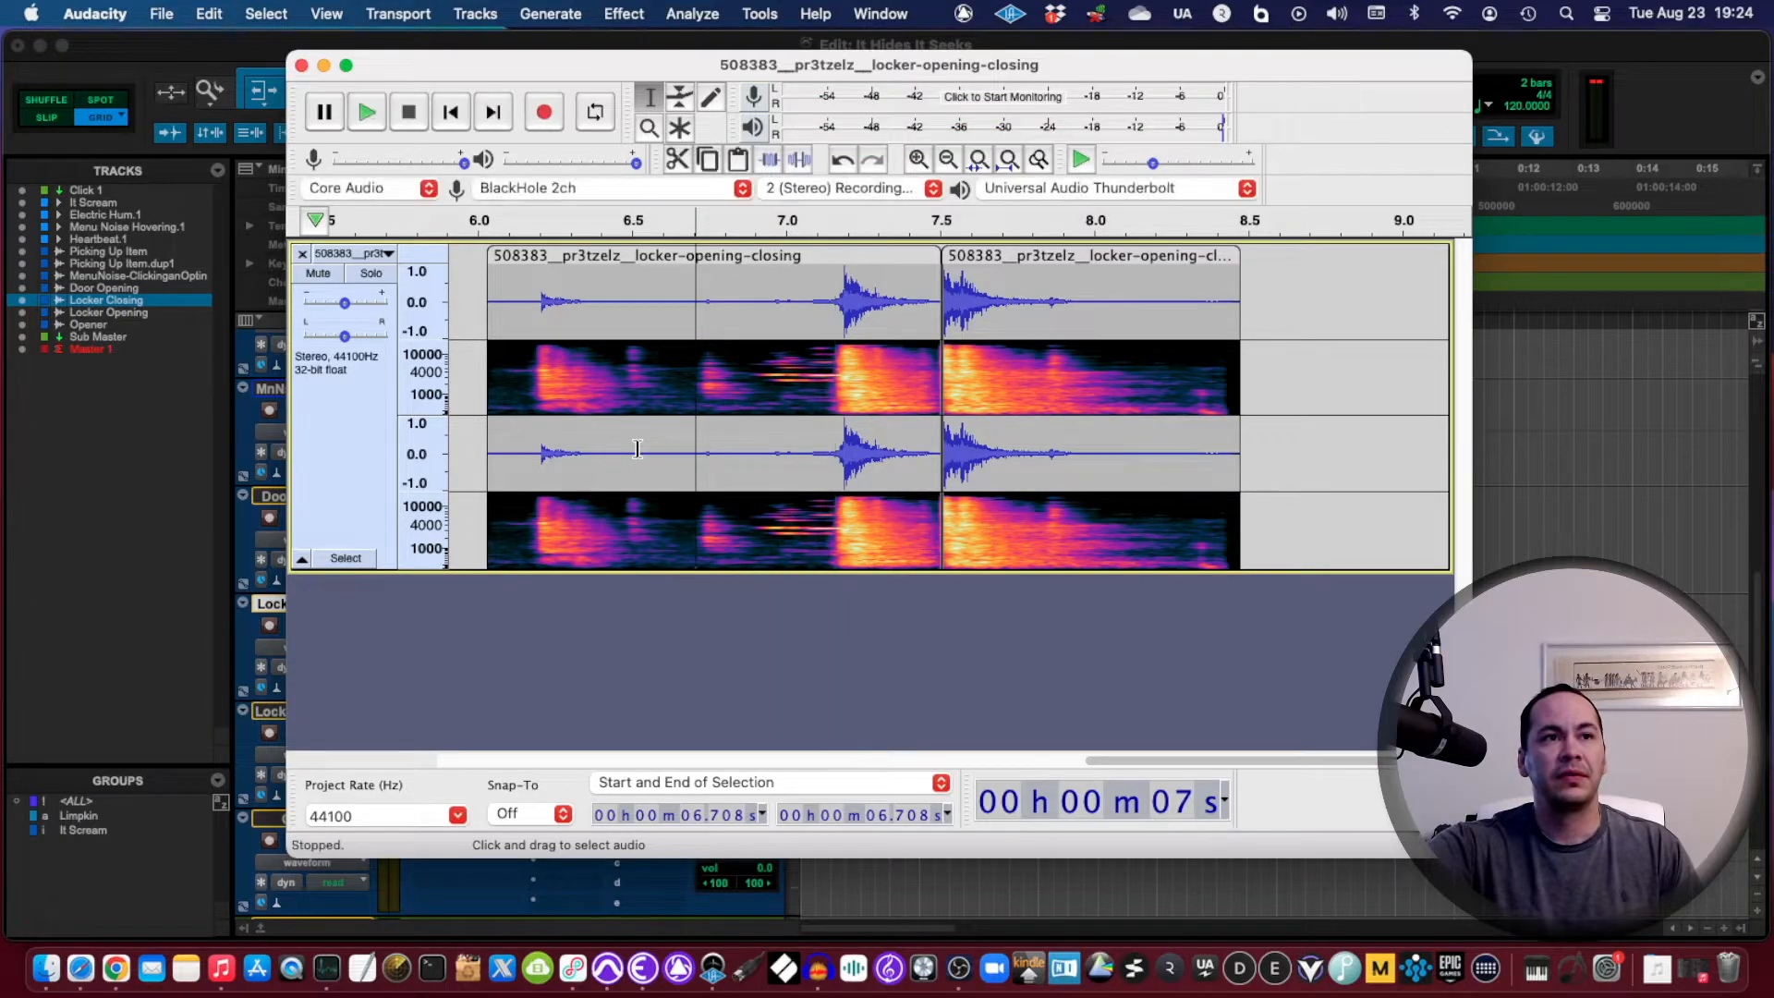
pyautogui.click(917, 159)
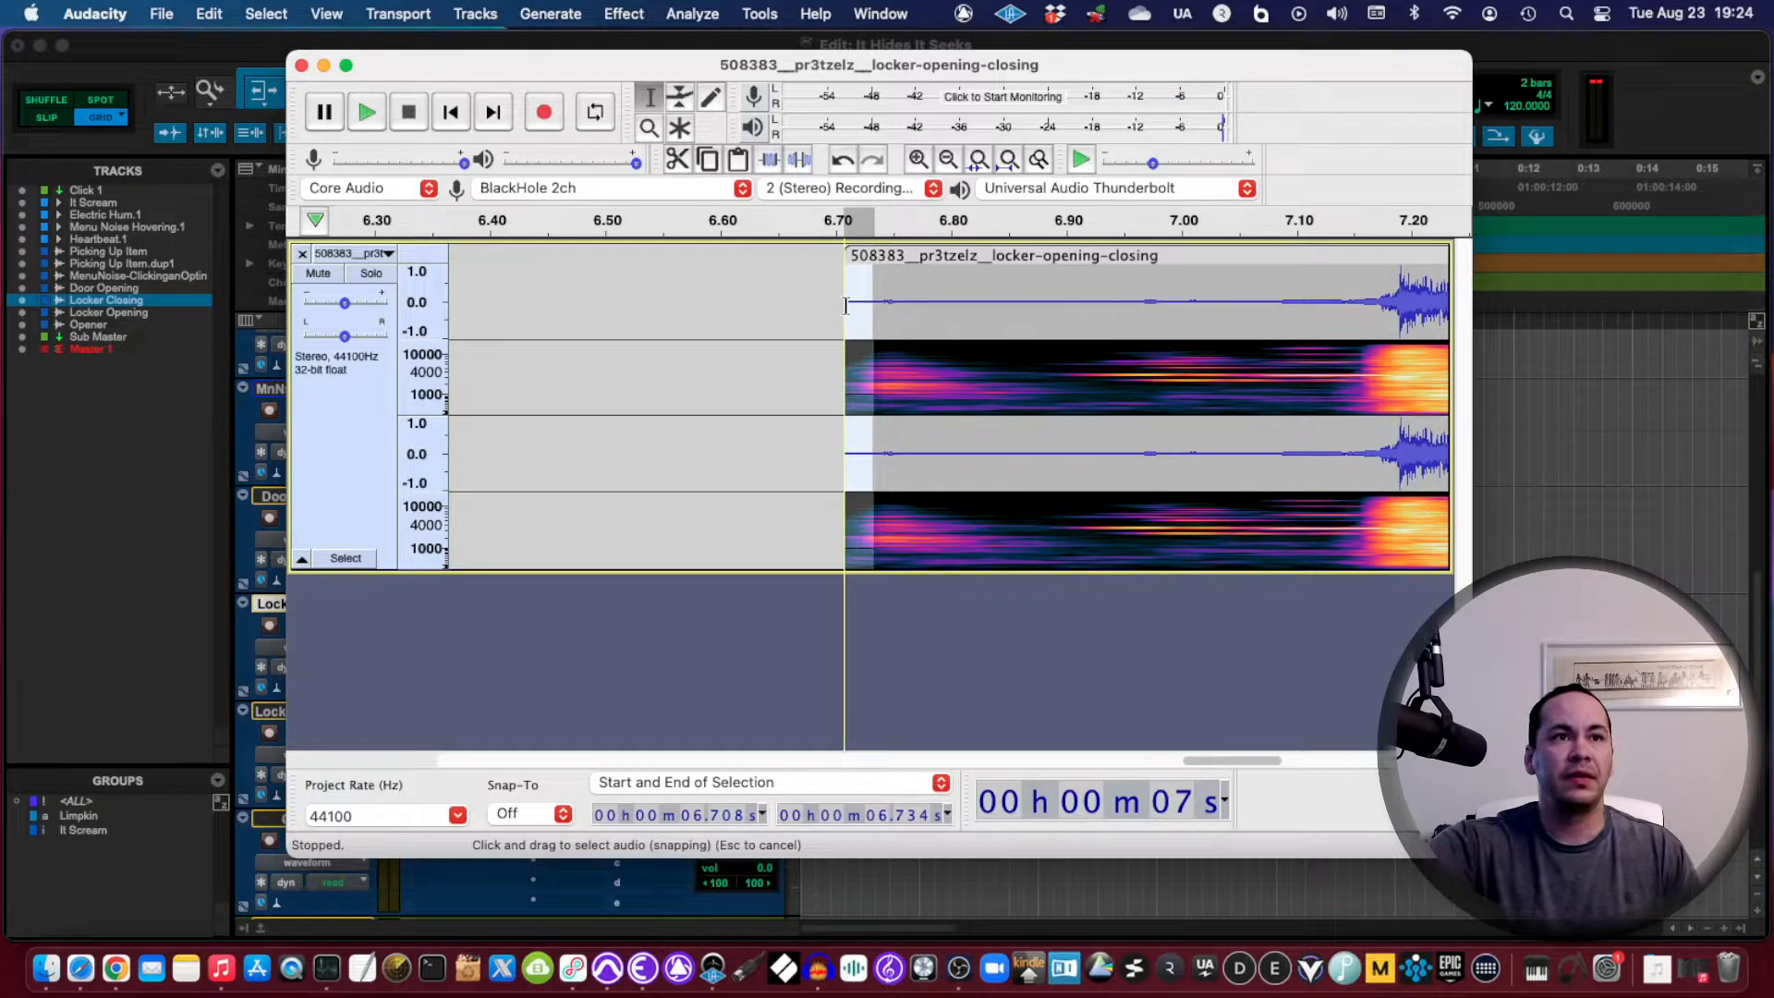
pyautogui.click(622, 14)
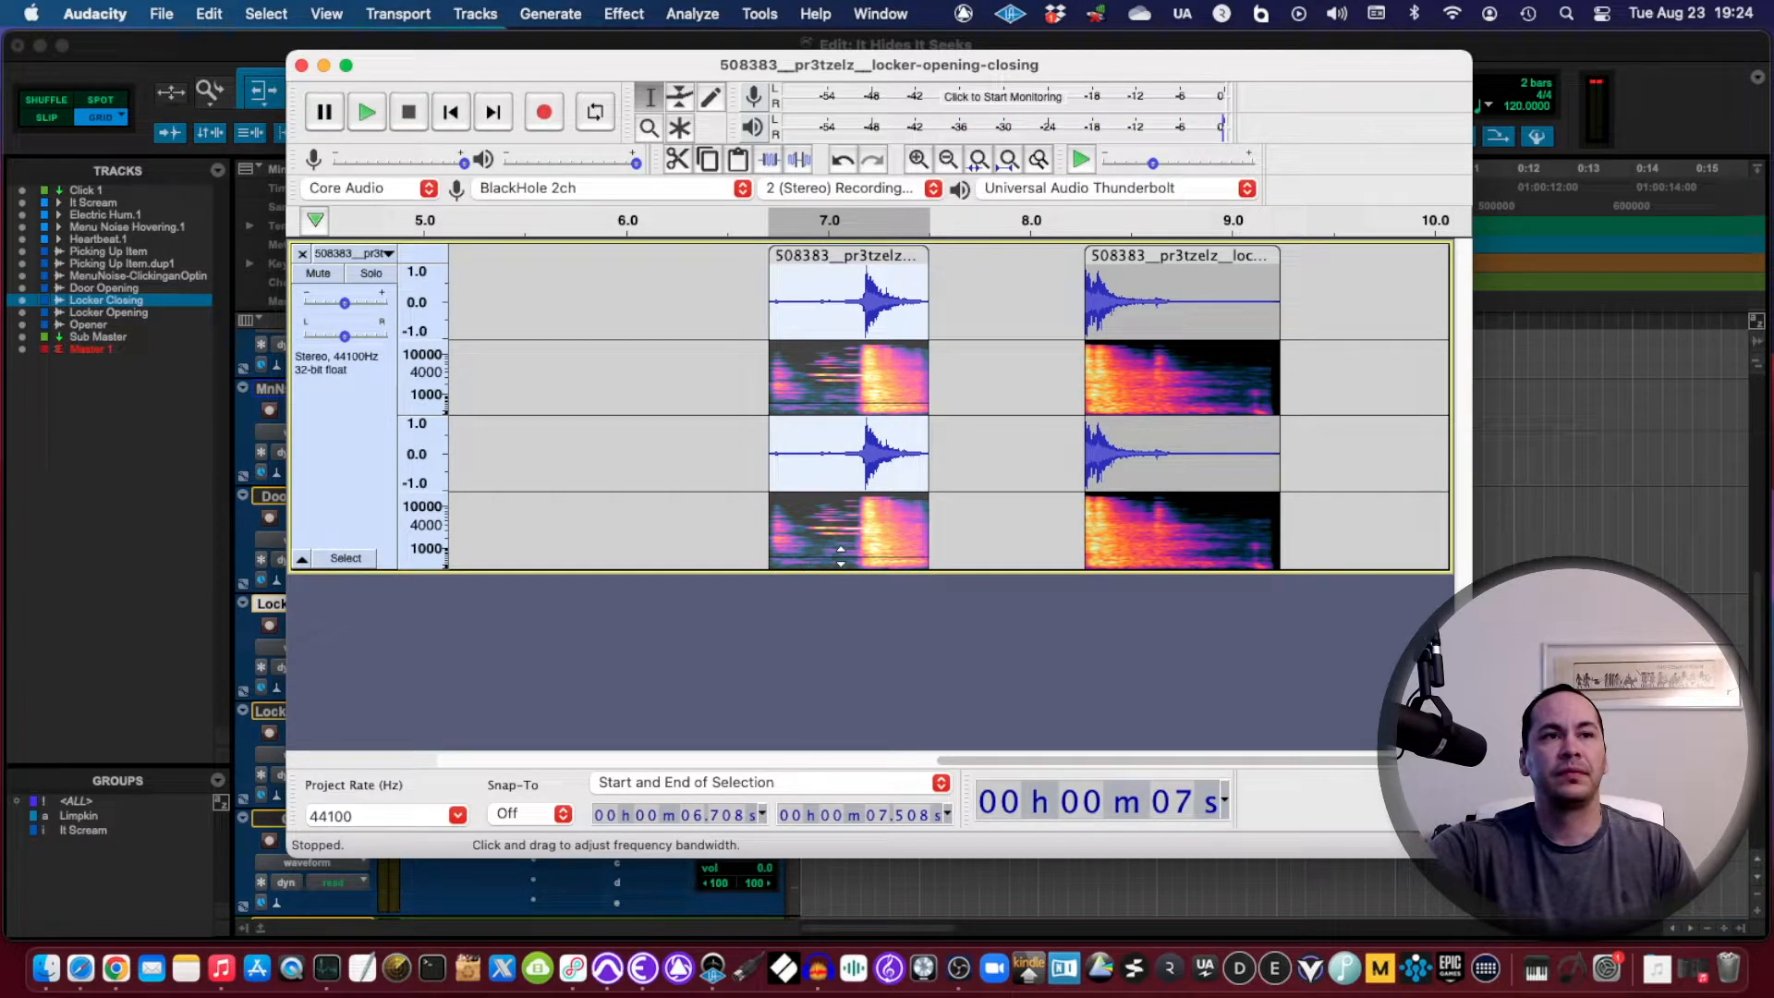
# Step: Audition the first and second closing clips in turn
pyautogui.click(365, 111)
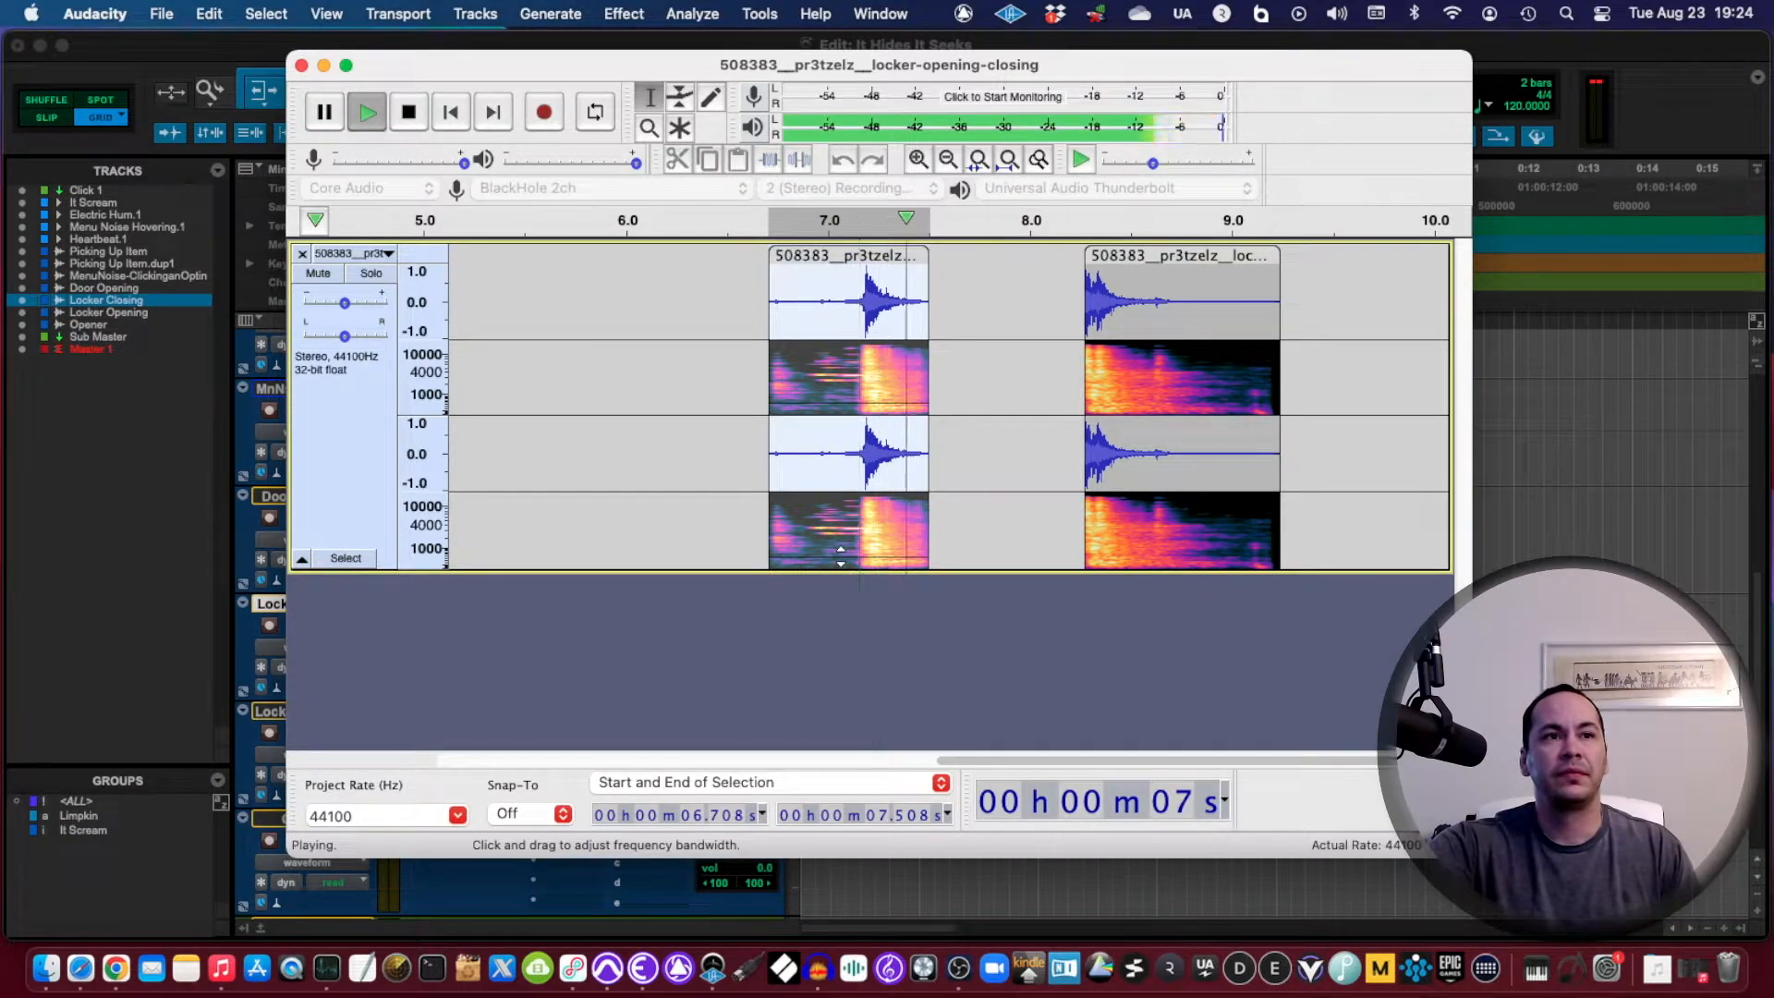
pyautogui.click(409, 111)
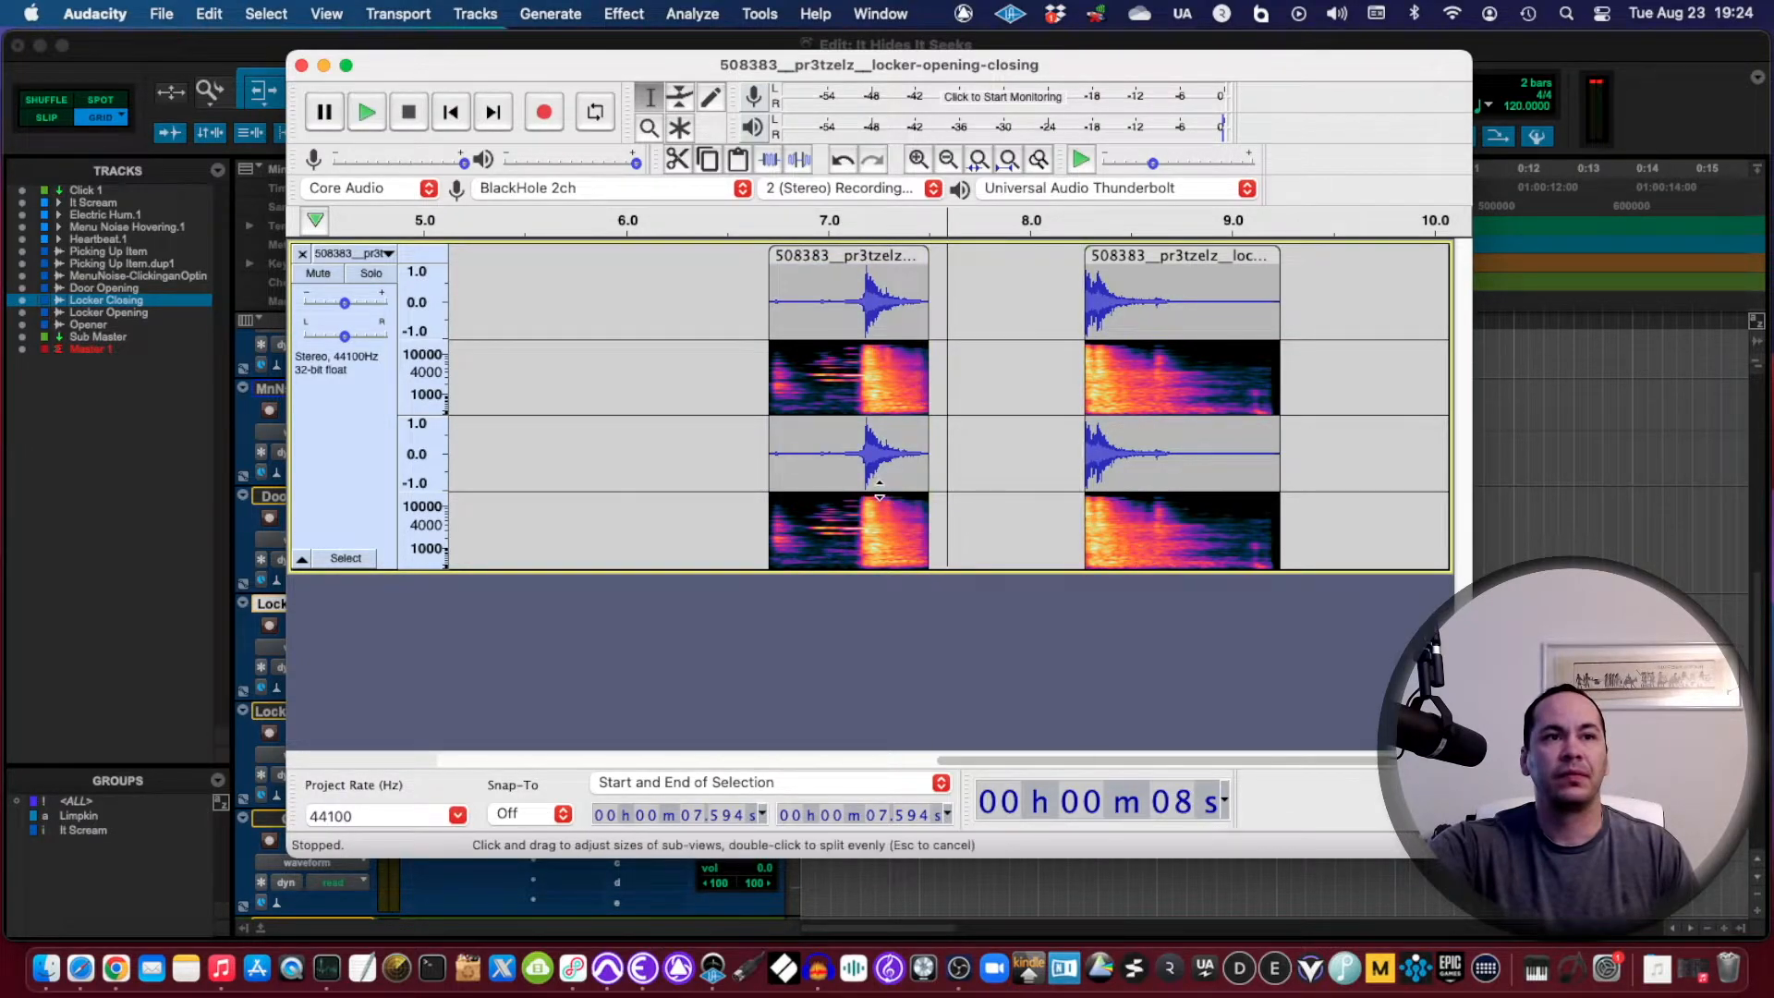
pyautogui.click(366, 110)
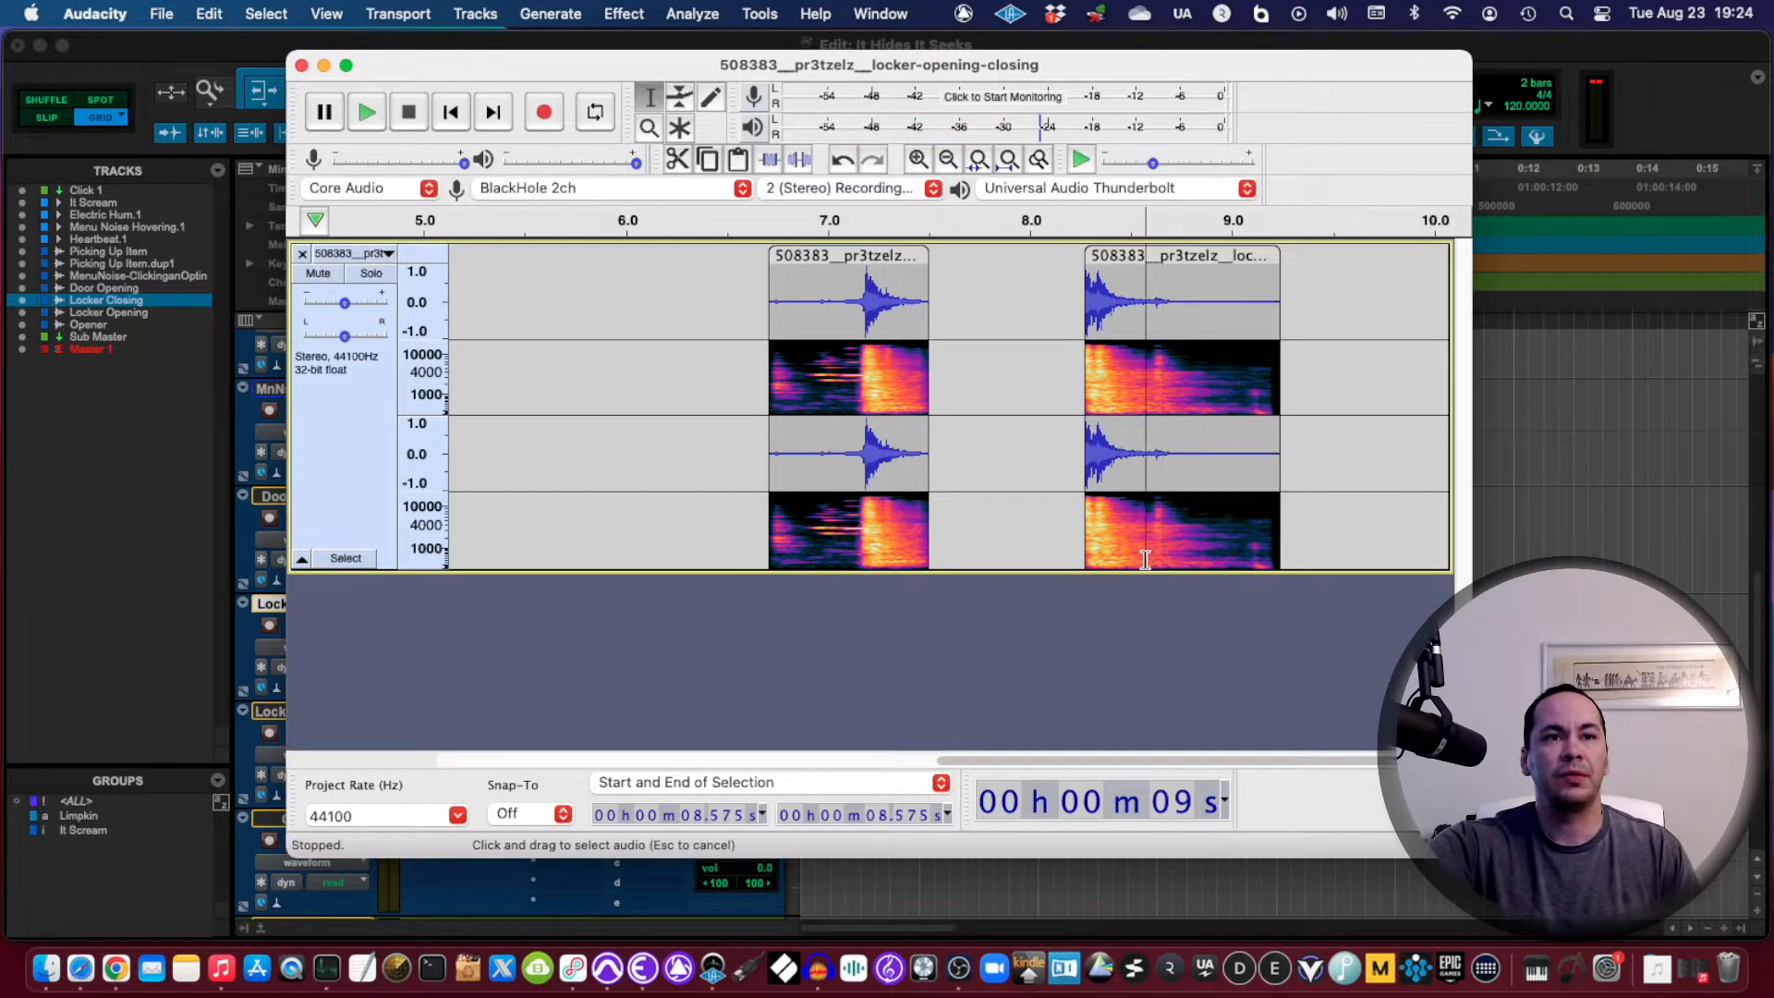
pyautogui.click(366, 111)
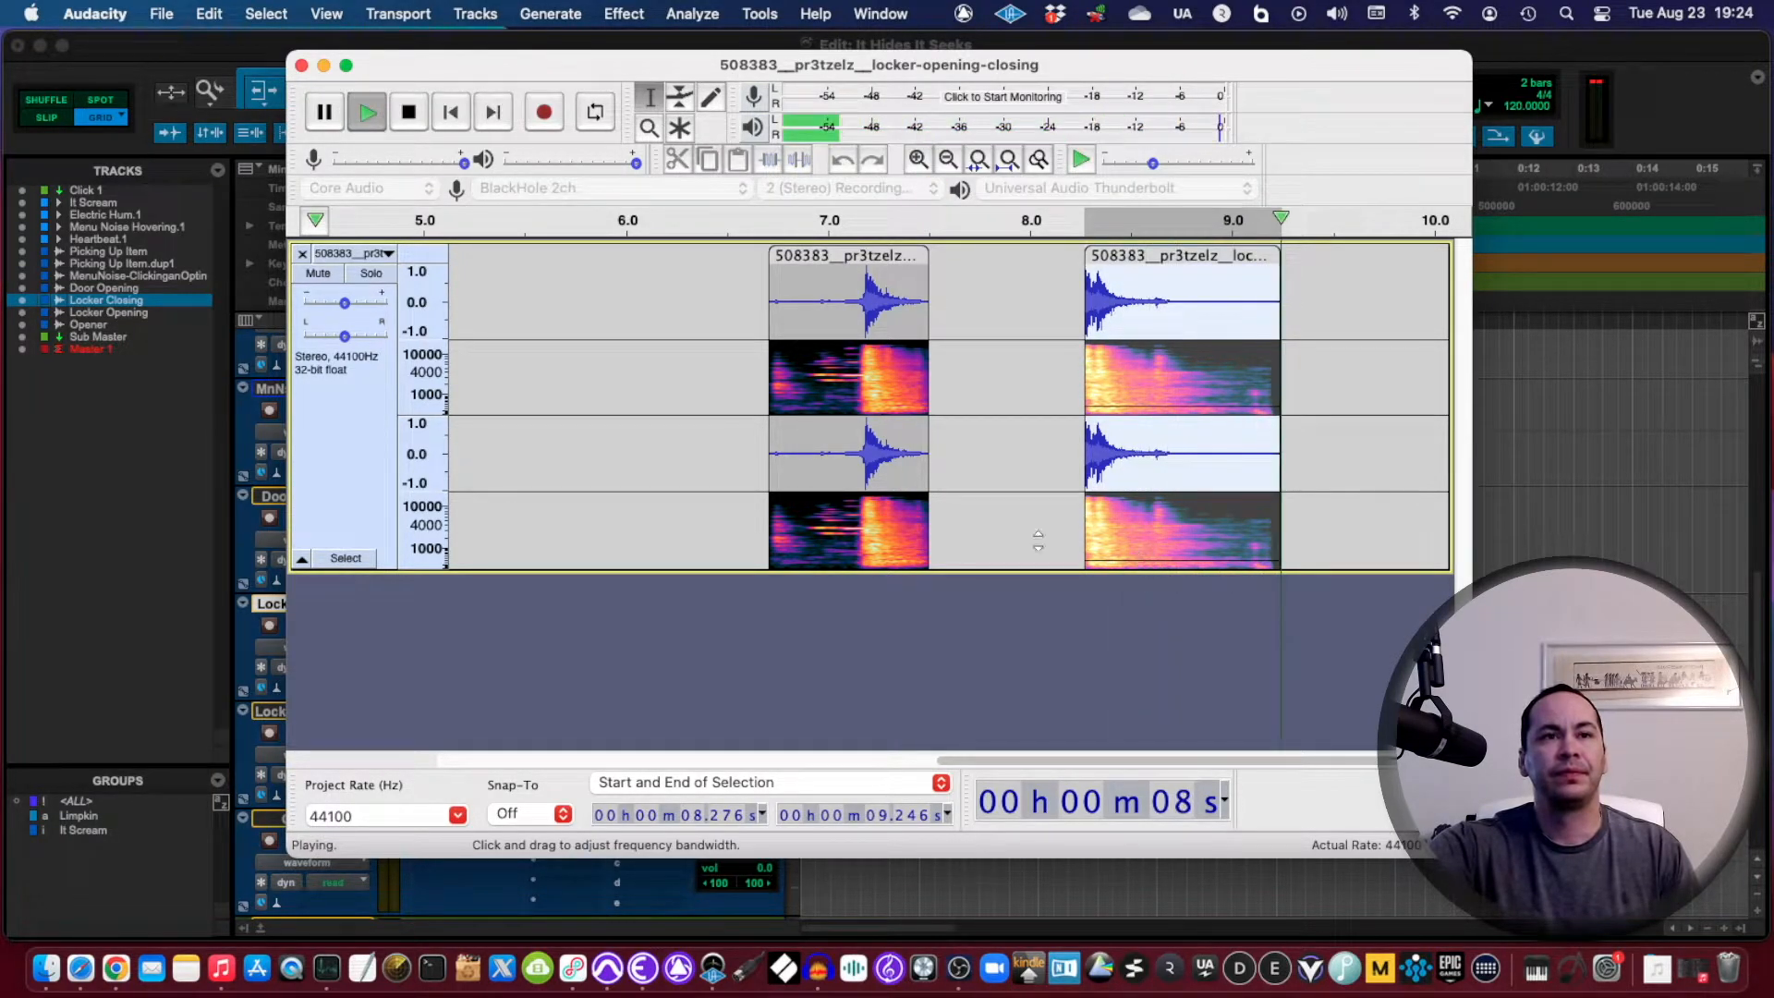
pyautogui.click(408, 111)
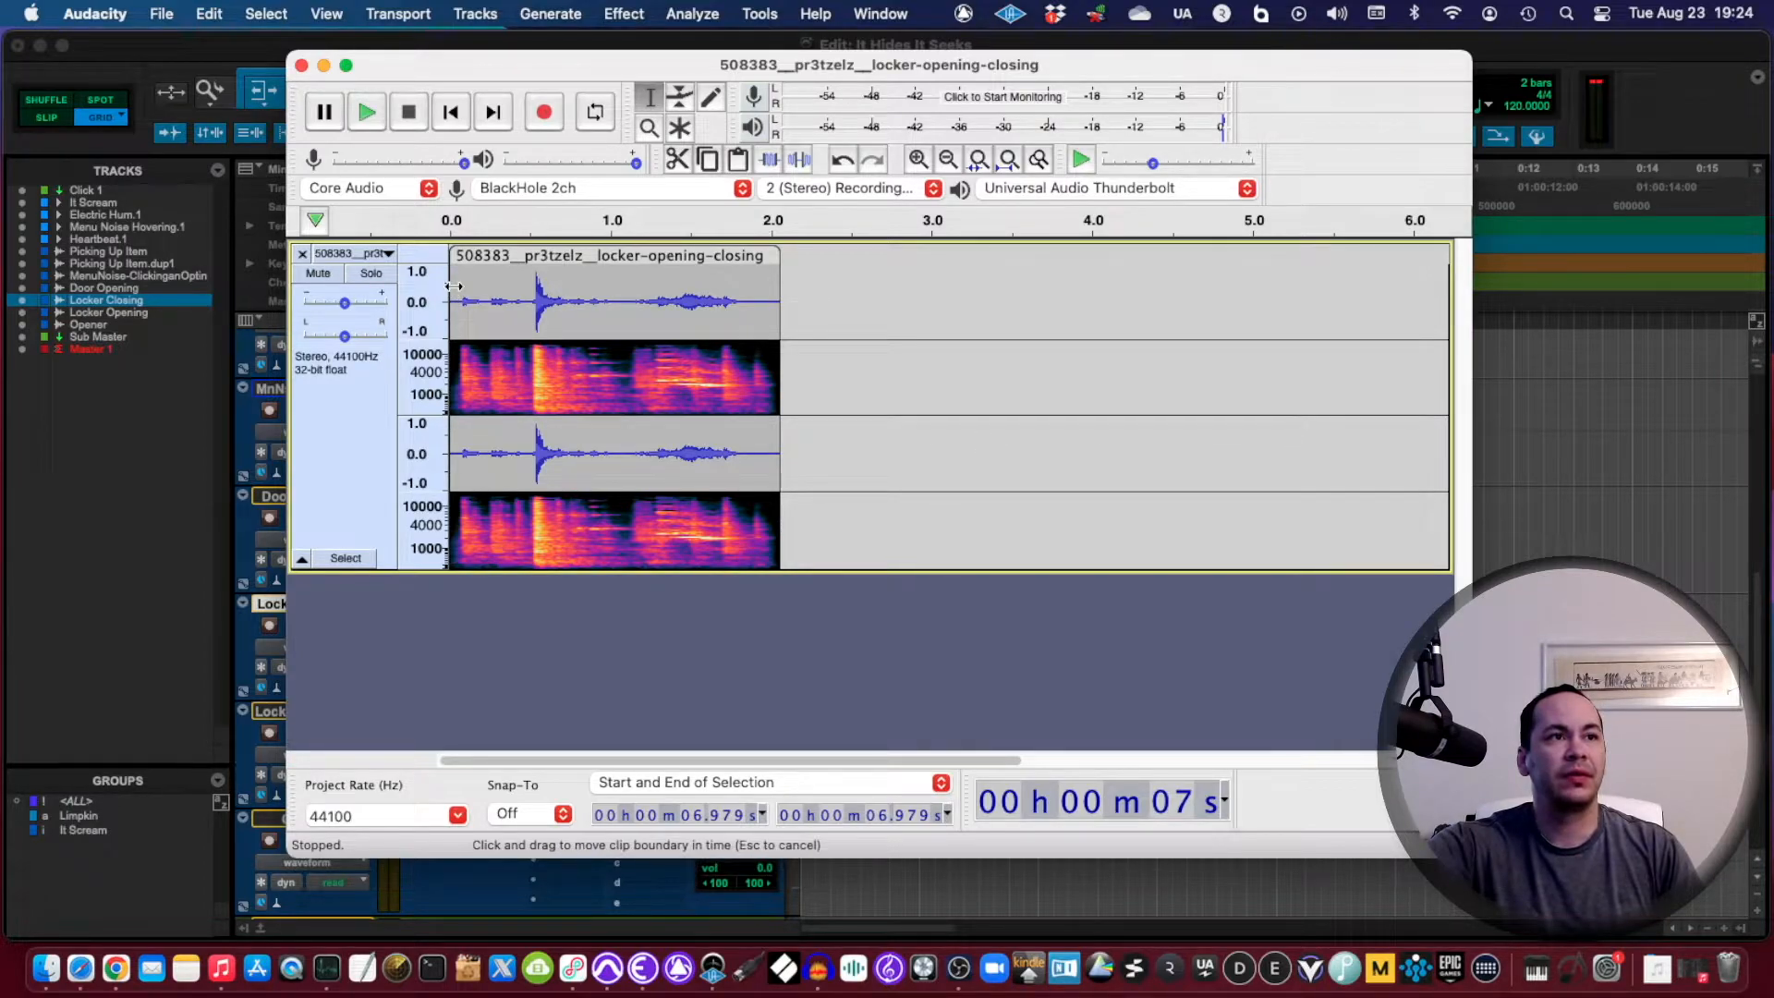
# Step: Play the track from the start and audition the quiet lead-in around 6.9–7.1 s
pyautogui.click(366, 111)
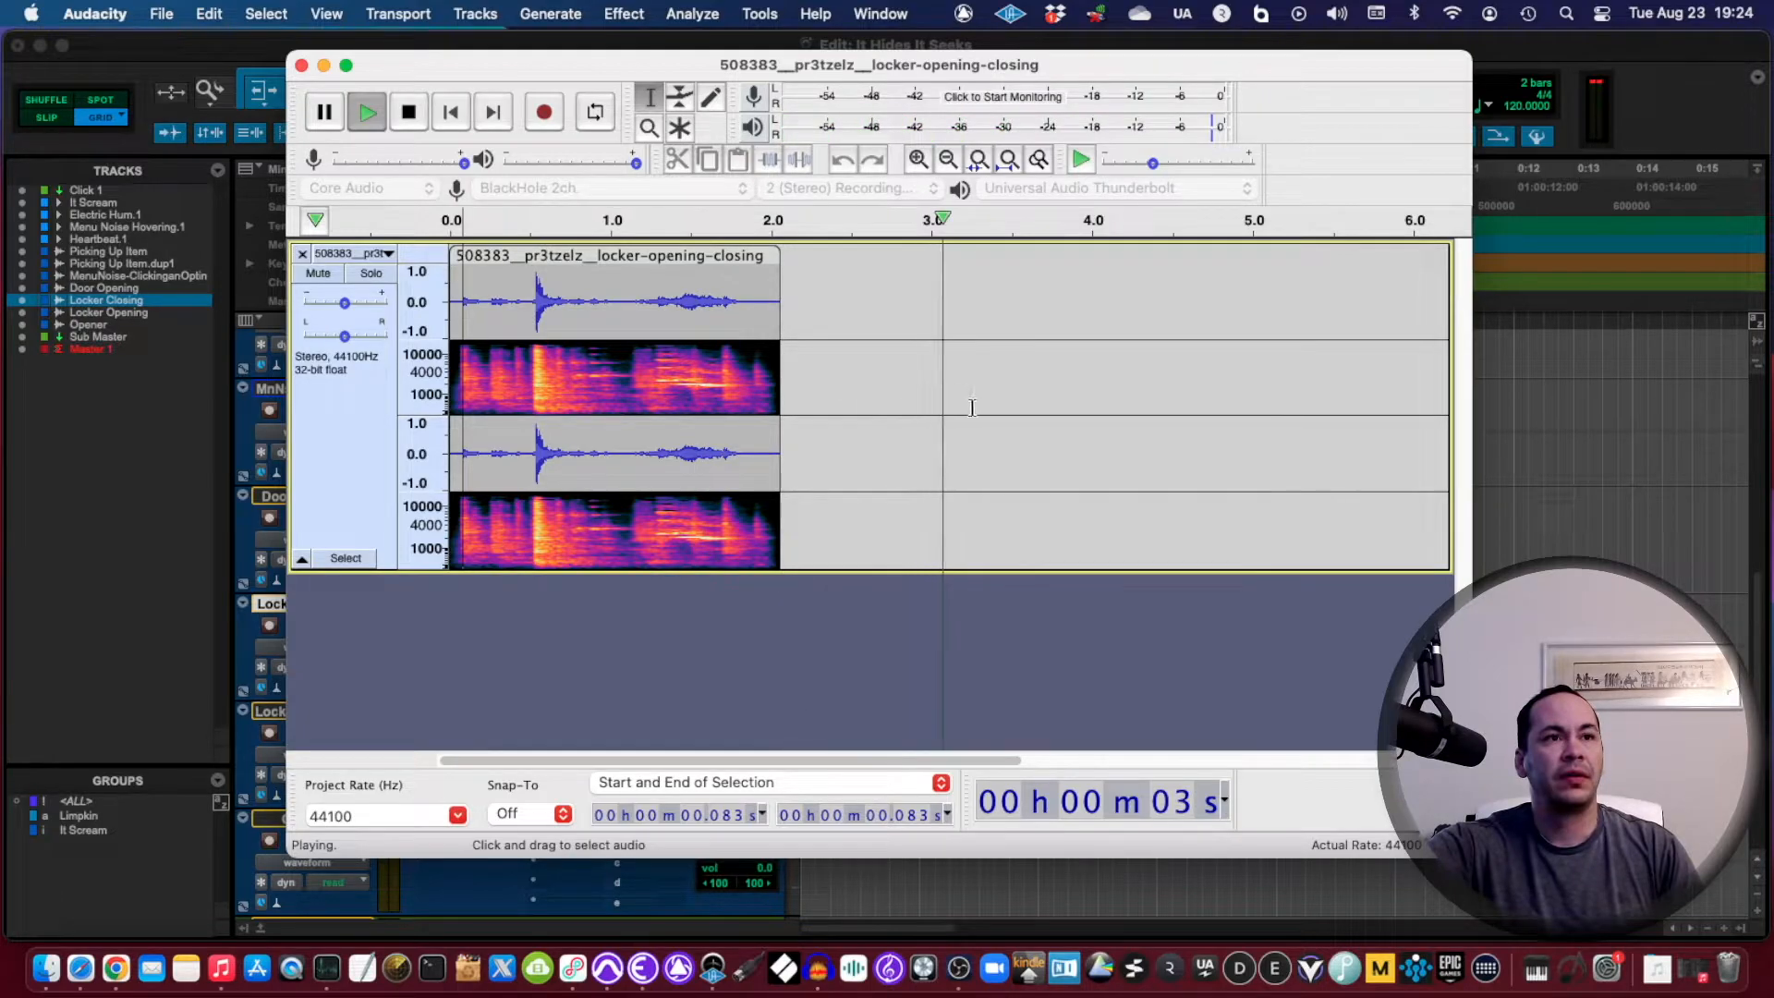
pyautogui.click(408, 111)
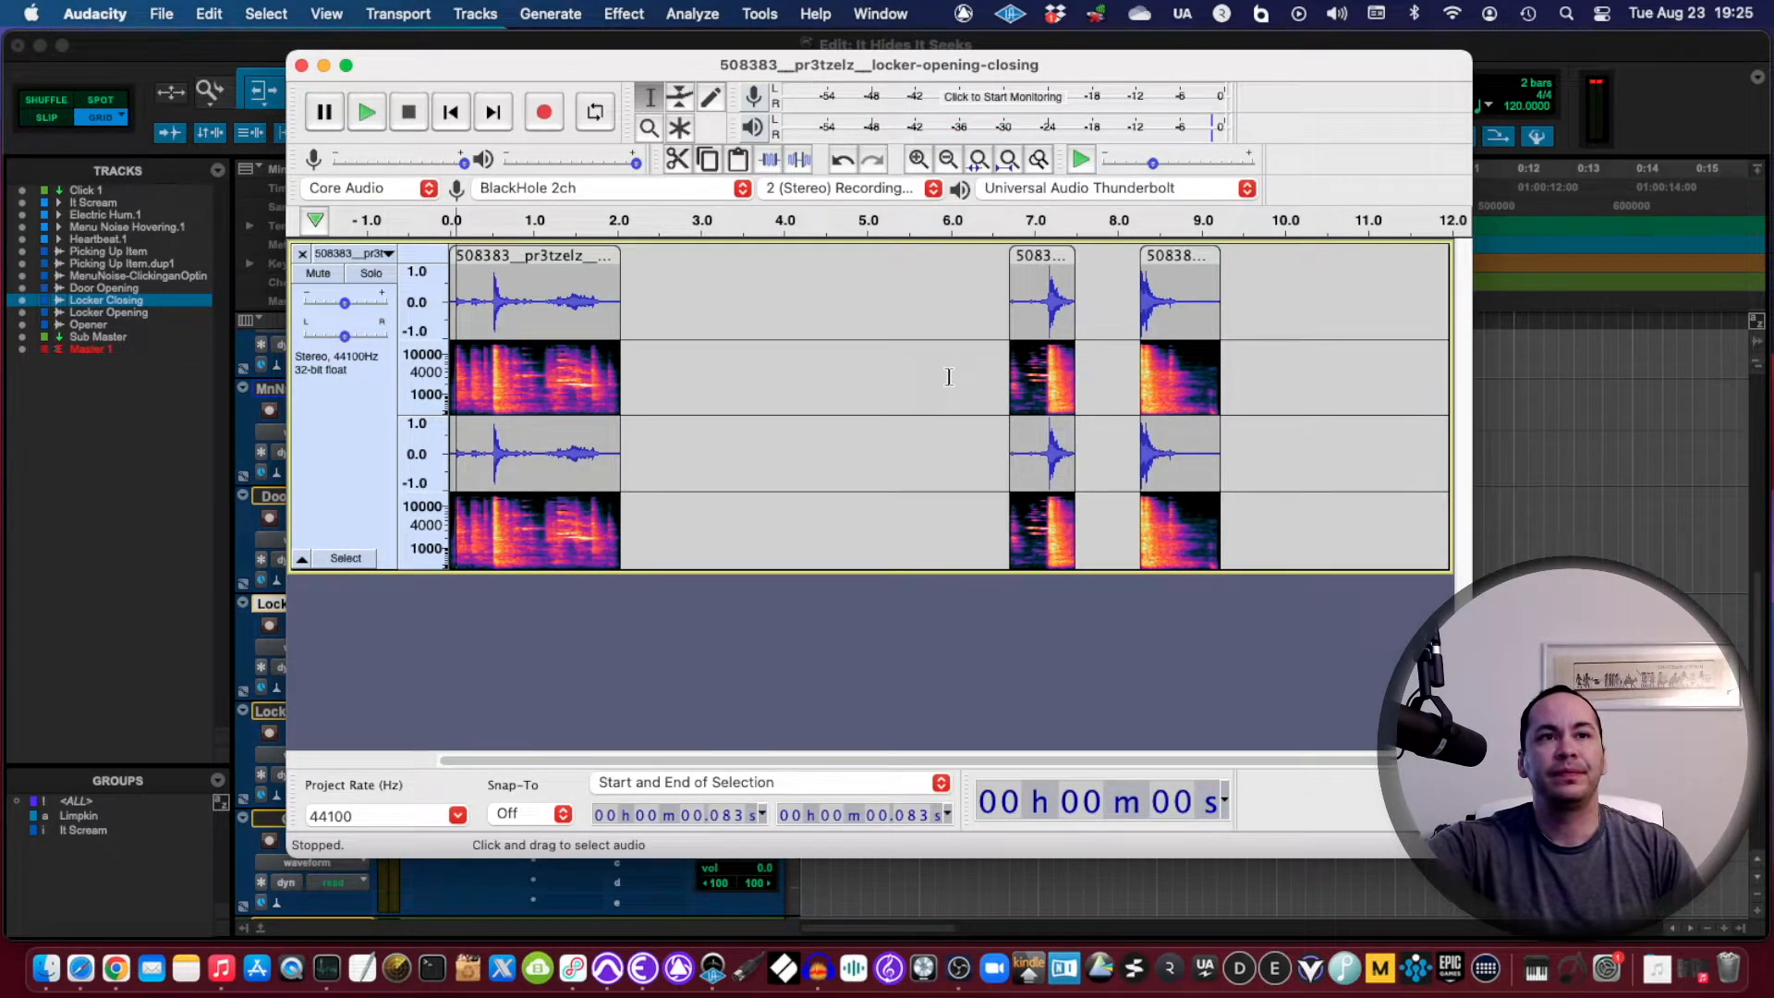
pyautogui.hscroll(3)
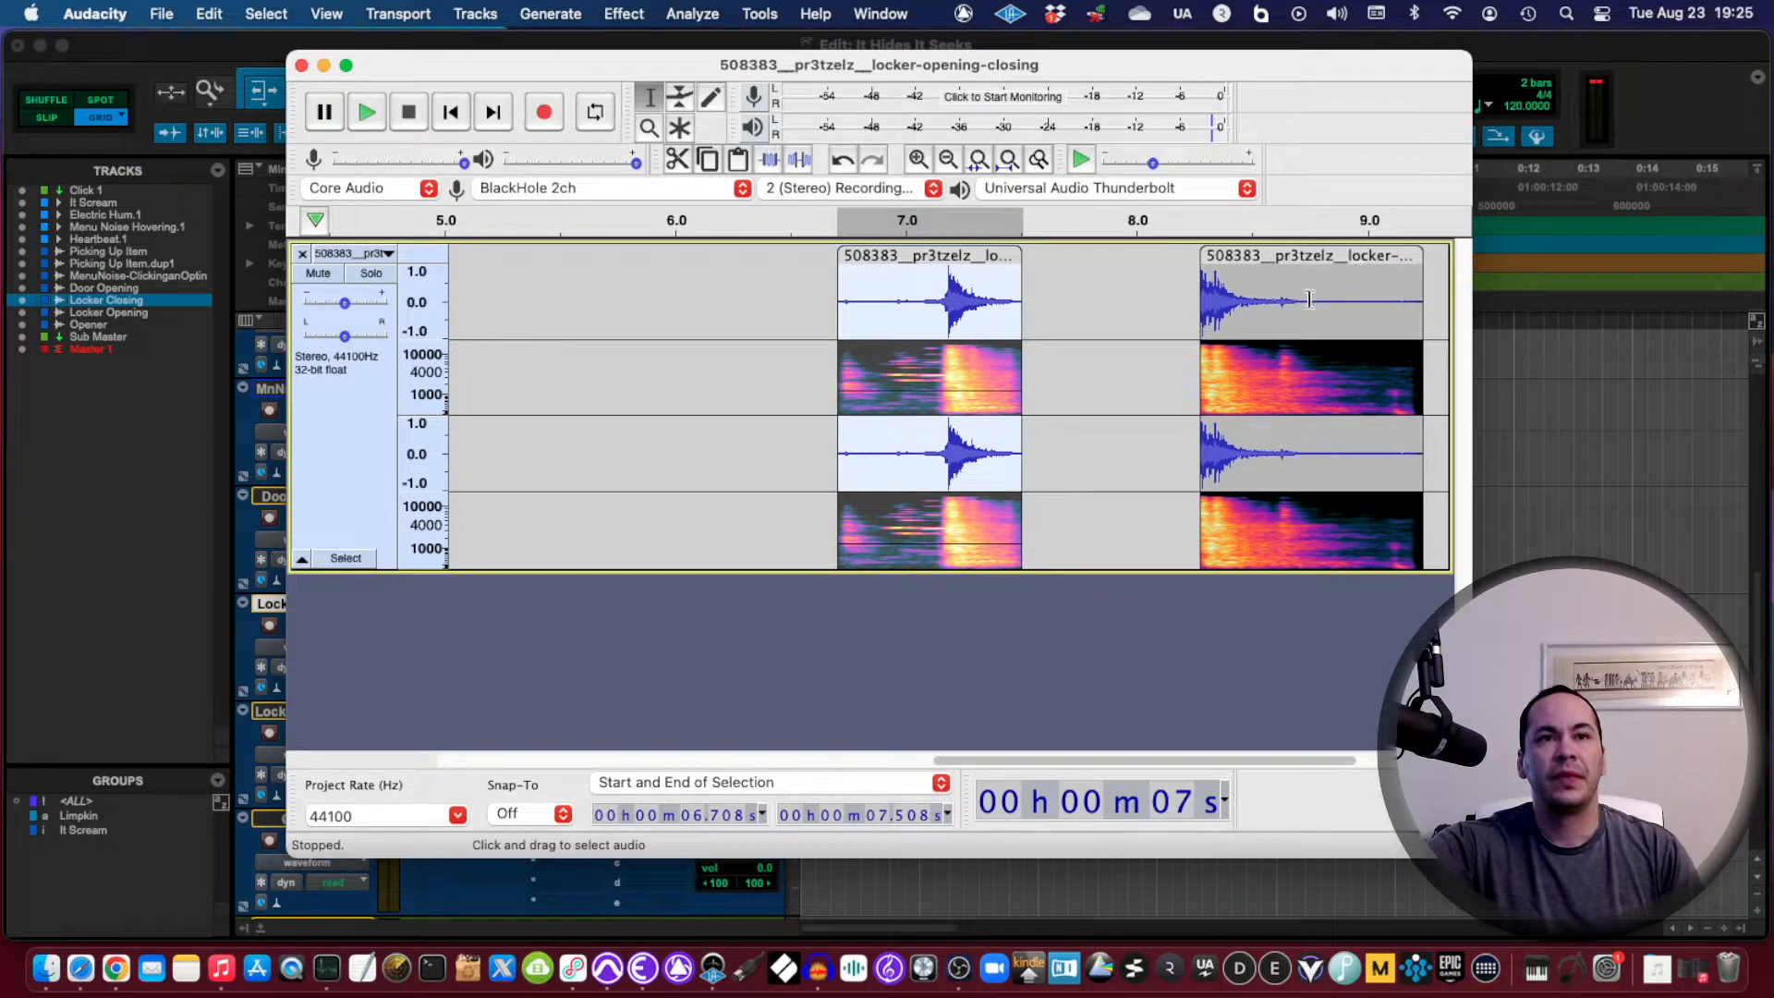
pyautogui.click(365, 111)
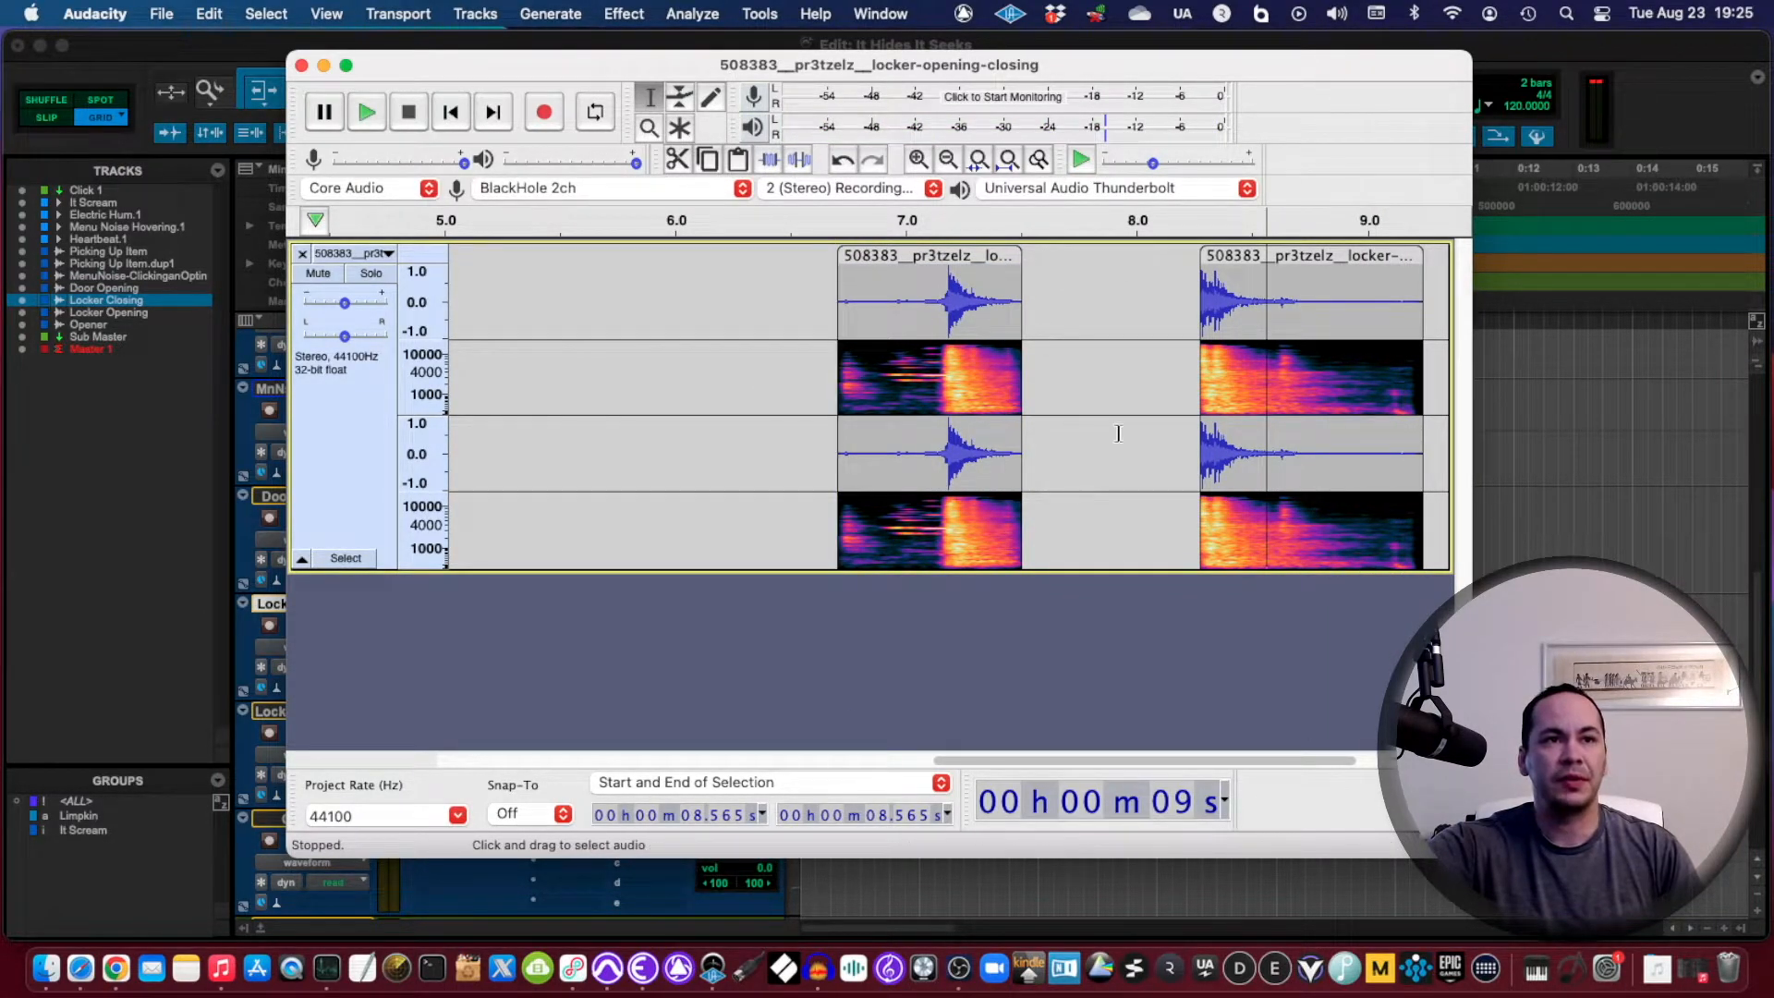
pyautogui.moveTo(536, 380)
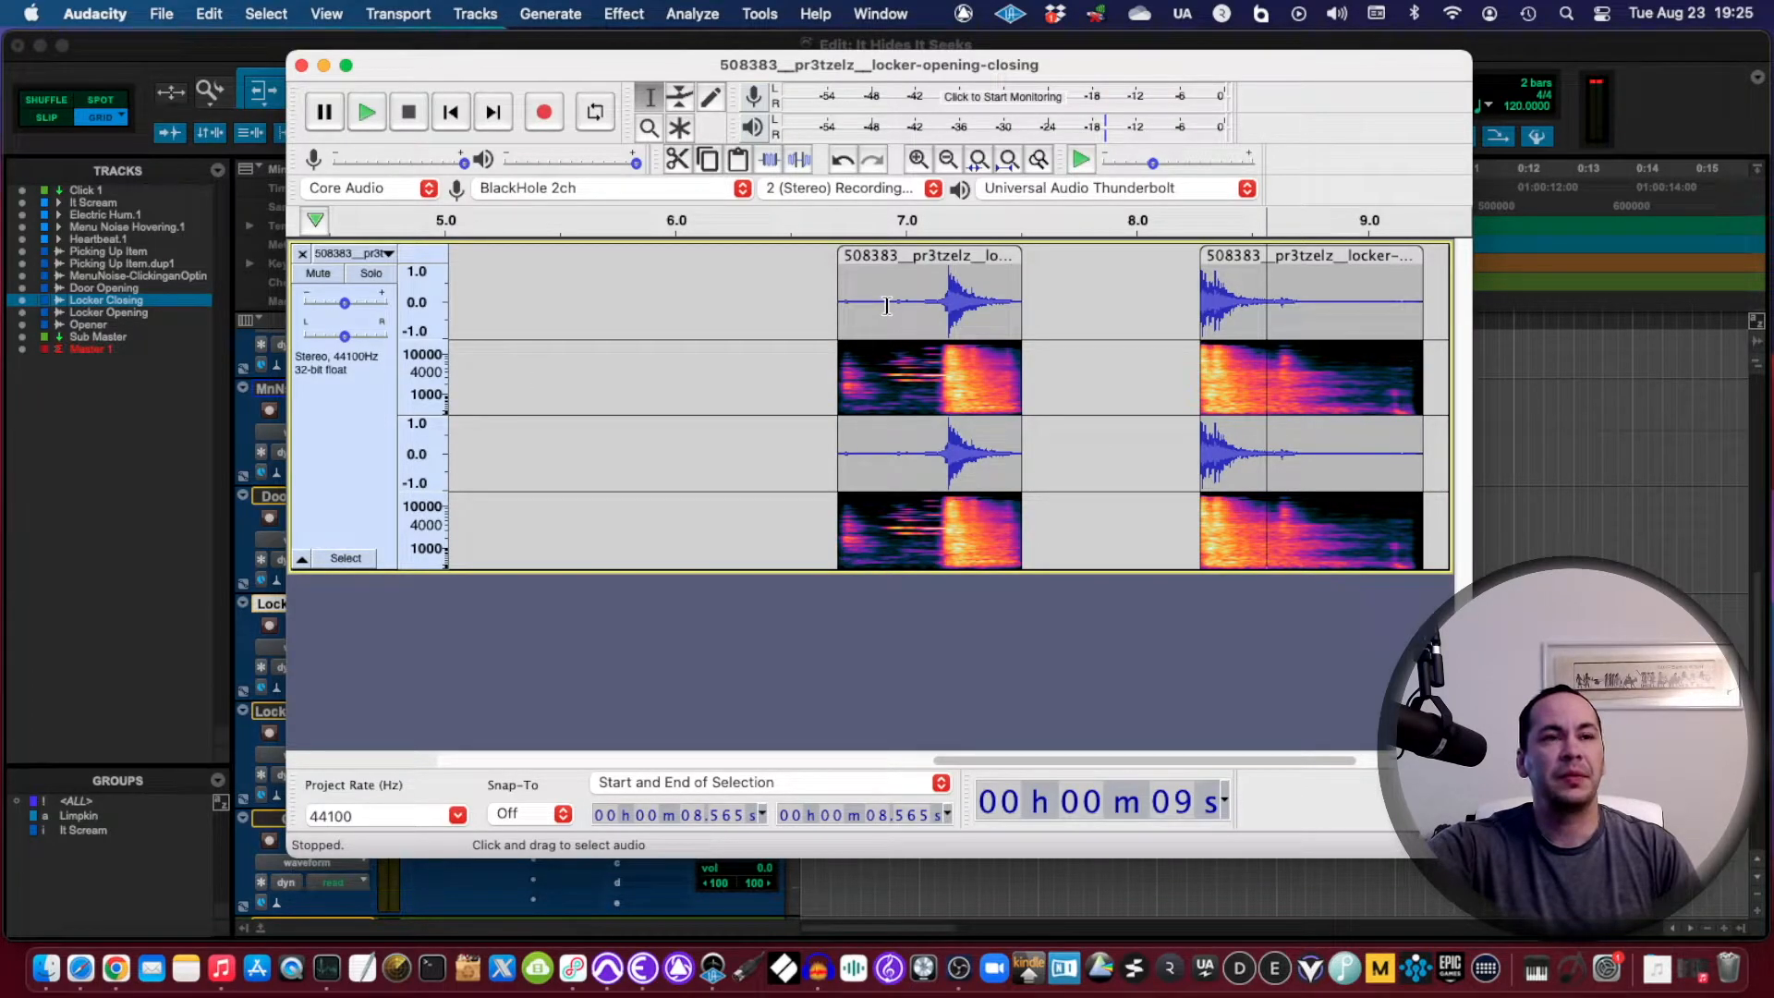
pyautogui.click(366, 111)
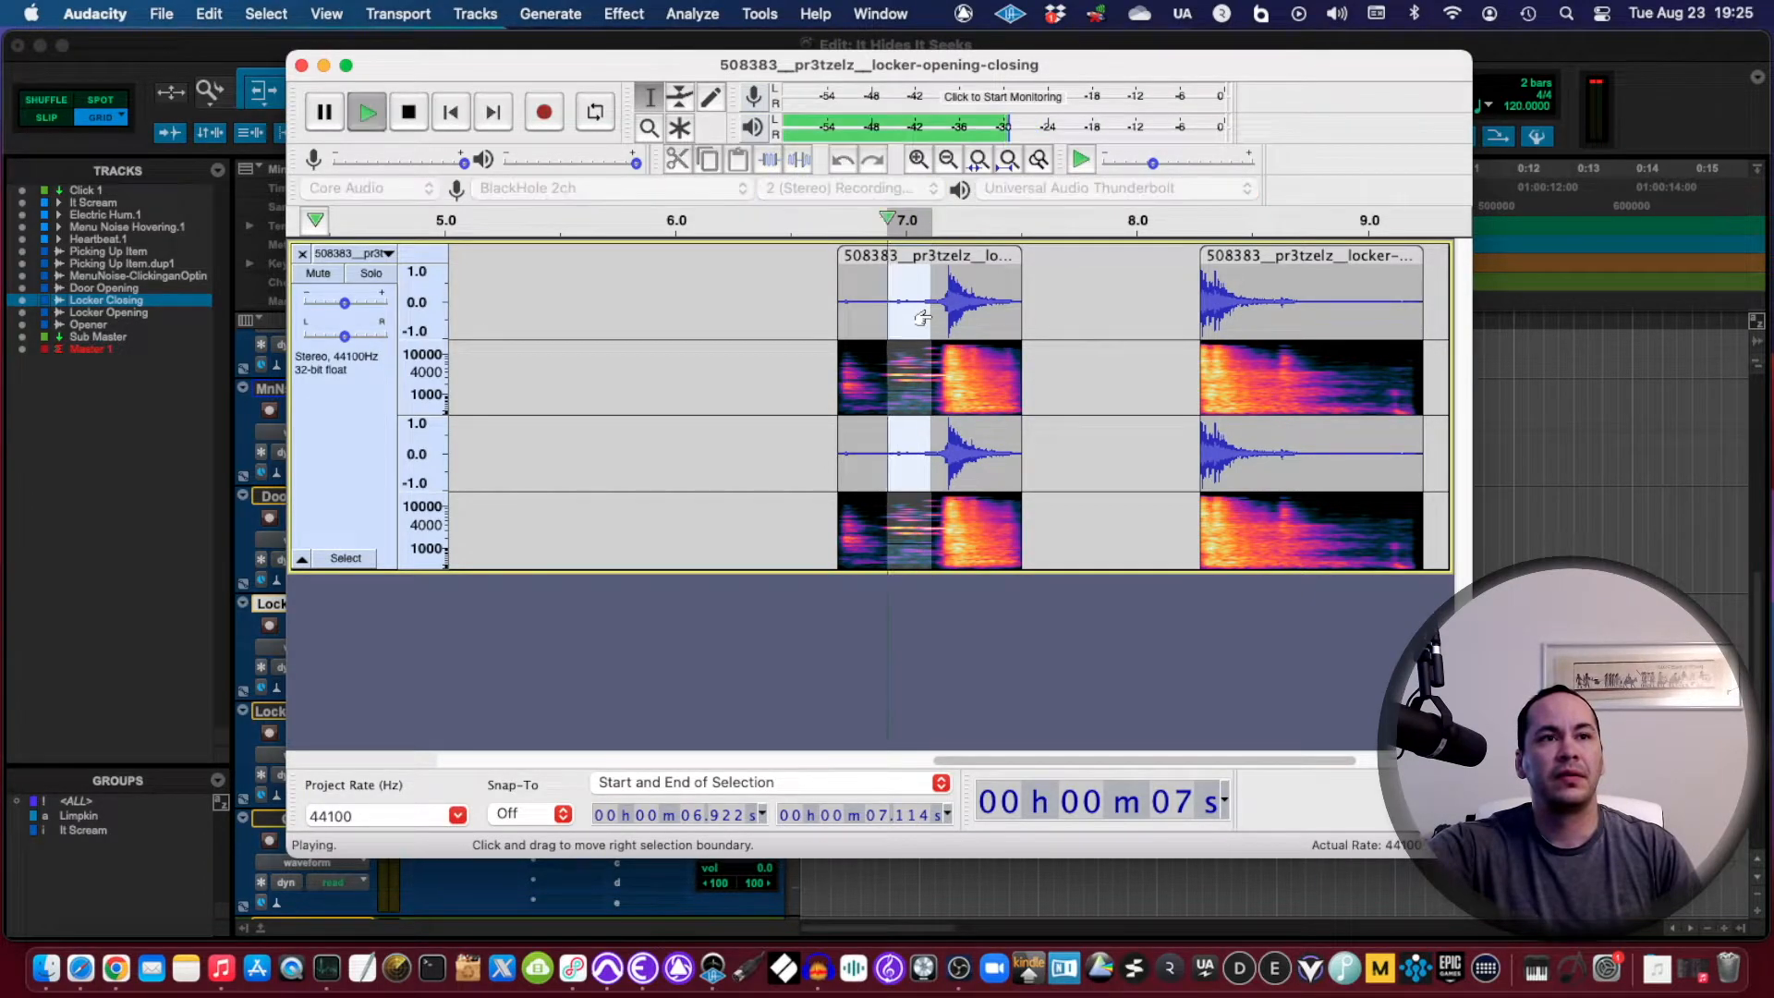
pyautogui.click(408, 112)
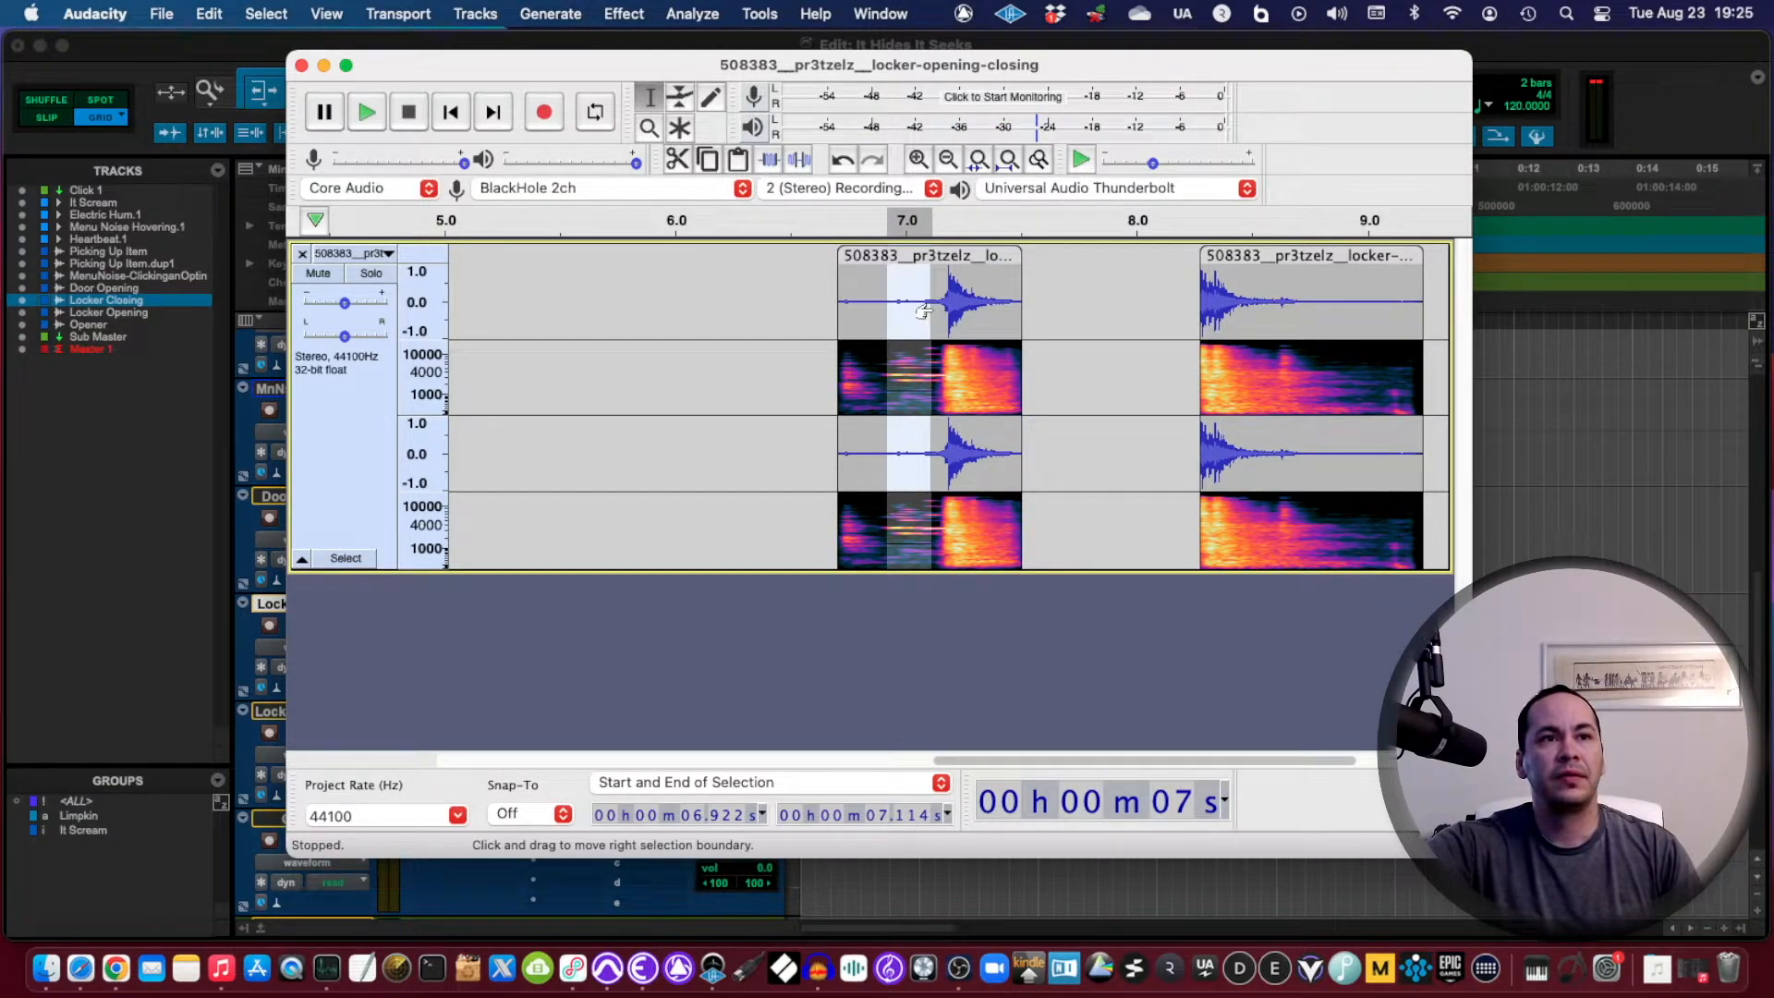
pyautogui.click(366, 111)
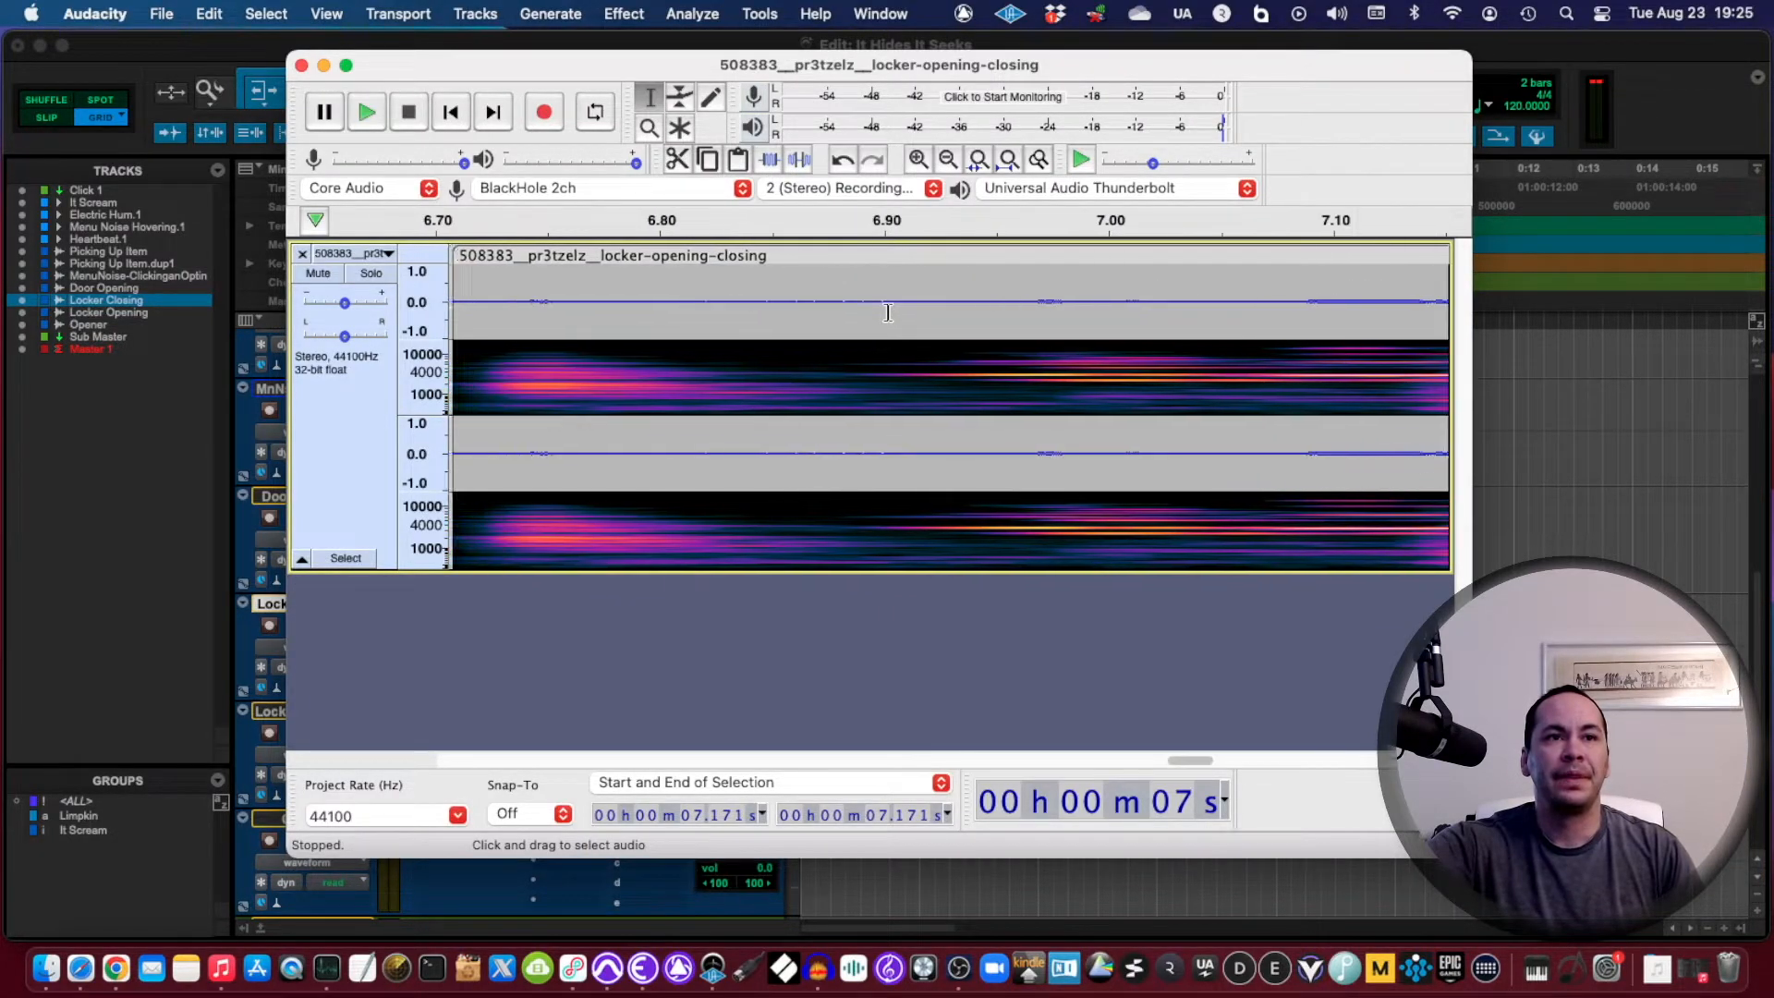
# Step: Audition the closing slam and close the gap so the second hit follows near 7.2 s
pyautogui.click(366, 110)
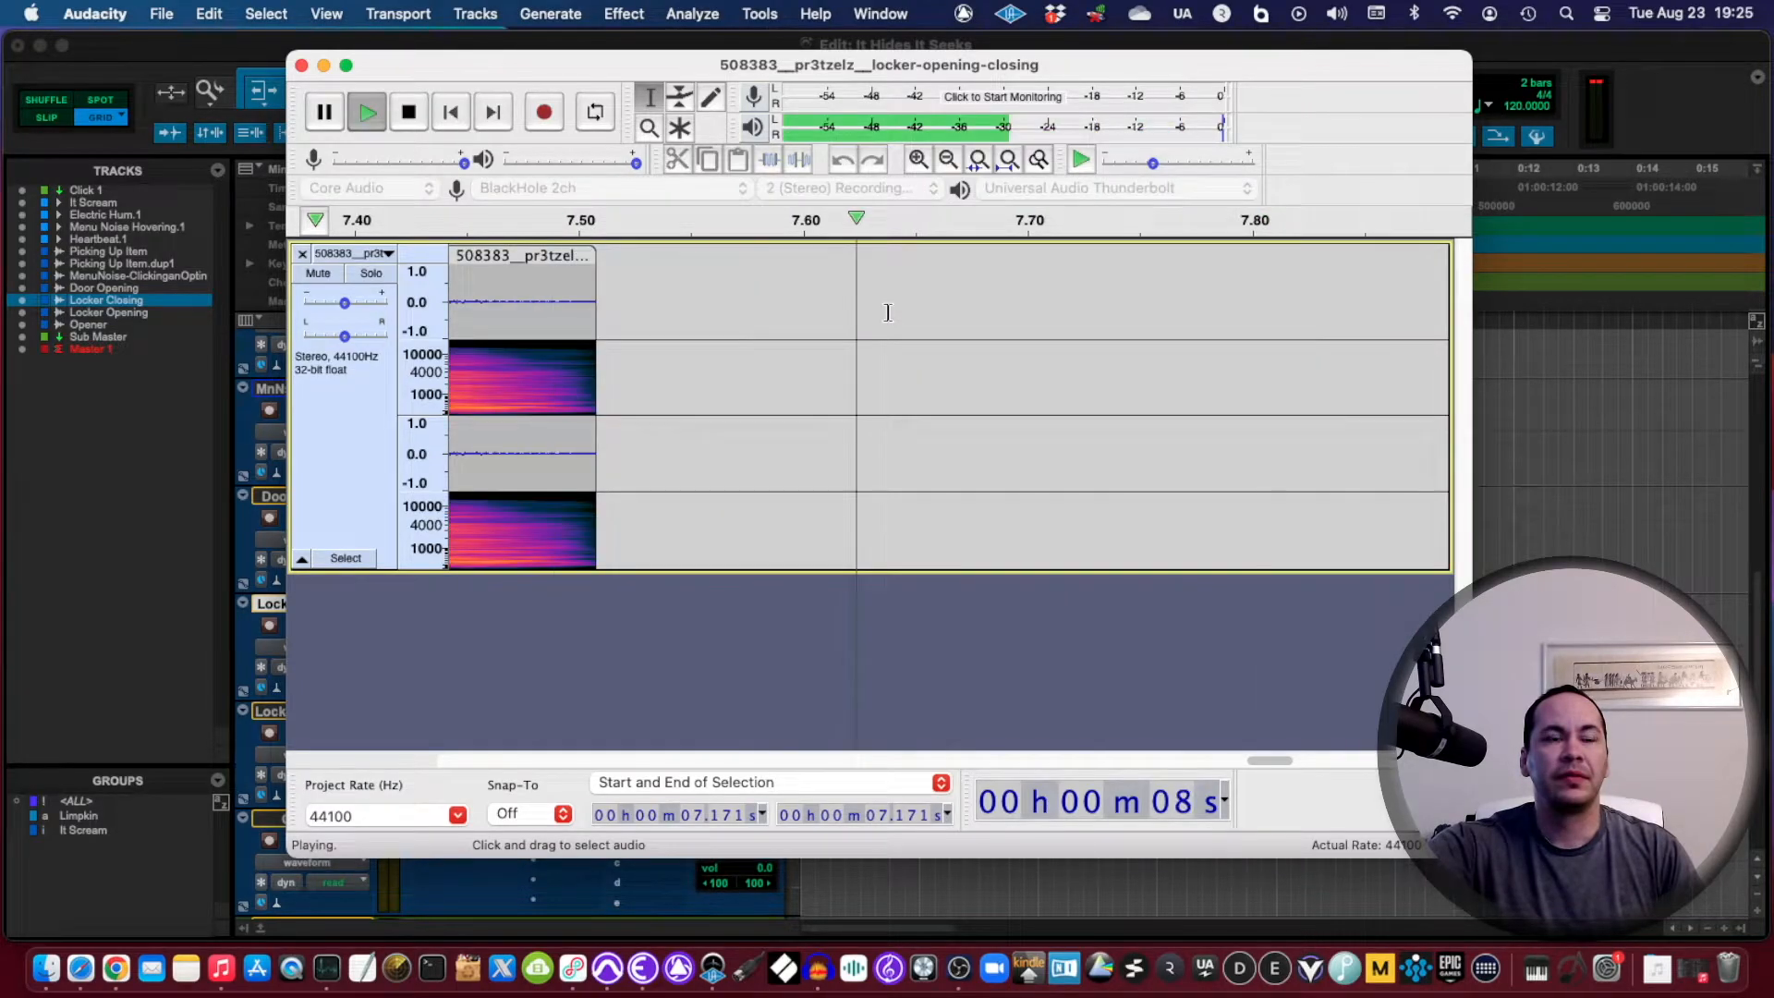
pyautogui.click(408, 111)
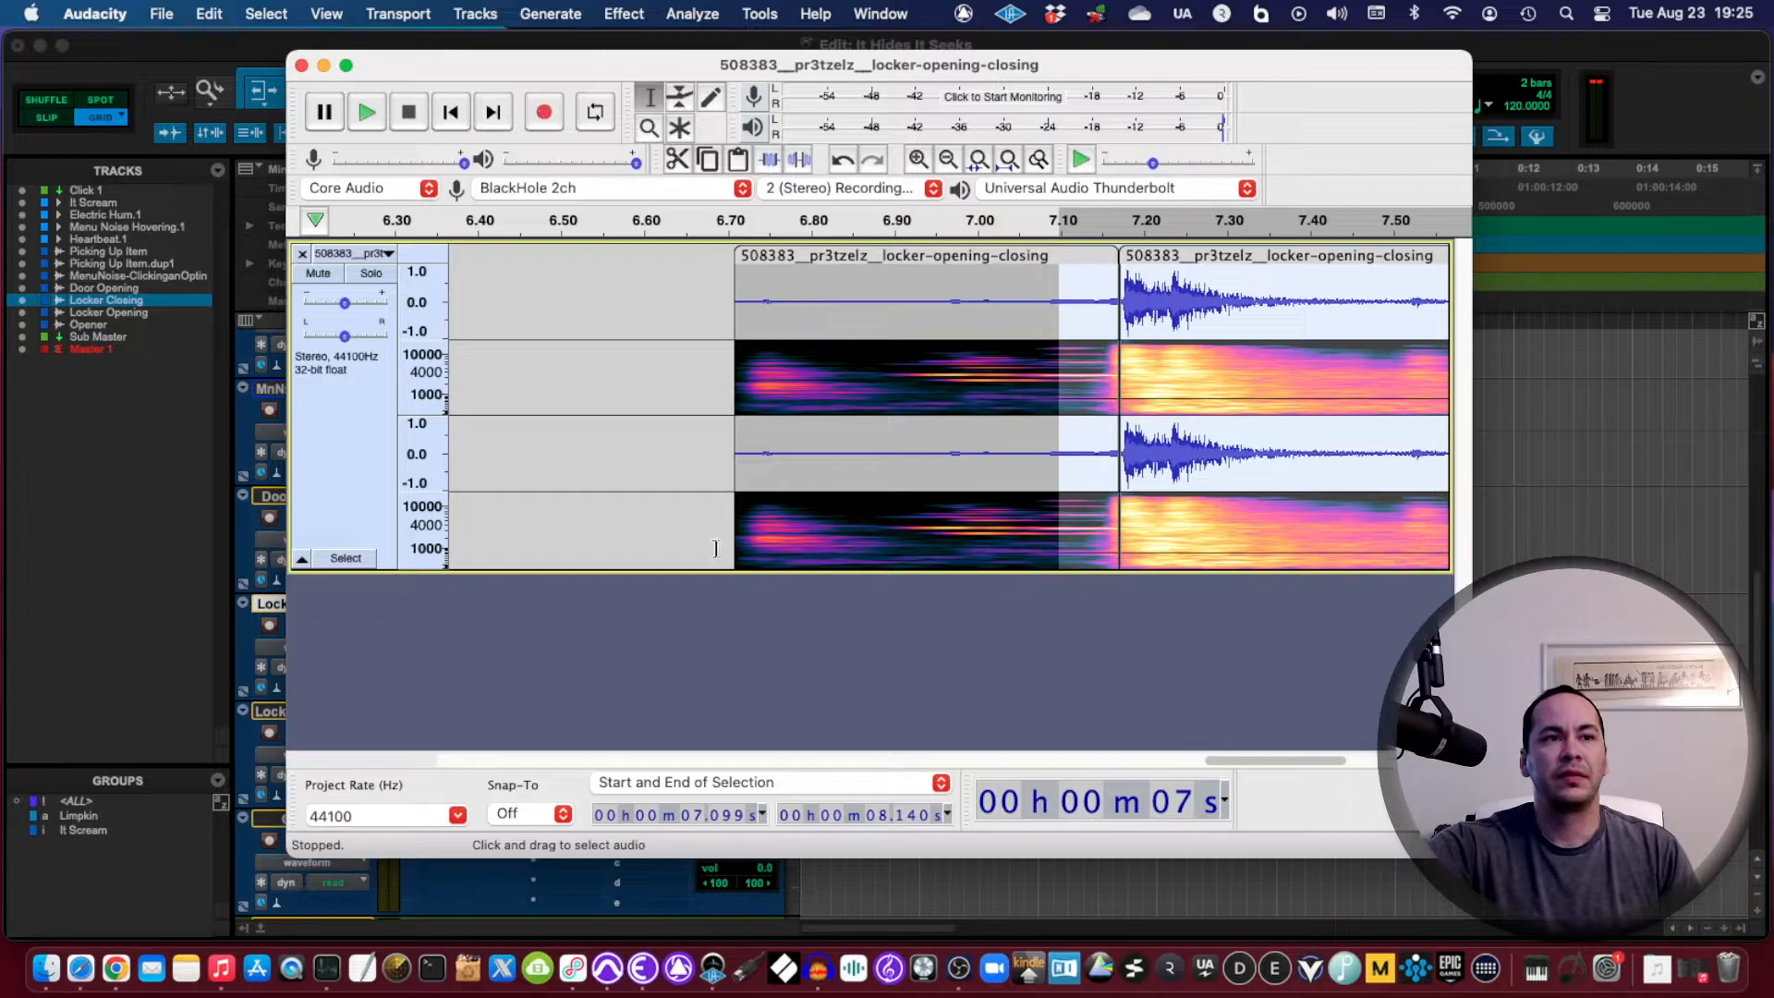
pyautogui.click(365, 111)
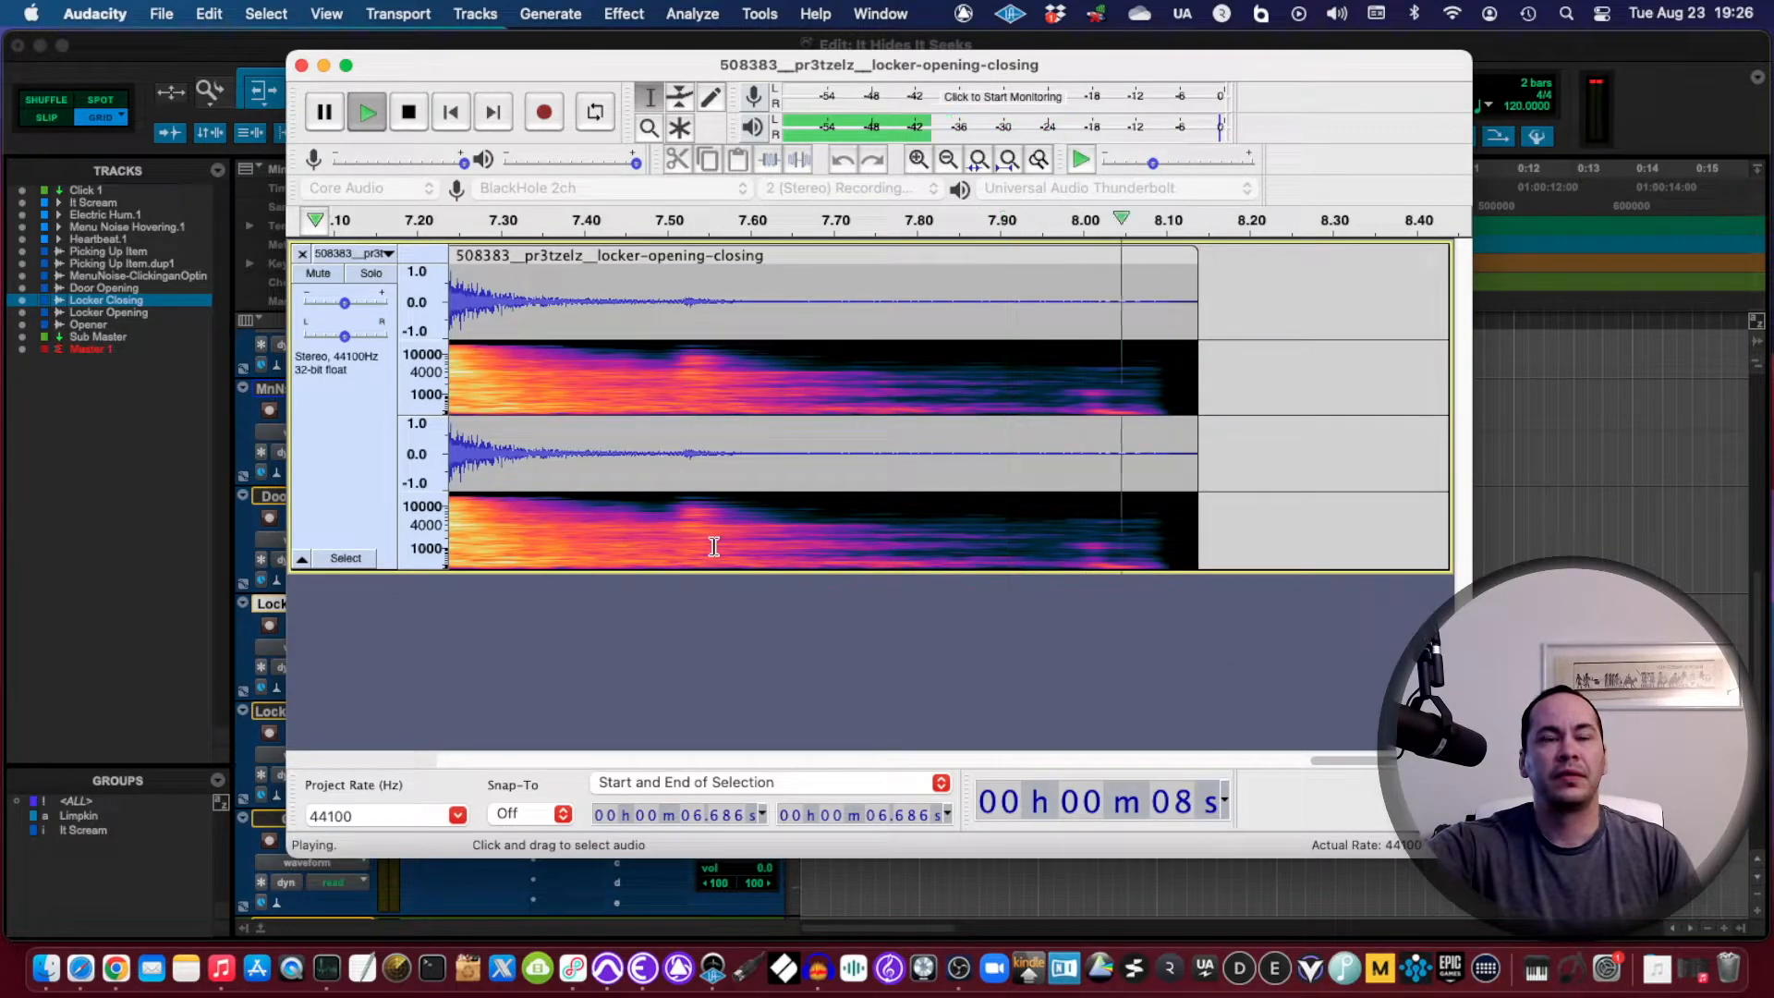
pyautogui.click(408, 111)
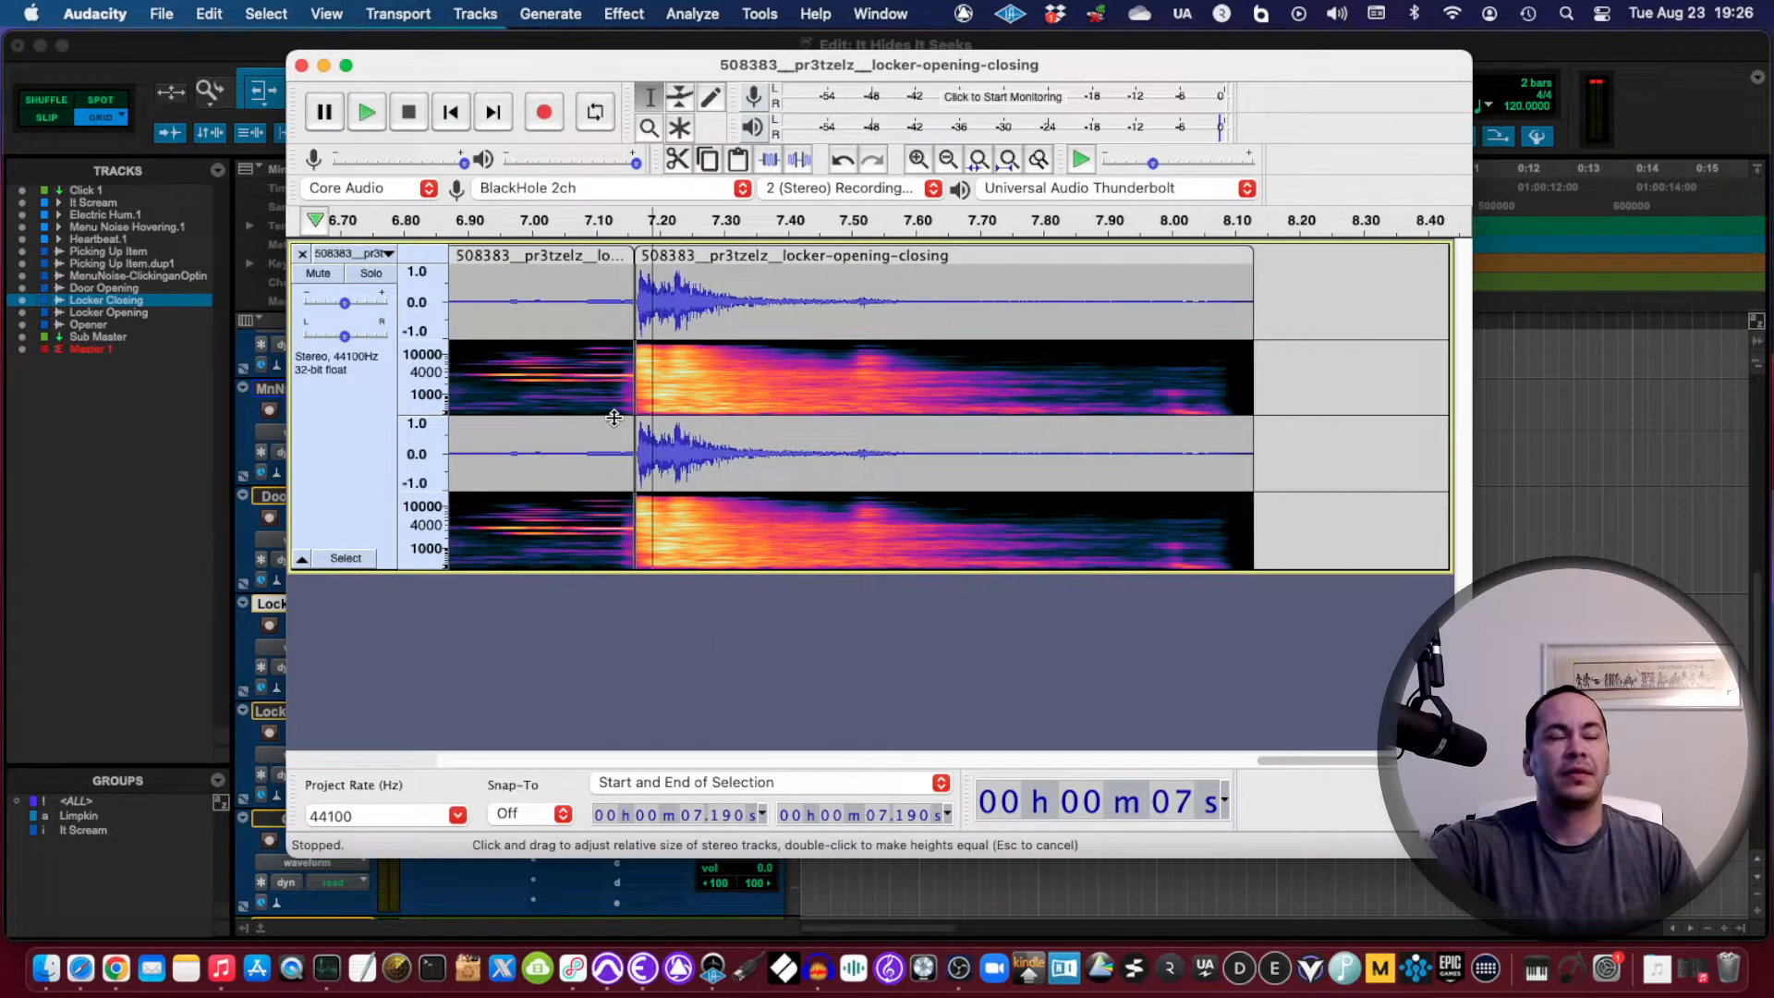
pyautogui.click(366, 112)
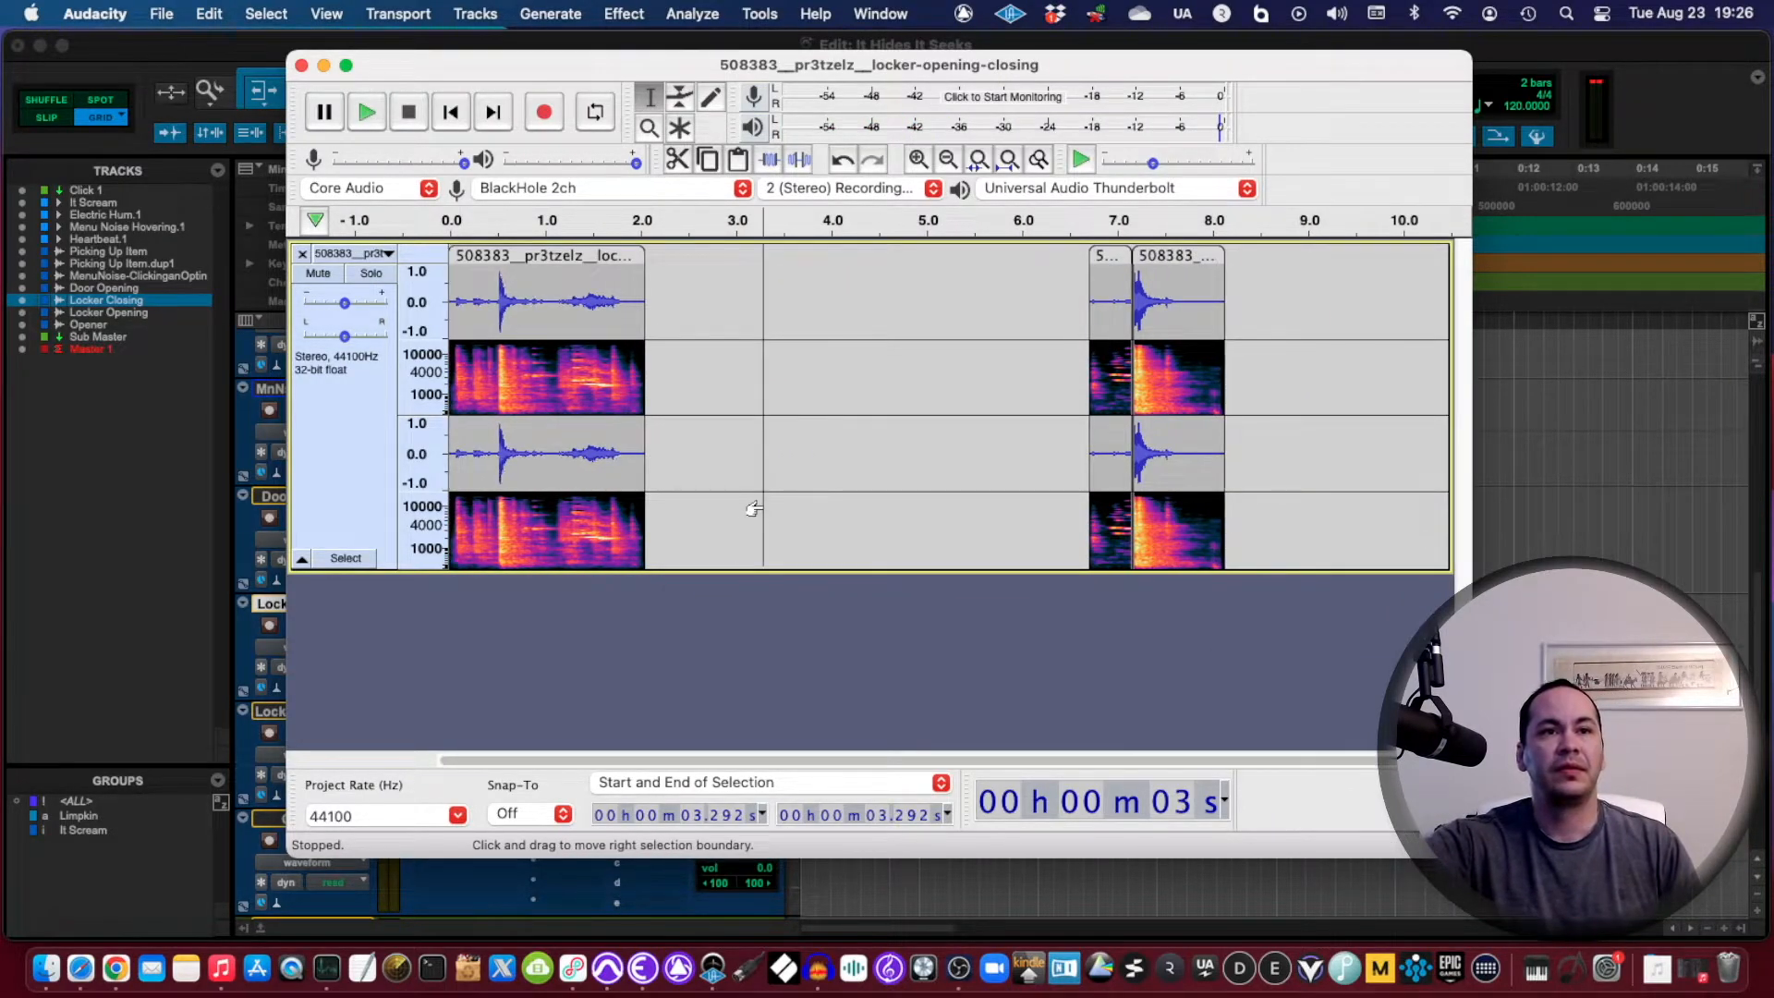
pyautogui.hscroll(3)
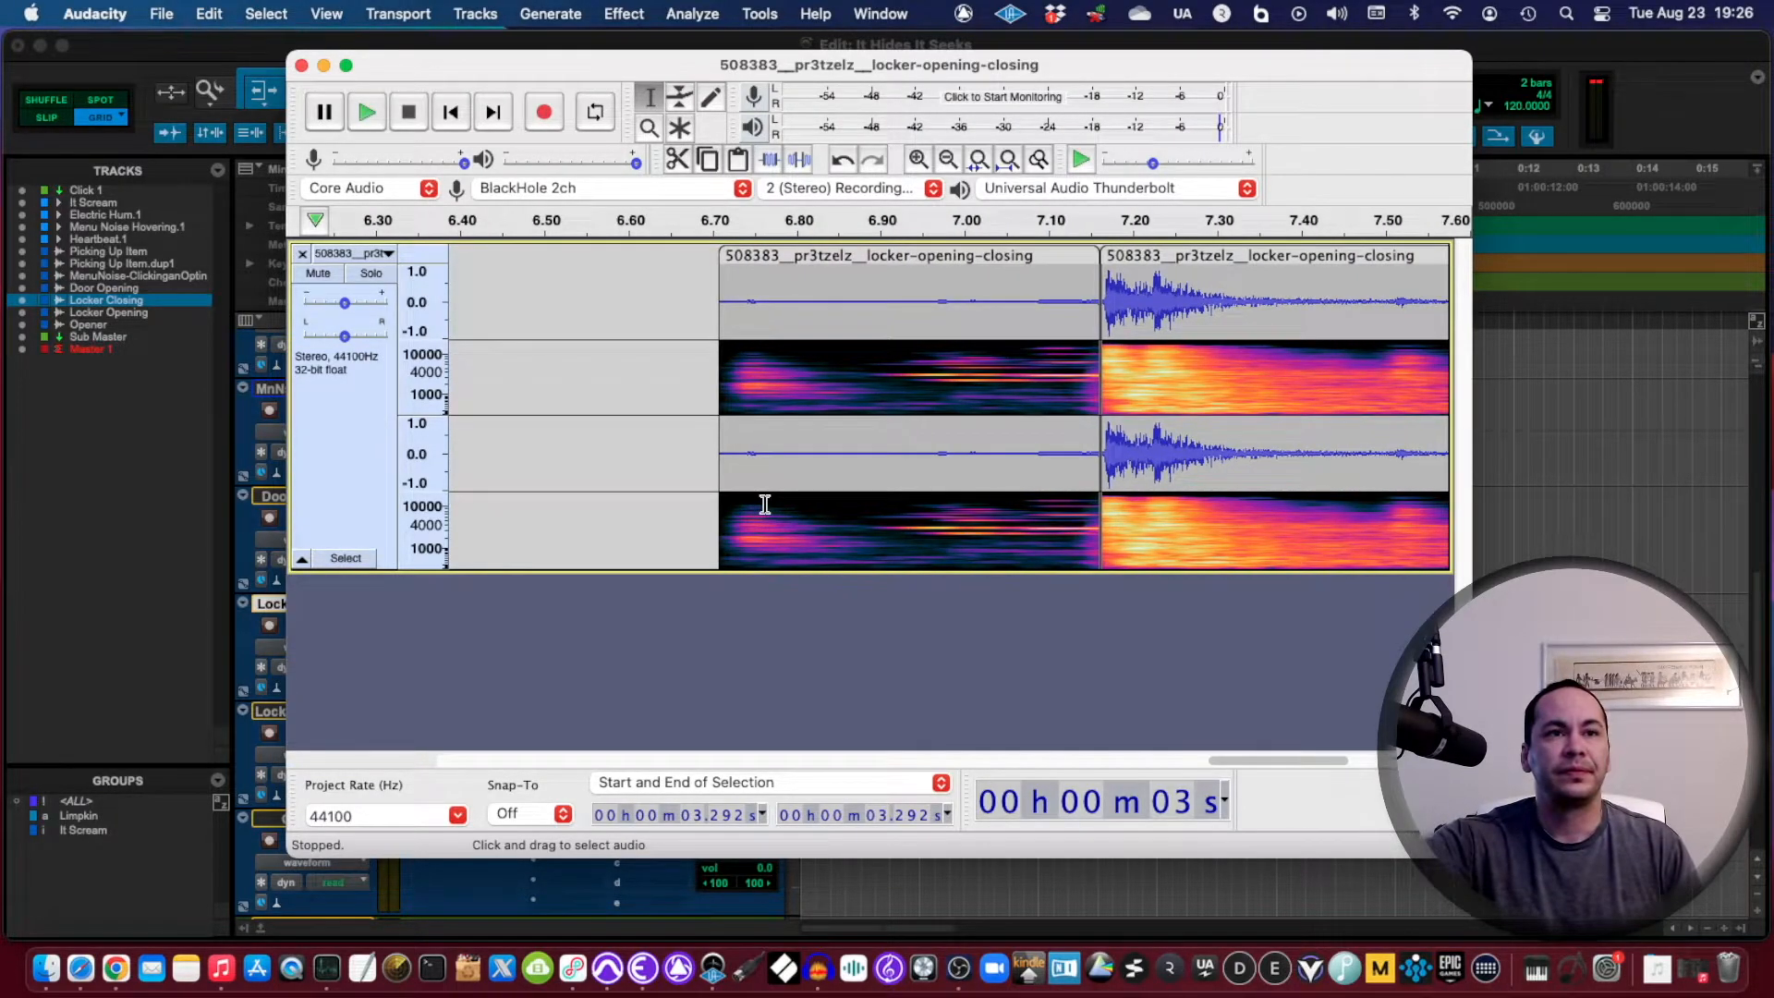
pyautogui.moveTo(734, 440)
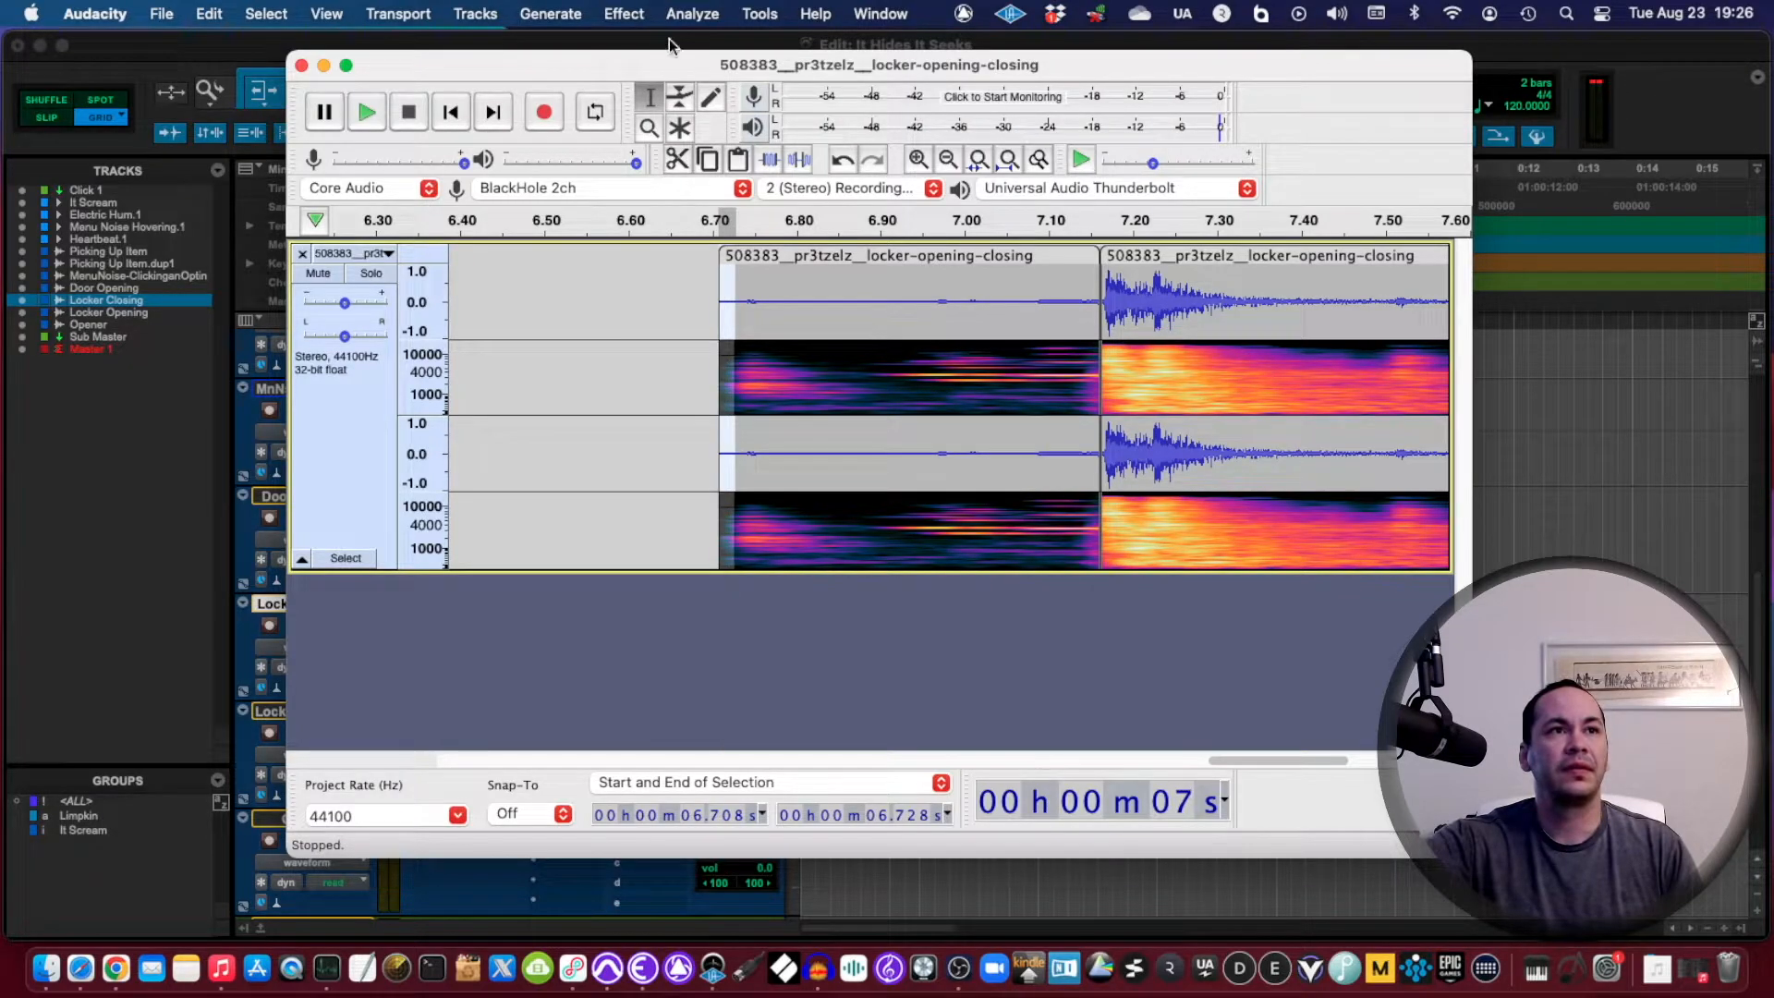
# Step: Apply Fade In to the clip's start and Studio Fade Out to its tail
pyautogui.click(623, 12)
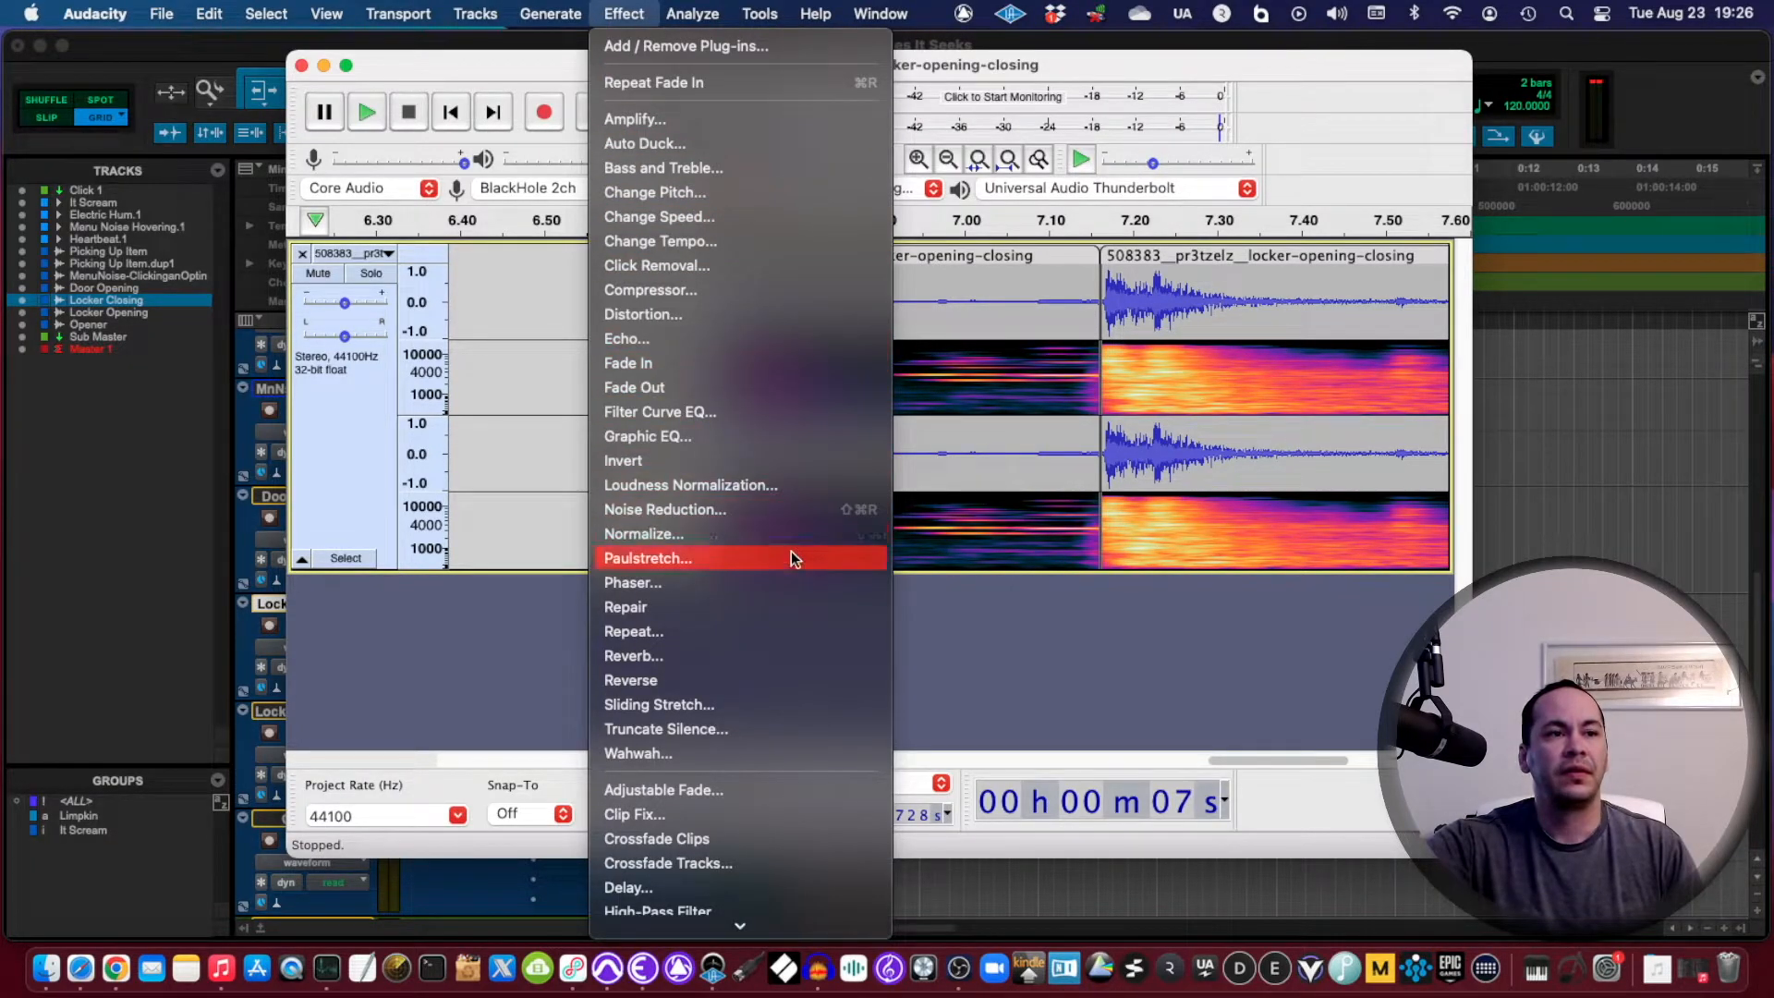
pyautogui.moveTo(734, 363)
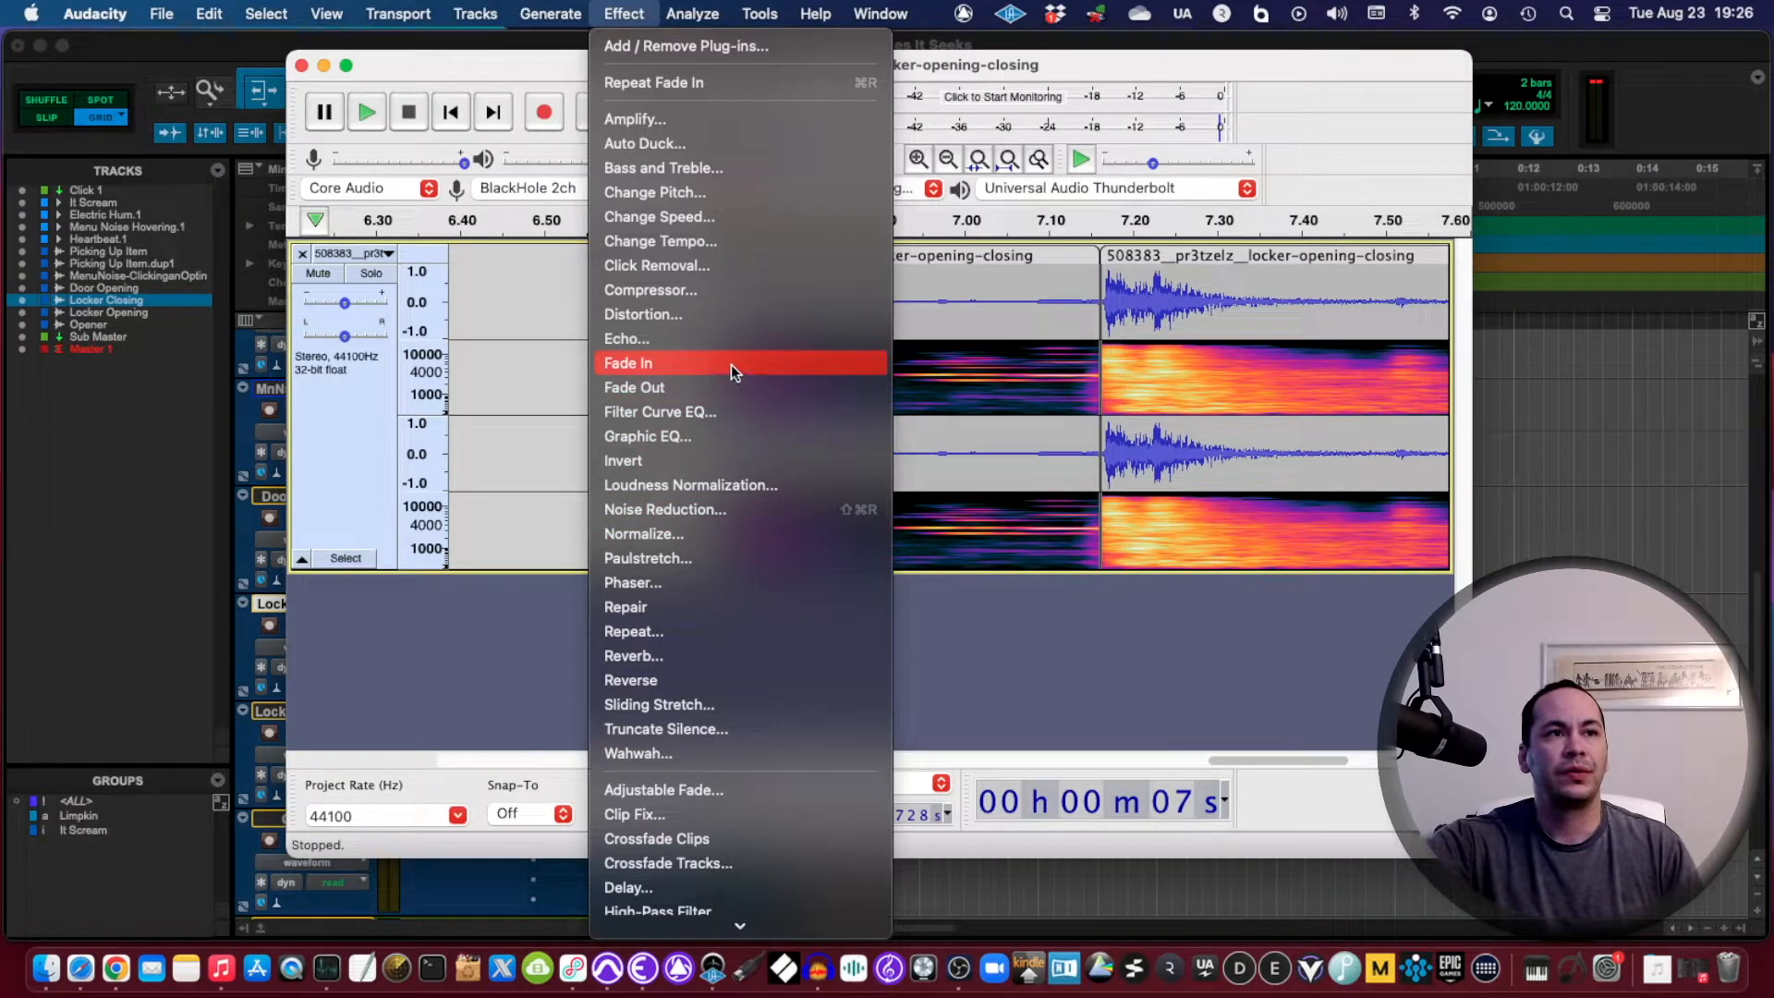
pyautogui.click(628, 362)
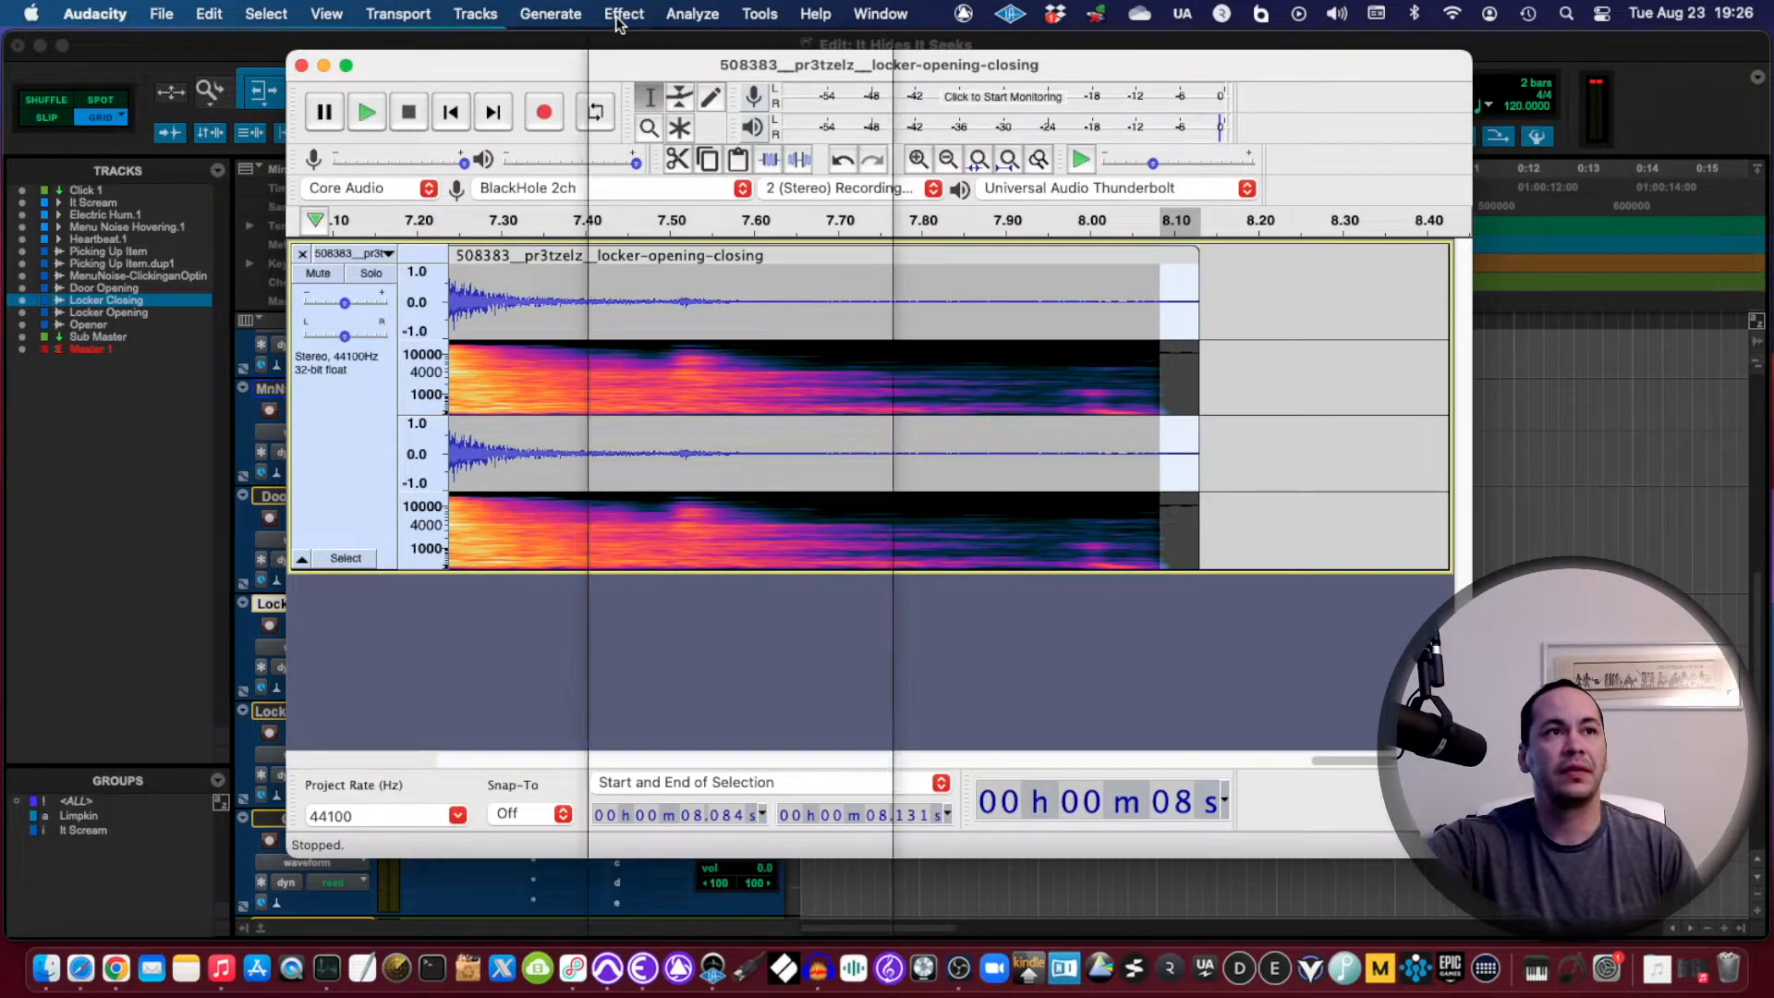
pyautogui.click(623, 14)
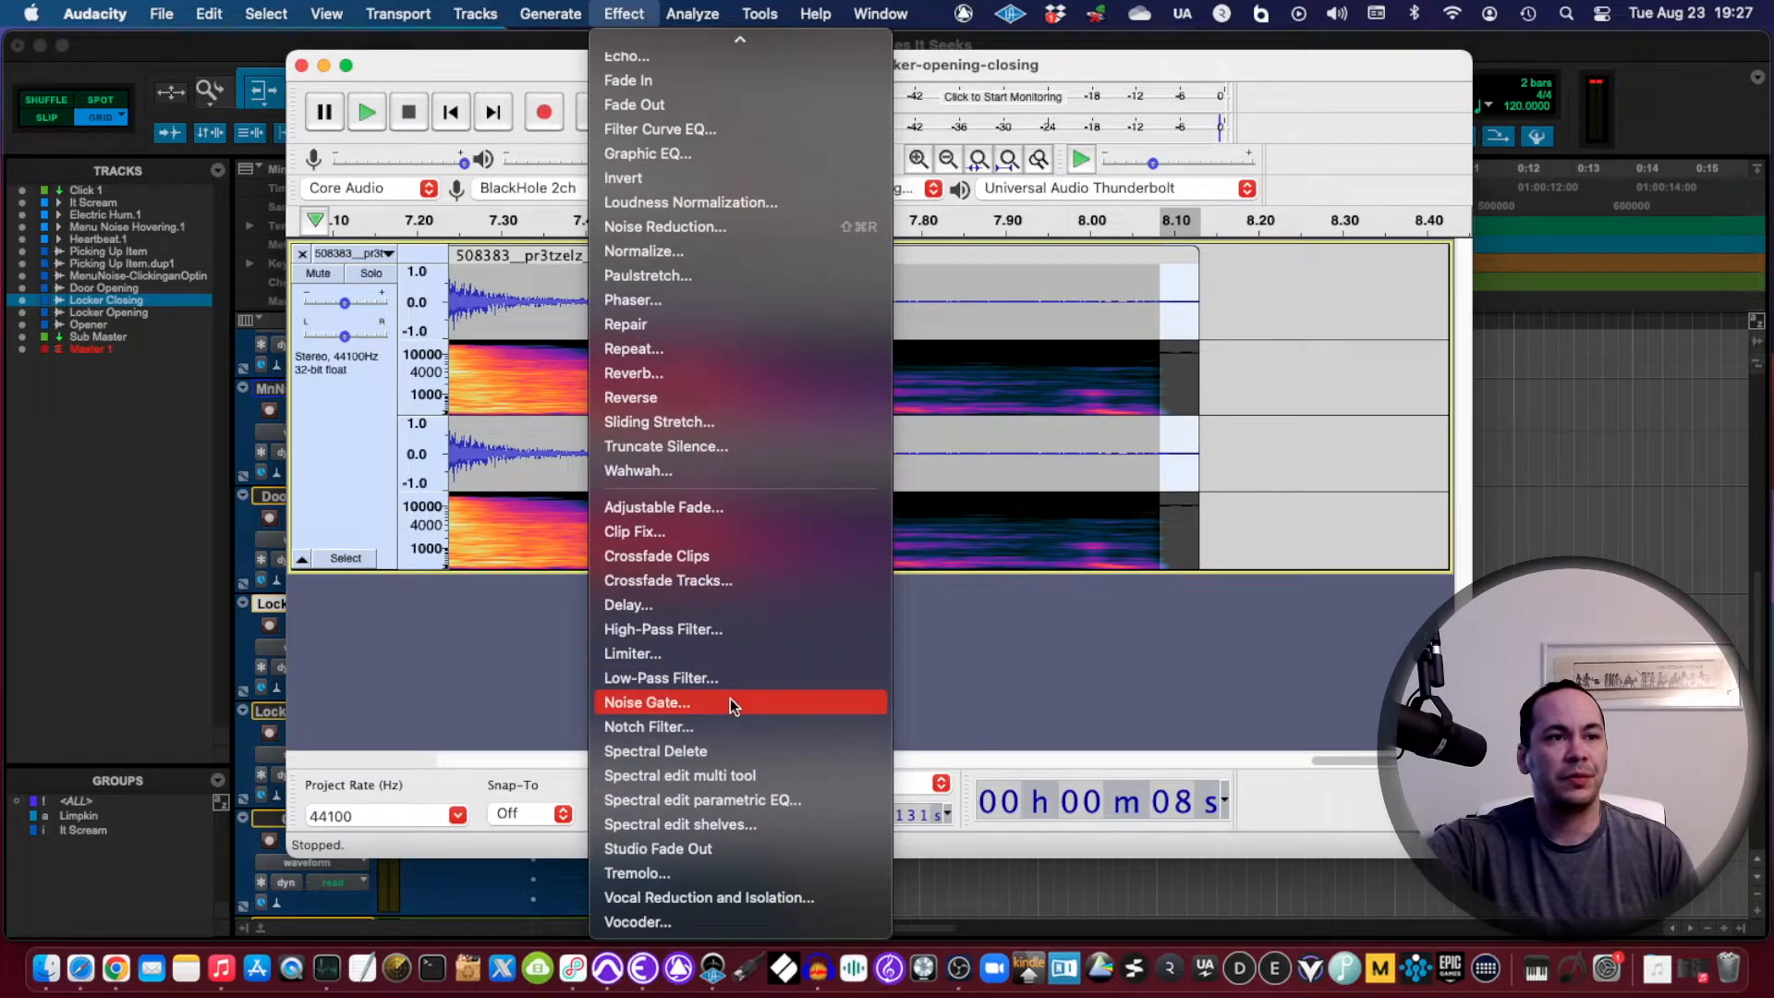
pyautogui.moveTo(710, 849)
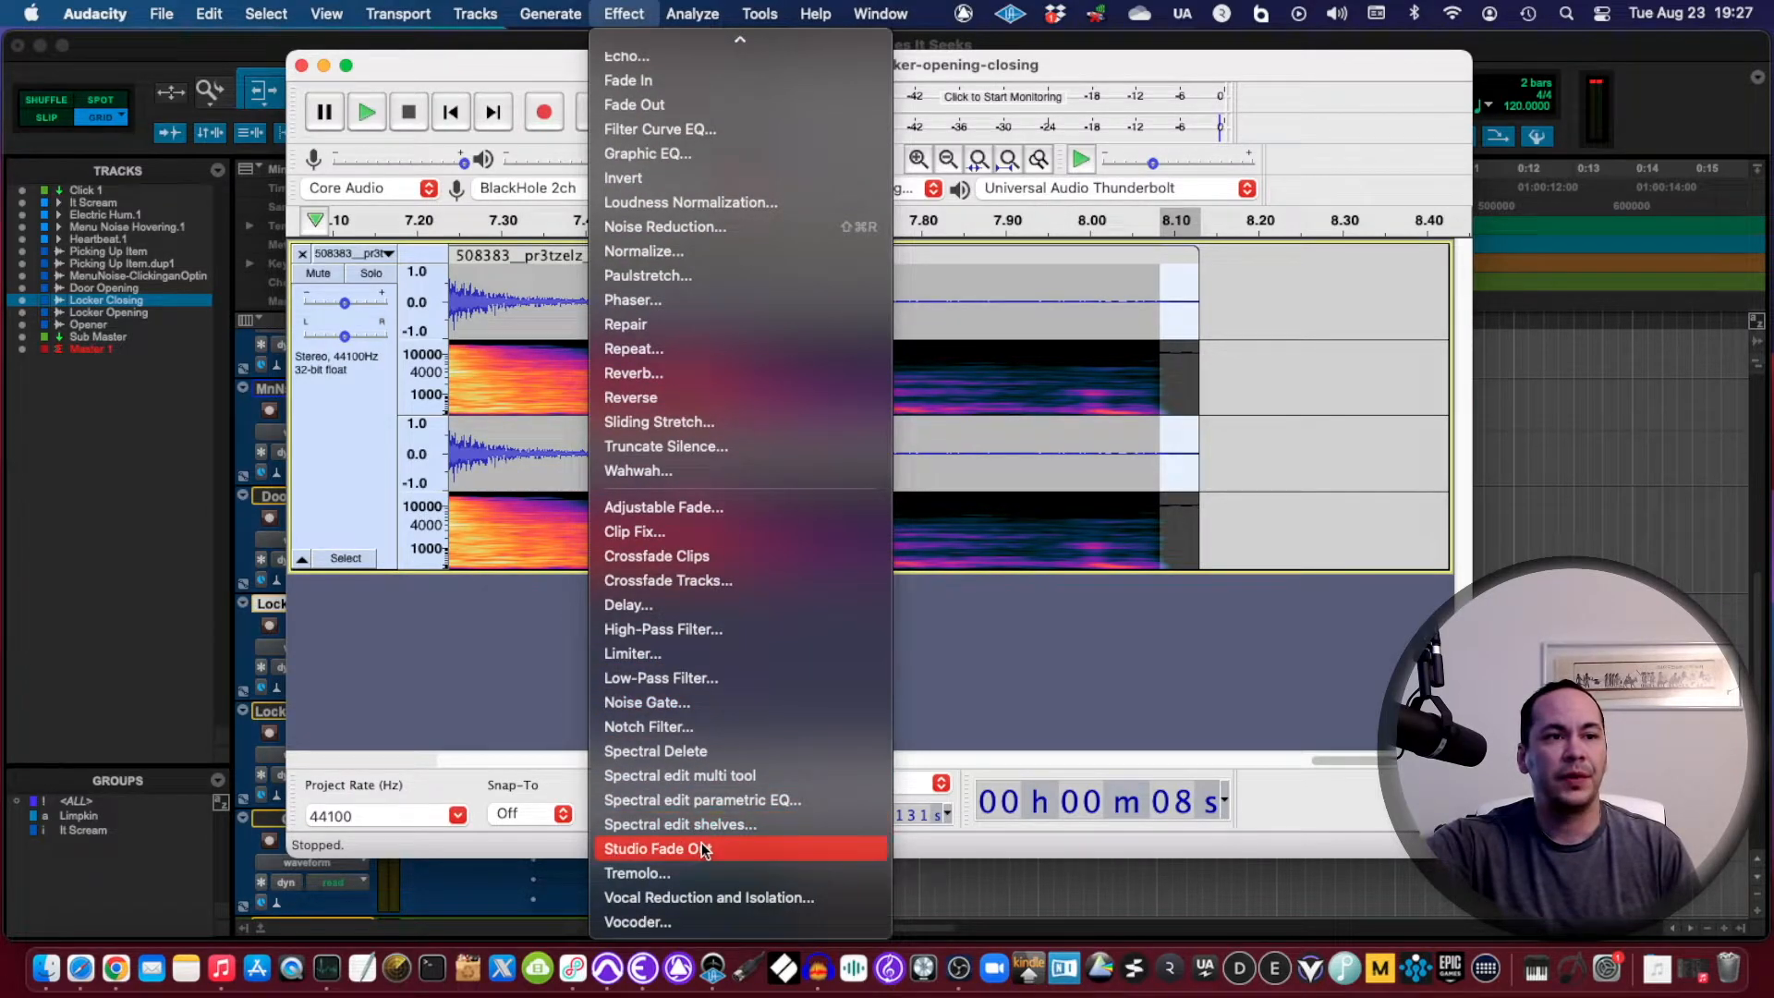
pyautogui.click(655, 848)
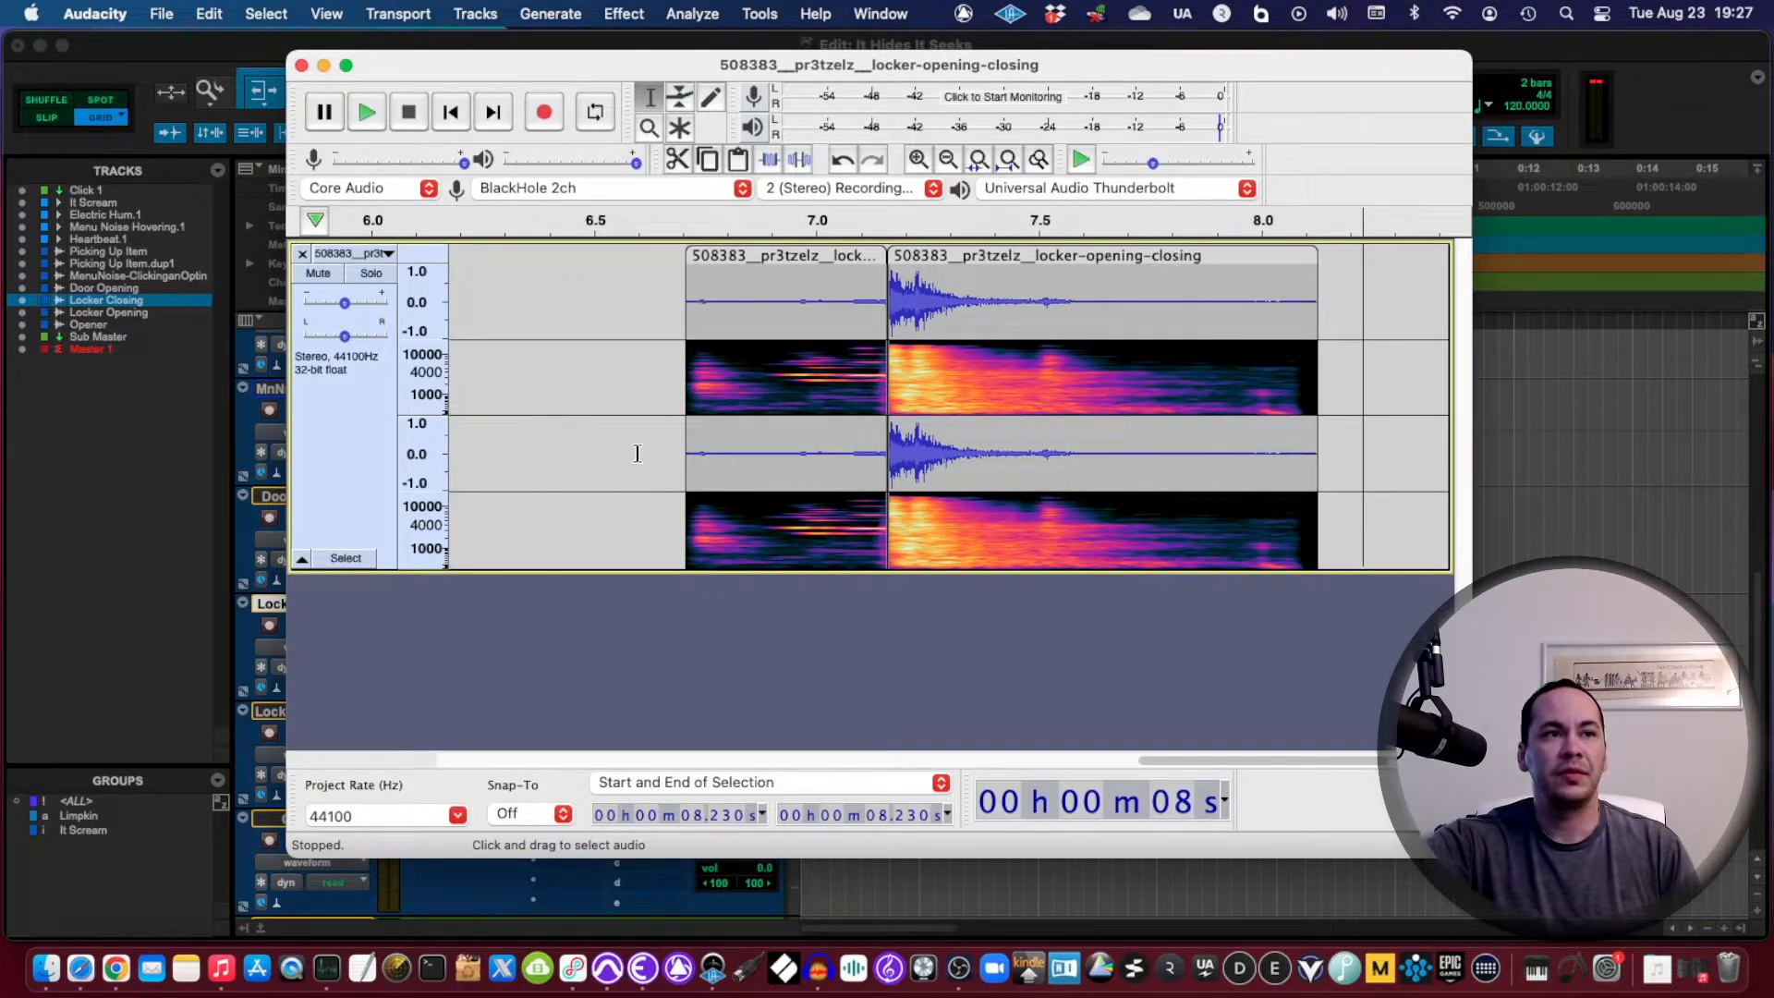
# Step: Play back the faded locker hits near 7–8 seconds to check them
pyautogui.click(366, 111)
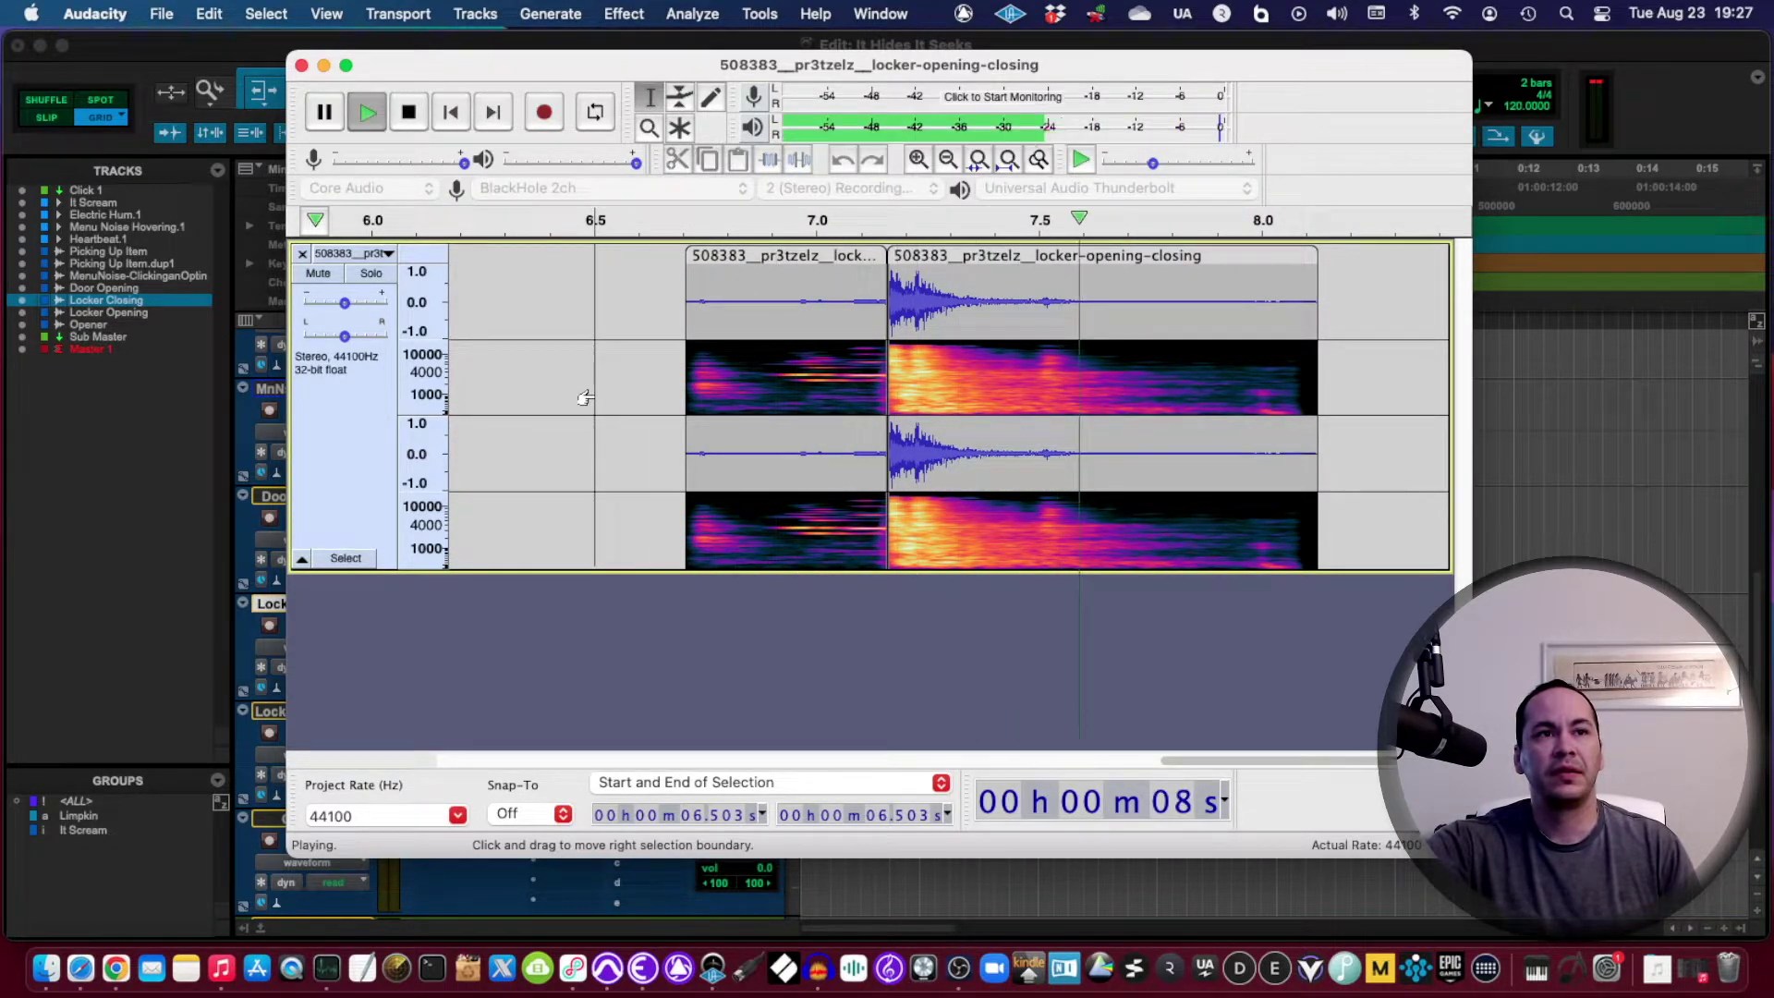
pyautogui.click(408, 111)
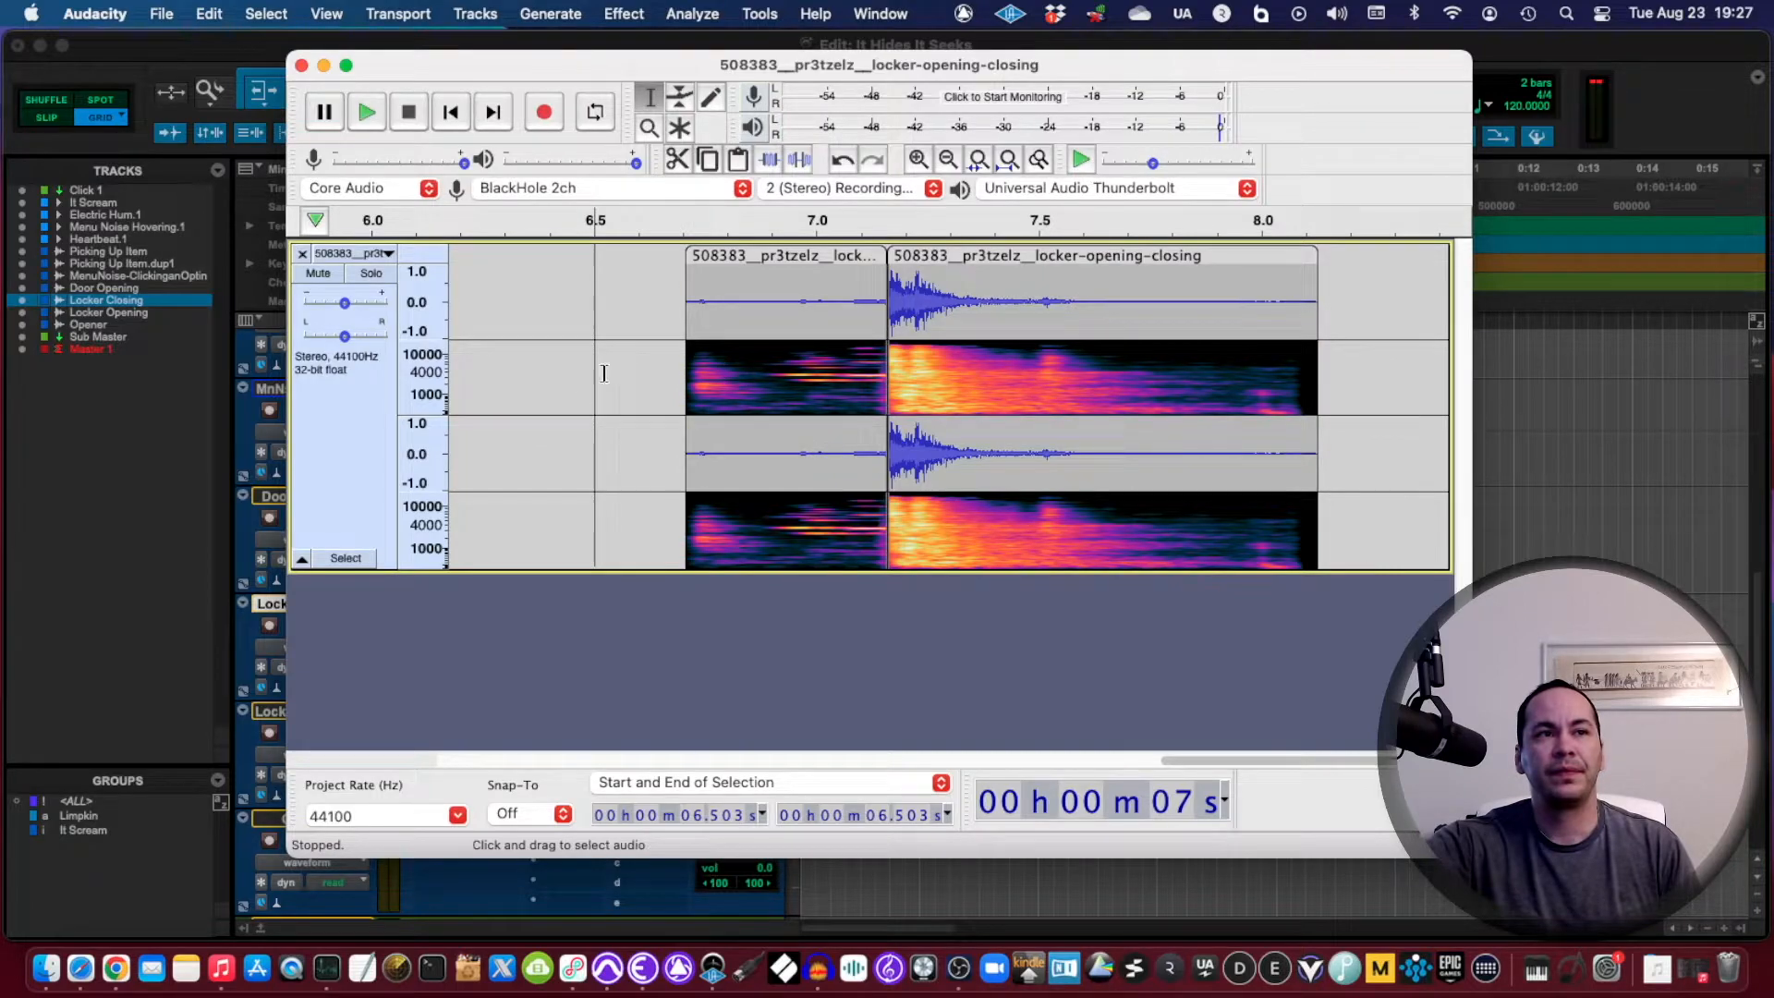
pyautogui.click(366, 111)
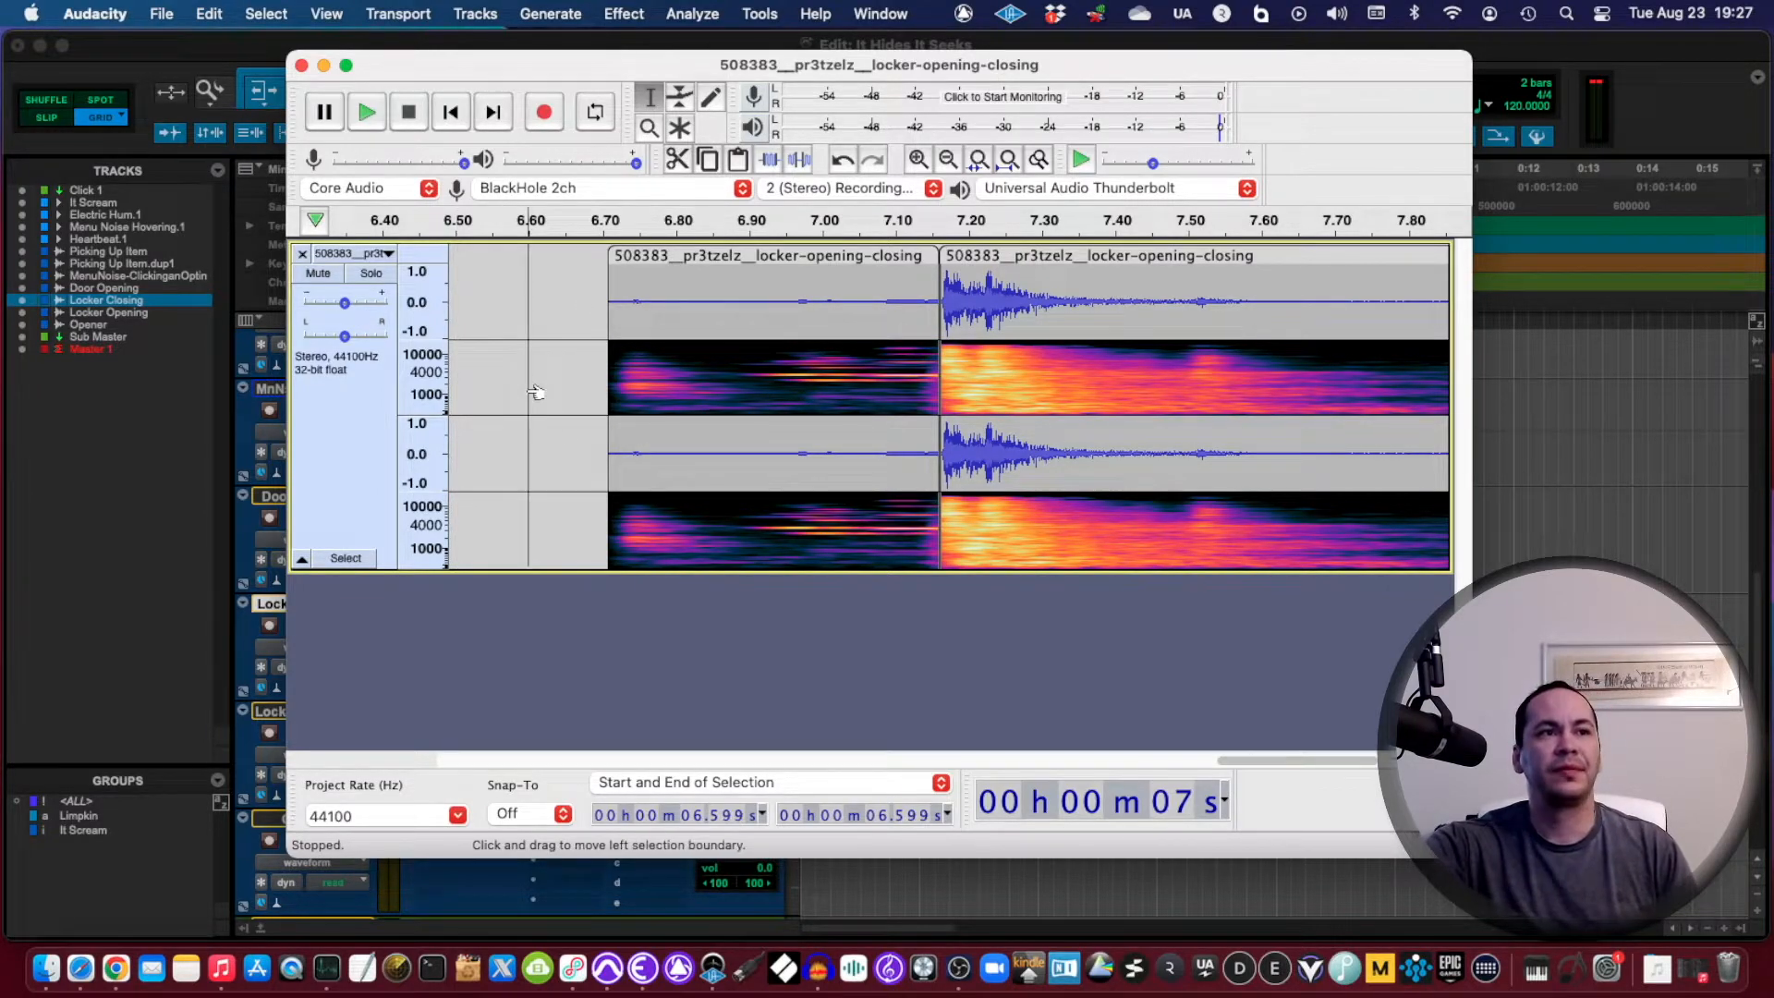
pyautogui.click(367, 111)
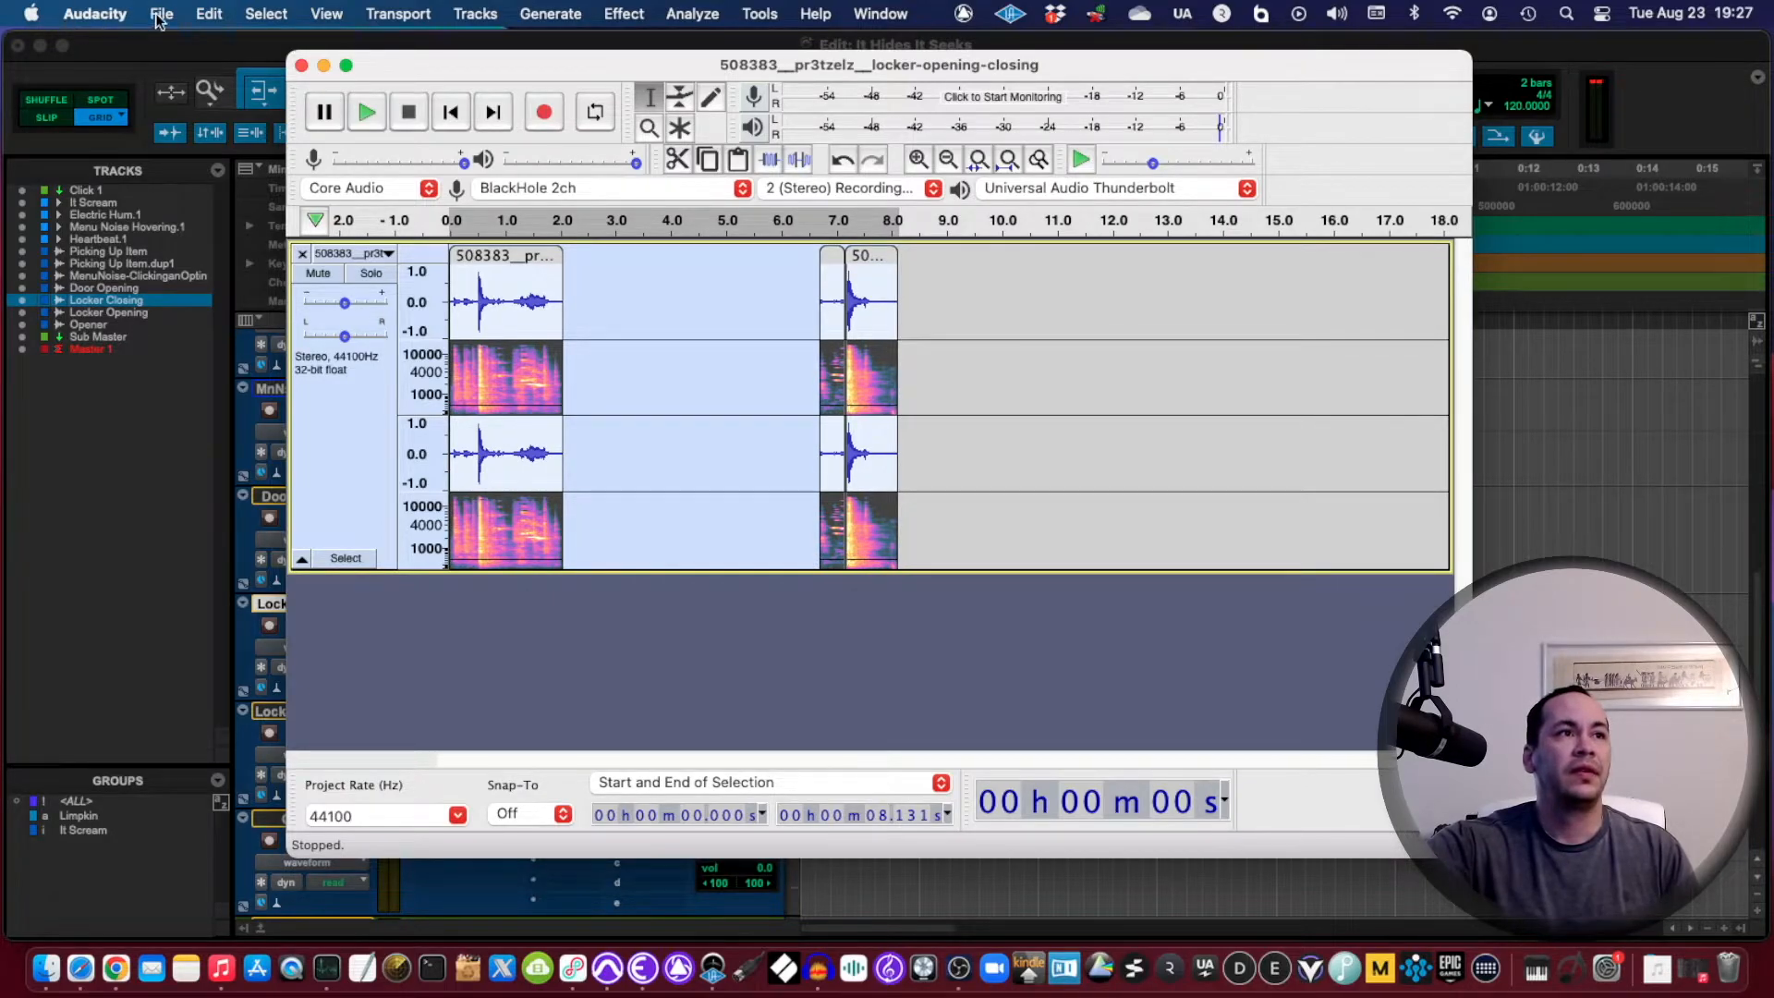
# Step: Export the edited locker audio as a WAV renamed with a '1' into the Metal folder
pyautogui.click(162, 13)
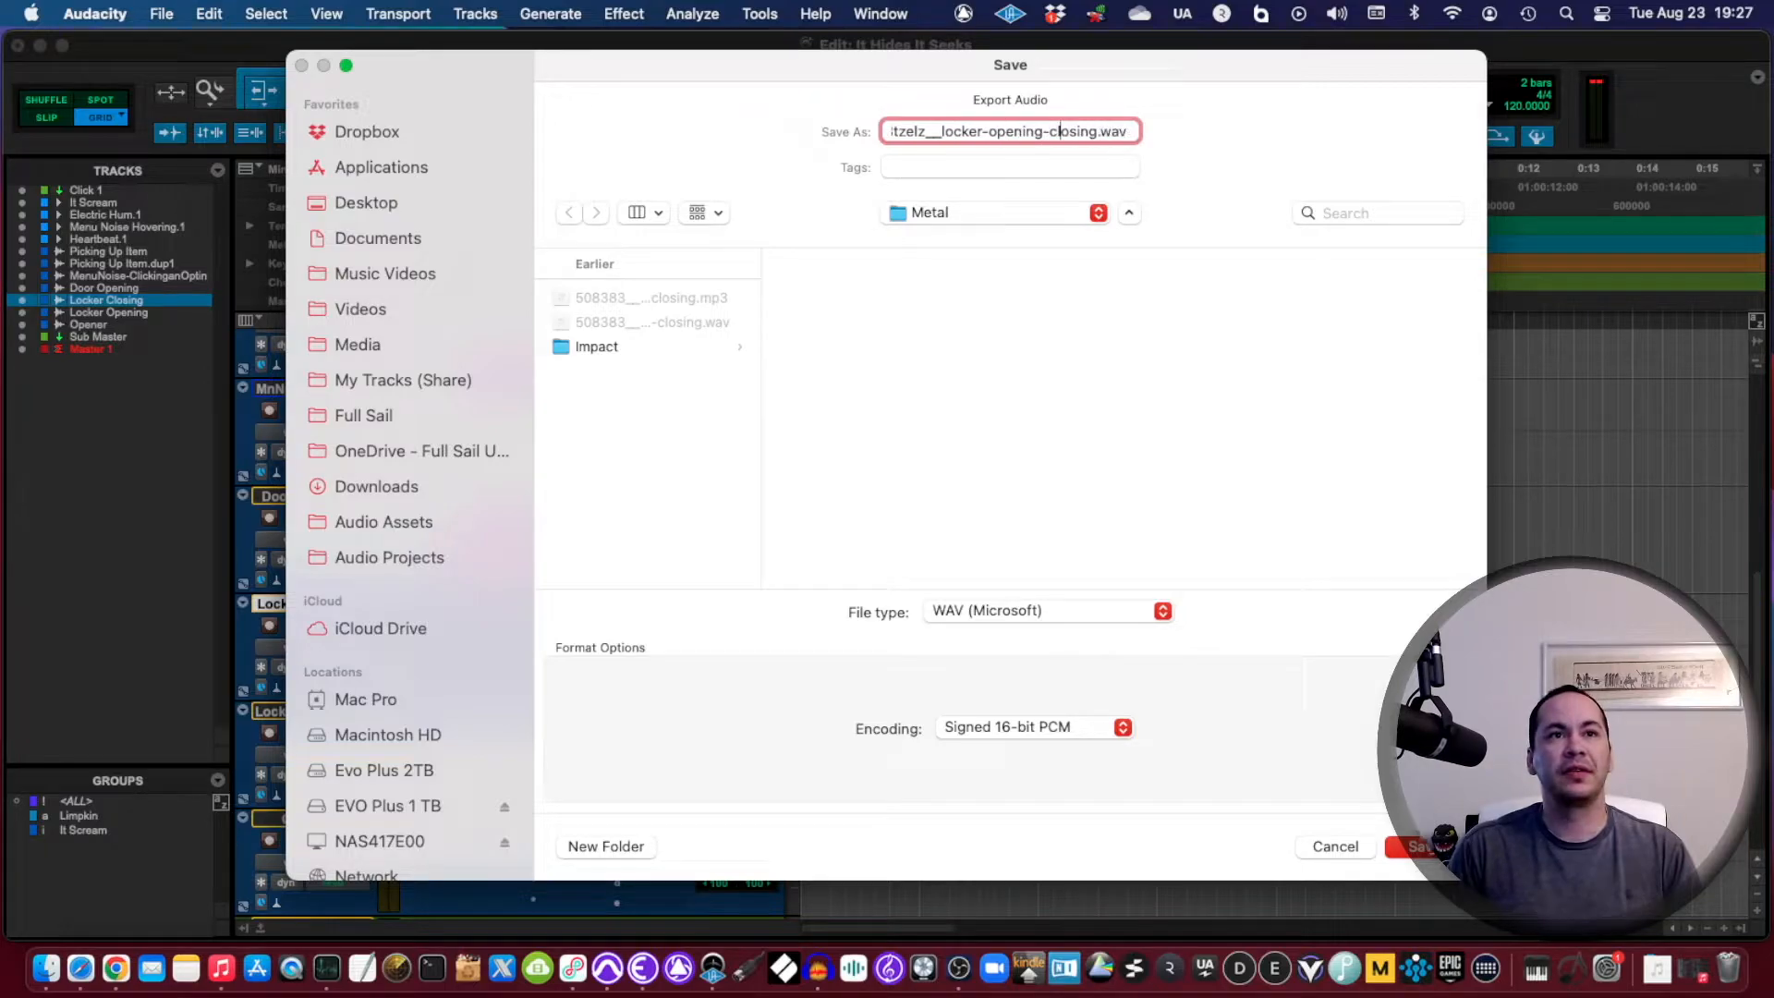
pyautogui.click(1418, 846)
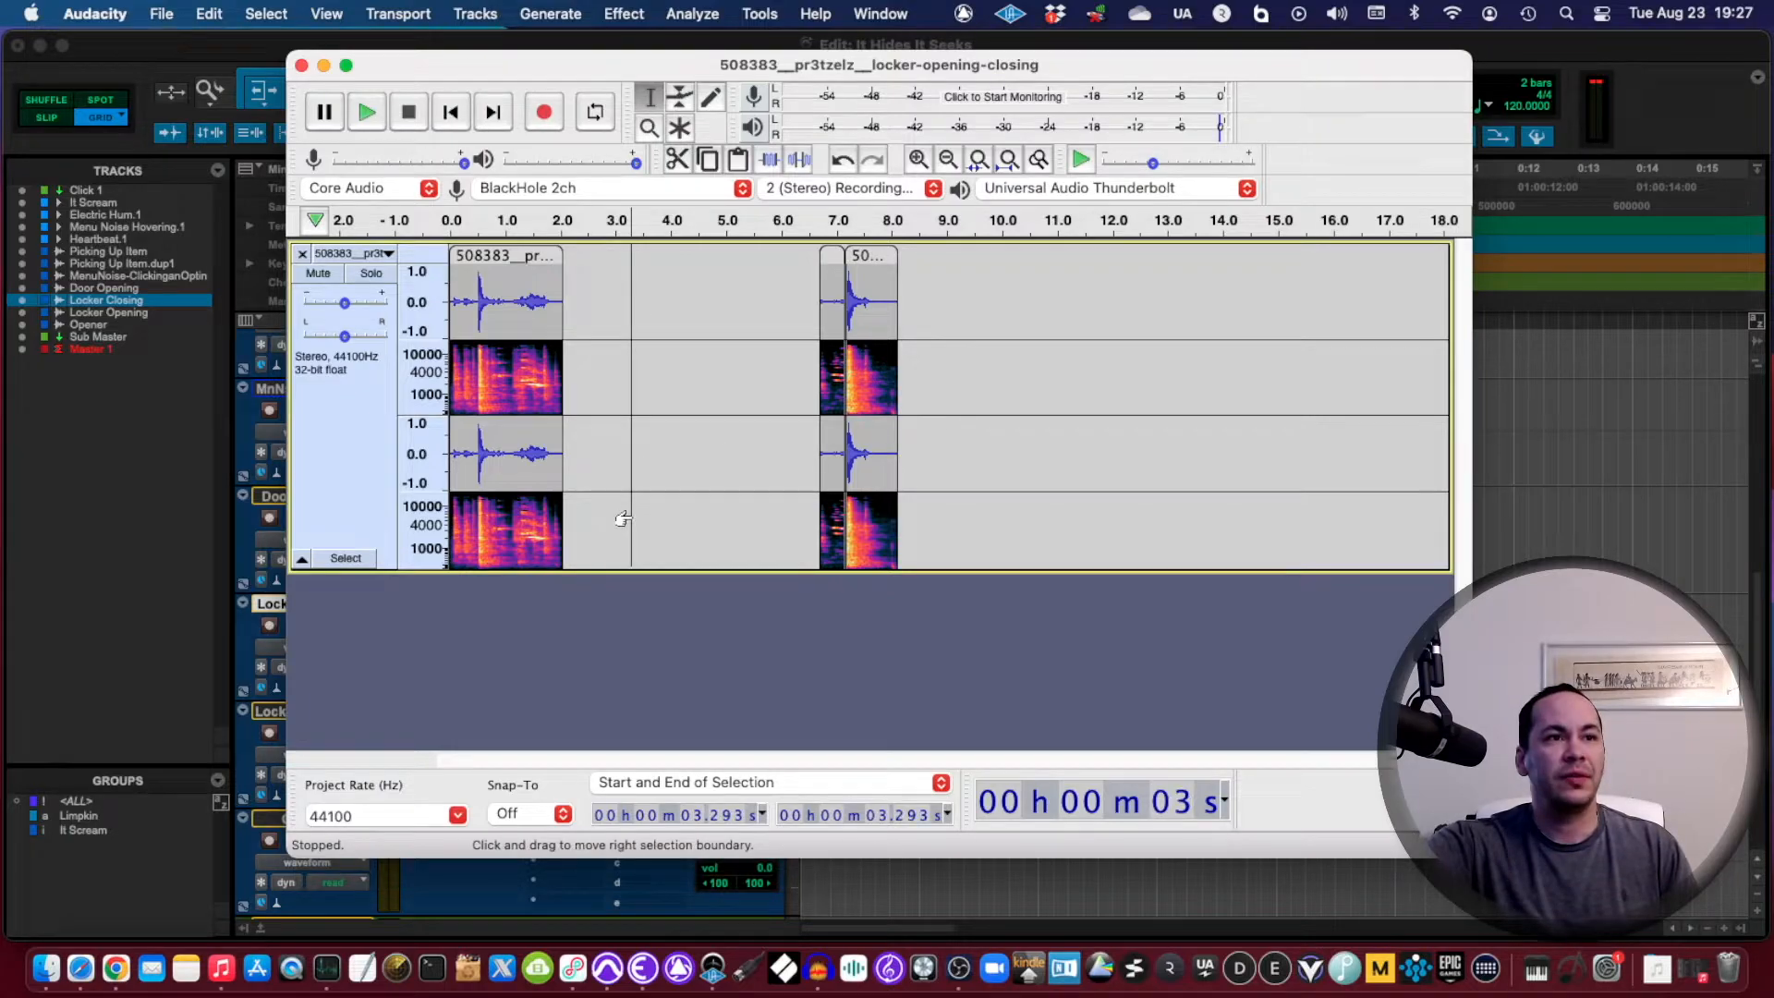
pyautogui.click(162, 13)
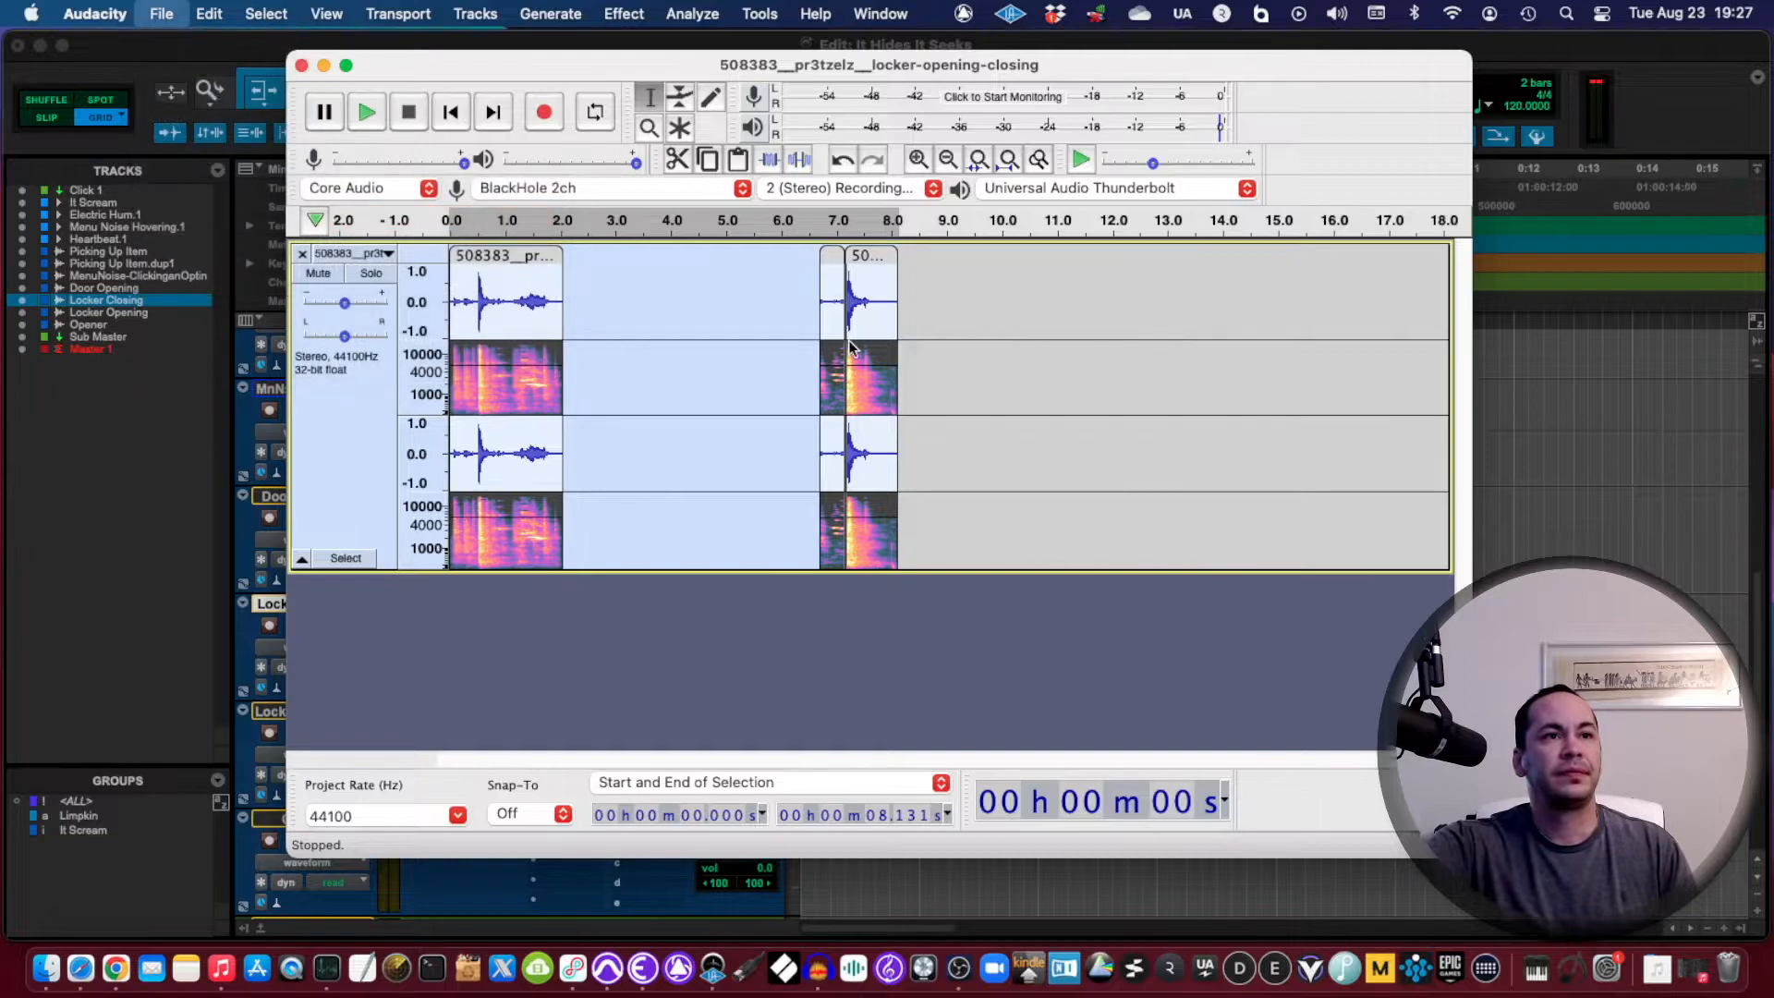
pyautogui.click(161, 14)
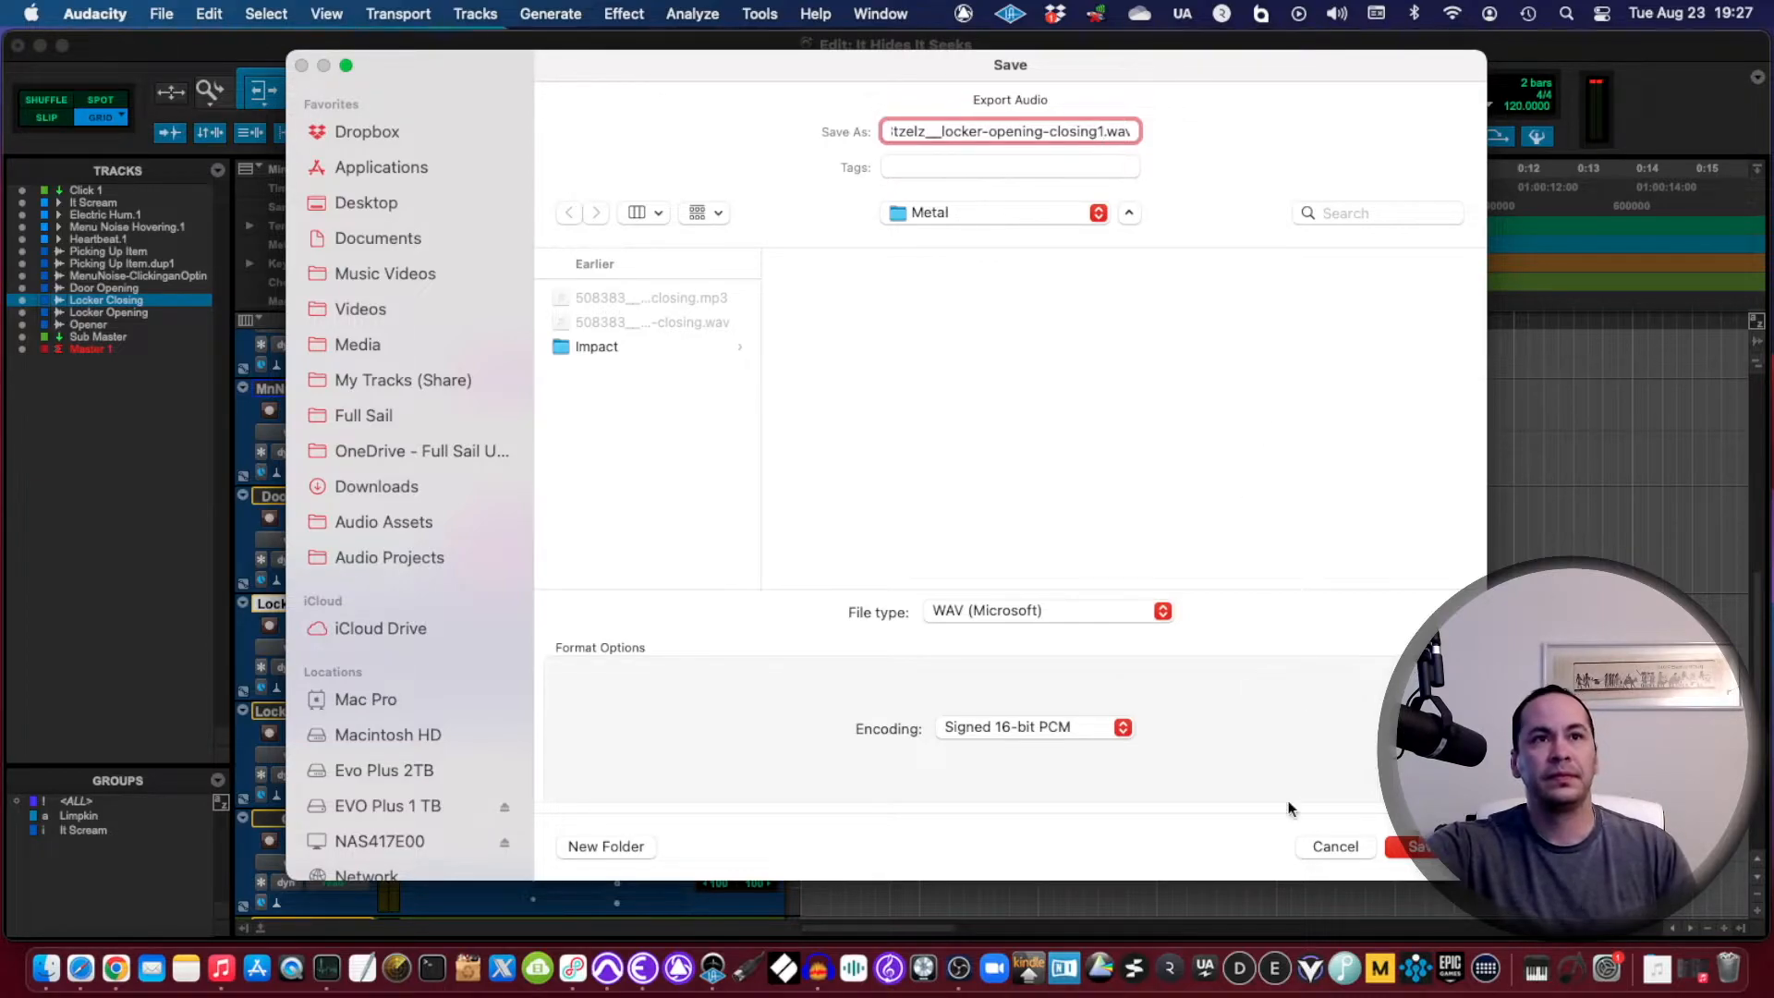
pyautogui.click(1421, 846)
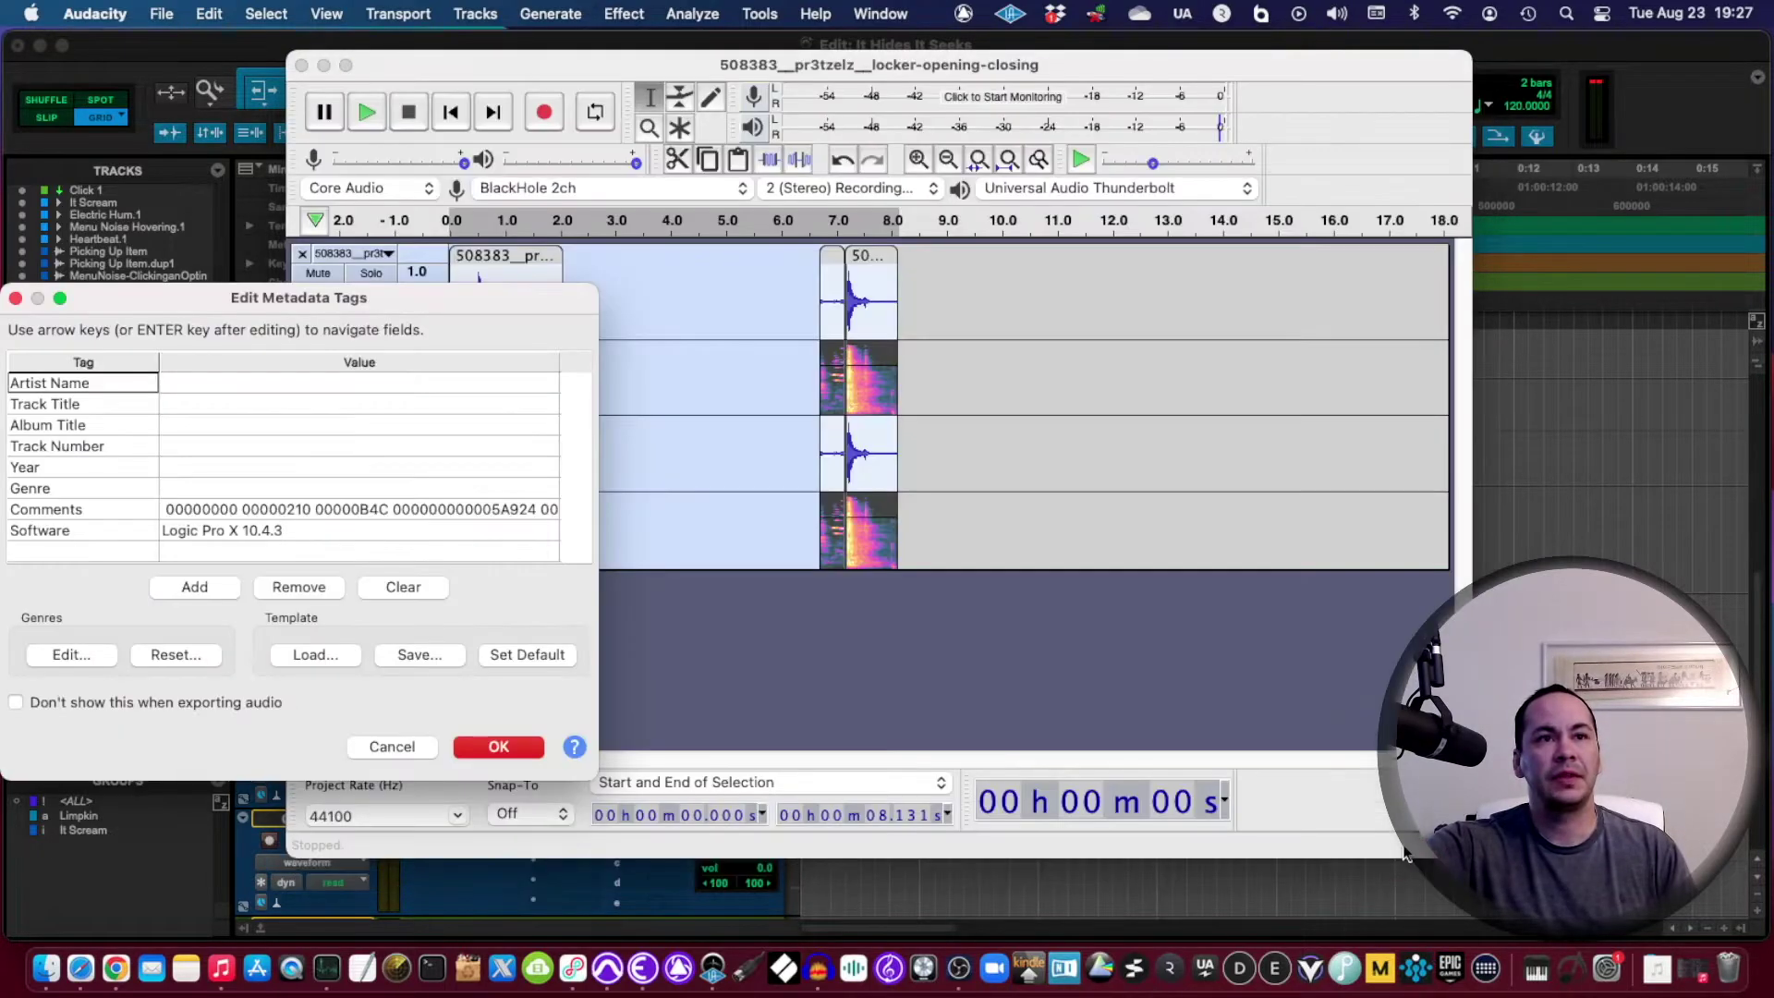
pyautogui.click(498, 747)
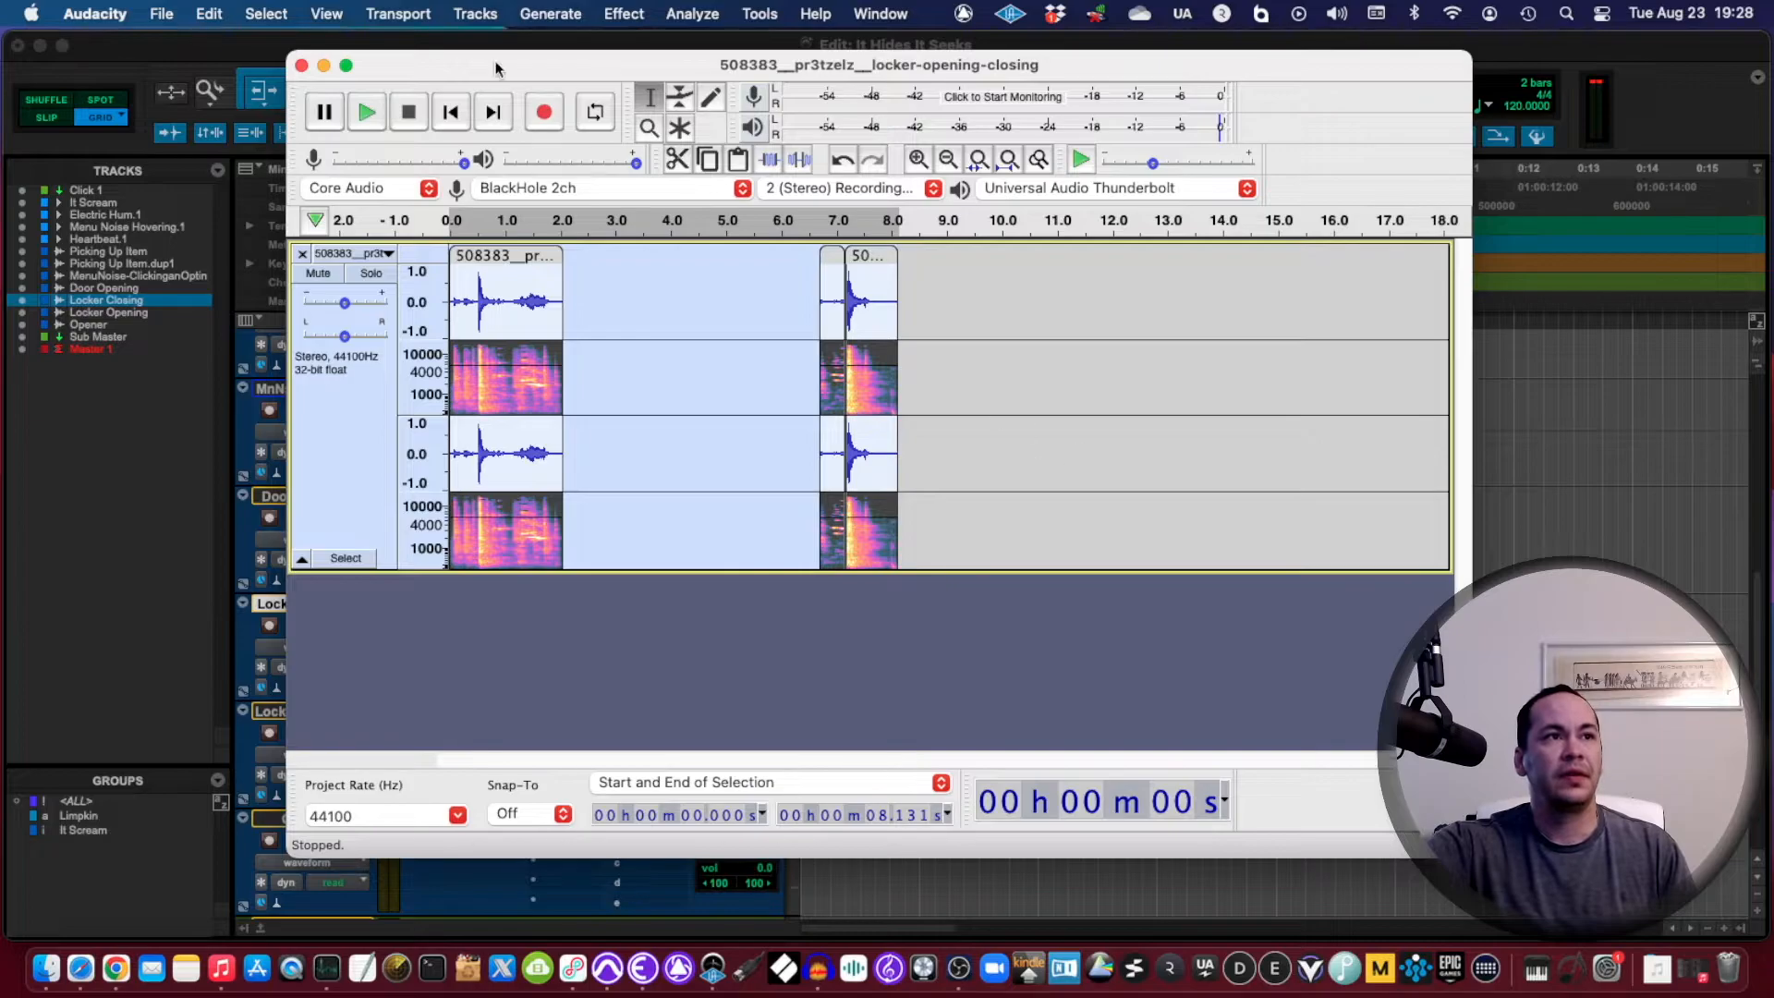
pyautogui.click(301, 66)
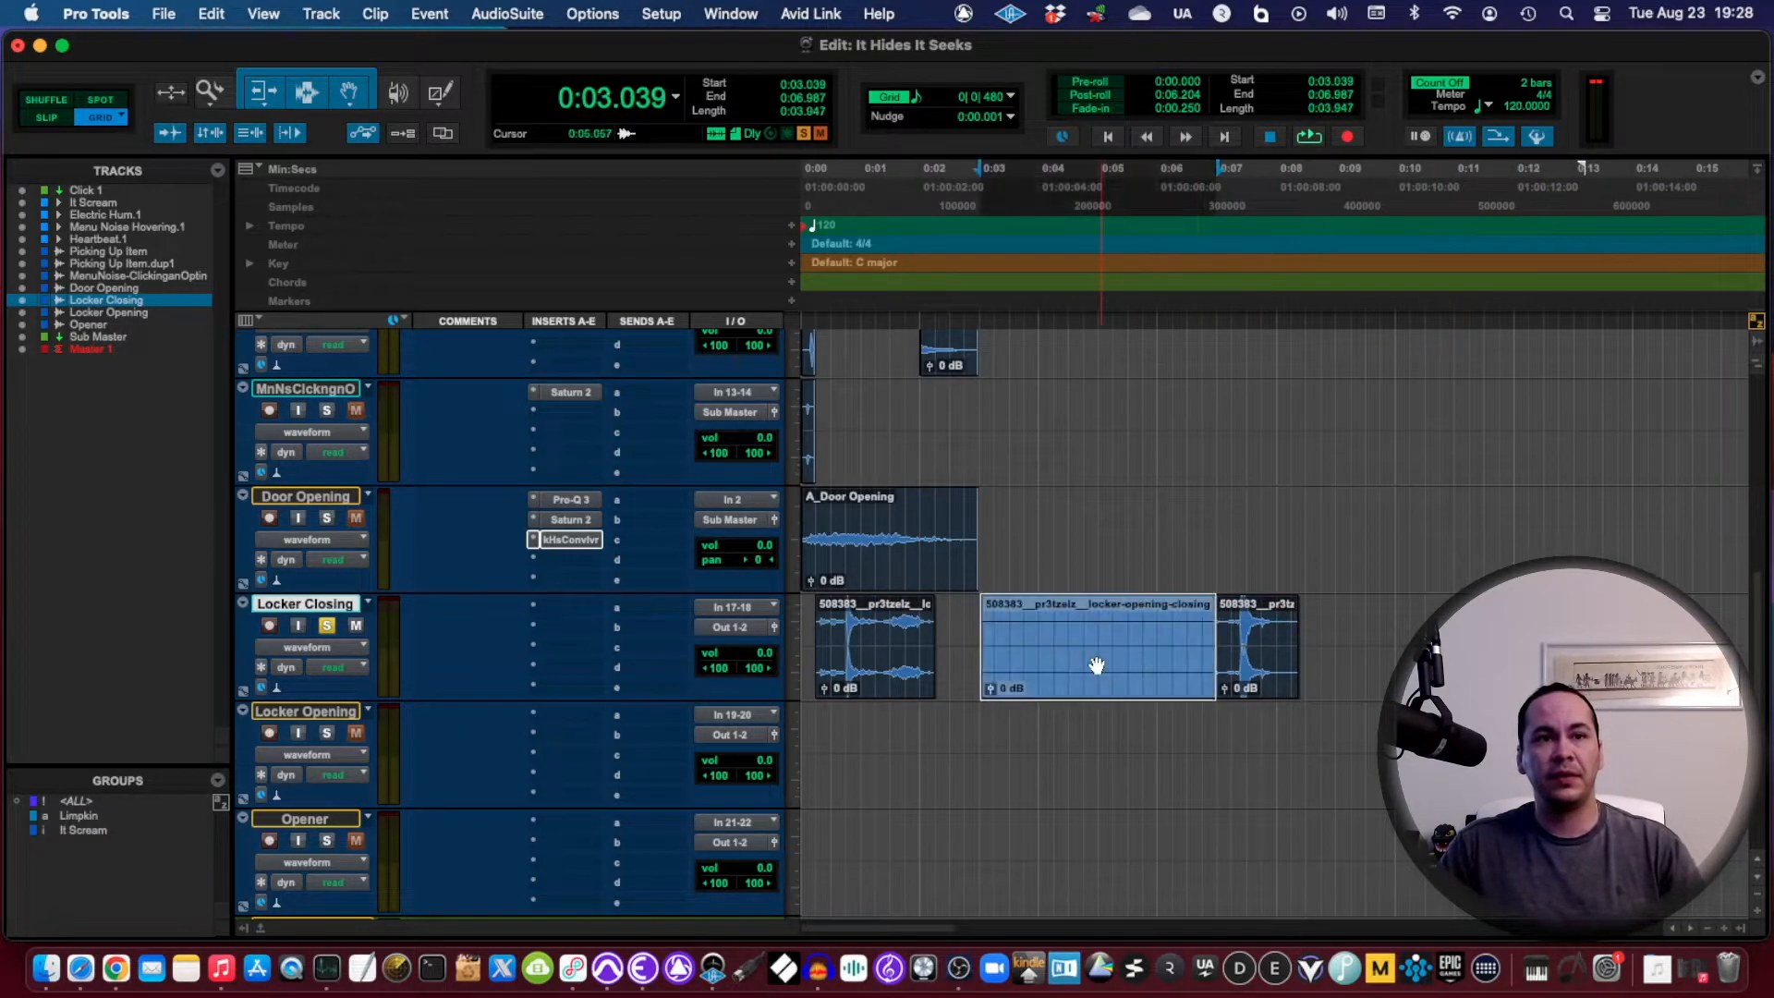
# Step: Delete the long middle locker clip and select the Locker Closing track
pyautogui.press('delete')
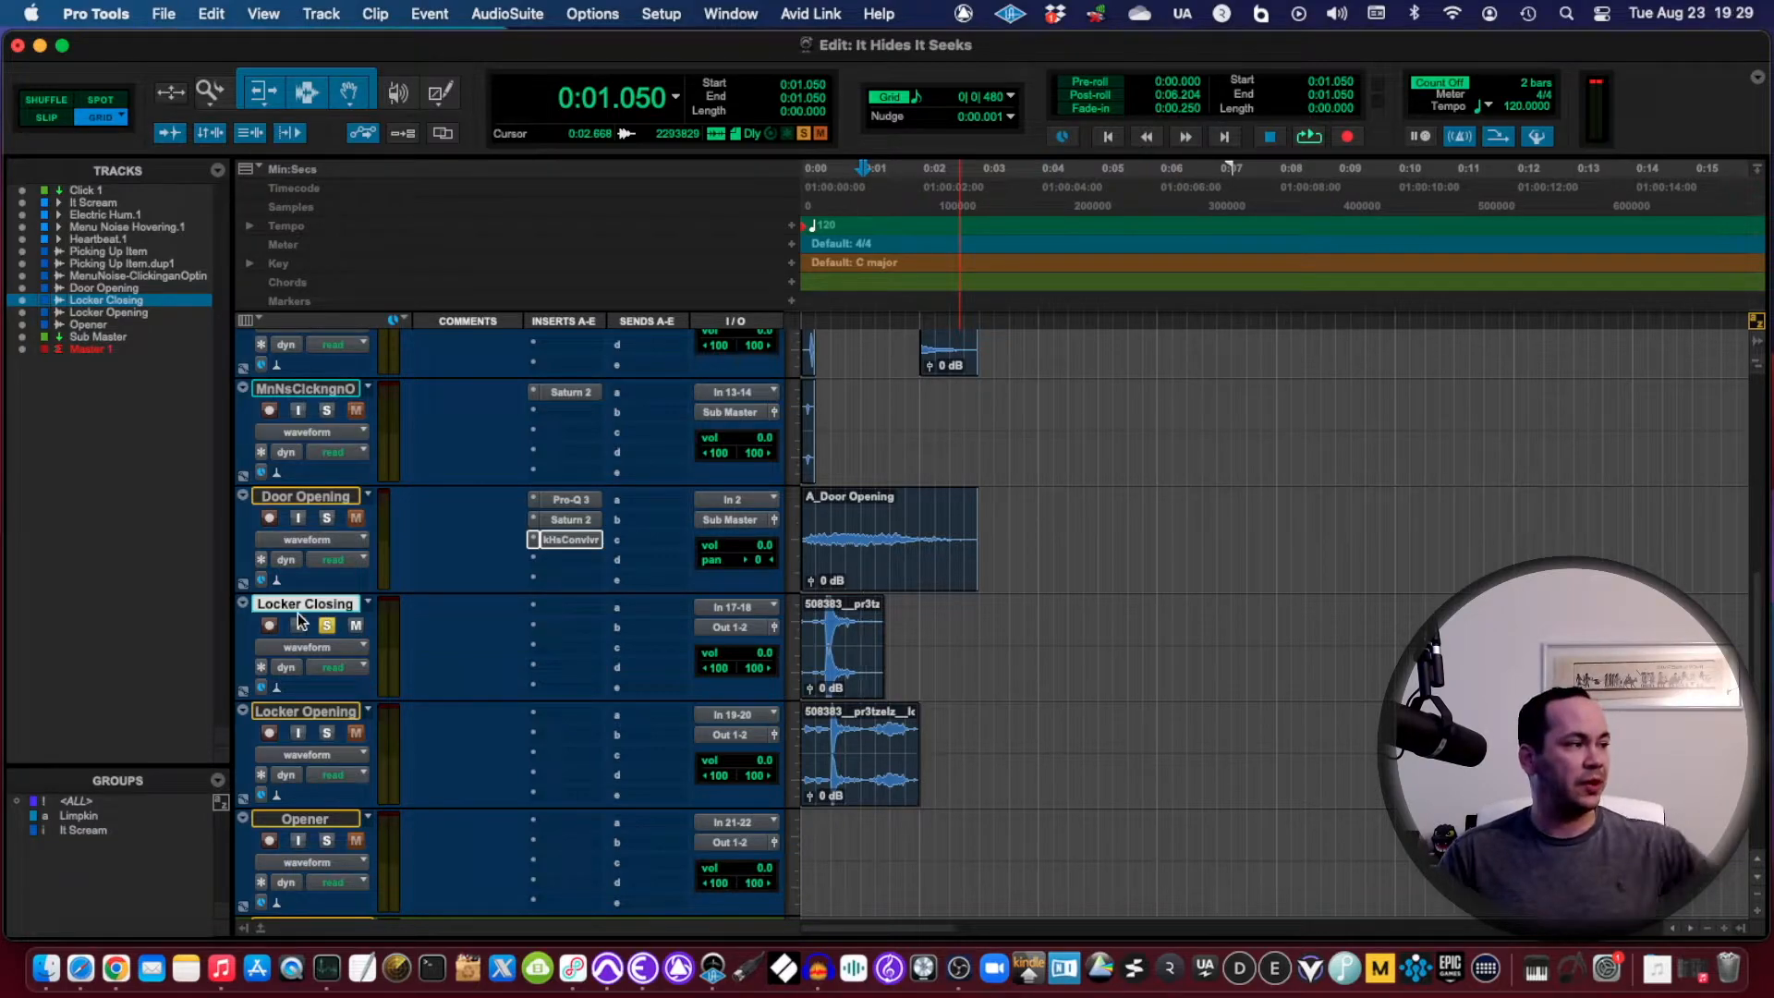
pyautogui.click(321, 14)
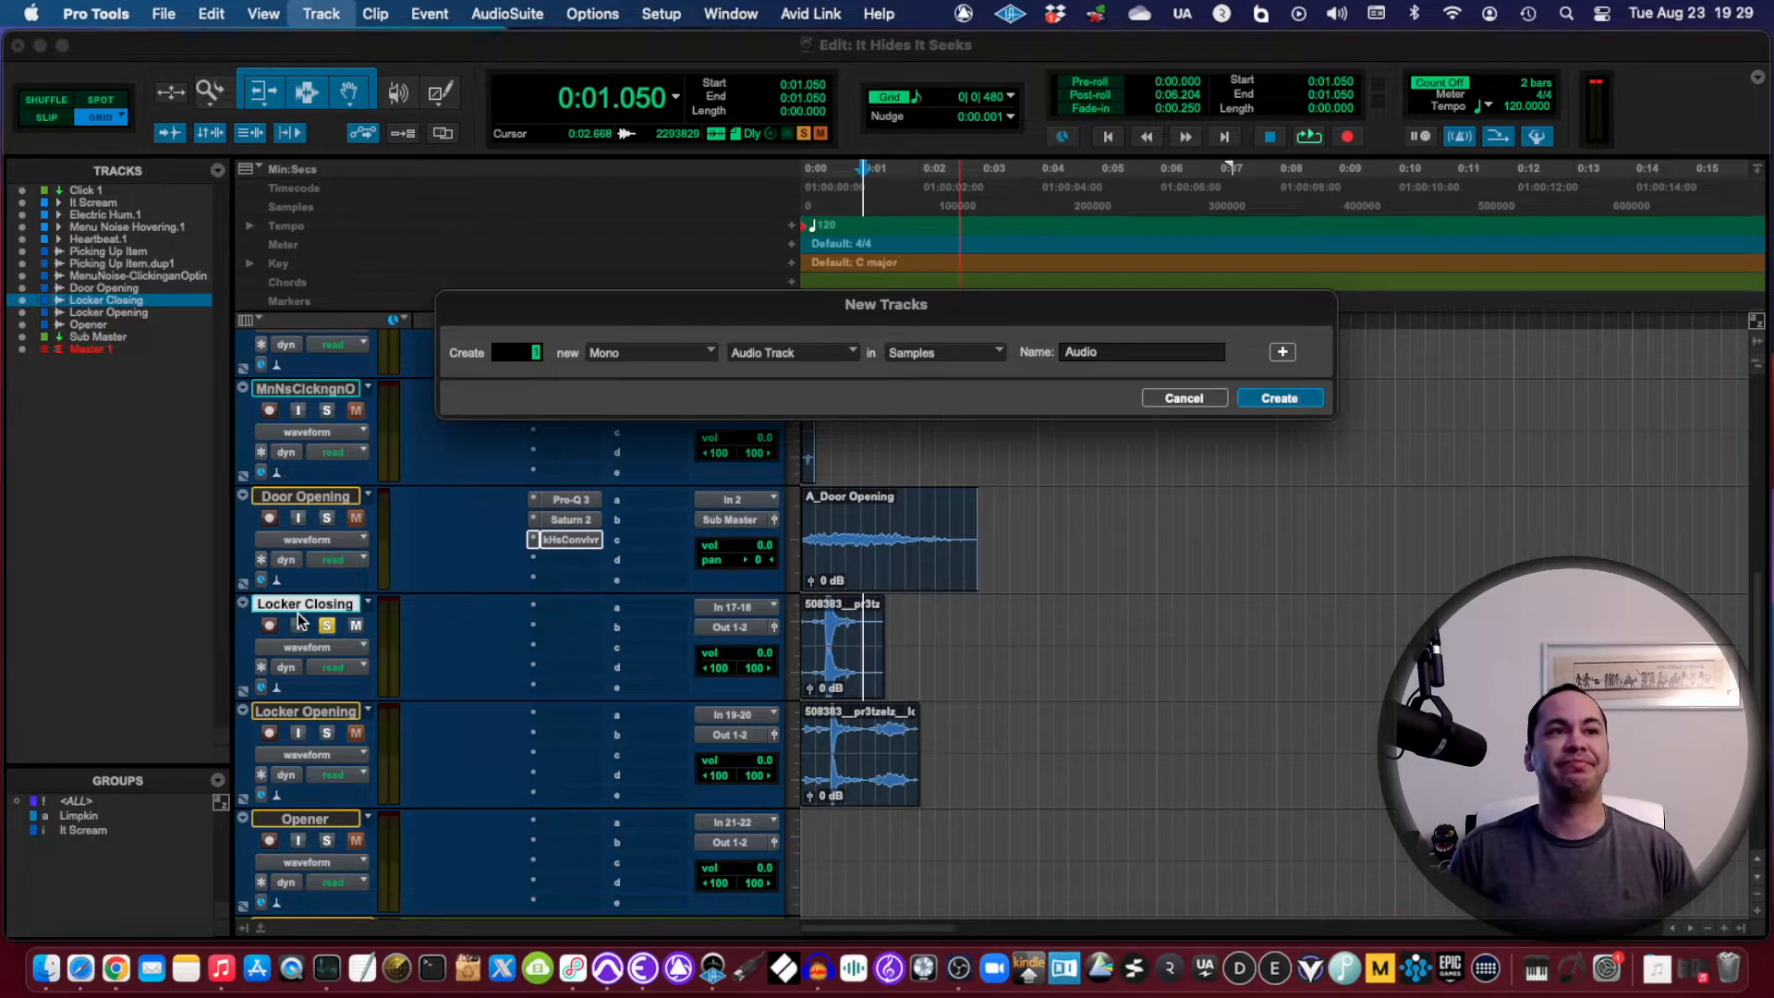
# Step: Create a stereo instrument track named Kick and insert Native Instruments' Komplete Kontrol on it
pyautogui.click(791, 352)
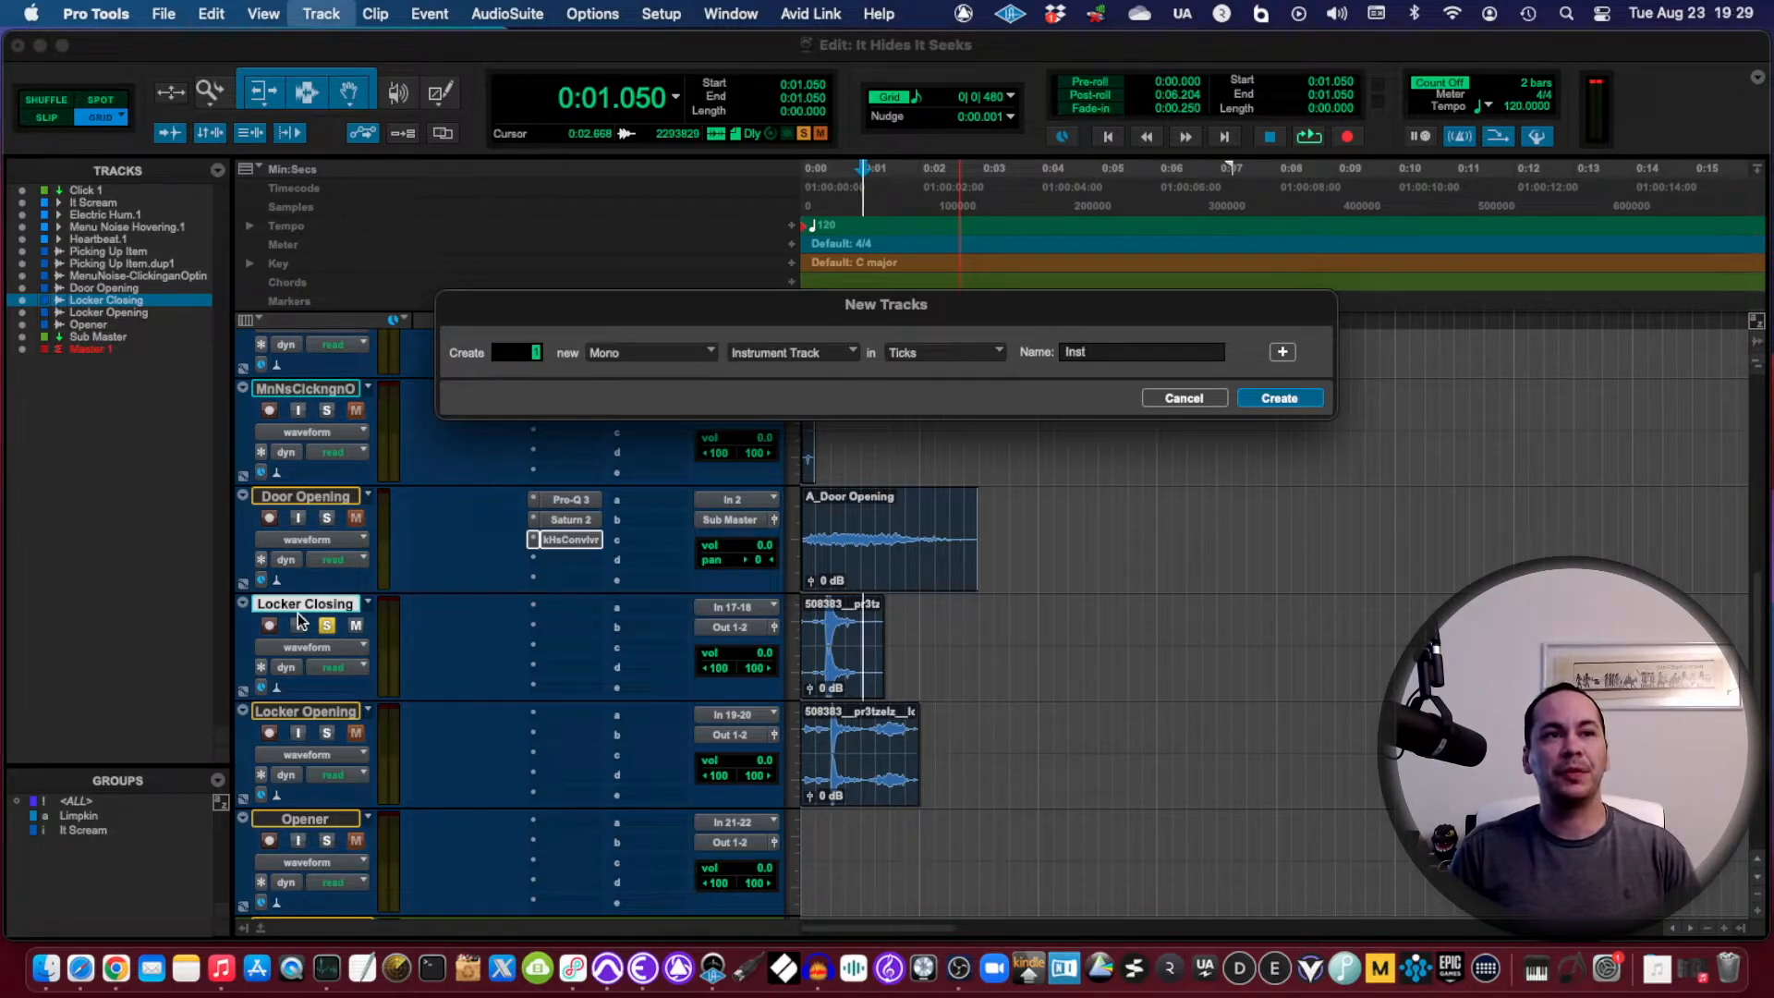
pyautogui.click(650, 352)
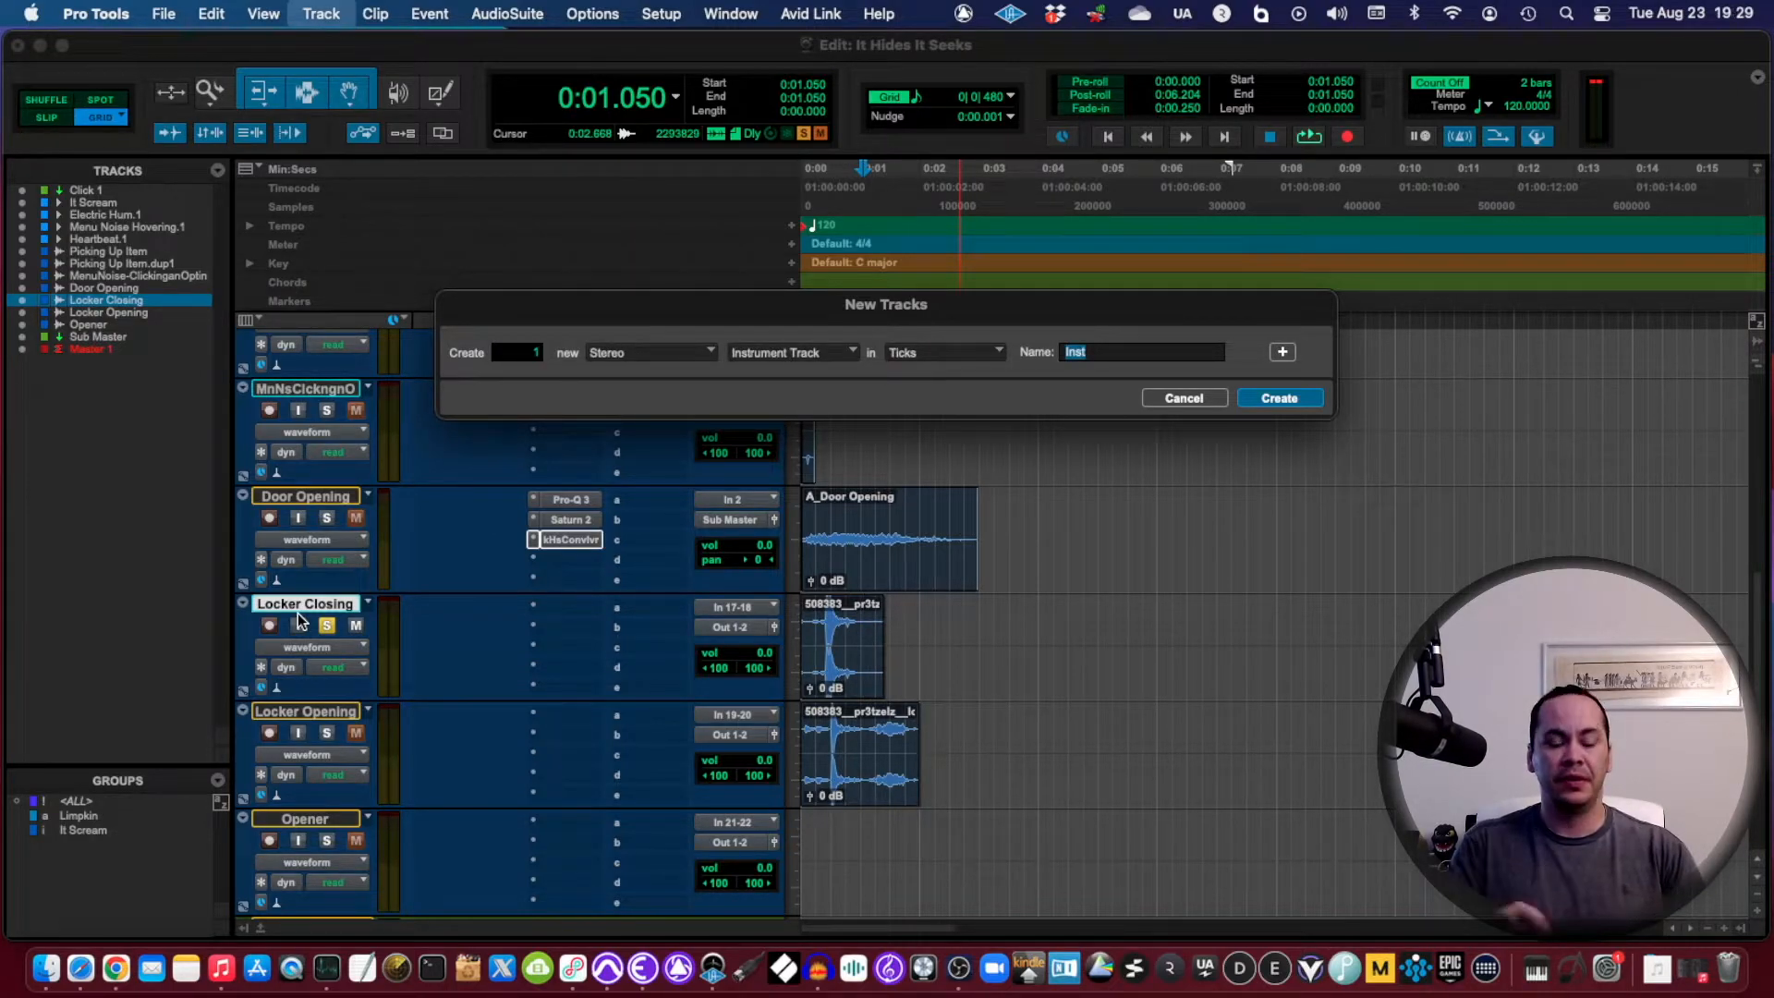
pyautogui.write('Kick')
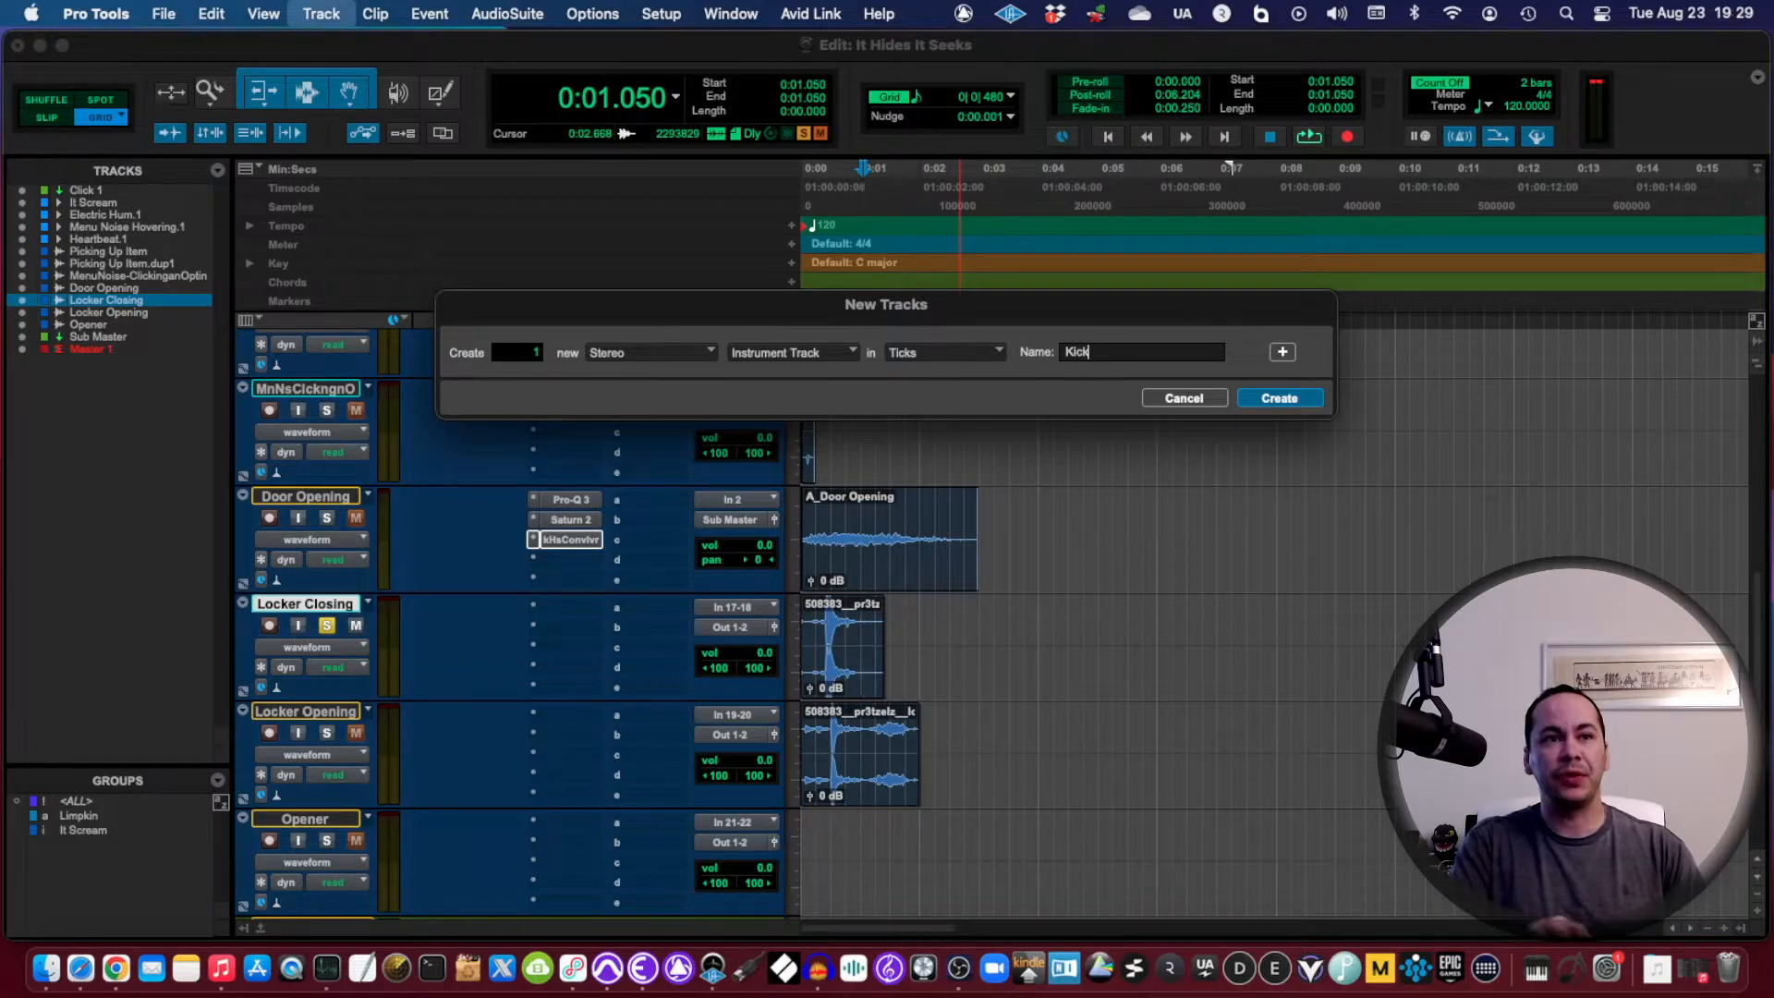
pyautogui.click(1279, 397)
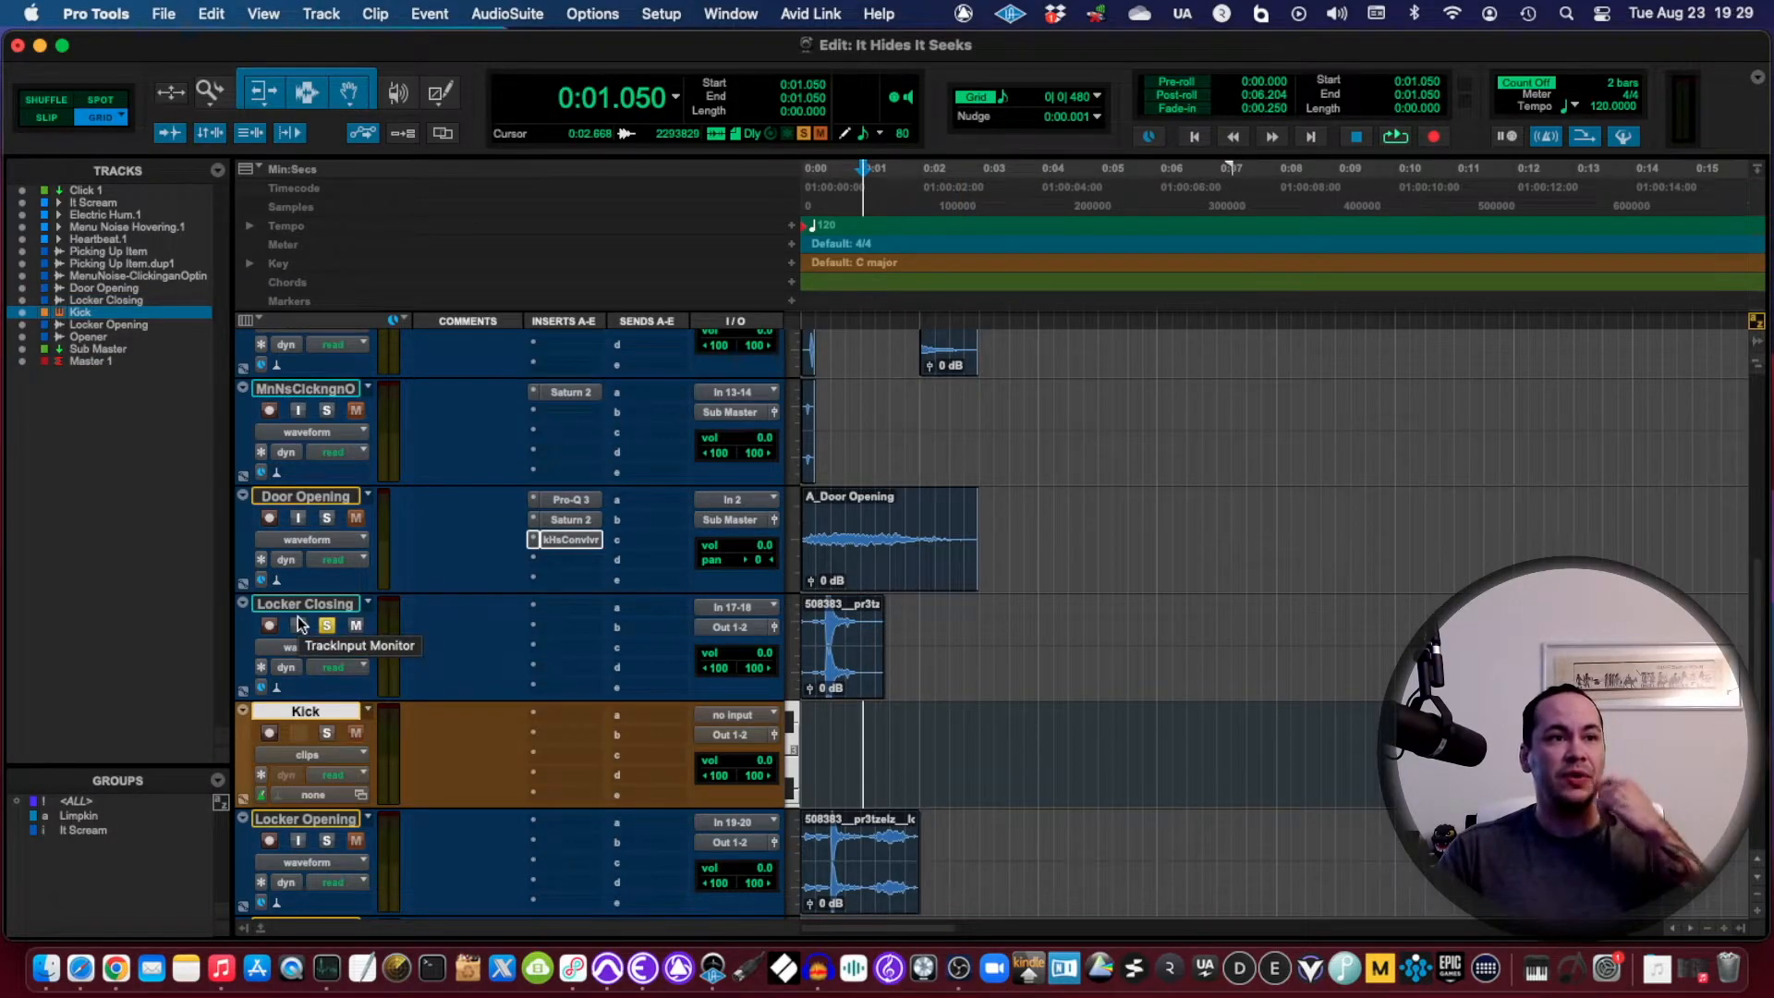
pyautogui.click(534, 711)
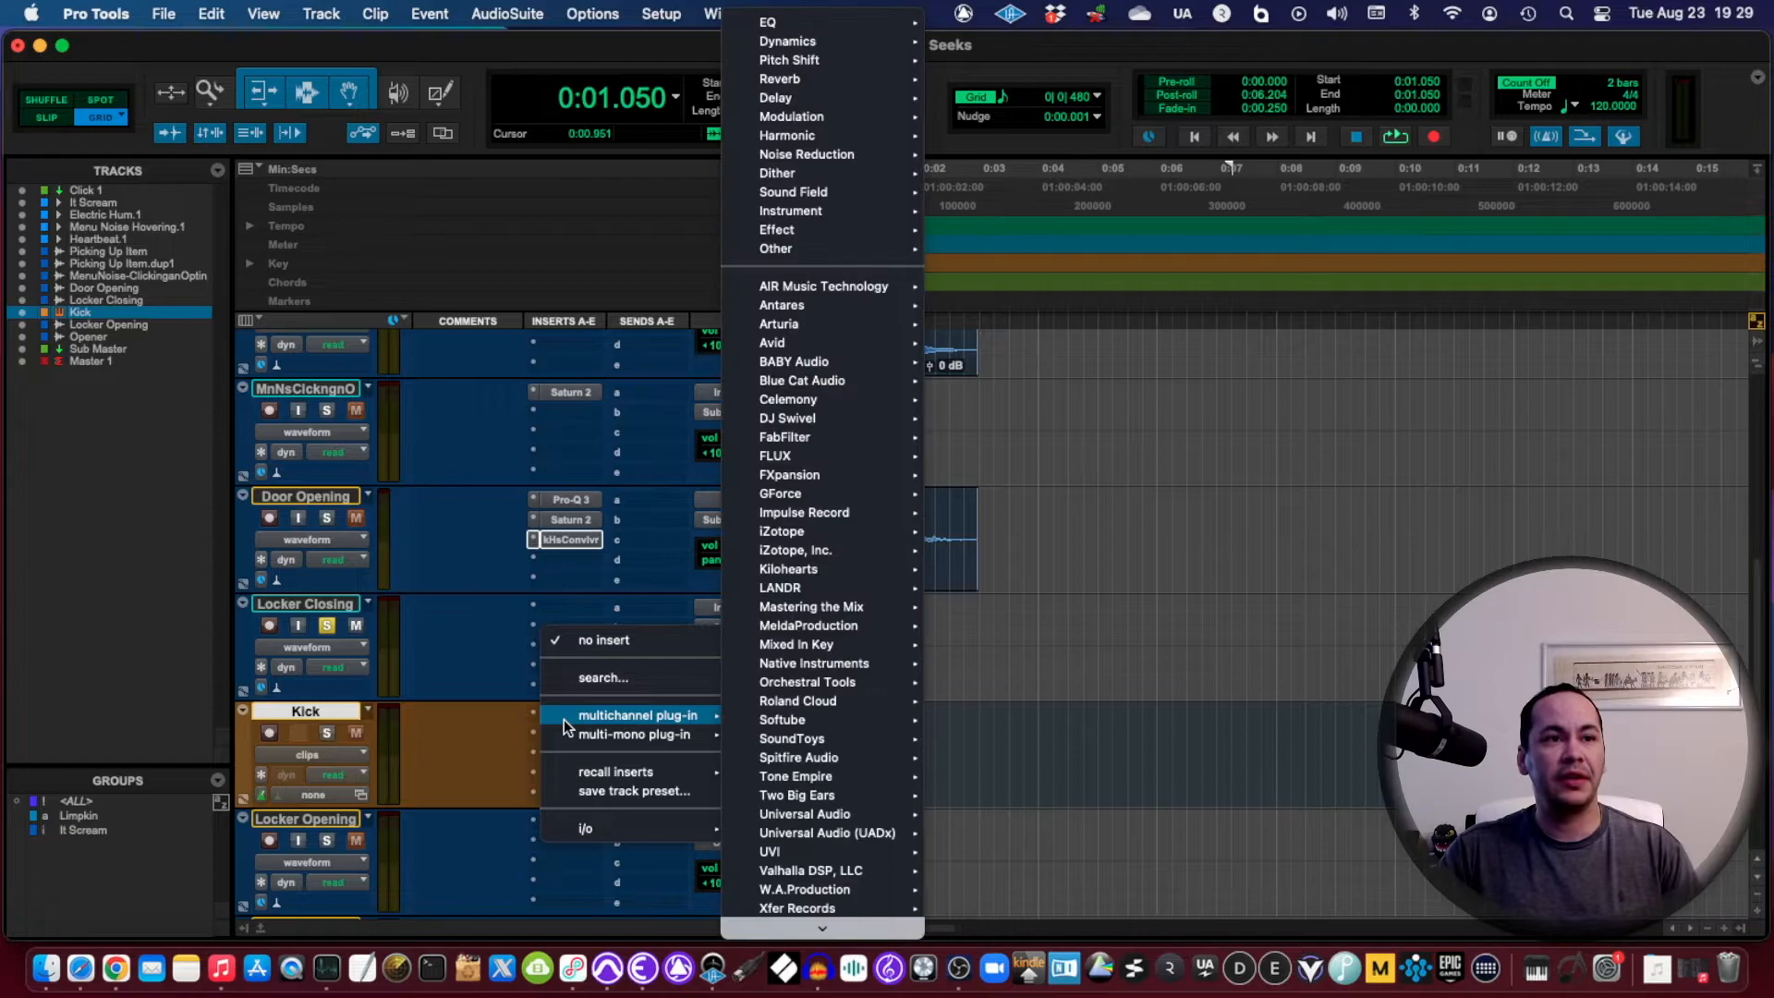
pyautogui.moveTo(811, 606)
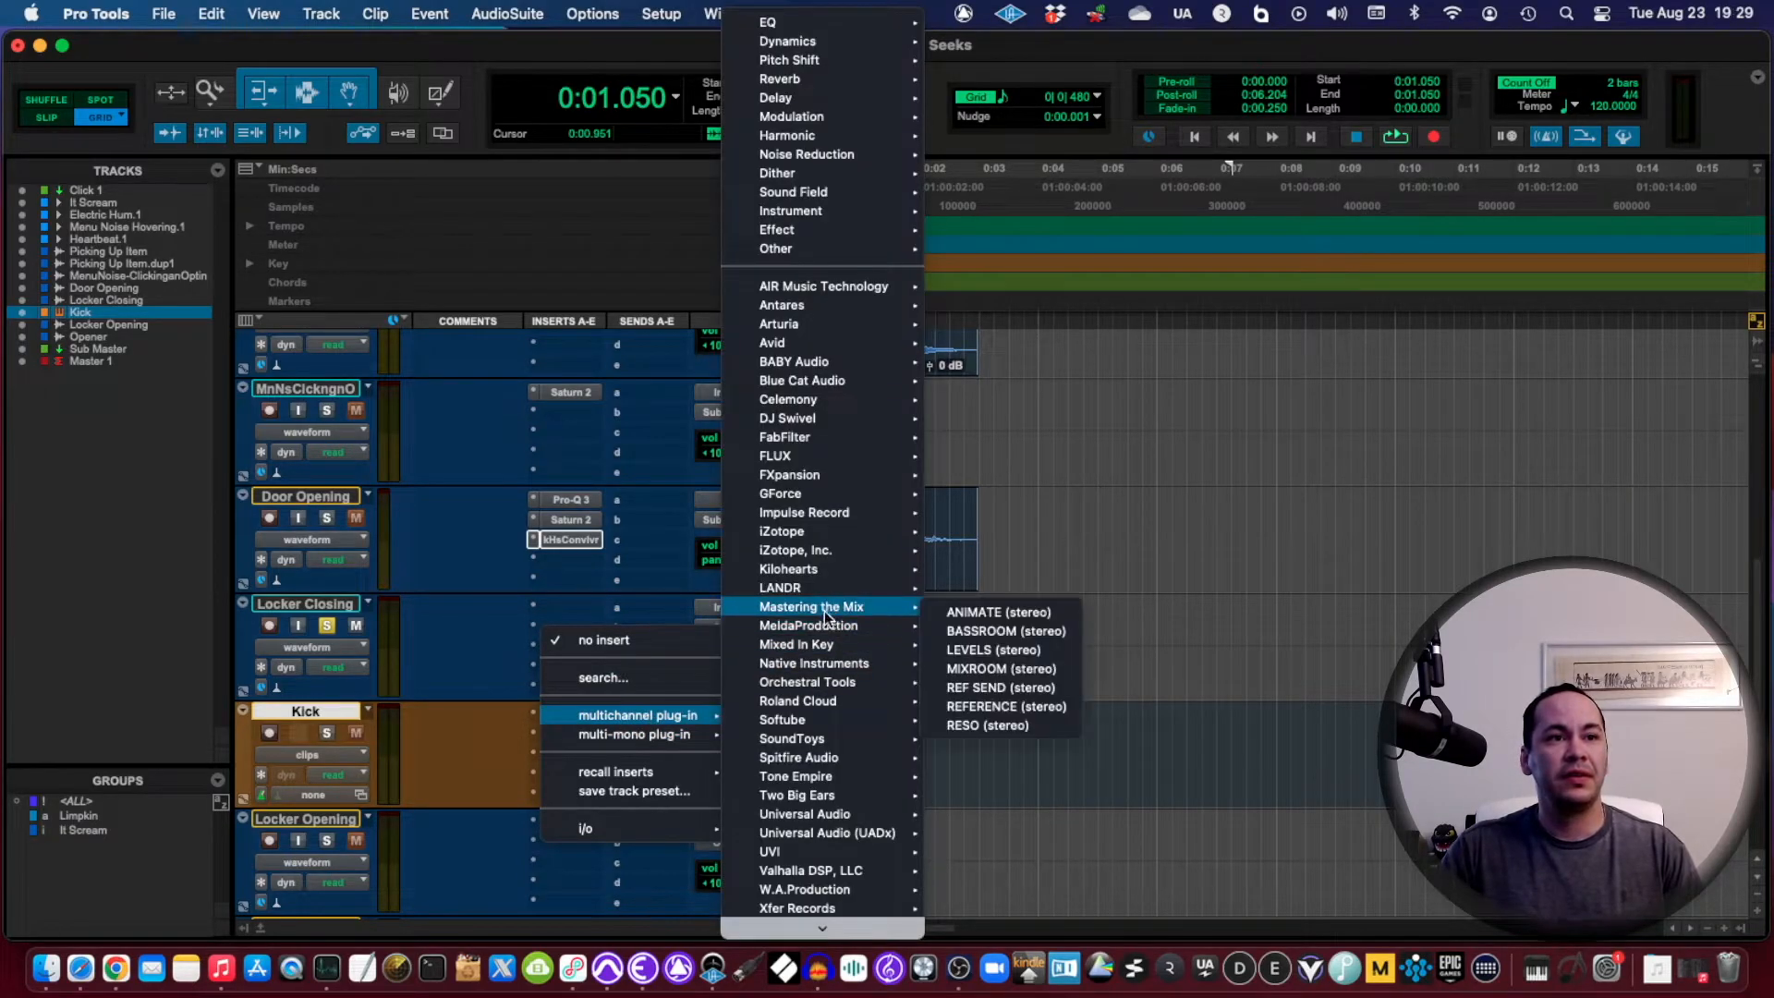
pyautogui.moveTo(813, 662)
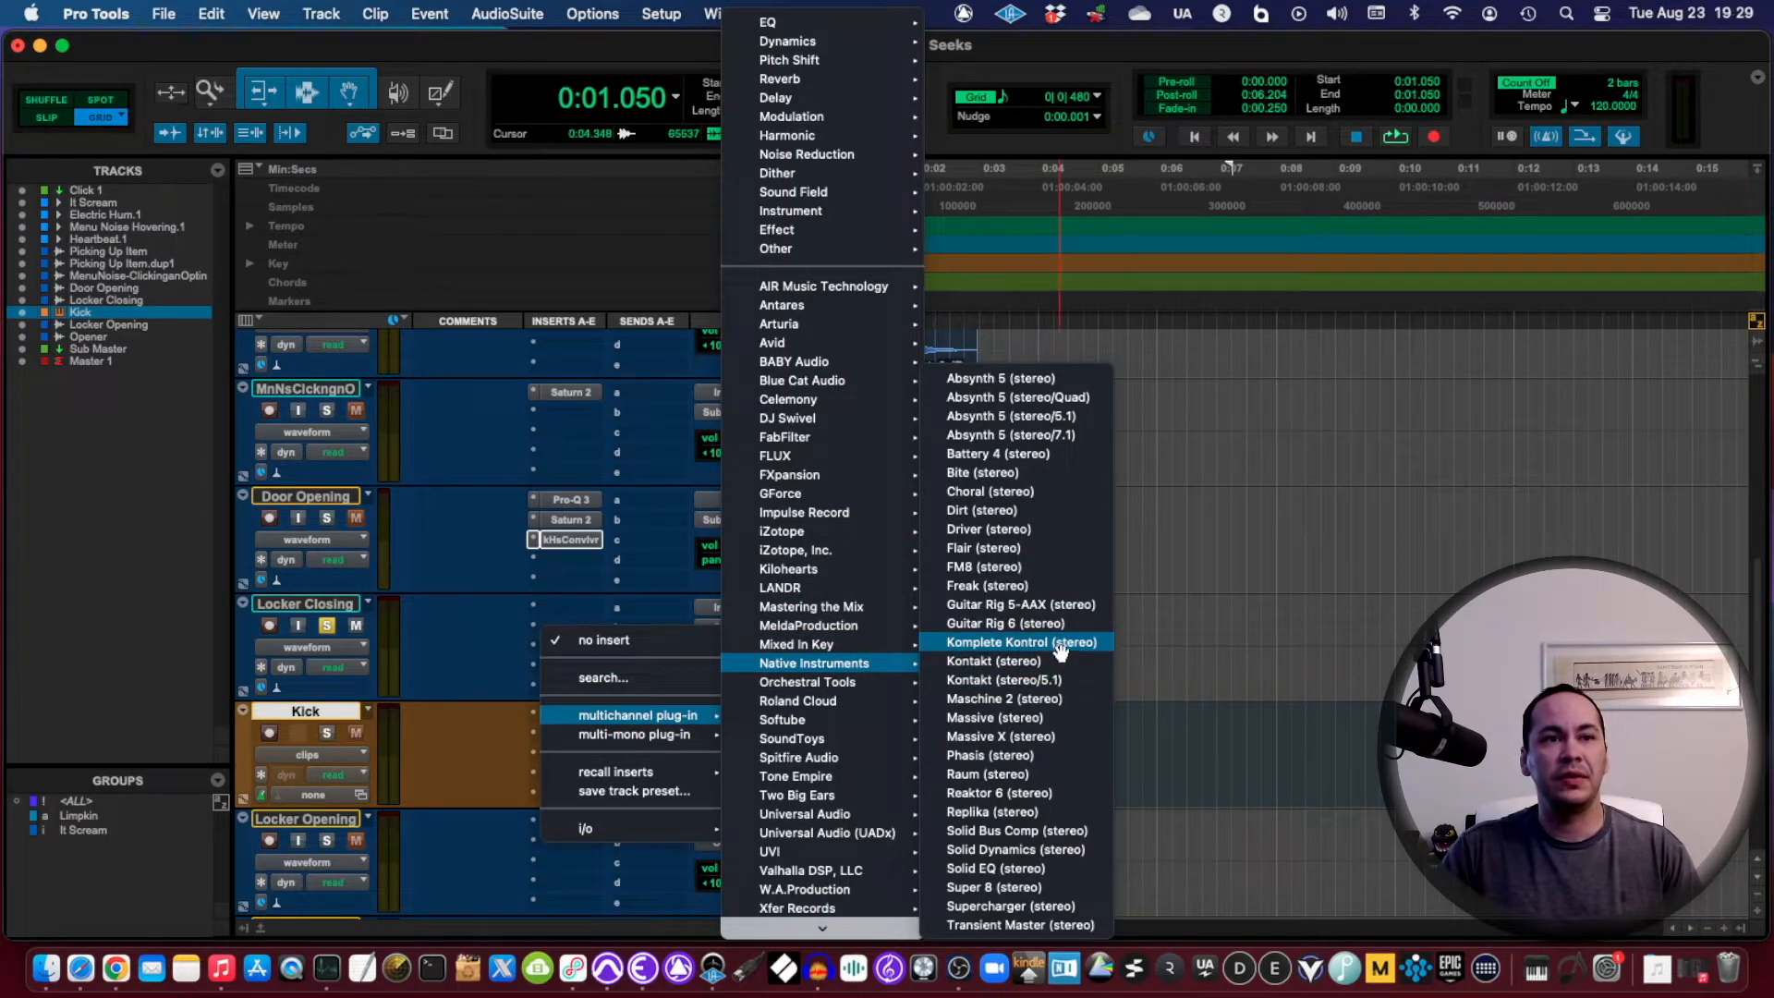
pyautogui.click(1021, 642)
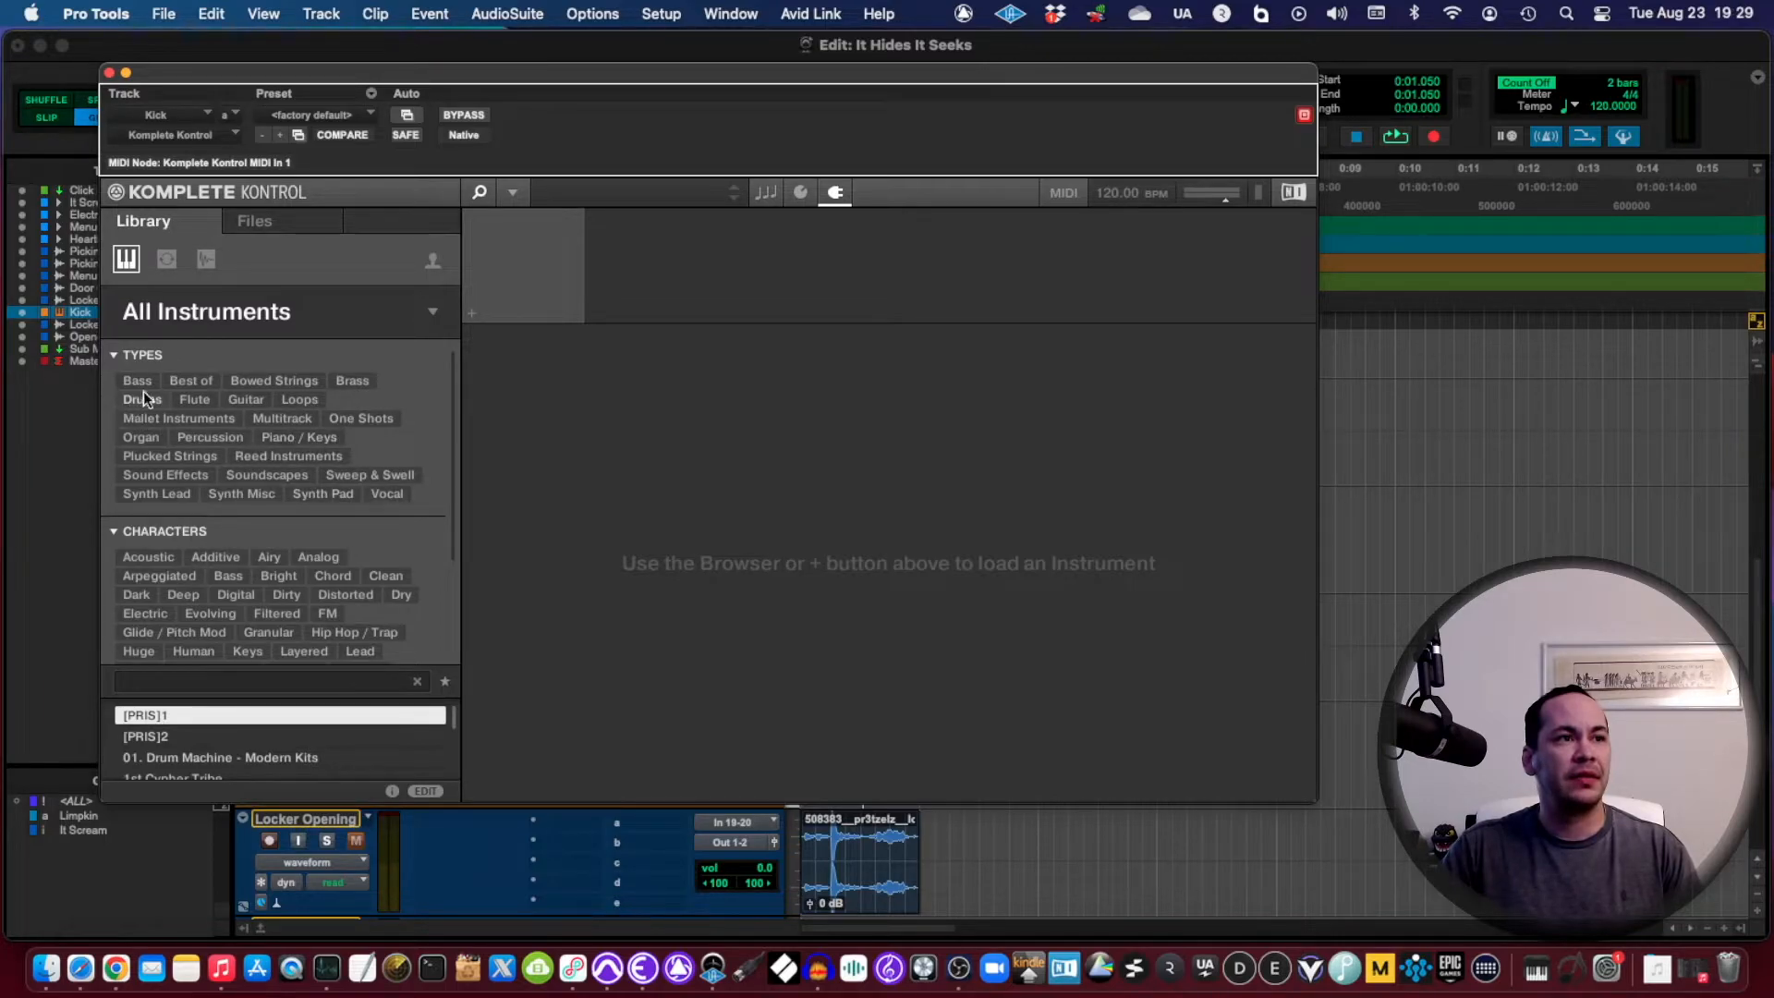
# Step: Filter Komplete Kontrol's library to Drums and Kick, browse the kicks, and close the window
pyautogui.click(140, 399)
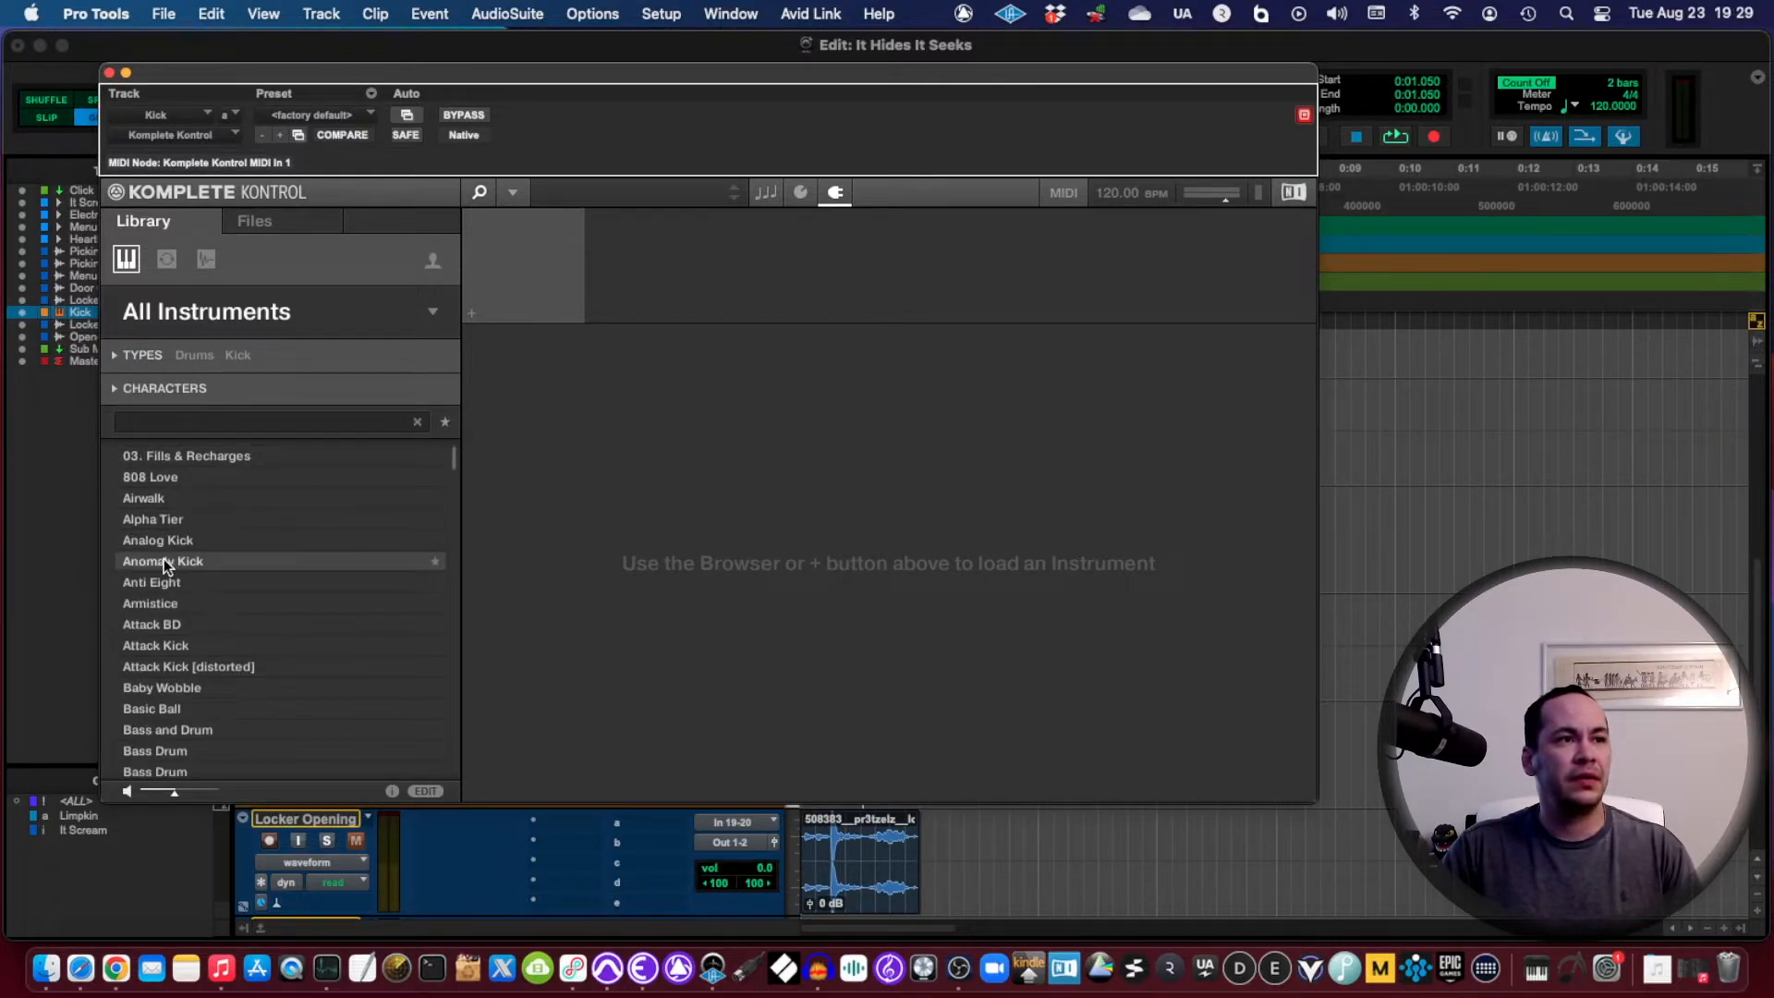
pyautogui.click(157, 540)
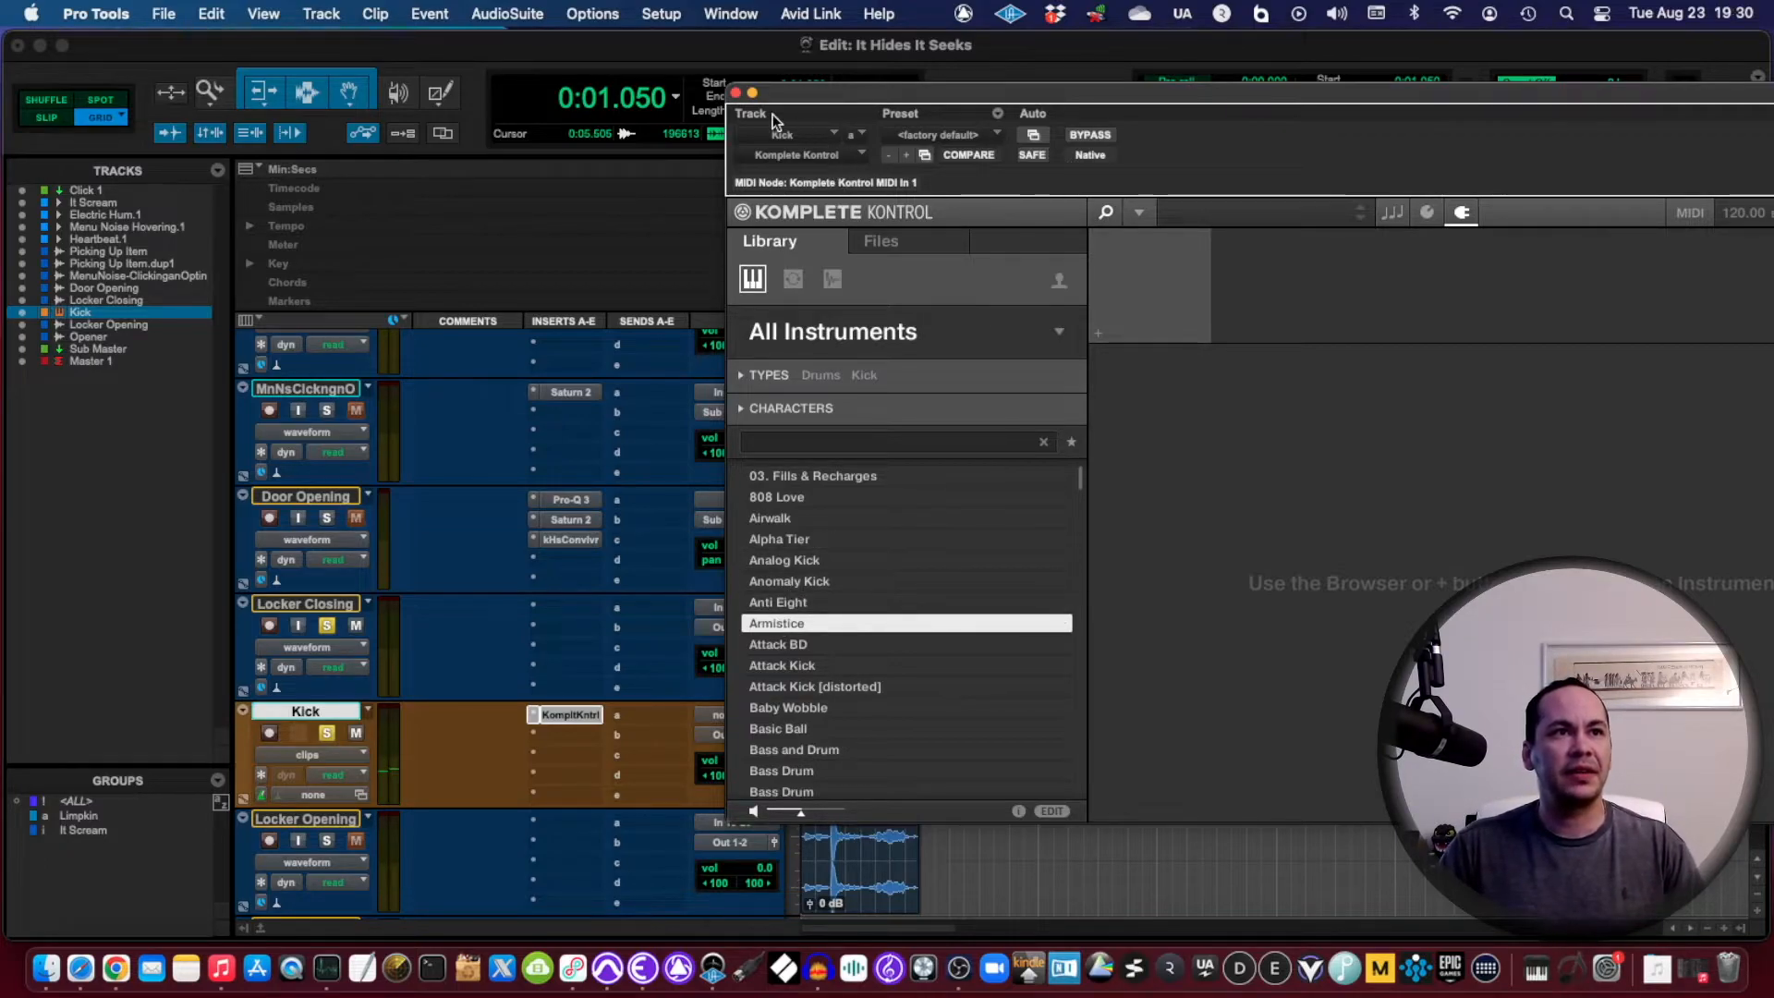
pyautogui.click(750, 93)
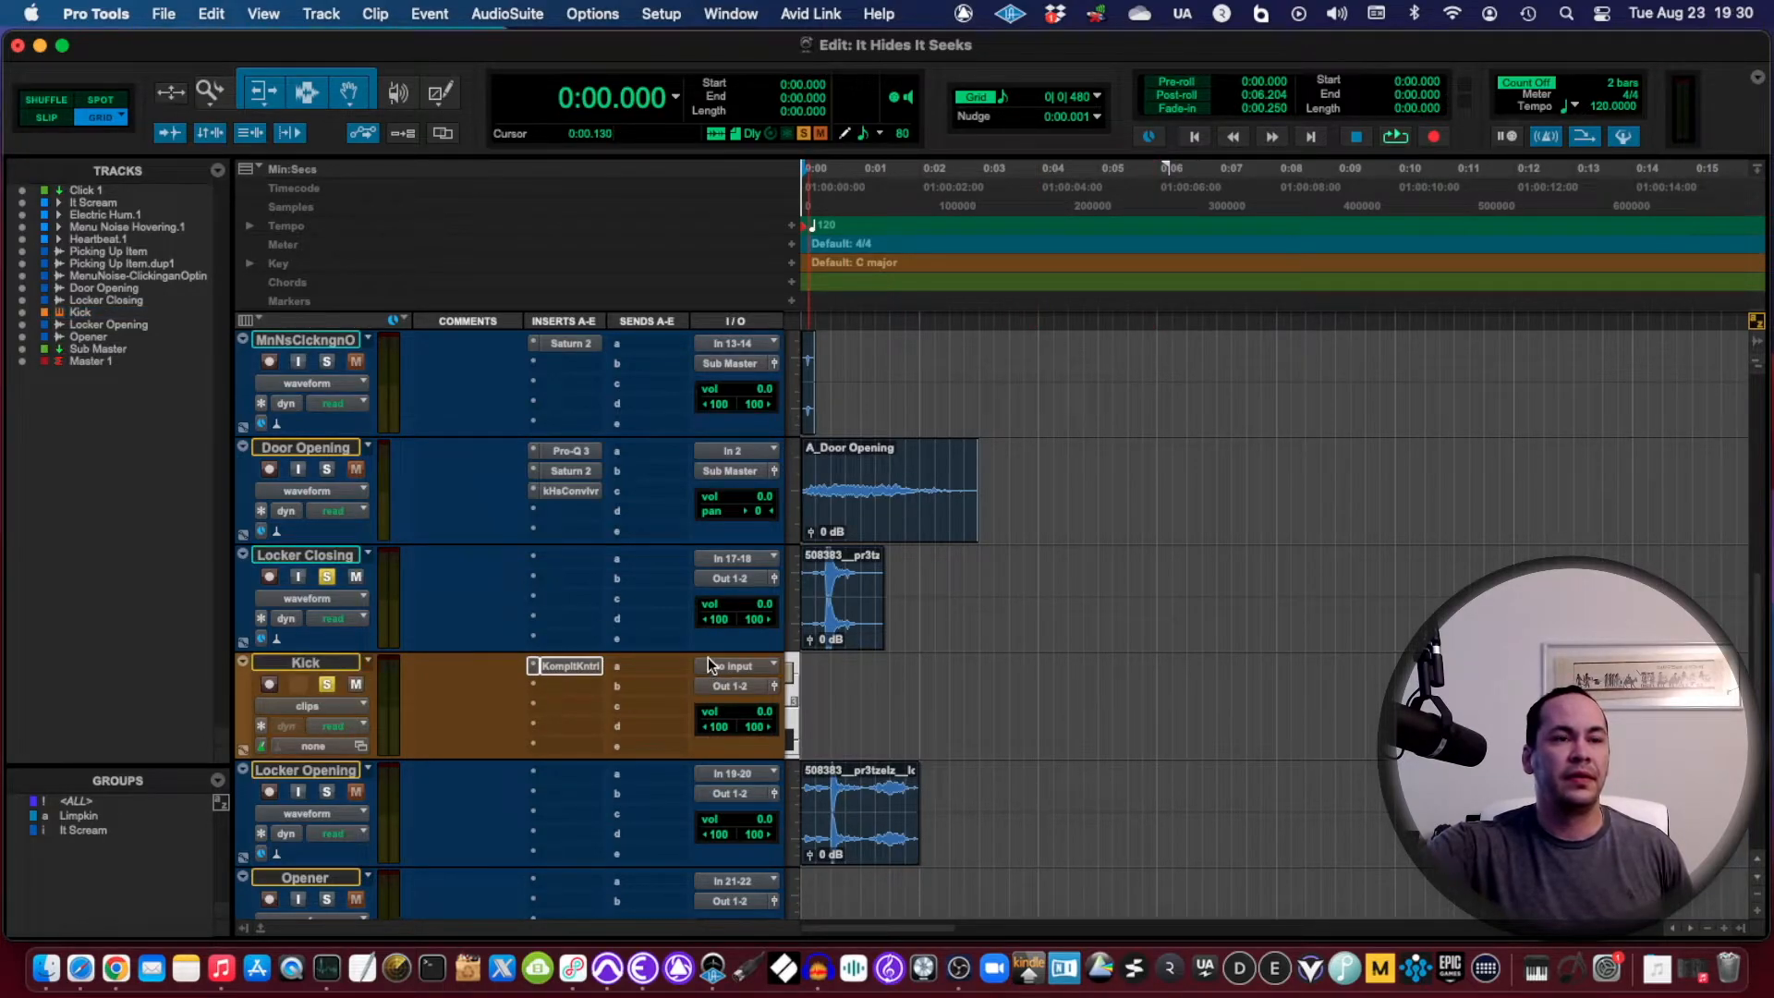
# Step: Set the Kick track to no input and Sub Master output, then reopen Komplete Kontrol
pyautogui.click(734, 665)
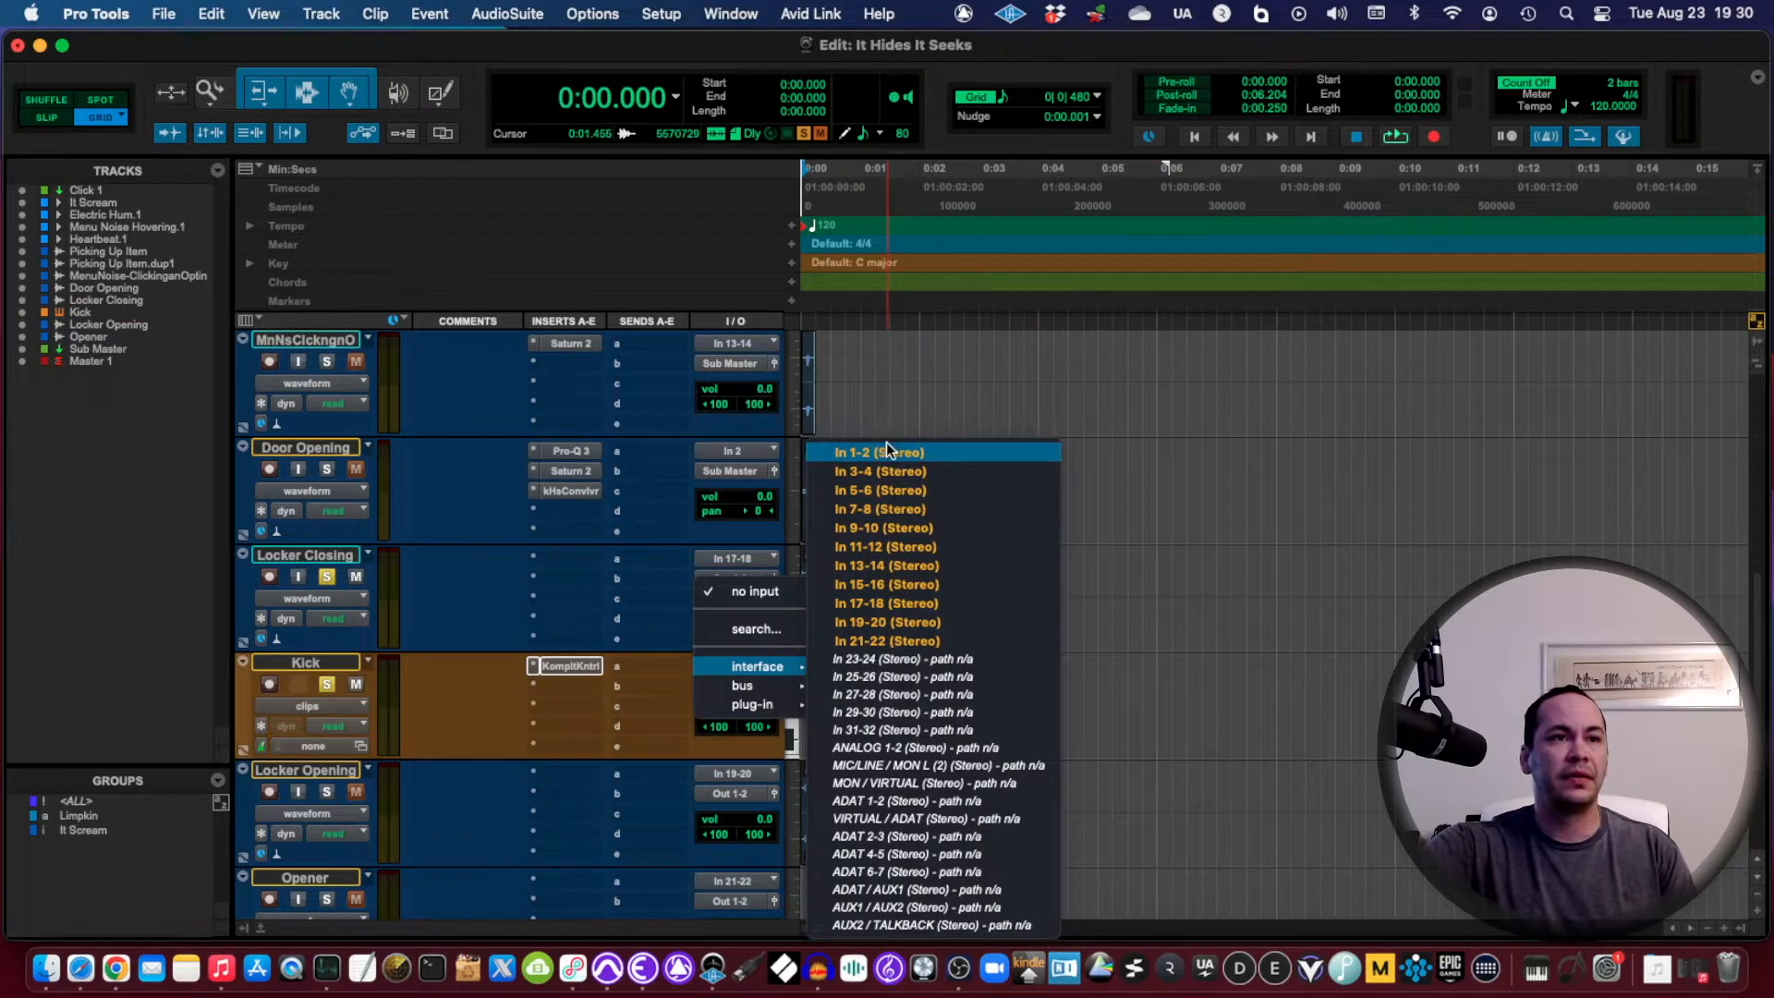
pyautogui.click(875, 451)
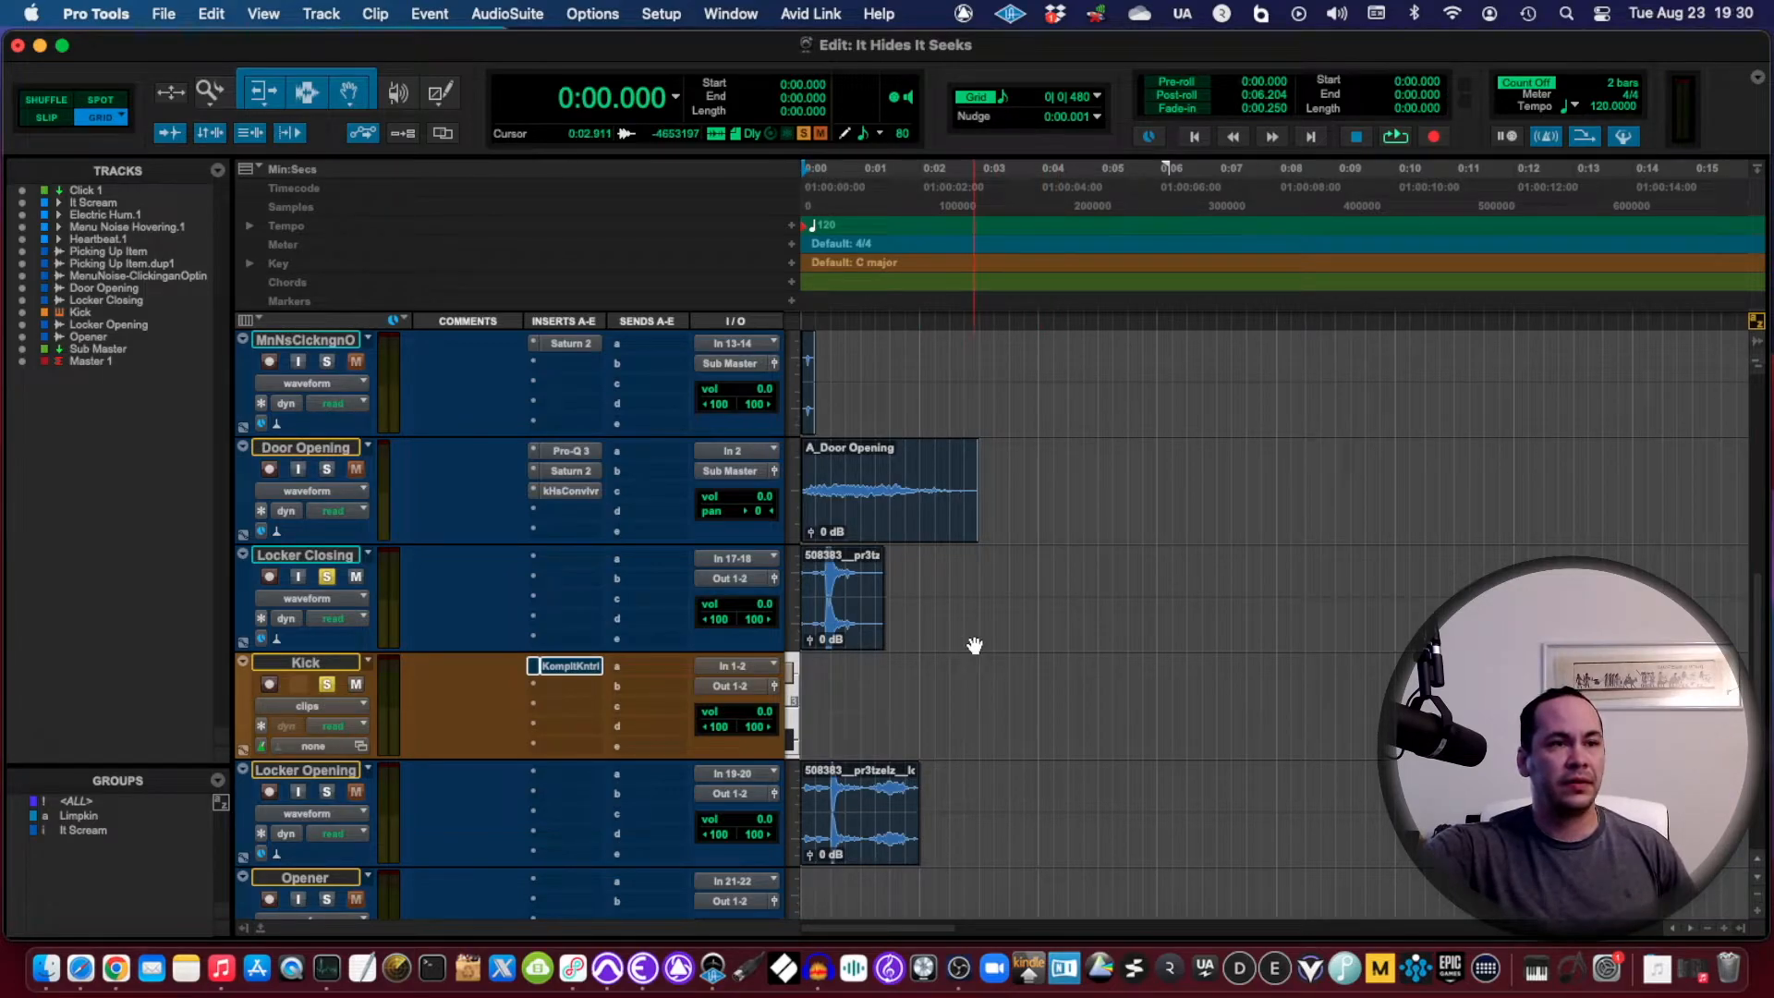
pyautogui.click(736, 557)
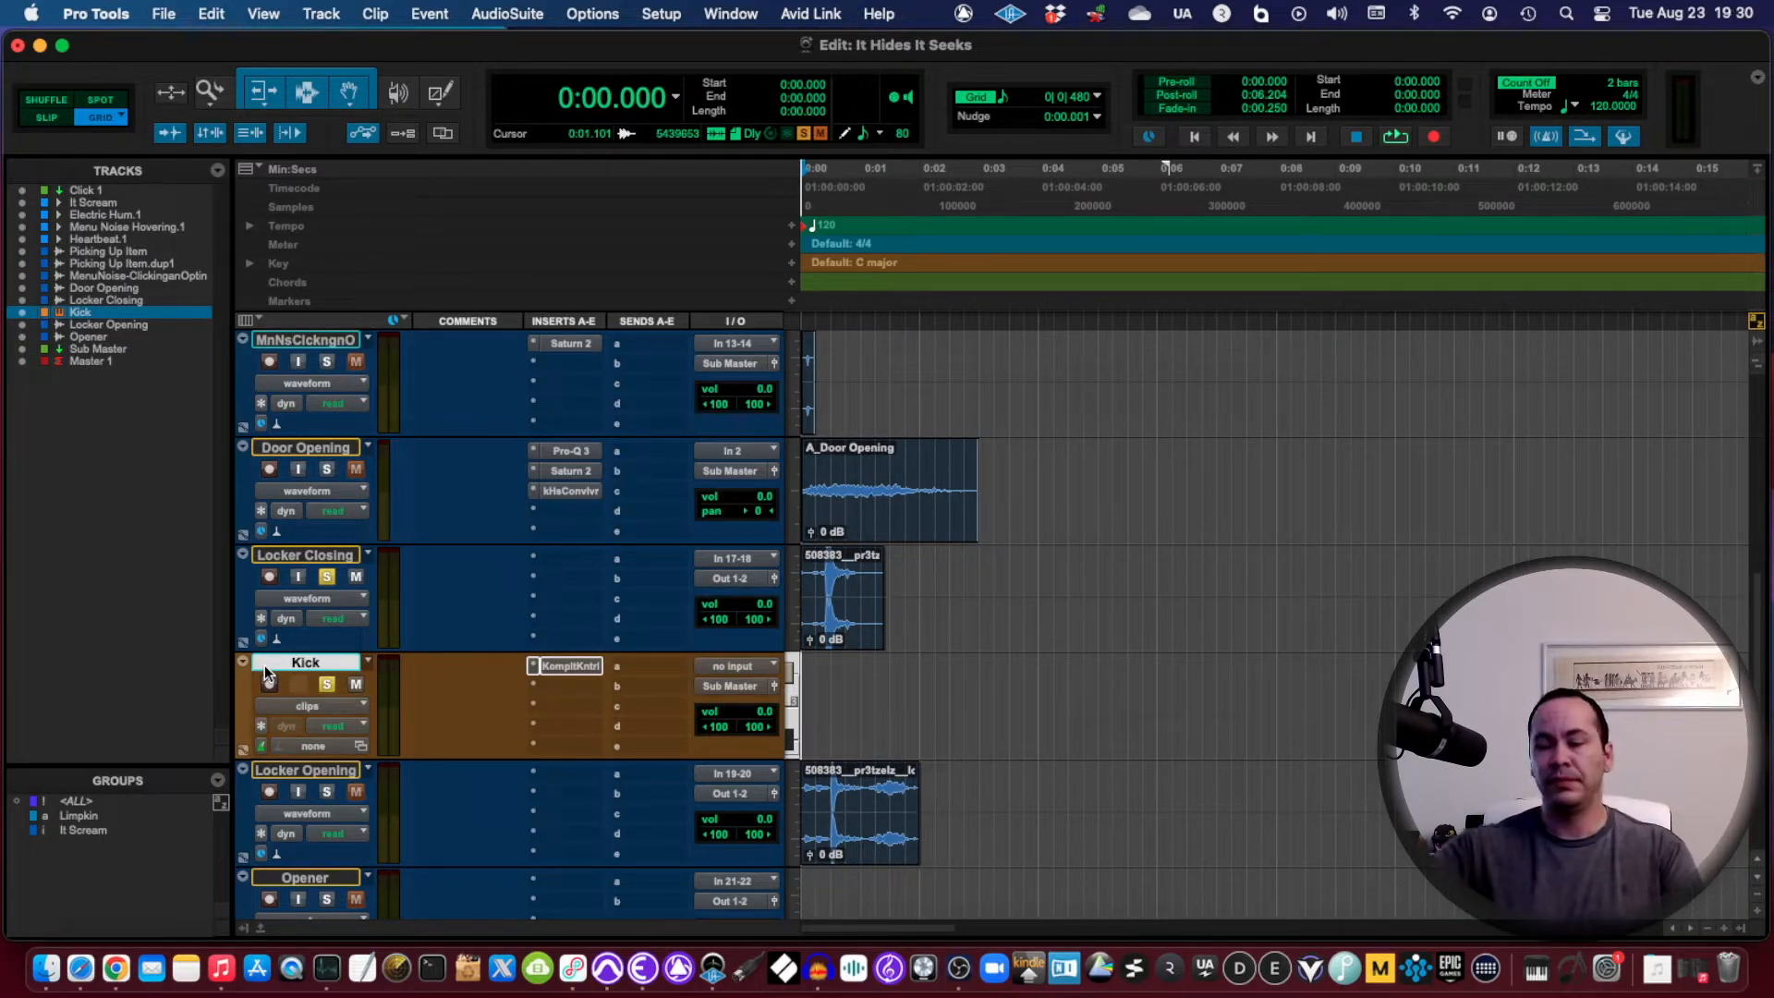
pyautogui.click(571, 665)
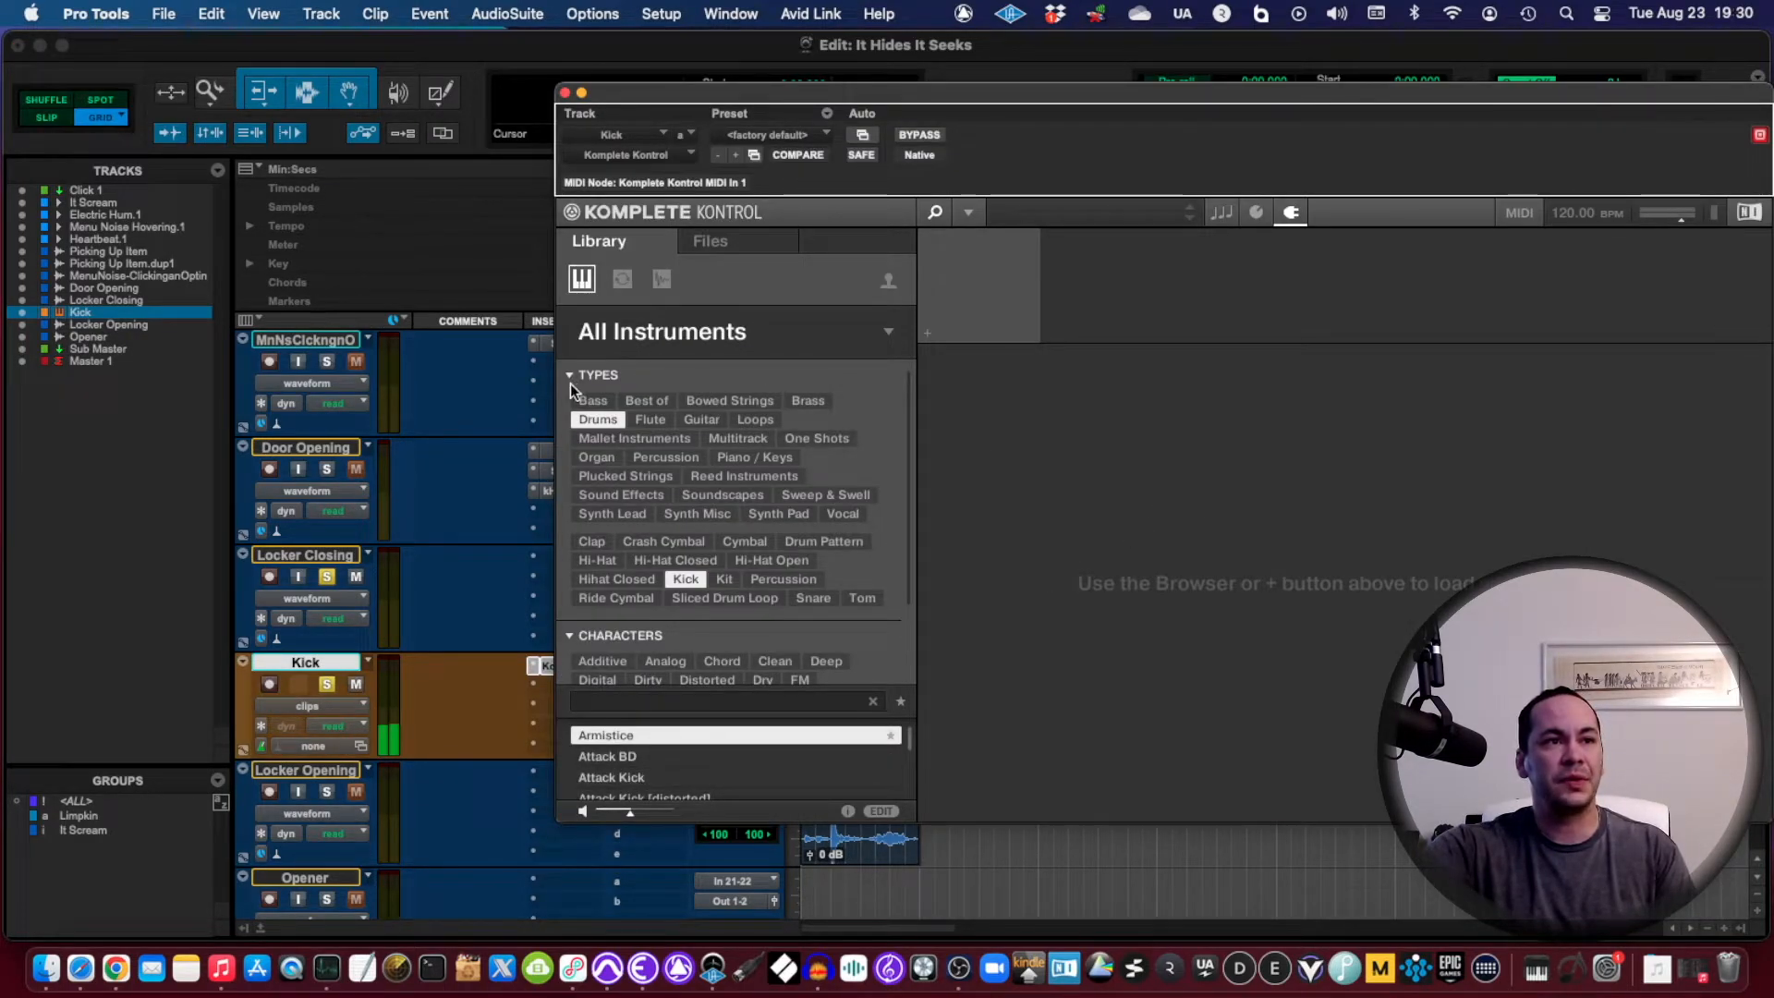
# Step: Load the Armistice TRK-01 Kick instrument and close the plug-in window
pyautogui.doubleClick(605, 734)
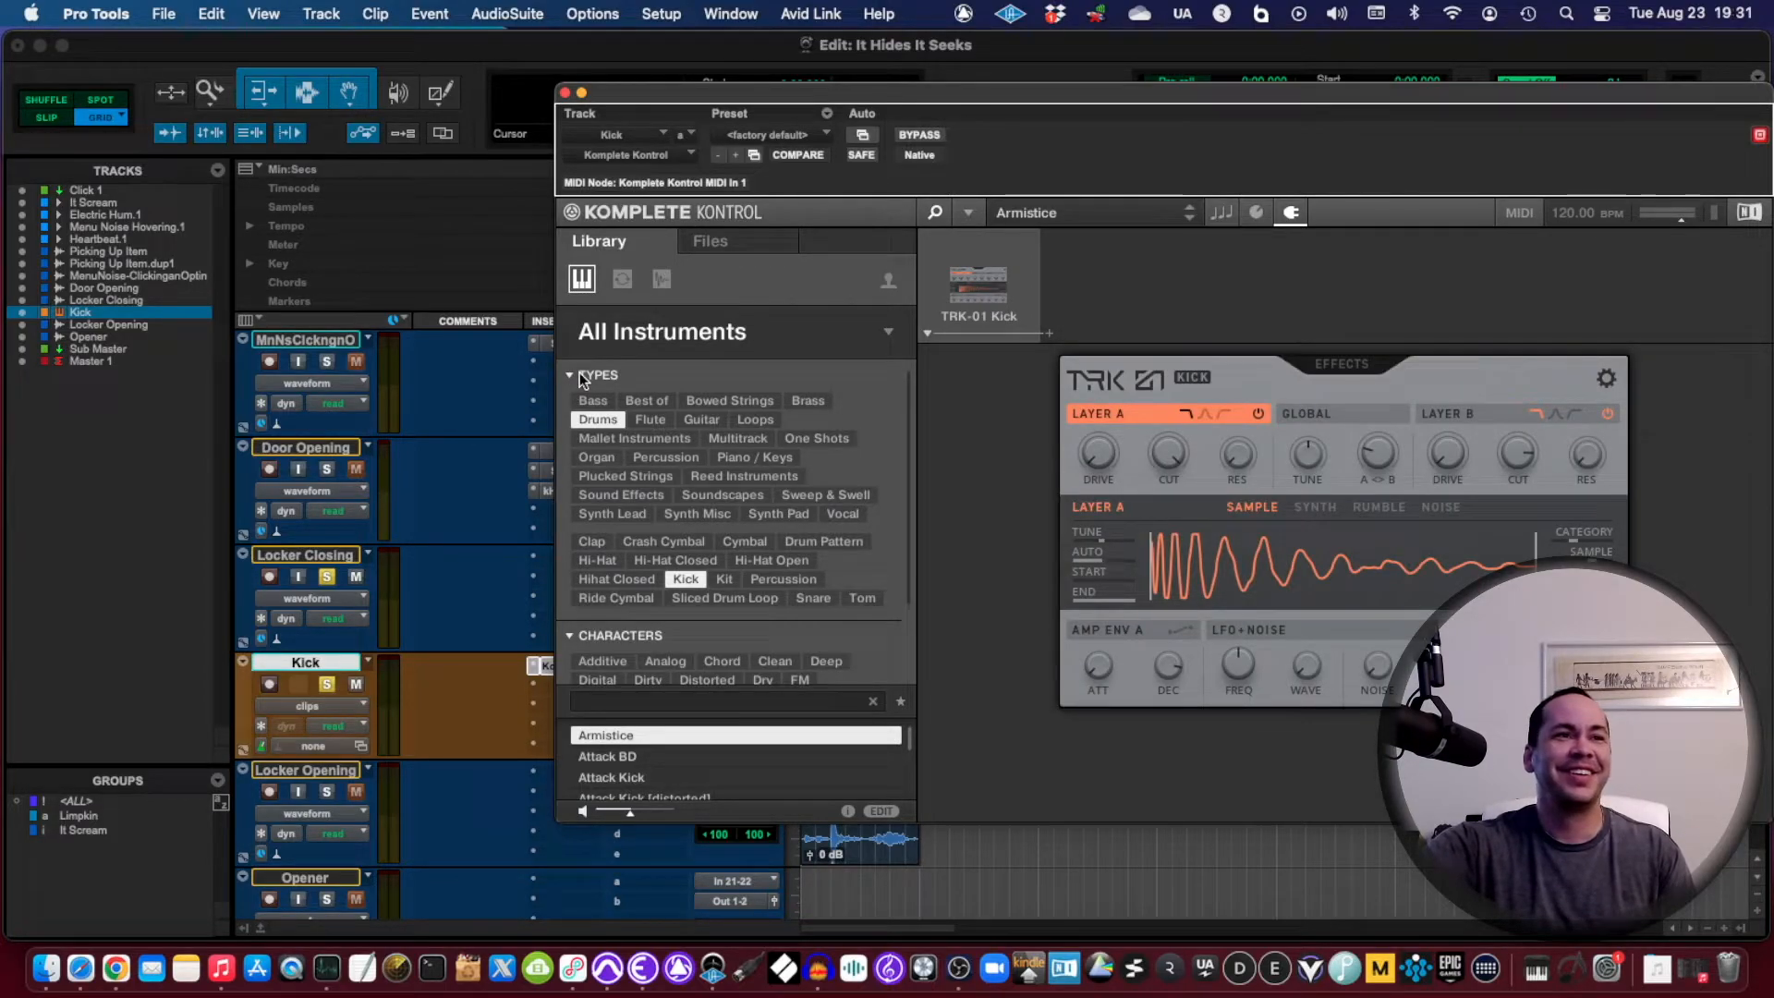
pyautogui.click(569, 375)
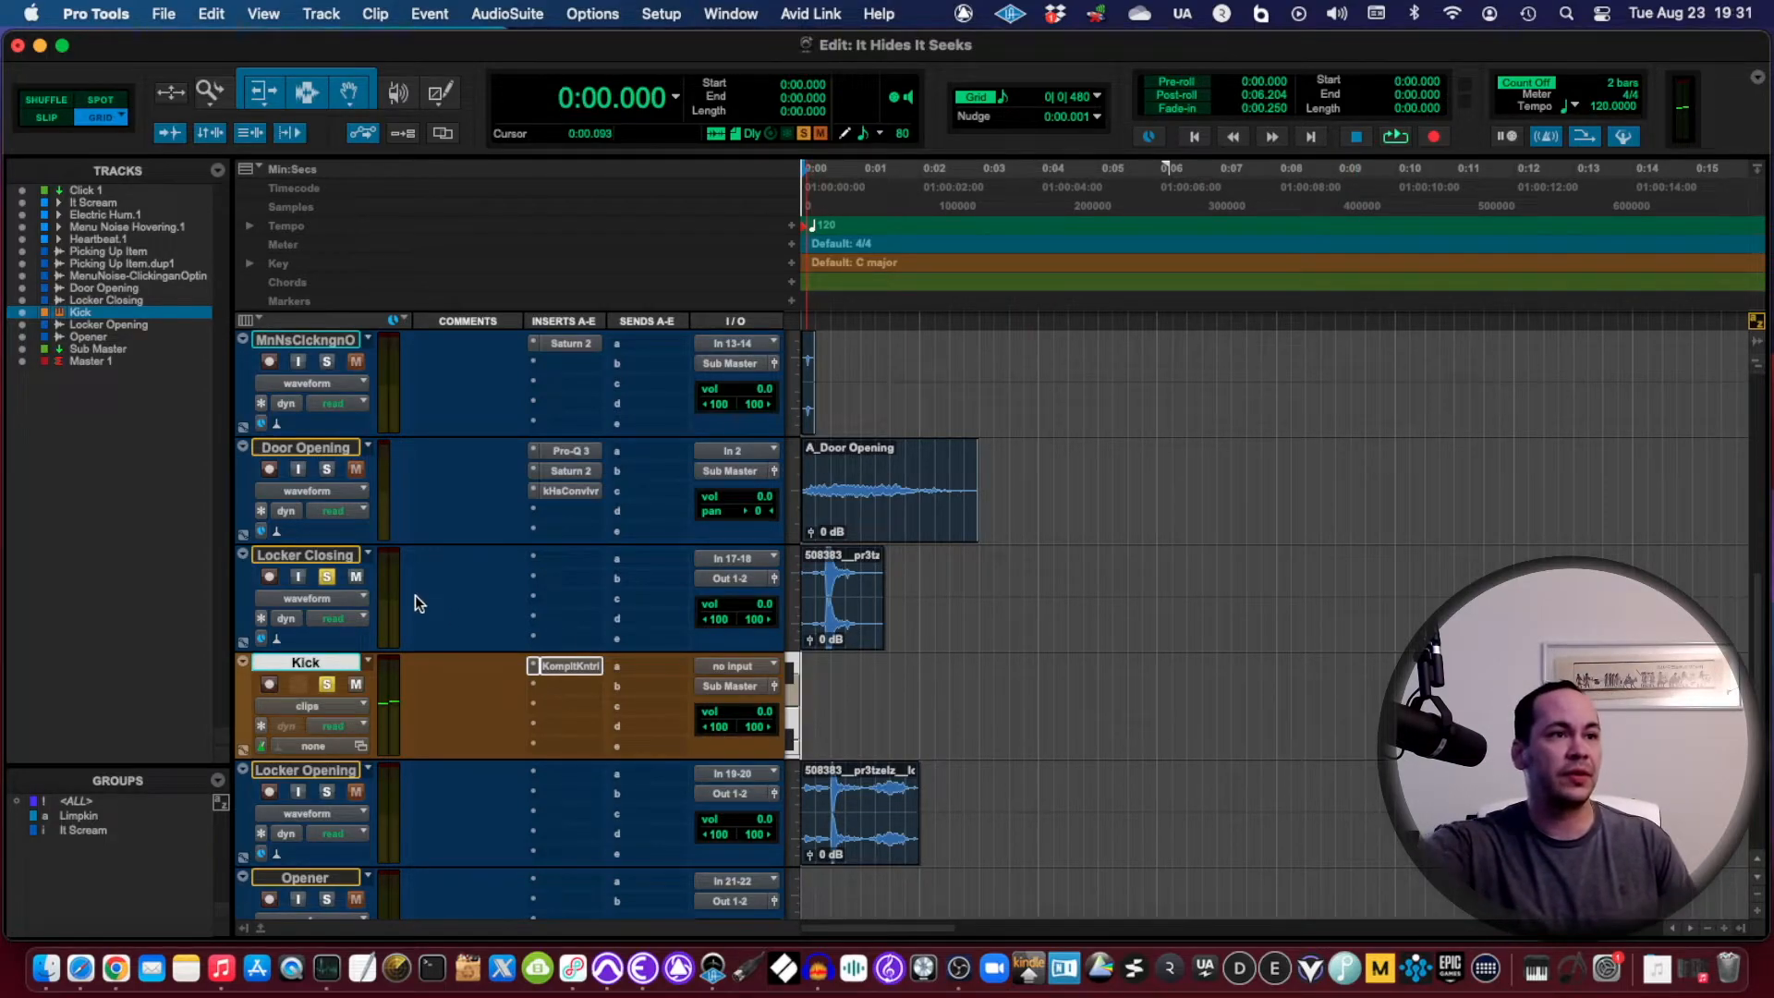
pyautogui.moveTo(326, 576)
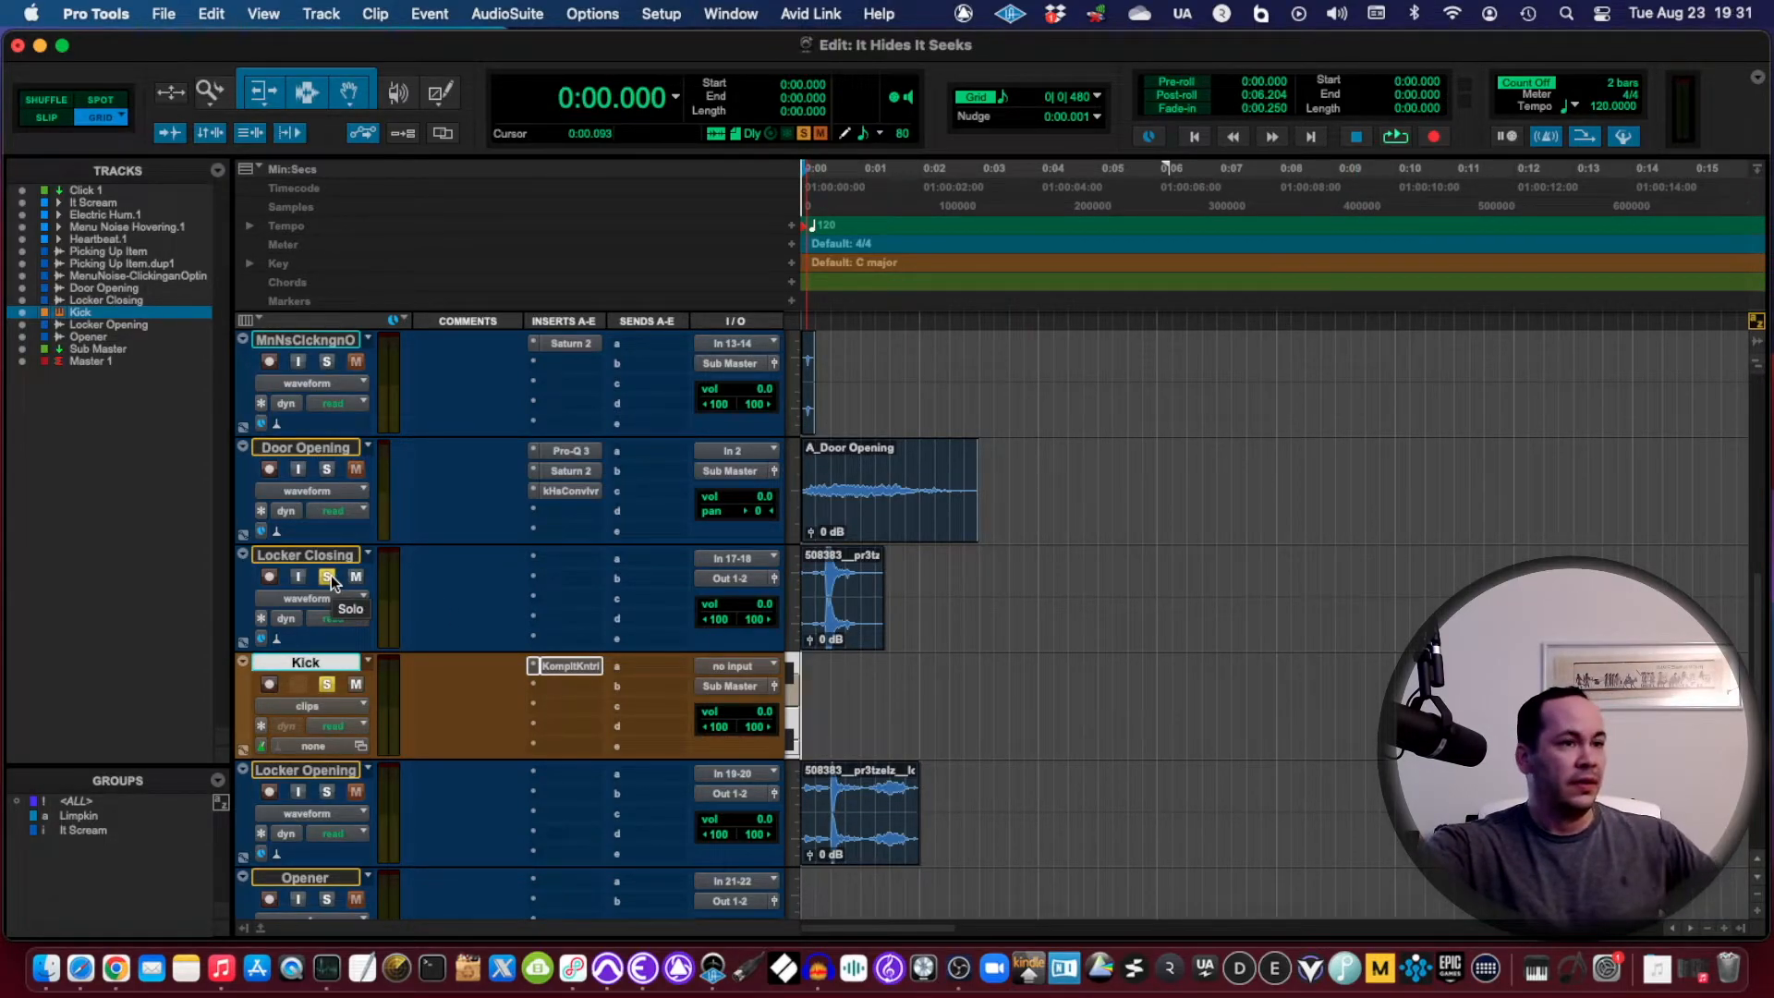
# Step: Solo Locker Closing and create a Kick-03 MIDI clip with one long kick note
pyautogui.click(268, 684)
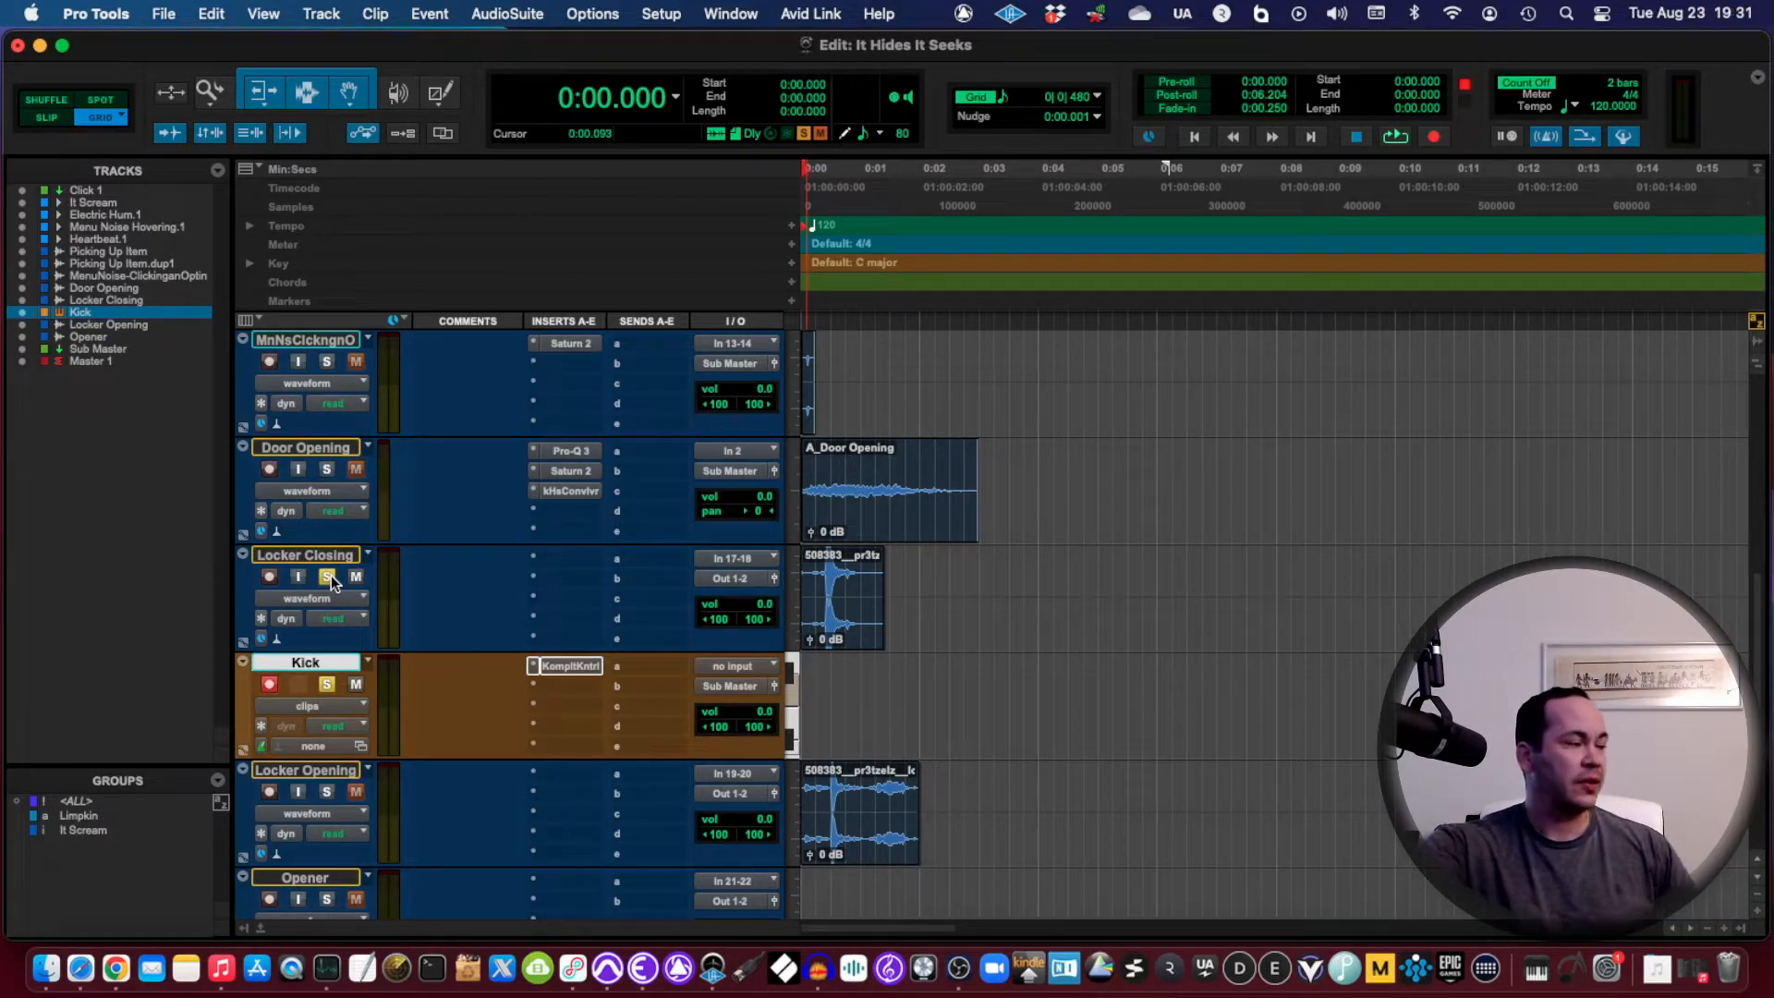
pyautogui.click(1394, 136)
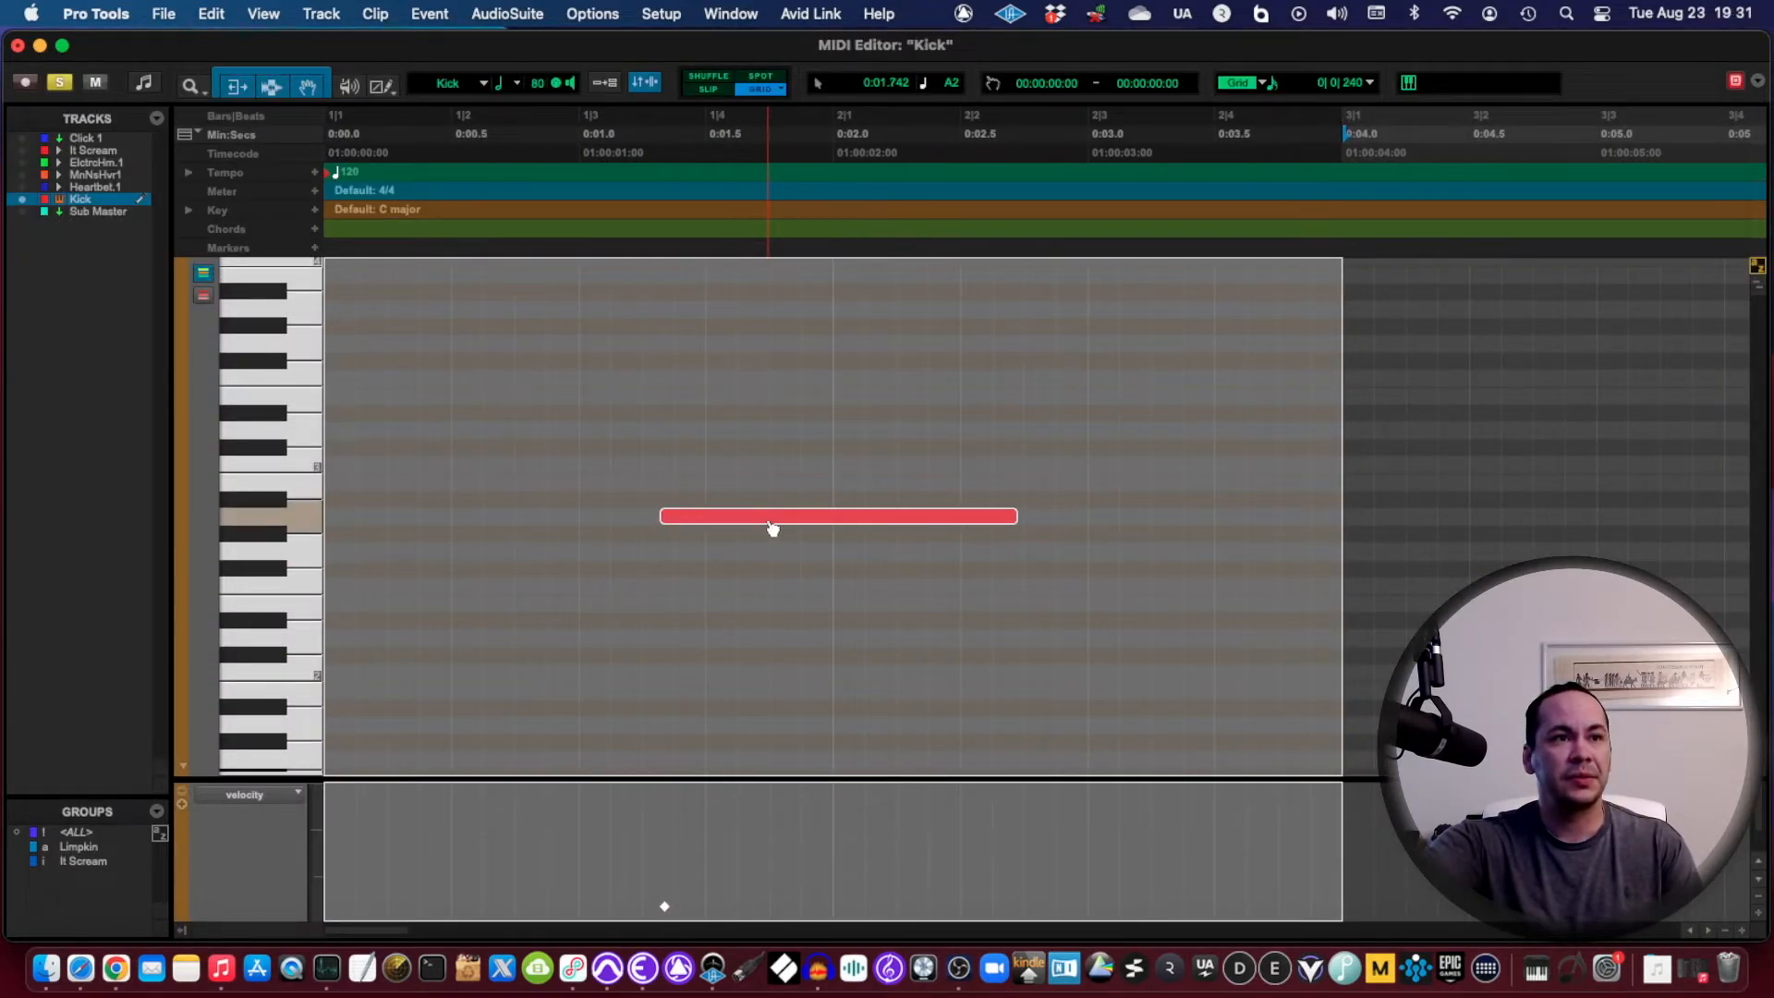
pyautogui.moveTo(837, 517); pyautogui.dragTo(629, 534)
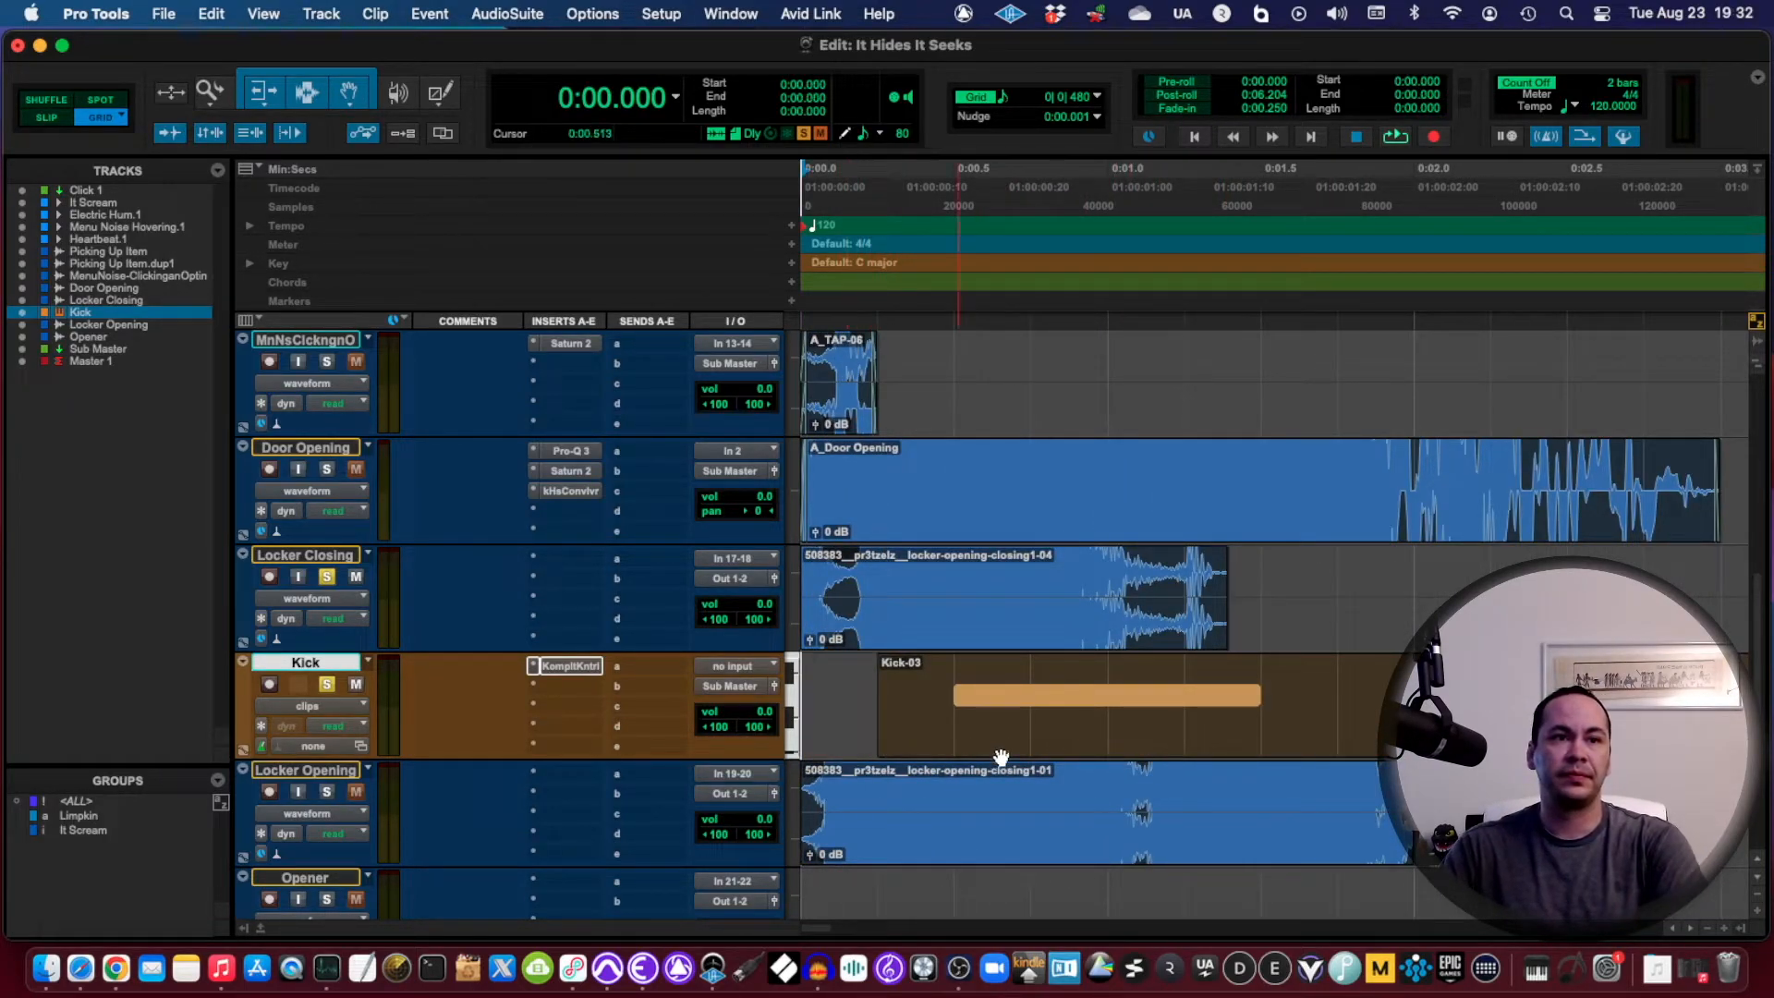
# Step: Nudge the Kick-03 clip slightly earlier to line up with the locker-closing sound
pyautogui.click(1039, 672)
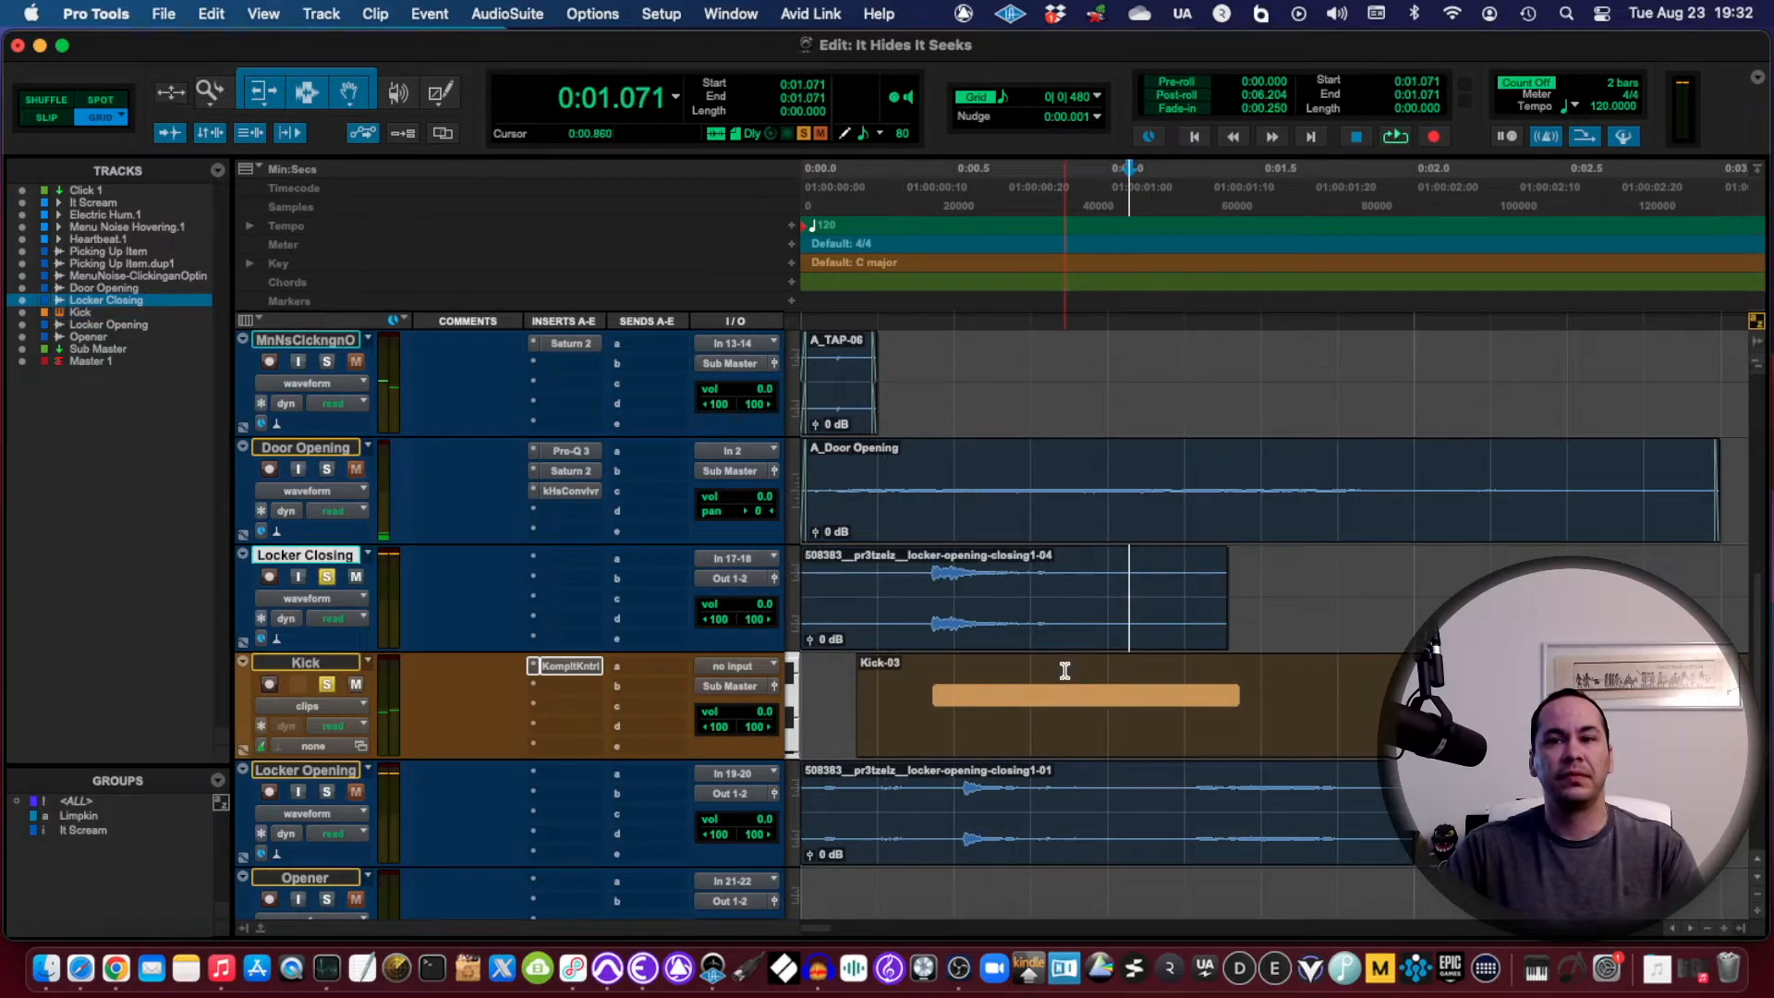
# Step: Pull the Kick track's volume fader down to -2.1 dB
pyautogui.click(1063, 703)
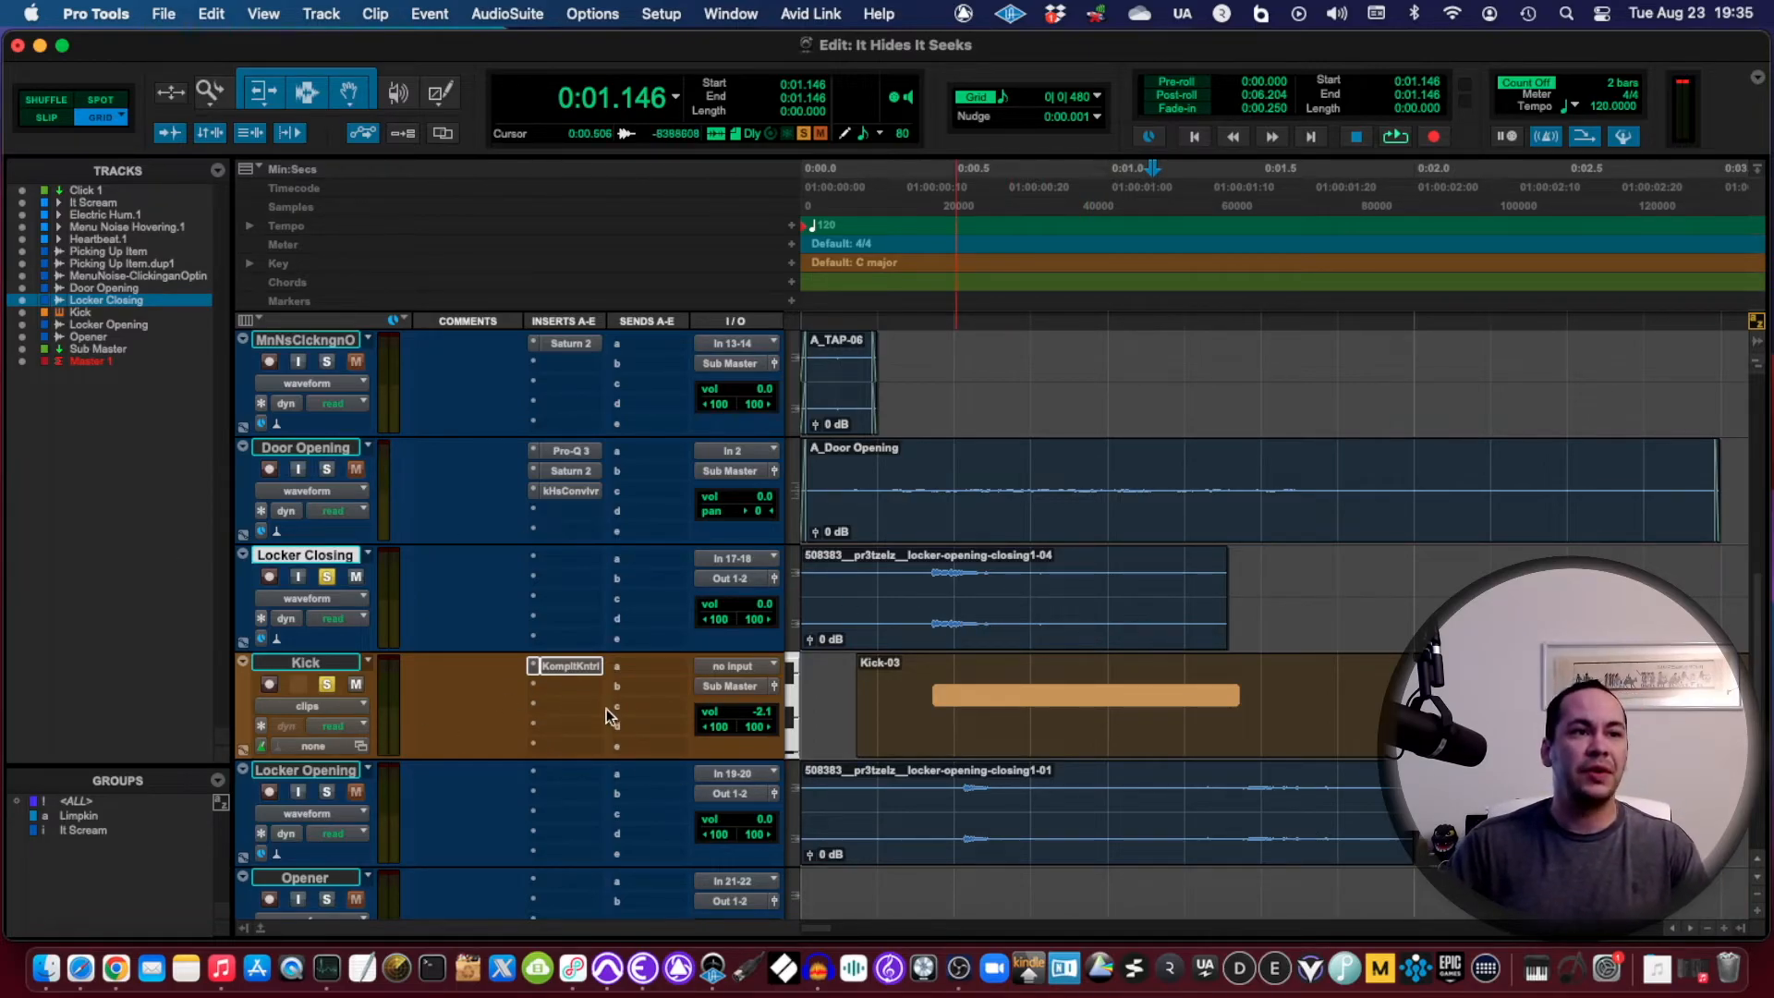
# Step: Insert FabFilter Pro-Q 3 on the Kick track and play the session
pyautogui.click(567, 665)
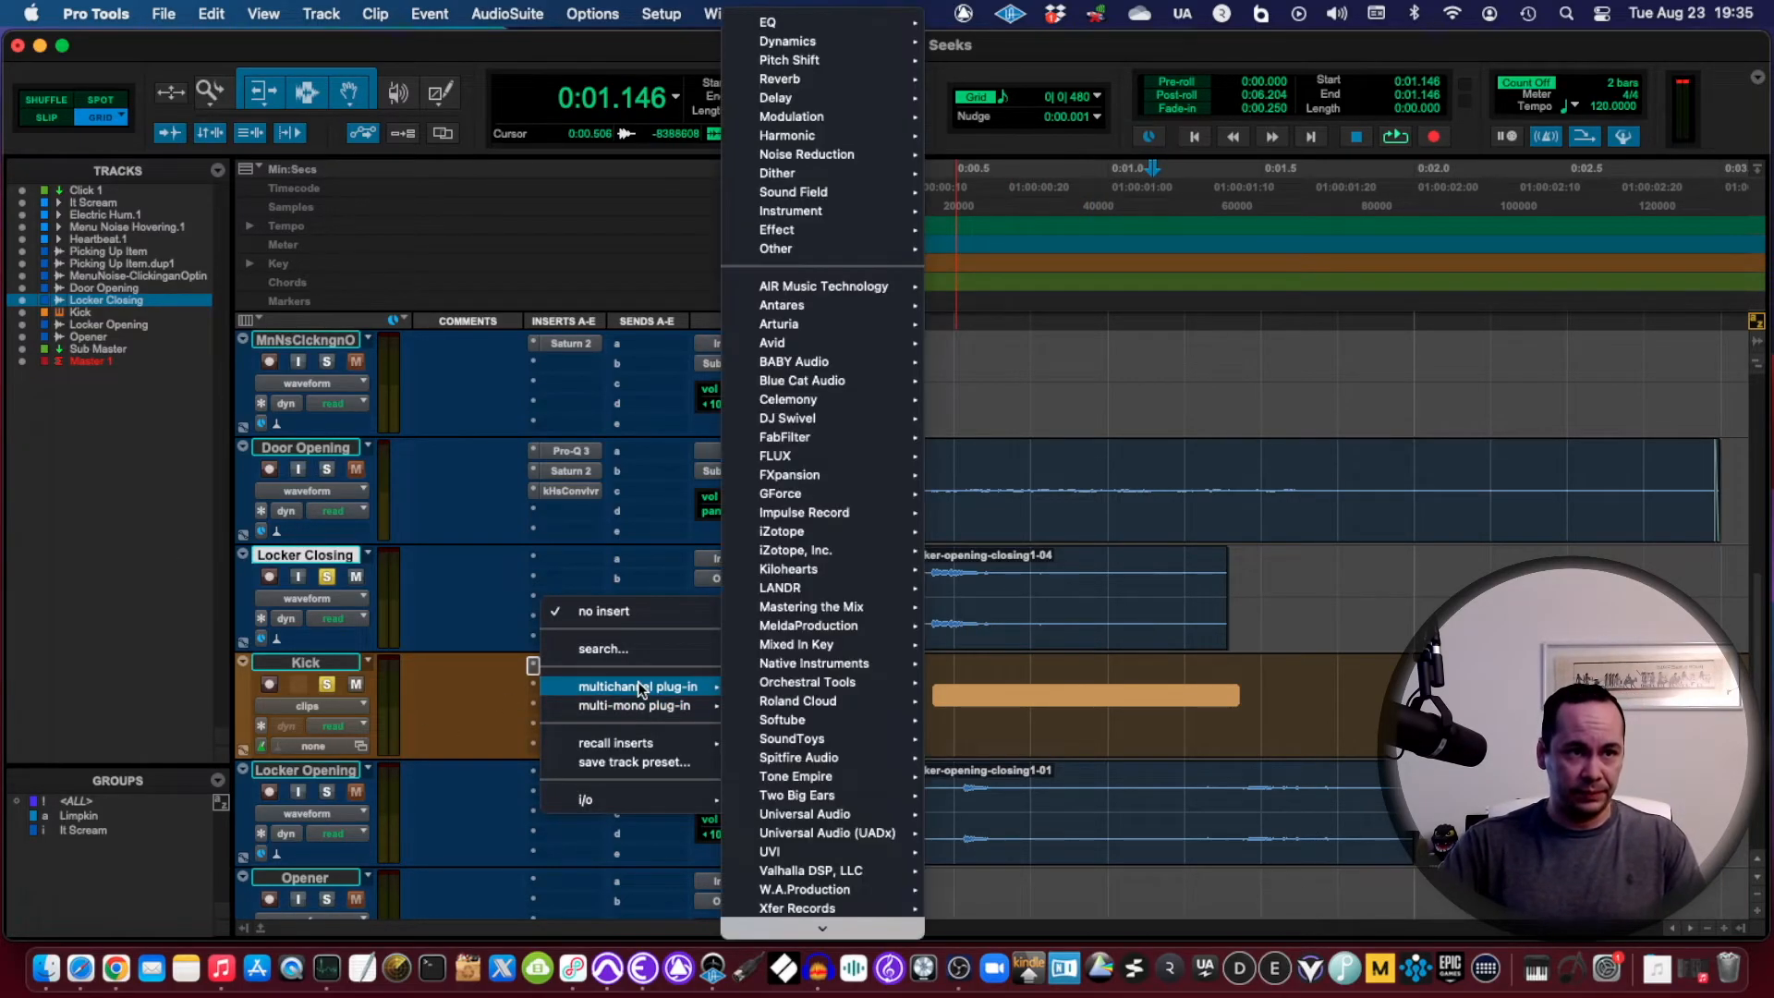
pyautogui.moveTo(810, 361)
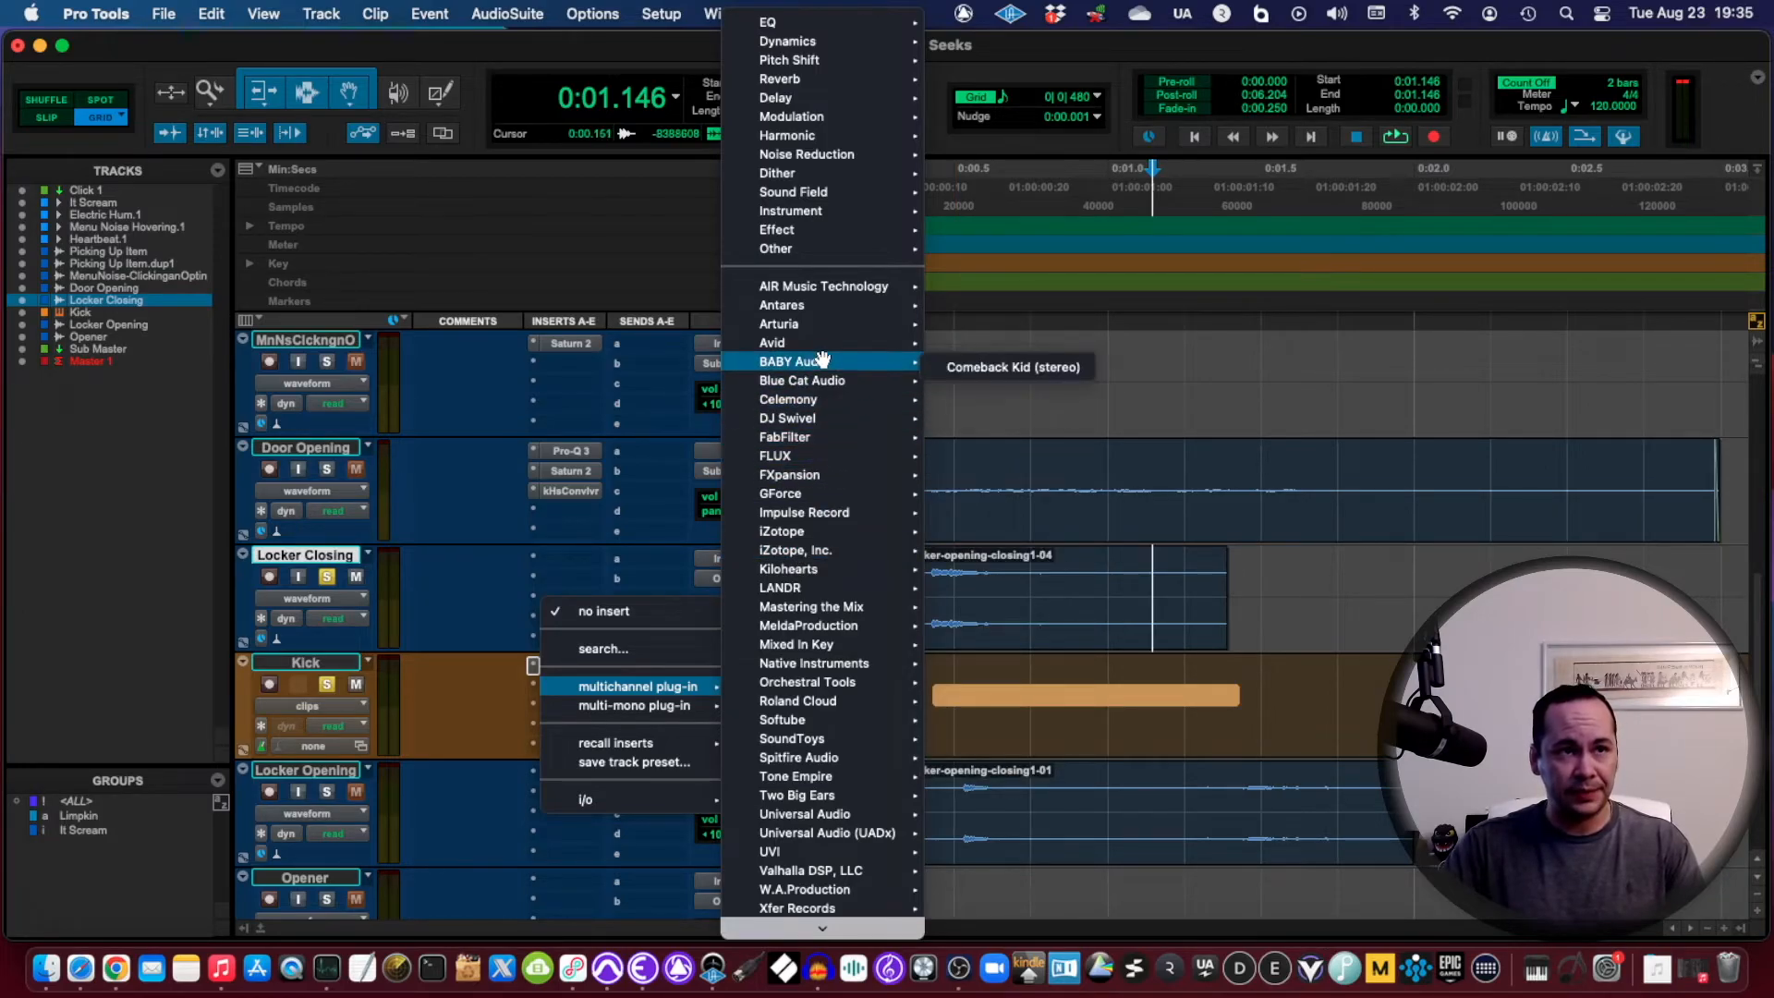
pyautogui.moveTo(814, 493)
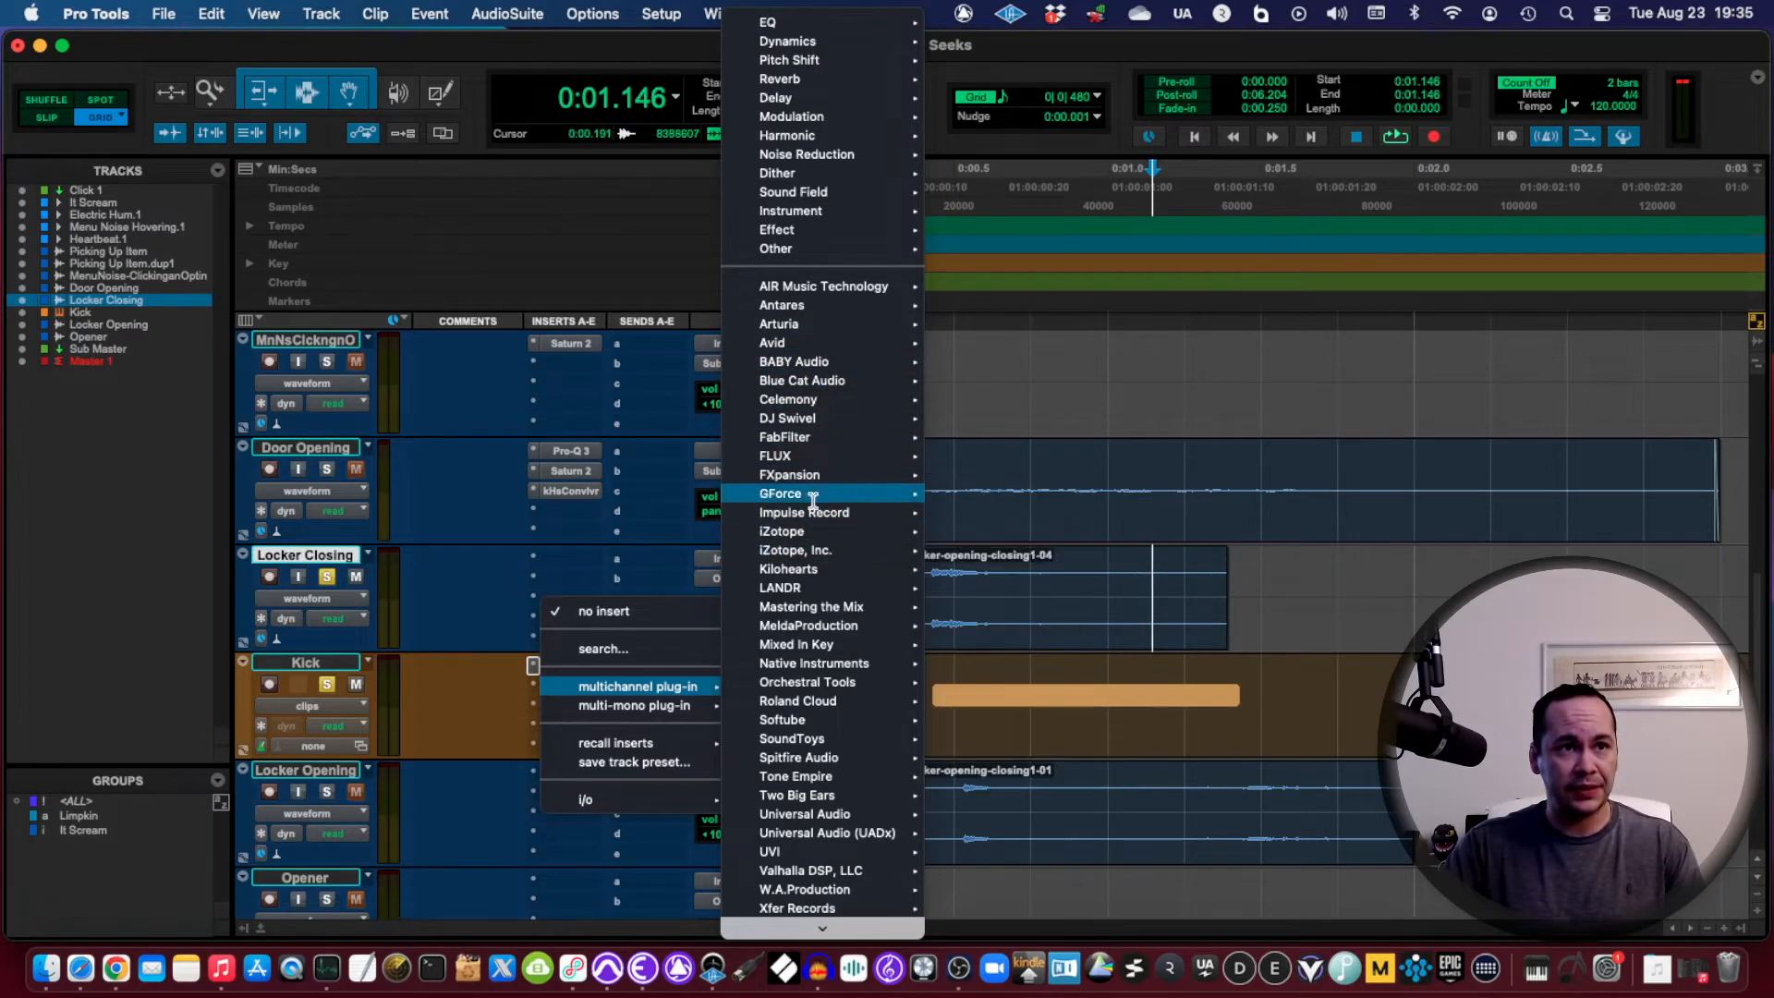
pyautogui.moveTo(811, 437)
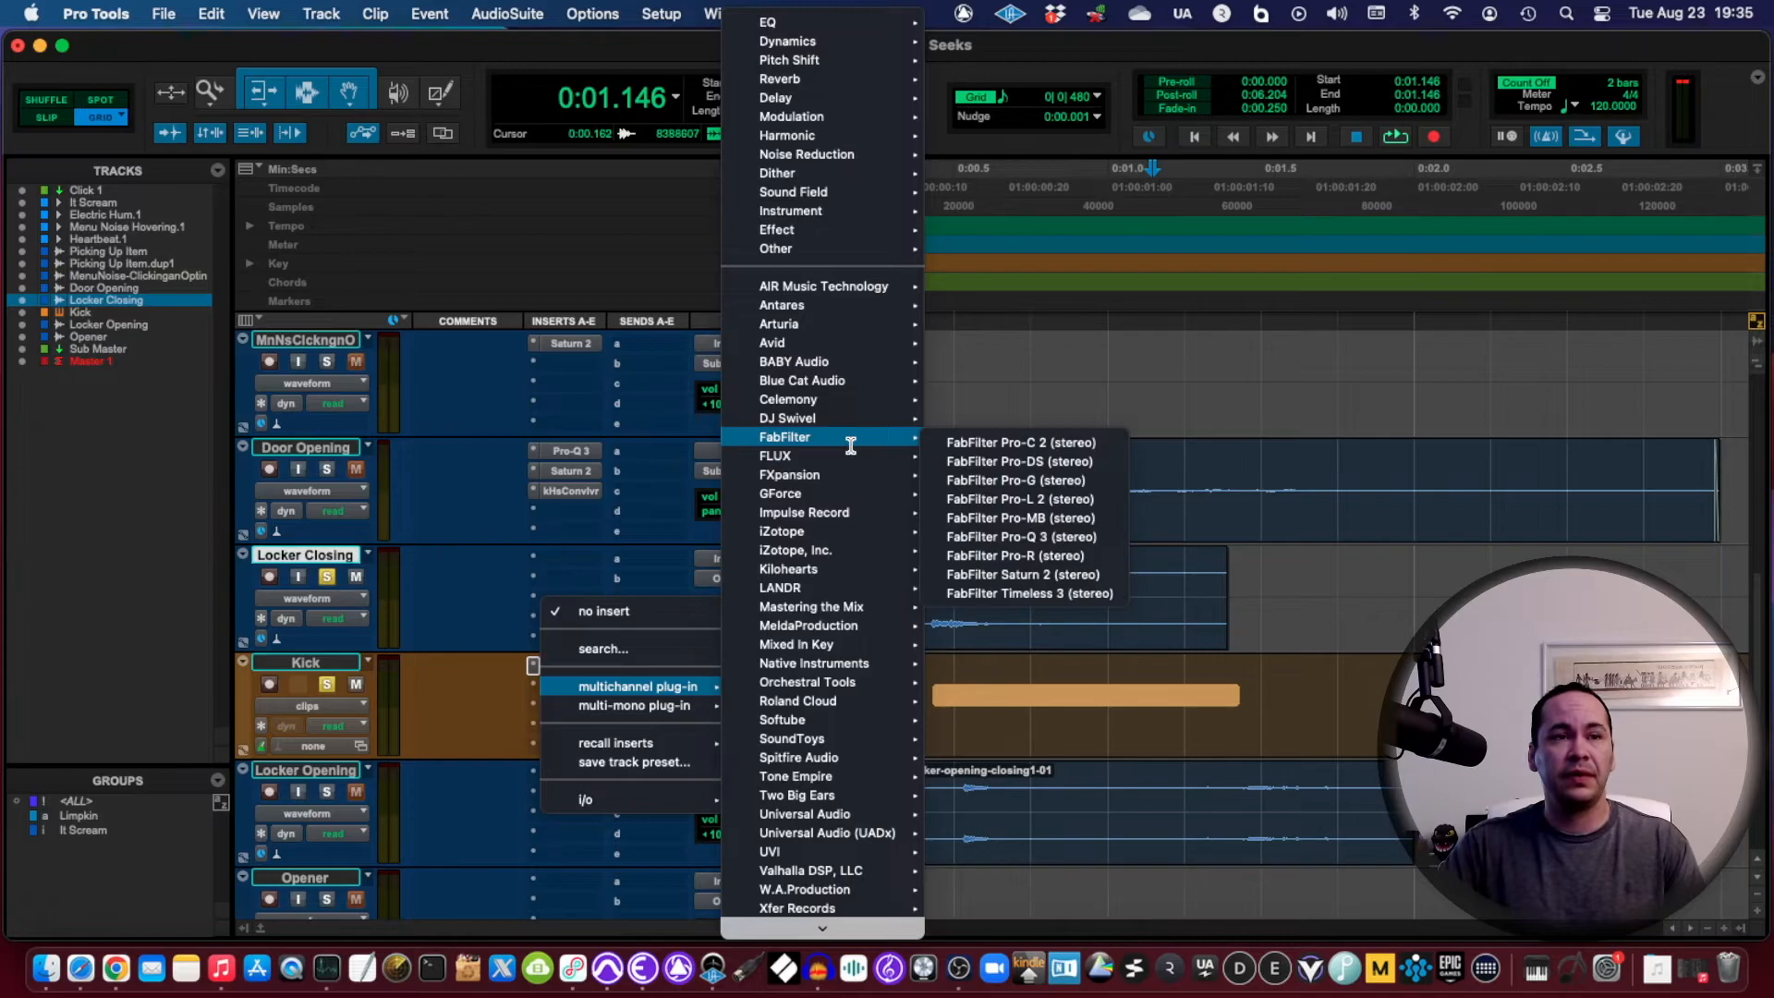
pyautogui.moveTo(1060, 536)
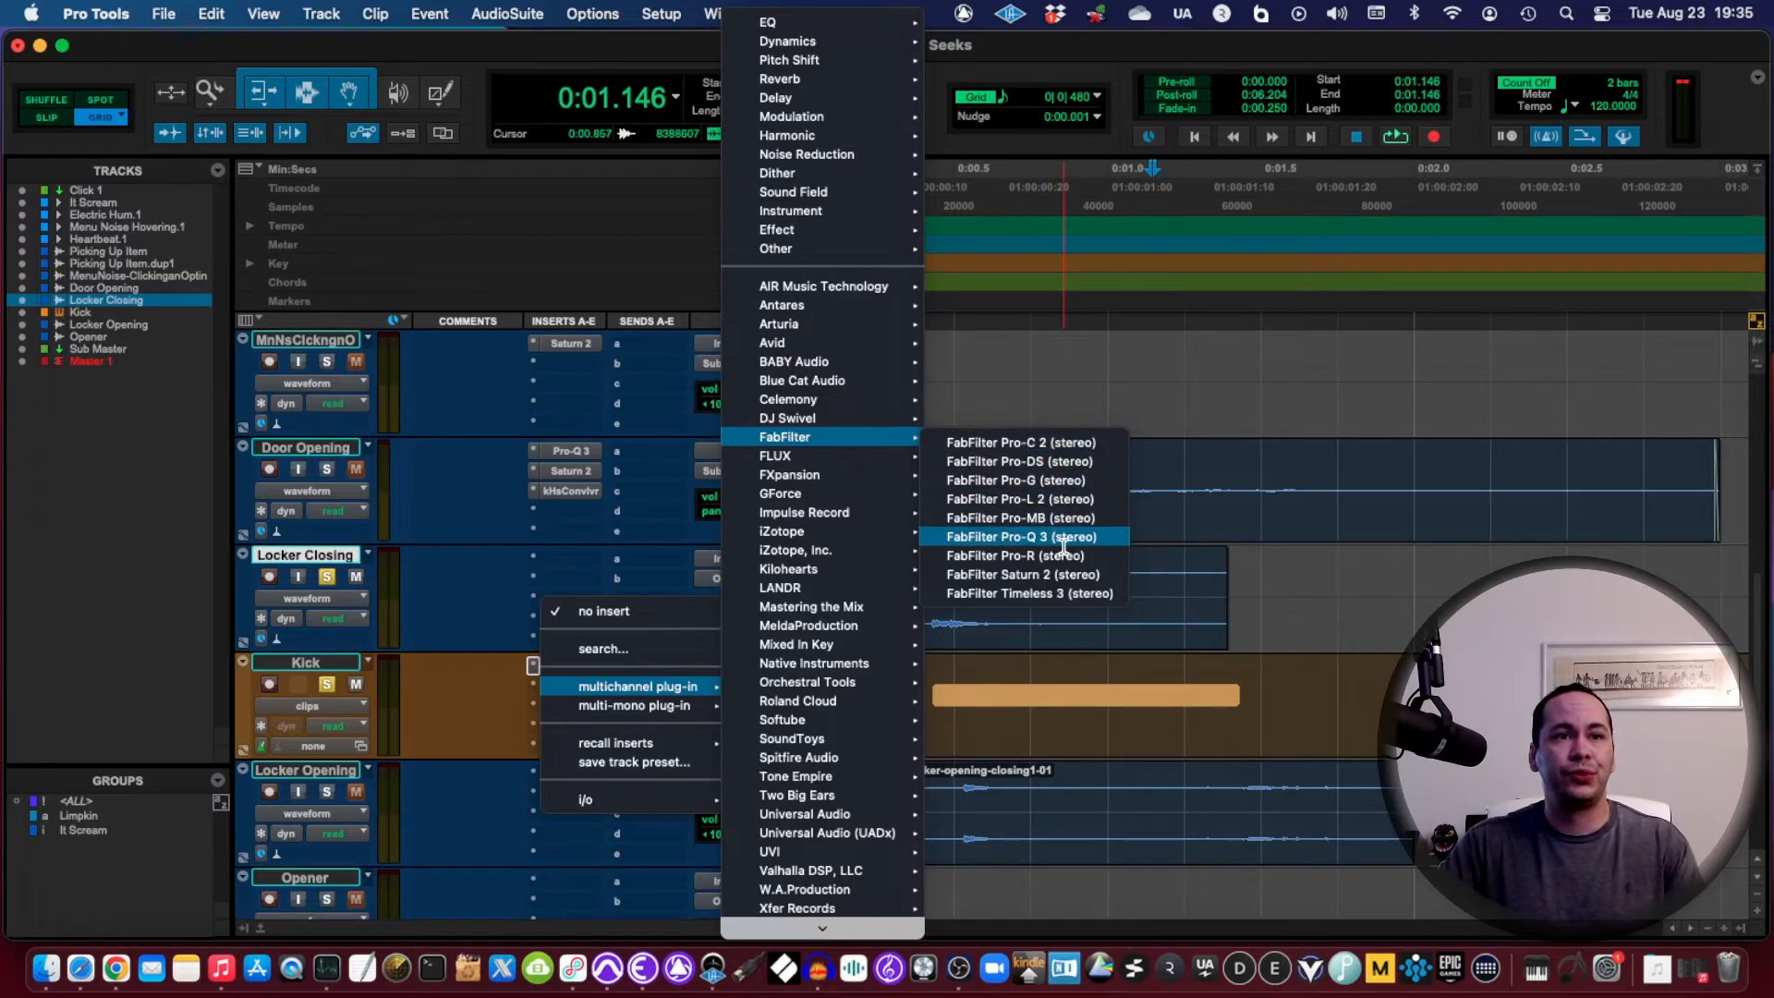
pyautogui.click(1023, 536)
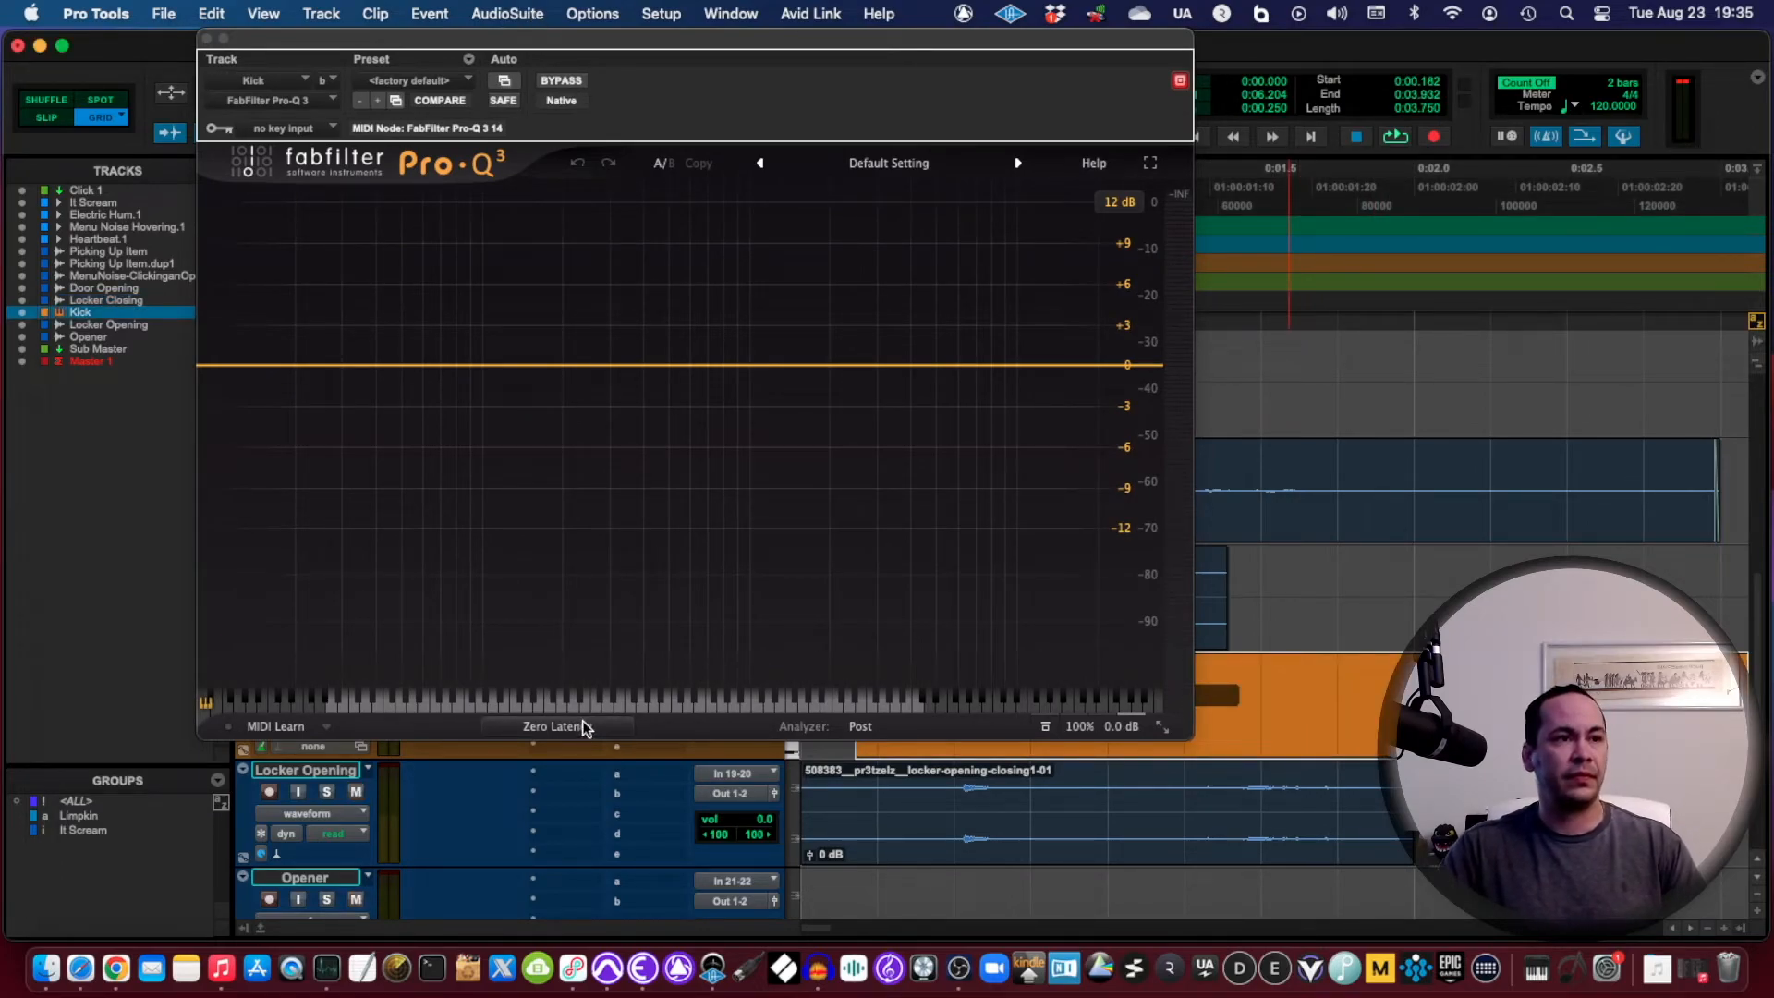
pyautogui.click(1394, 135)
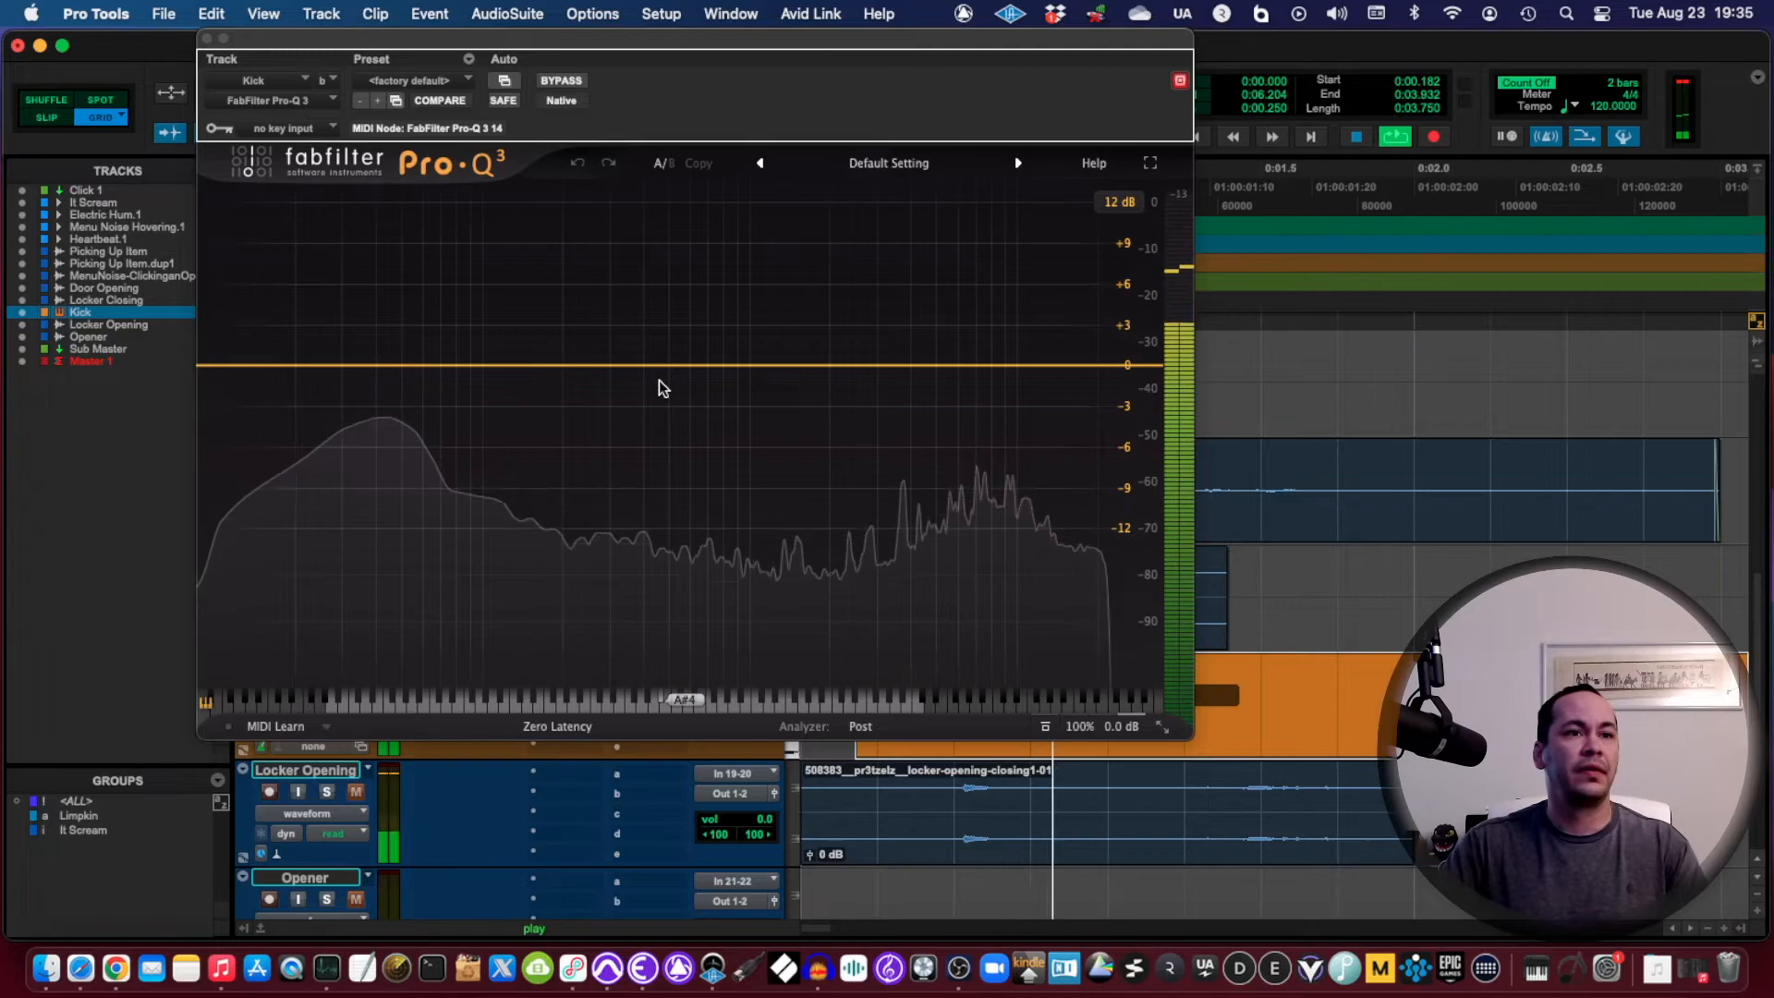
# Step: Set a Pro-Q 3 high cut near 1267 Hz and a low cut near 22 Hz
pyautogui.click(928, 364)
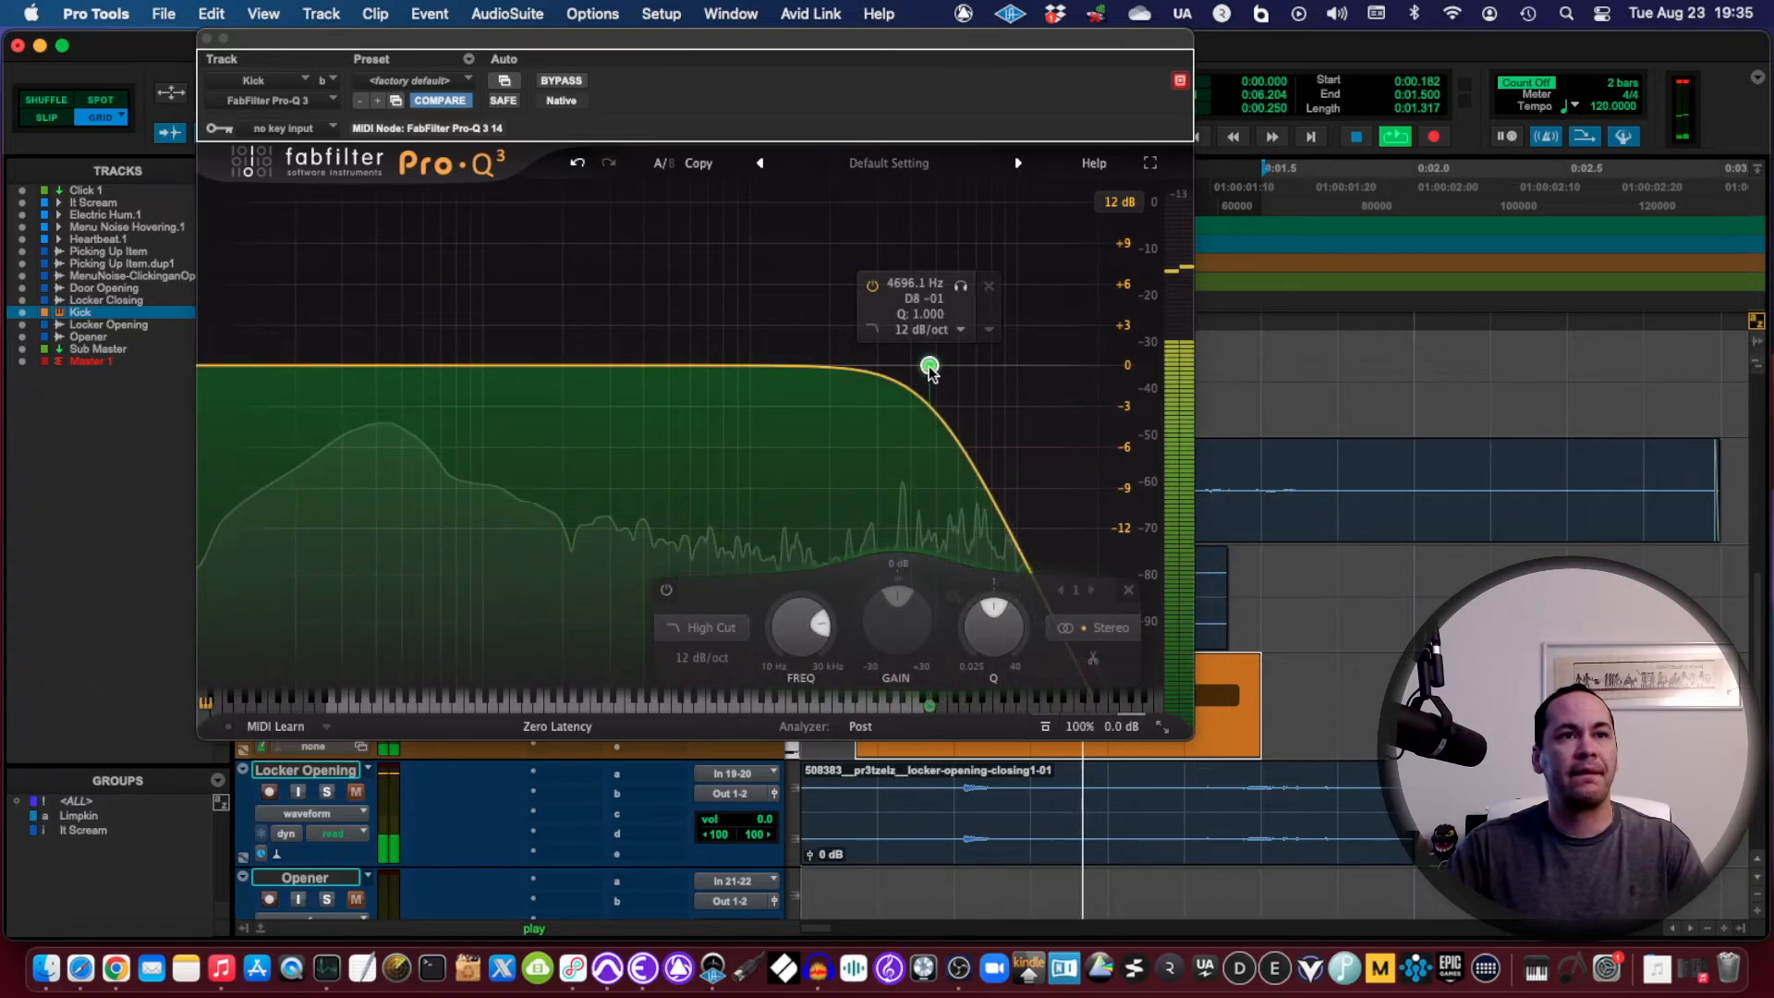
pyautogui.moveTo(927, 367); pyautogui.dragTo(801, 364)
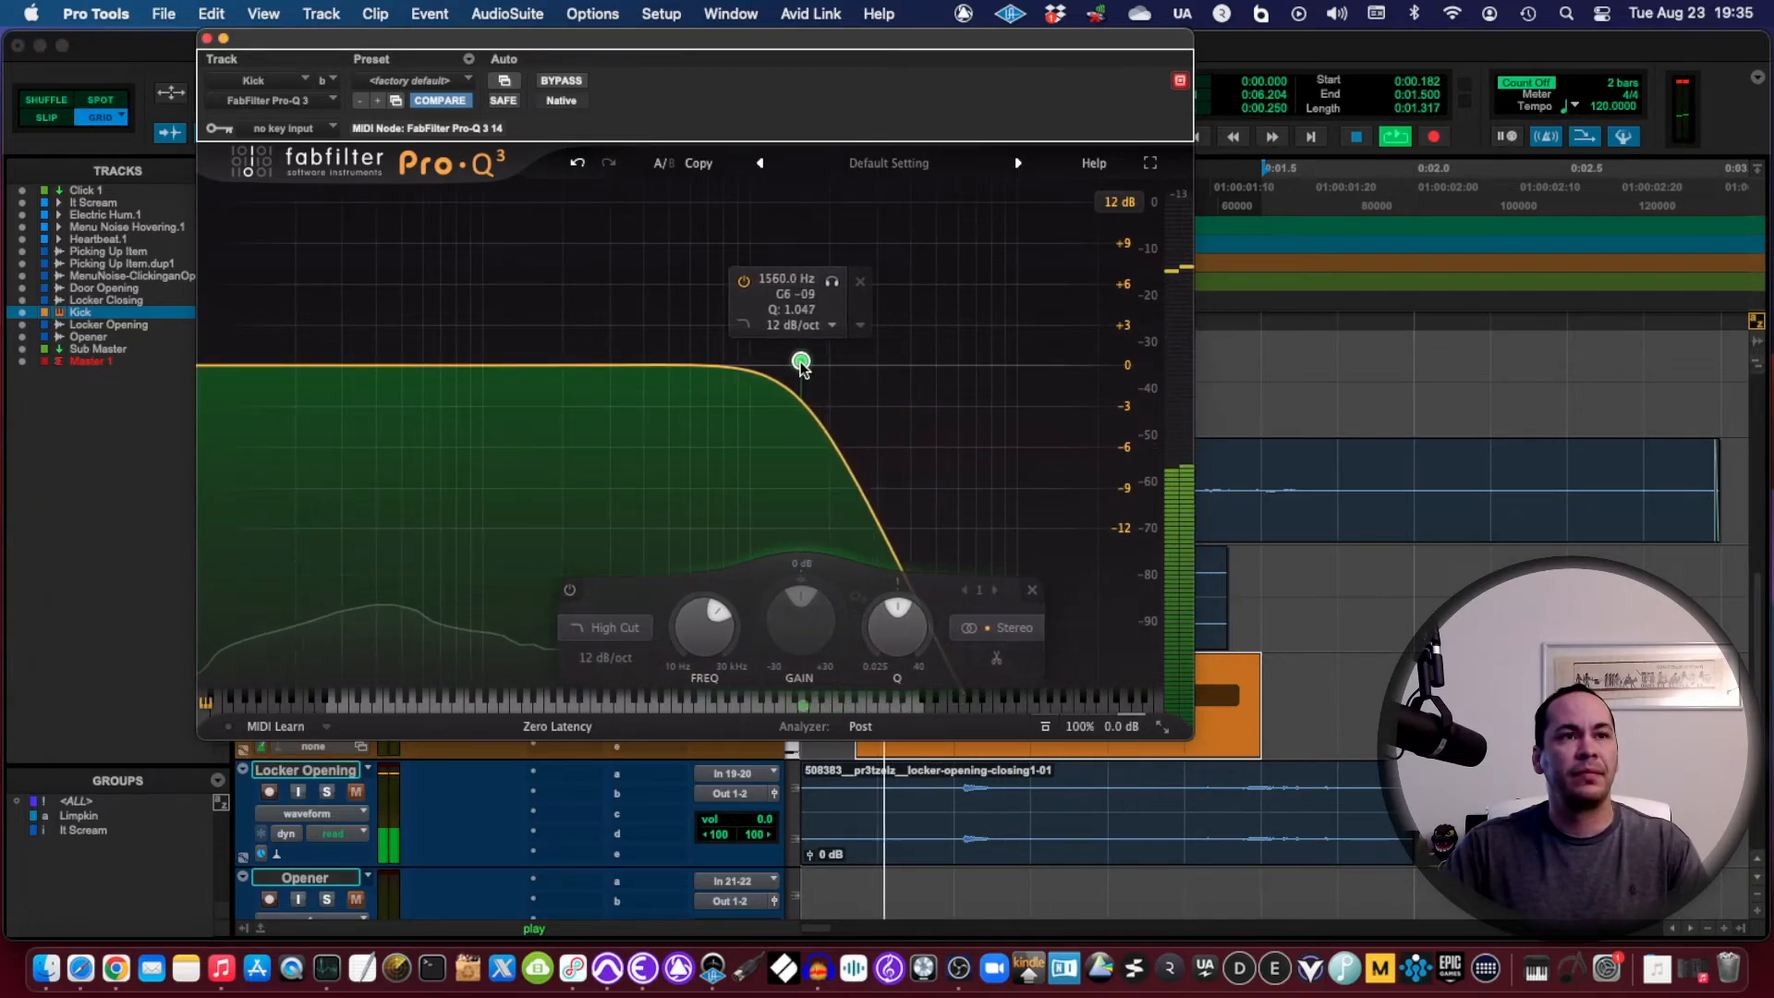
pyautogui.moveTo(801, 363); pyautogui.dragTo(778, 363)
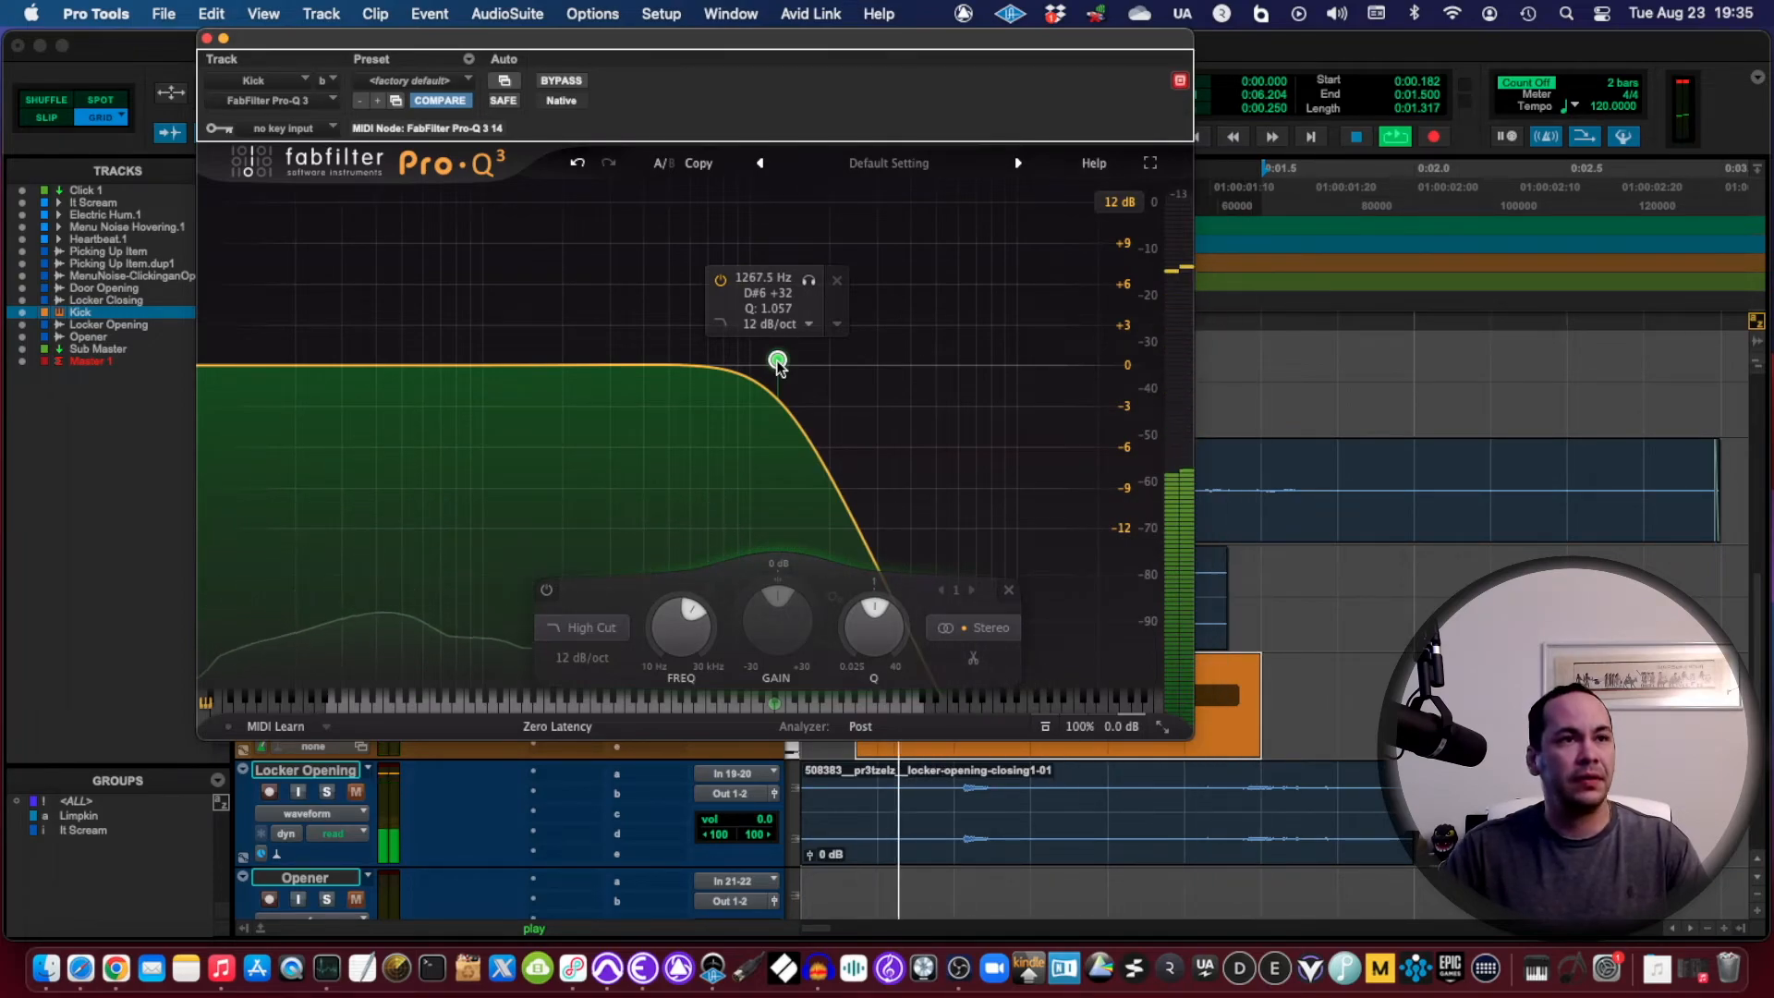
pyautogui.click(811, 279)
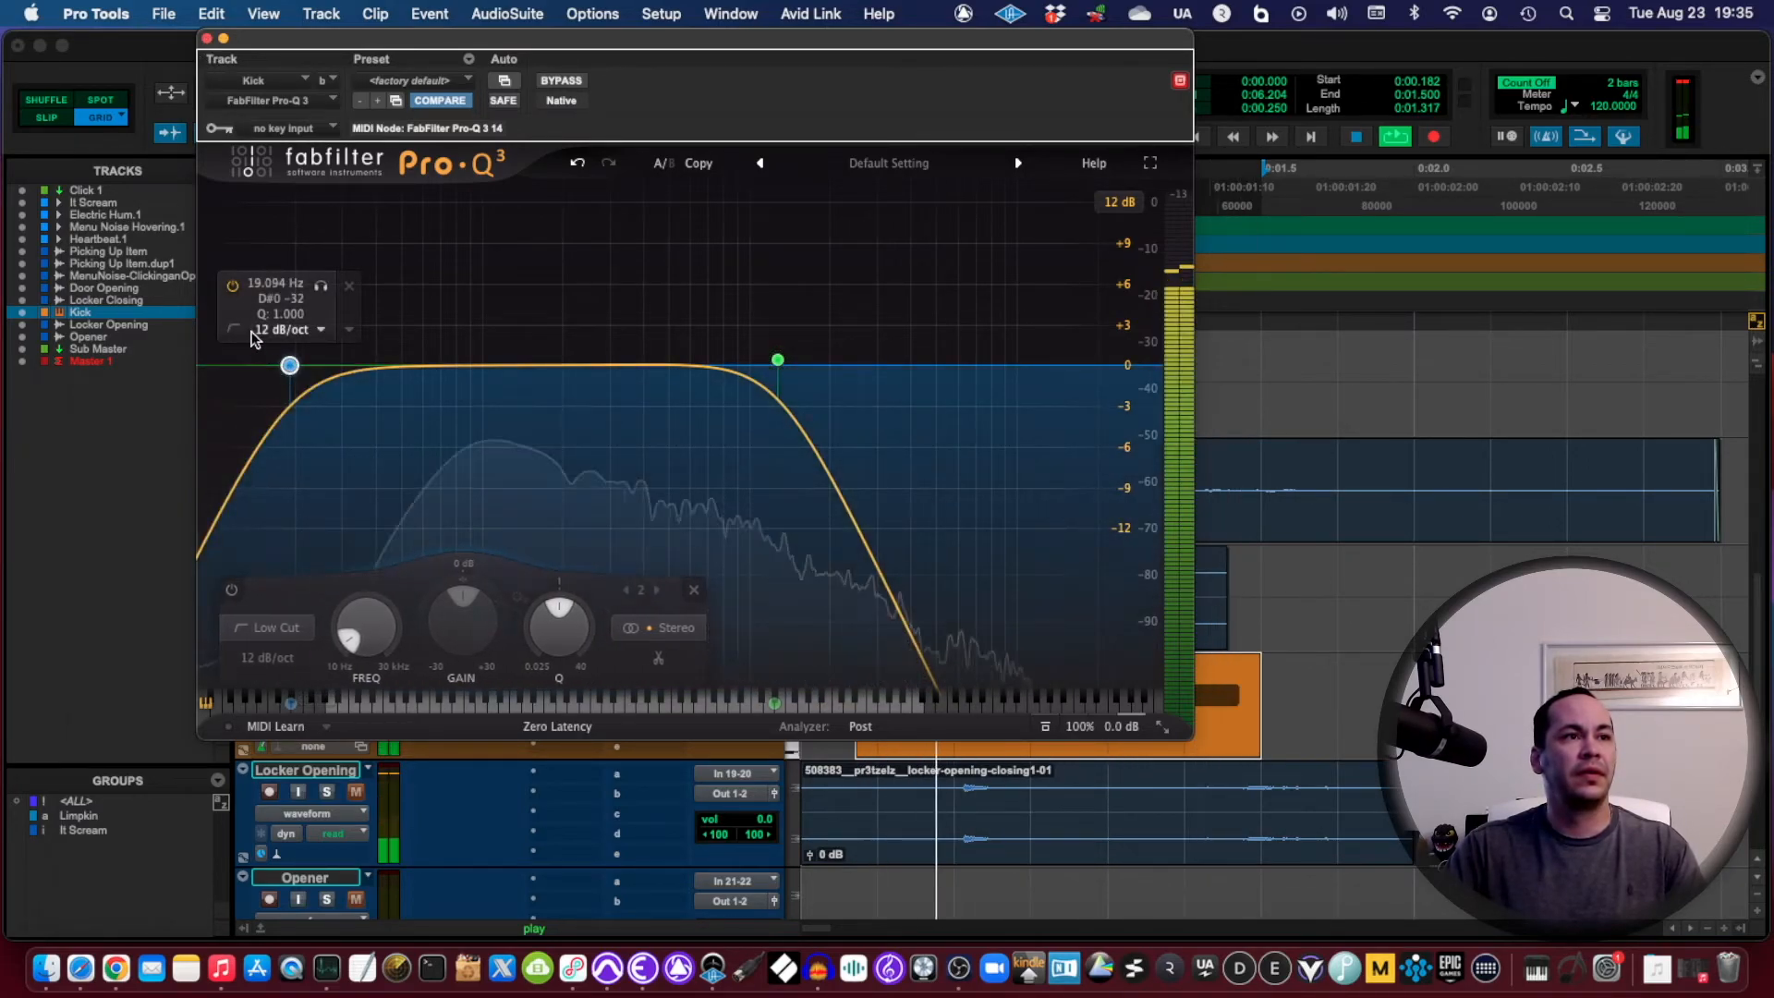
pyautogui.moveTo(288, 364); pyautogui.dragTo(307, 364)
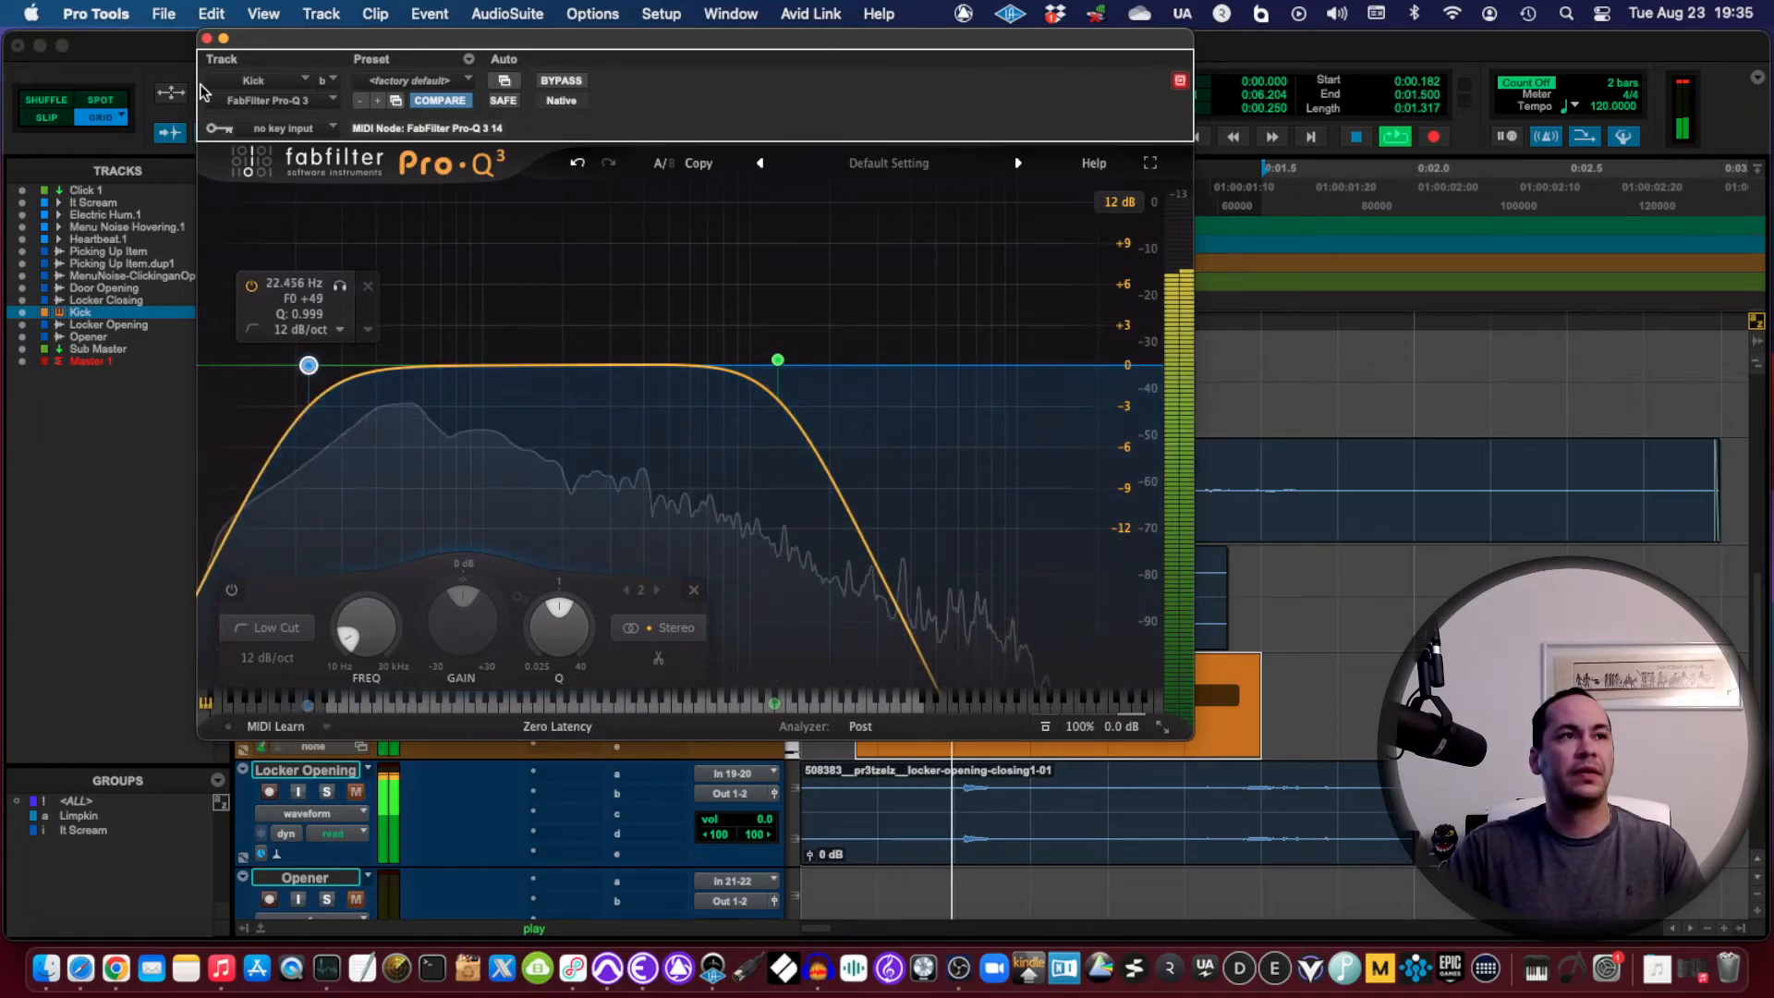
pyautogui.click(693, 590)
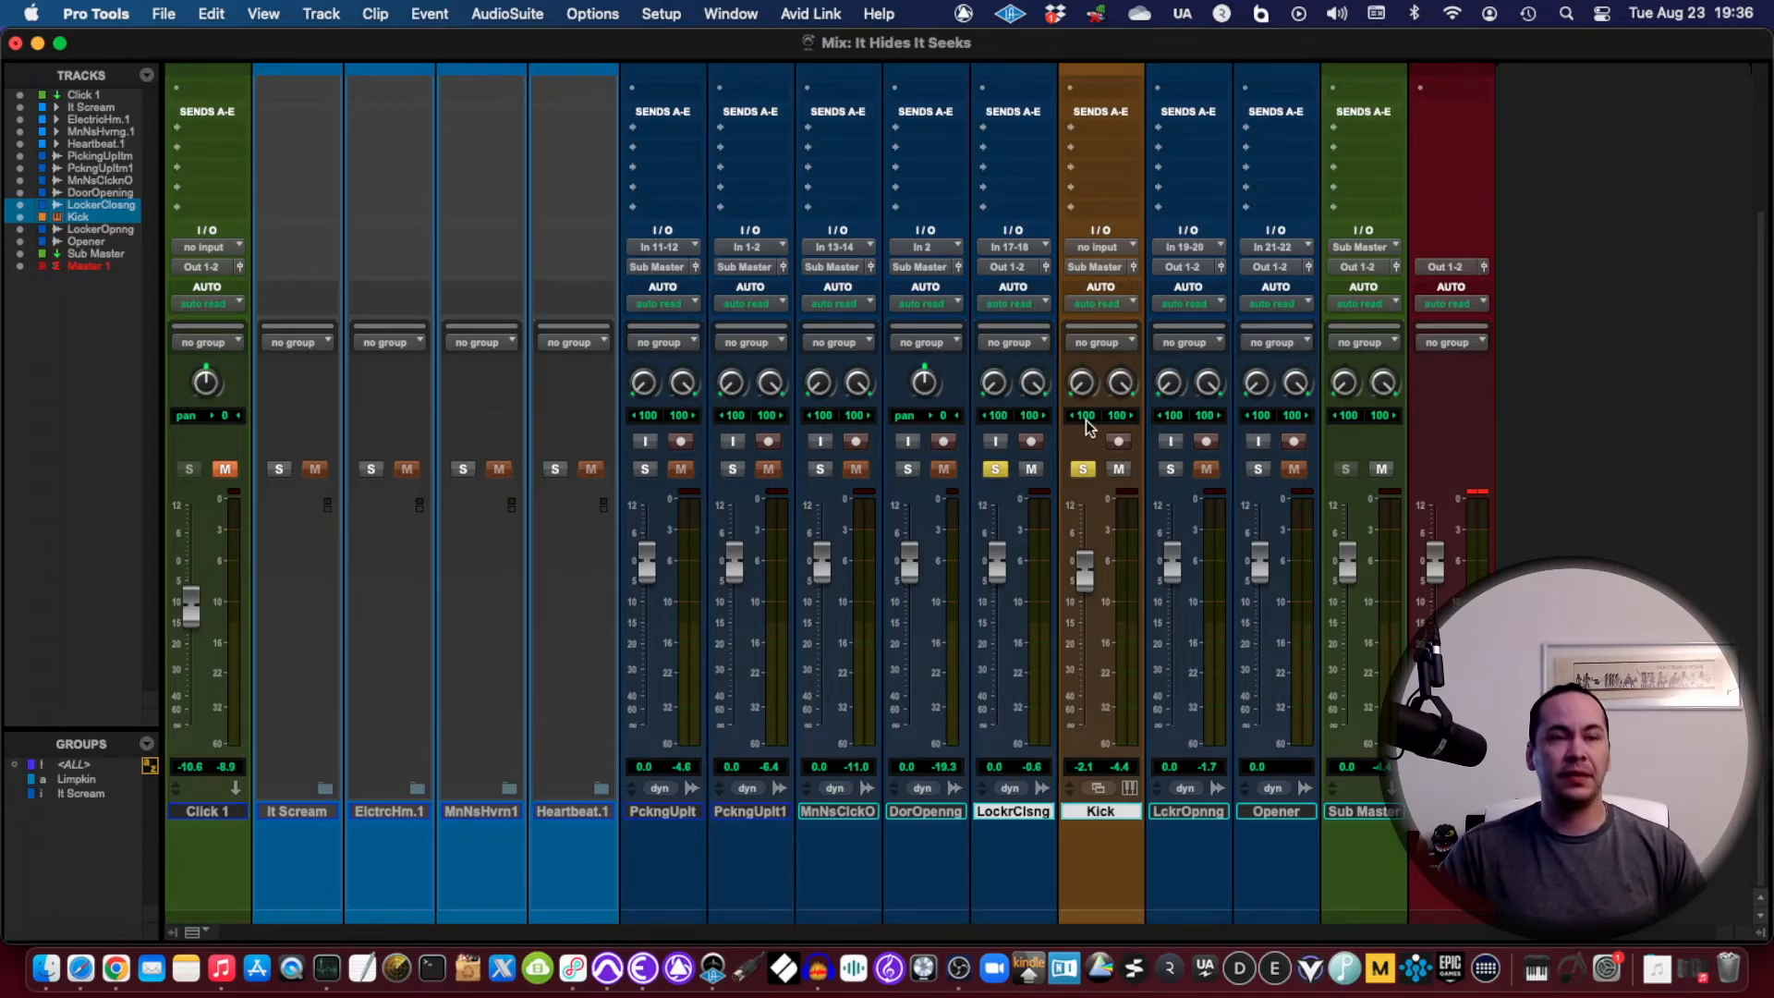
pyautogui.moveTo(1020, 280)
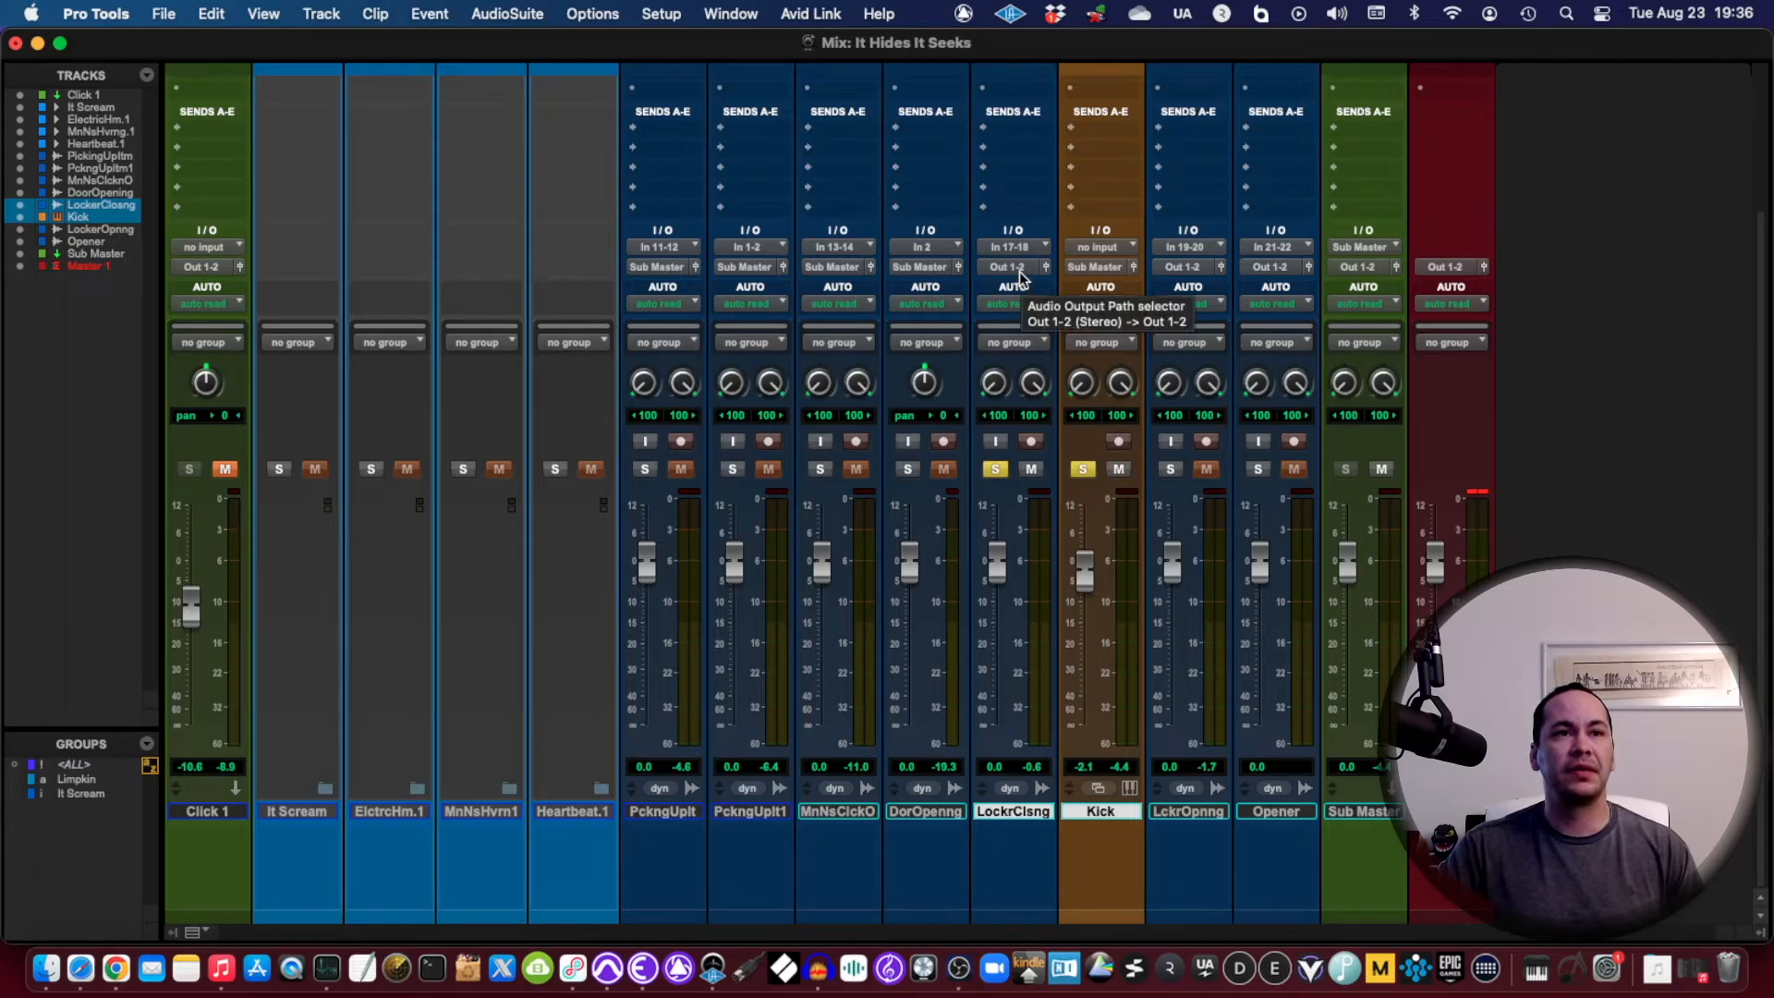
# Step: Route Locker Closing's output to a new stereo aux track named Locker Close Sub
pyautogui.click(1011, 267)
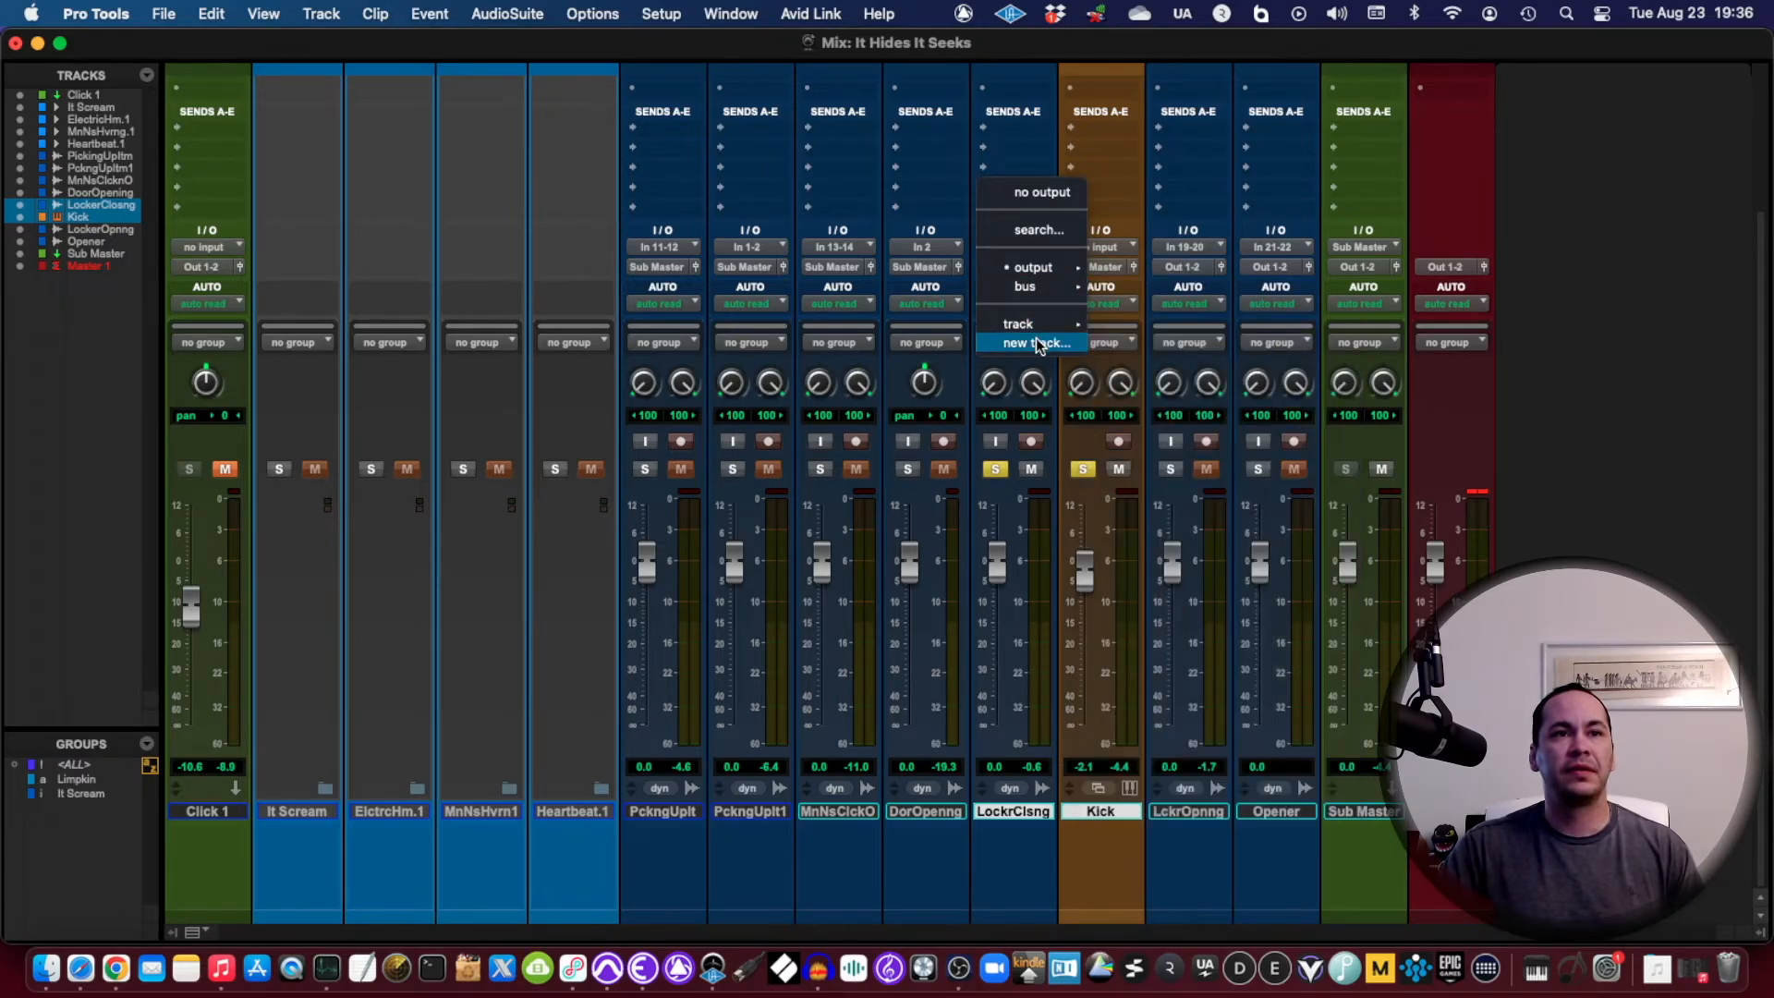
pyautogui.click(1035, 343)
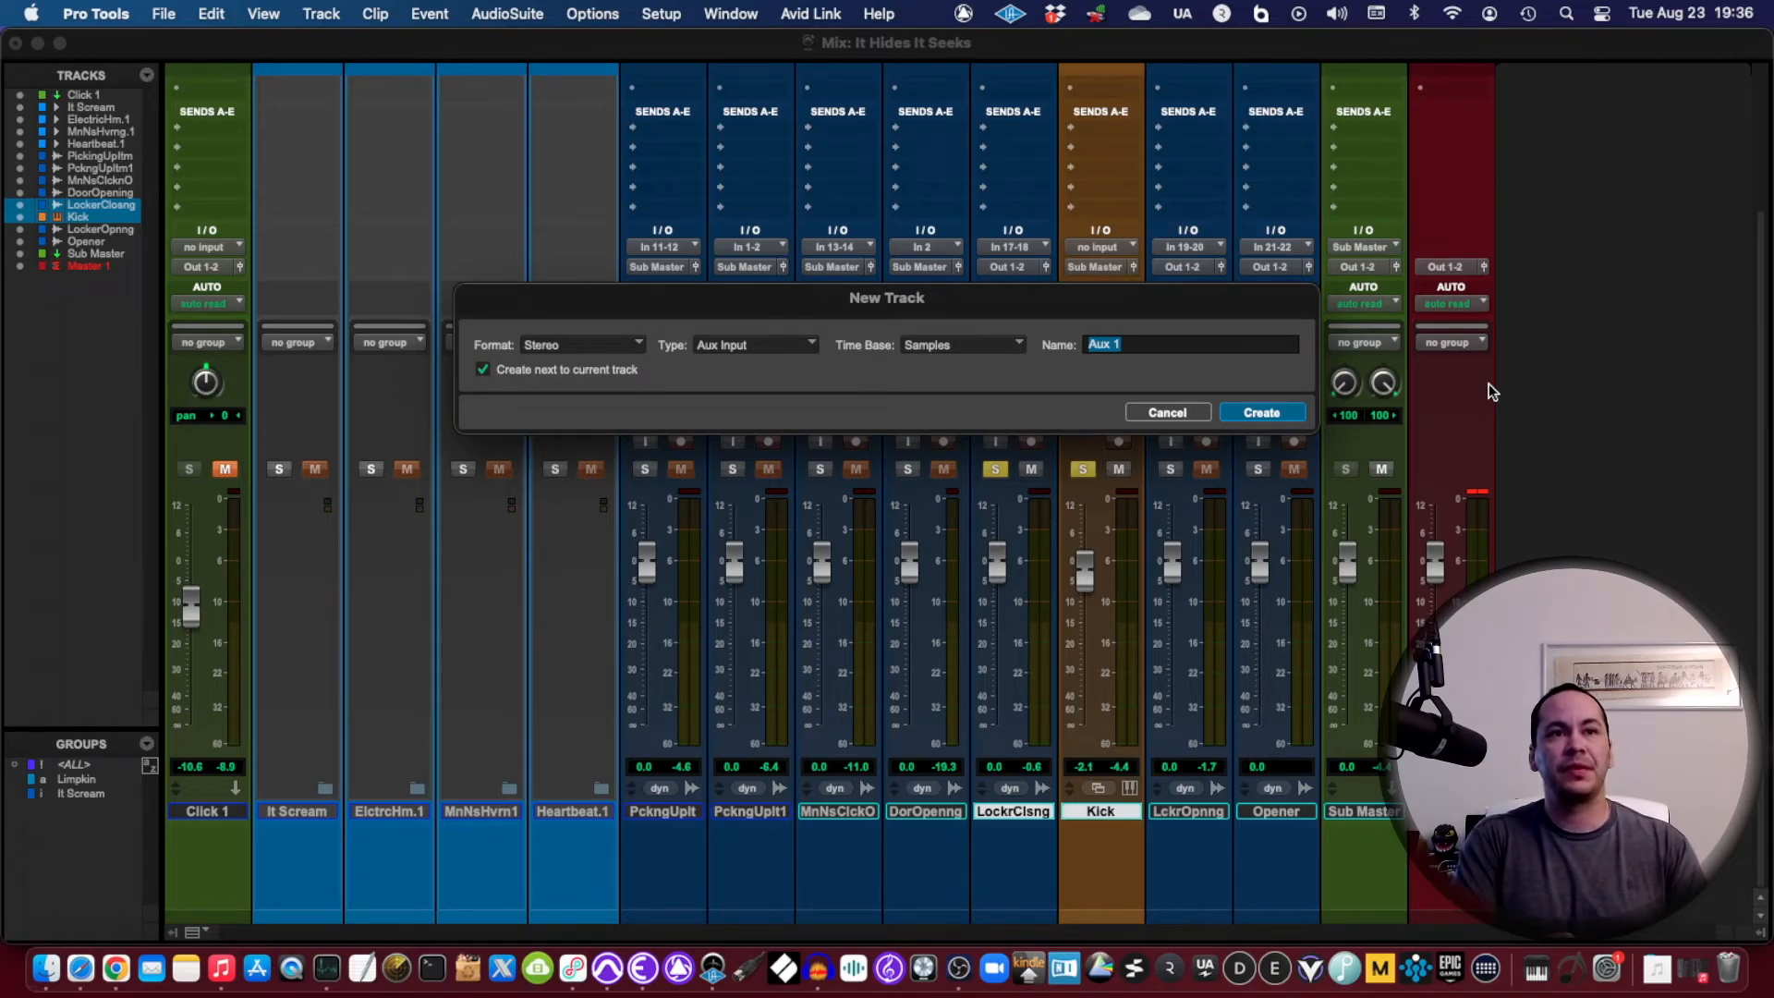
pyautogui.write('Locker Close Se')
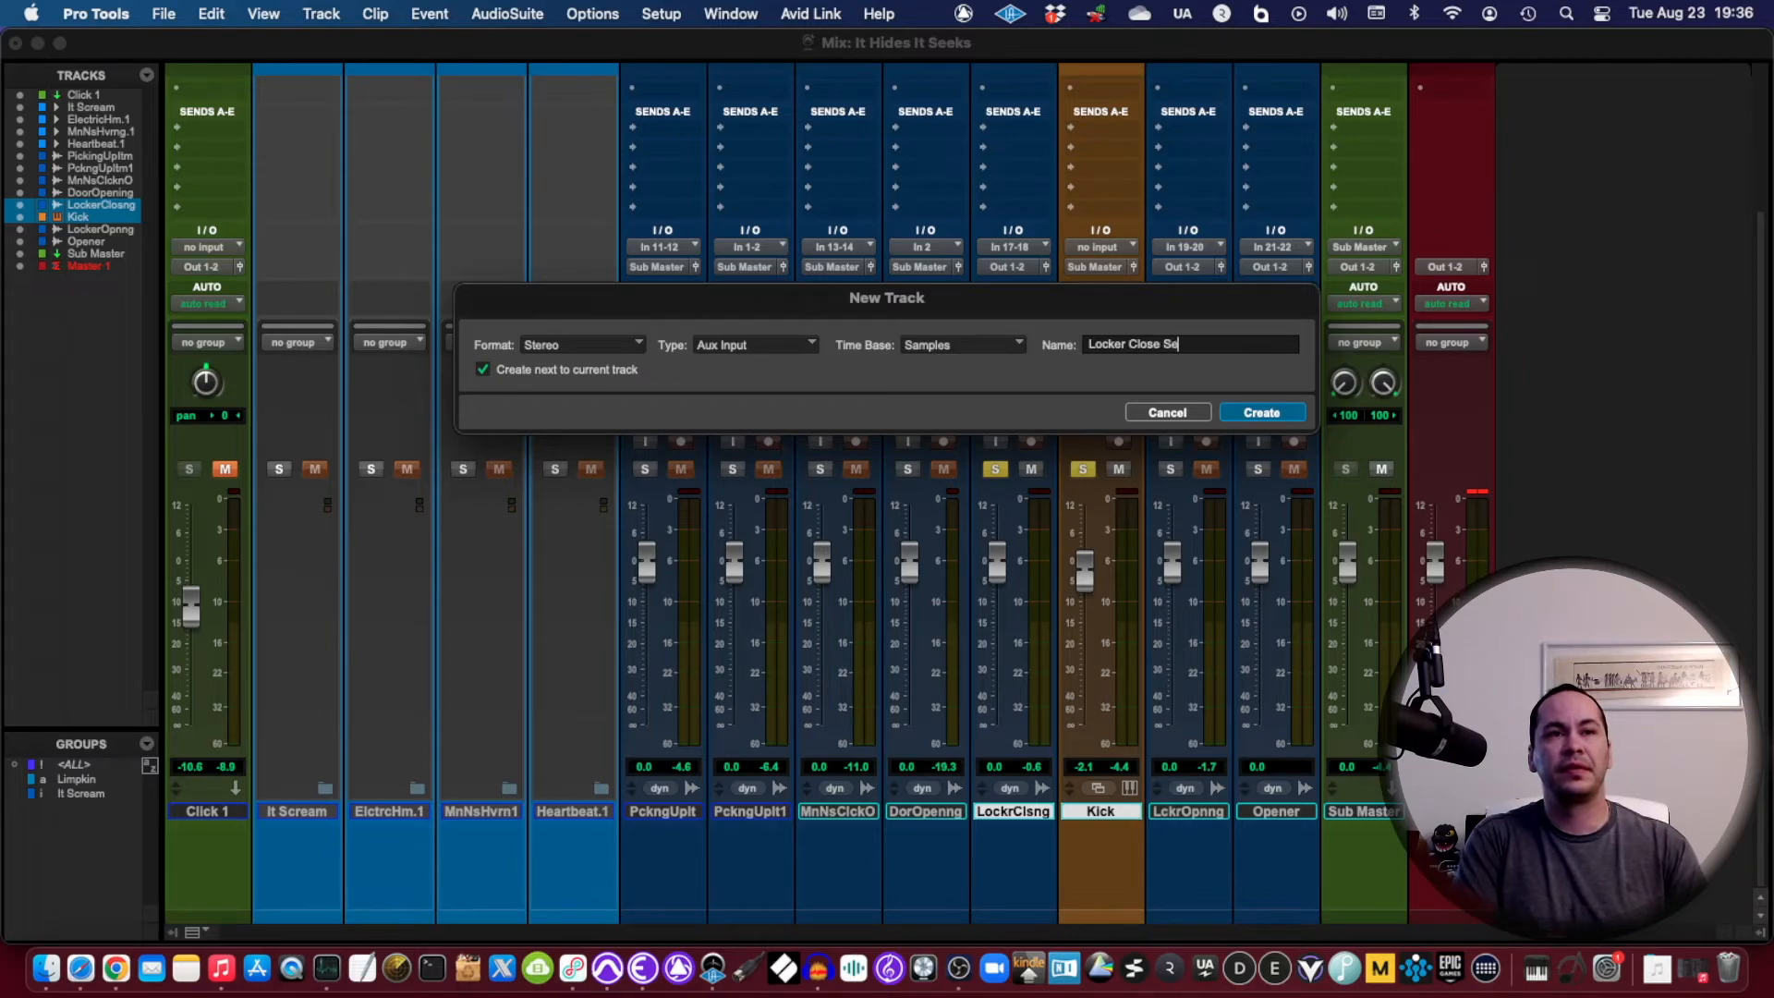
pyautogui.write('Sub')
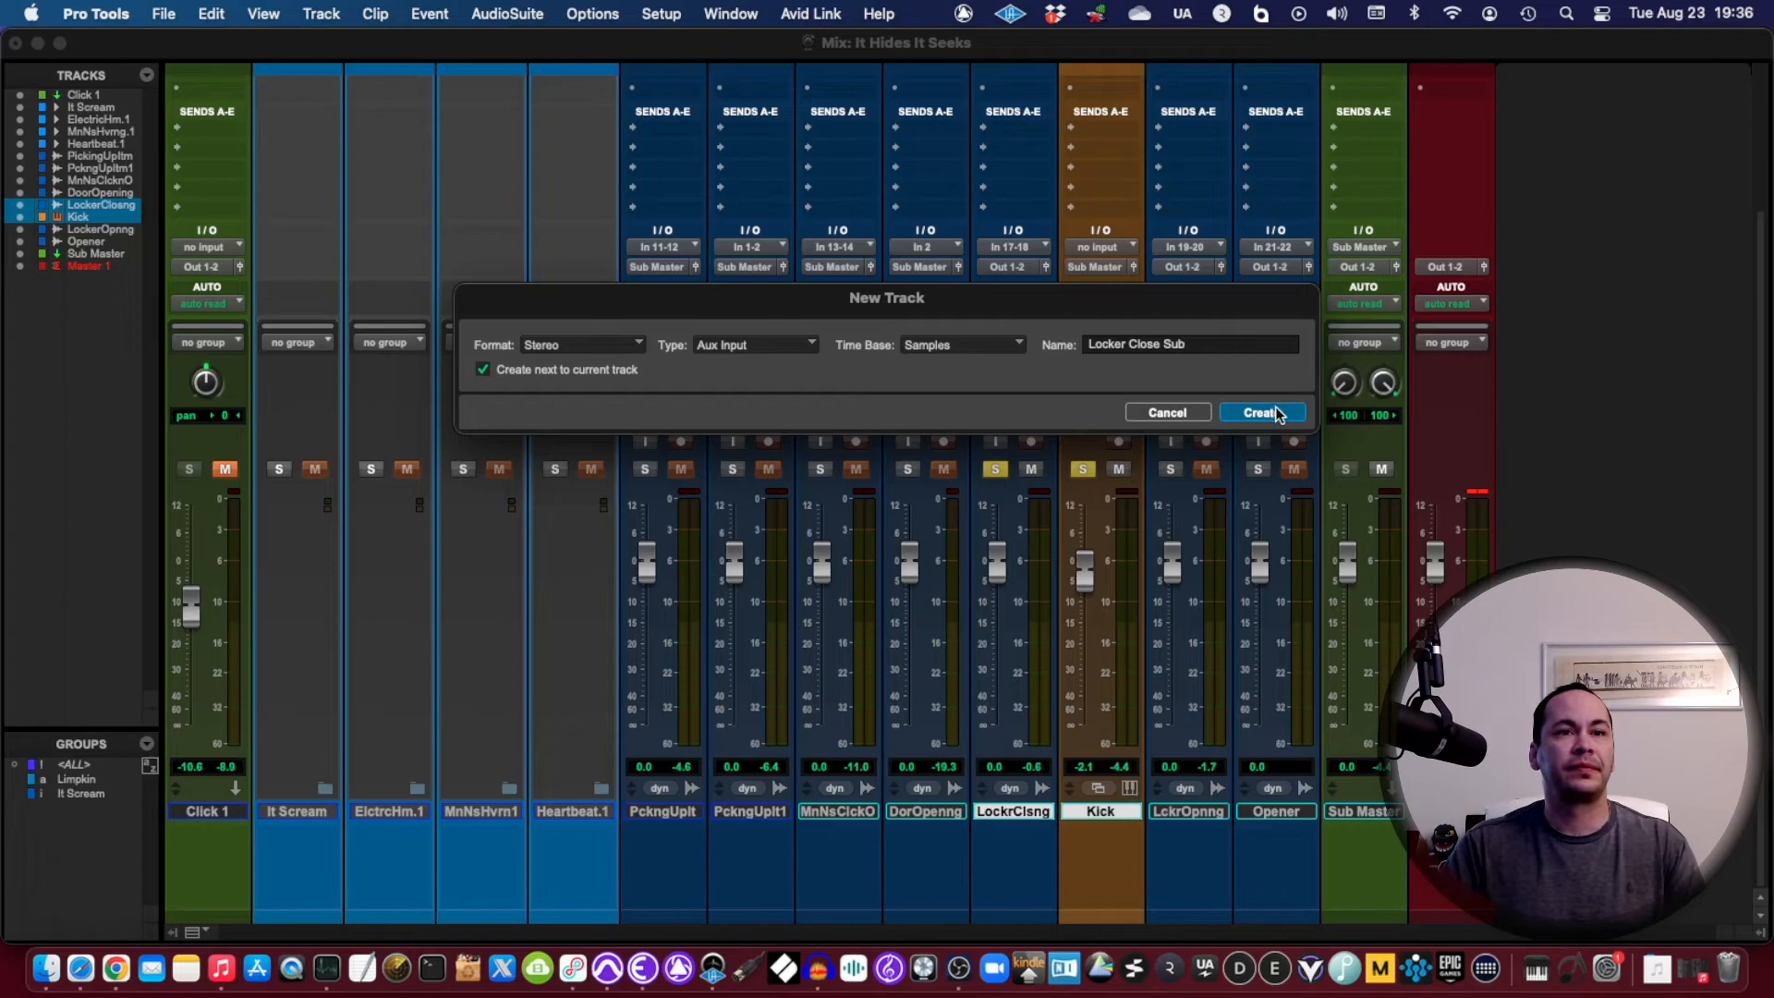
pyautogui.click(1261, 412)
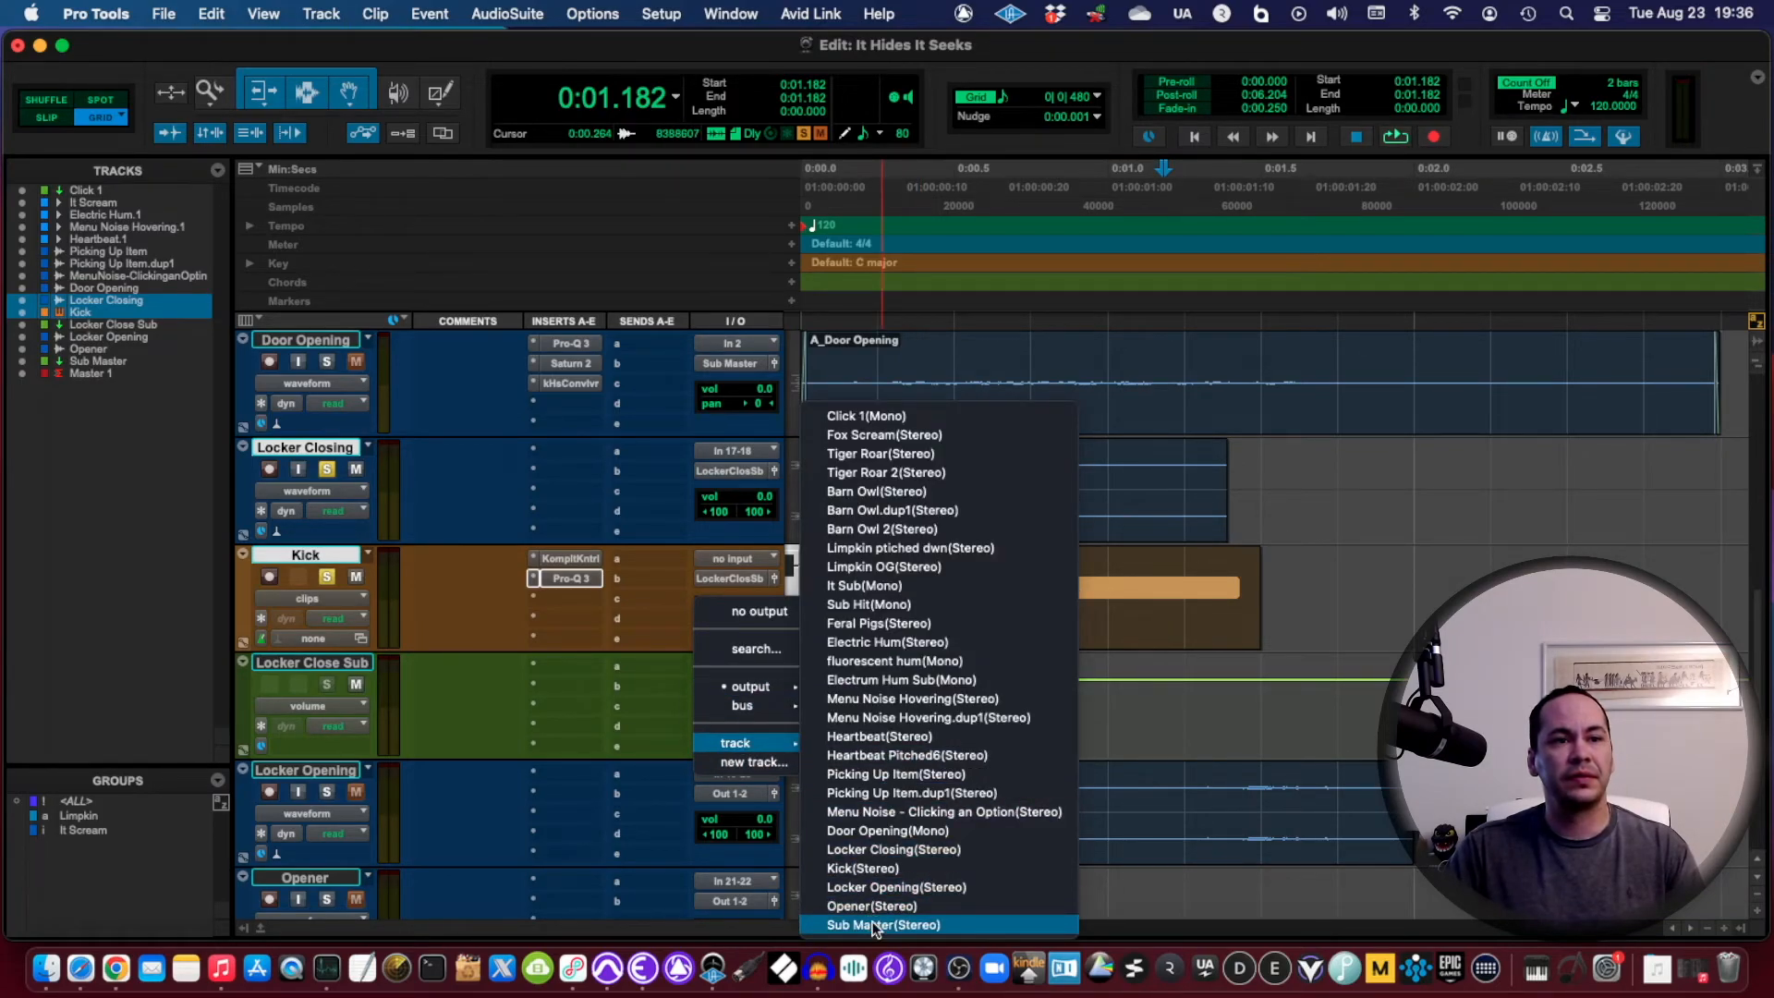
# Step: Route Locker Close Sub's output to the Sub Master (Stereo) bus
pyautogui.click(875, 924)
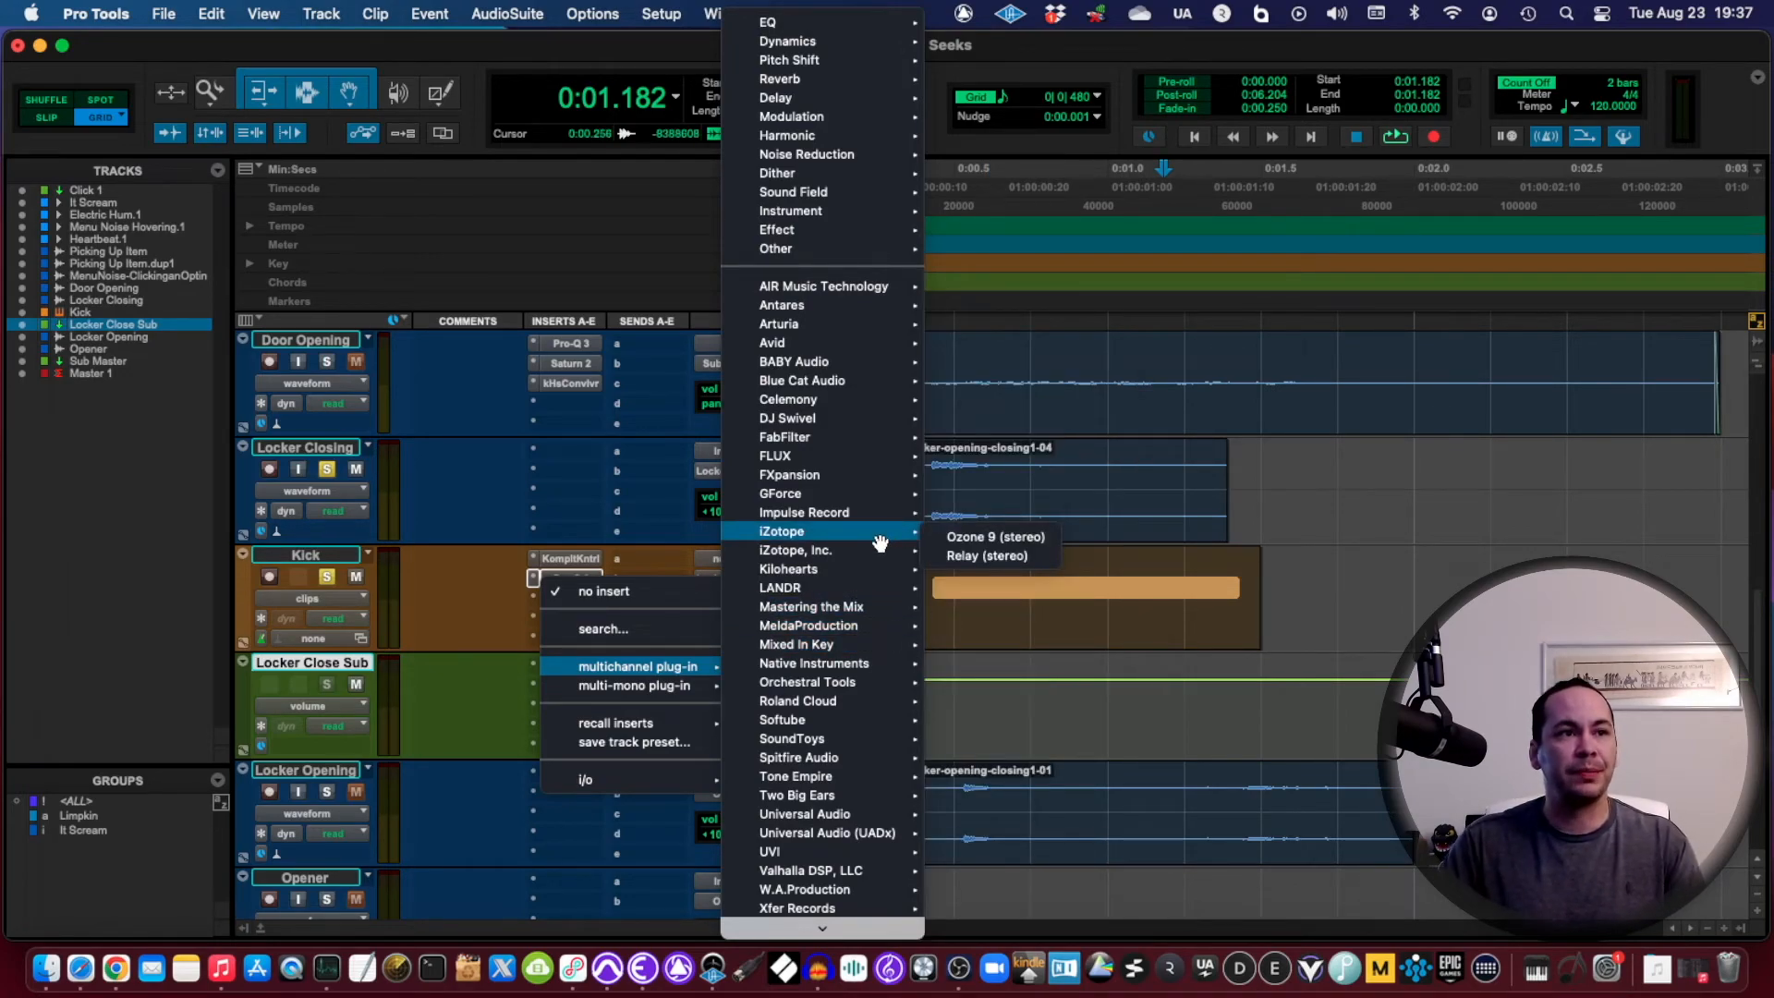
pyautogui.moveTo(818, 437)
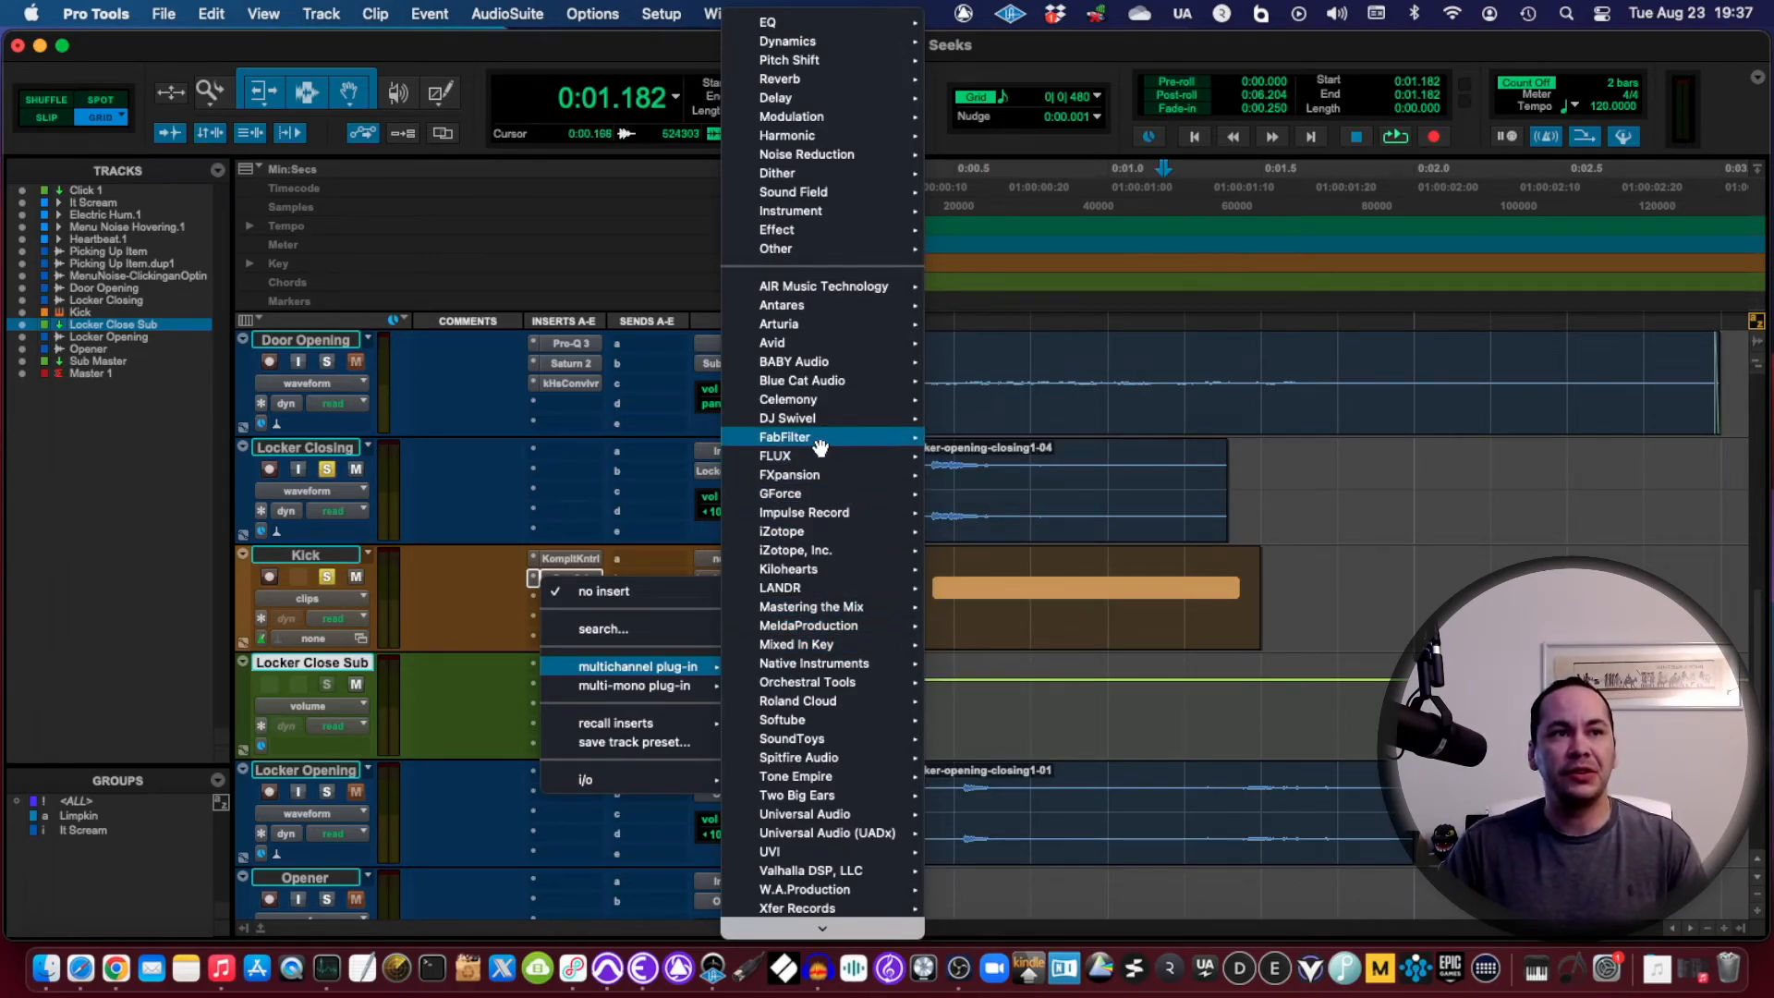
pyautogui.moveTo(842, 437)
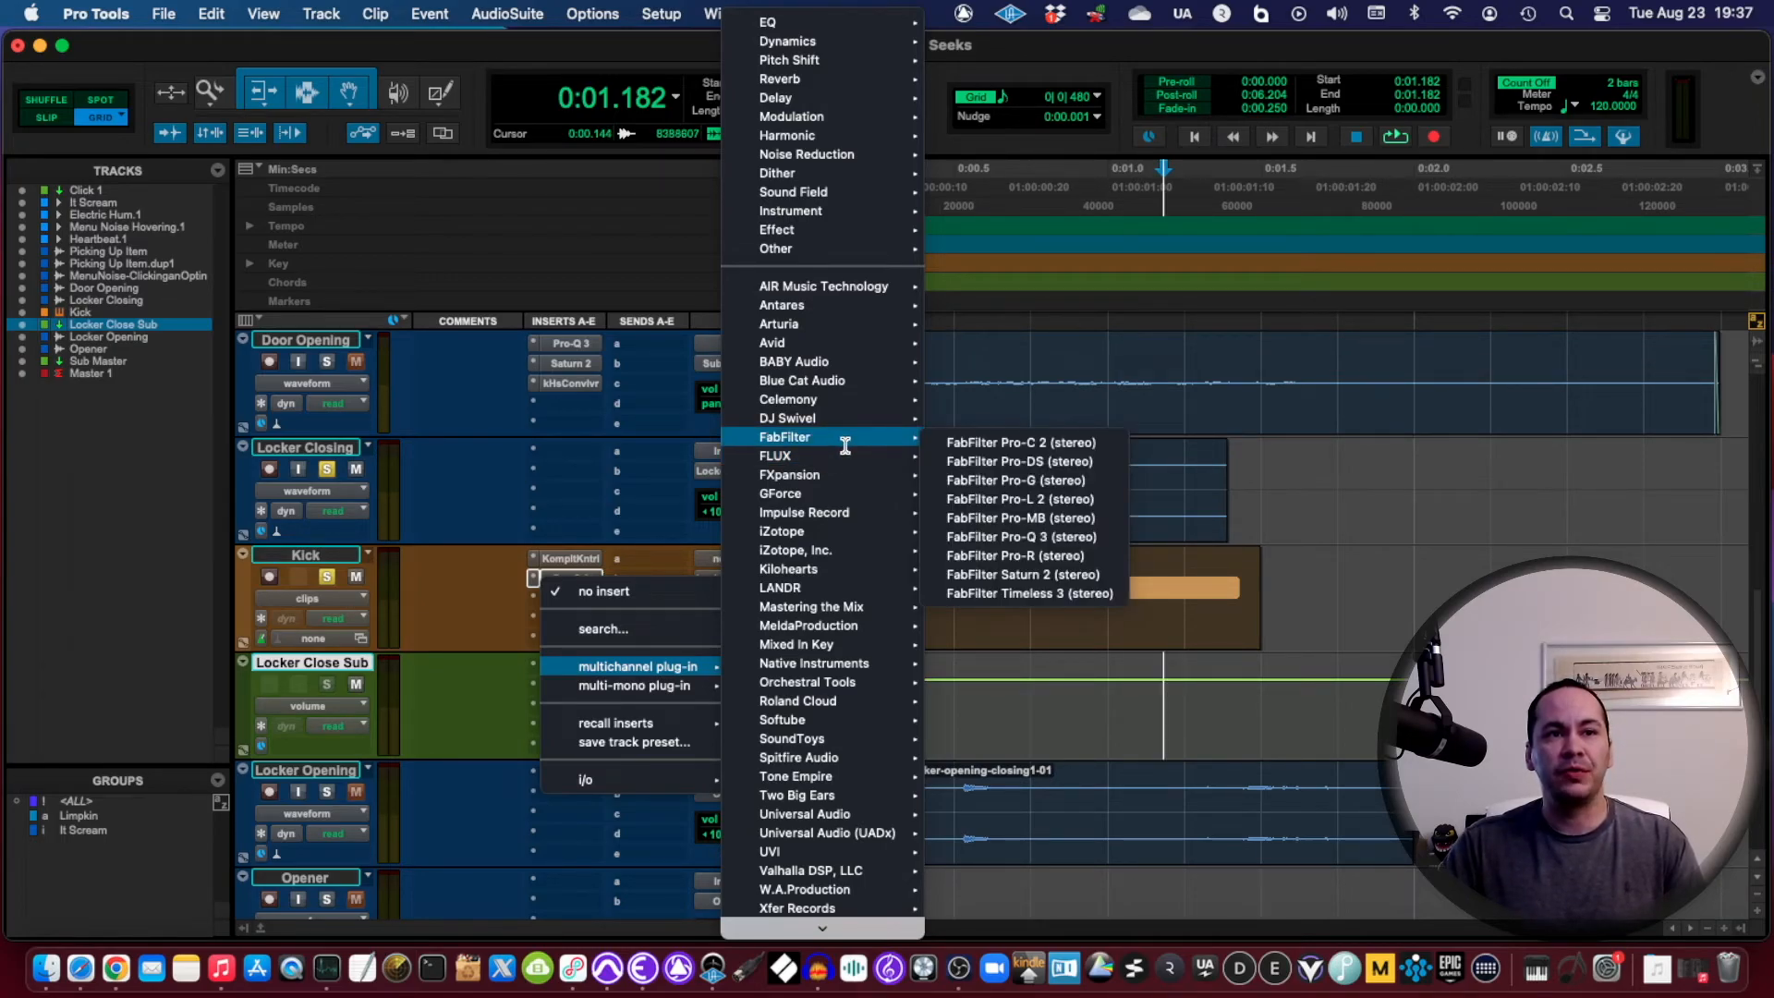
pyautogui.moveTo(821, 406)
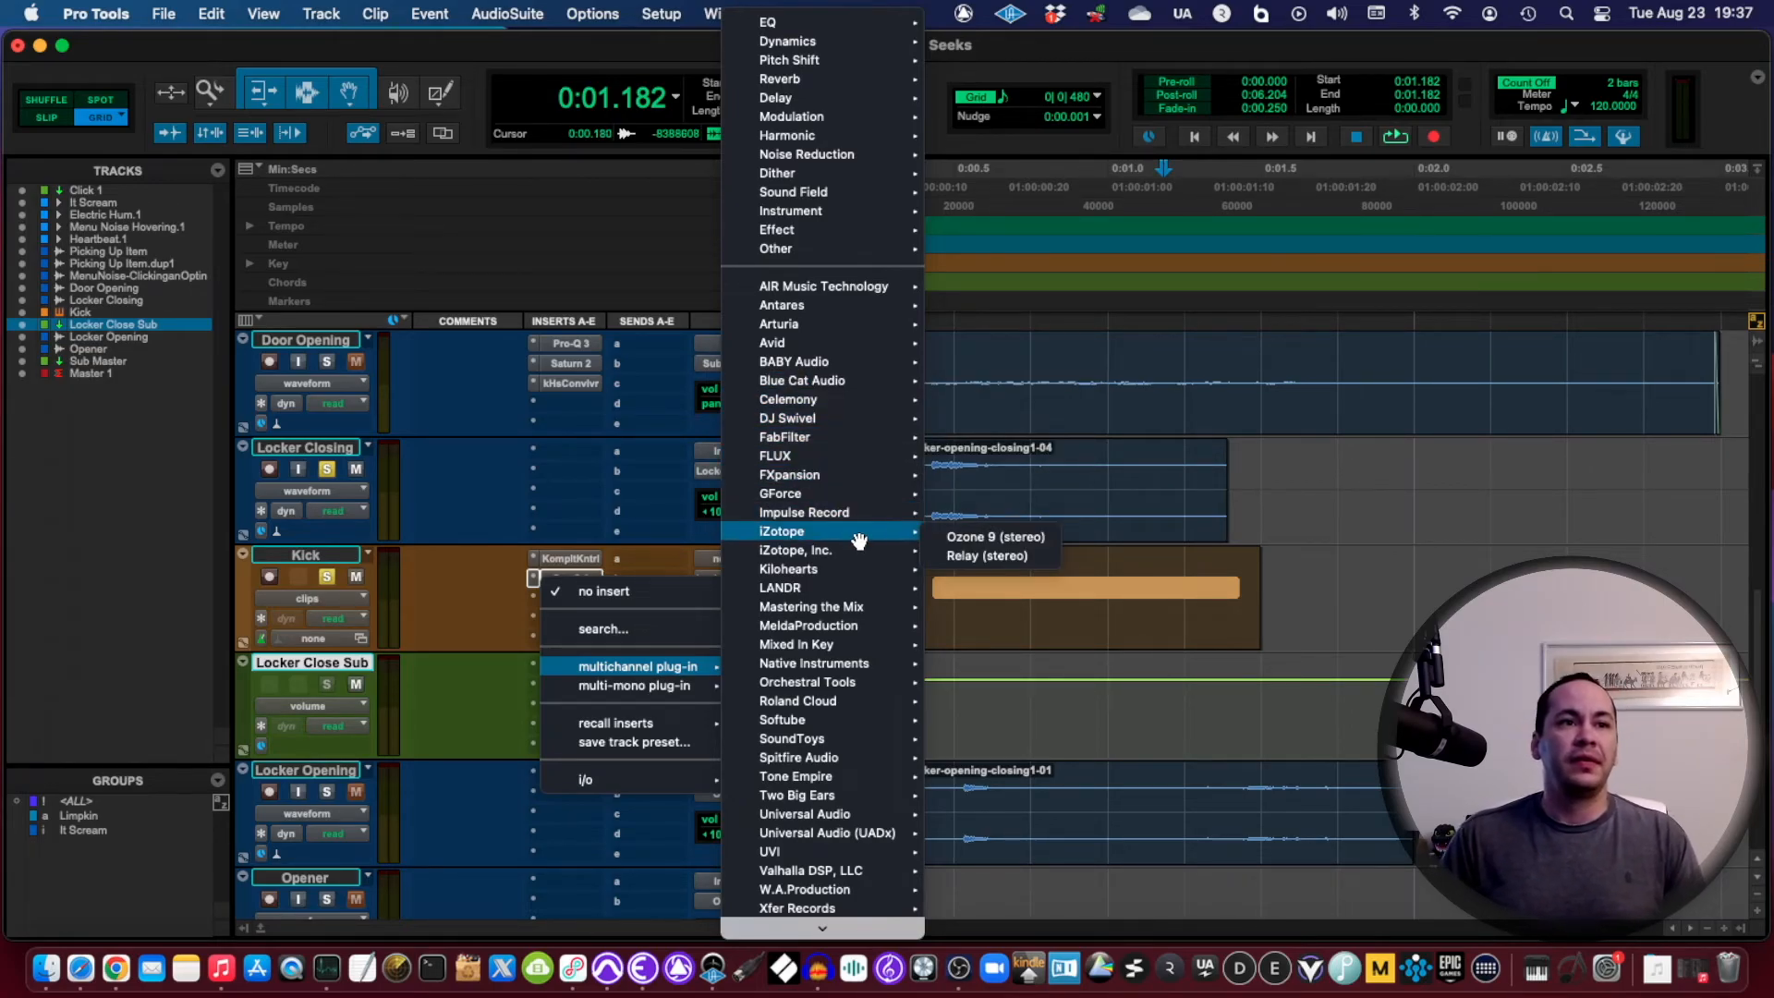
pyautogui.moveTo(814, 663)
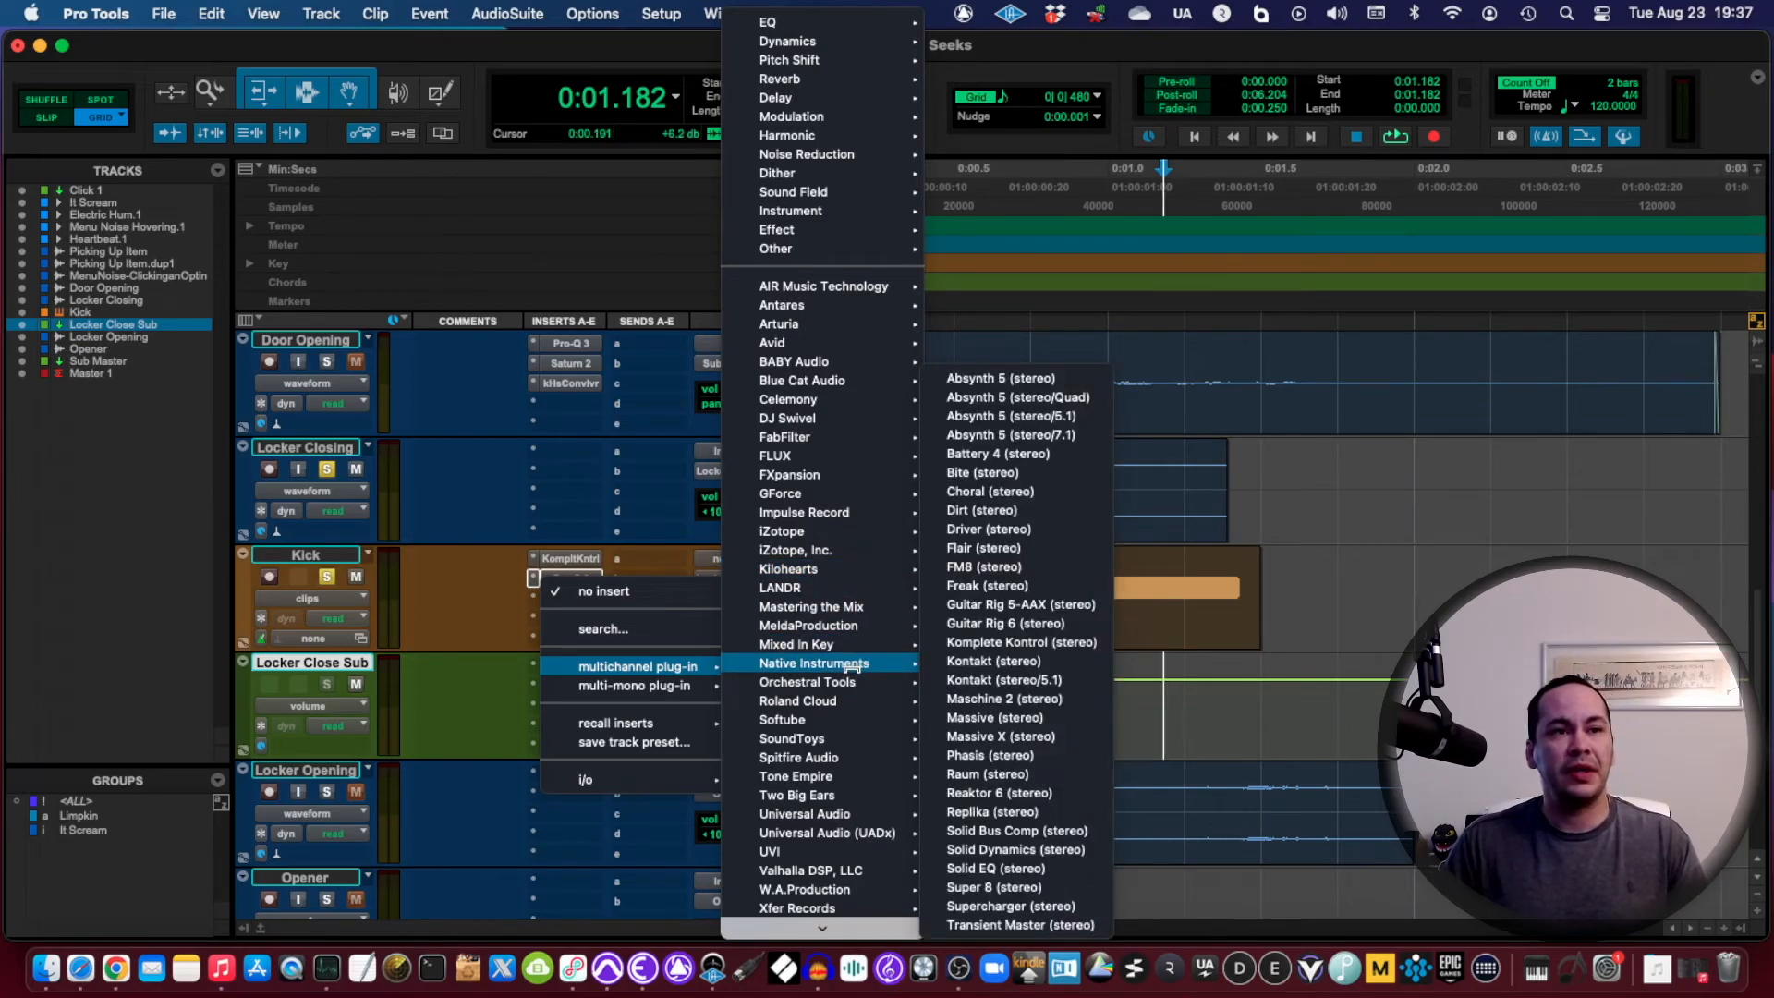
pyautogui.moveTo(804, 512)
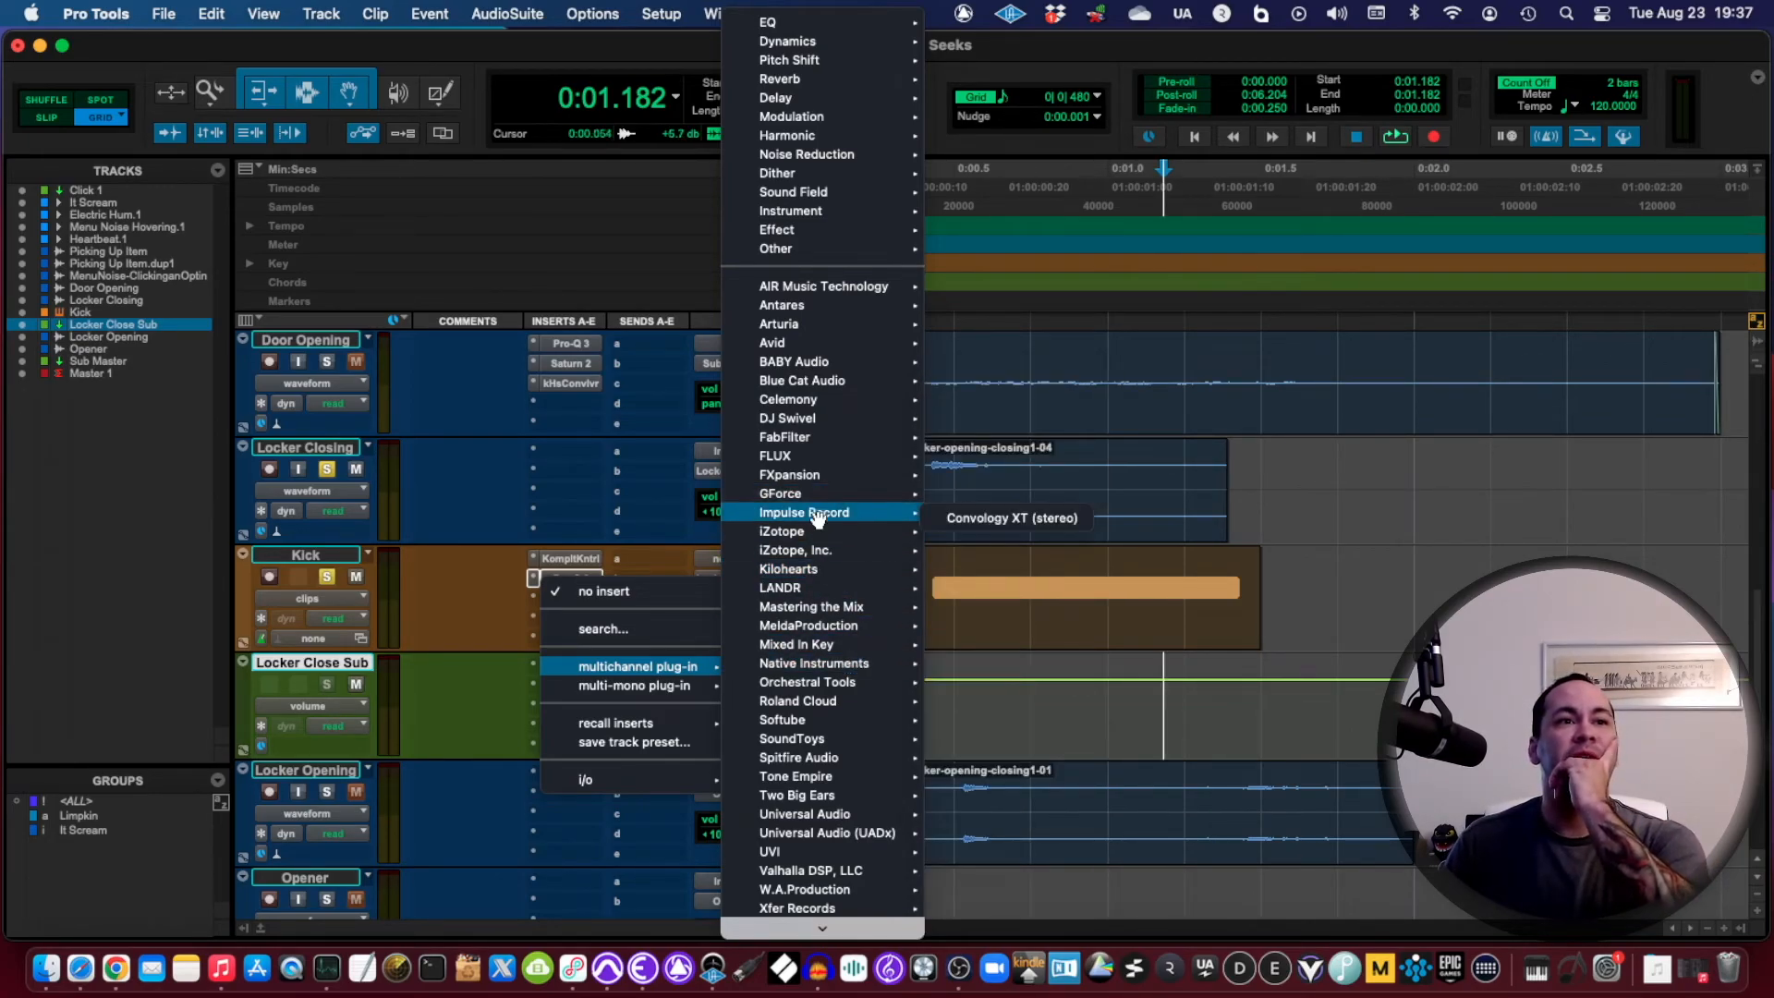
pyautogui.moveTo(819, 474)
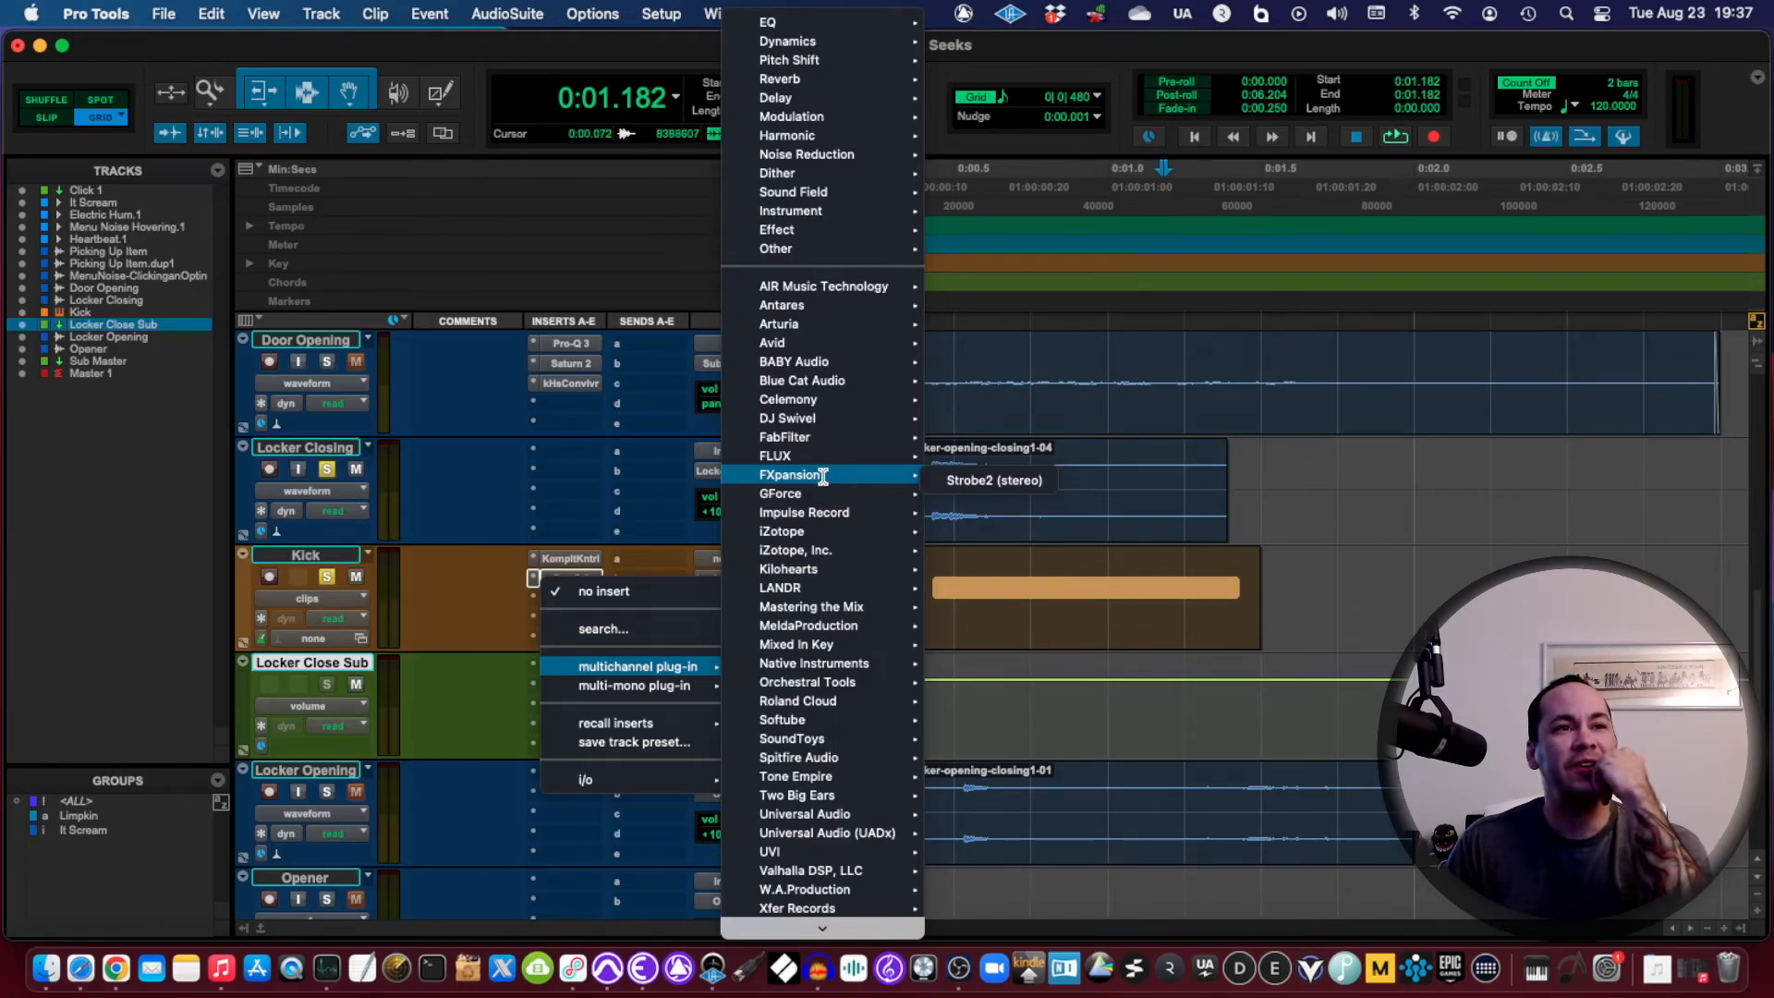
pyautogui.moveTo(821, 513)
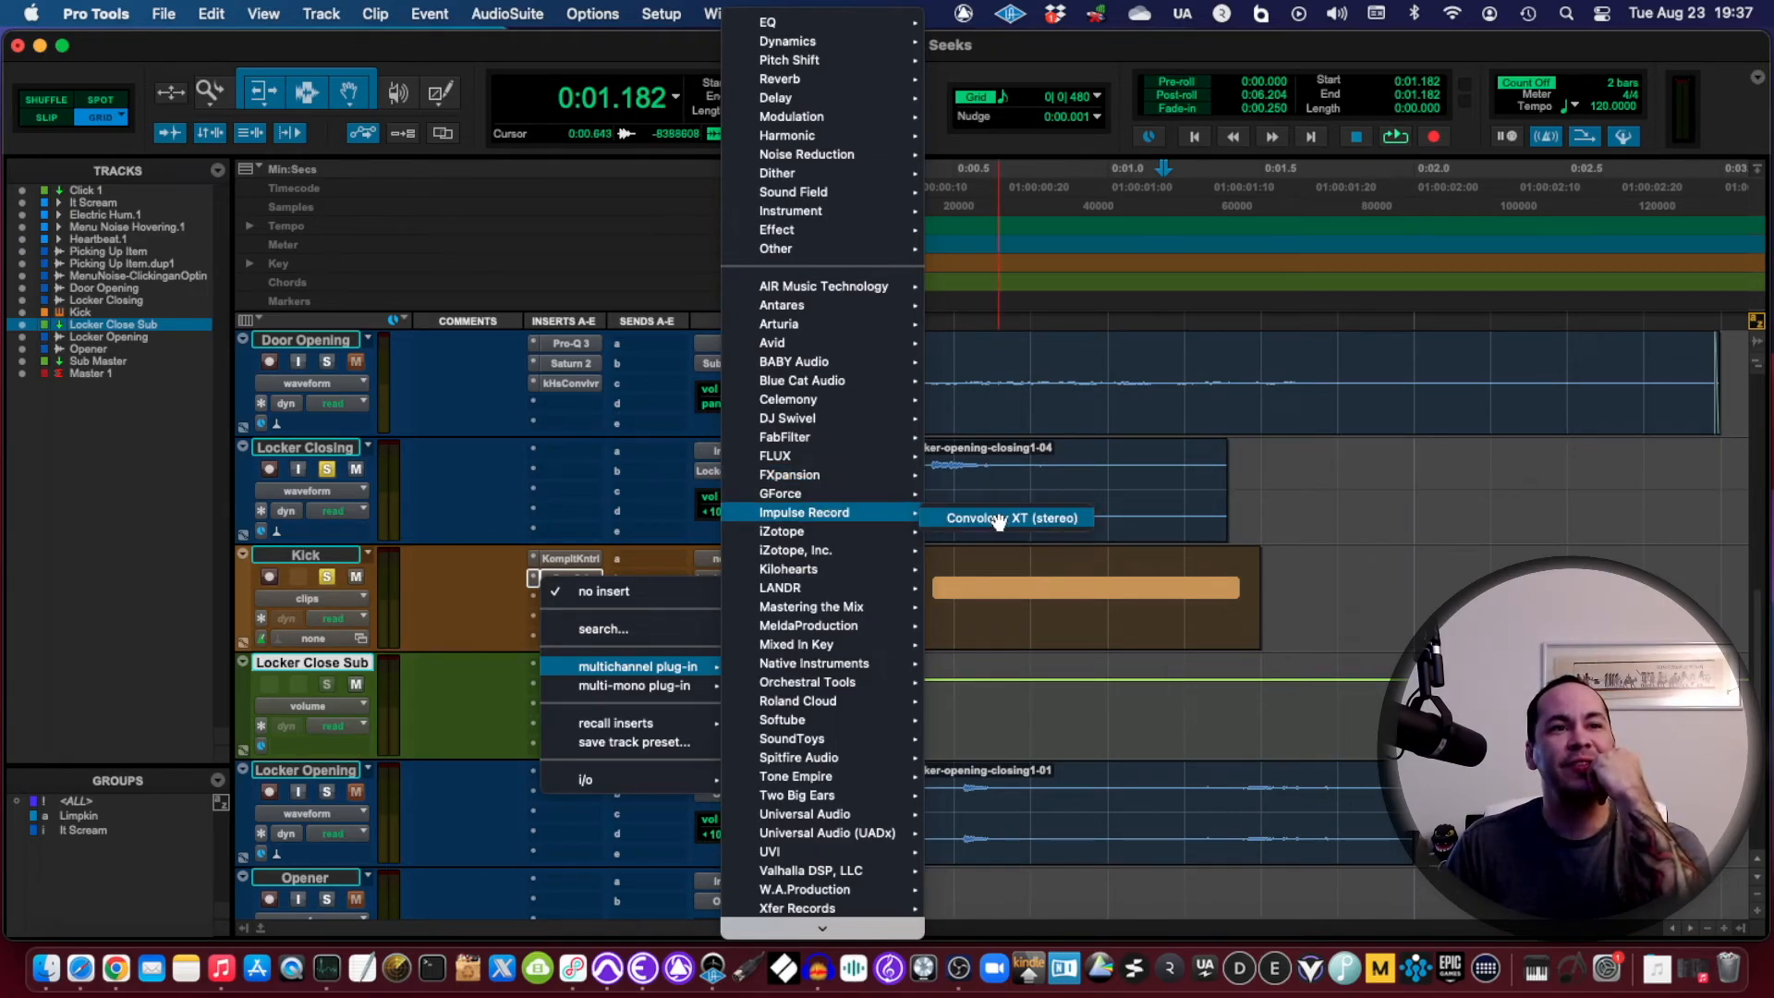
# Step: Insert the Impulse Record Convology XT stereo reverb on Locker Close Sub
pyautogui.click(1010, 517)
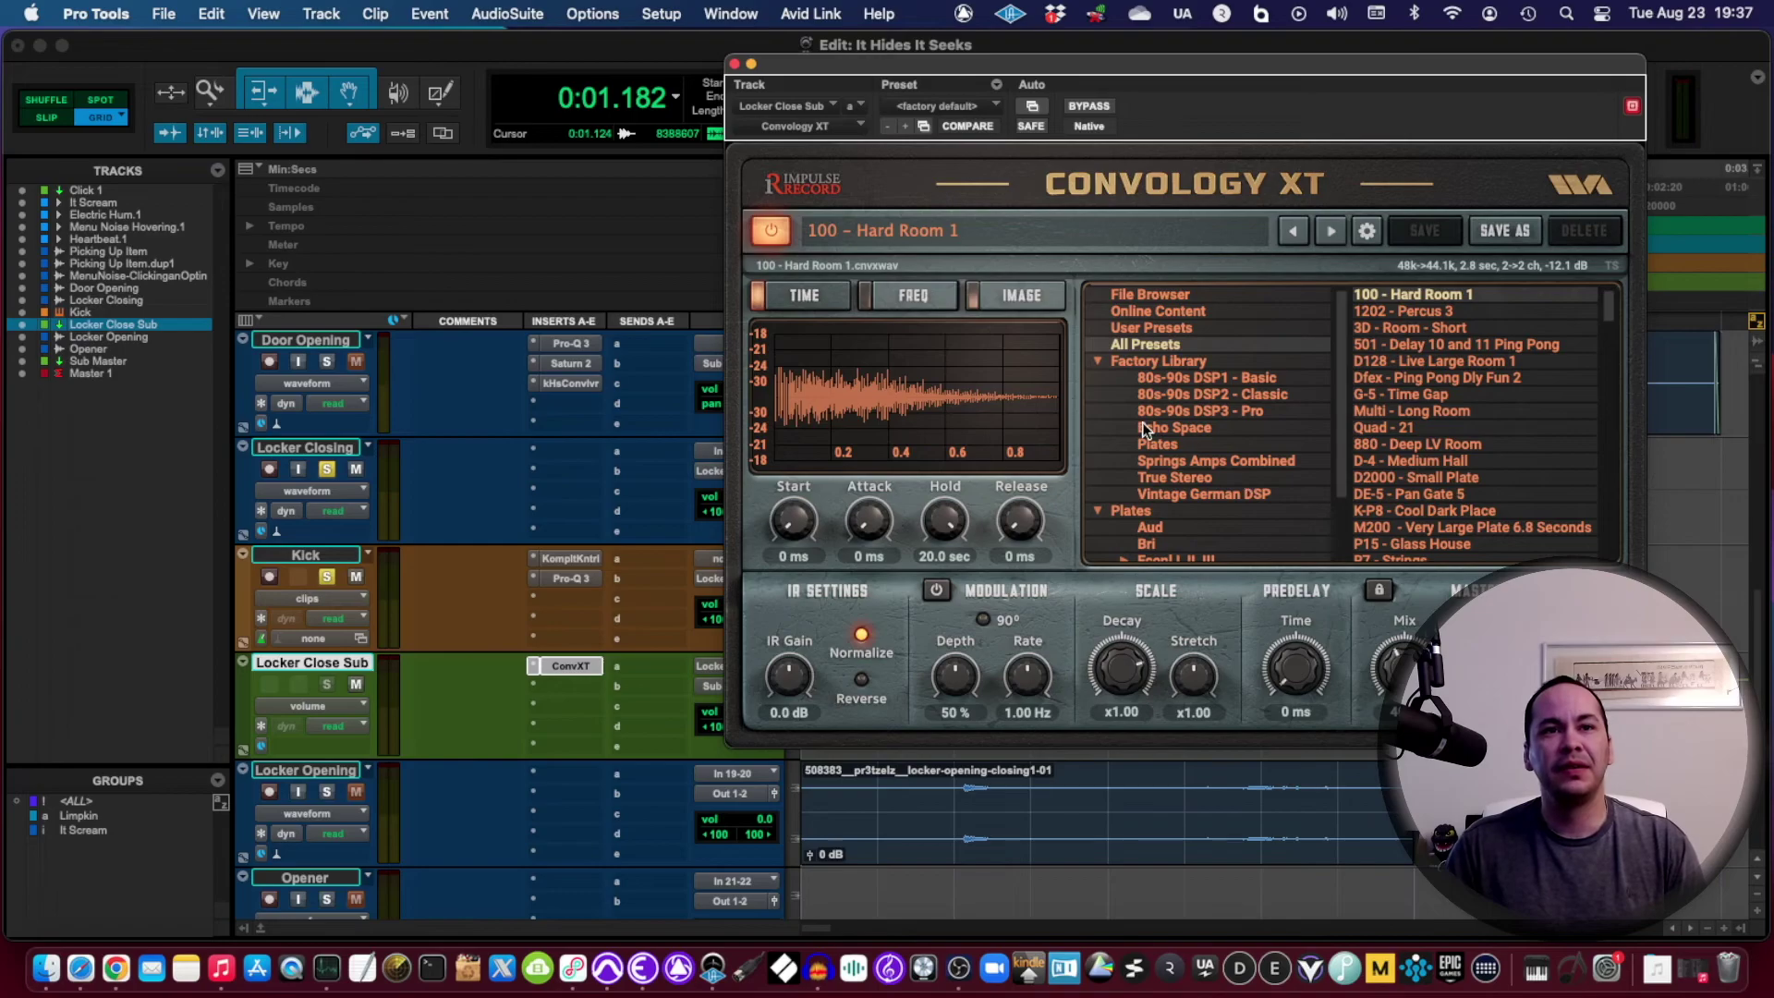
pyautogui.moveTo(548, 508)
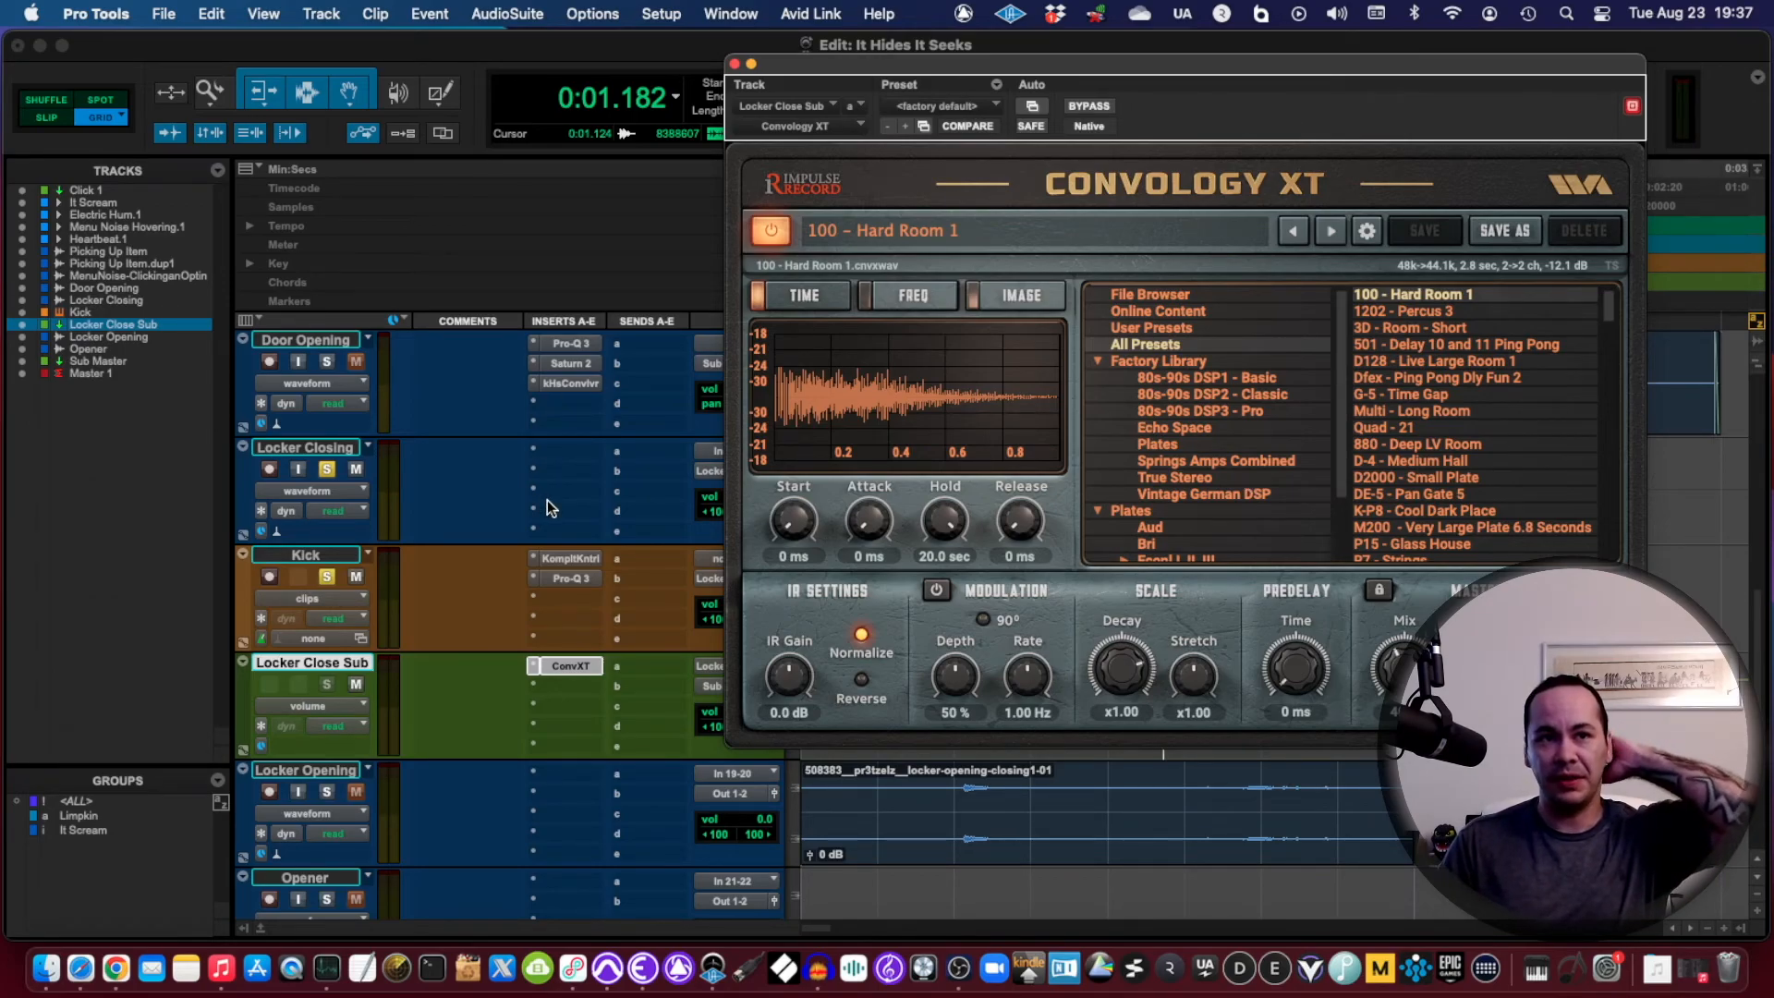
pyautogui.moveTo(1216, 451)
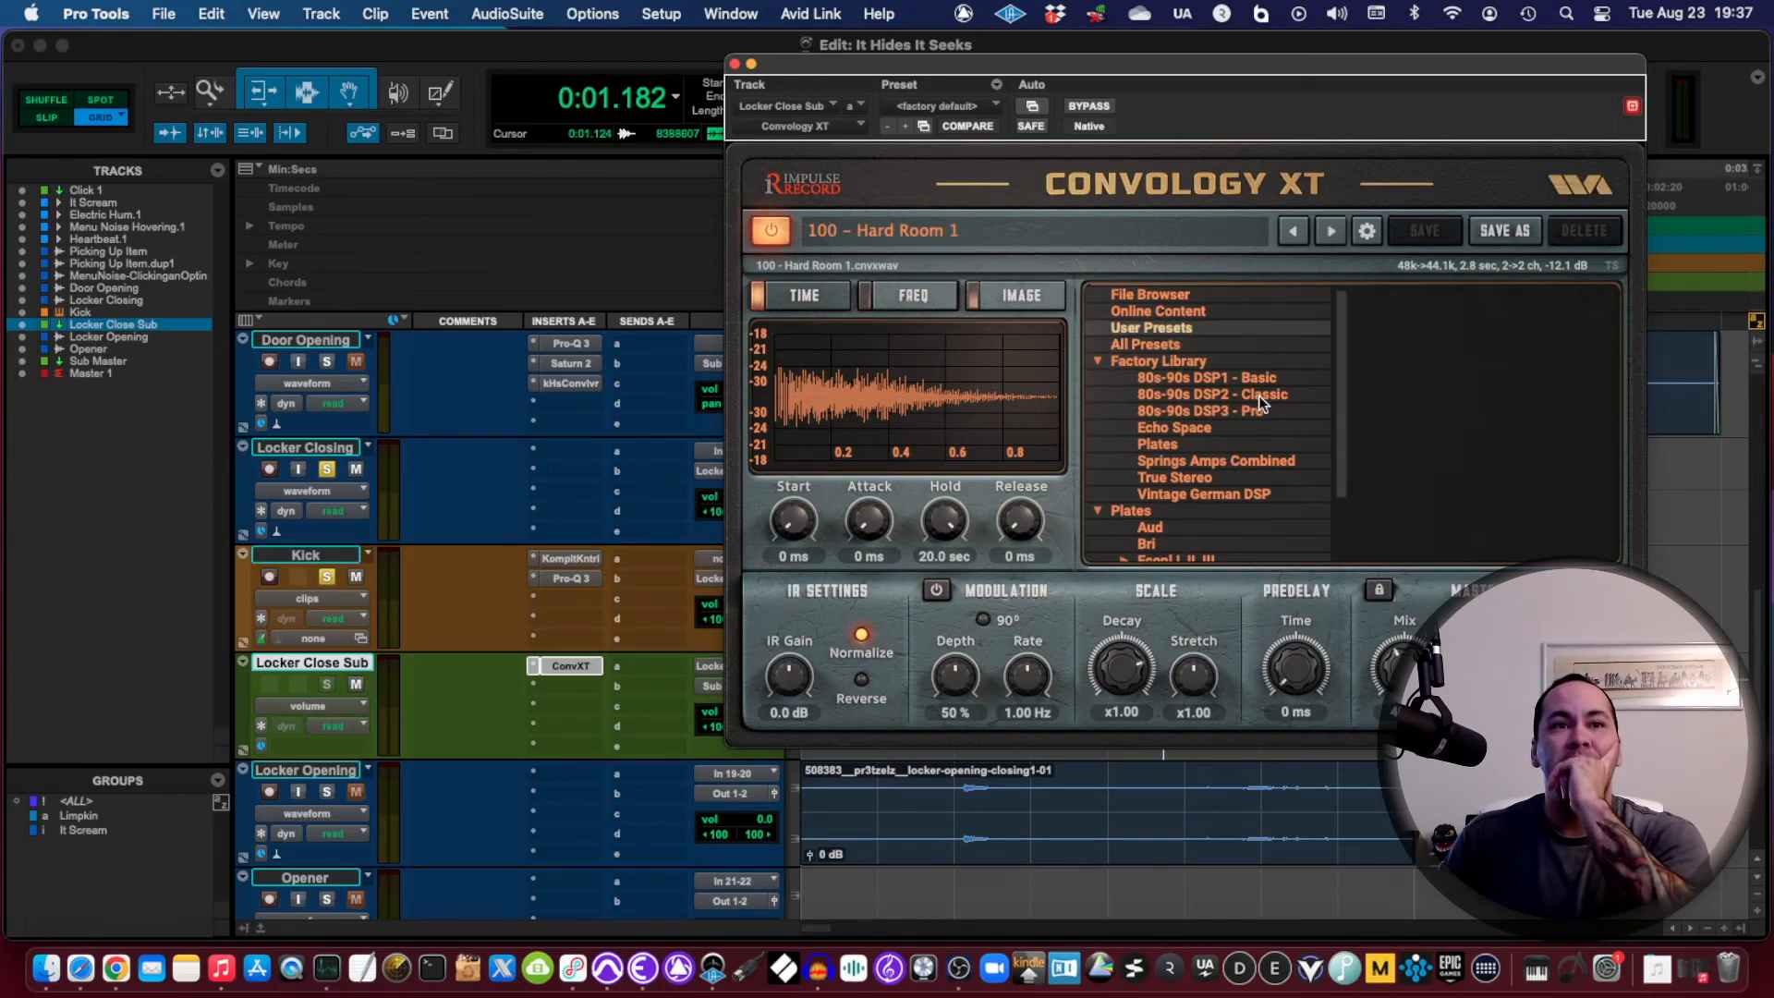
# Step: Load Convology XT's D-4 - Medium Hall preset, set mix to 17%, and close the window
pyautogui.click(1144, 344)
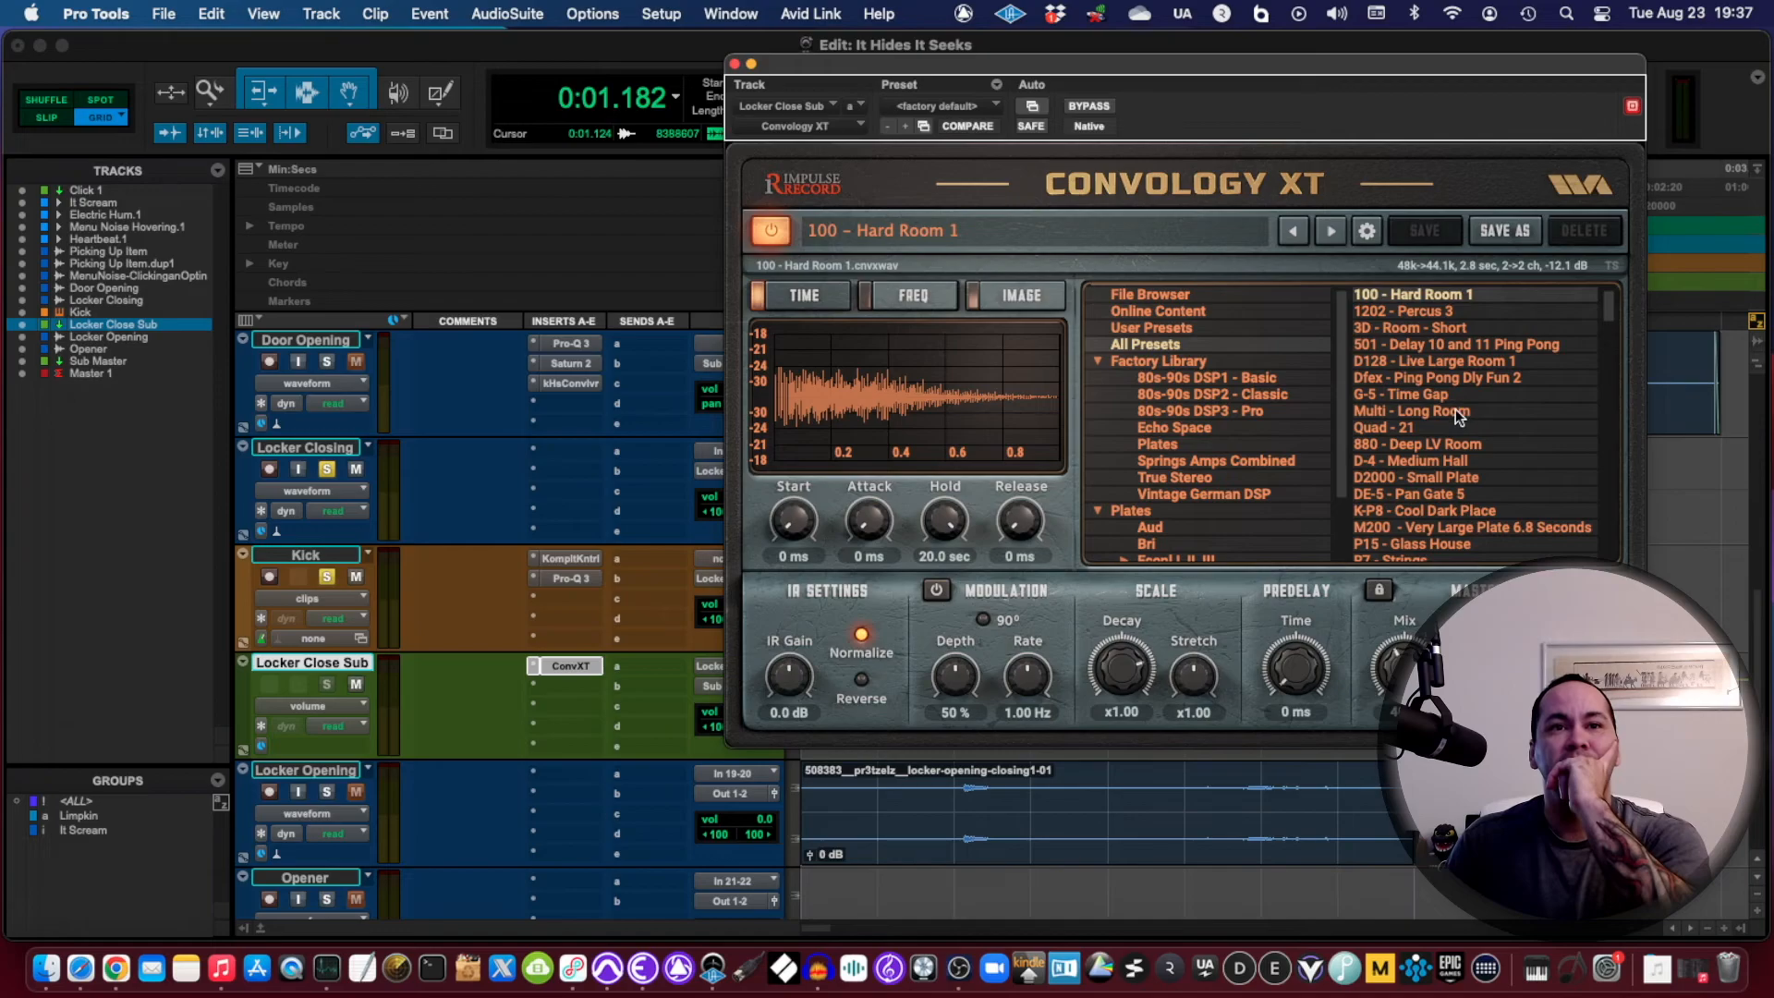
pyautogui.moveTo(1472, 386)
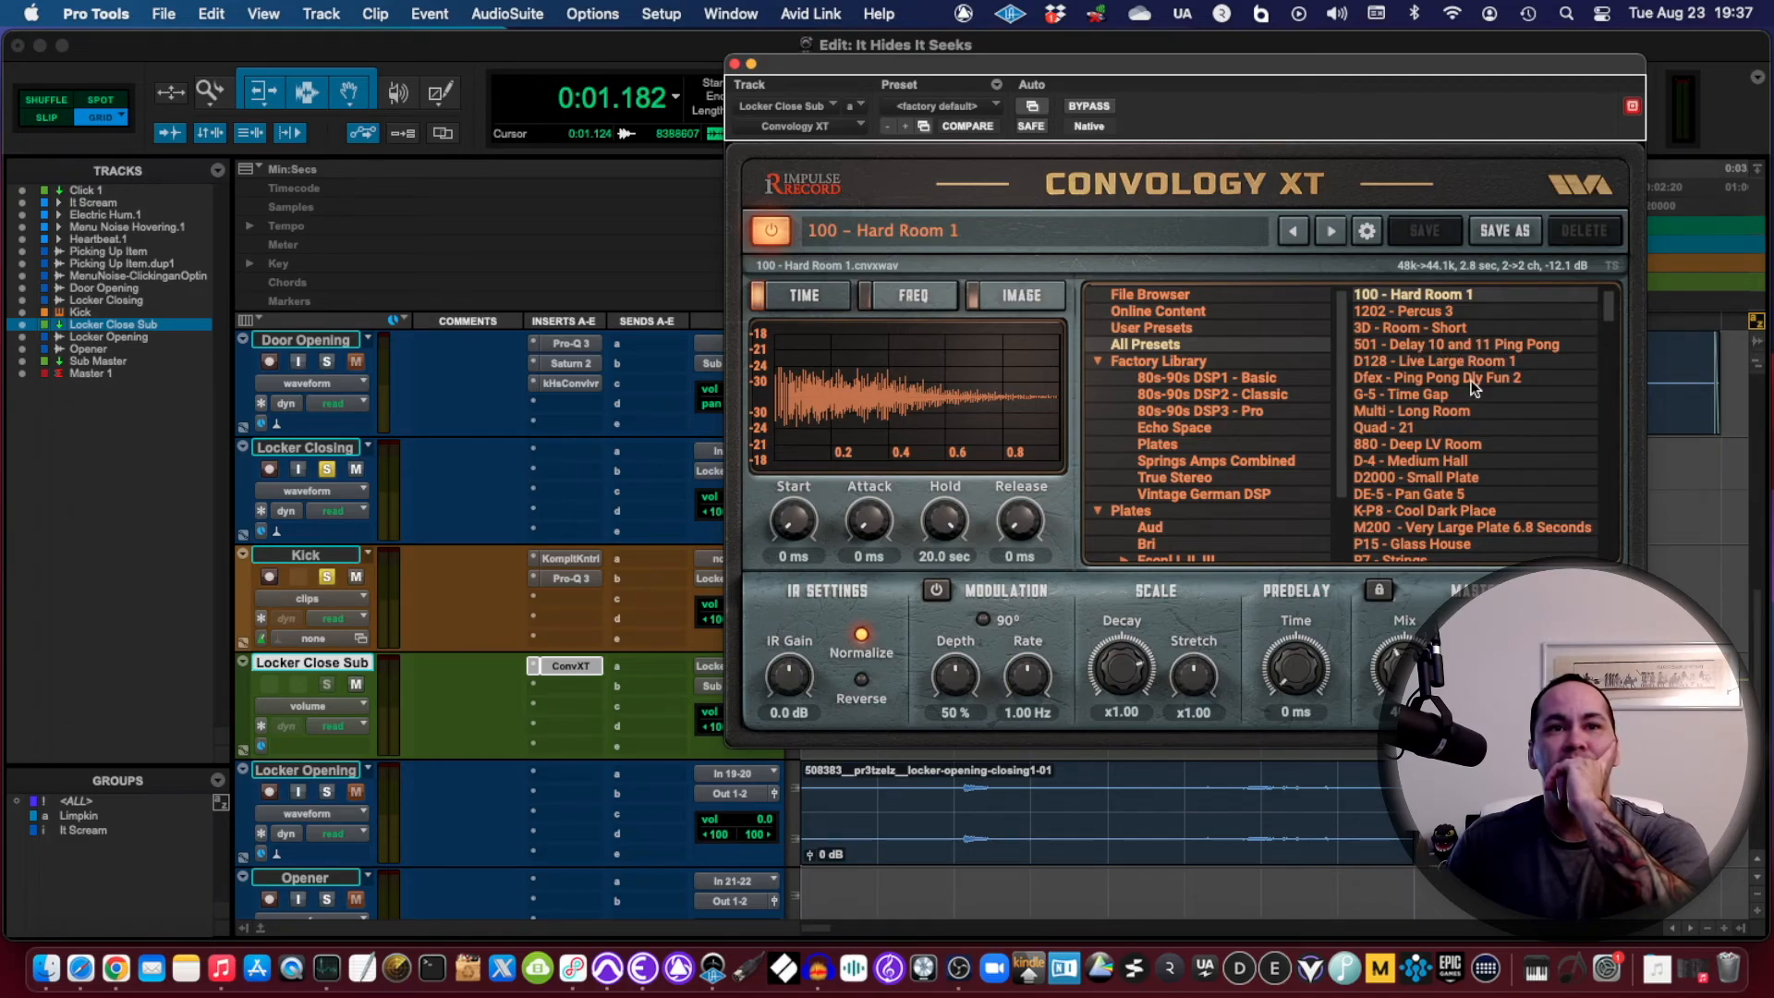
pyautogui.click(1401, 460)
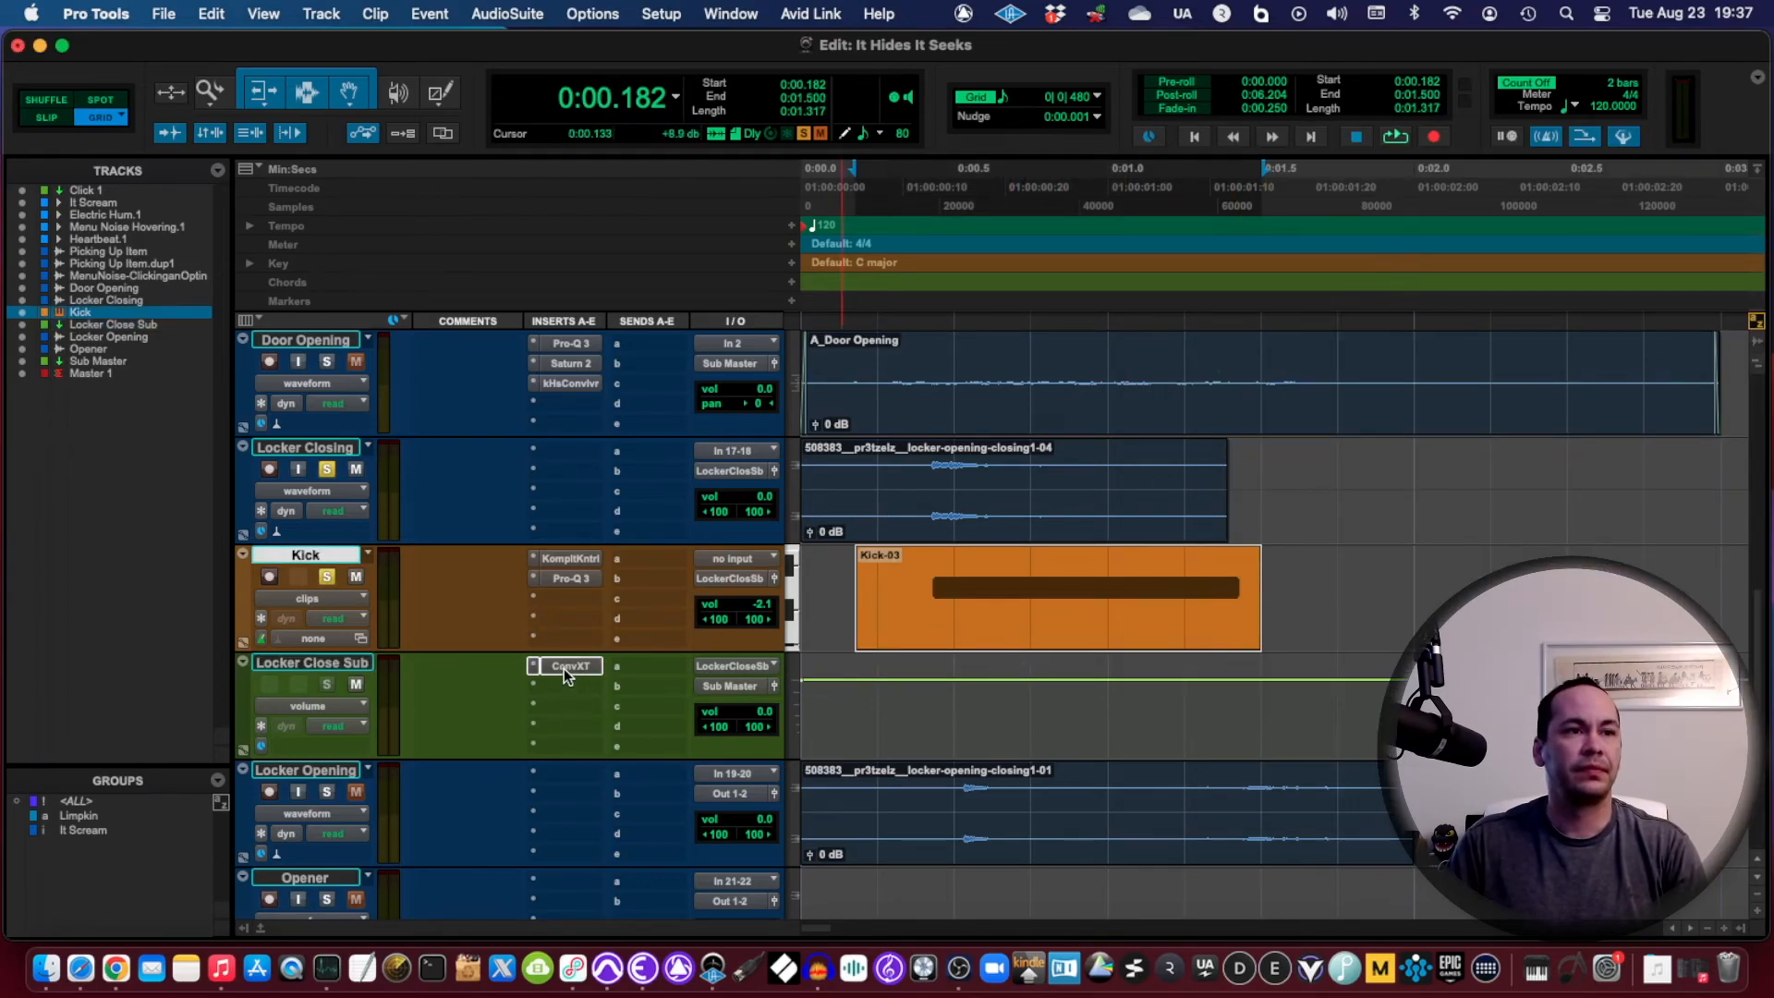
pyautogui.click(572, 665)
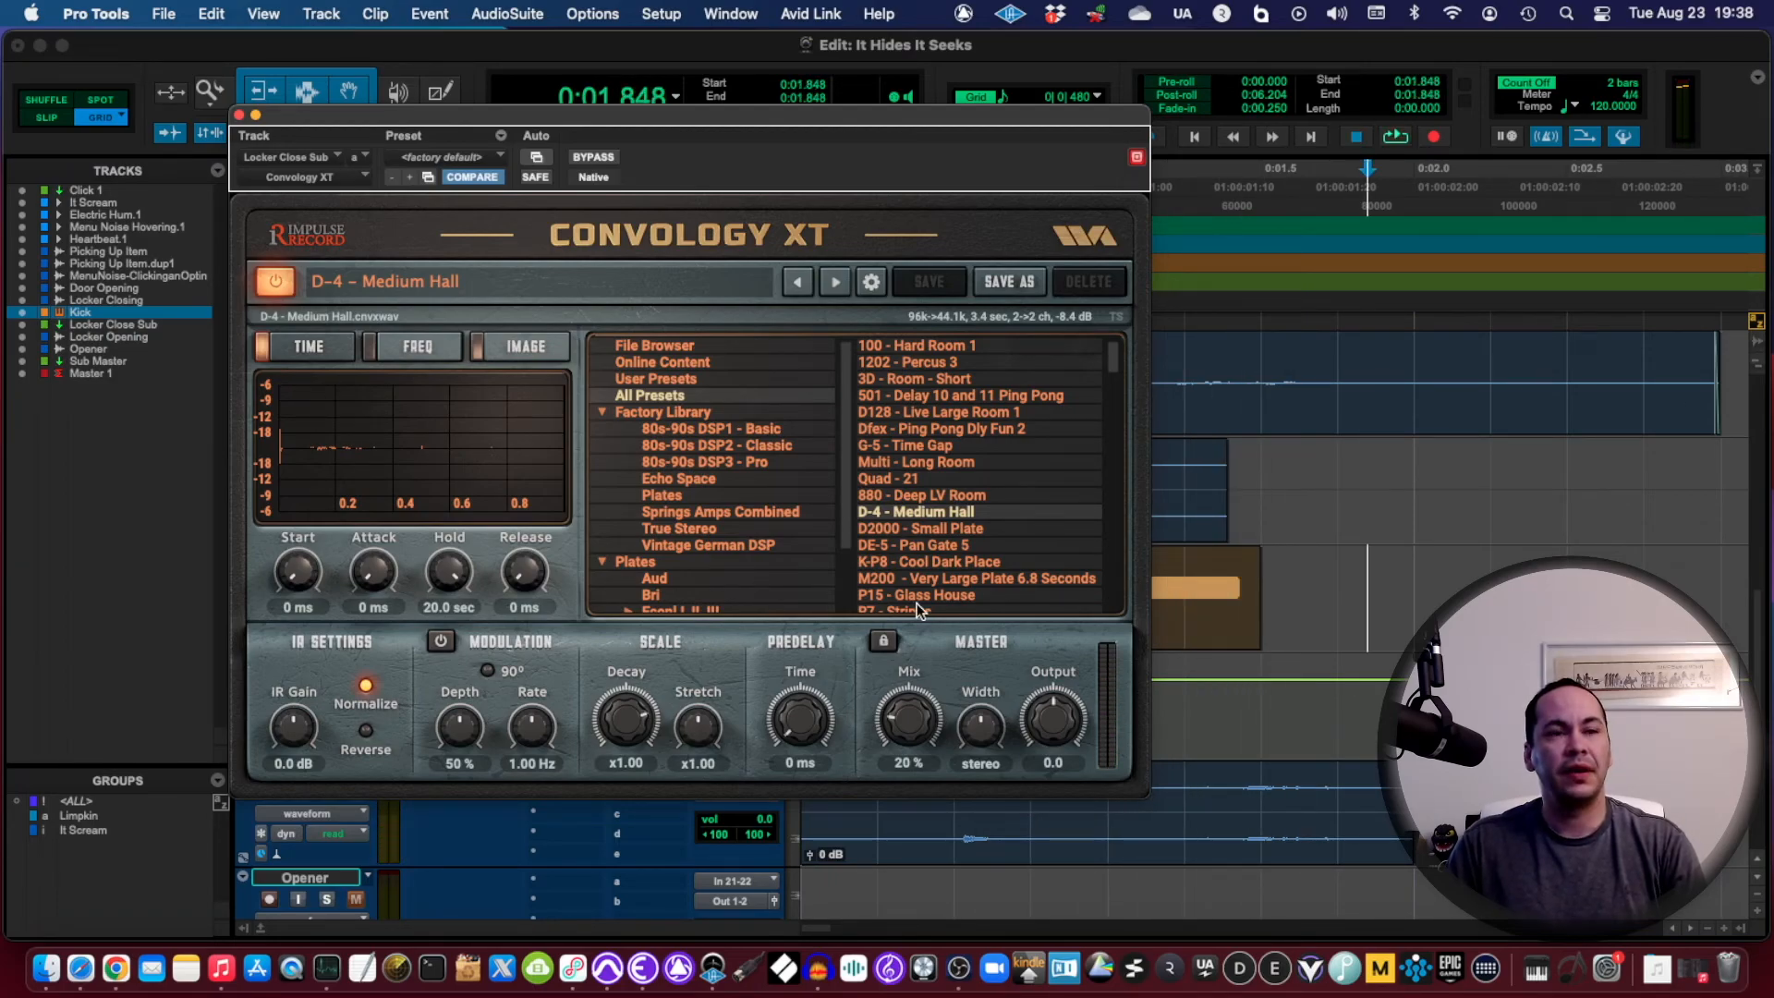
pyautogui.moveTo(907, 718); pyautogui.dragTo(907, 735)
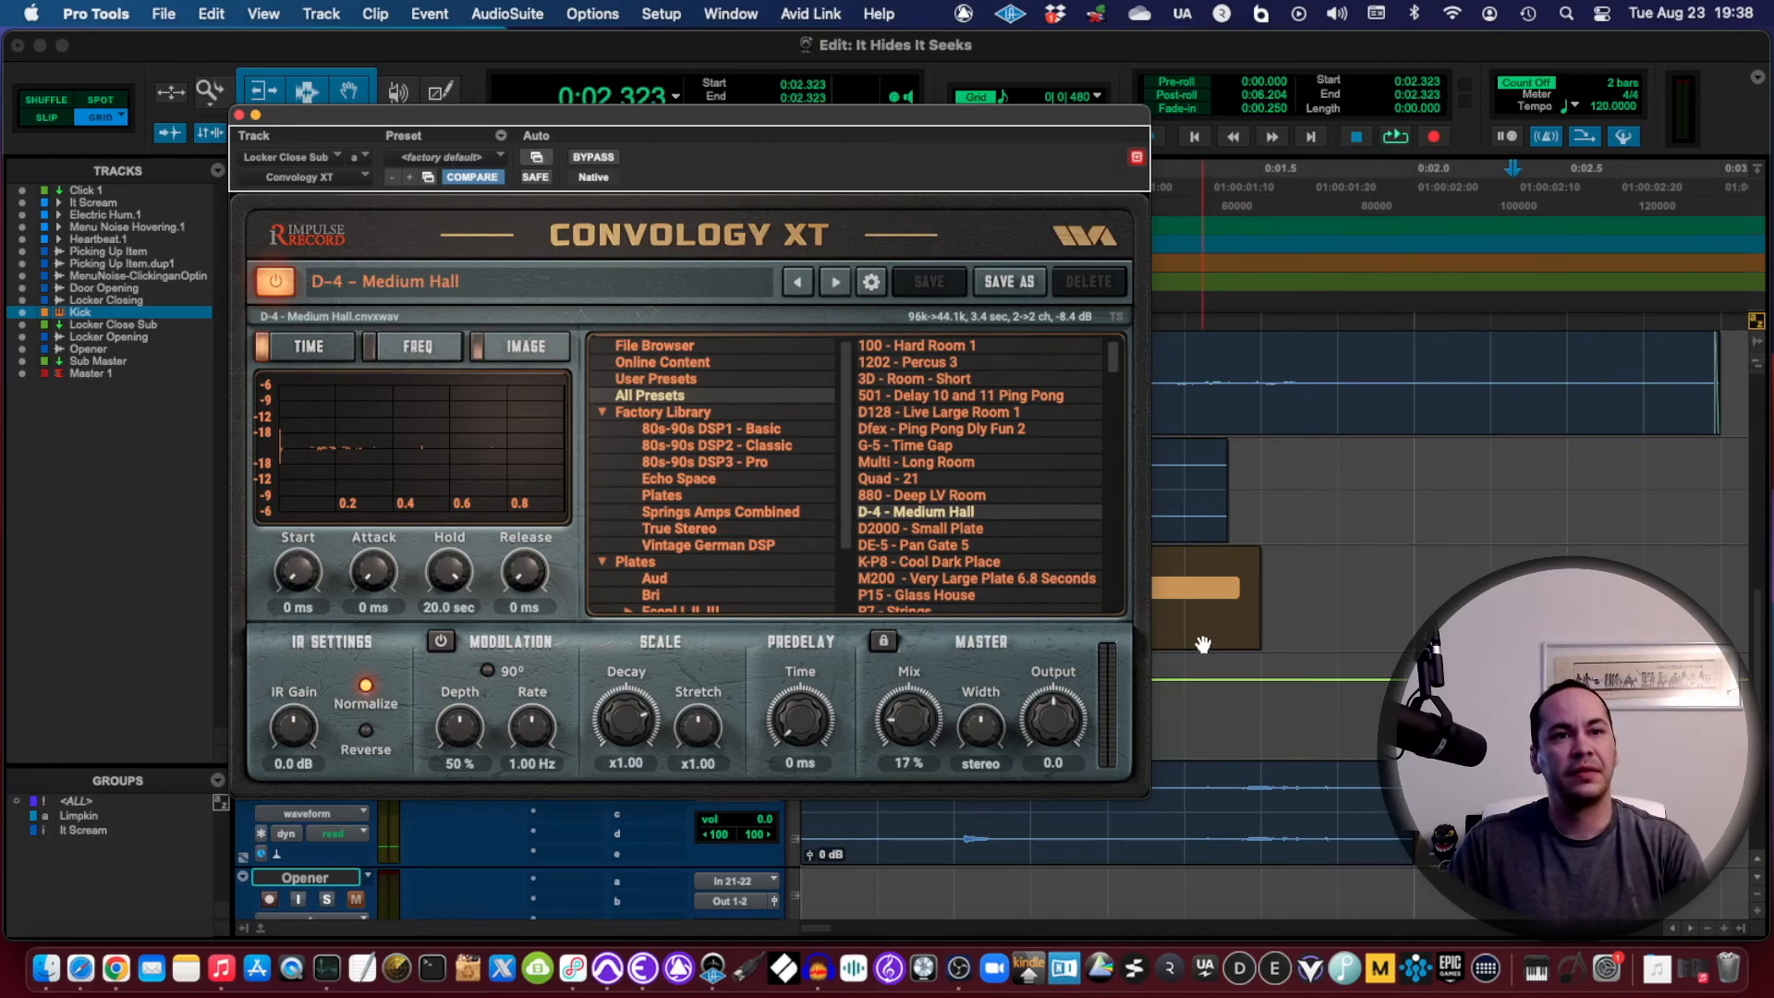
pyautogui.click(242, 115)
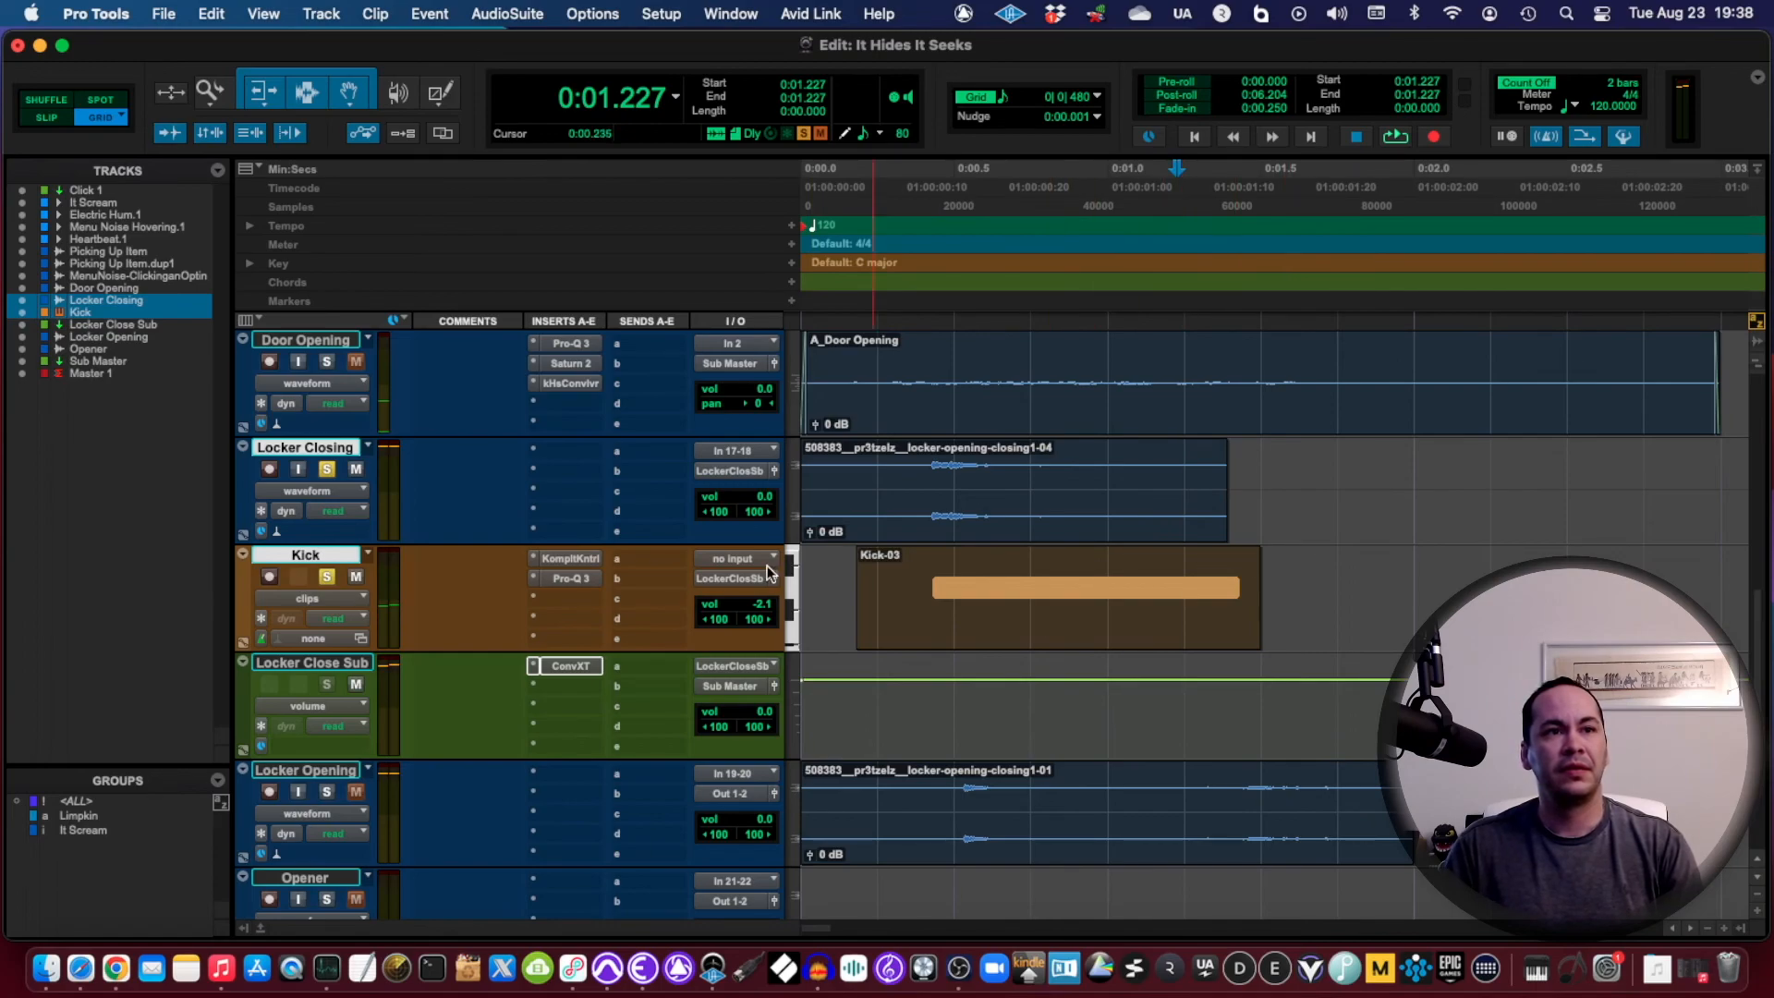
pyautogui.press('space')
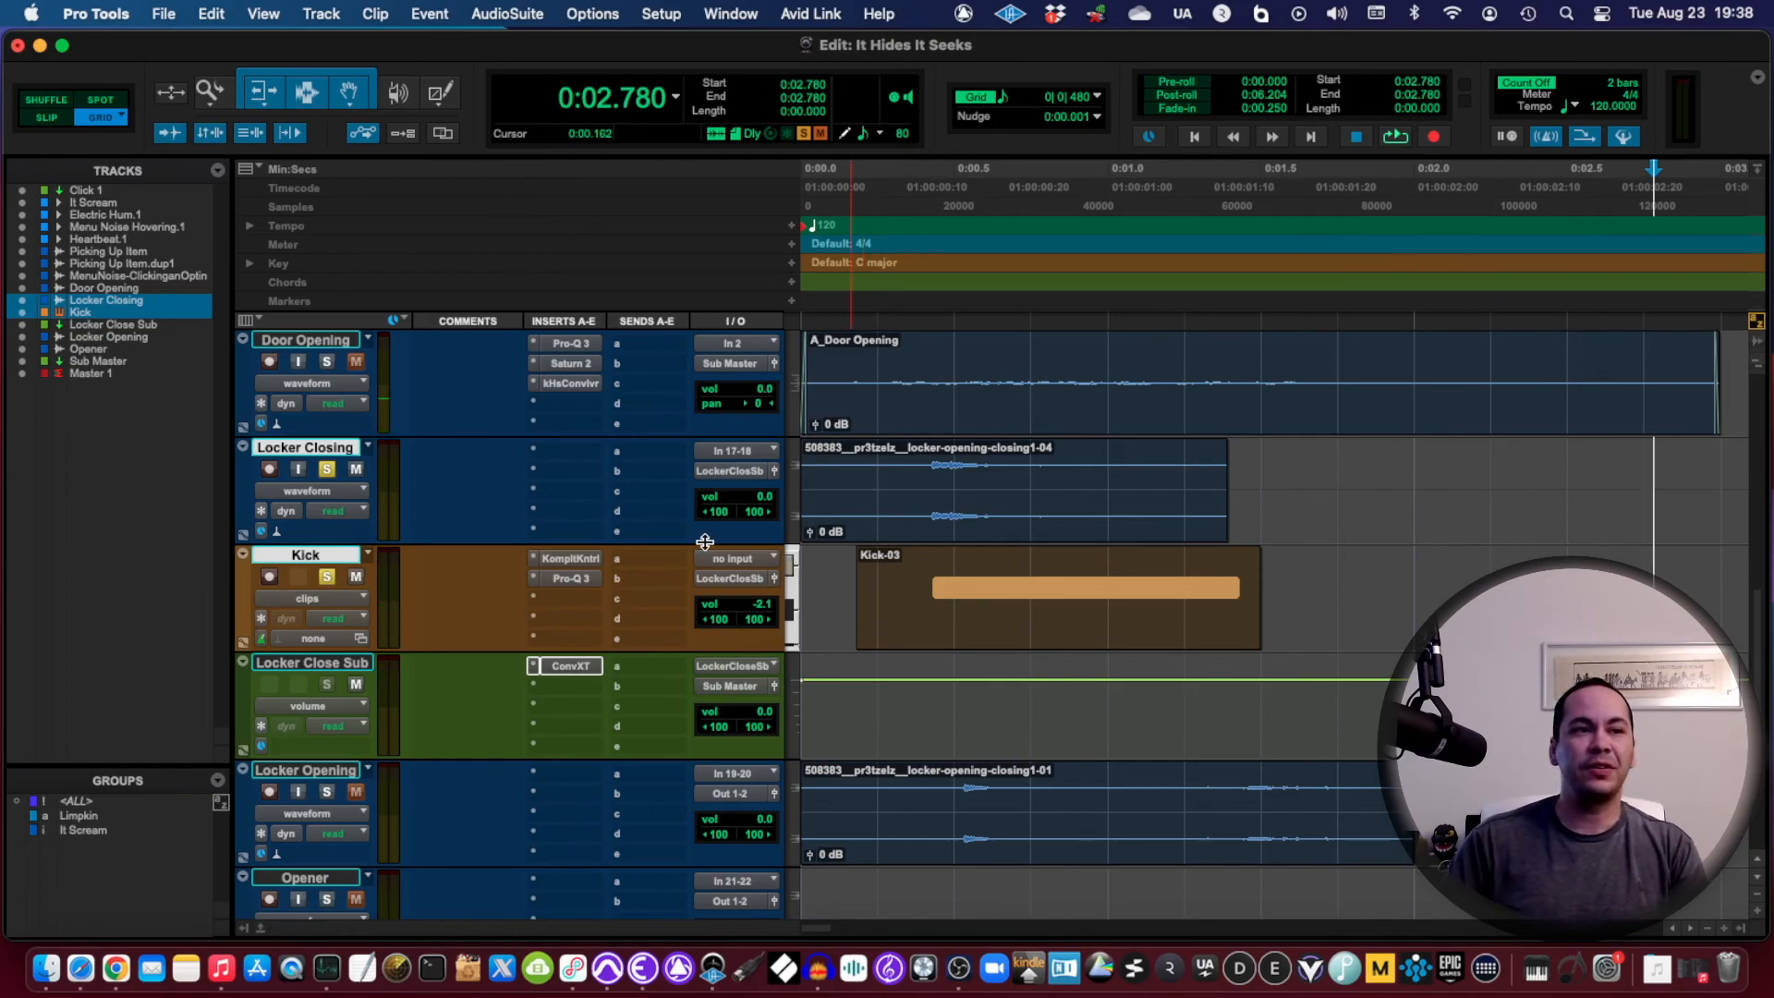
pyautogui.moveTo(607, 972)
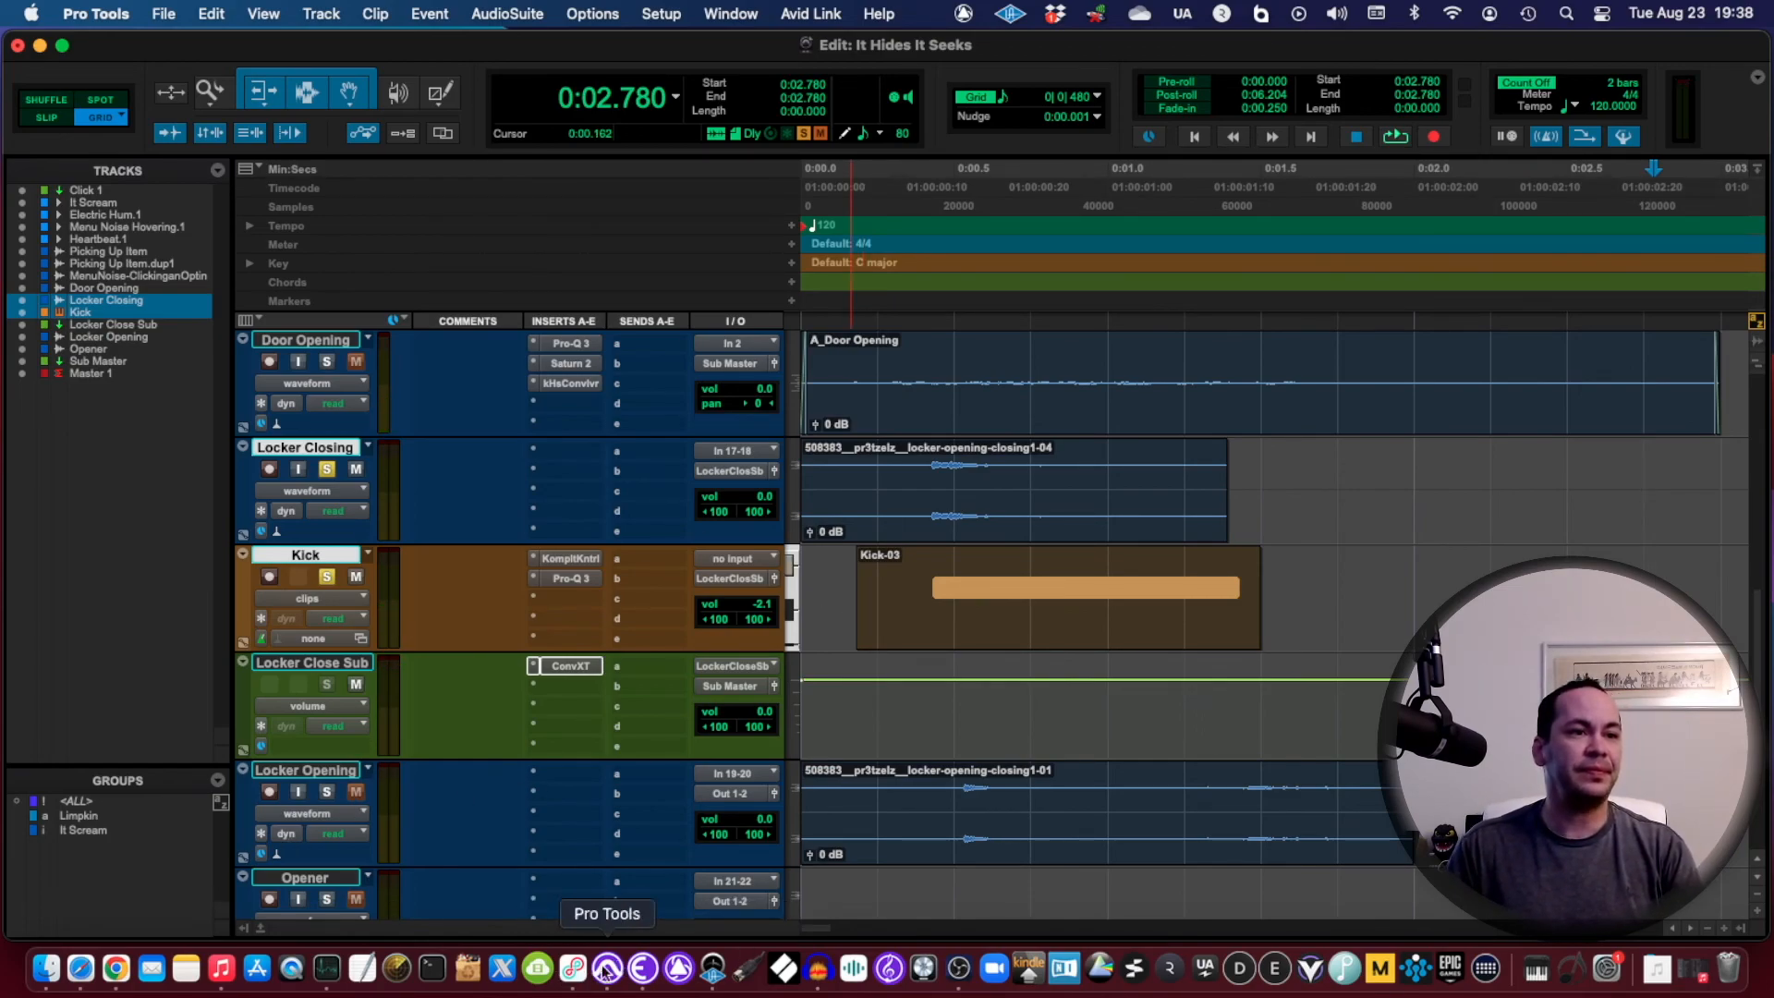